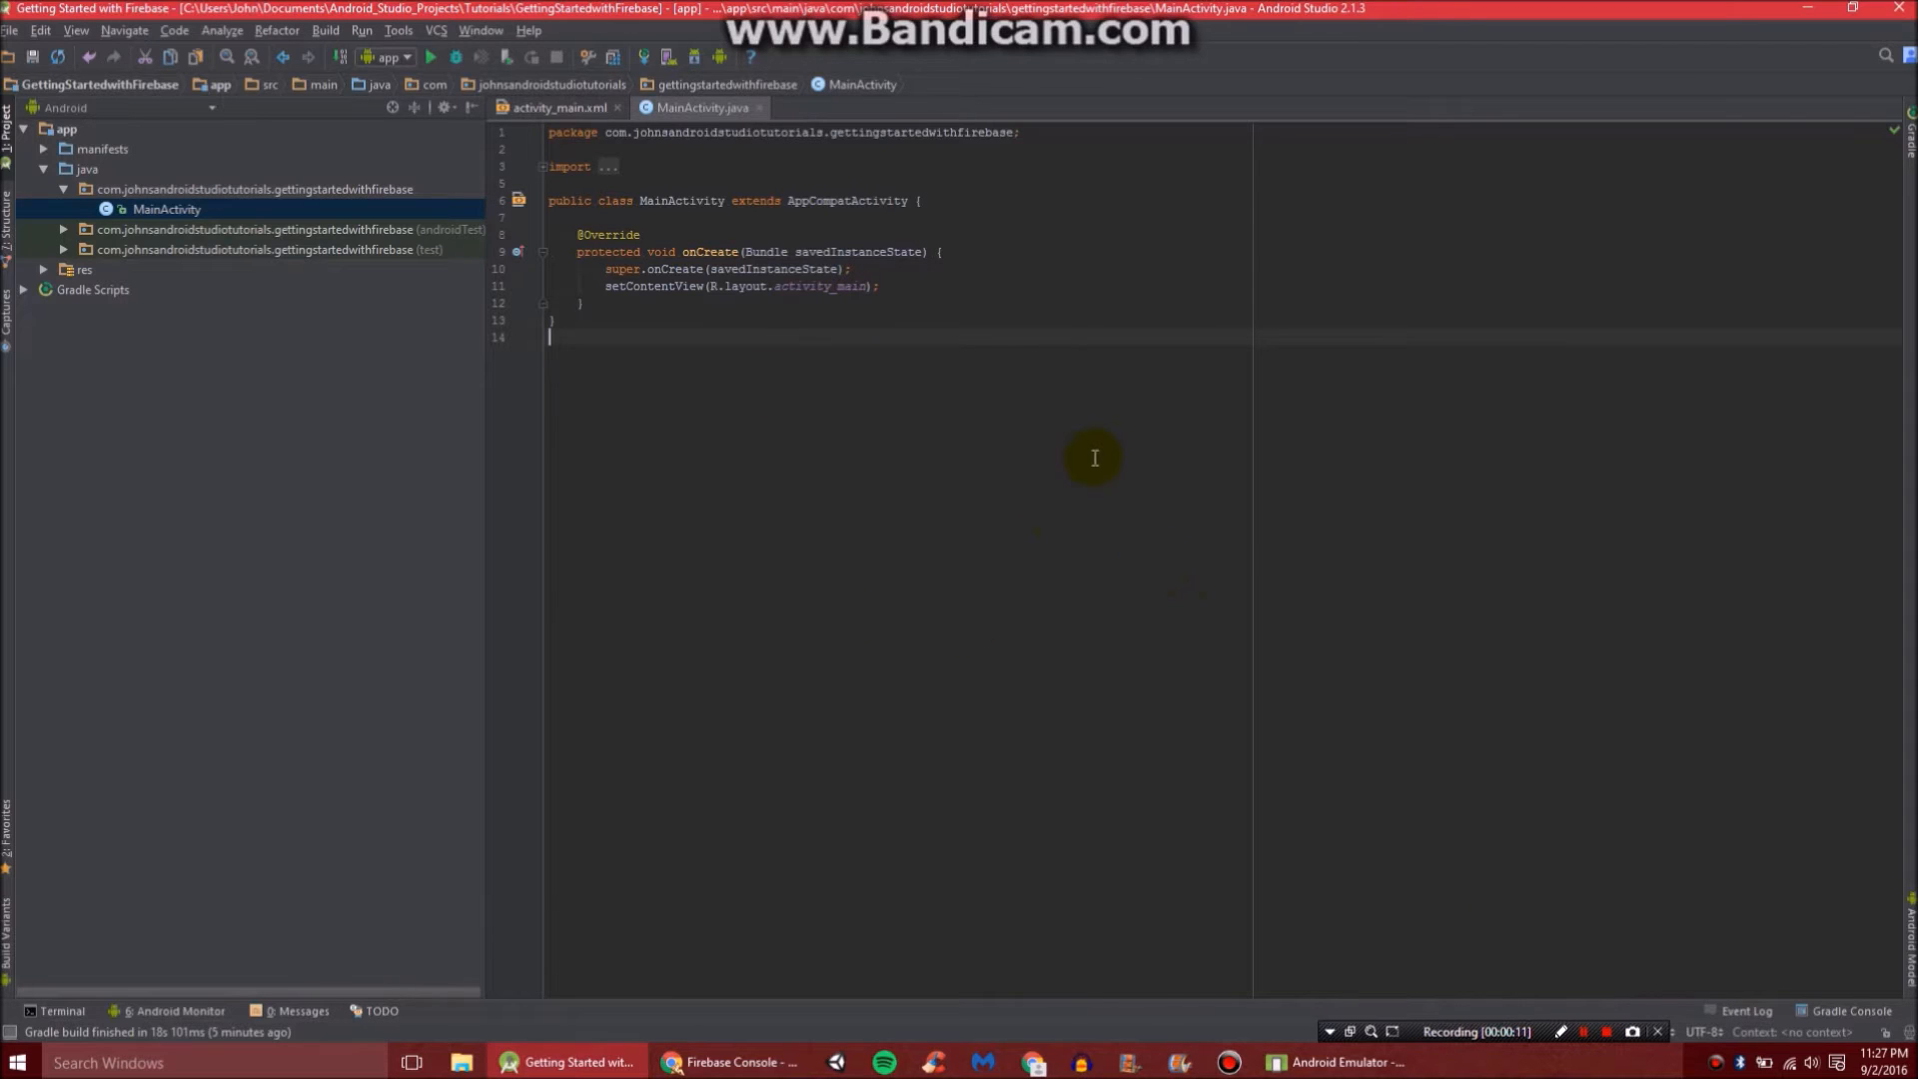
{"action": "mouse_move", "coordinate": [903, 779]}
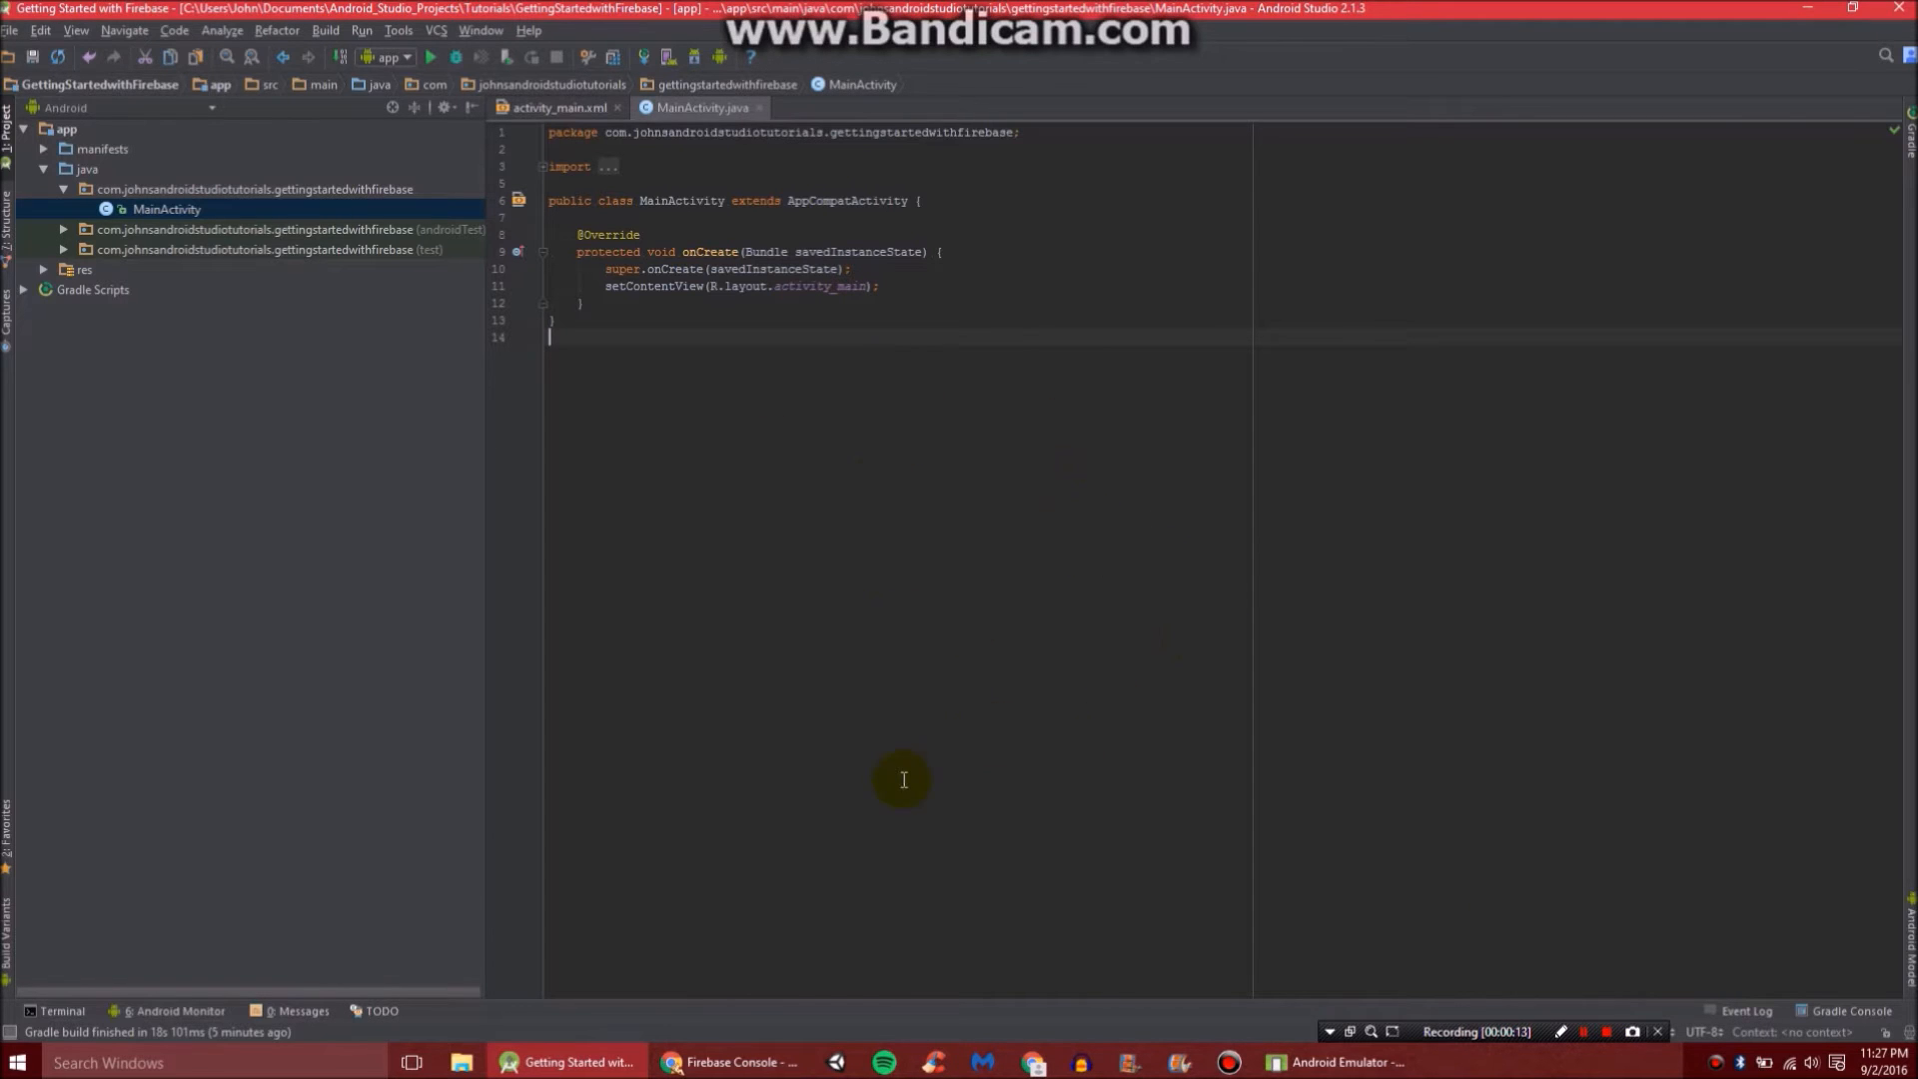
Switch from Android Studio to the Firebase console in the browser.
{"action": "left_click", "coordinate": [731, 1060]}
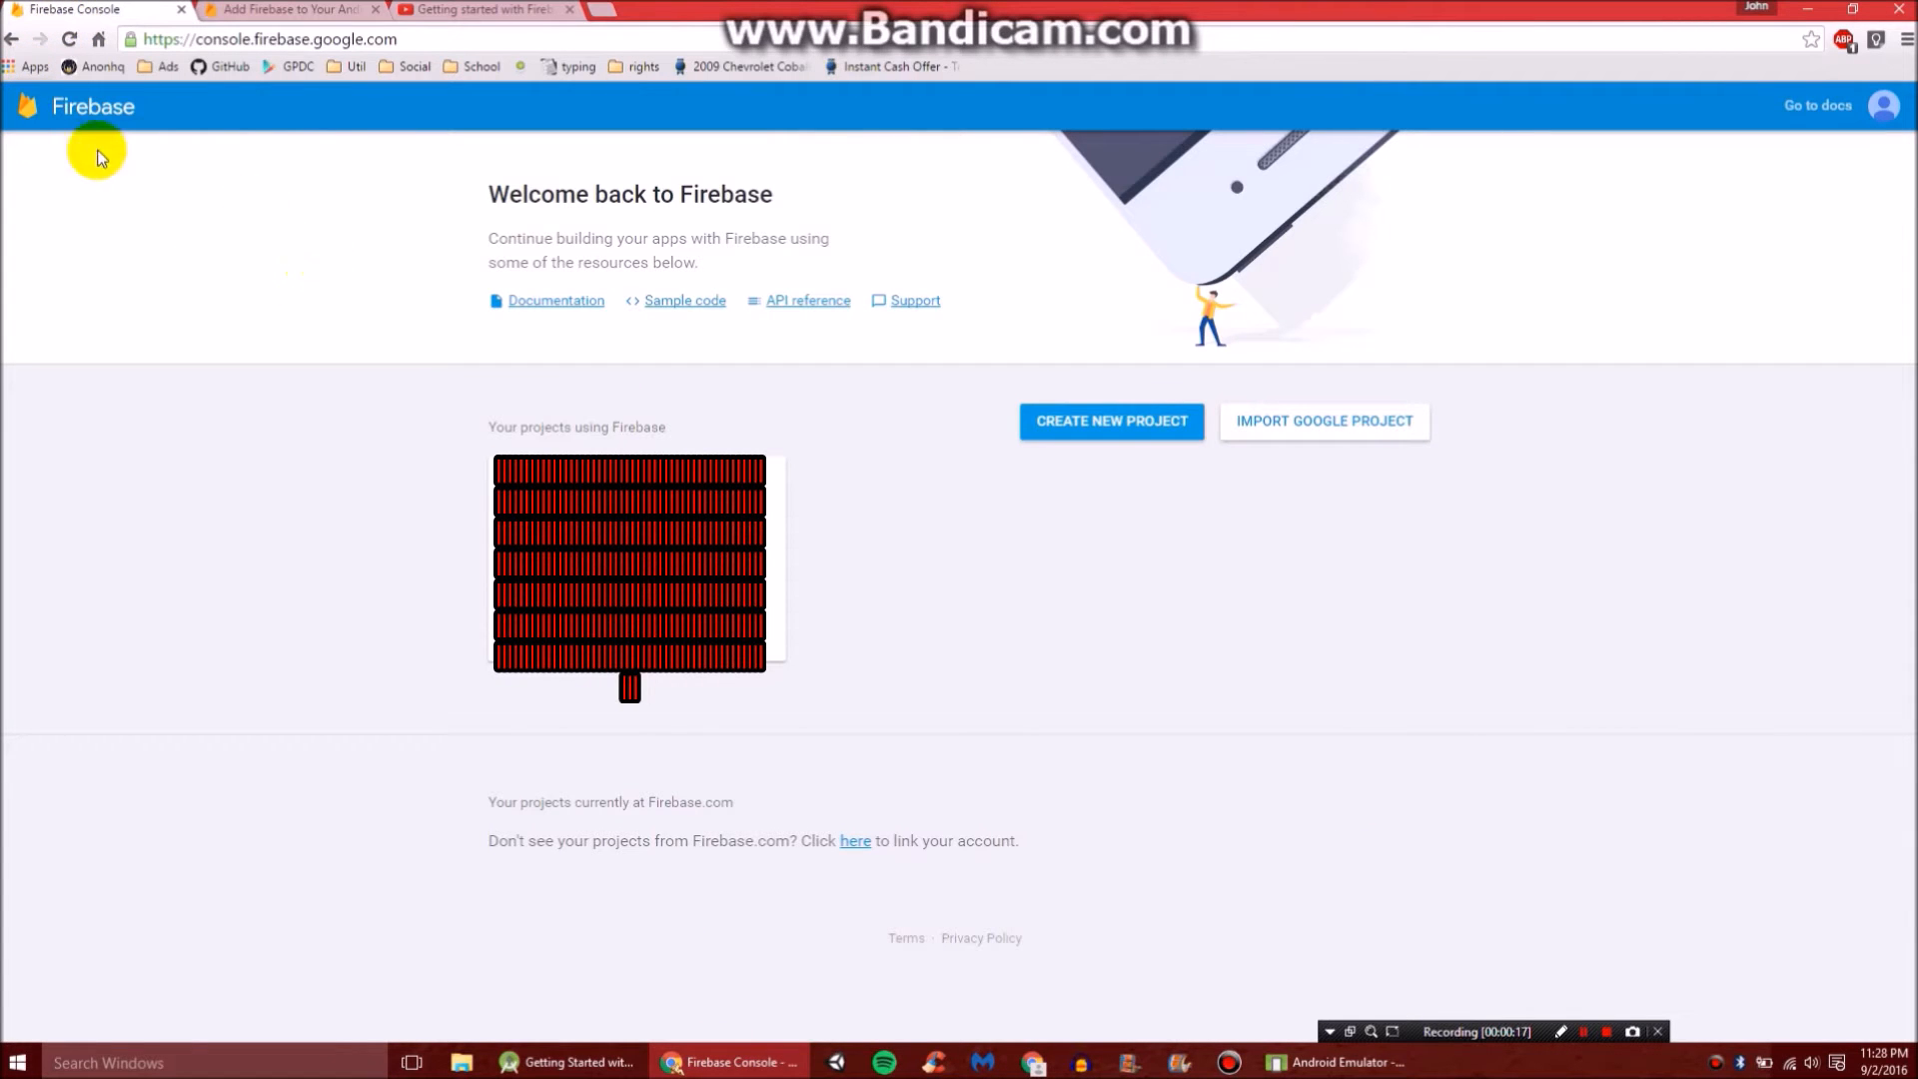
{"action": "mouse_move", "coordinate": [336, 68]}
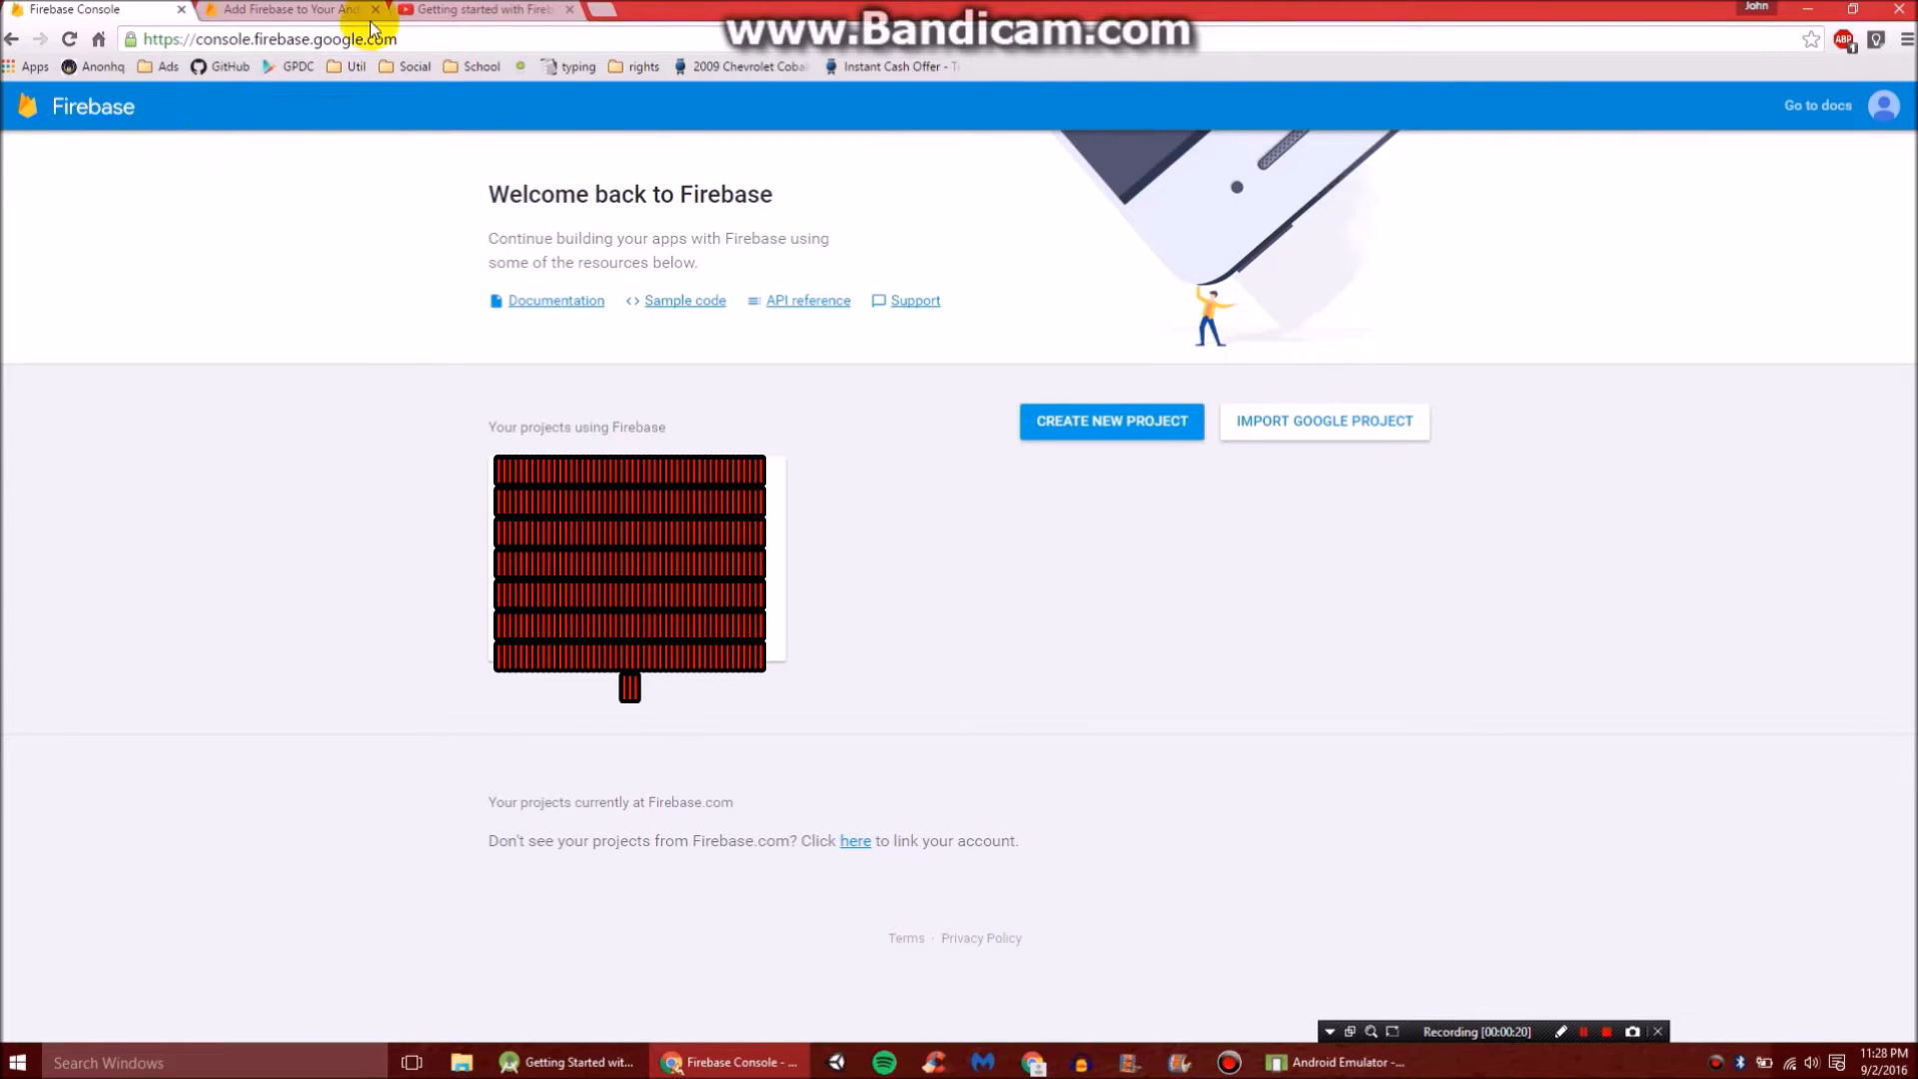
Create a new Firebase project named 'Getting Started Tutorial'.
{"action": "left_click", "coordinate": [270, 38]}
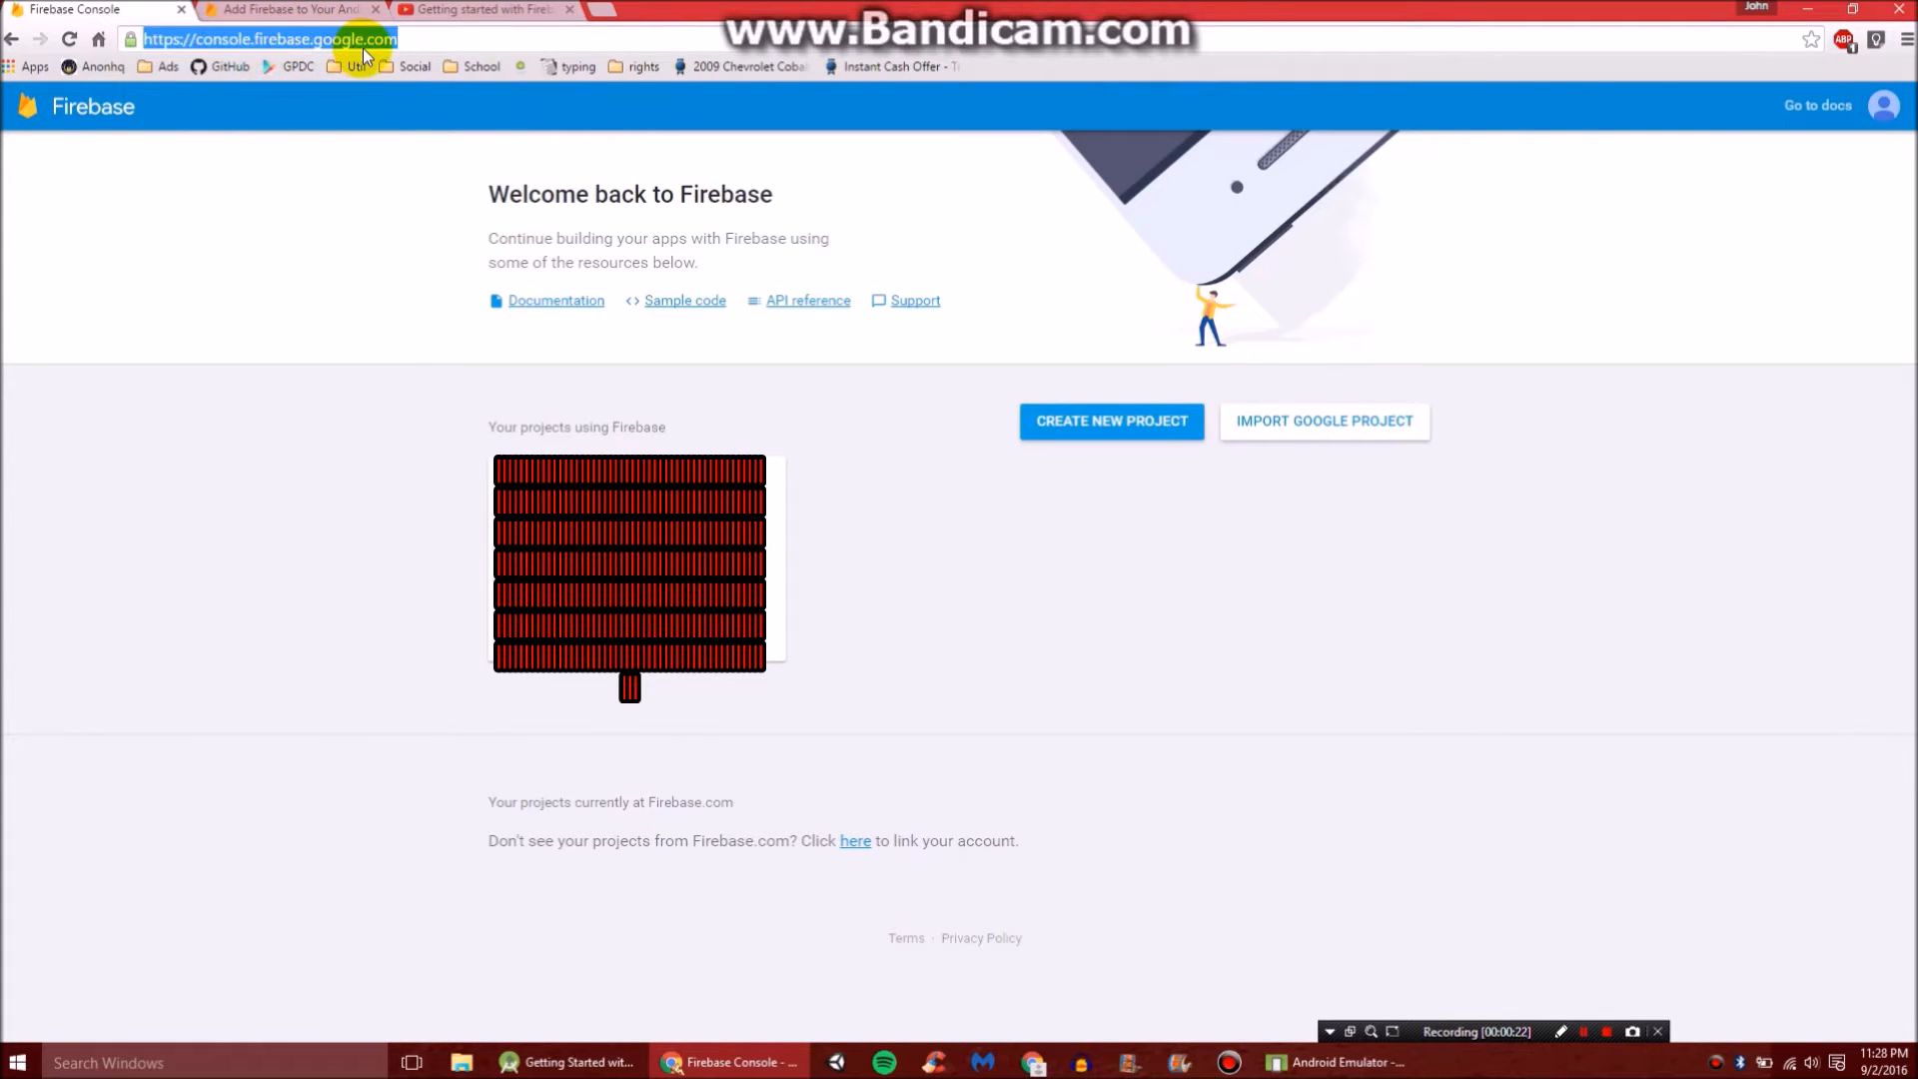
{"action": "mouse_move", "coordinate": [1300, 495]}
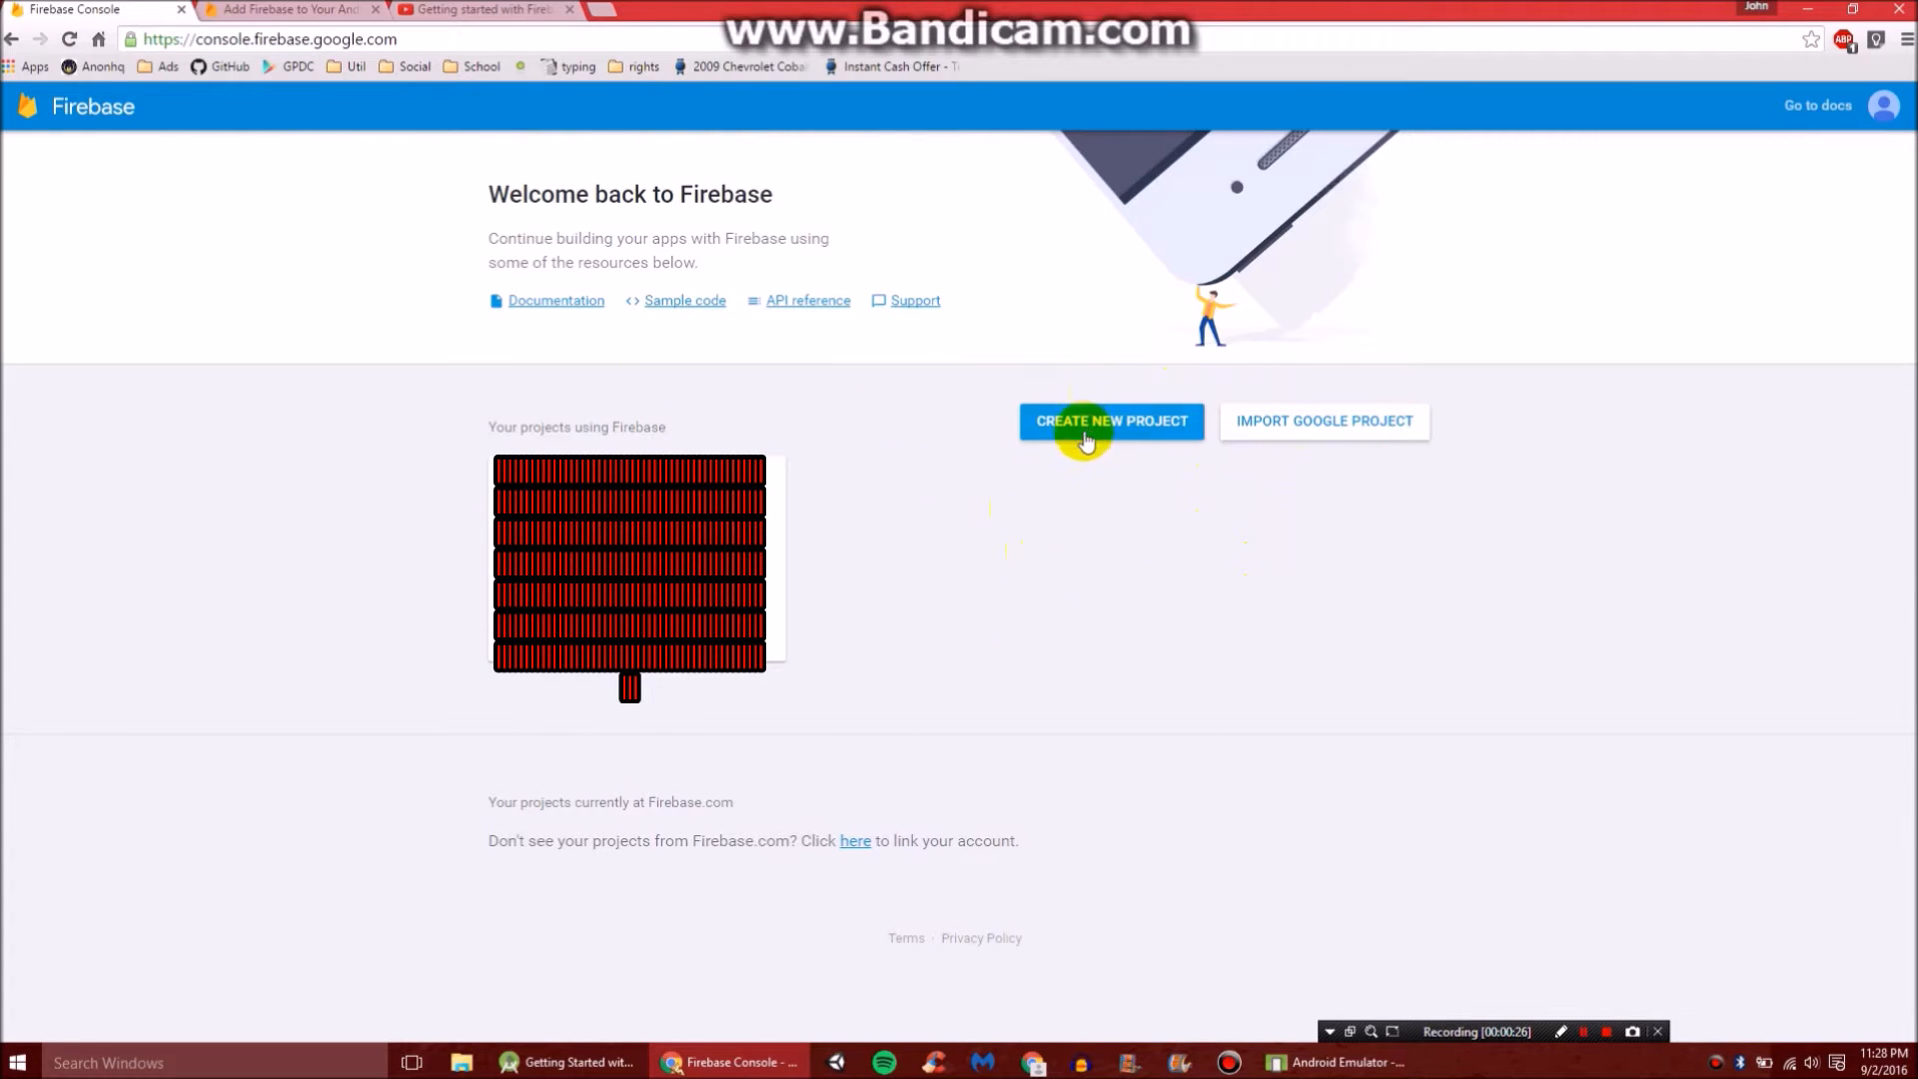
{"action": "left_click", "coordinate": [1110, 420]}
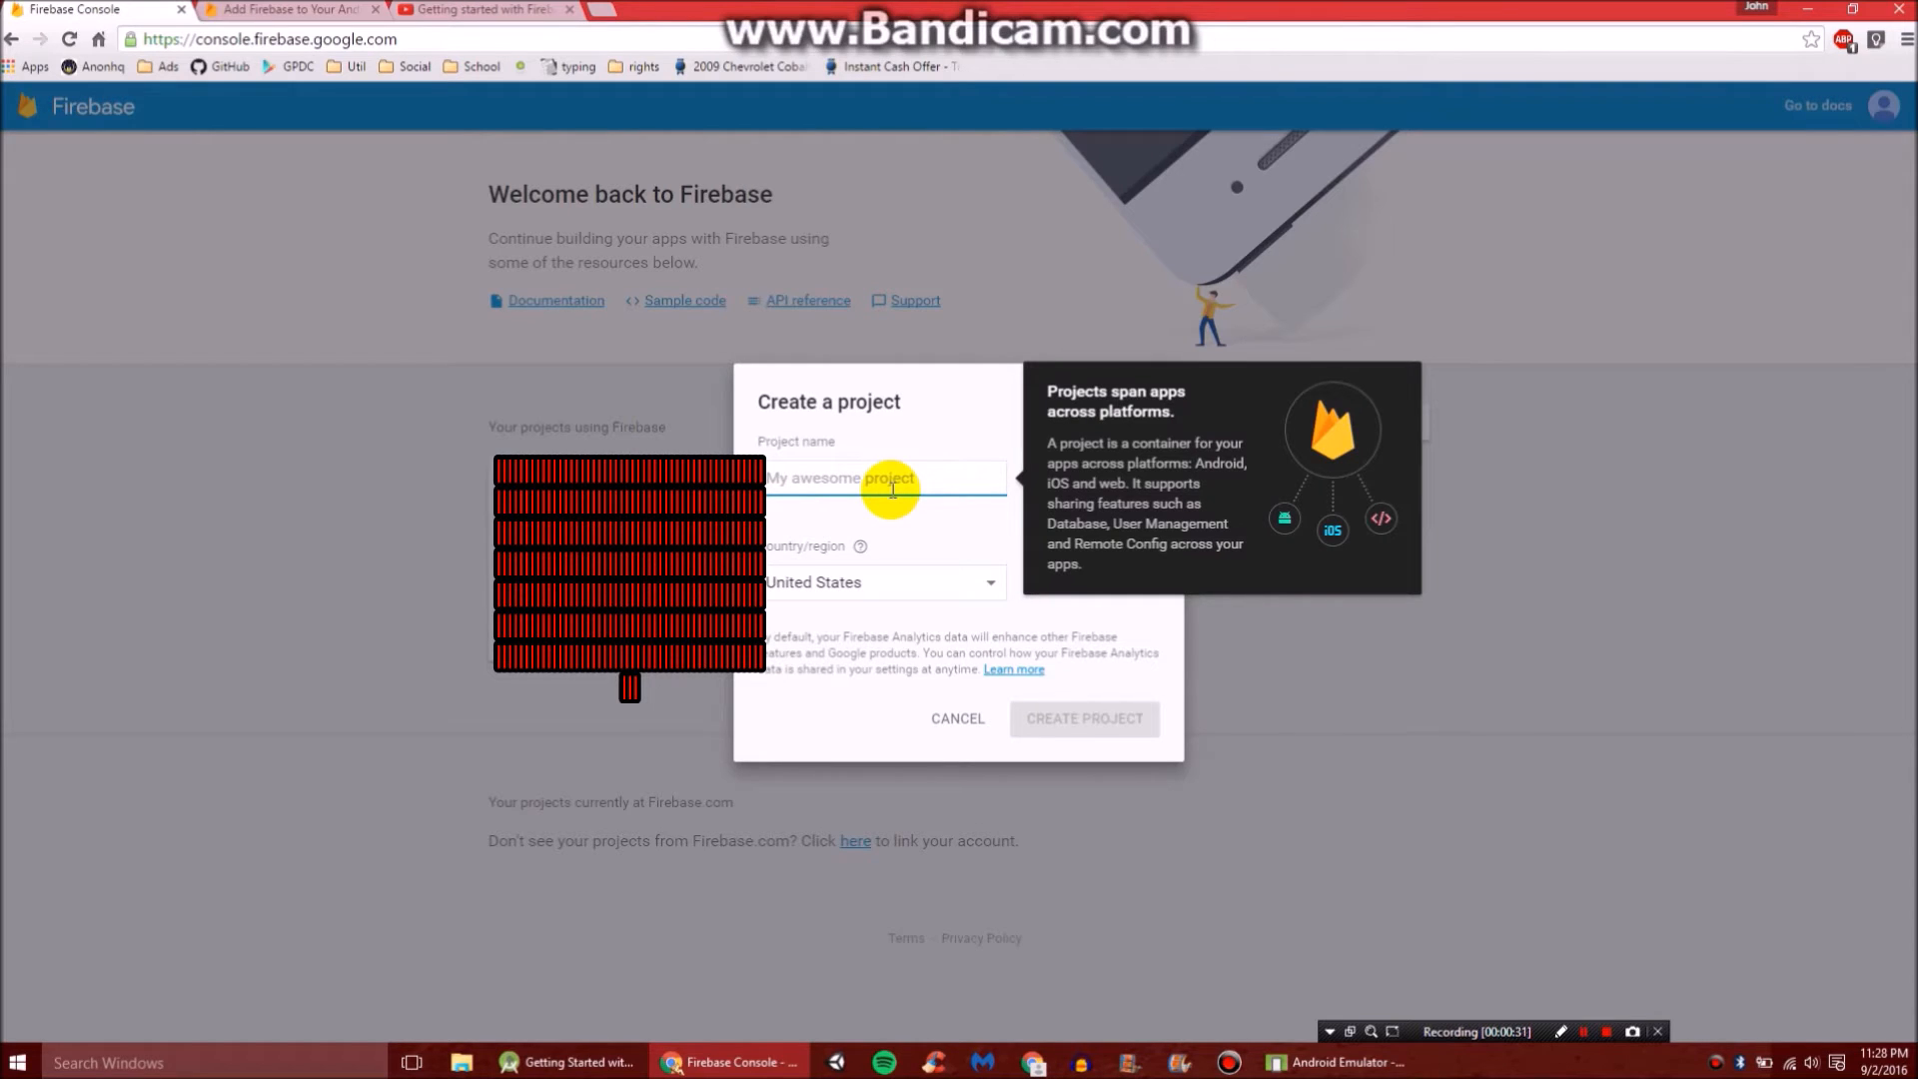
{"action": "type", "text": "Gr"}
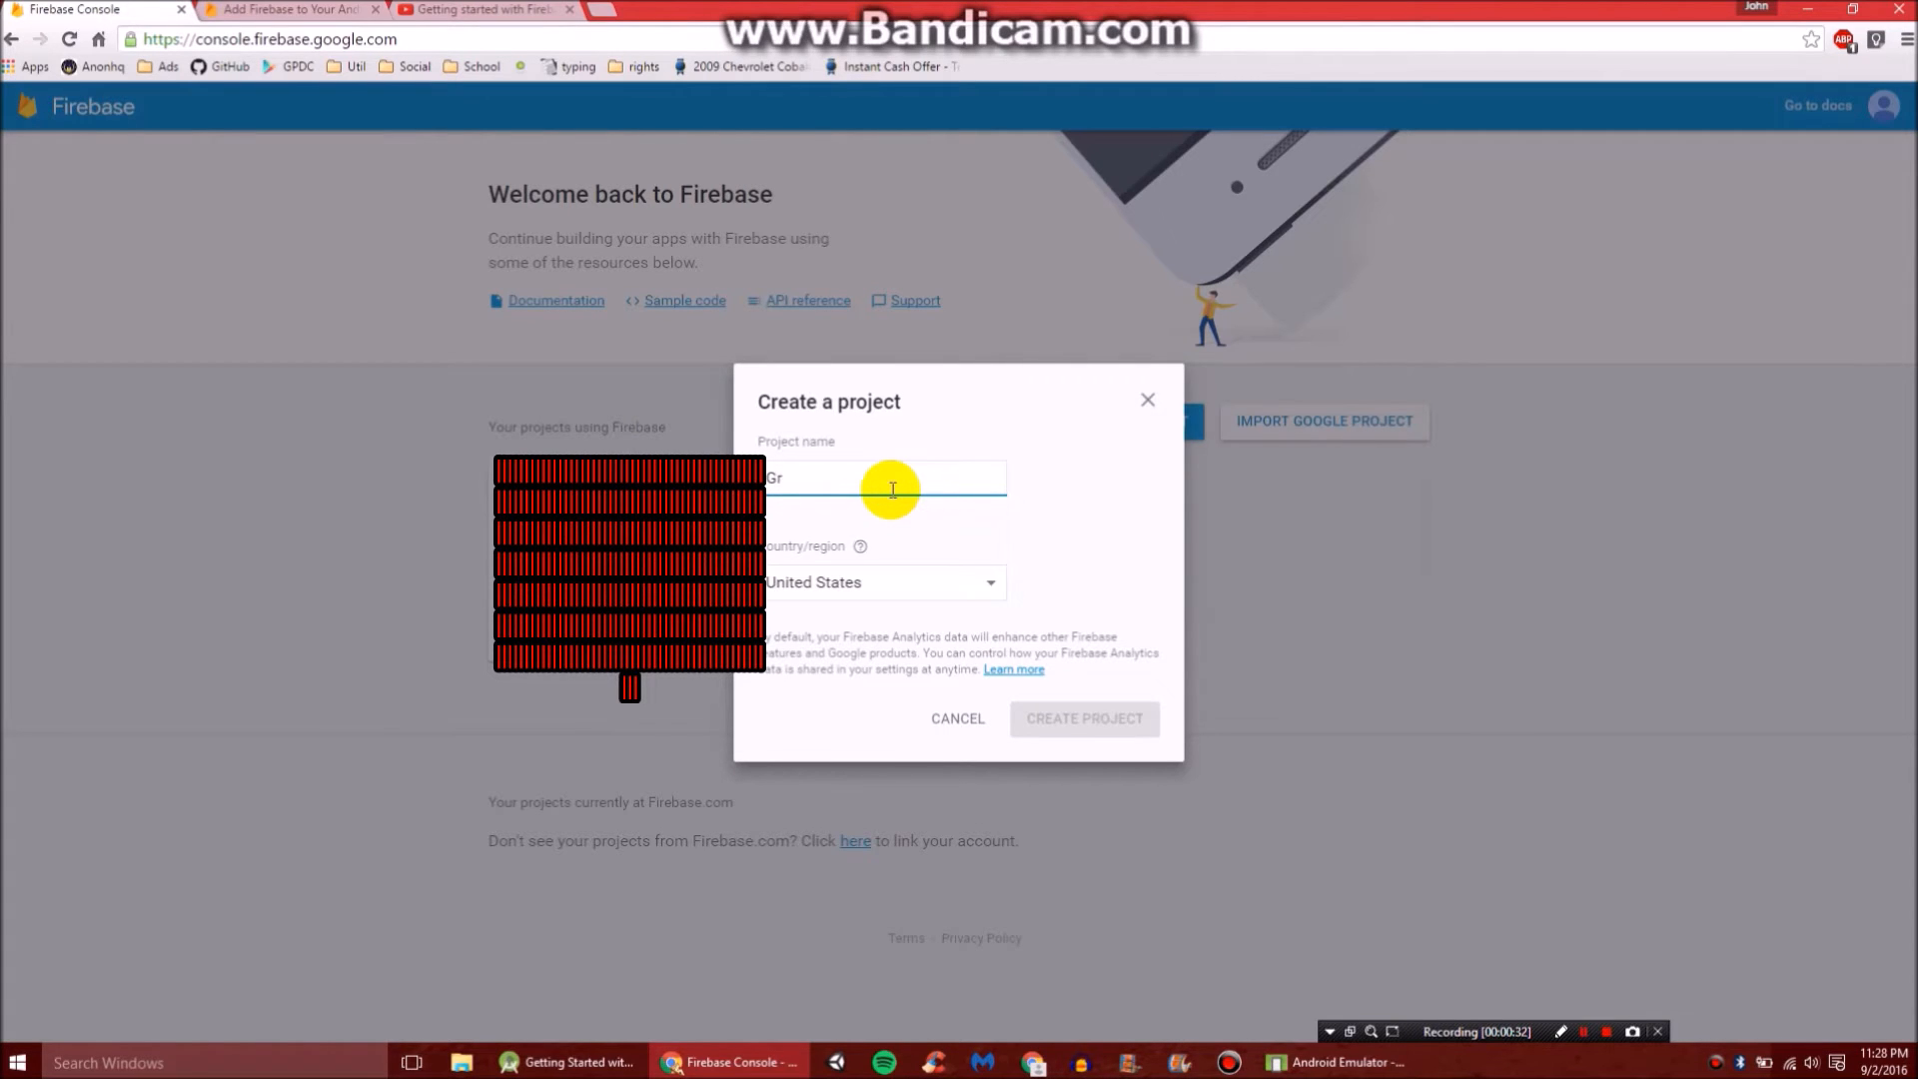
{"action": "type", "text": "etting s"}
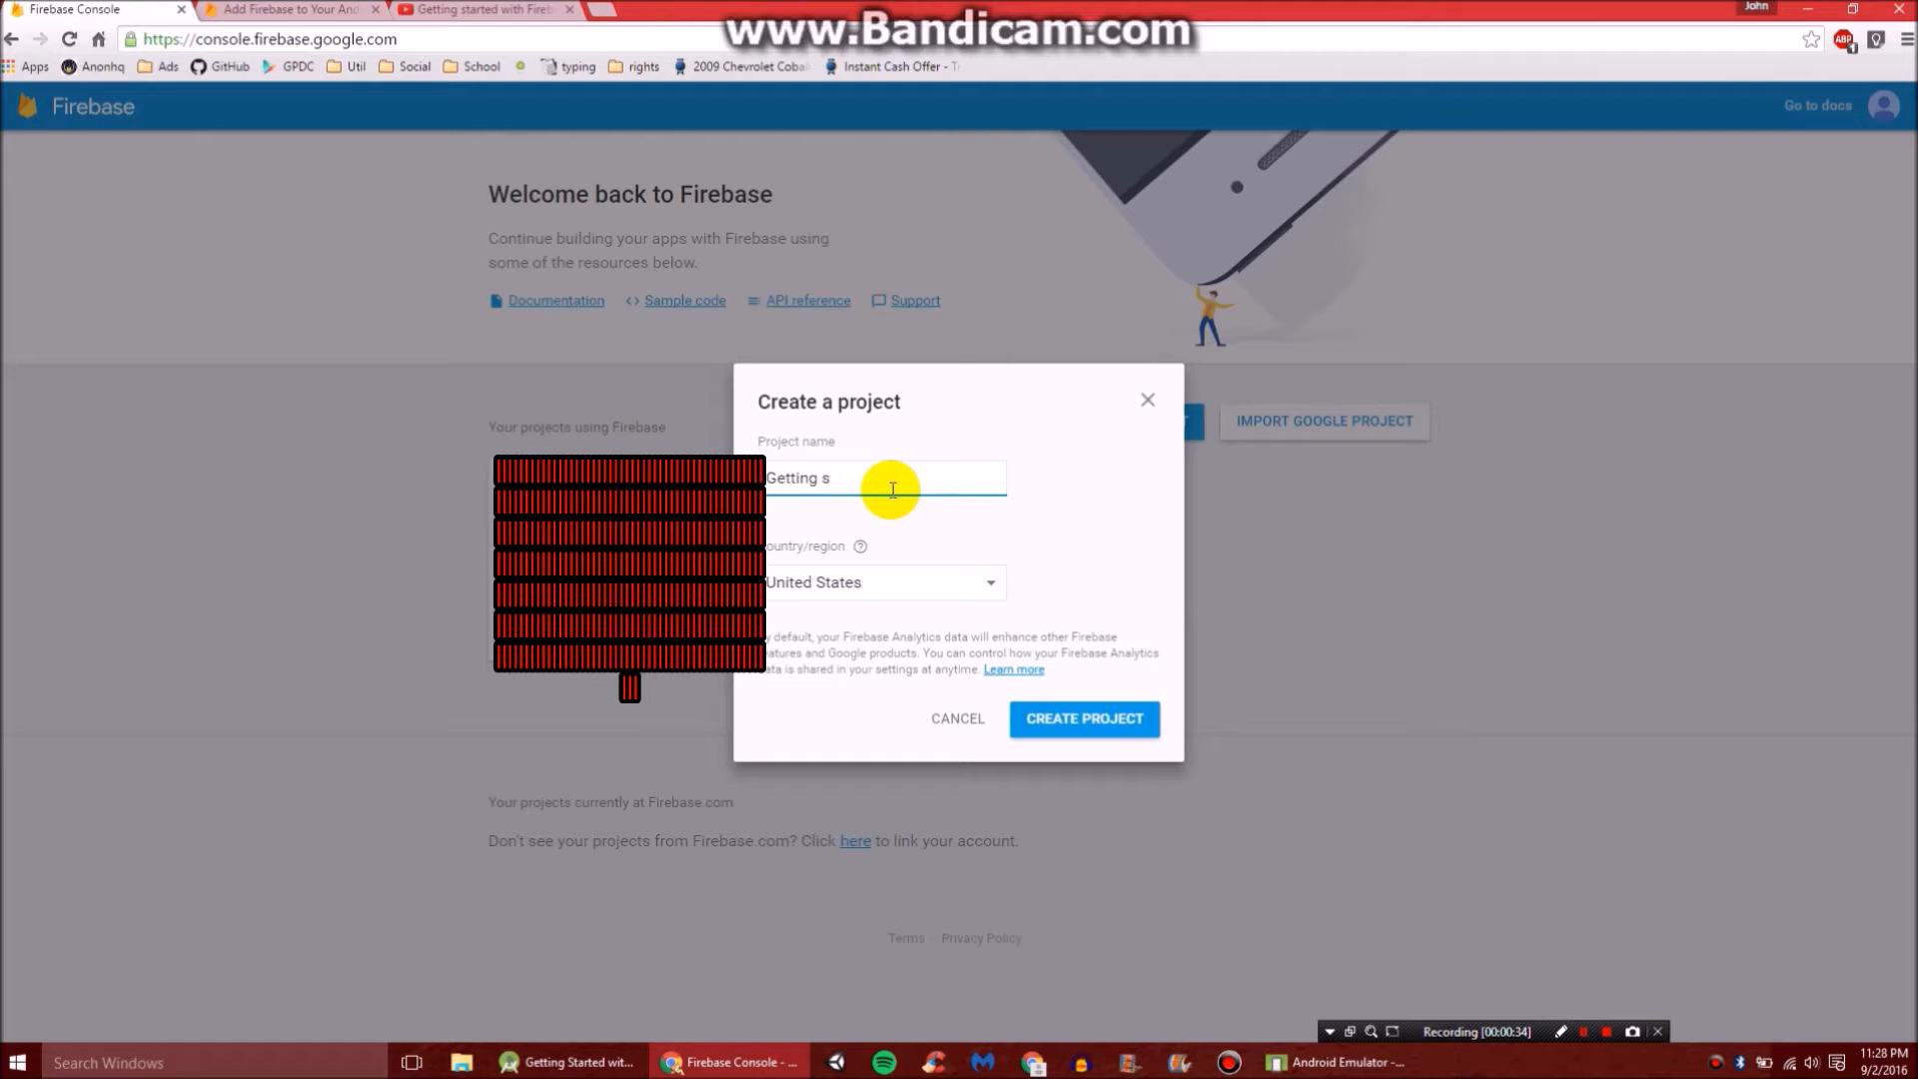
{"action": "left_click", "coordinate": [1083, 718]}
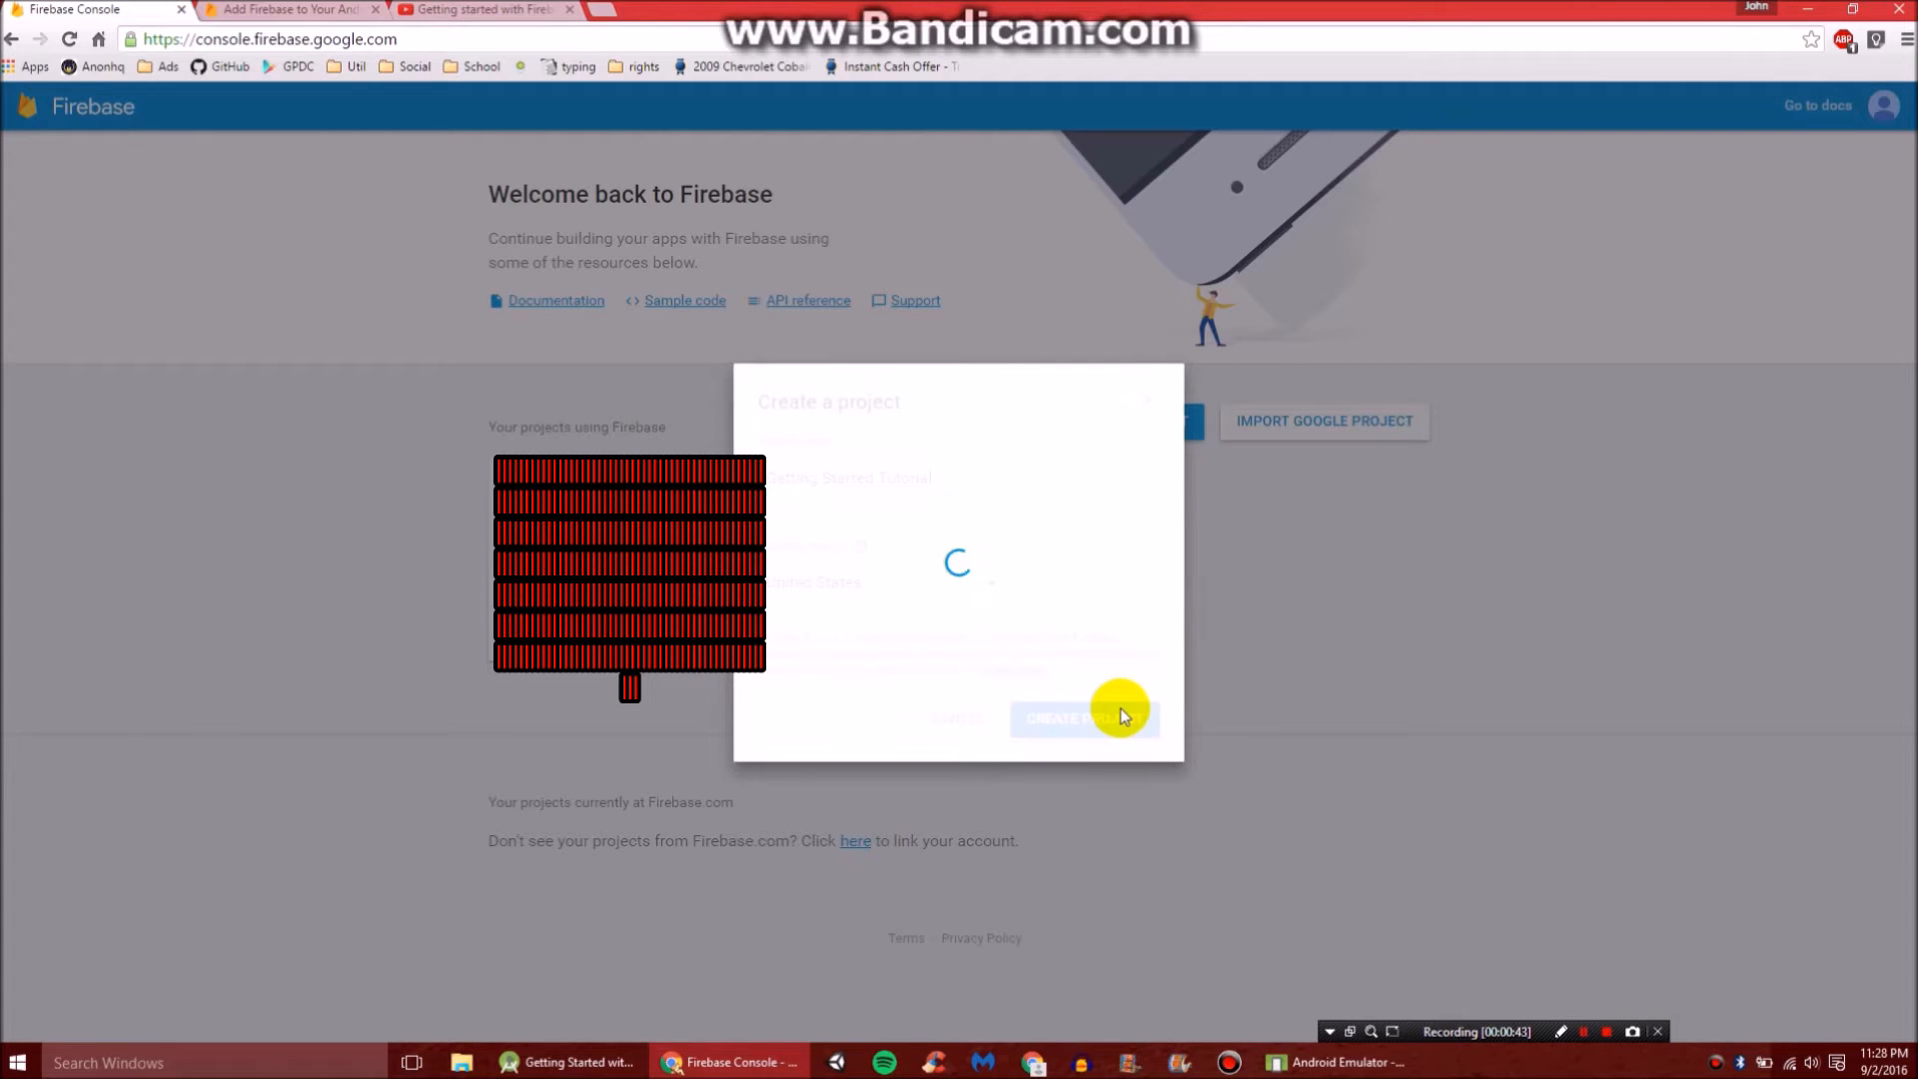
Begin adding Firebase to an Android app so the app-details form appears.
{"action": "left_click", "coordinate": [1082, 717]}
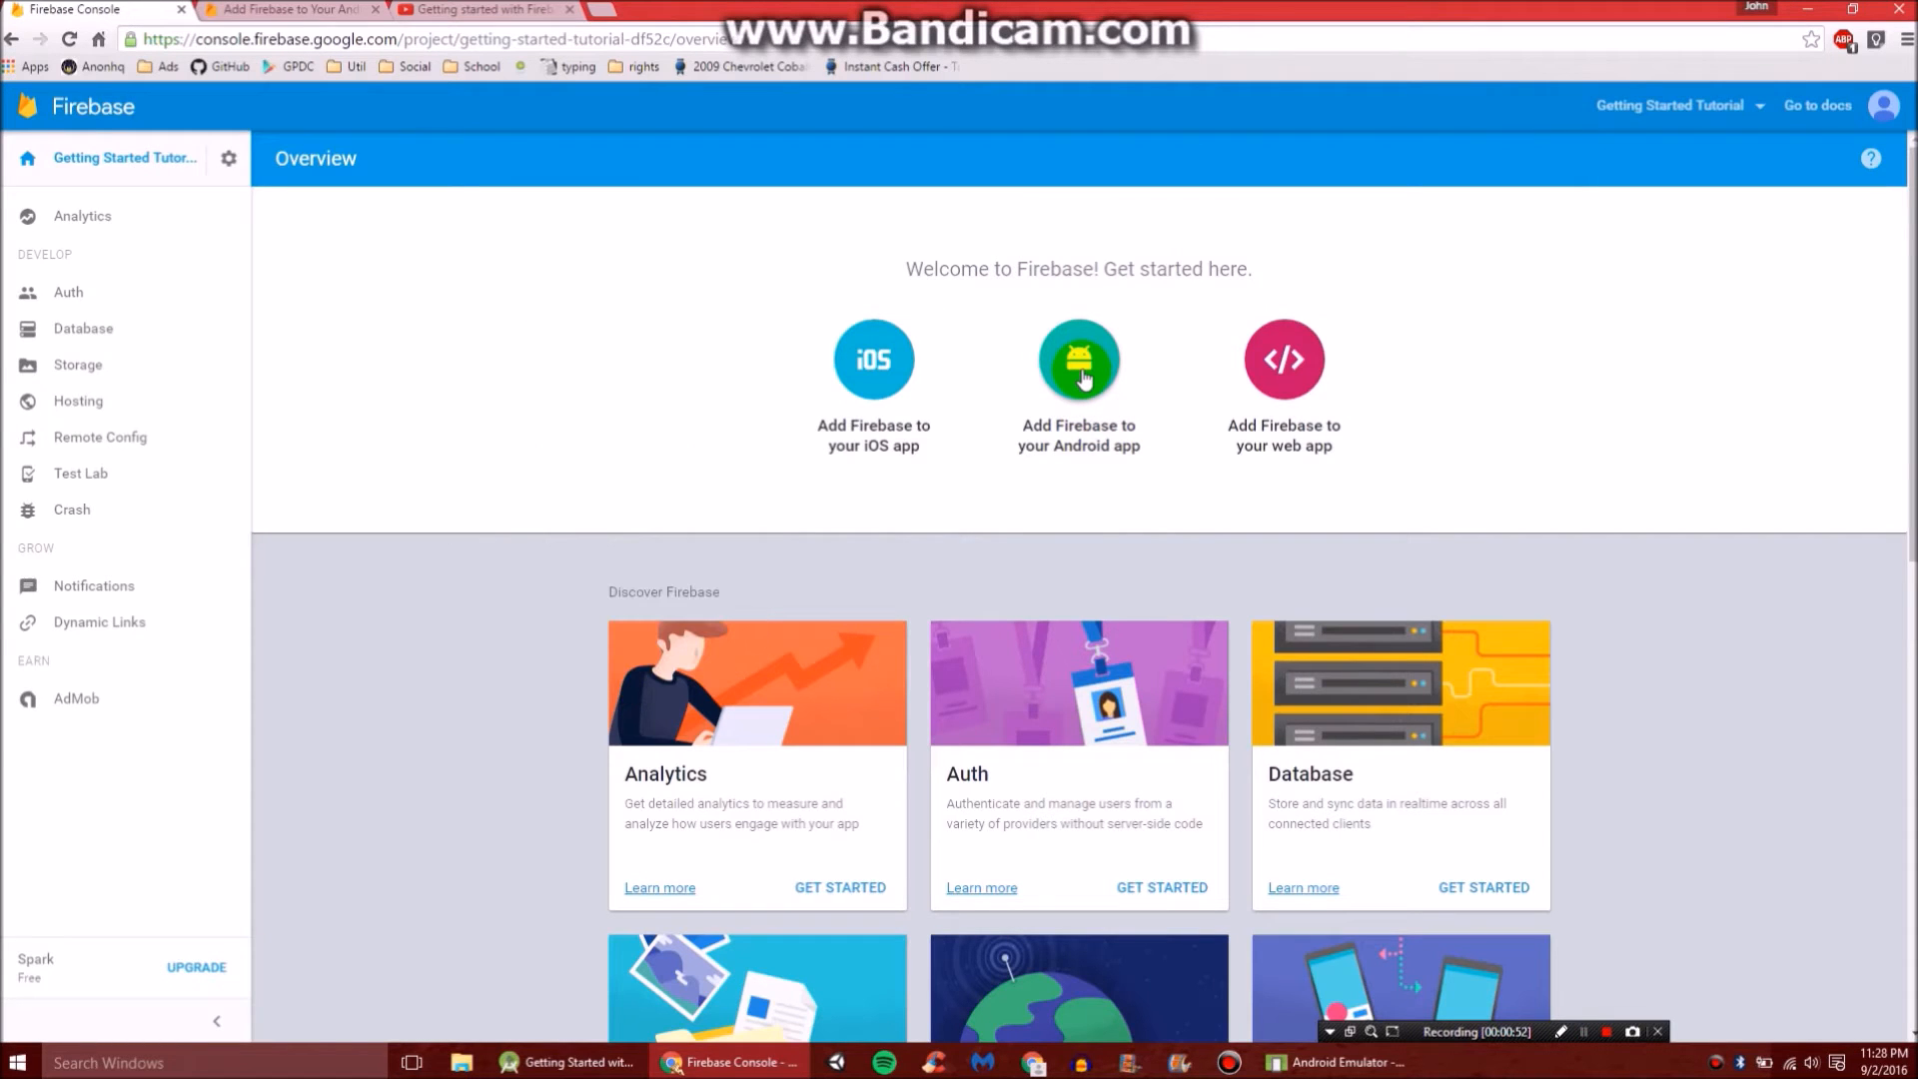
{"action": "left_click", "coordinate": [1079, 359]}
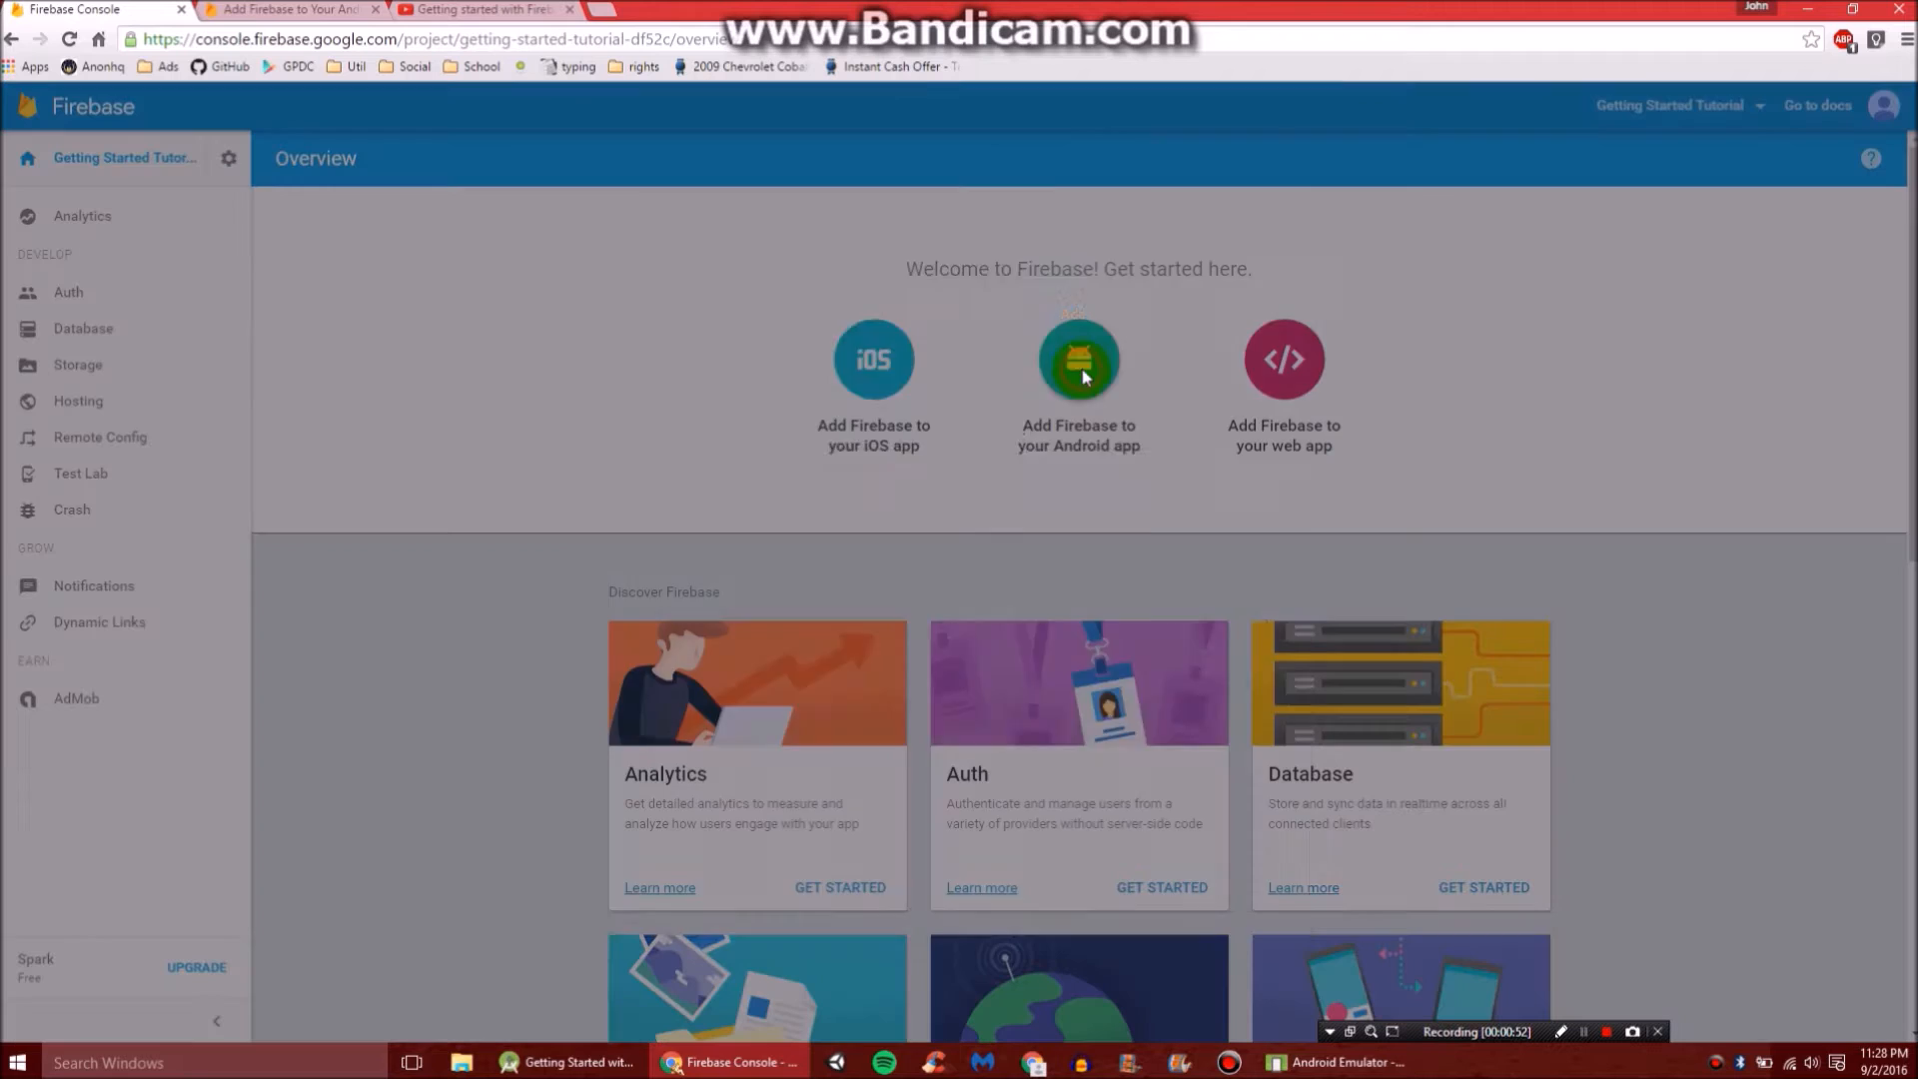
{"action": "left_click", "coordinate": [1078, 360]}
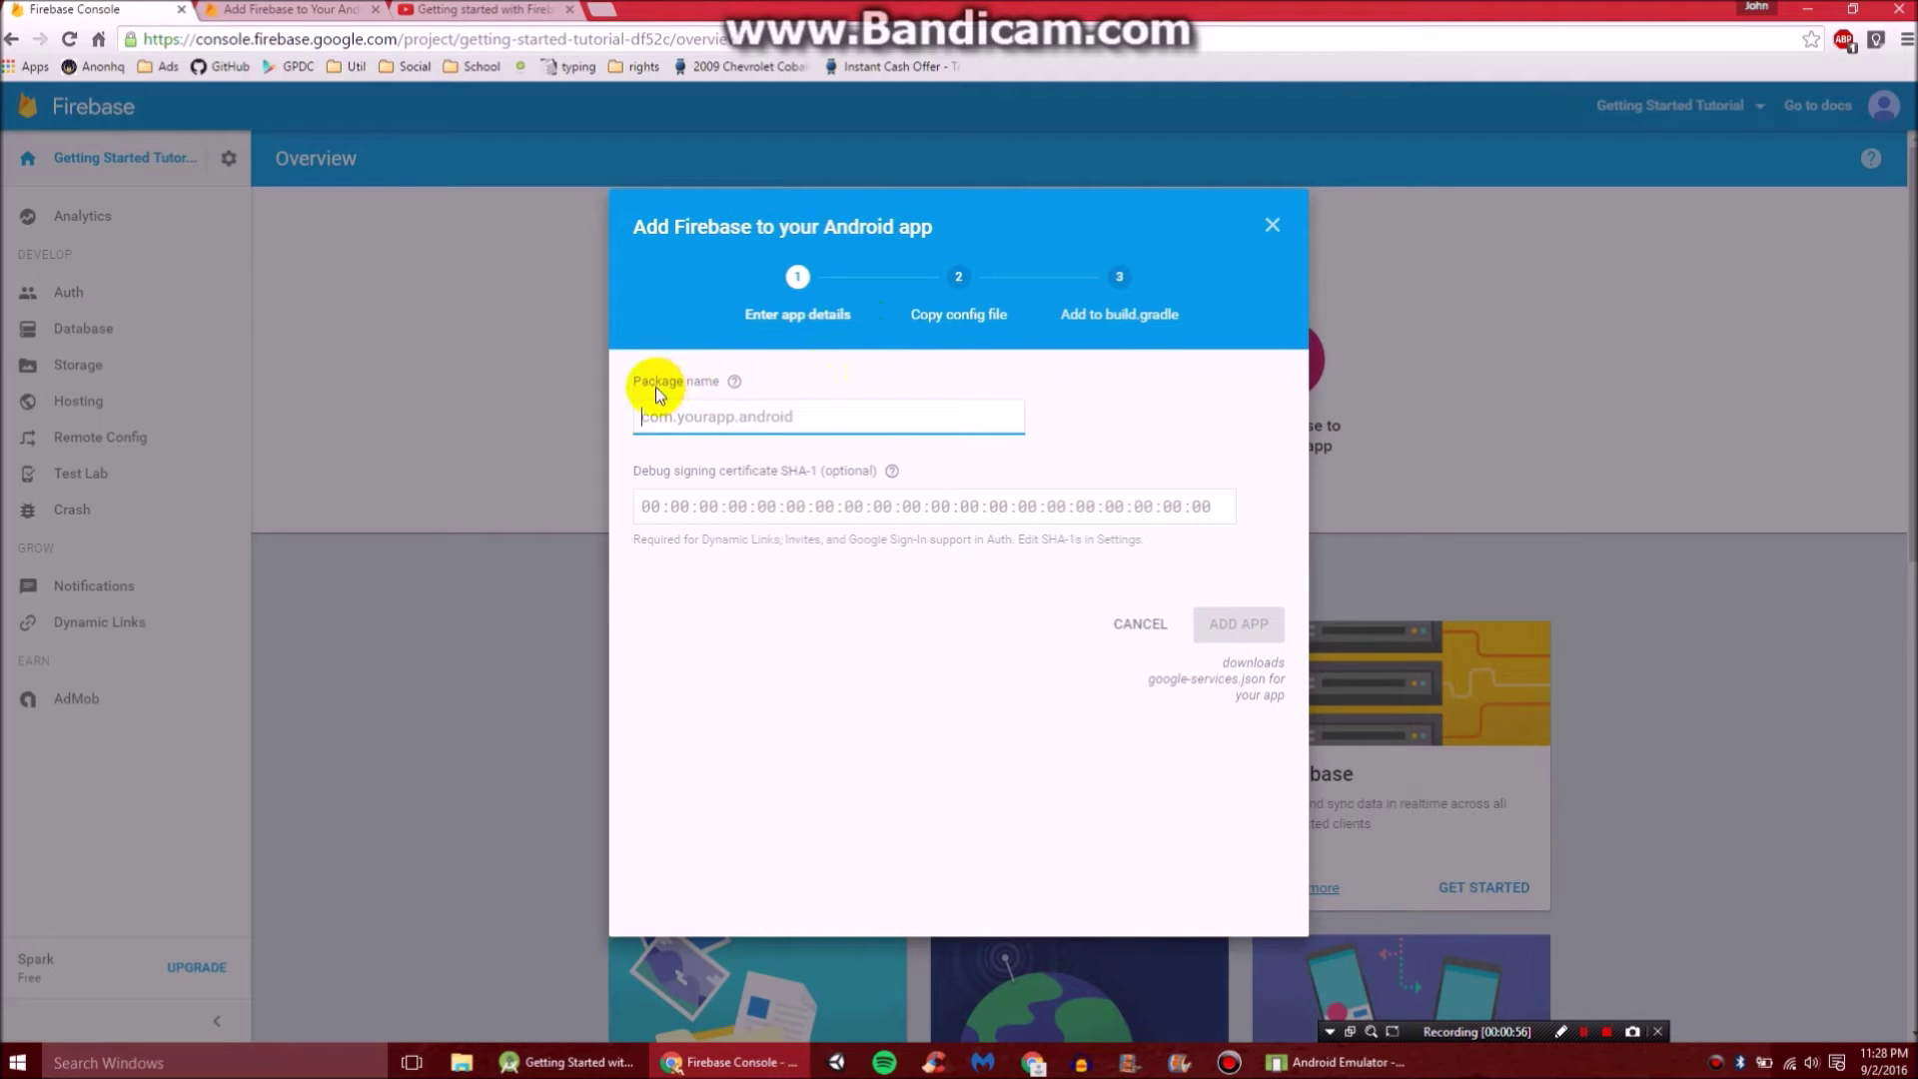
{"action": "mouse_move", "coordinate": [779, 483]}
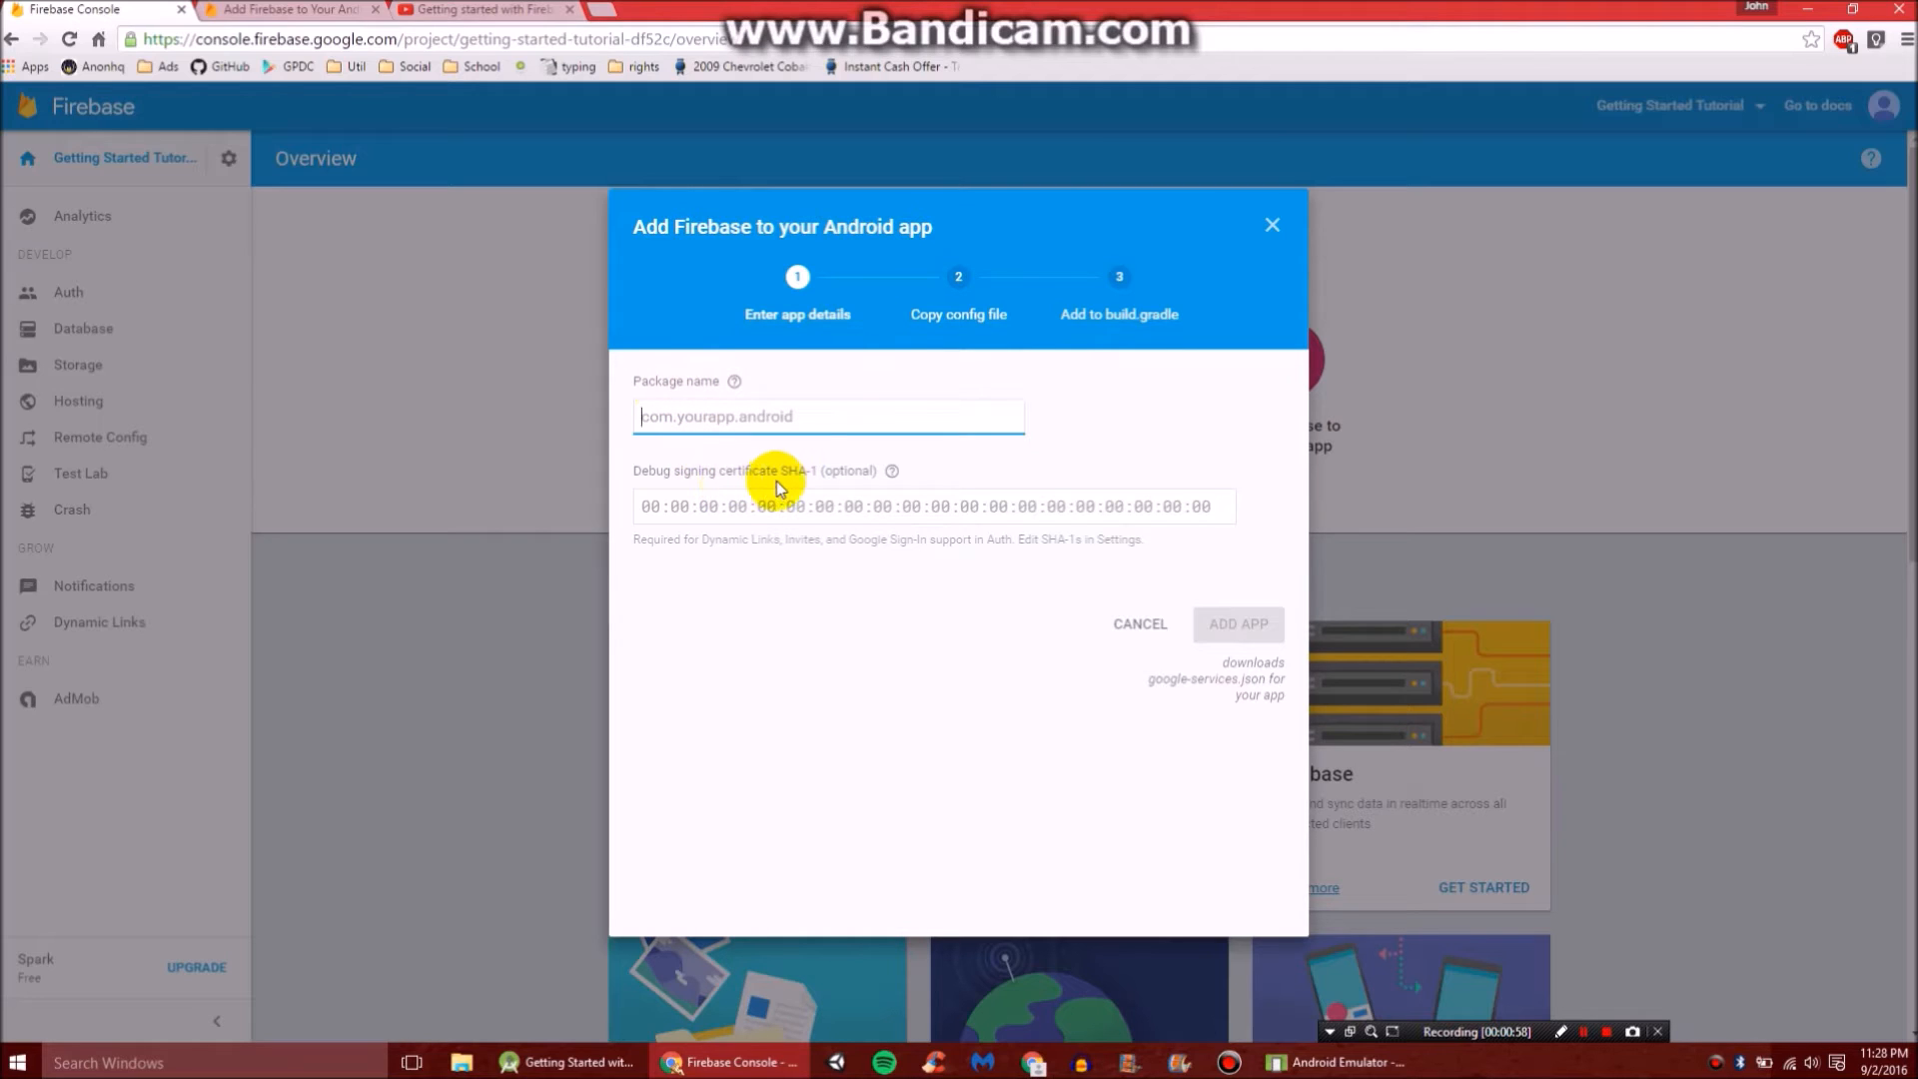
{"action": "mouse_move", "coordinate": [809, 483]}
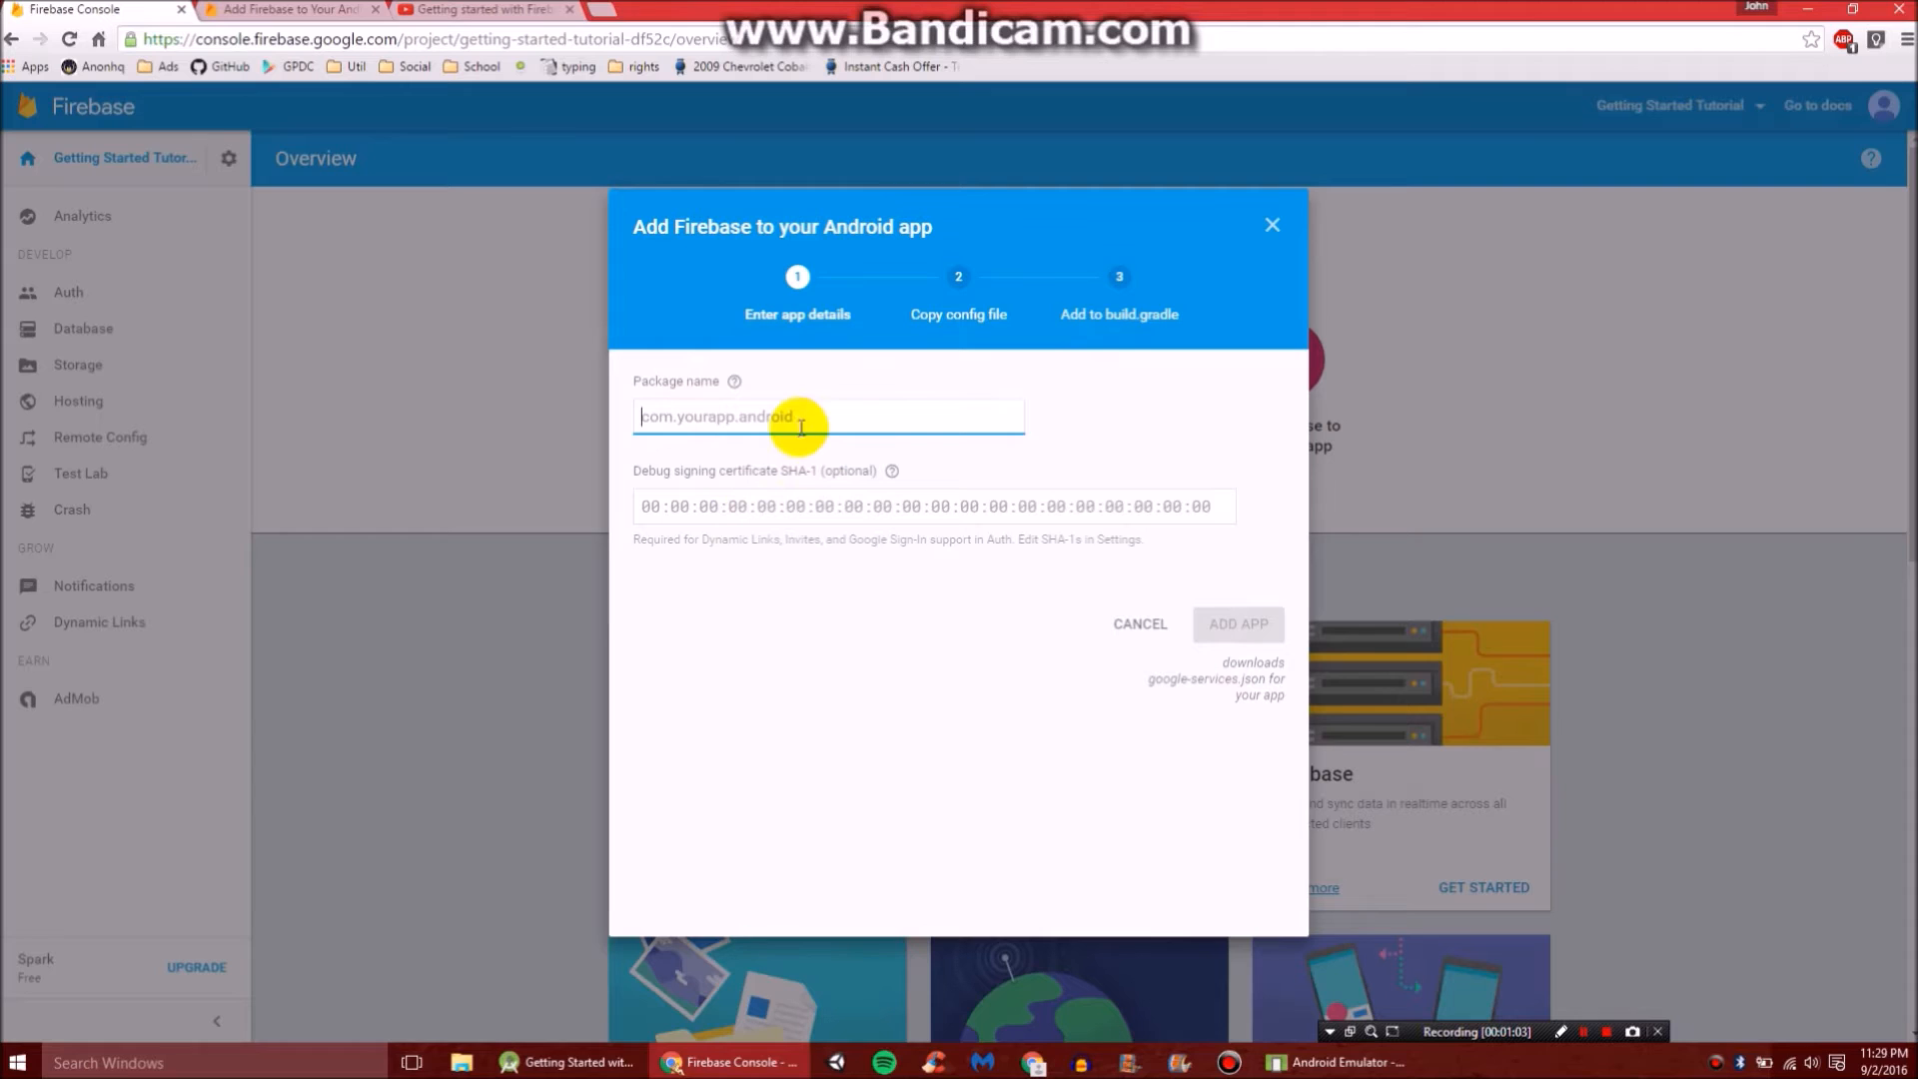
{"action": "mouse_move", "coordinate": [635, 711]}
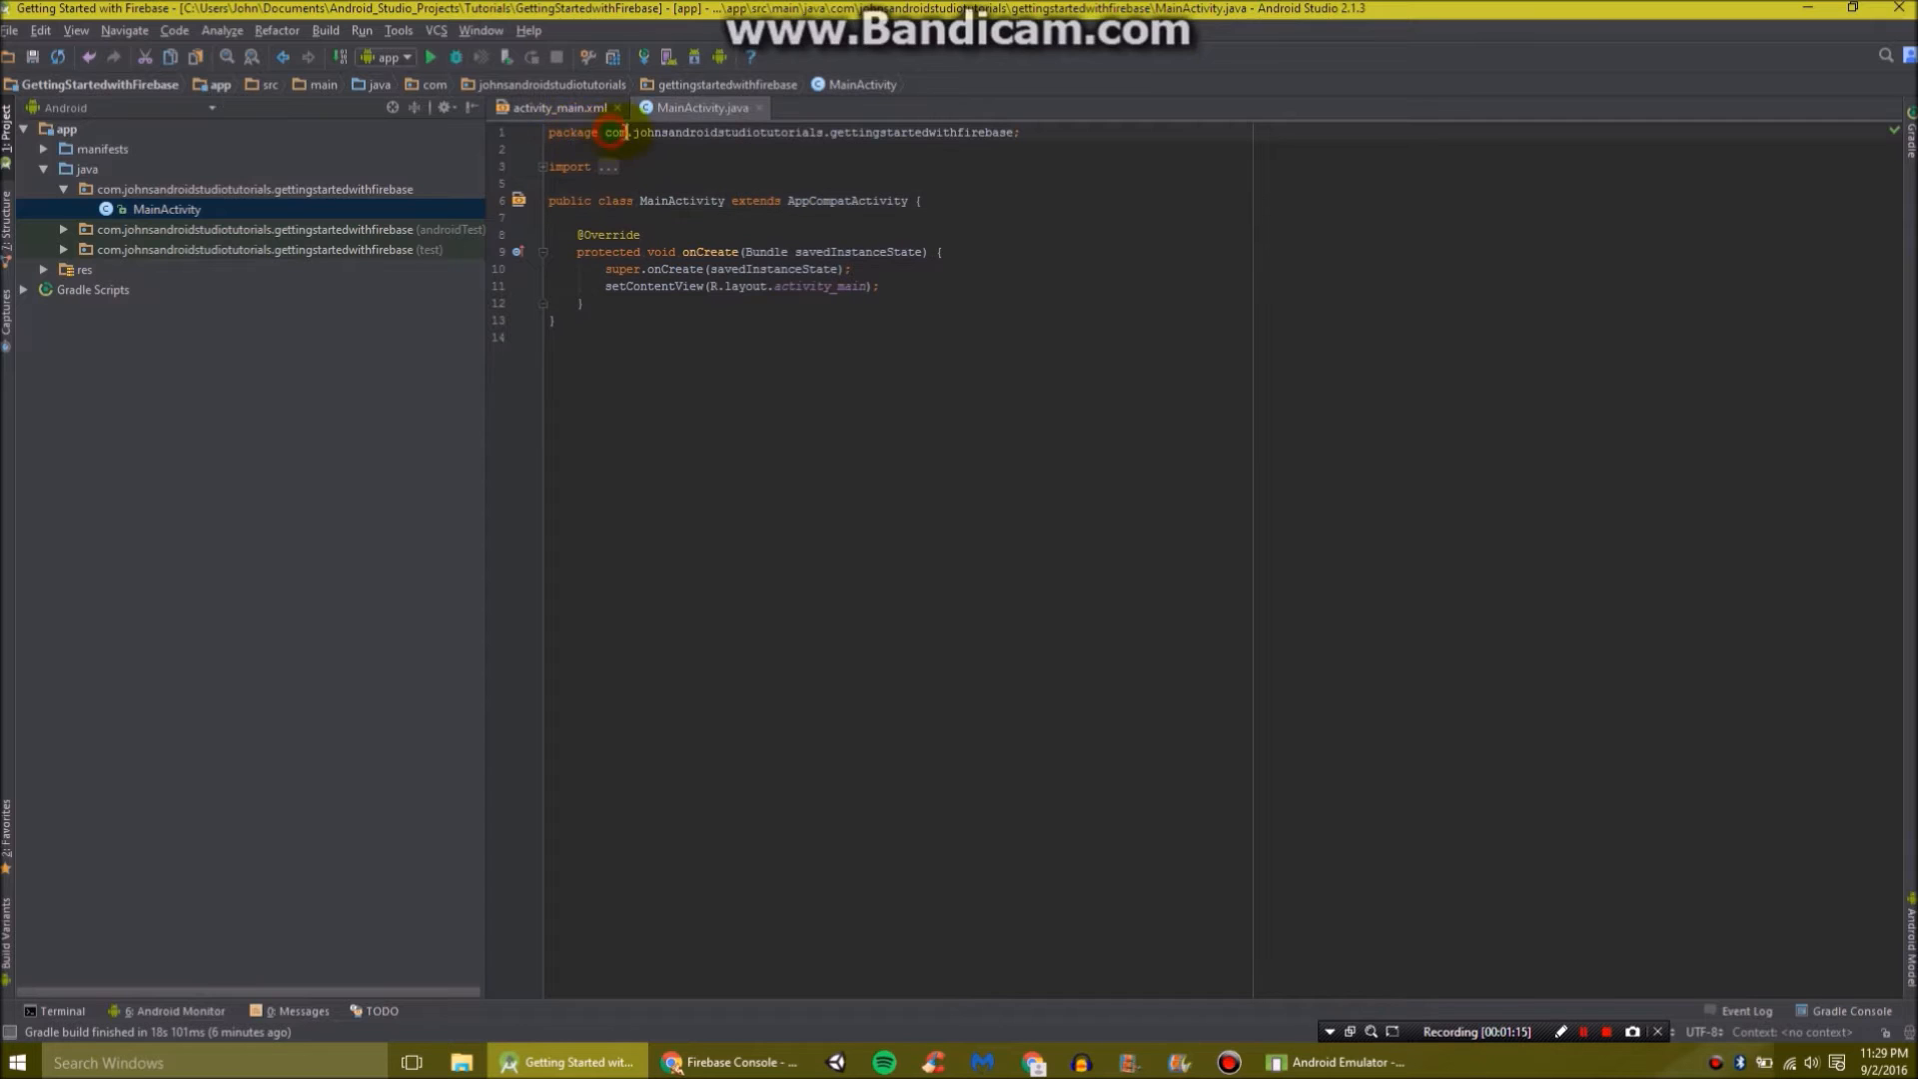
Select the package name on MainActivity's top line to copy it.
{"action": "left_click_drag", "start_coordinate": [603, 132], "coordinate": [1015, 132]}
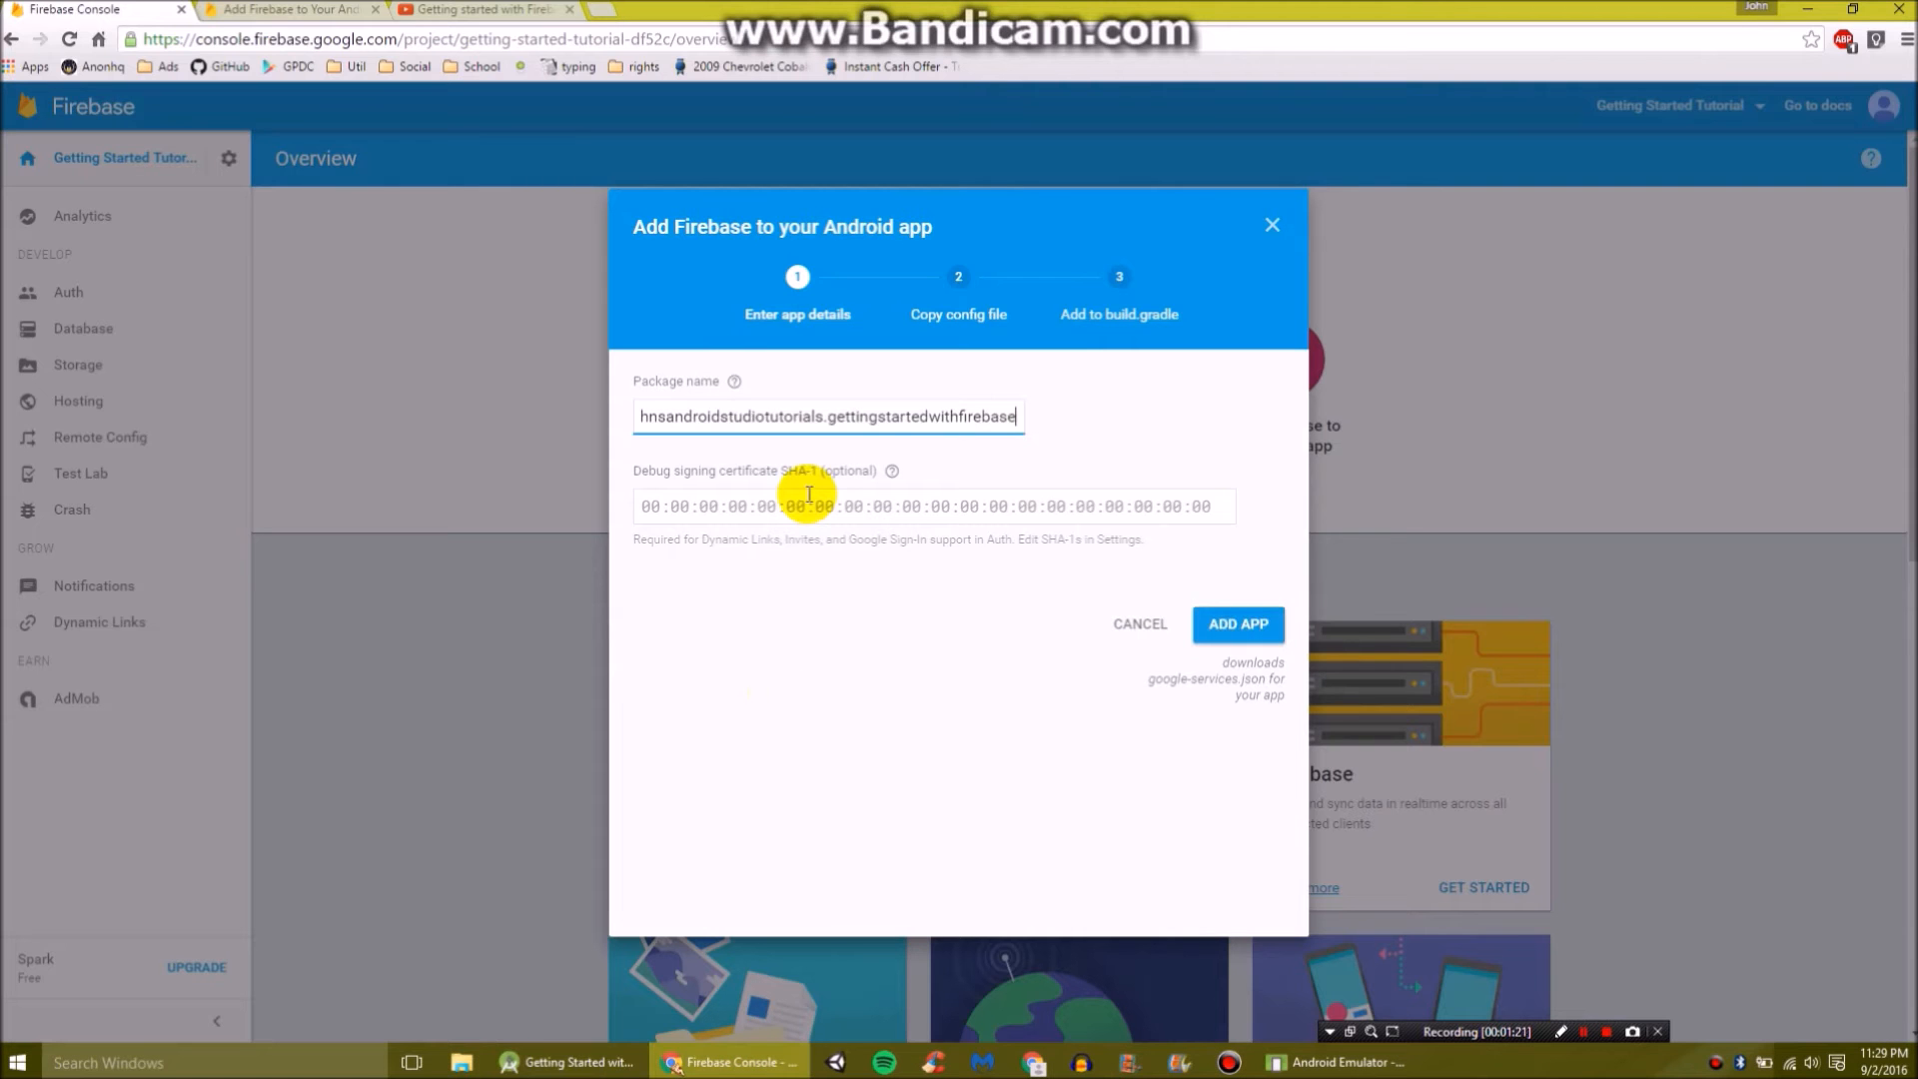
{"action": "mouse_move", "coordinate": [775, 503]}
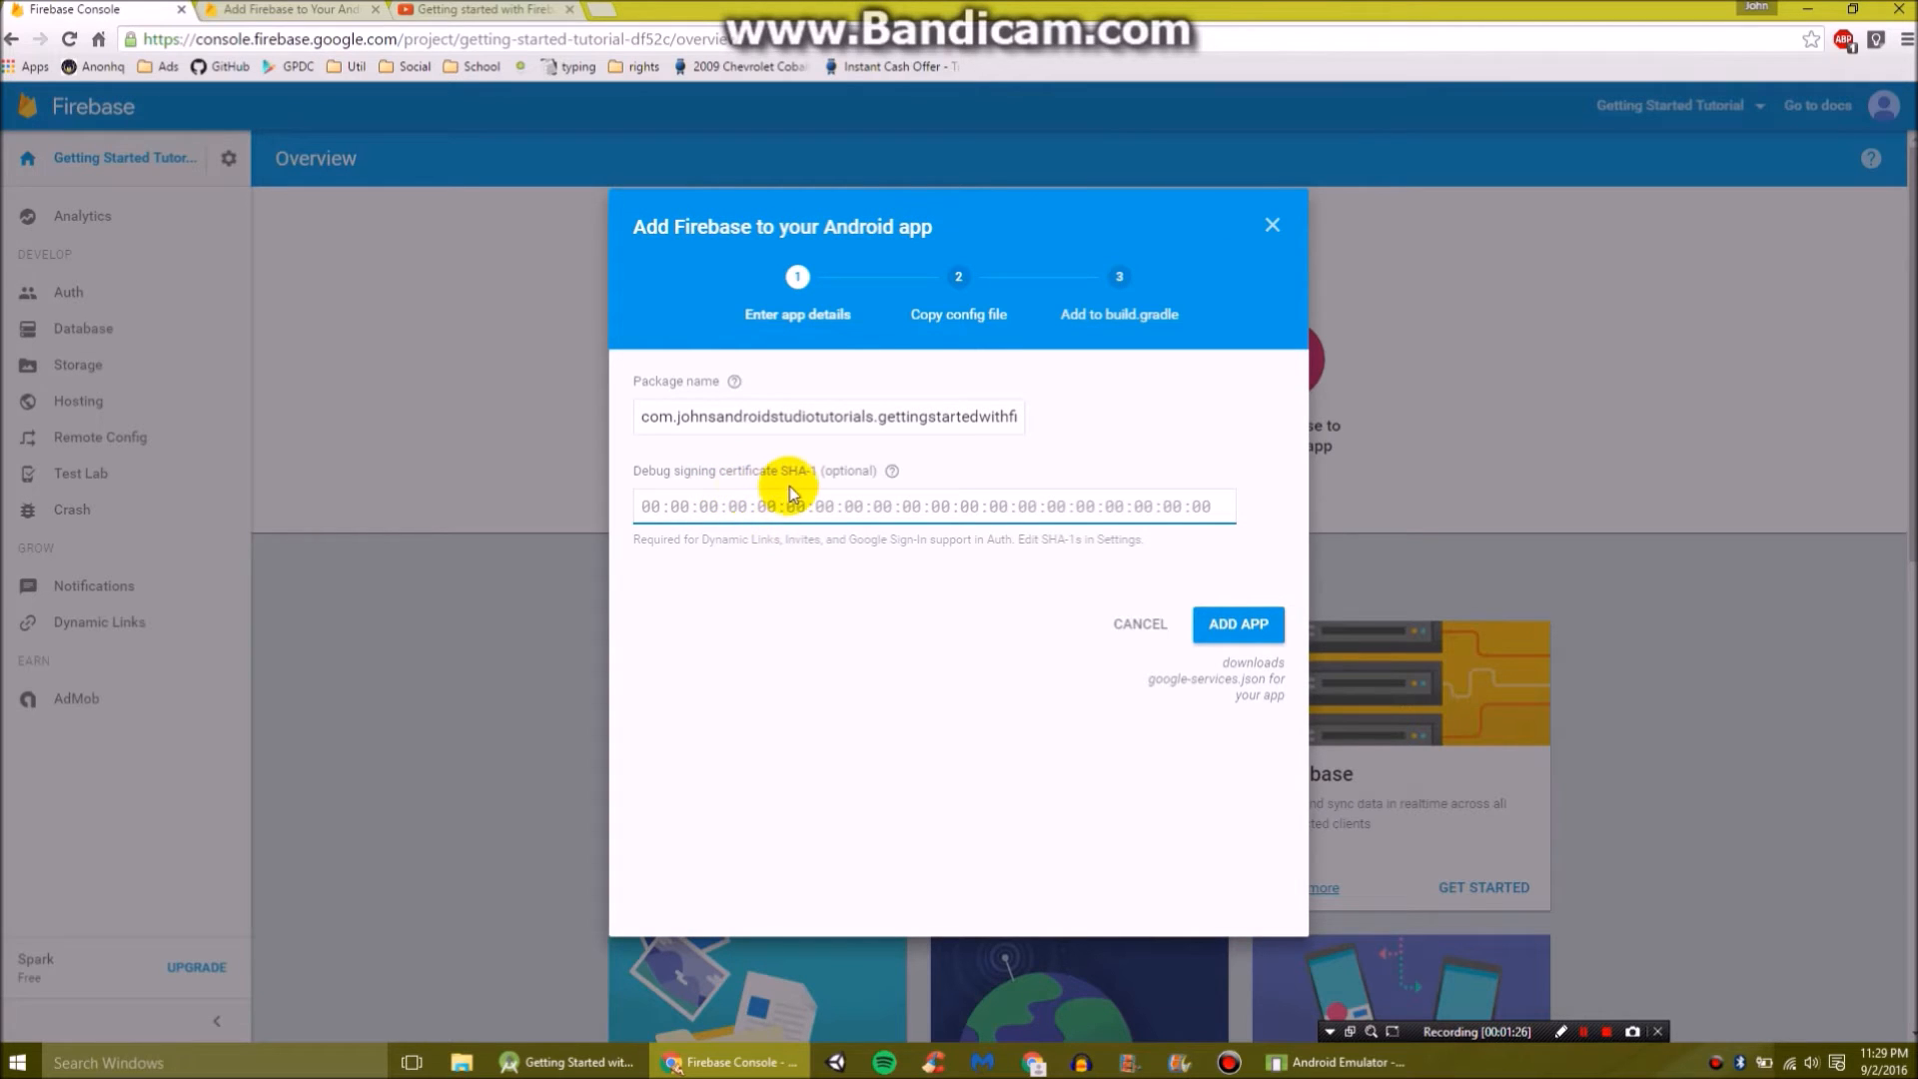
{"action": "mouse_move", "coordinate": [858, 559]}
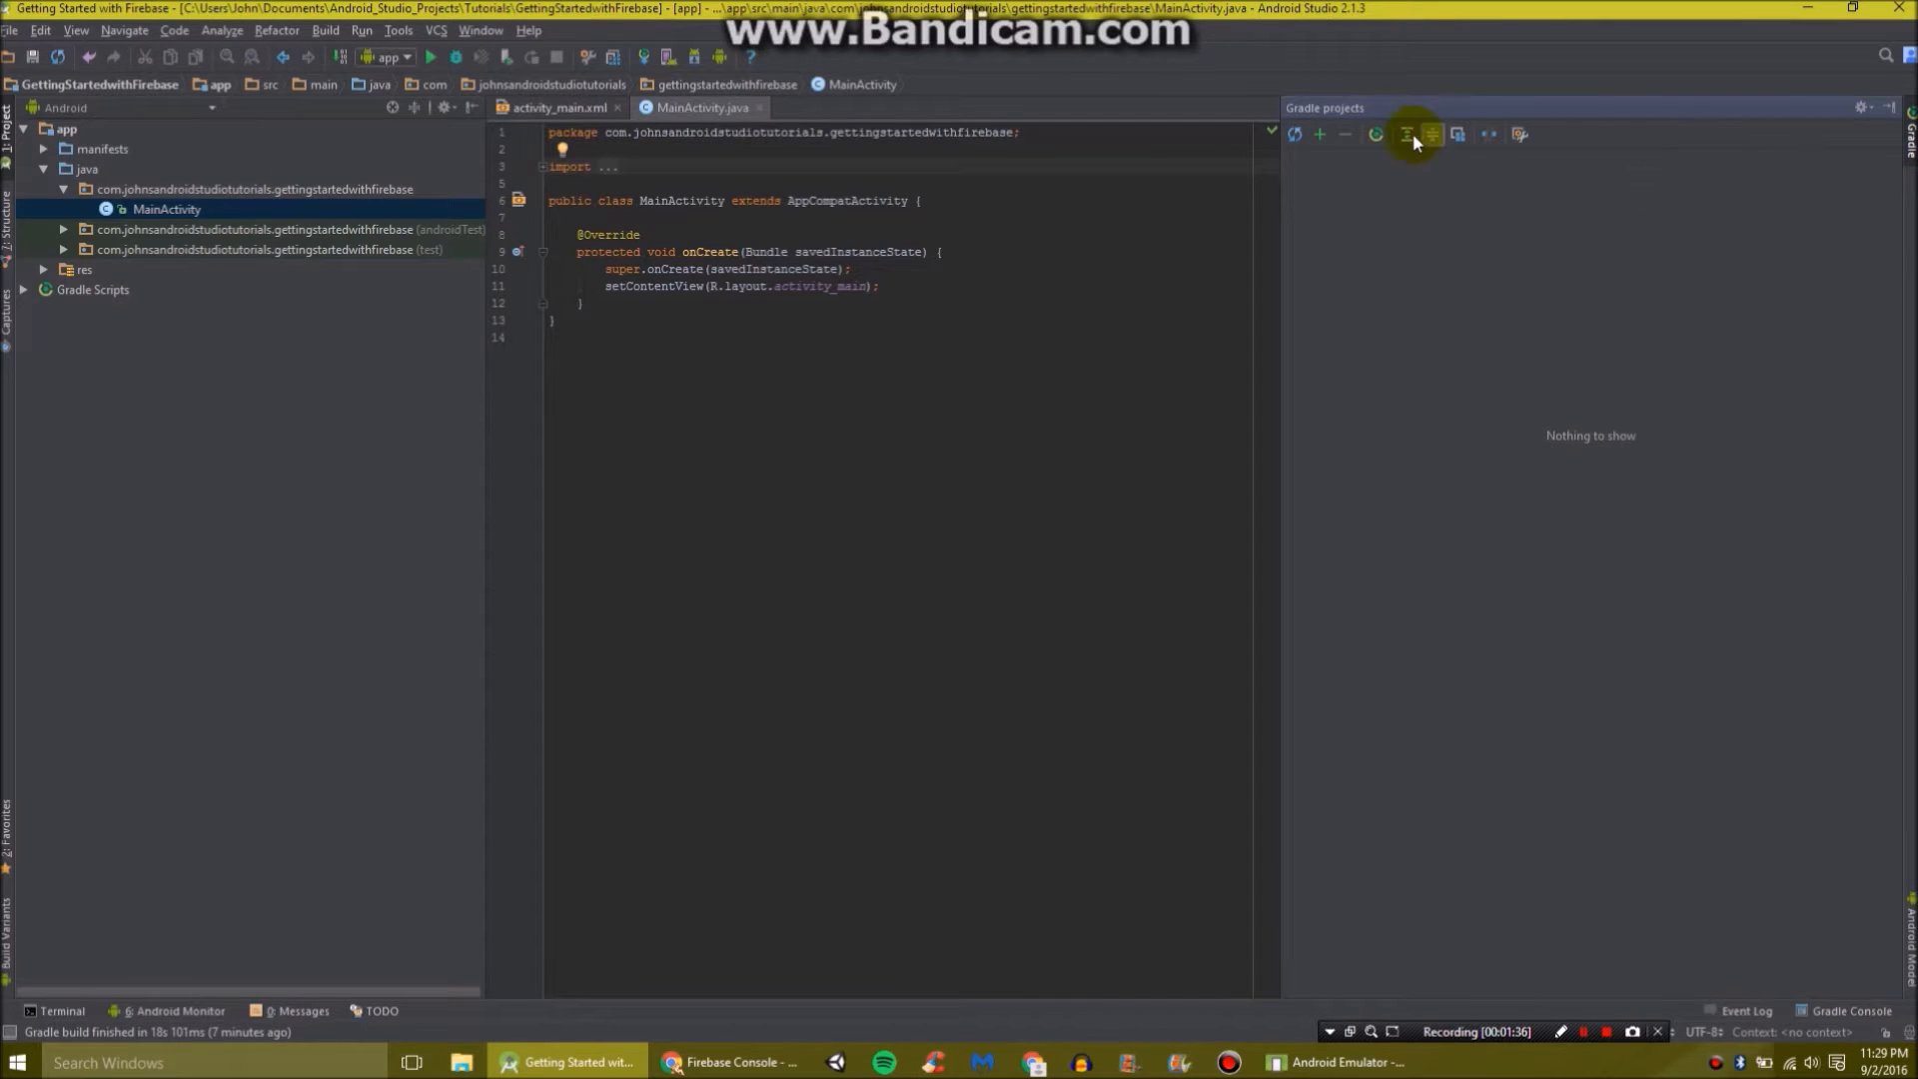
{"action": "mouse_move", "coordinate": [1606, 536]}
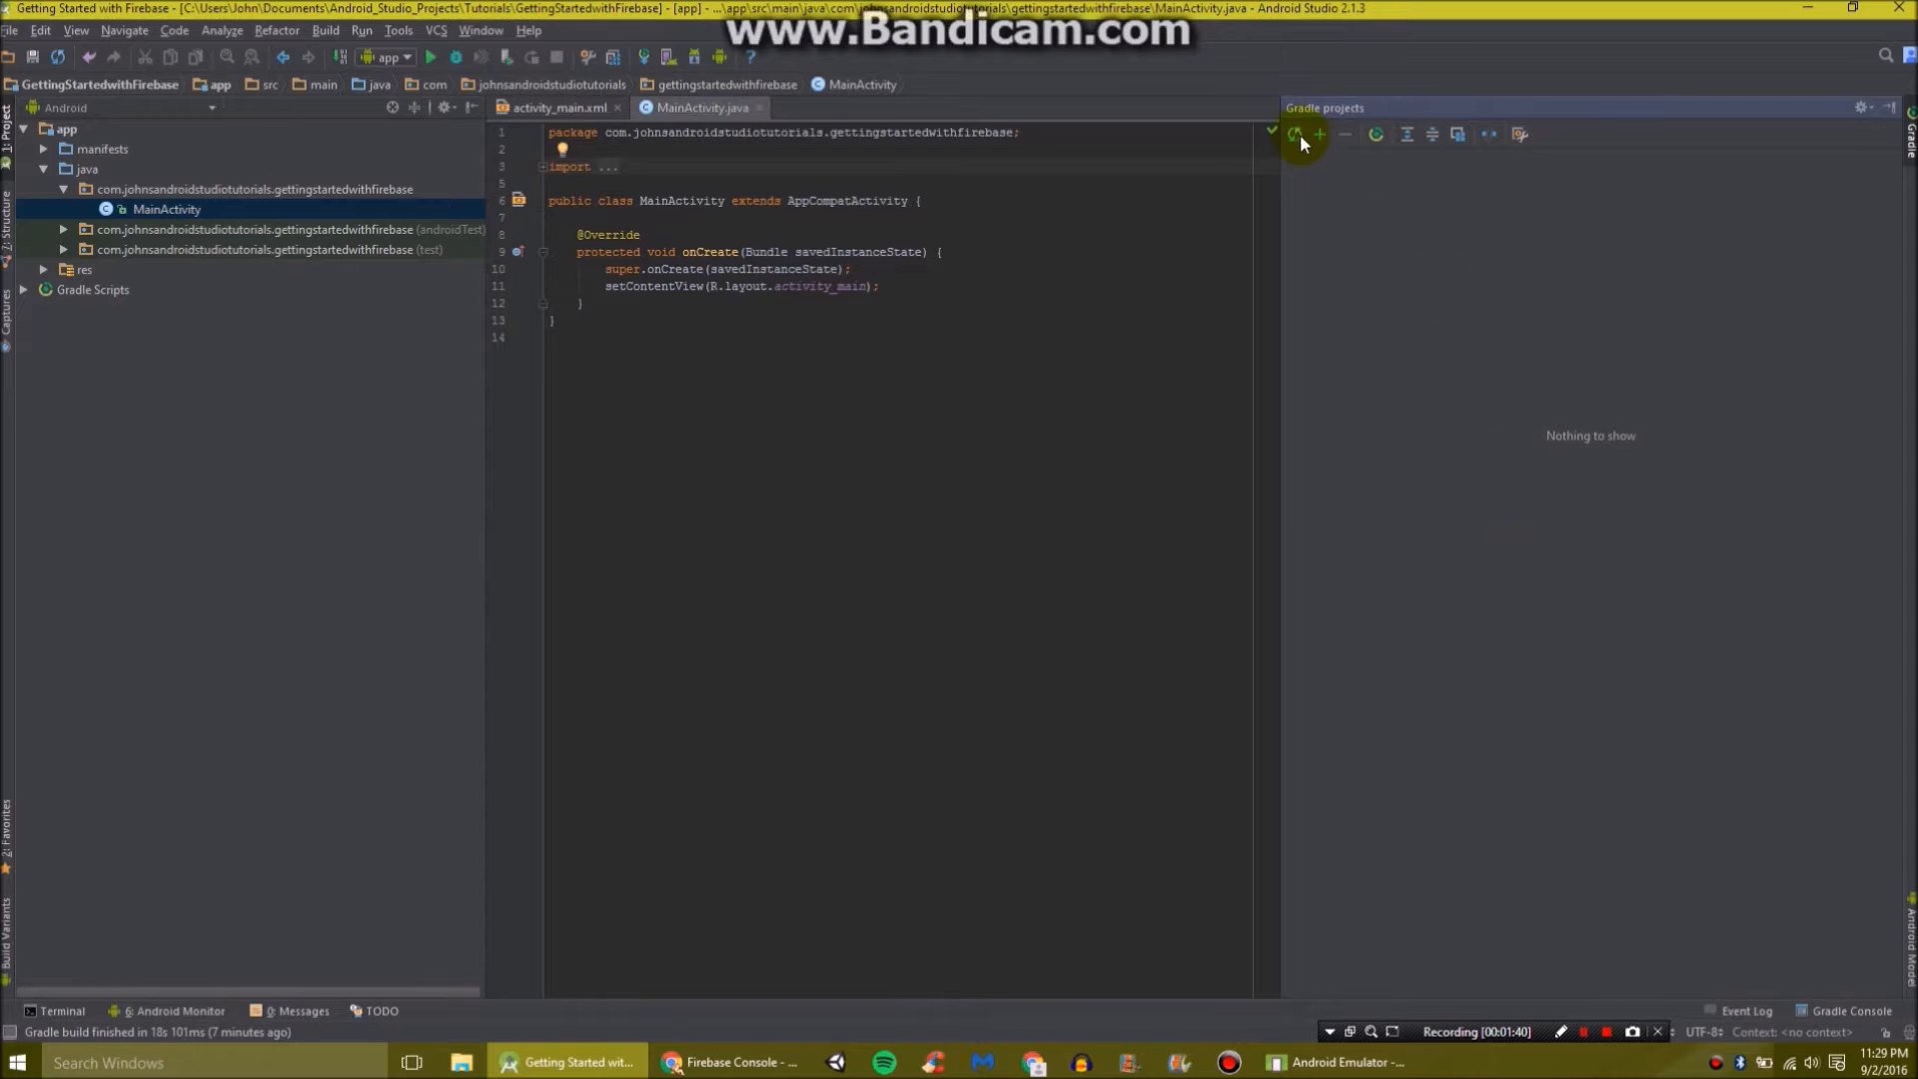
Refresh Gradle projects and expand GettingStartedwithFirebase > Tasks to the android group.
{"action": "left_click", "coordinate": [1295, 134]}
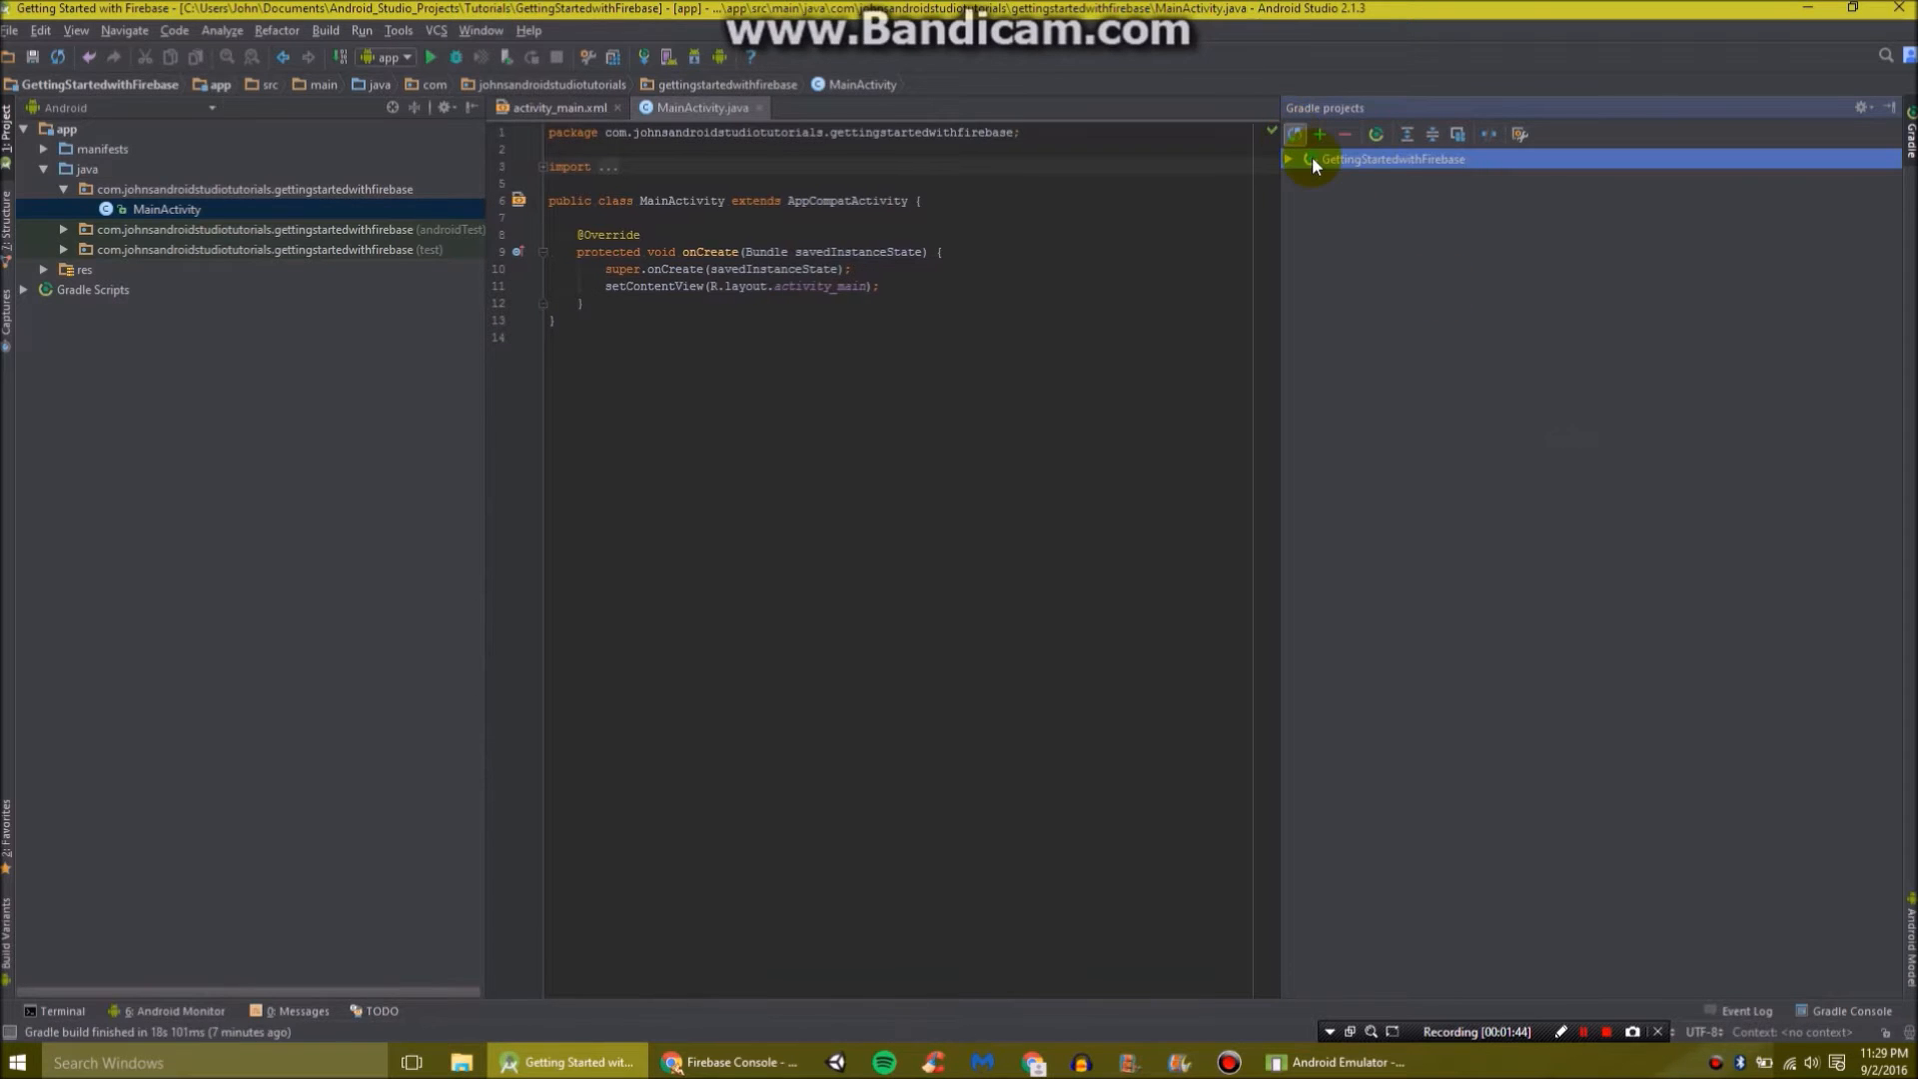
{"action": "mouse_move", "coordinate": [1323, 134]}
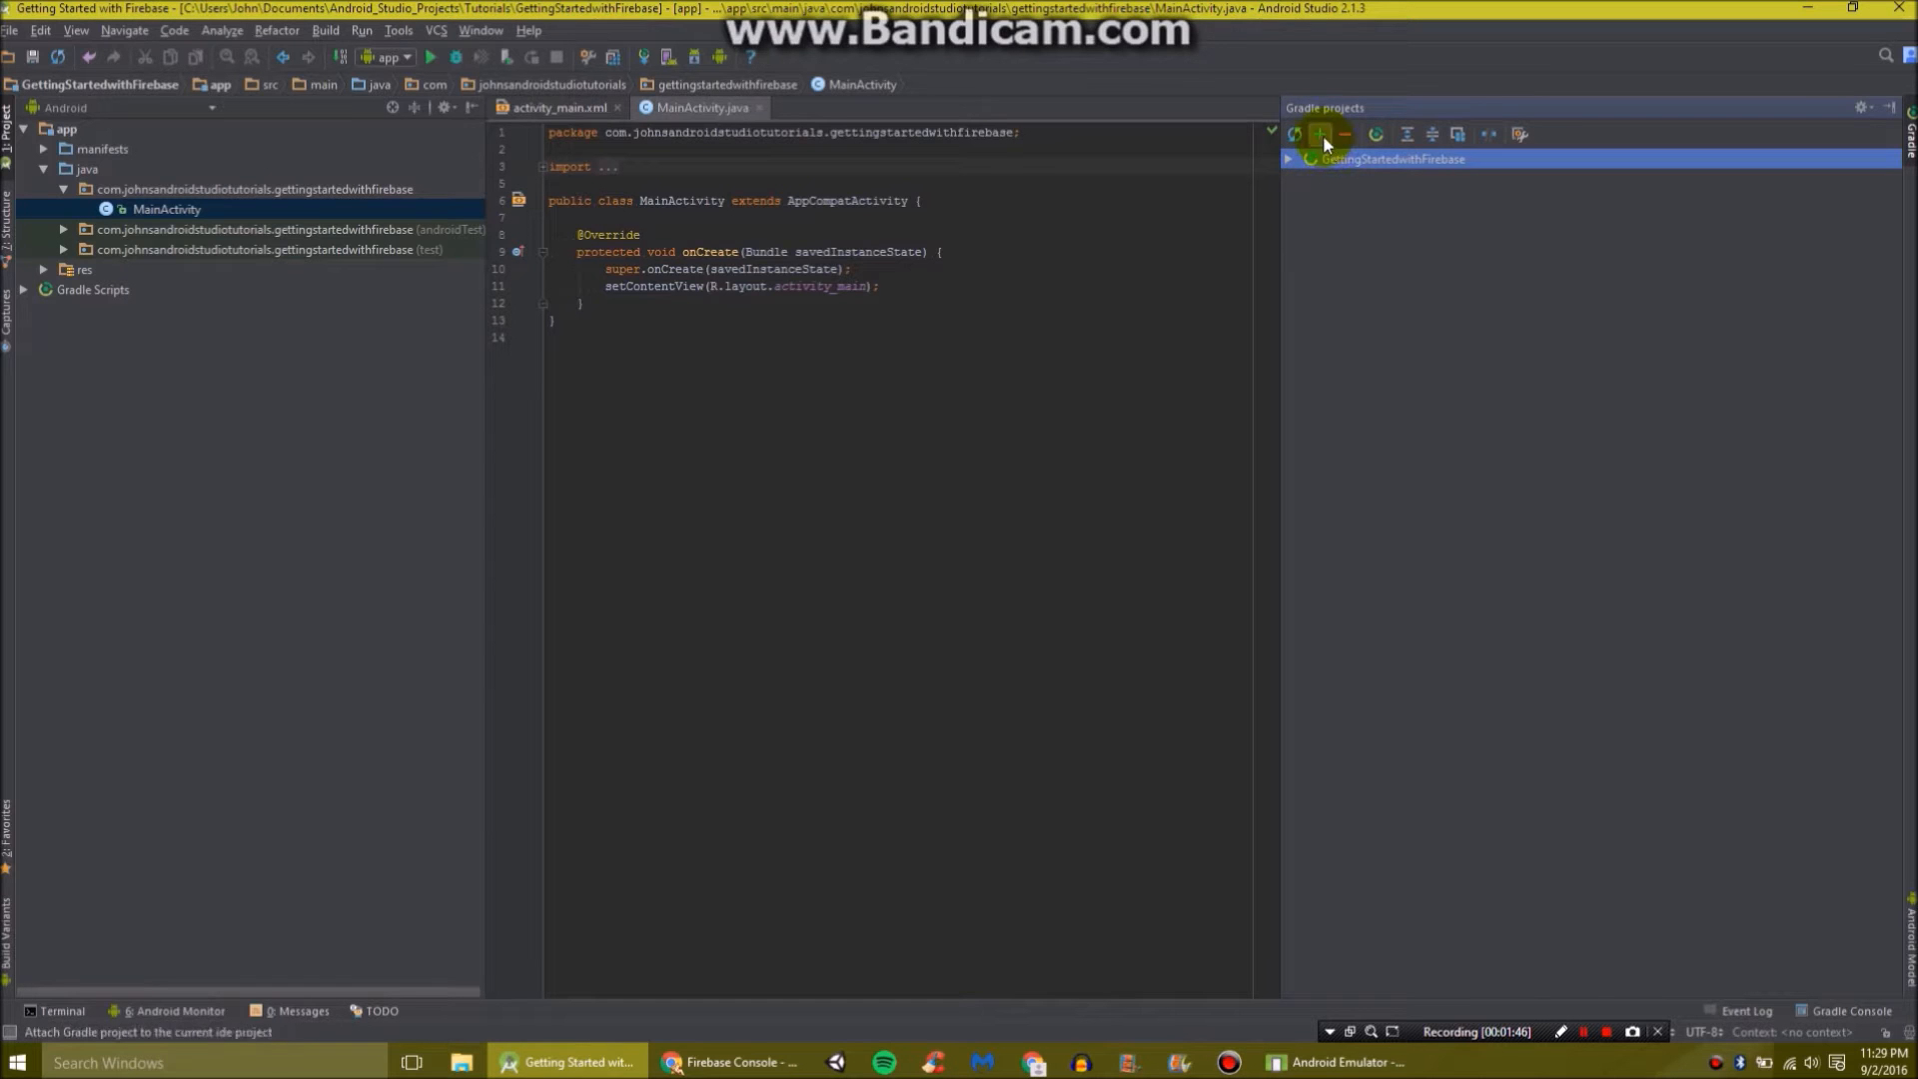
{"action": "left_click", "coordinate": [1287, 160]}
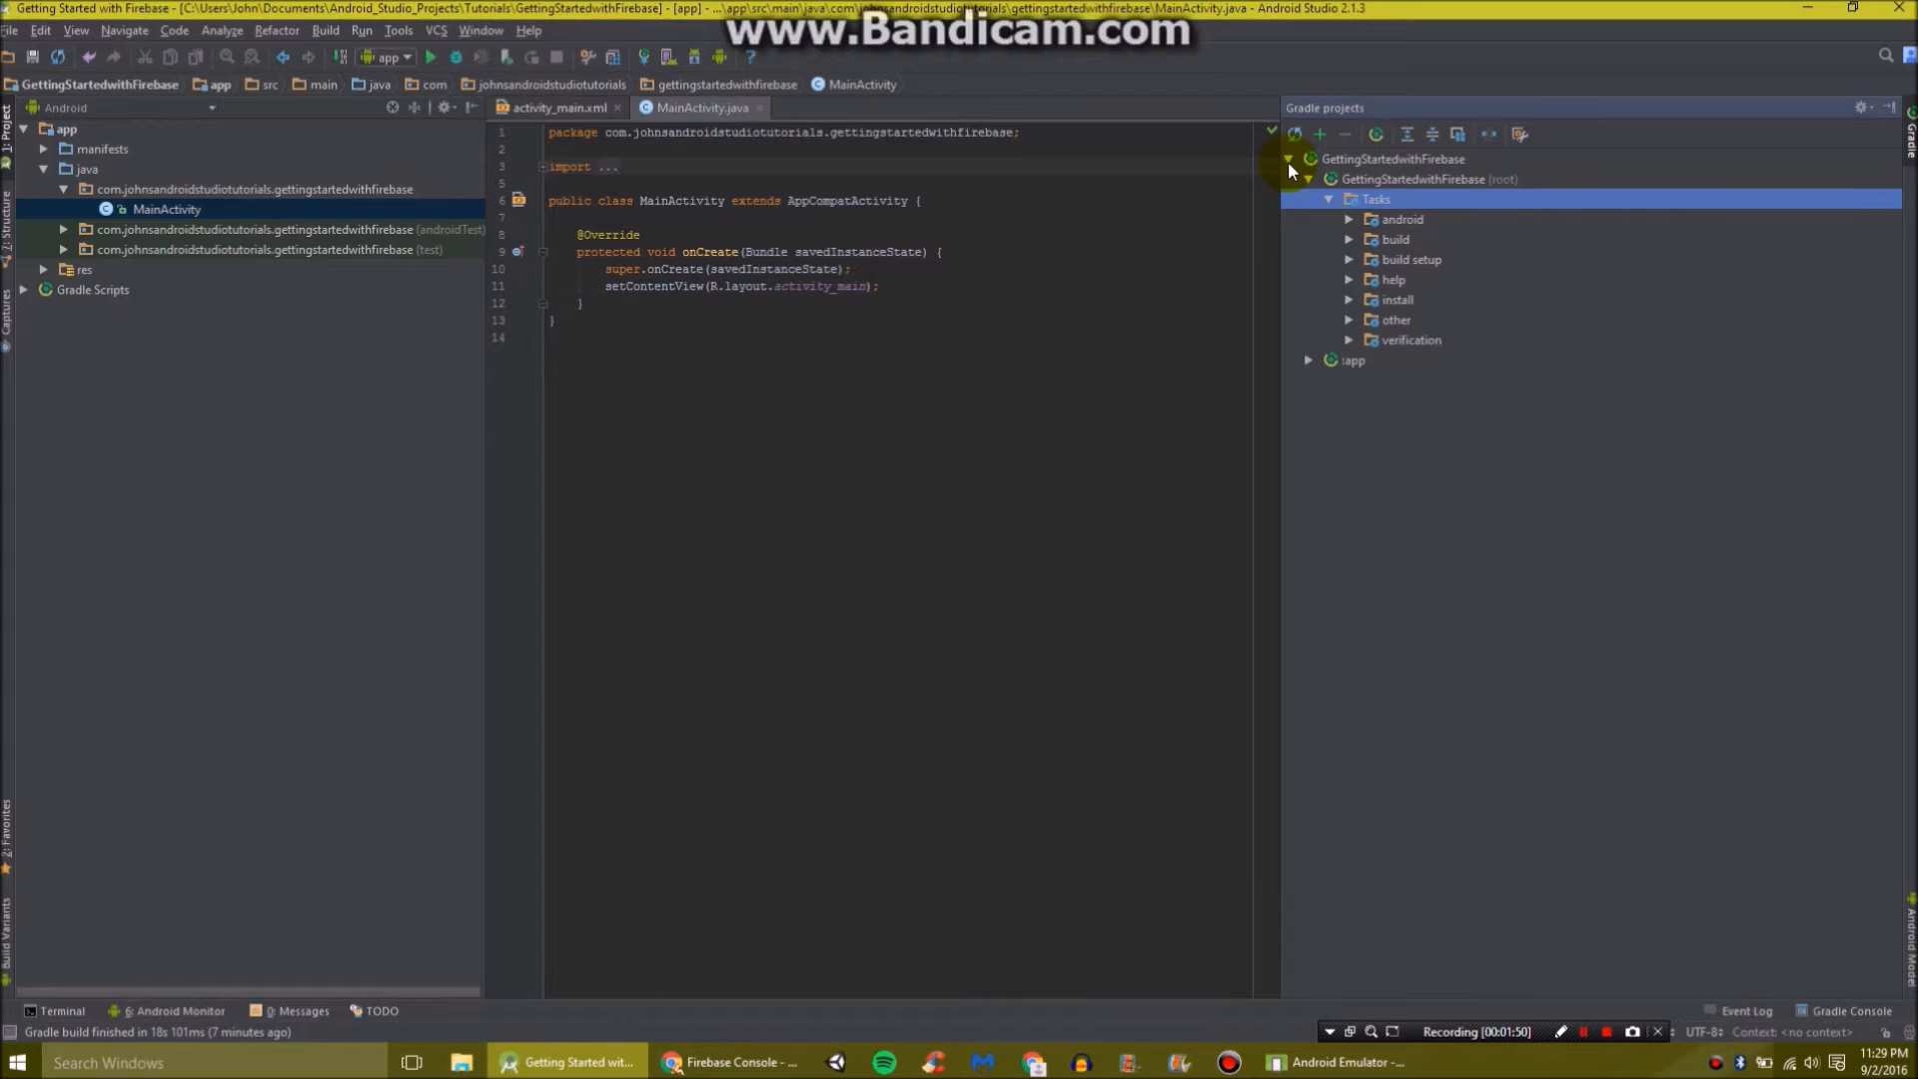
{"action": "left_click", "coordinate": [1312, 198]}
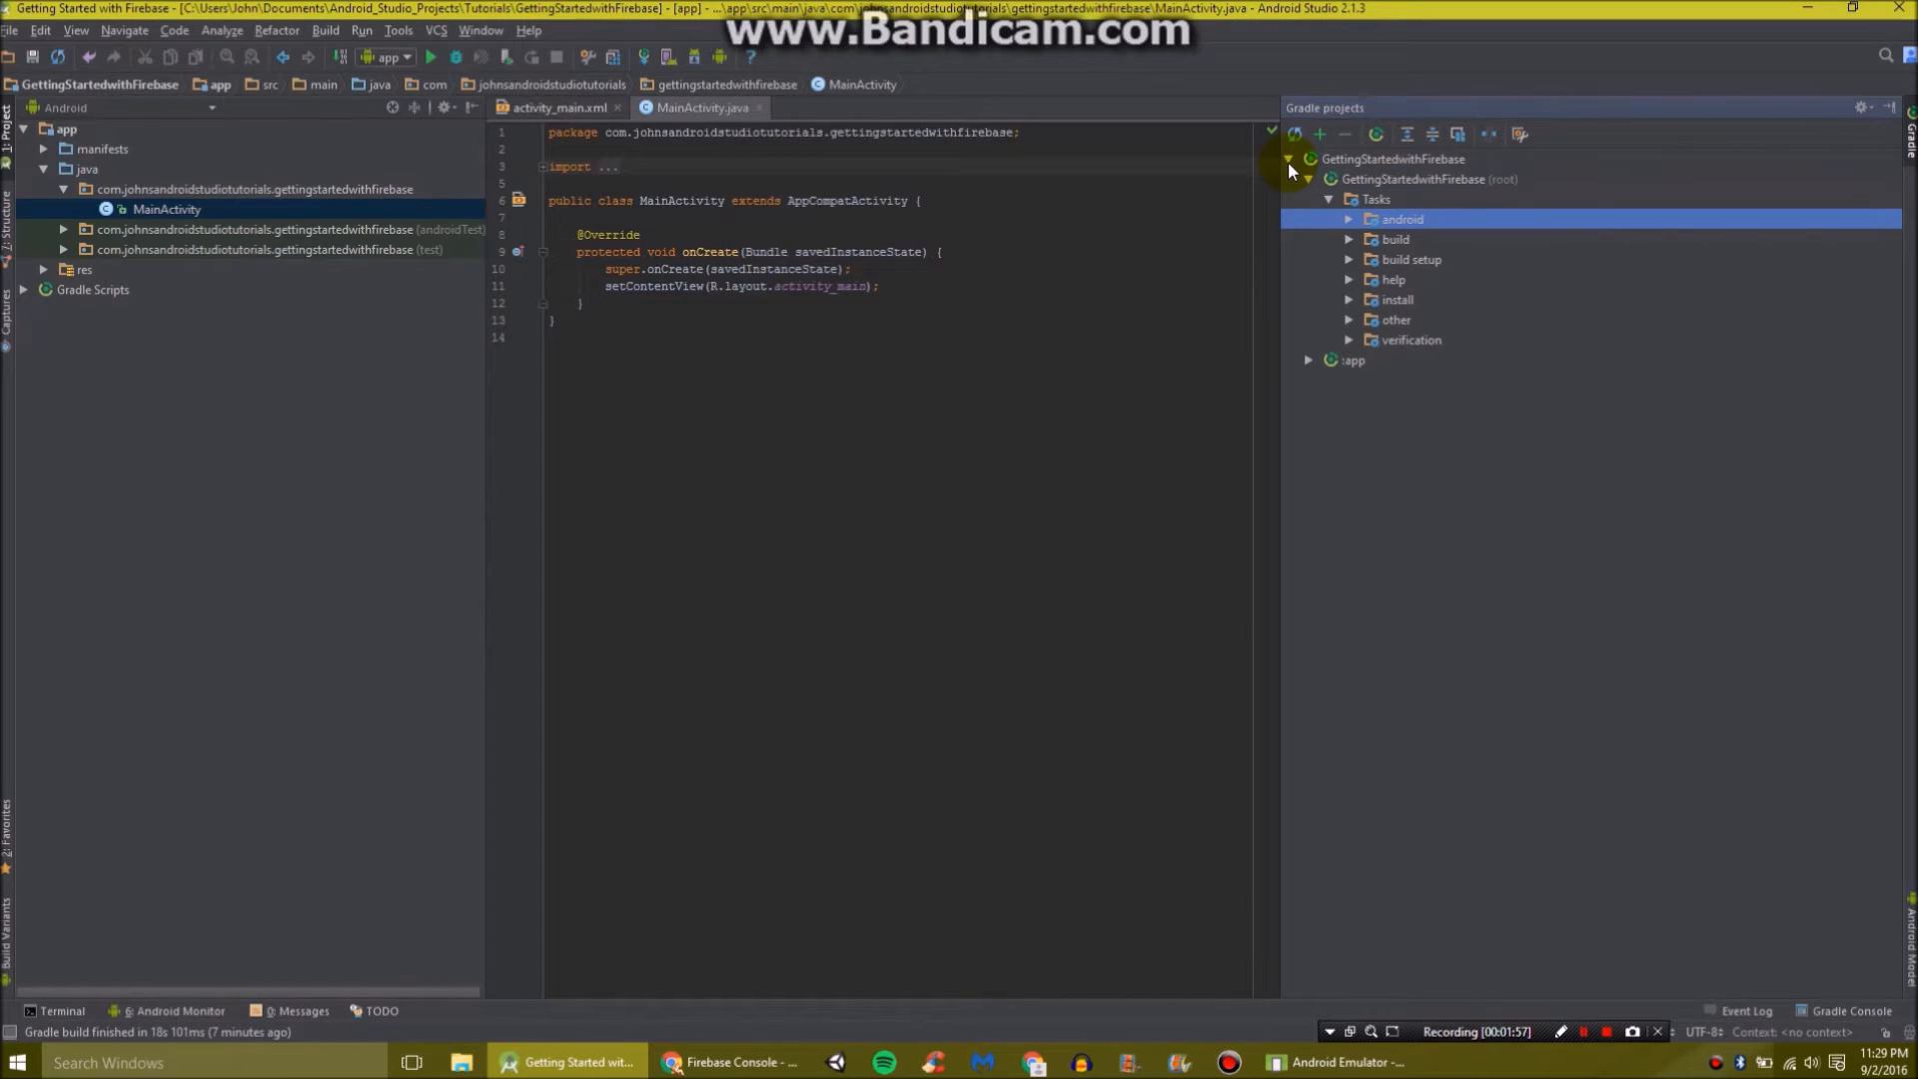
{"action": "left_click", "coordinate": [1370, 198]}
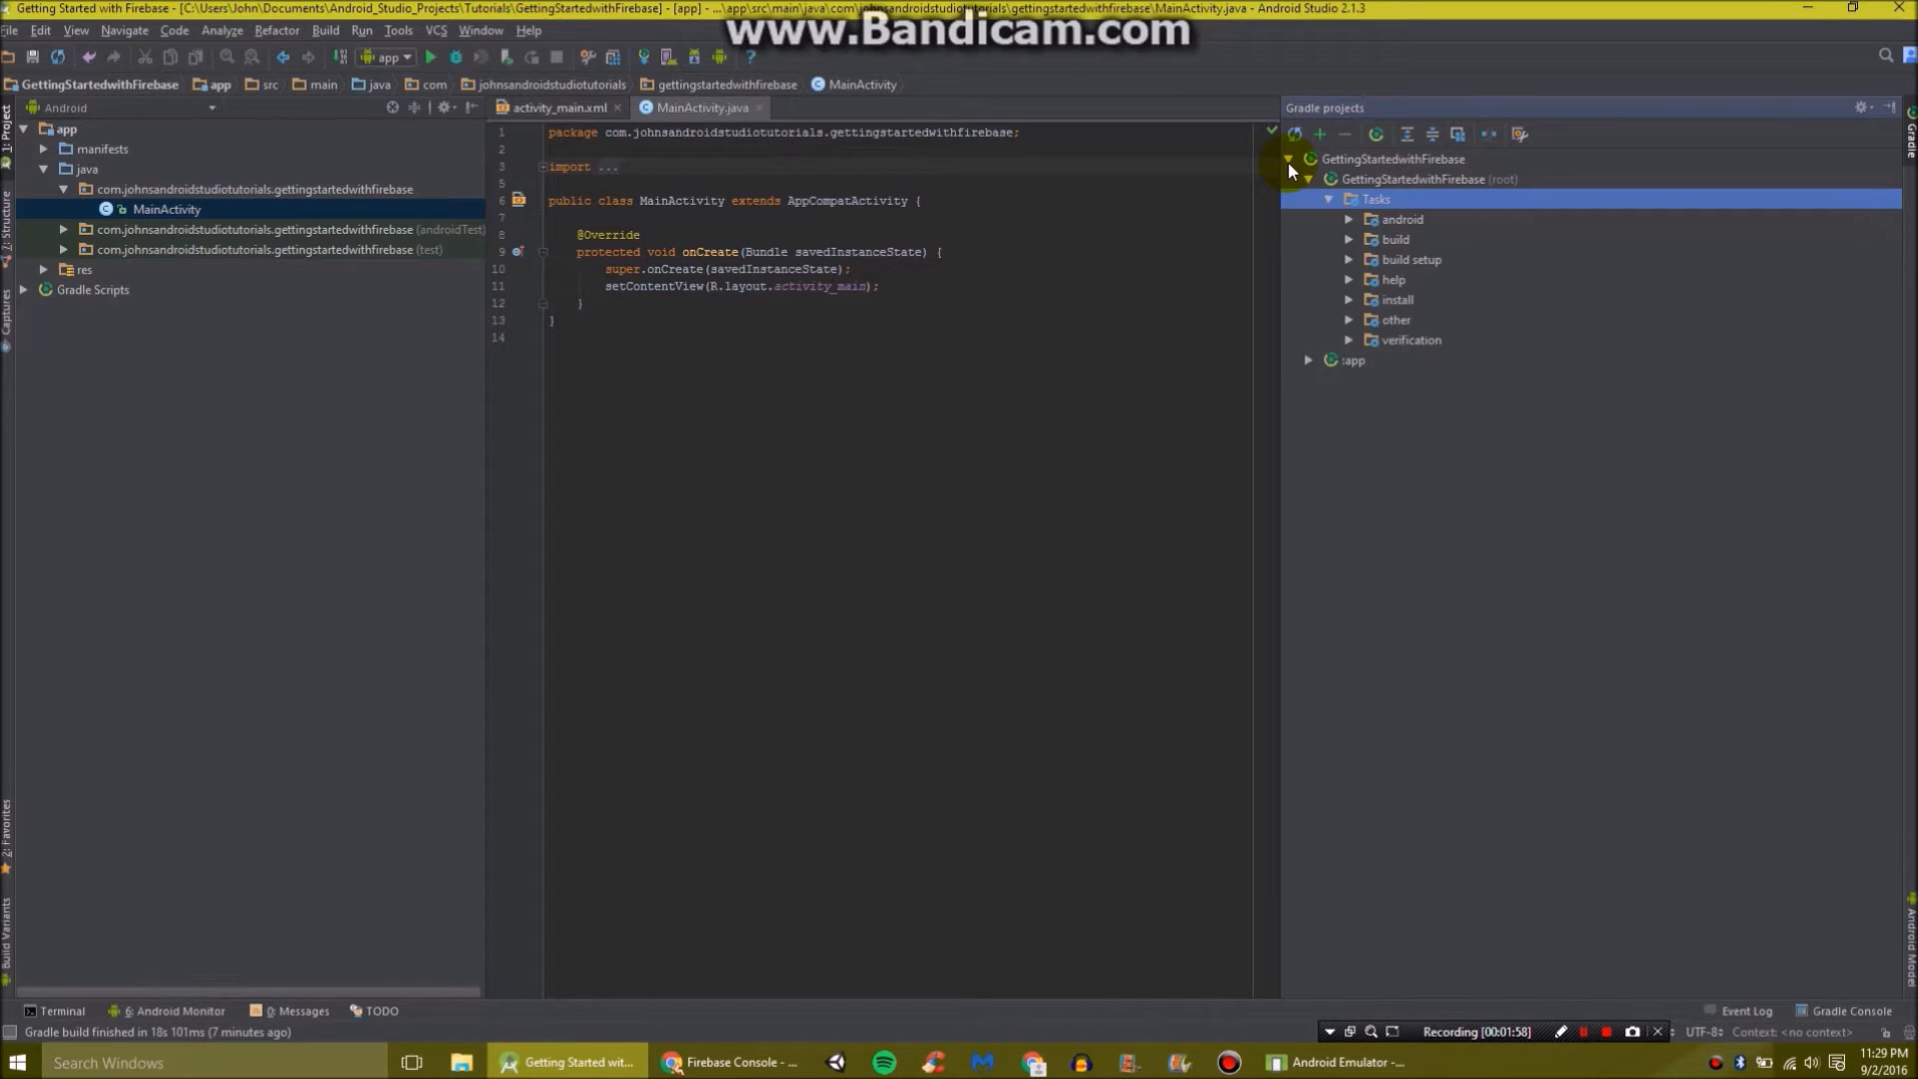
{"action": "left_click", "coordinate": [1350, 219]}
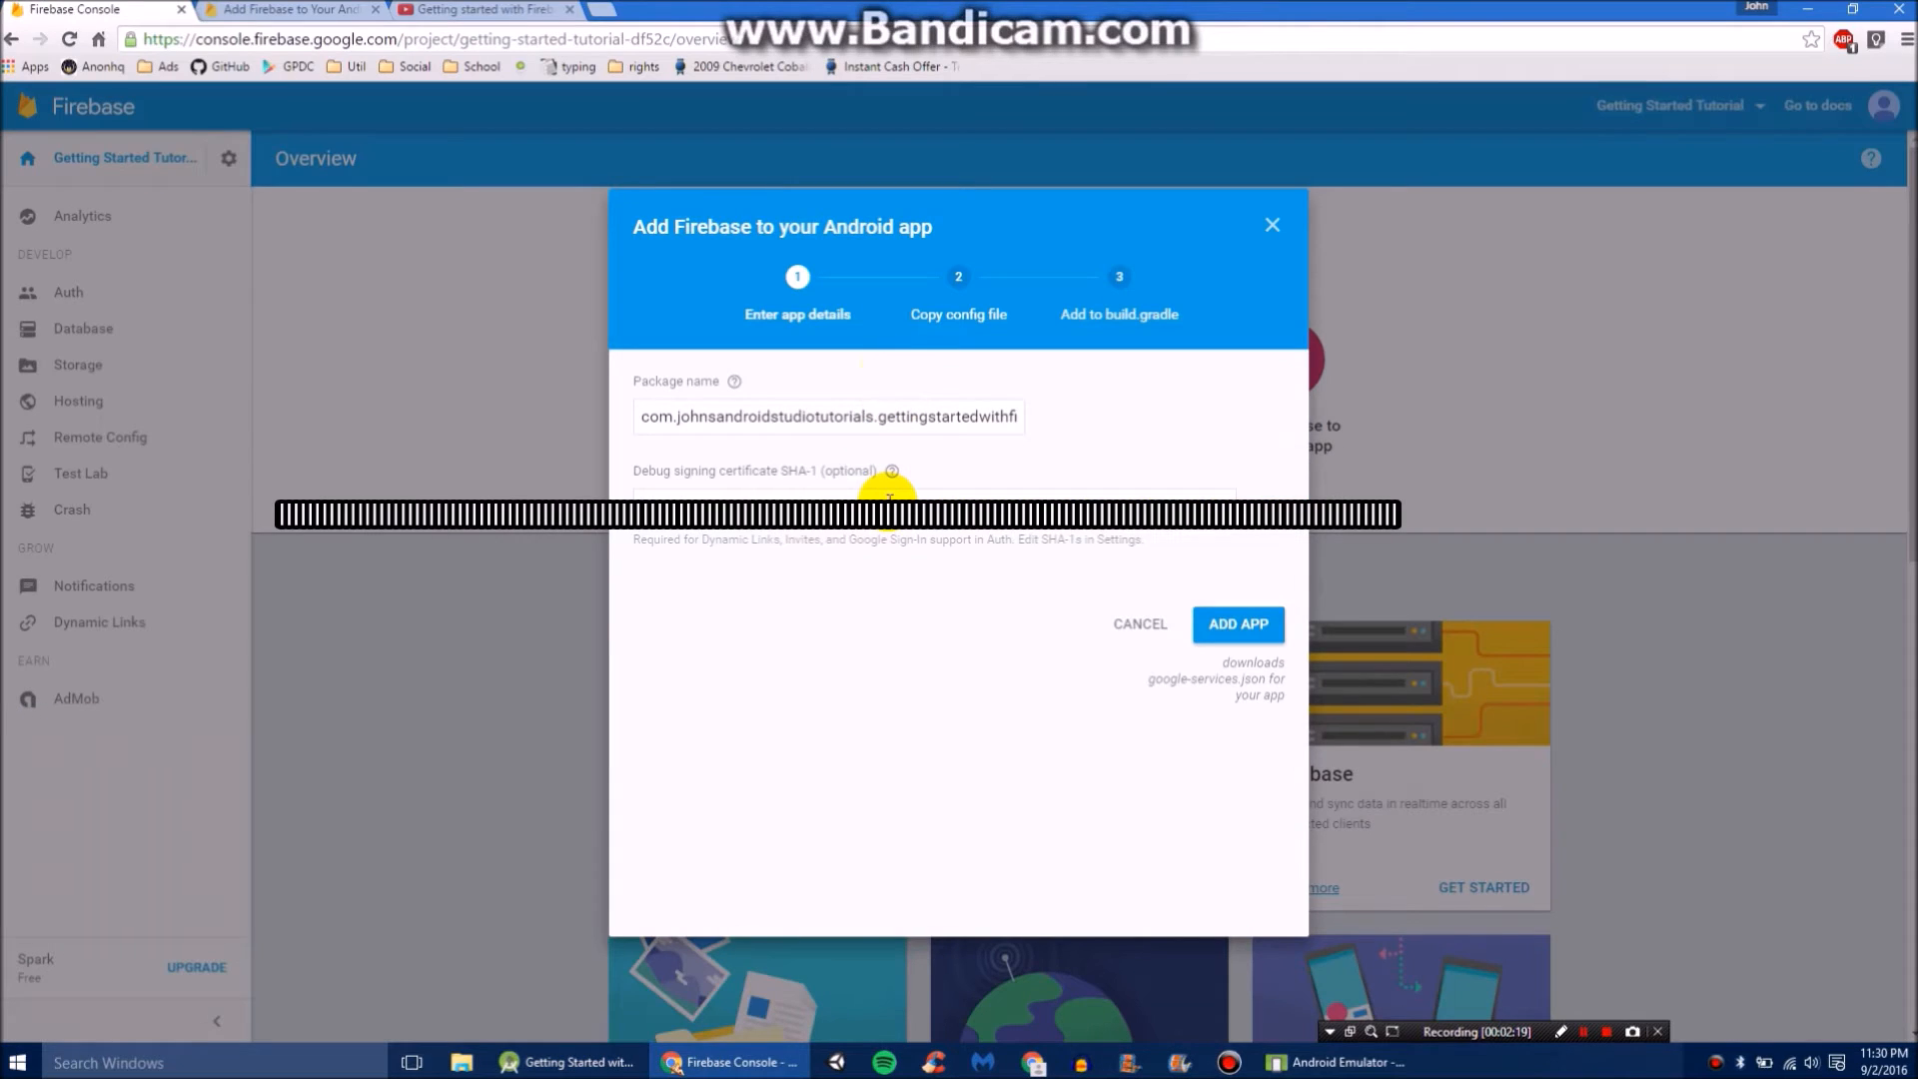
Add the app with its package name and SHA-1, downloading google-services.json.
{"action": "left_click", "coordinate": [1238, 623]}
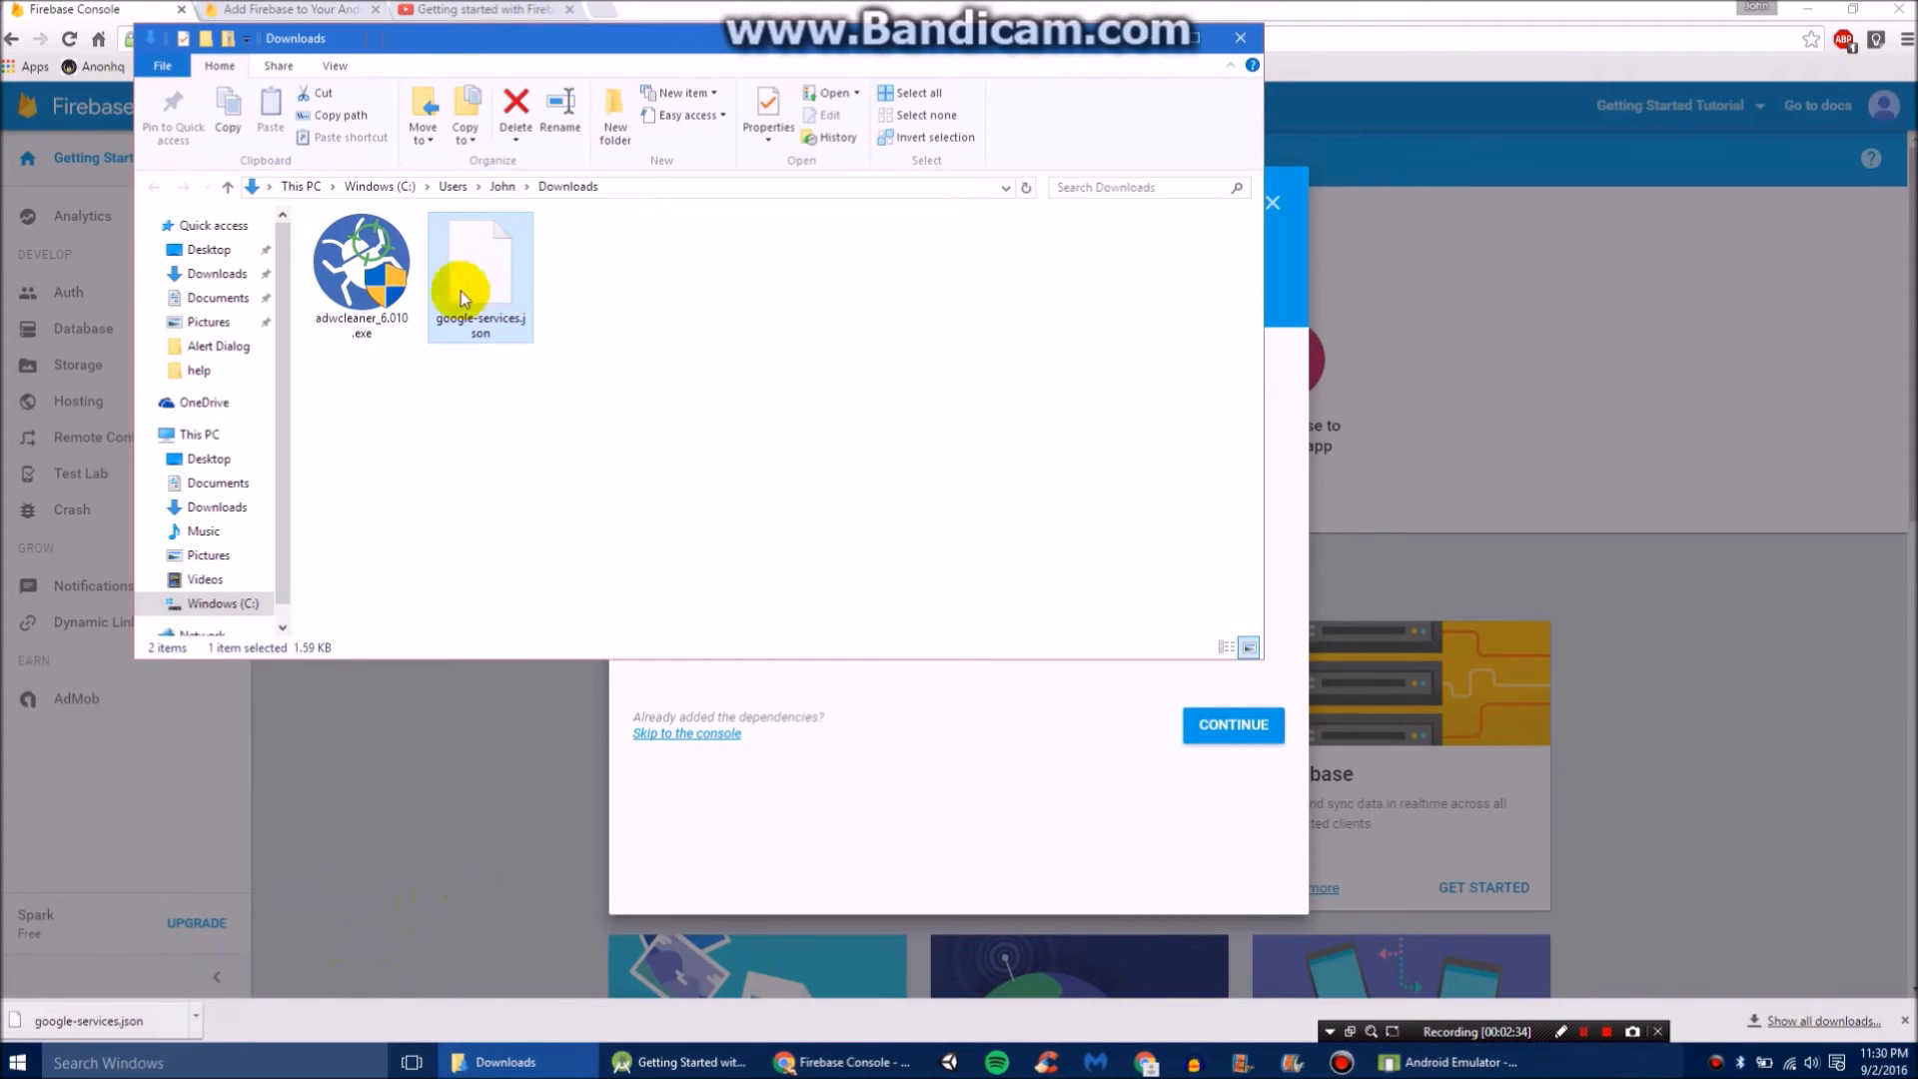
{"action": "mouse_move", "coordinate": [508, 401]}
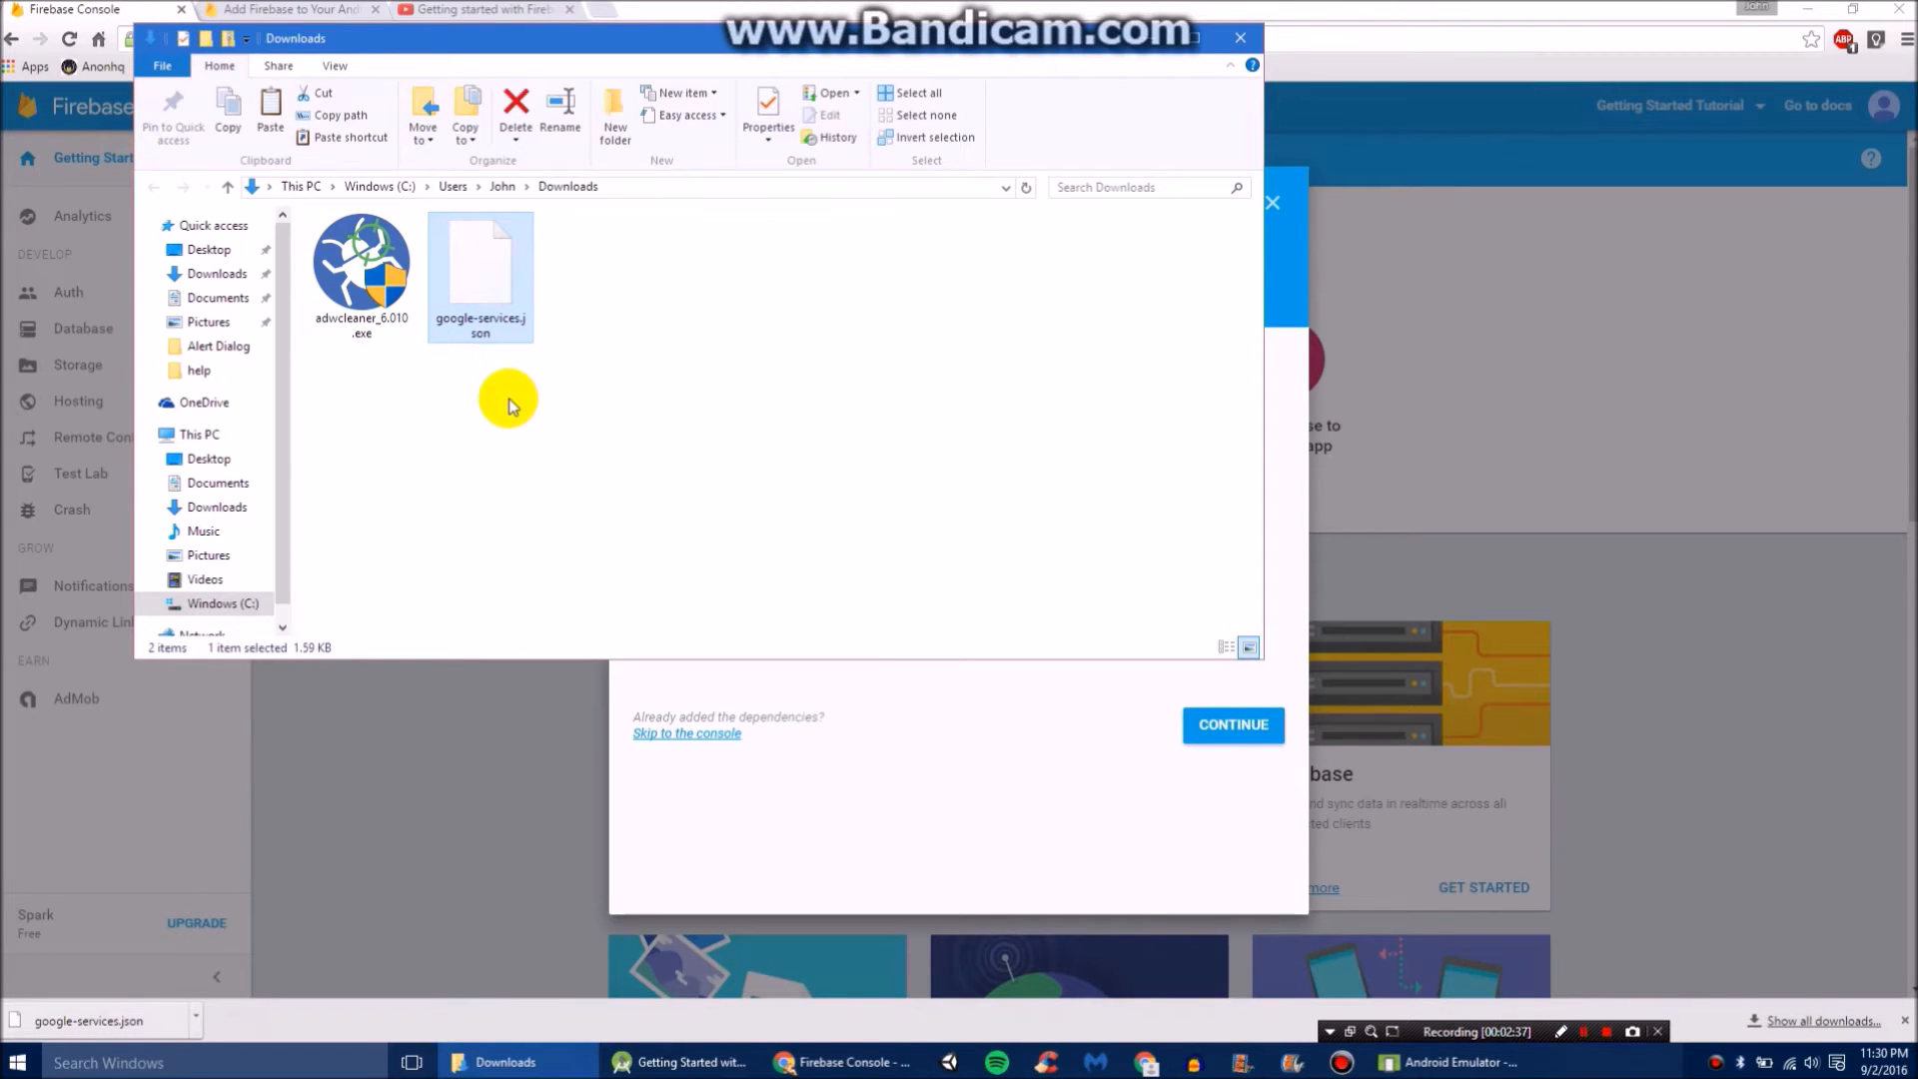
Copy google-services.json from Downloads and bring Android Studio back to the front.
{"action": "right_click", "coordinate": [479, 260]}
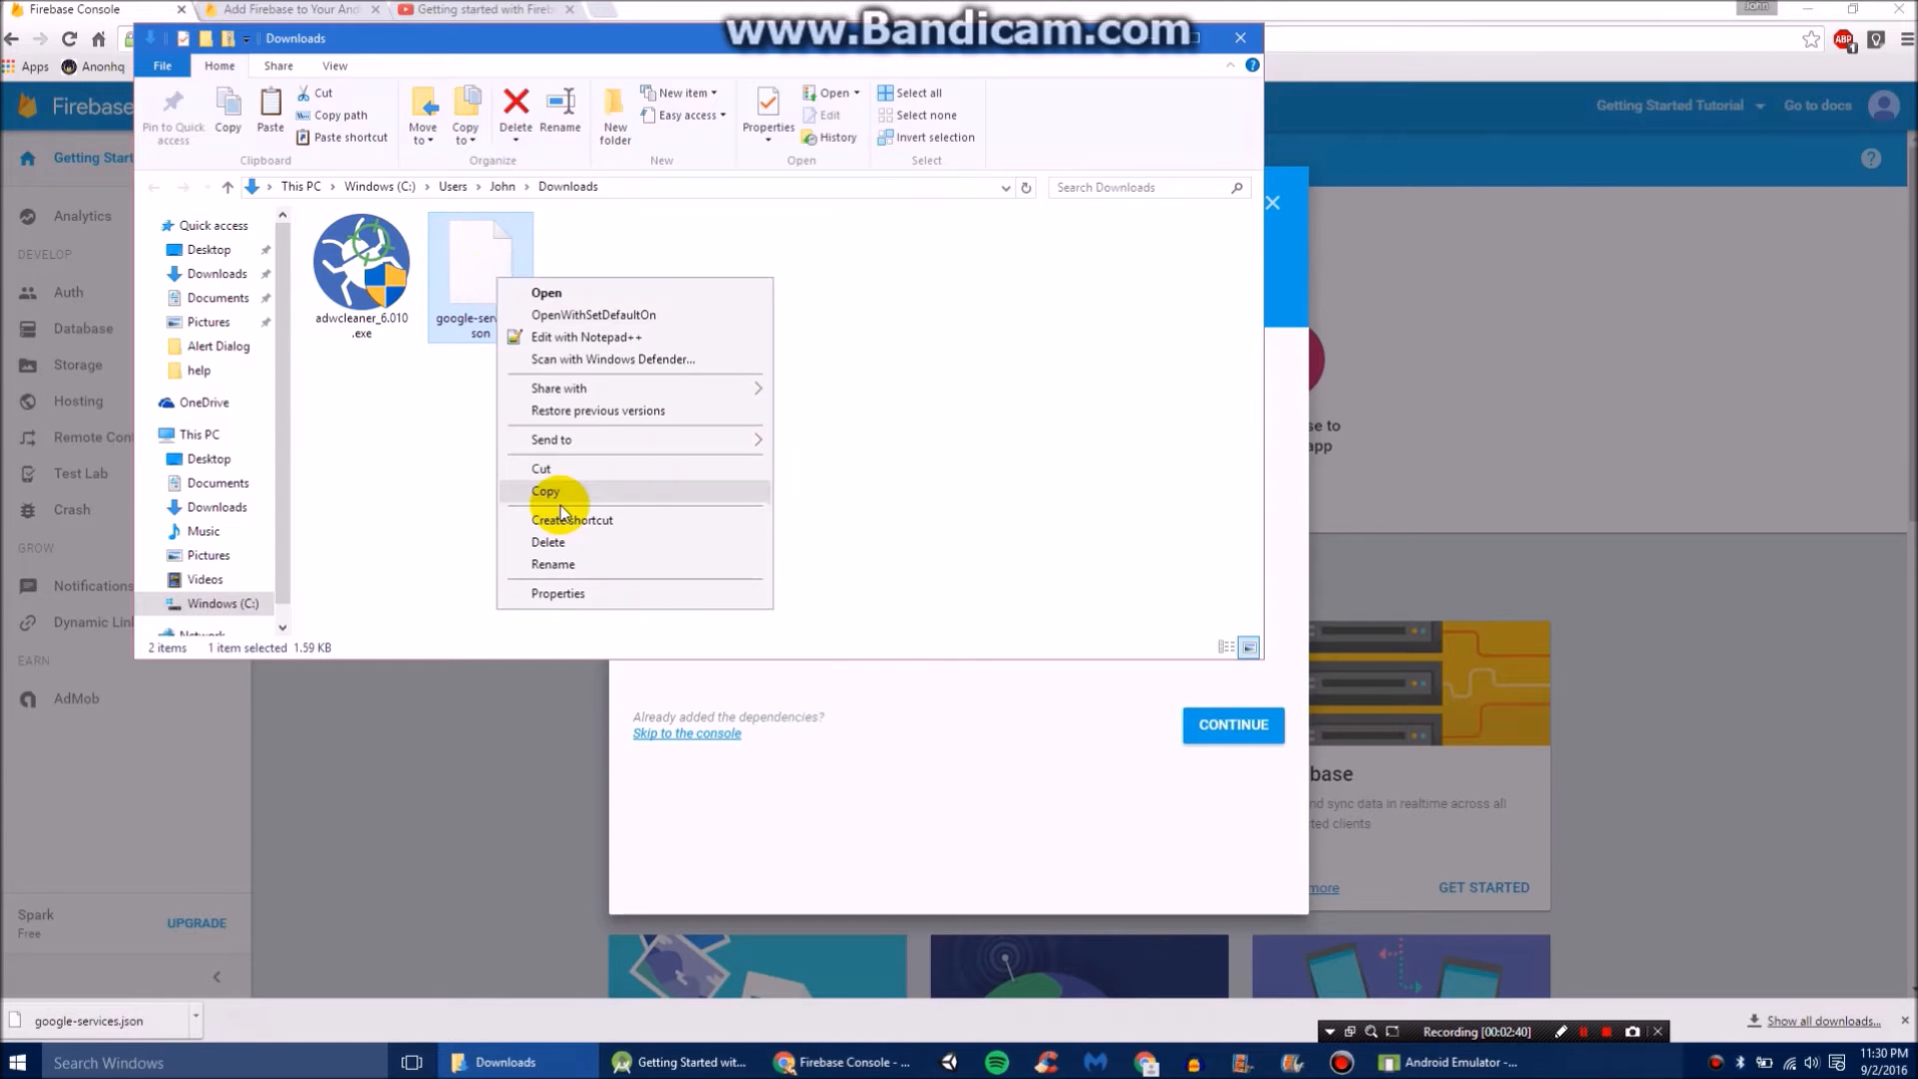
{"action": "left_click", "coordinate": [546, 492]}
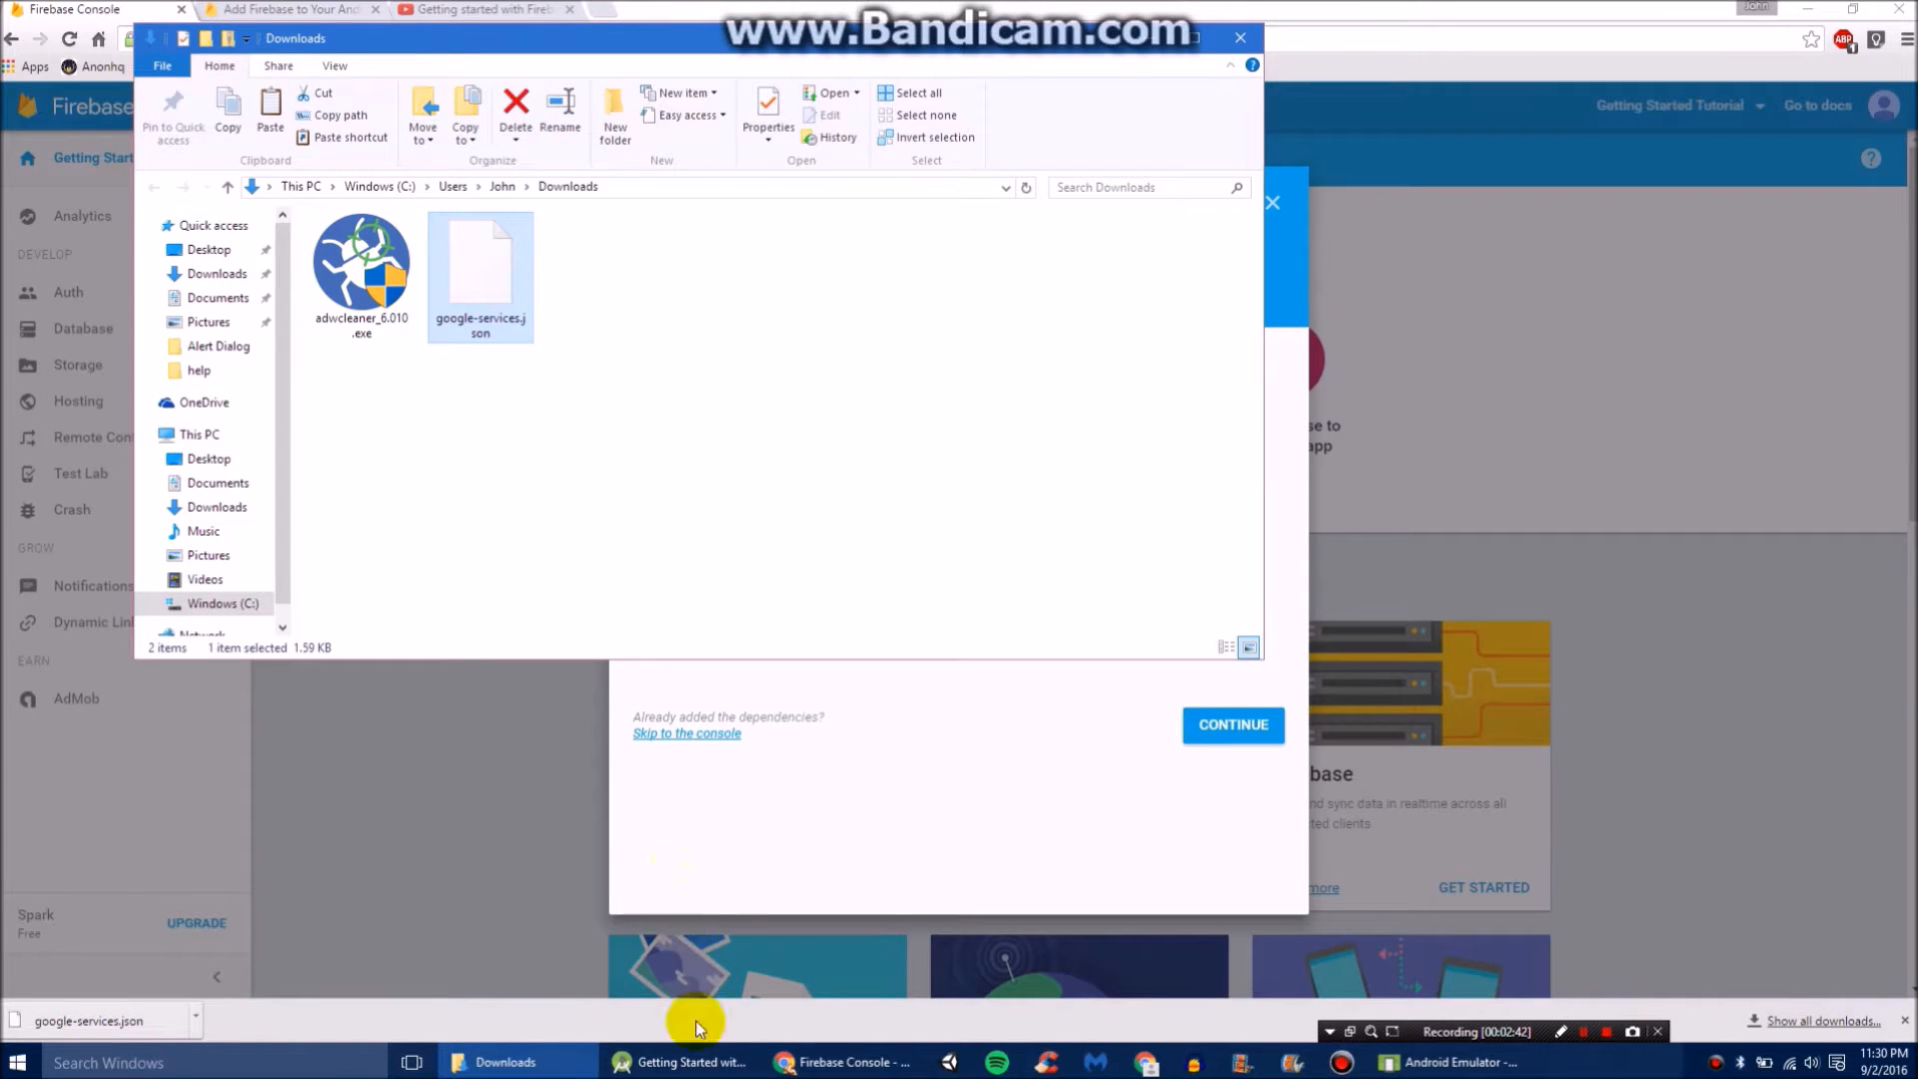
{"action": "left_click", "coordinate": [680, 1061]}
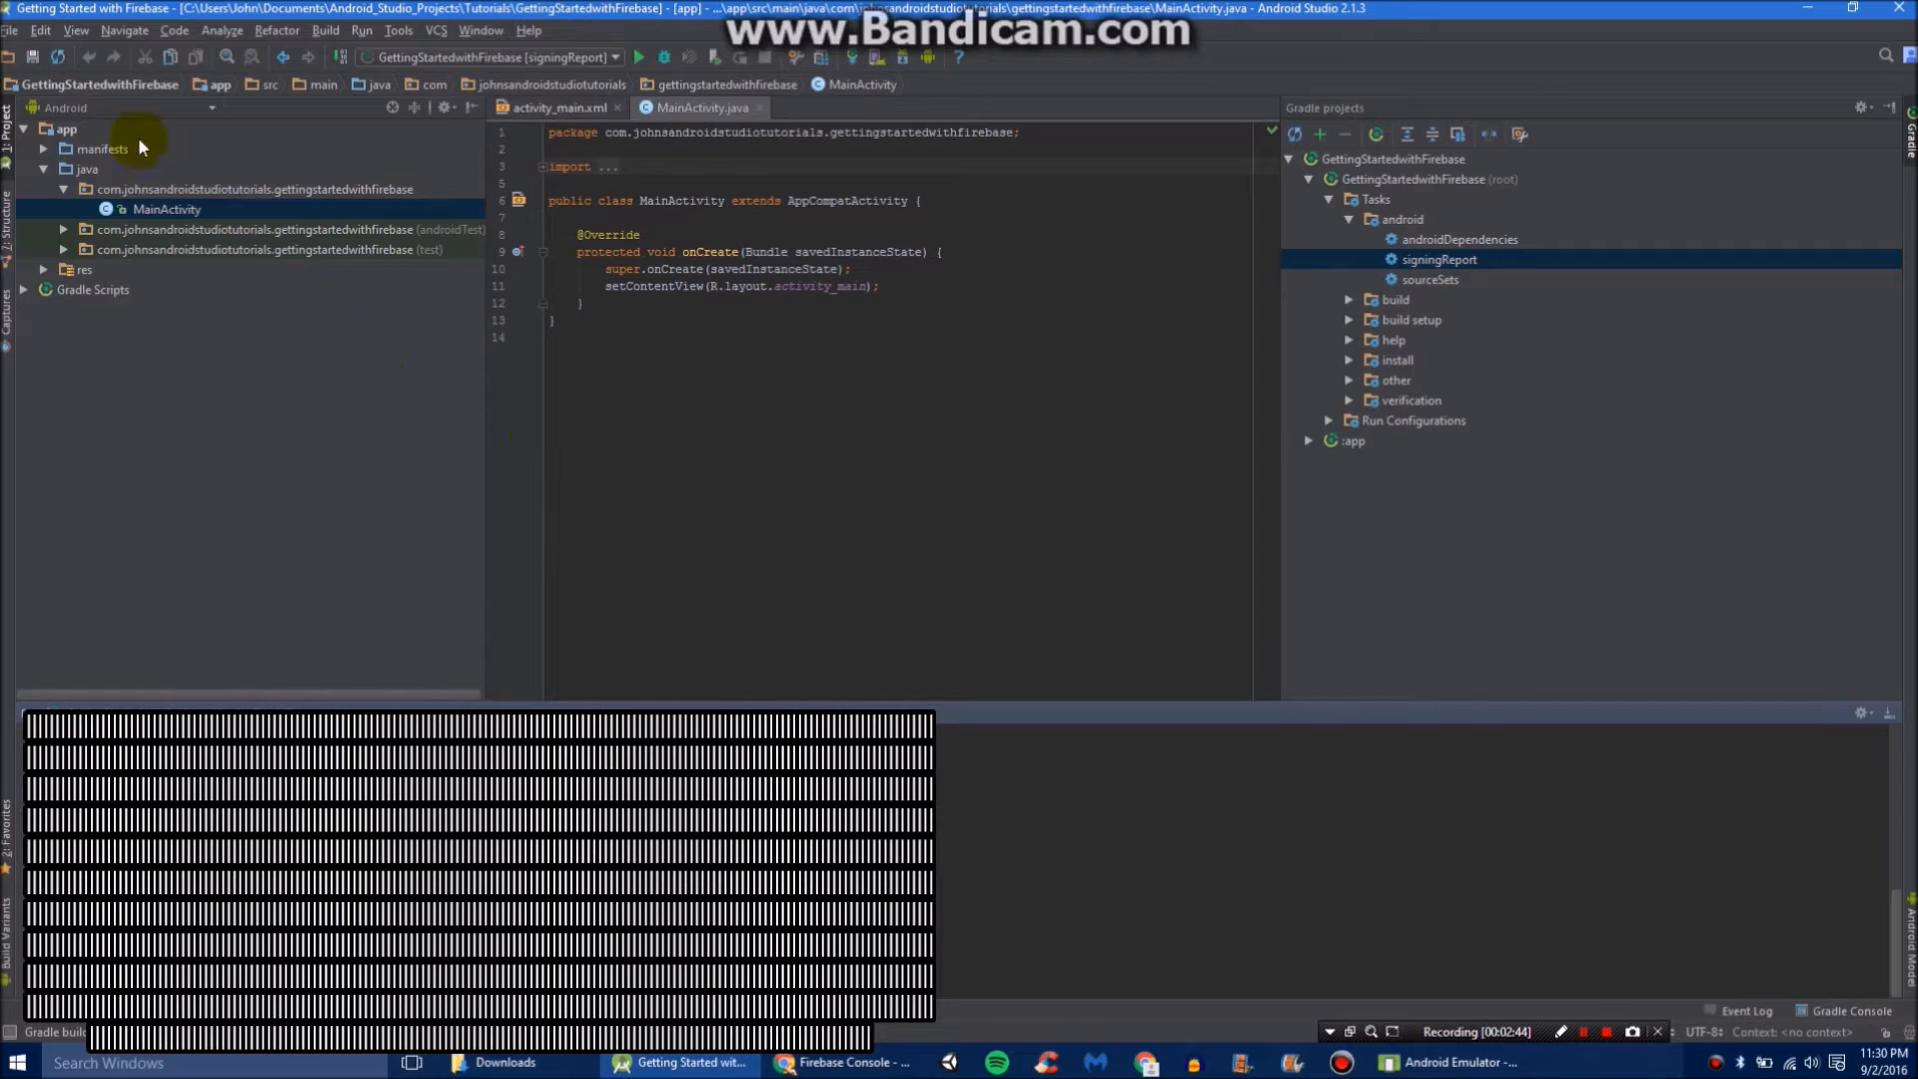
Switch the Project pane to Project view and expand the app module folder.
{"action": "left_click", "coordinate": [61, 108]}
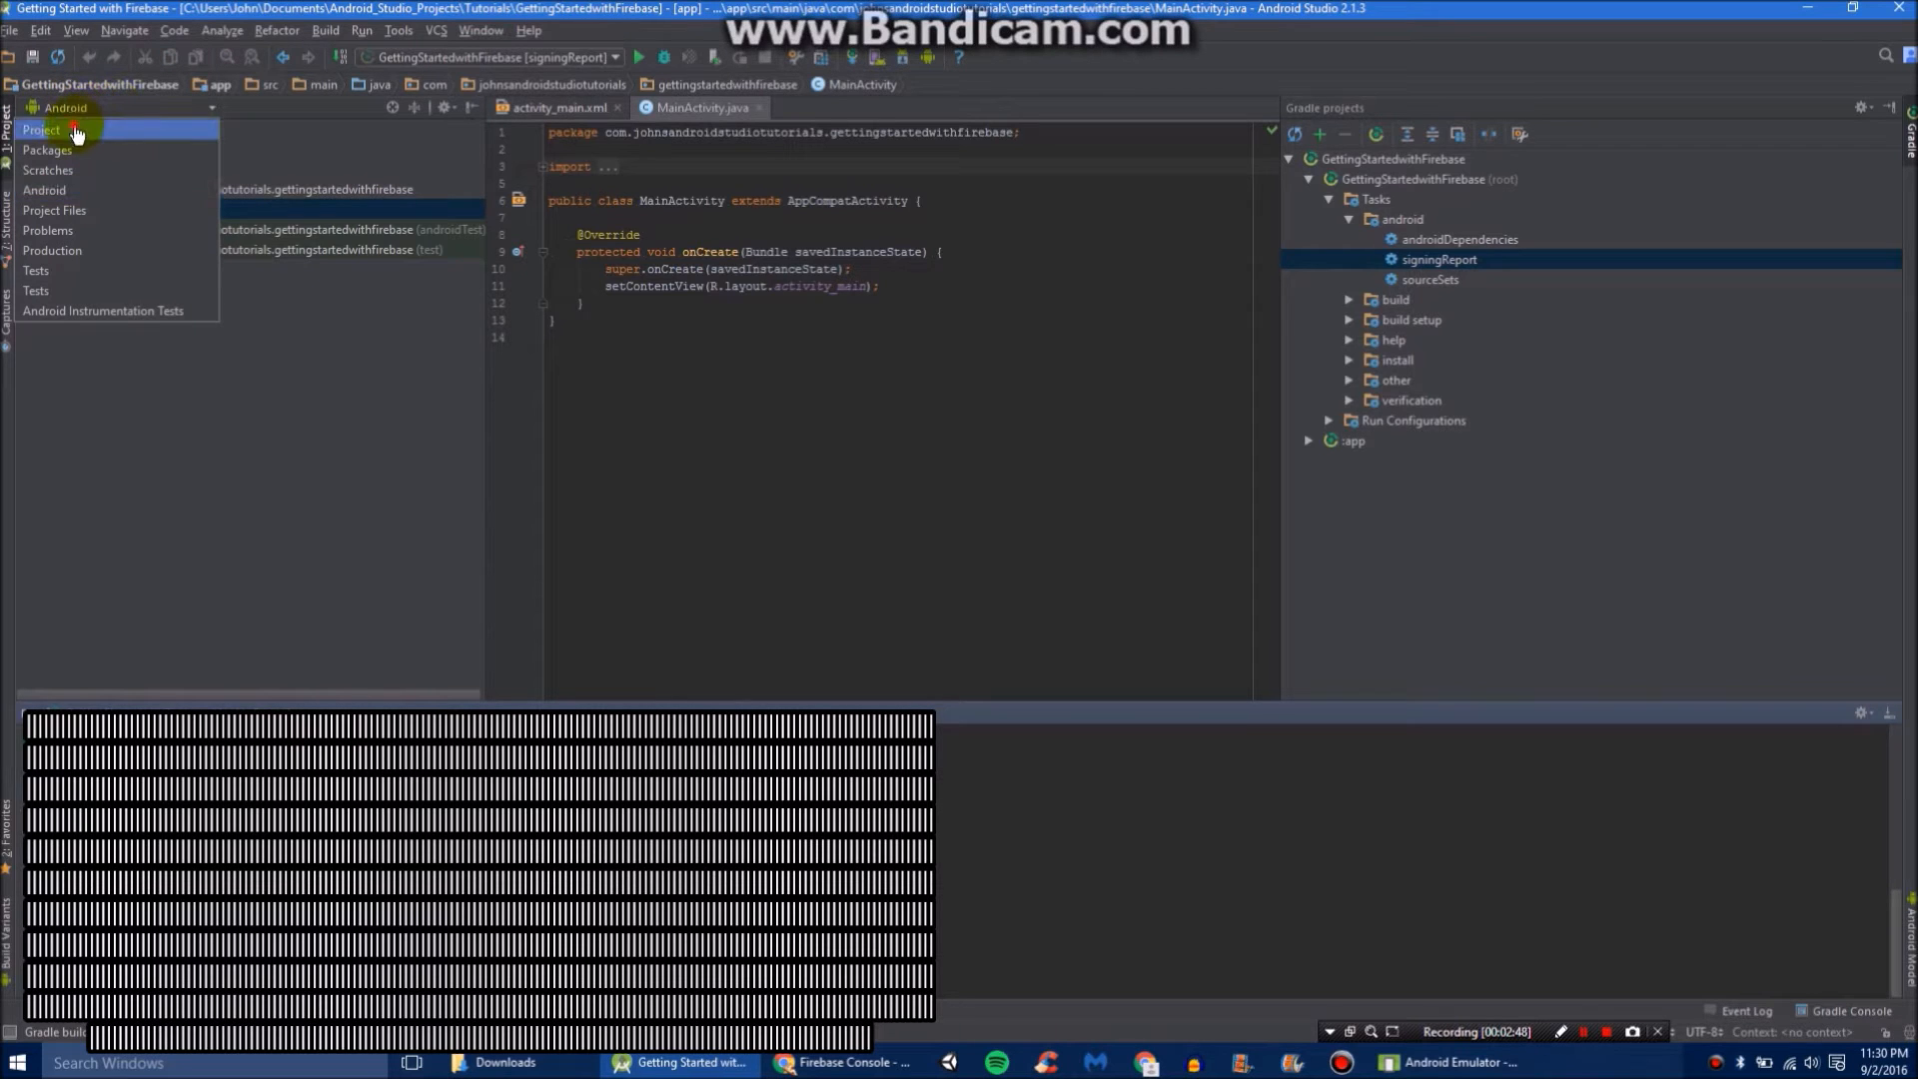
{"action": "left_click", "coordinate": [44, 127]}
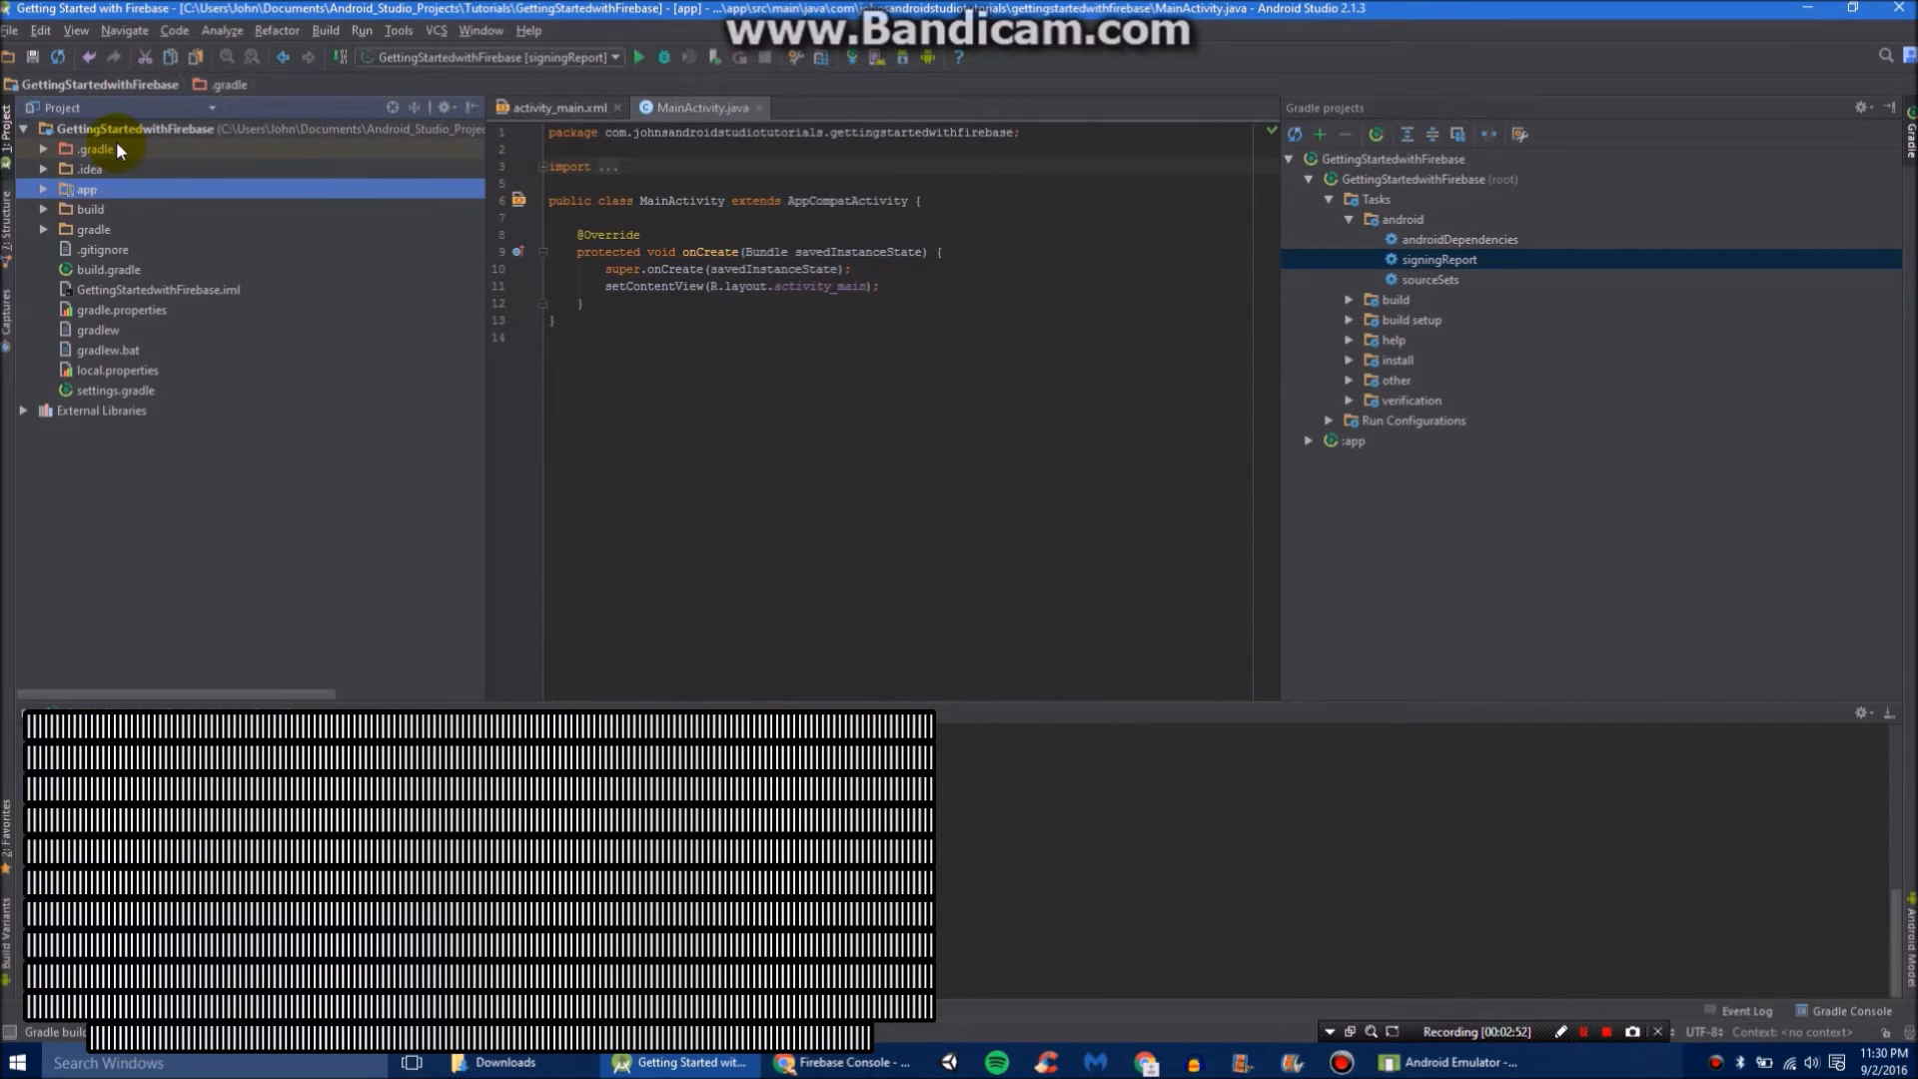
{"action": "left_click", "coordinate": [117, 369]}
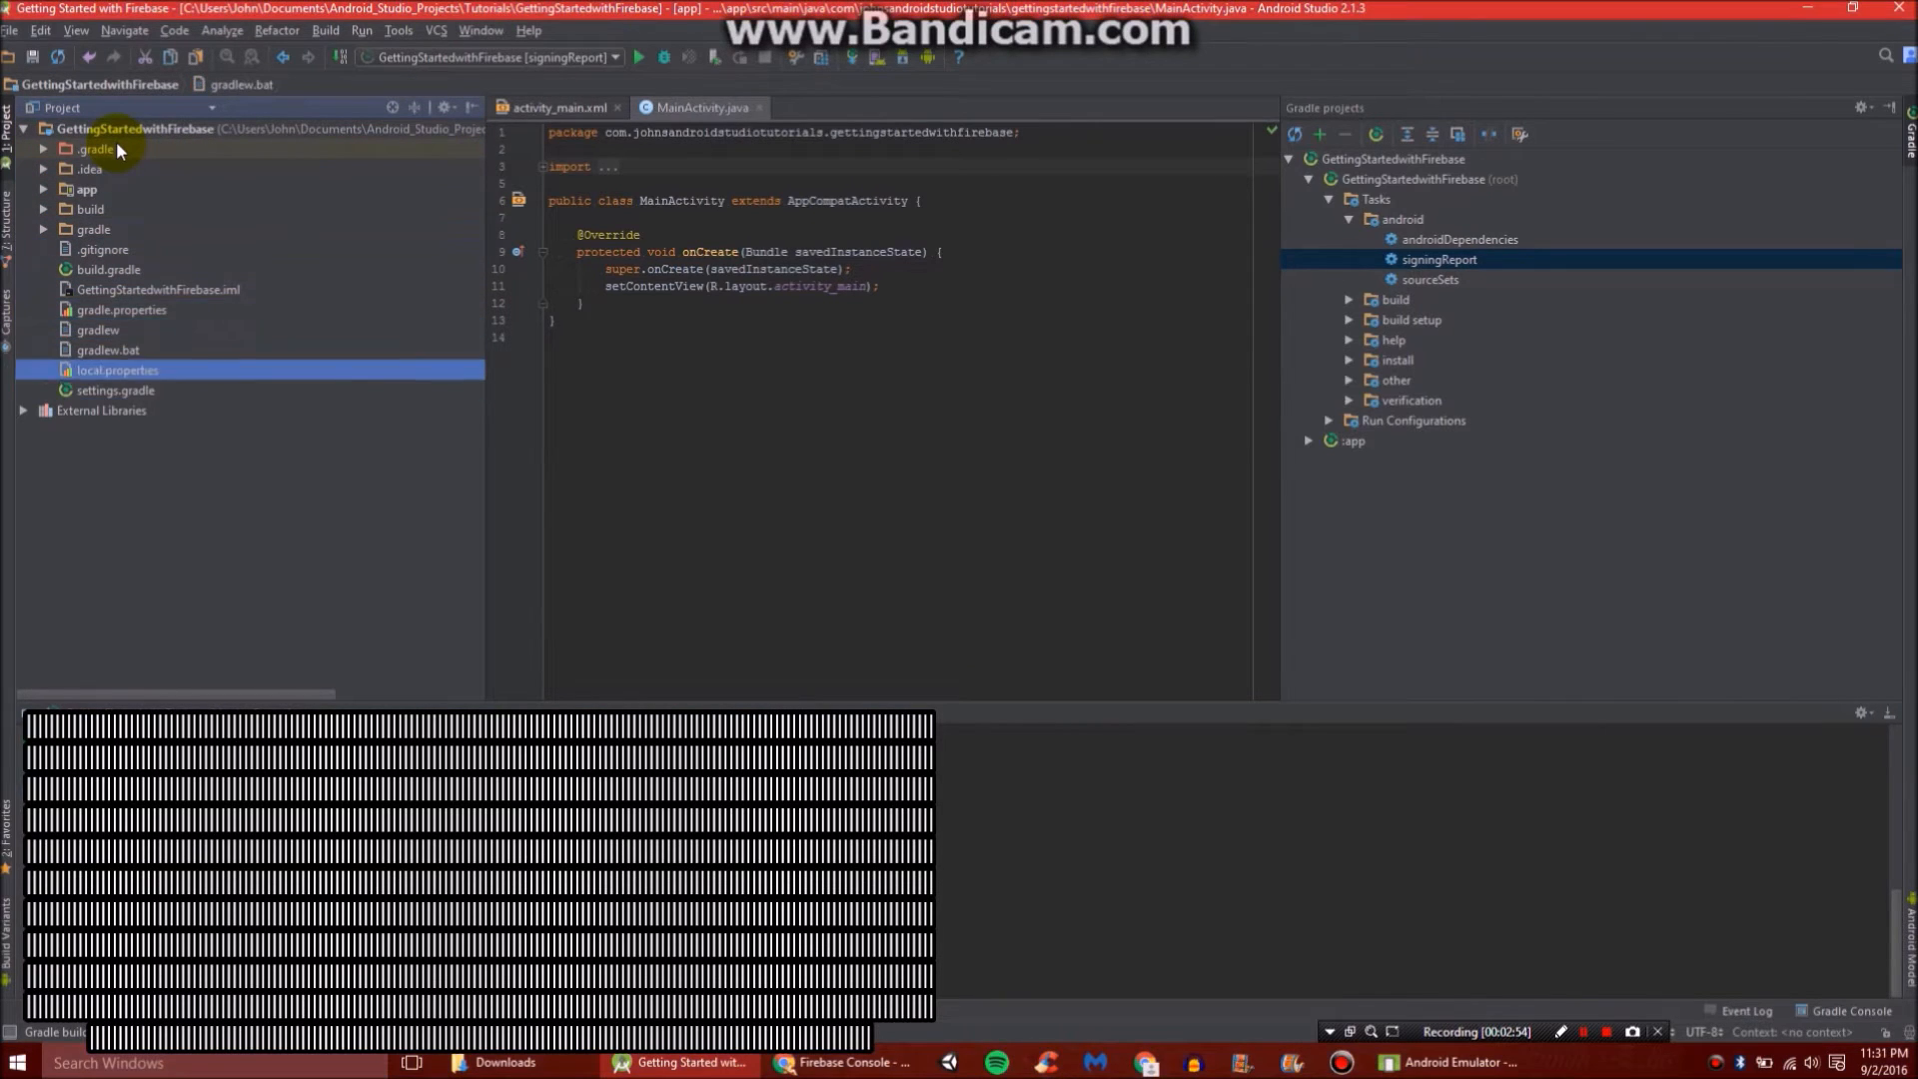
{"action": "left_click", "coordinate": [90, 168]}
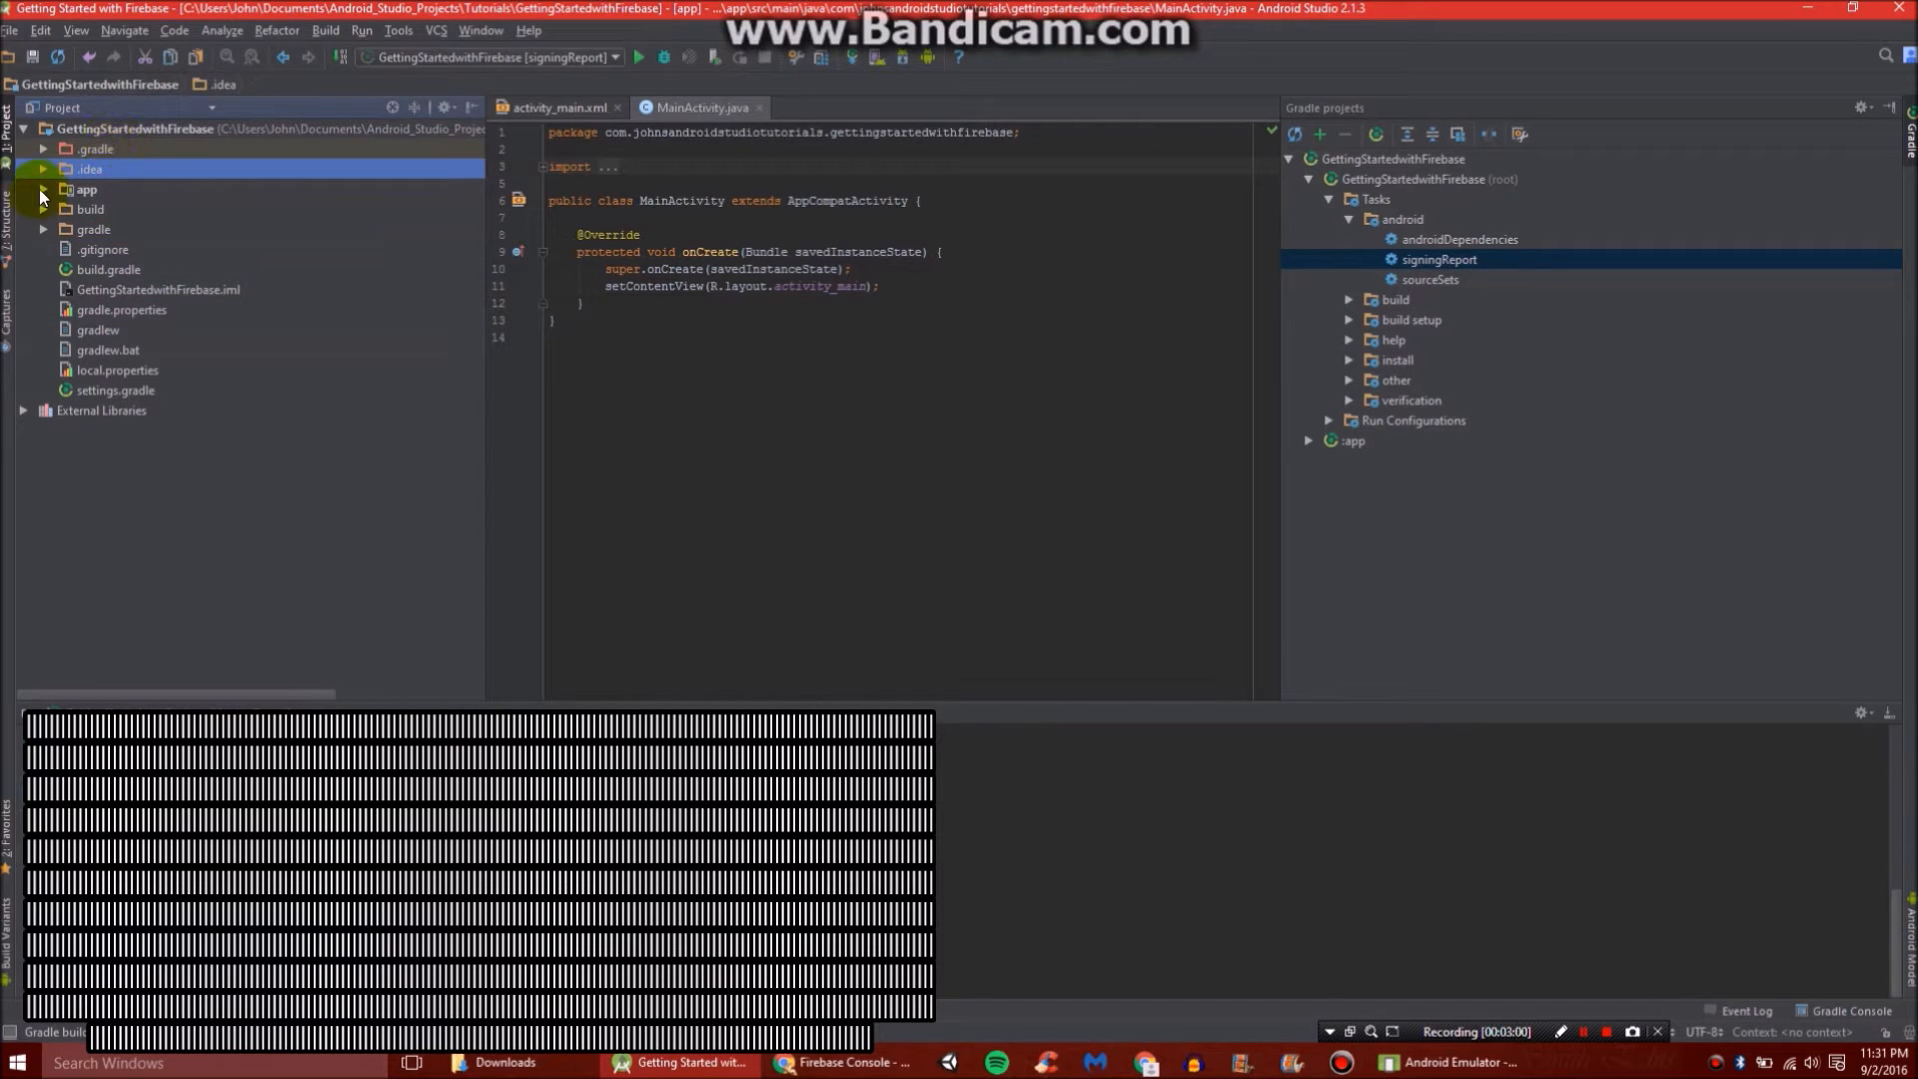
{"action": "left_click", "coordinate": [44, 188]}
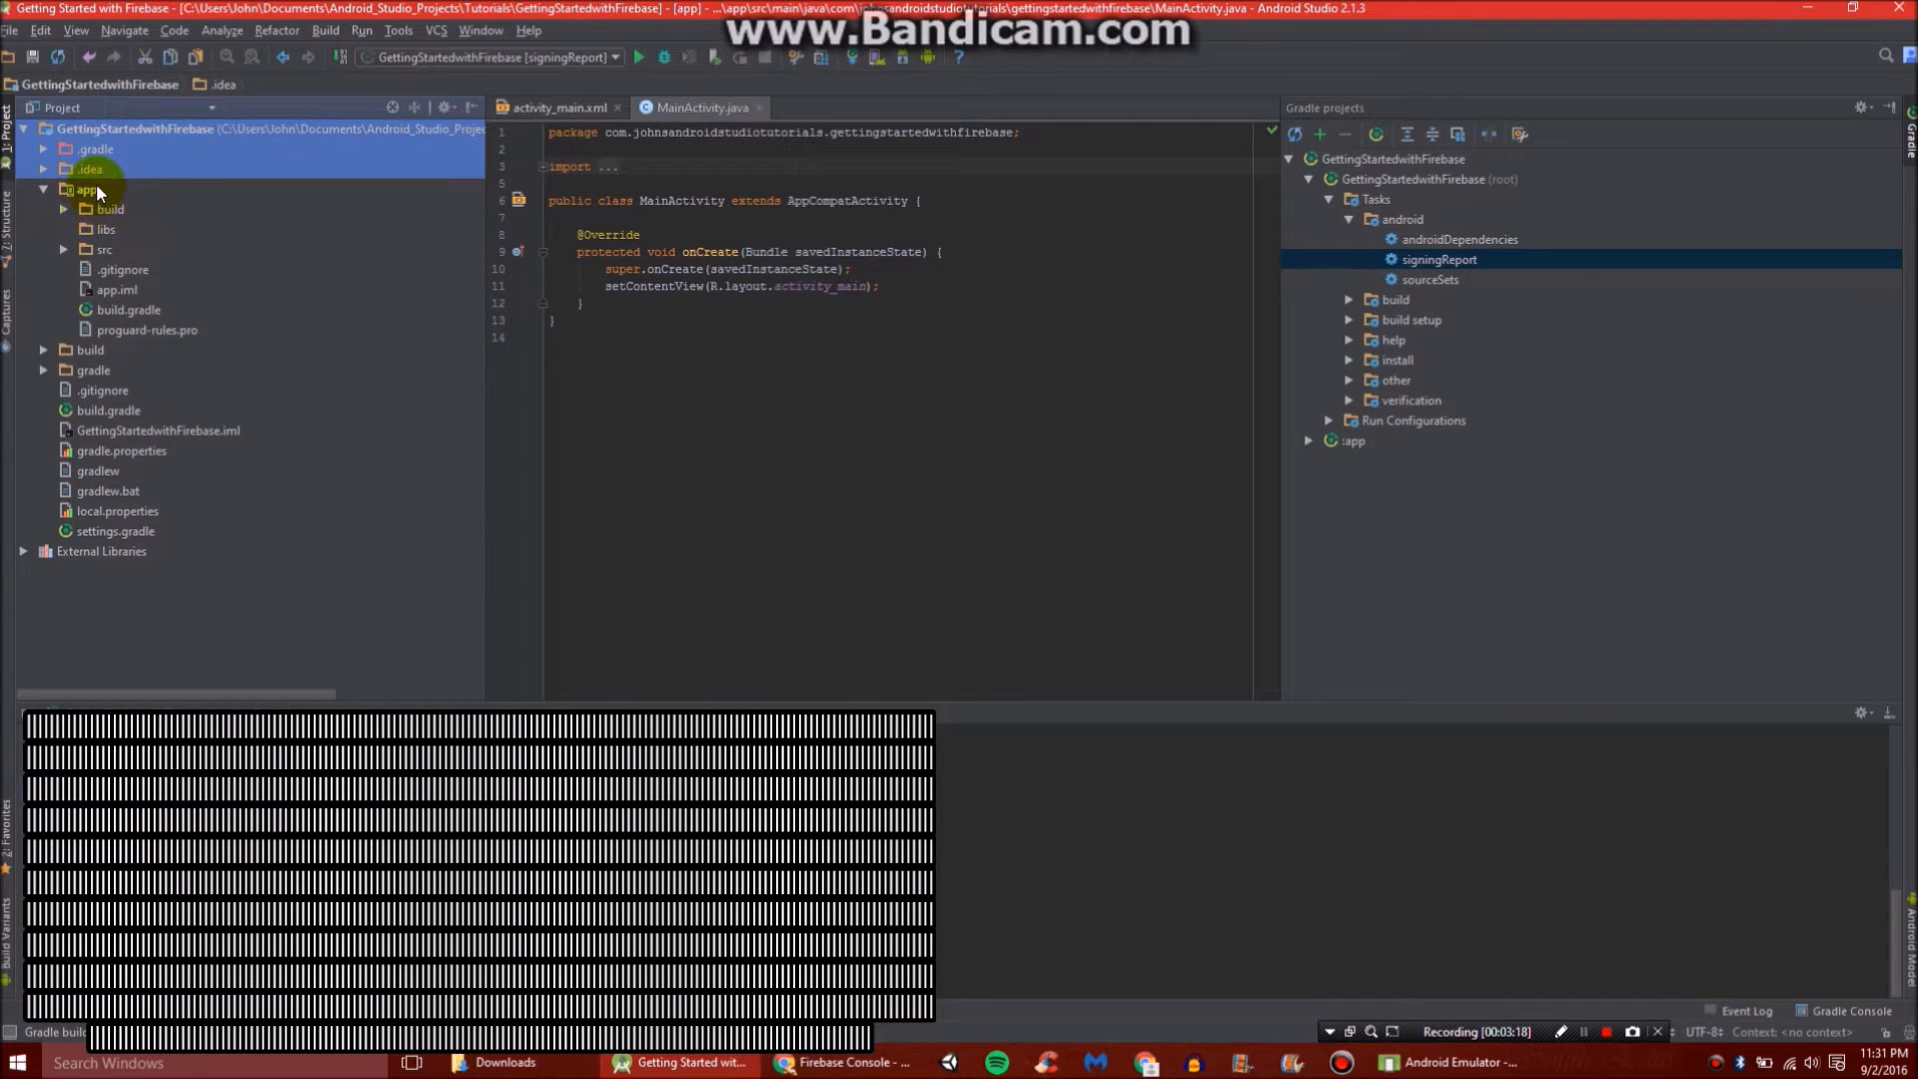
Show the app folder in Explorer and place google-services.json inside it.
{"action": "right_click", "coordinate": [88, 187]}
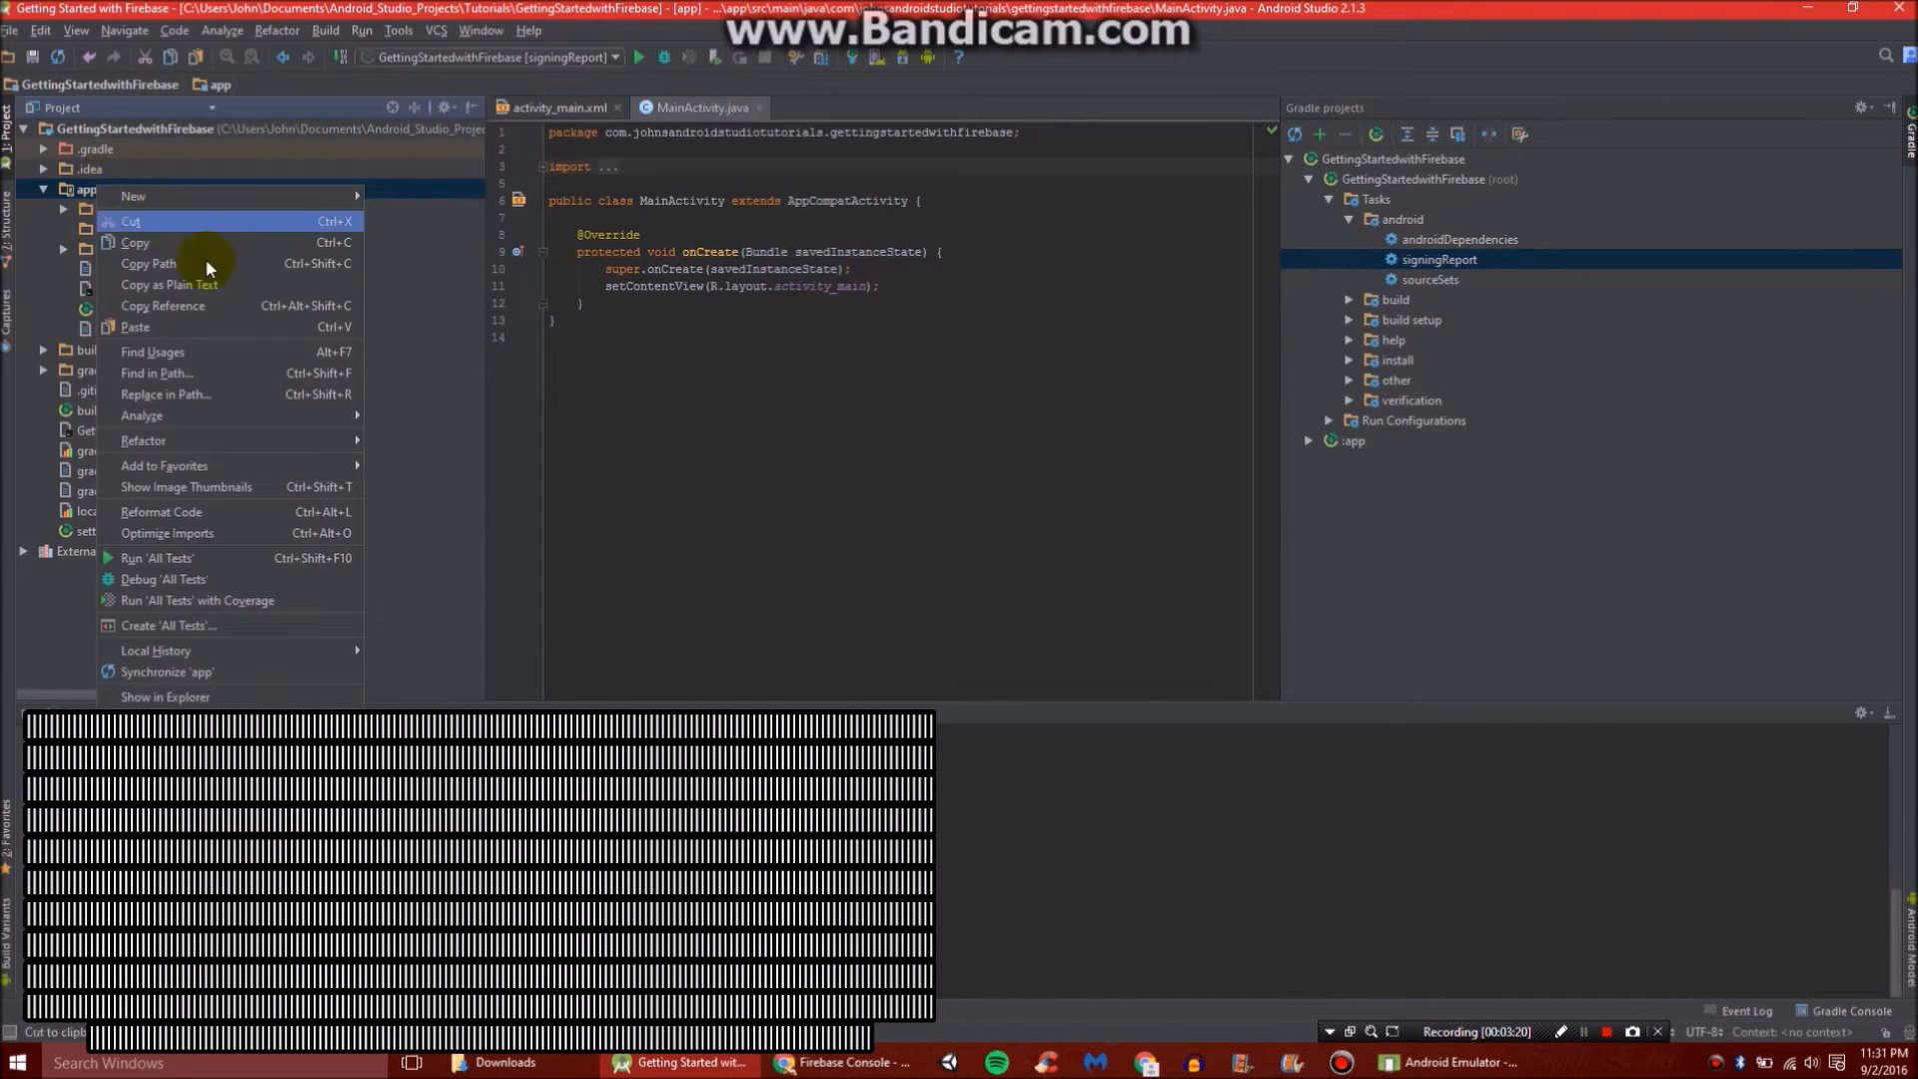
{"action": "mouse_move", "coordinate": [220, 697]}
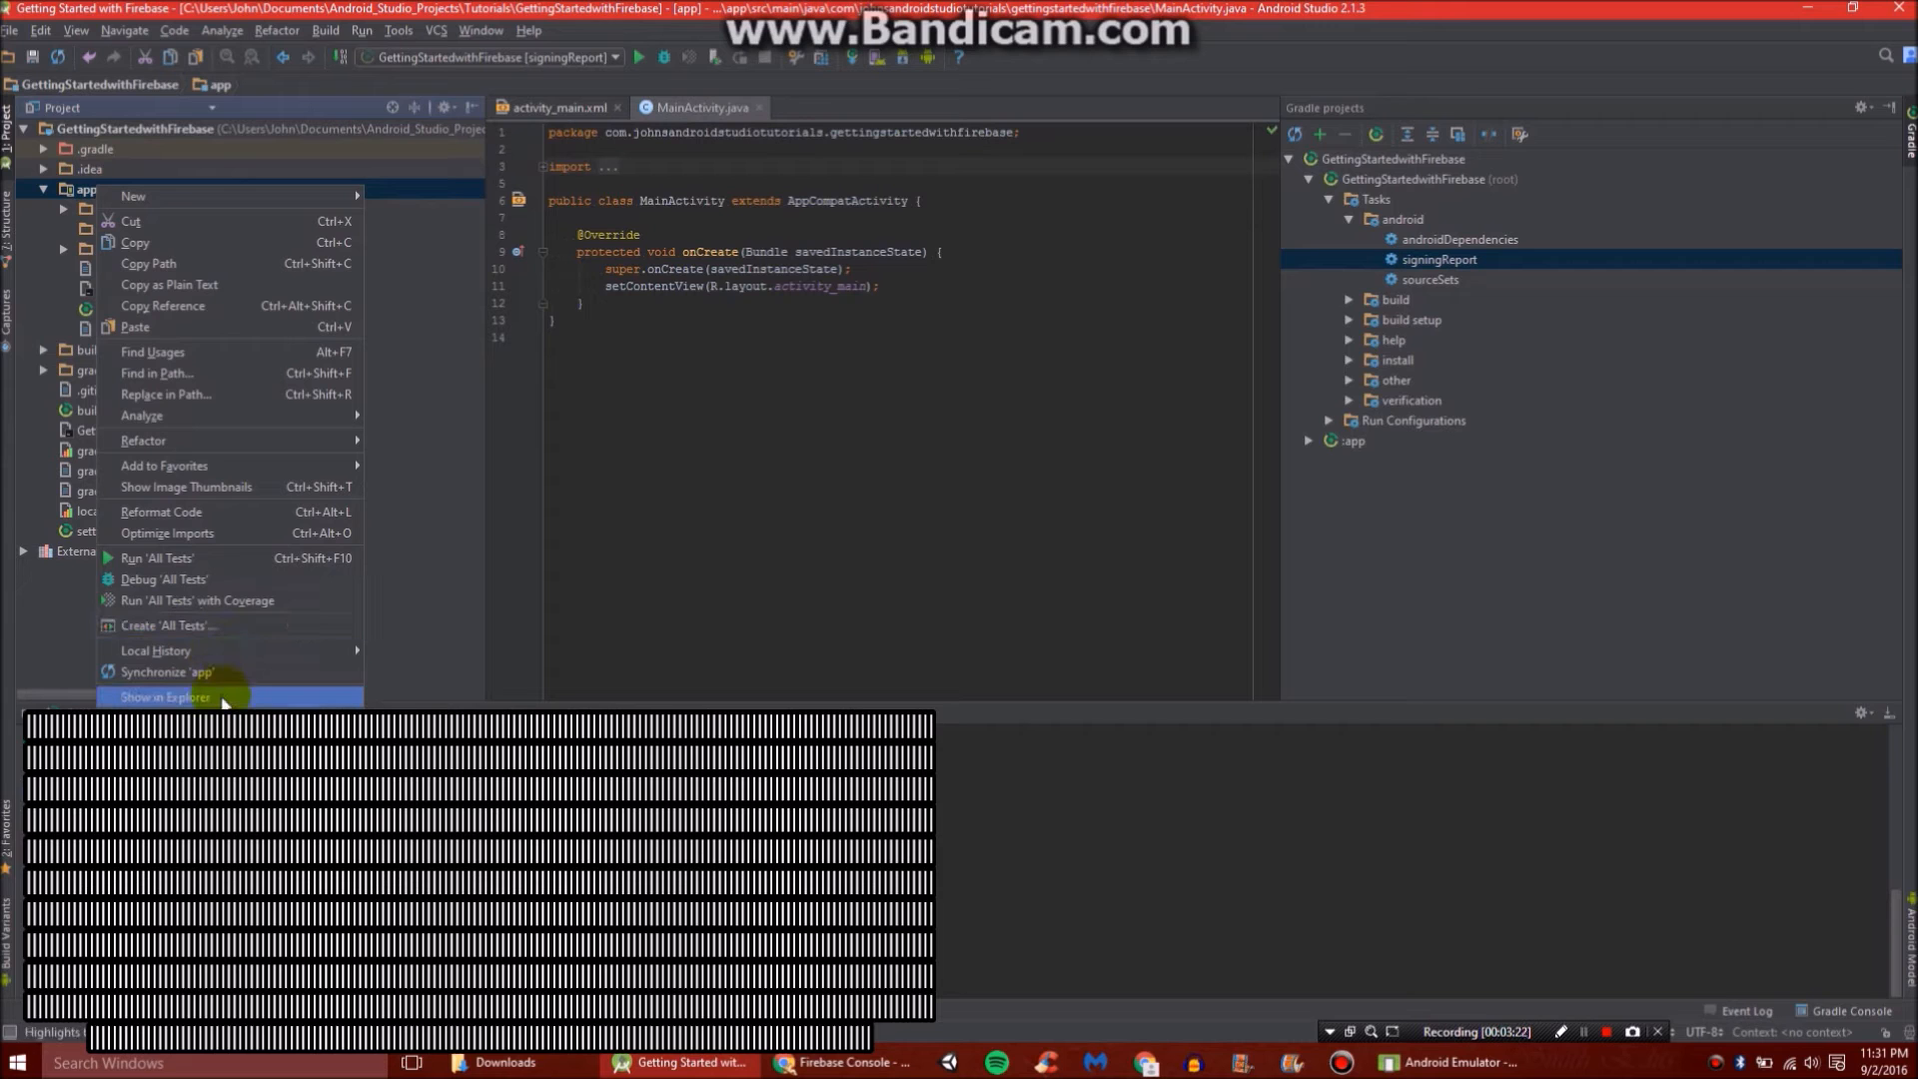
{"action": "left_click", "coordinate": [164, 695]}
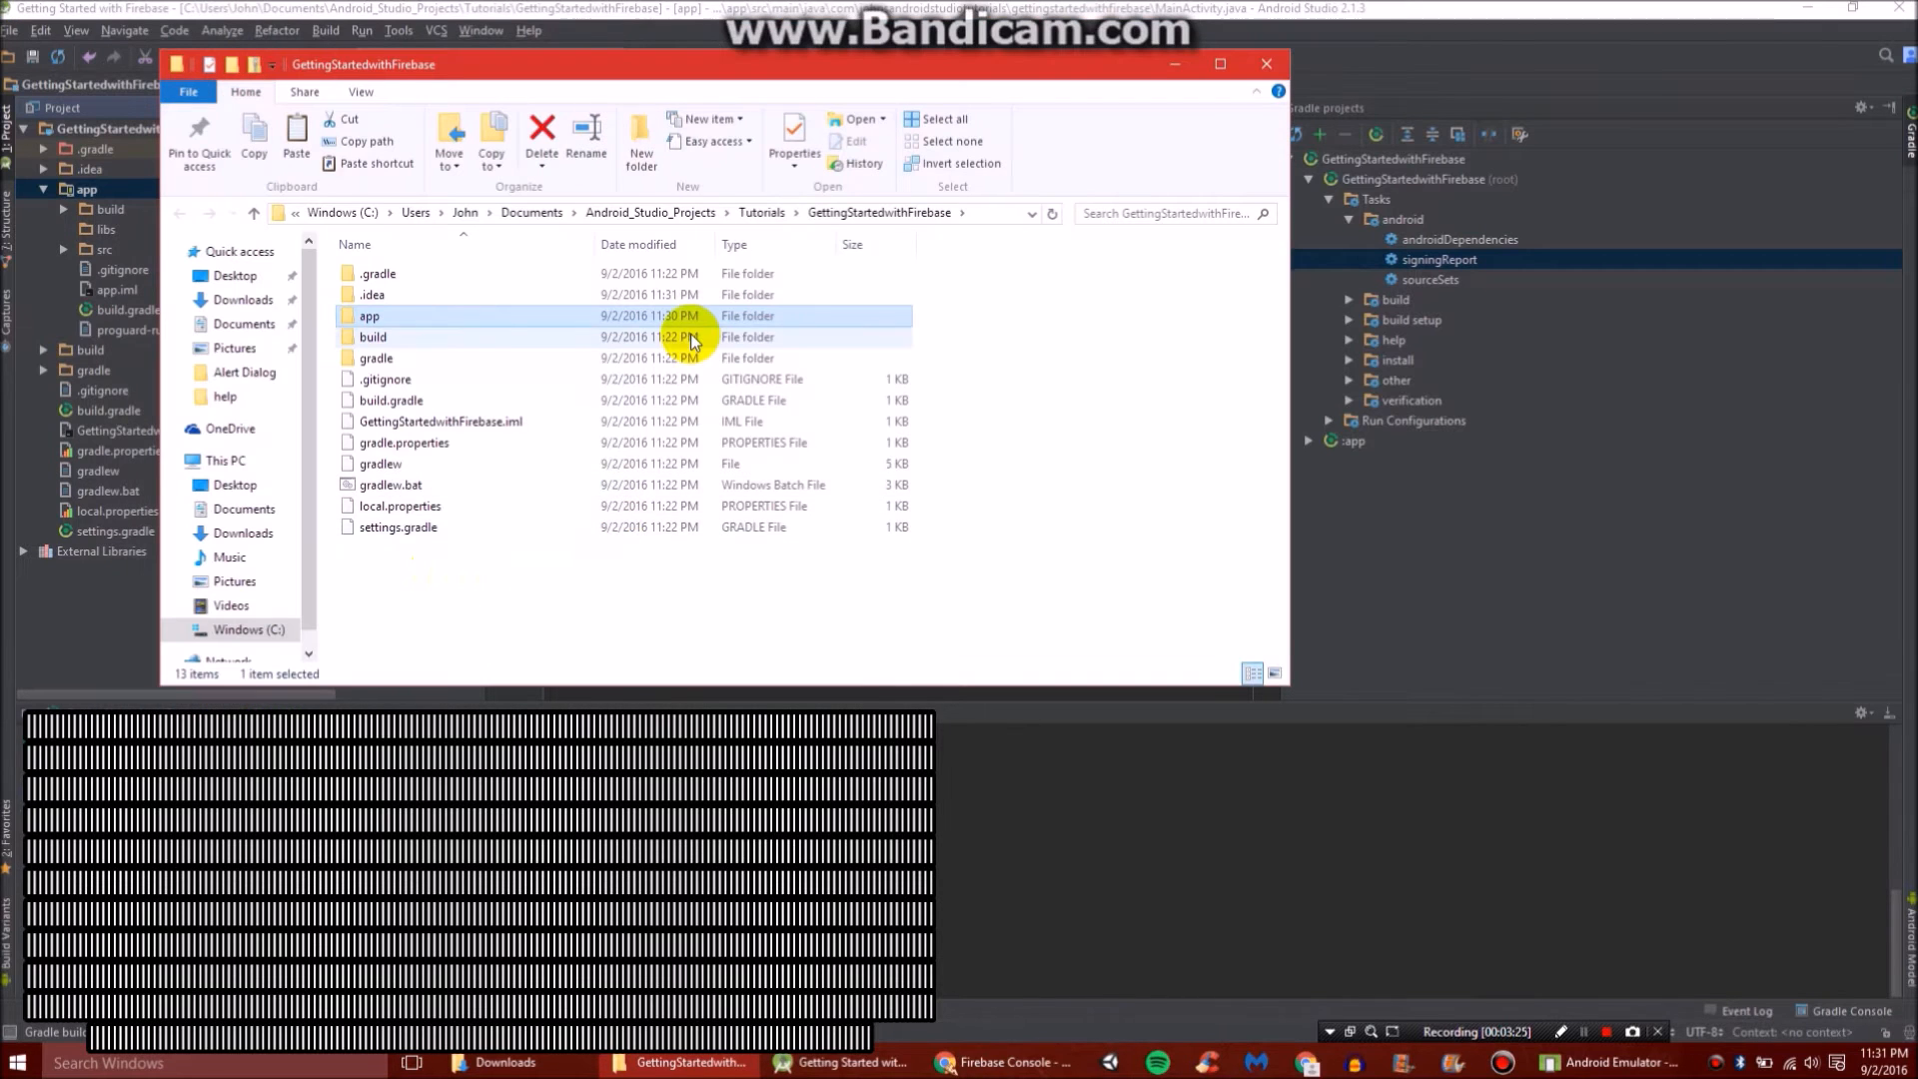
{"action": "double_click", "coordinate": [371, 316]}
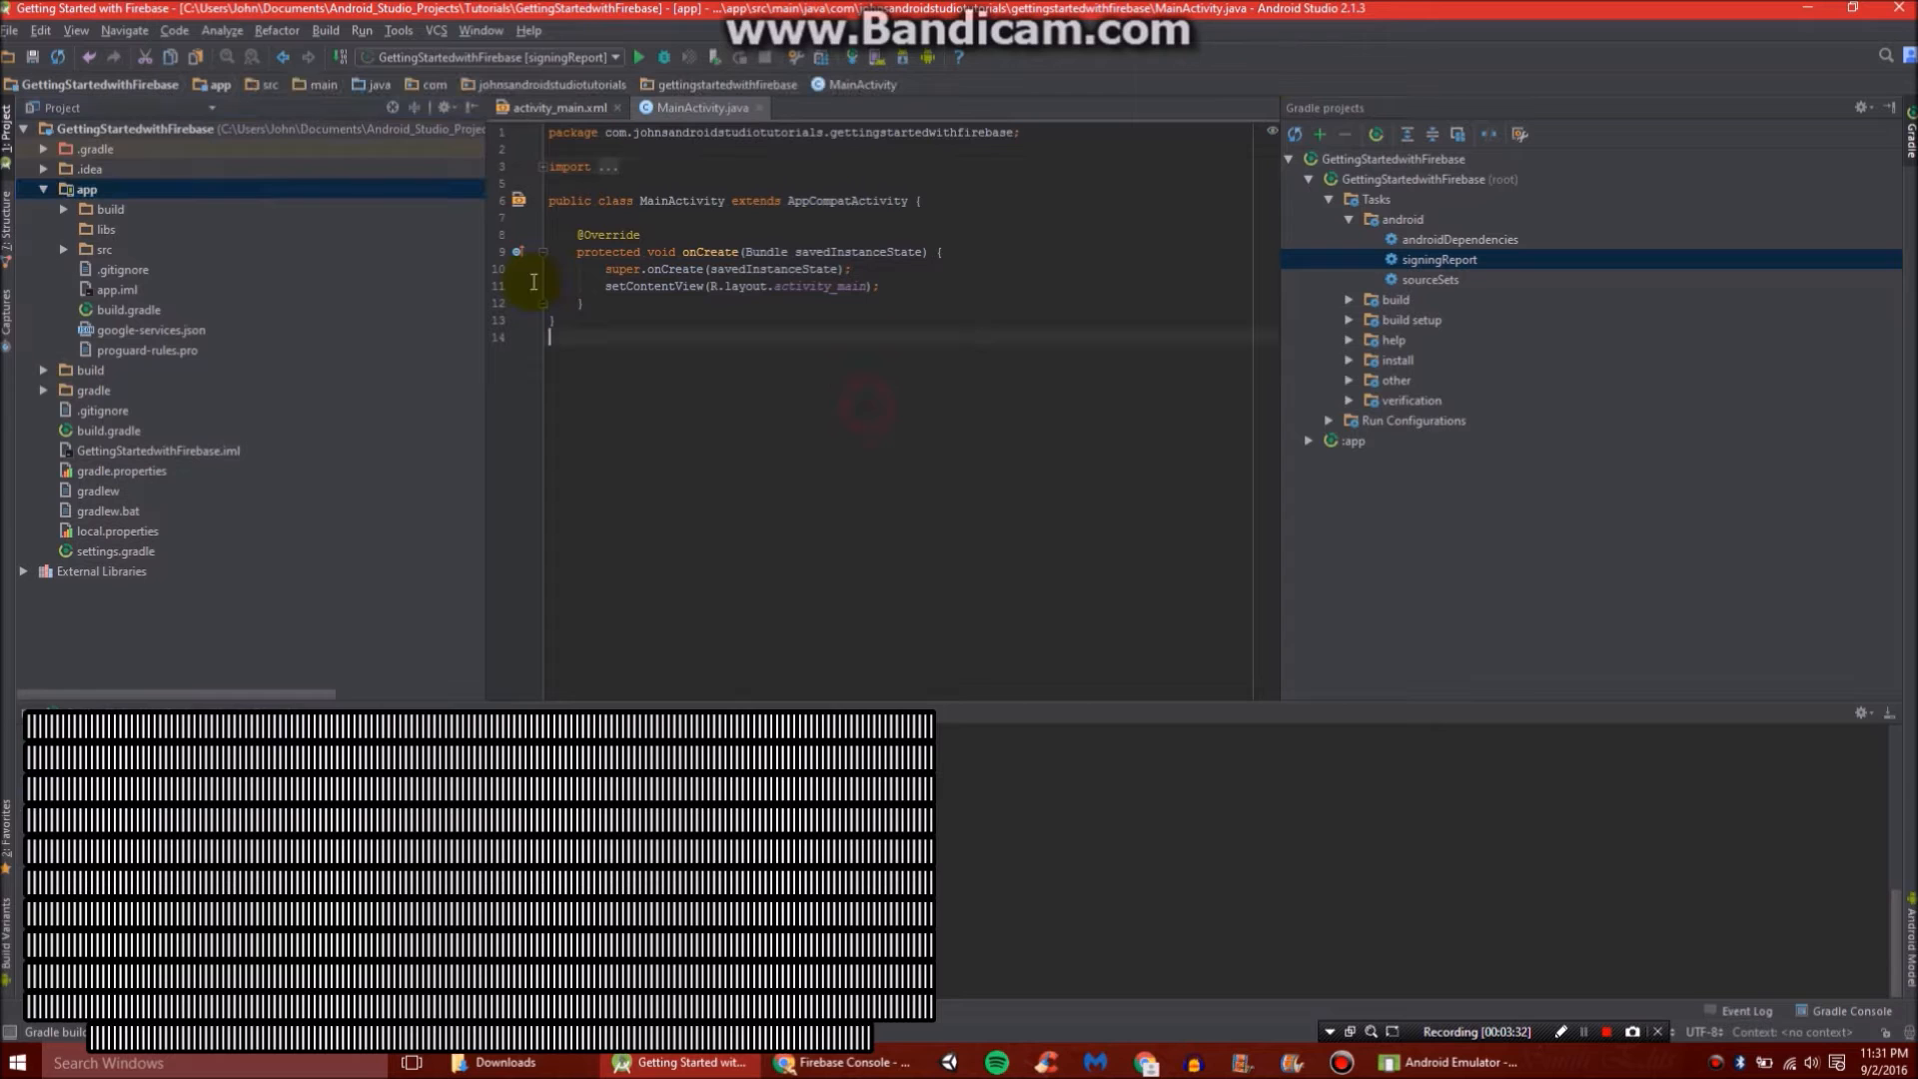
{"action": "left_click", "coordinate": [62, 106]}
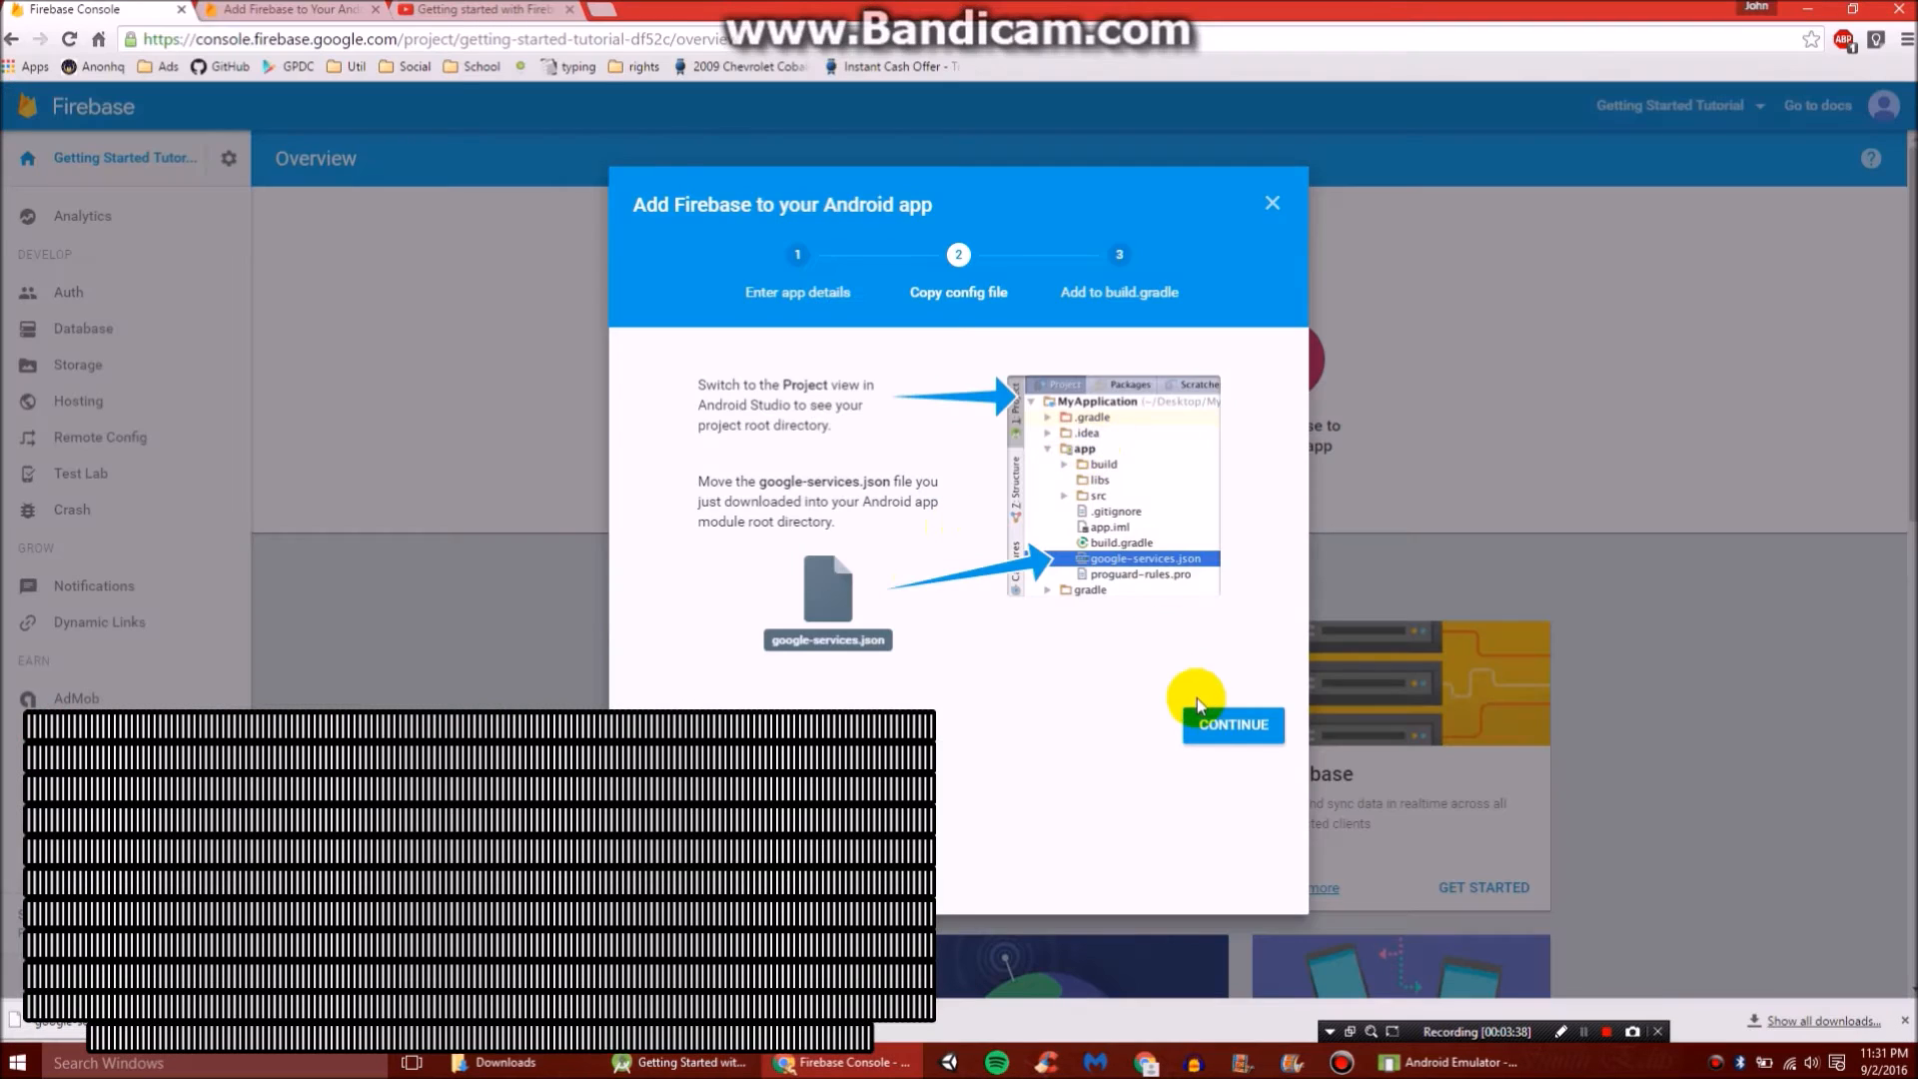
Continue the Add Firebase setup to step 3, Add to build.gradle.
{"action": "left_click", "coordinate": [1230, 725]}
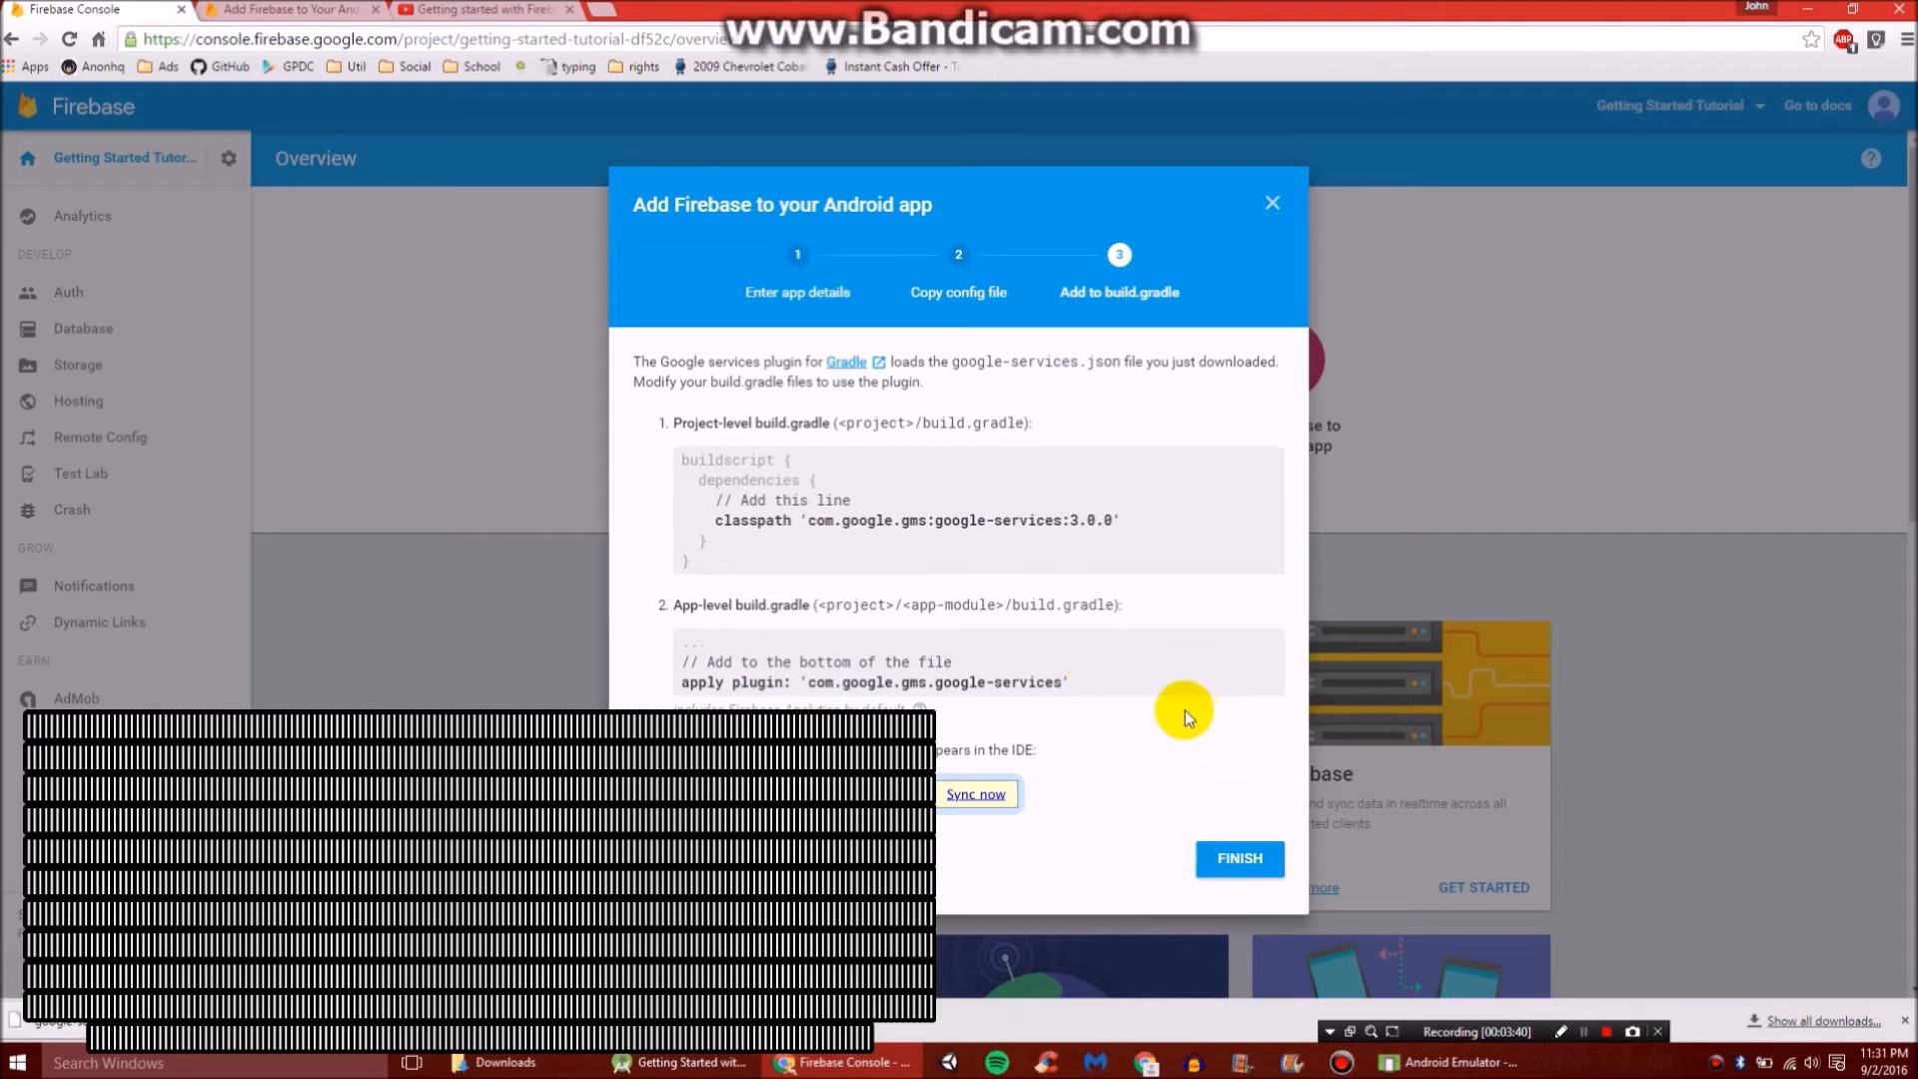
{"action": "mouse_move", "coordinate": [901, 538]}
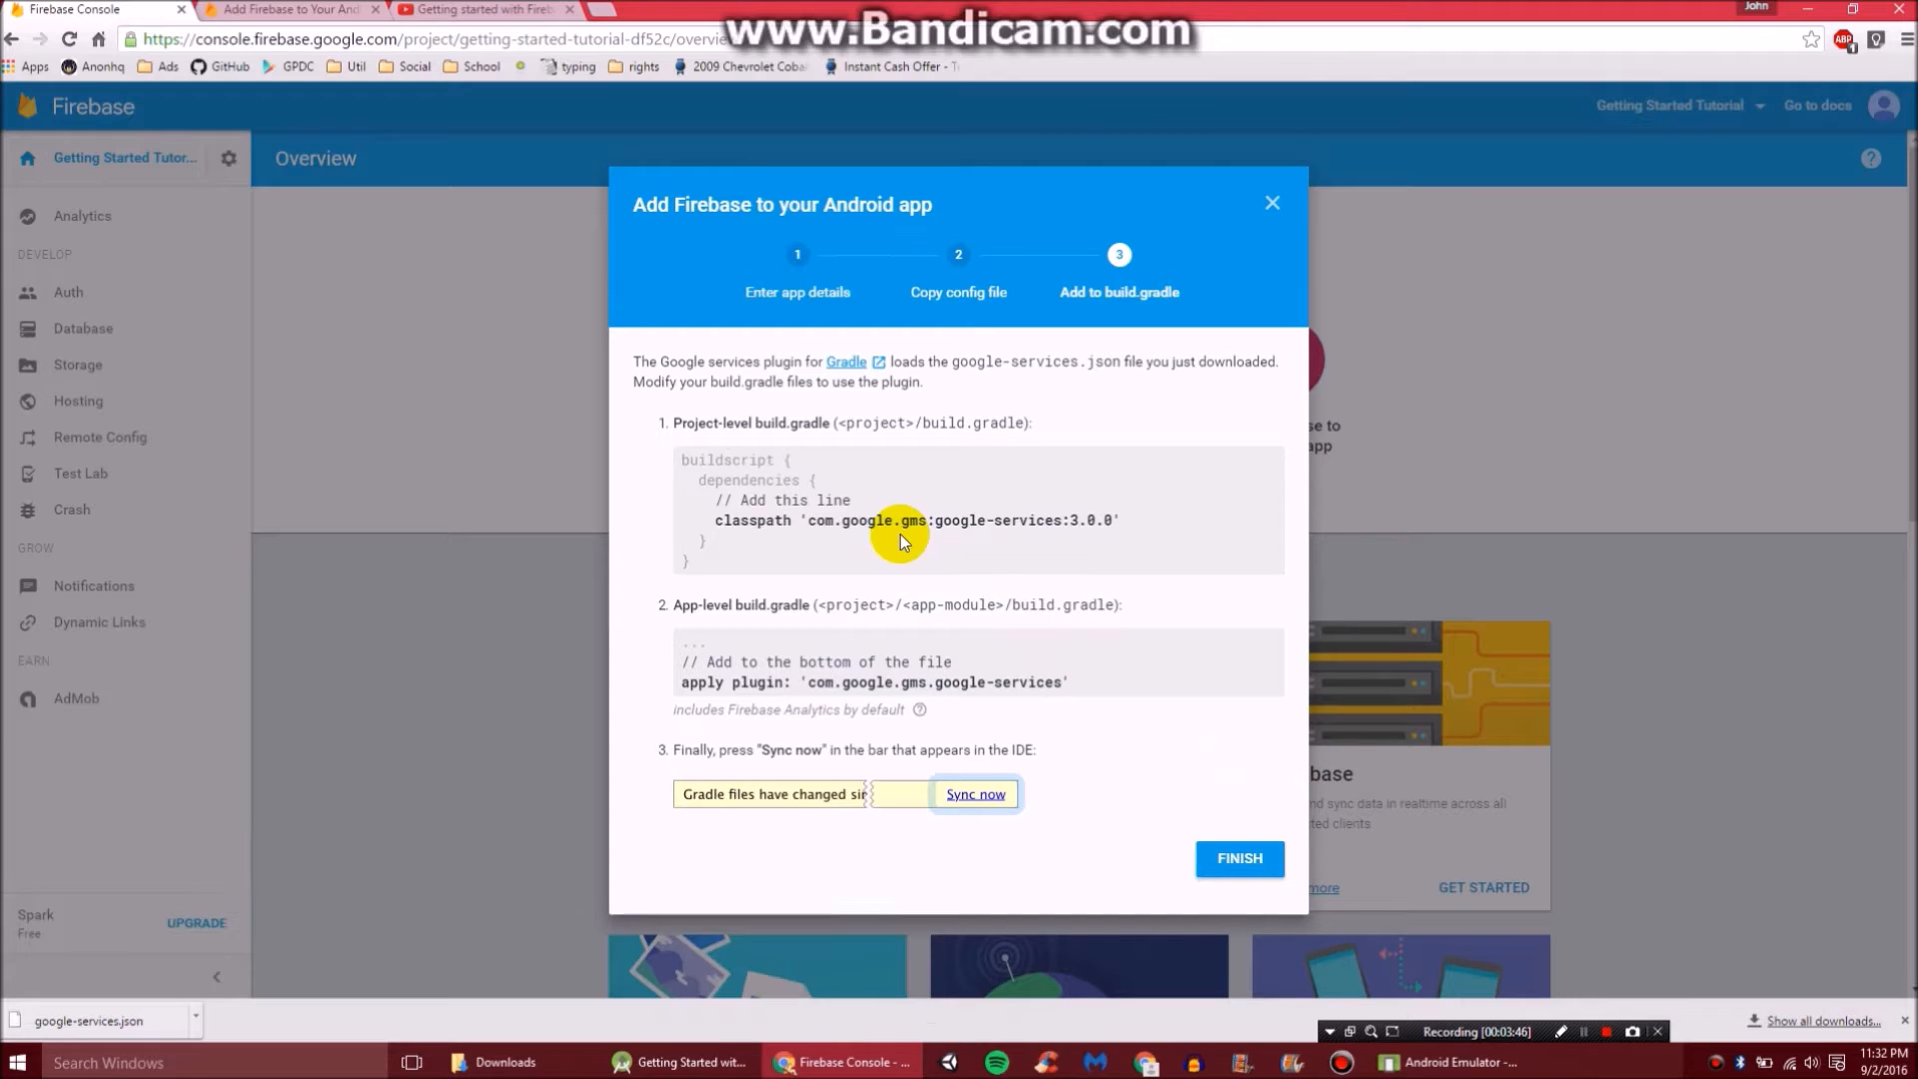
{"action": "mouse_move", "coordinate": [763, 444]}
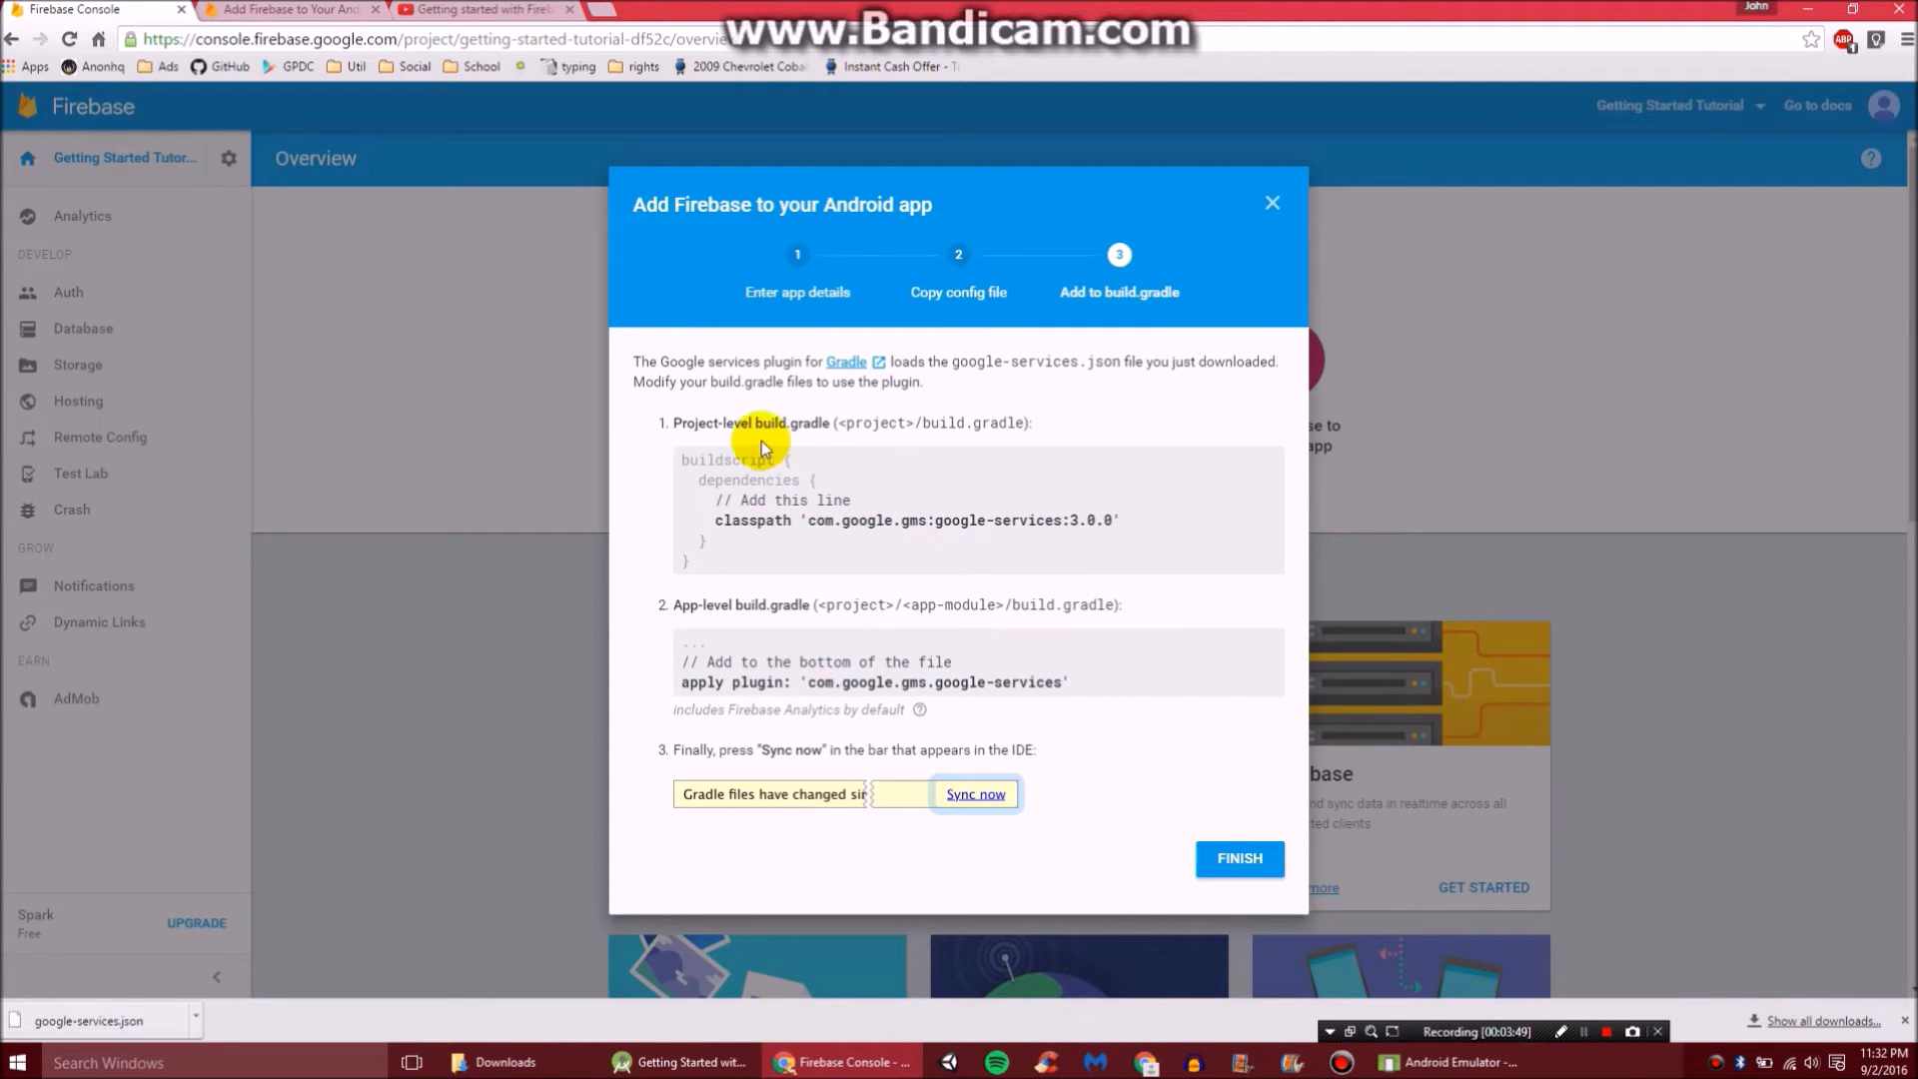
{"action": "mouse_move", "coordinate": [875, 437]}
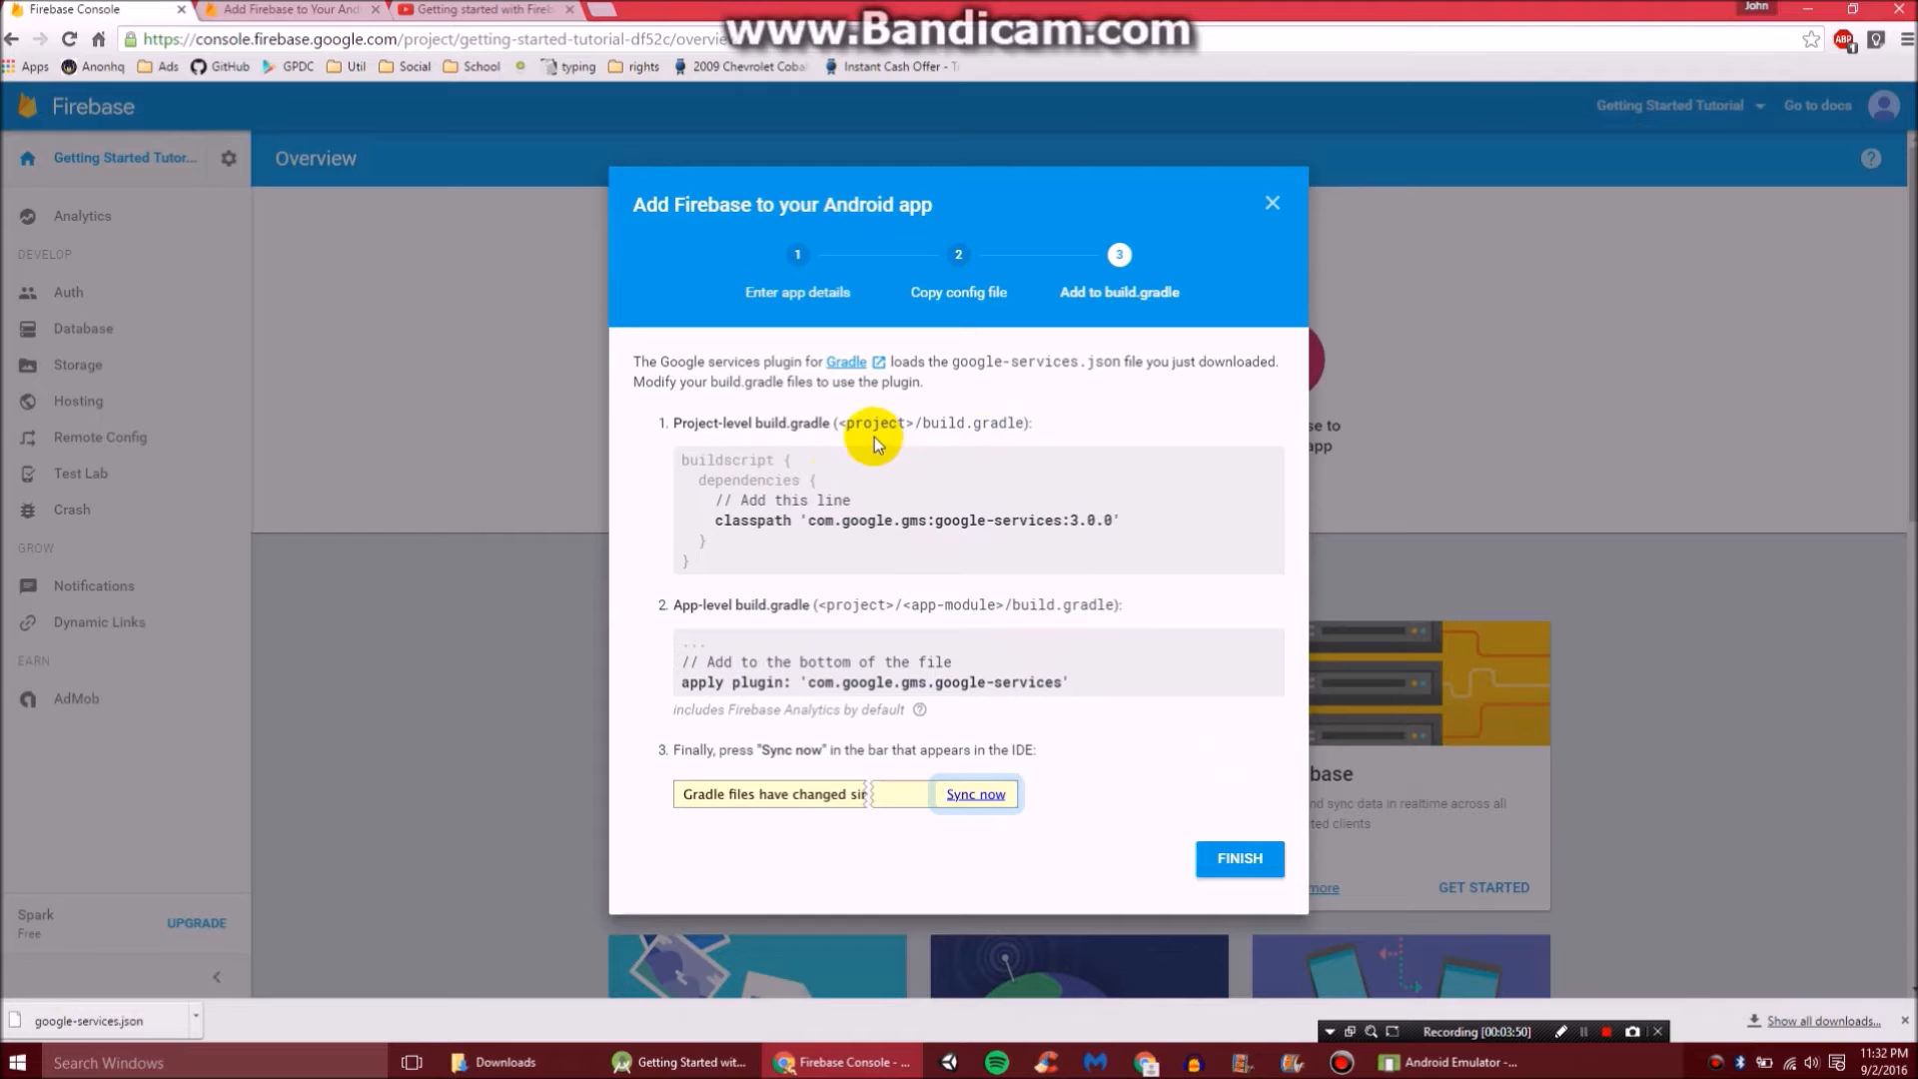
{"action": "double_click", "coordinate": [727, 459]}
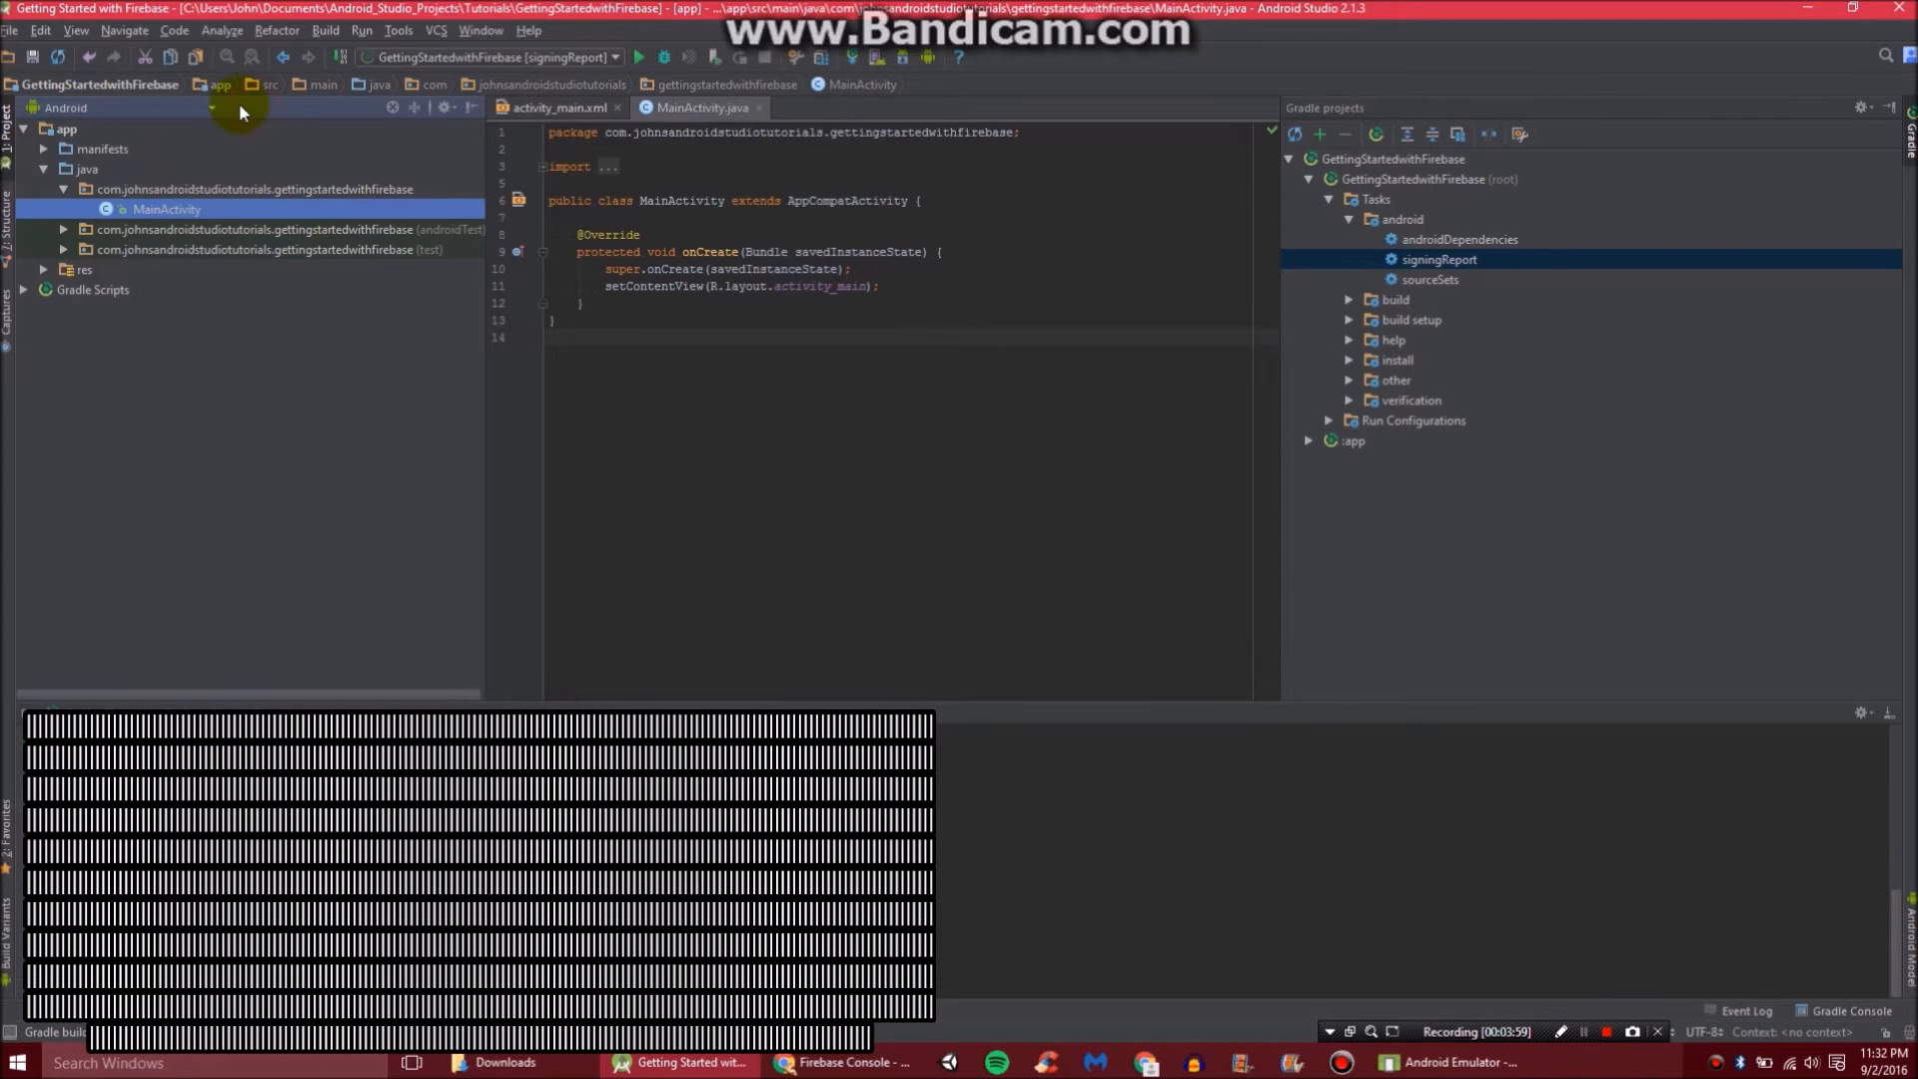
Add classpath 'com.google.gms:google-services:3.0.0' to the root build.gradle buildscript dependencies.
{"action": "left_click", "coordinate": [199, 108]}
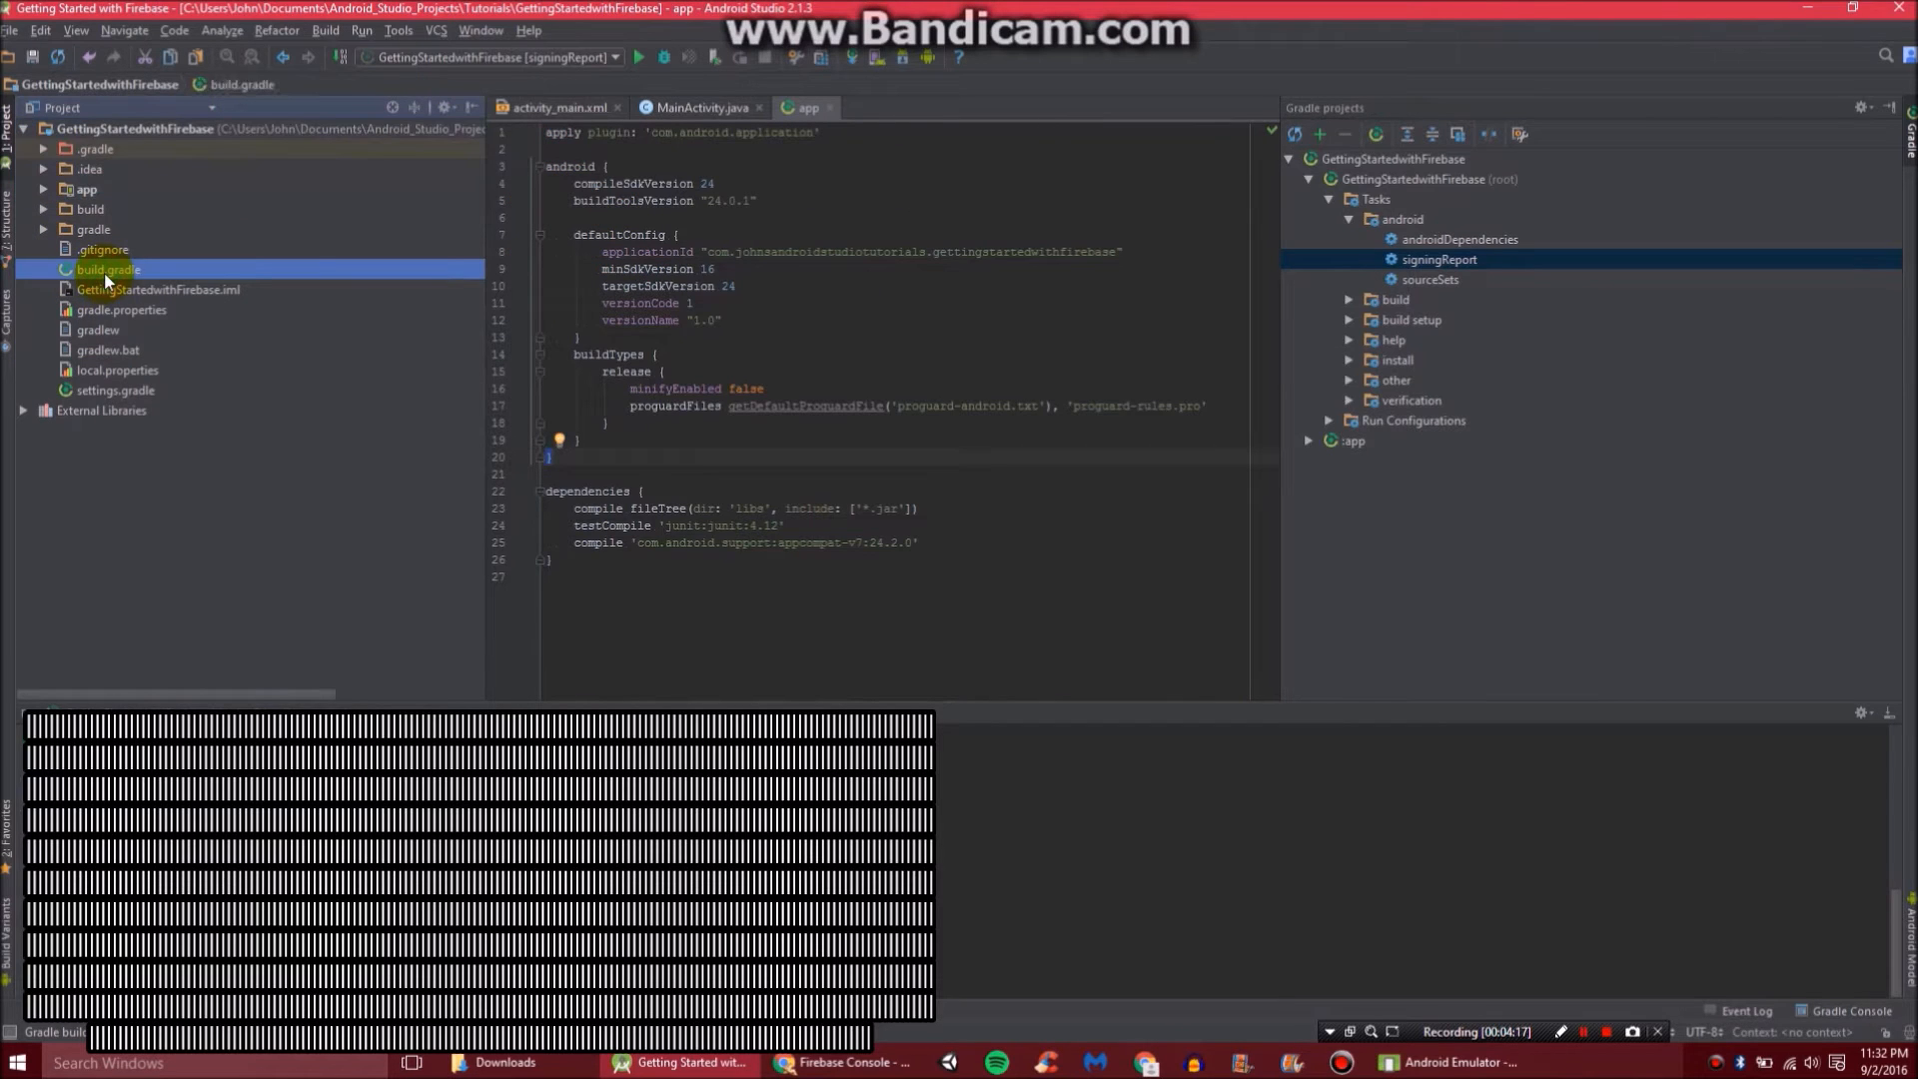
{"action": "double_click", "coordinate": [104, 269]}
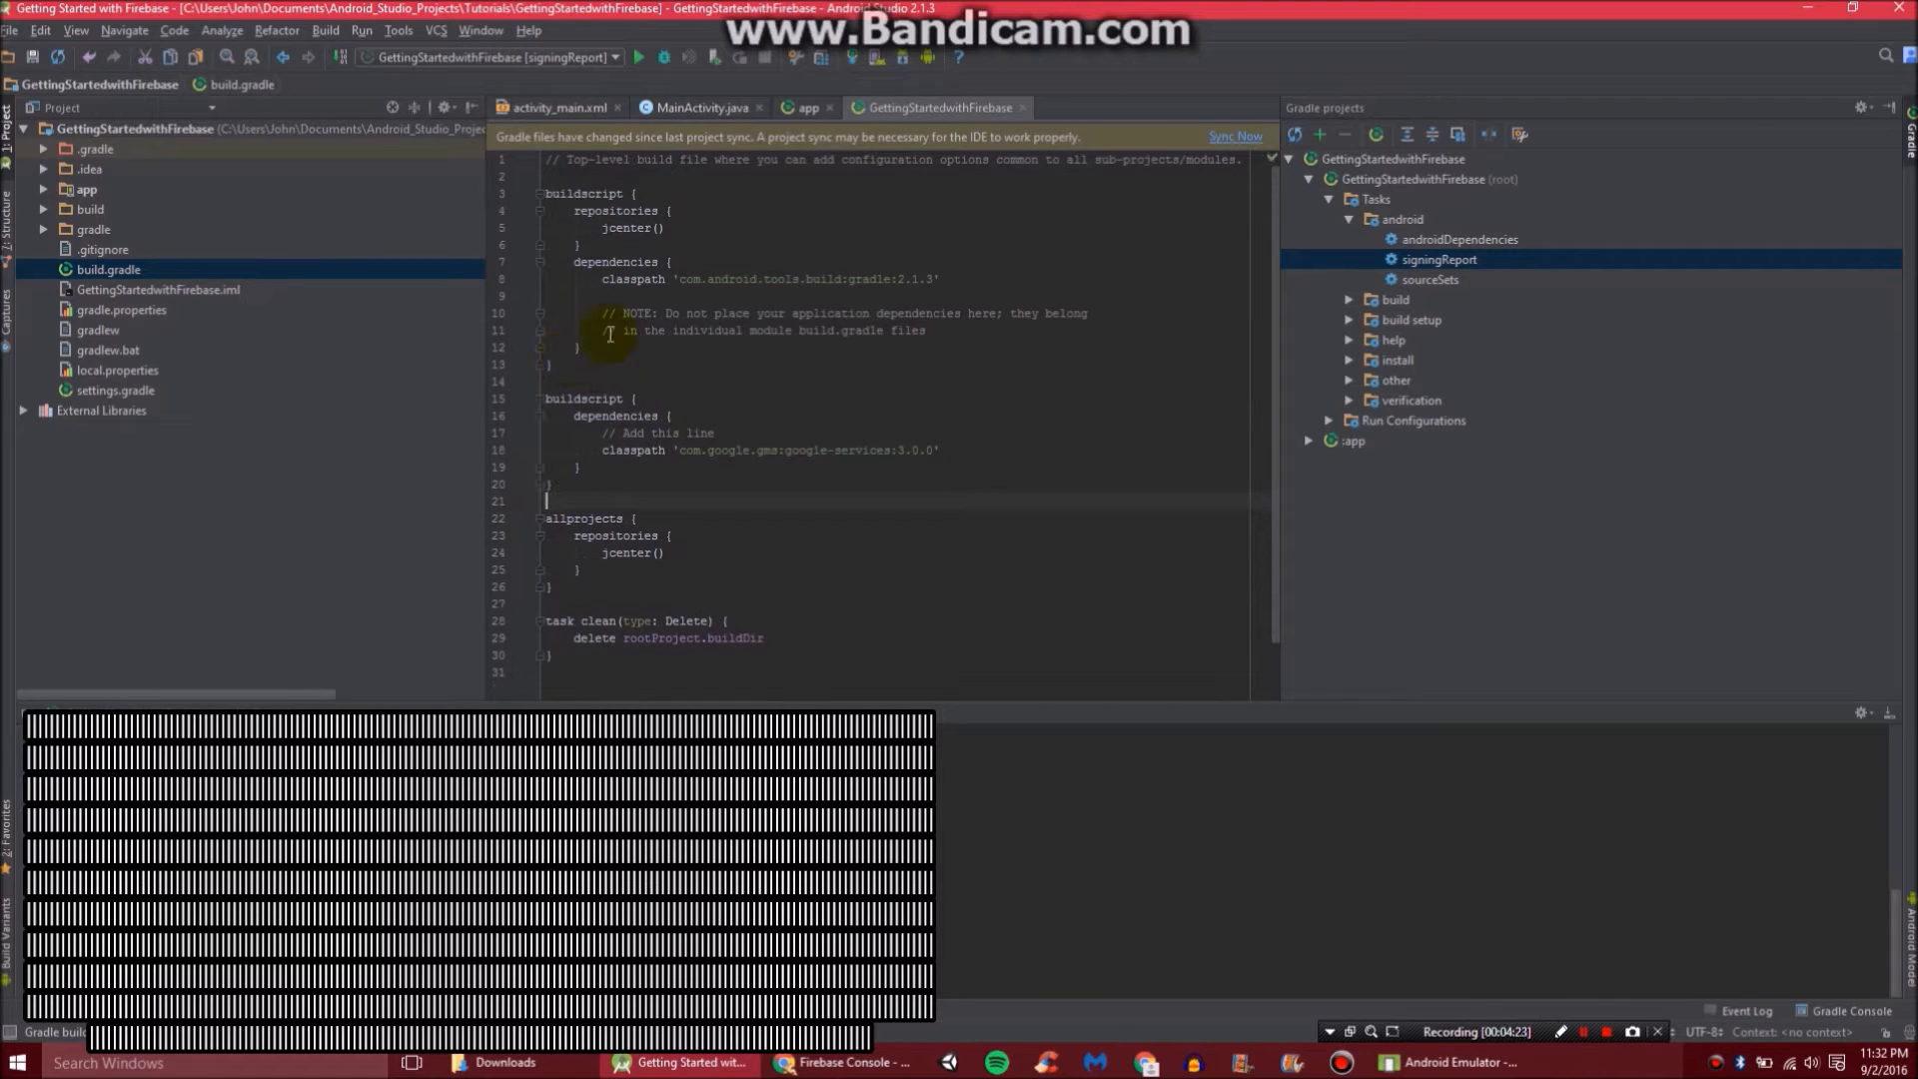
{"action": "mouse_move", "coordinate": [631, 386]}
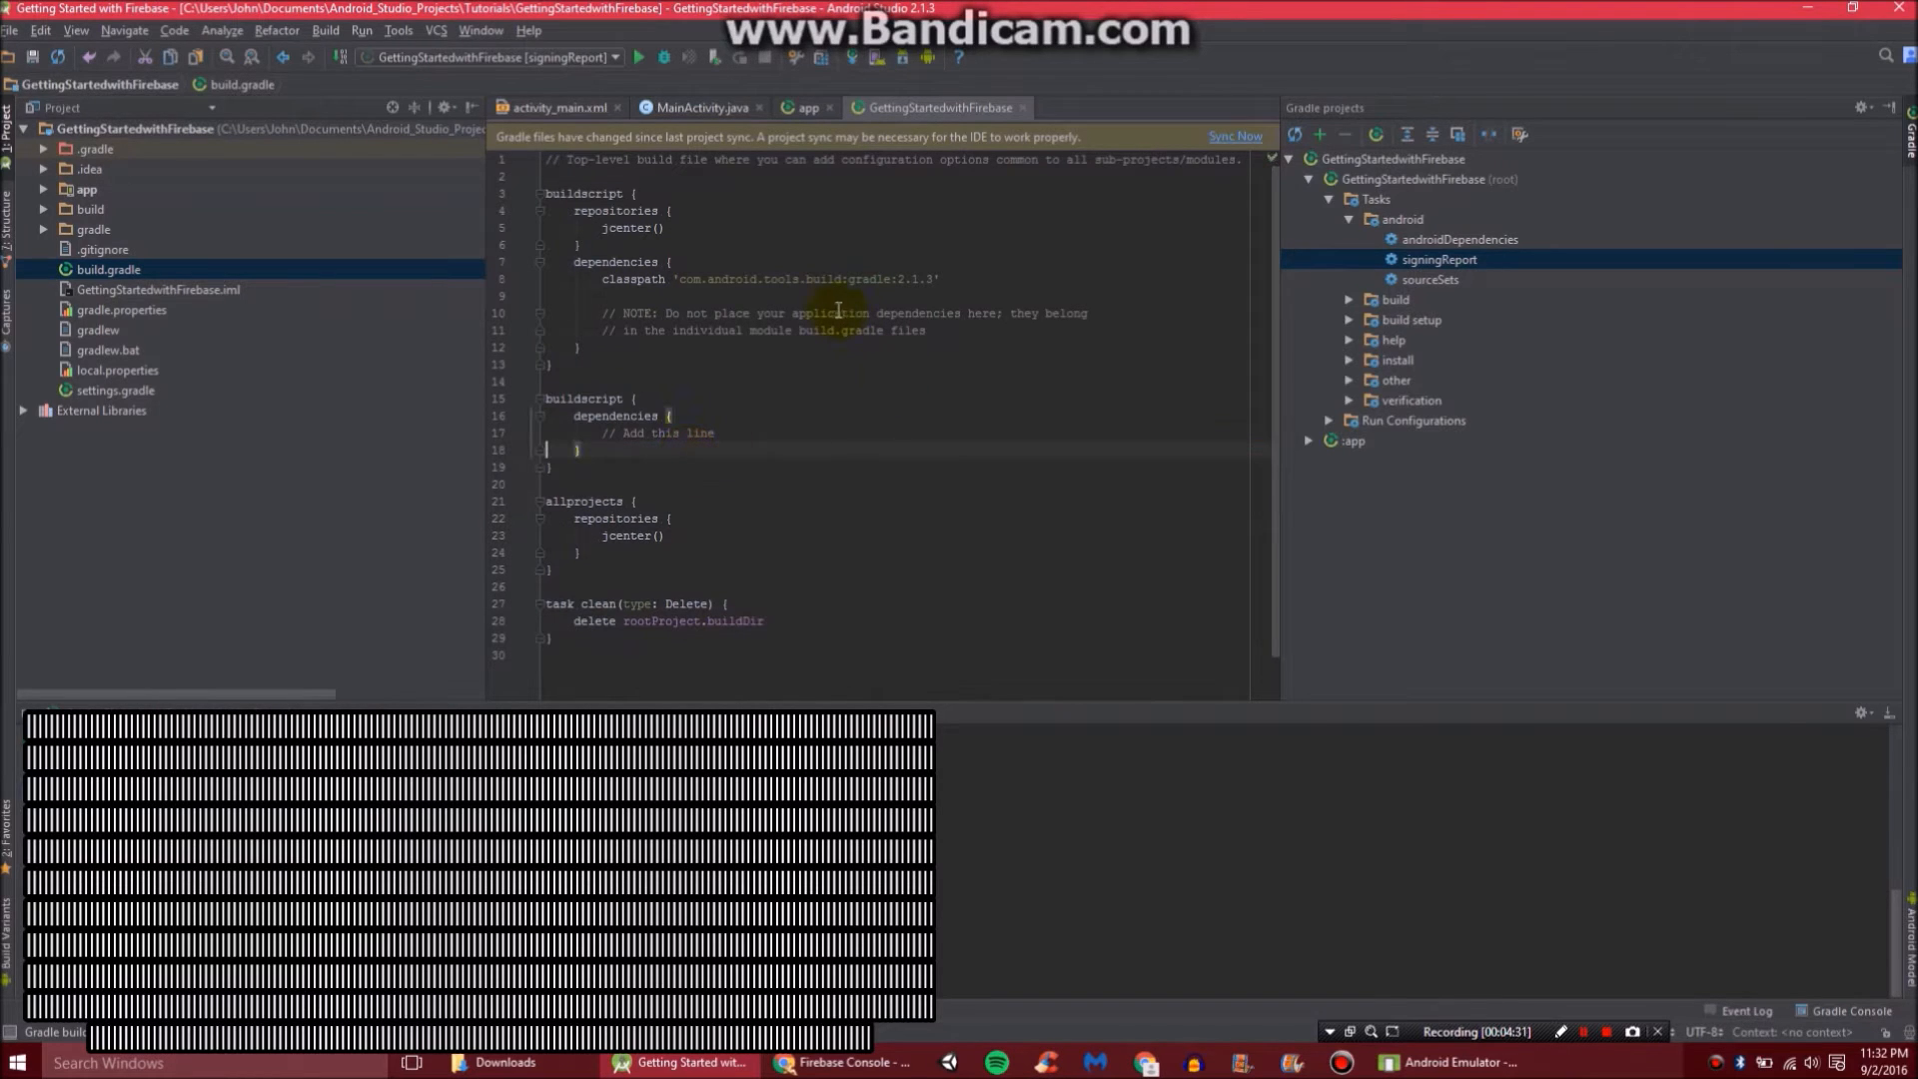
{"action": "type", "text": "classpath 'com.google.gms:google-services:3.0.0'"}
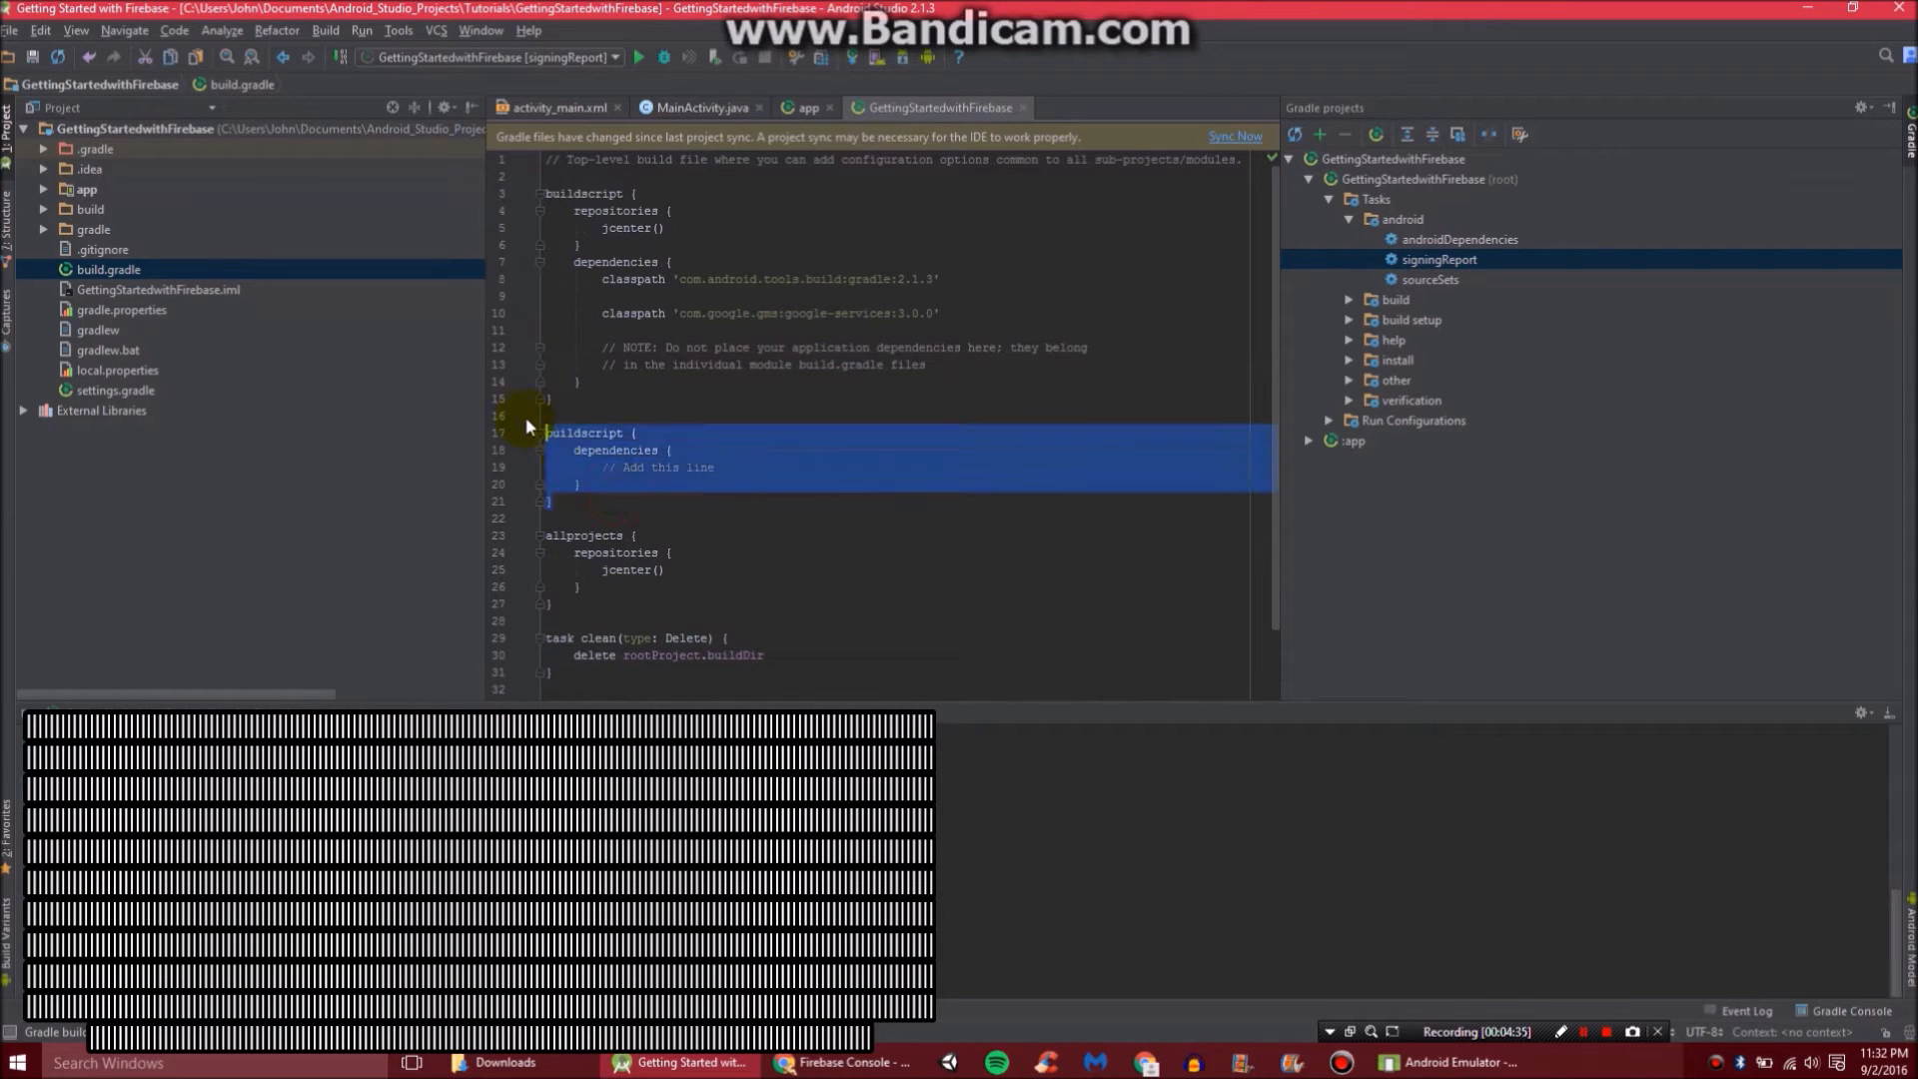
{"action": "key", "text": "Delete"}
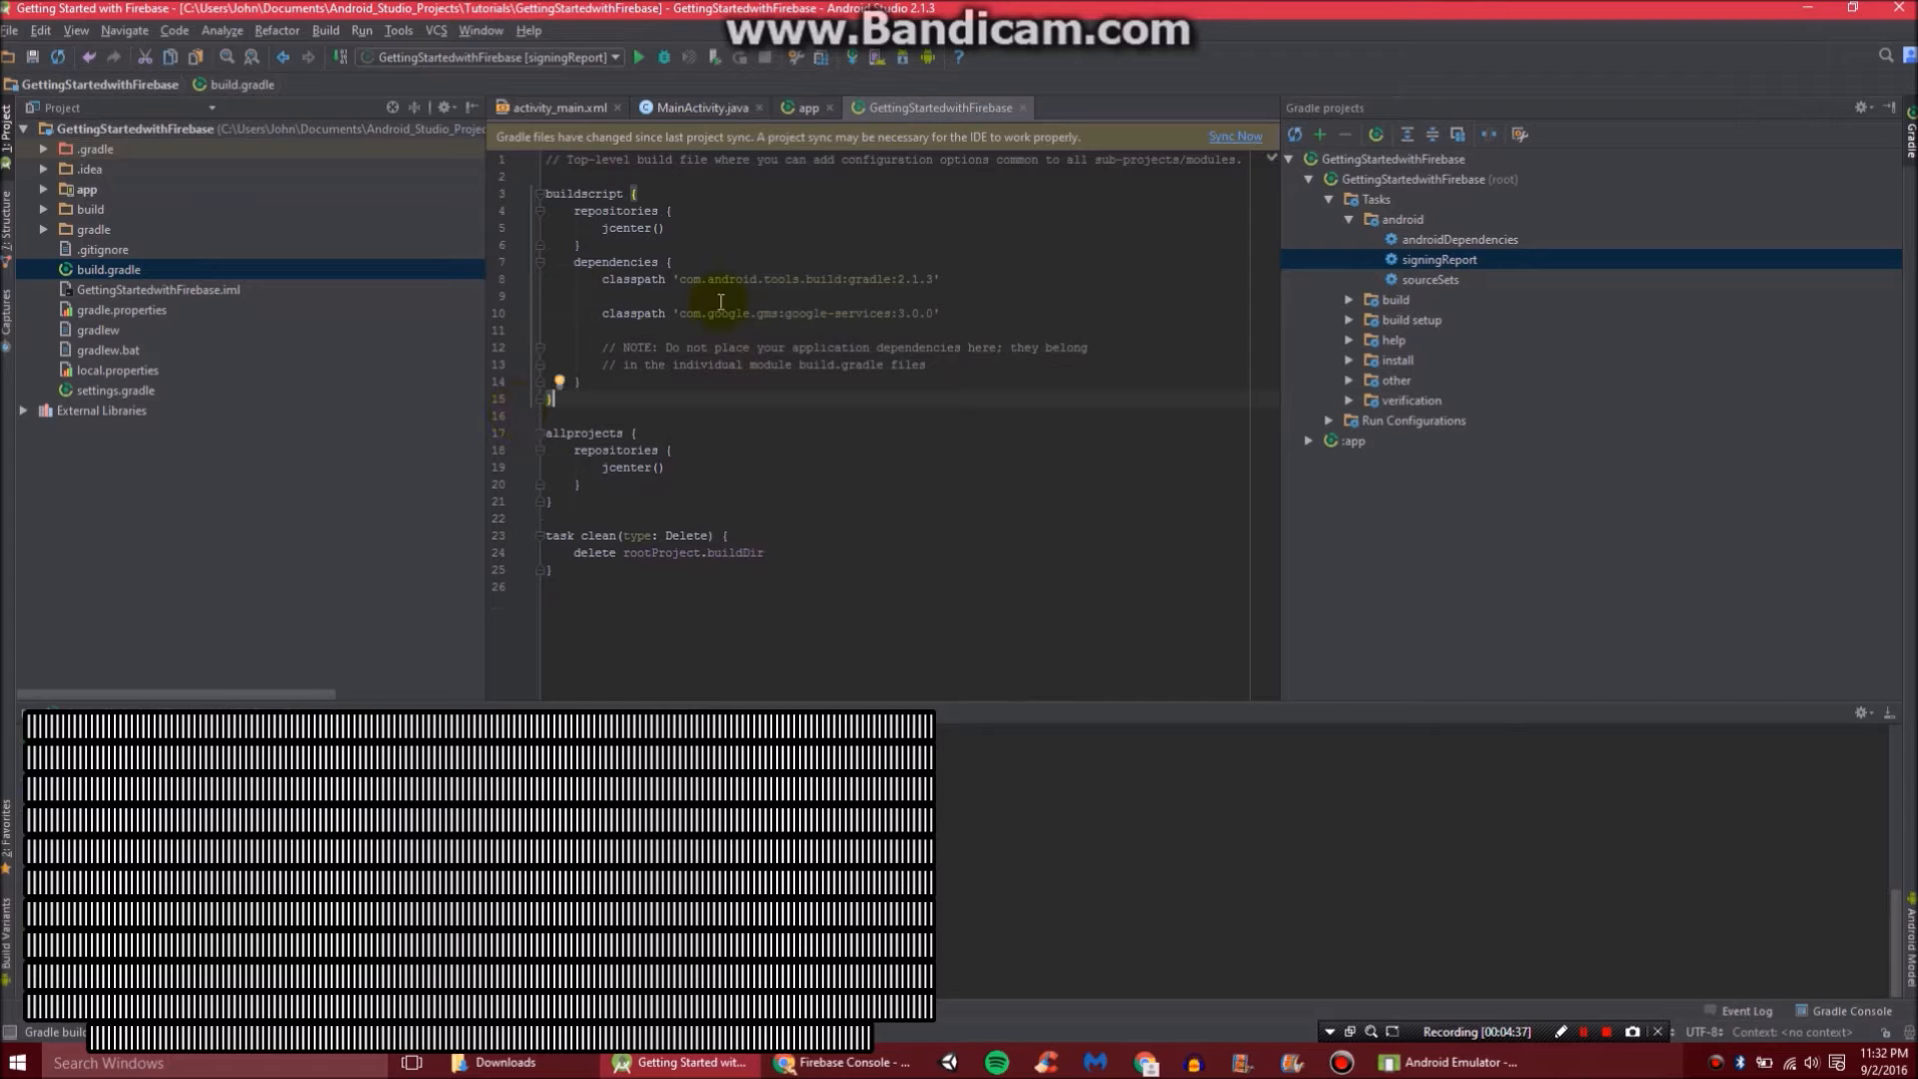
Sync the project with the changed Gradle files.
{"action": "left_click", "coordinate": [1235, 136]}
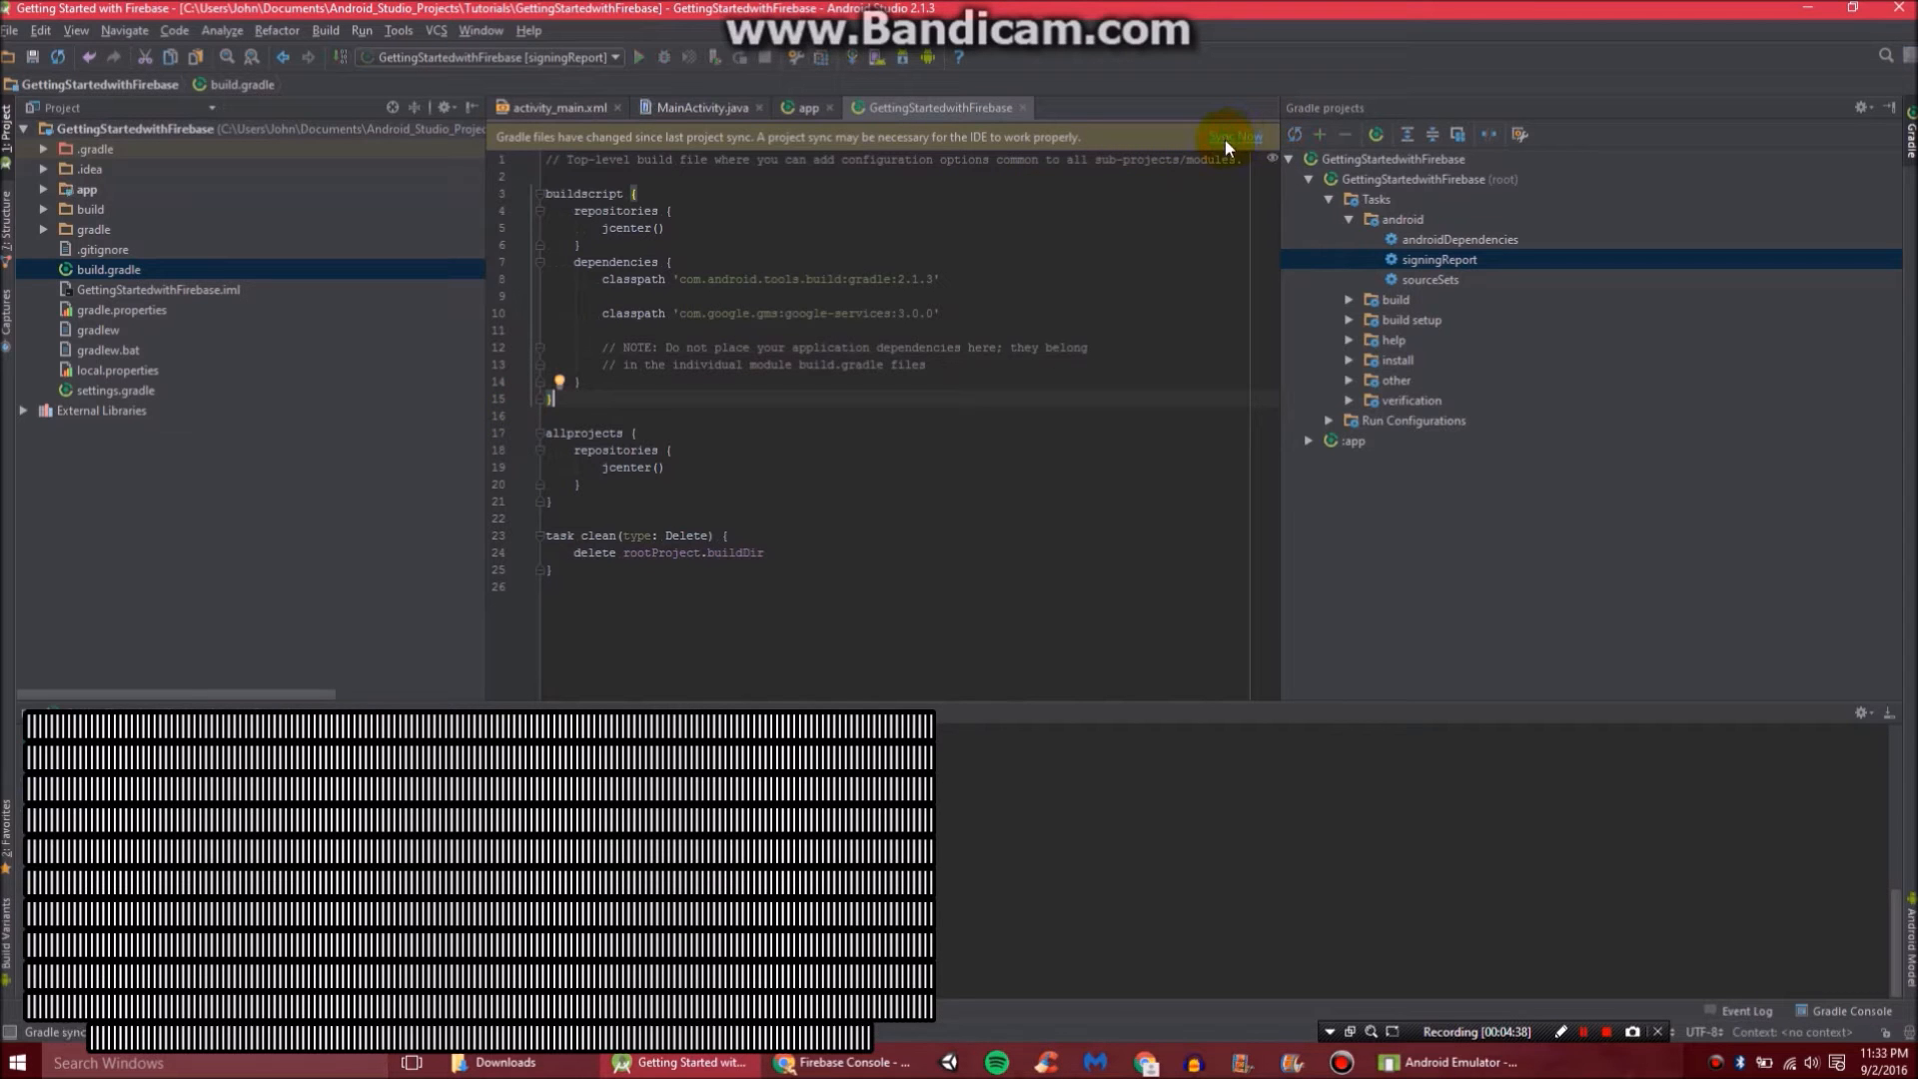
{"action": "left_click", "coordinate": [1235, 136]}
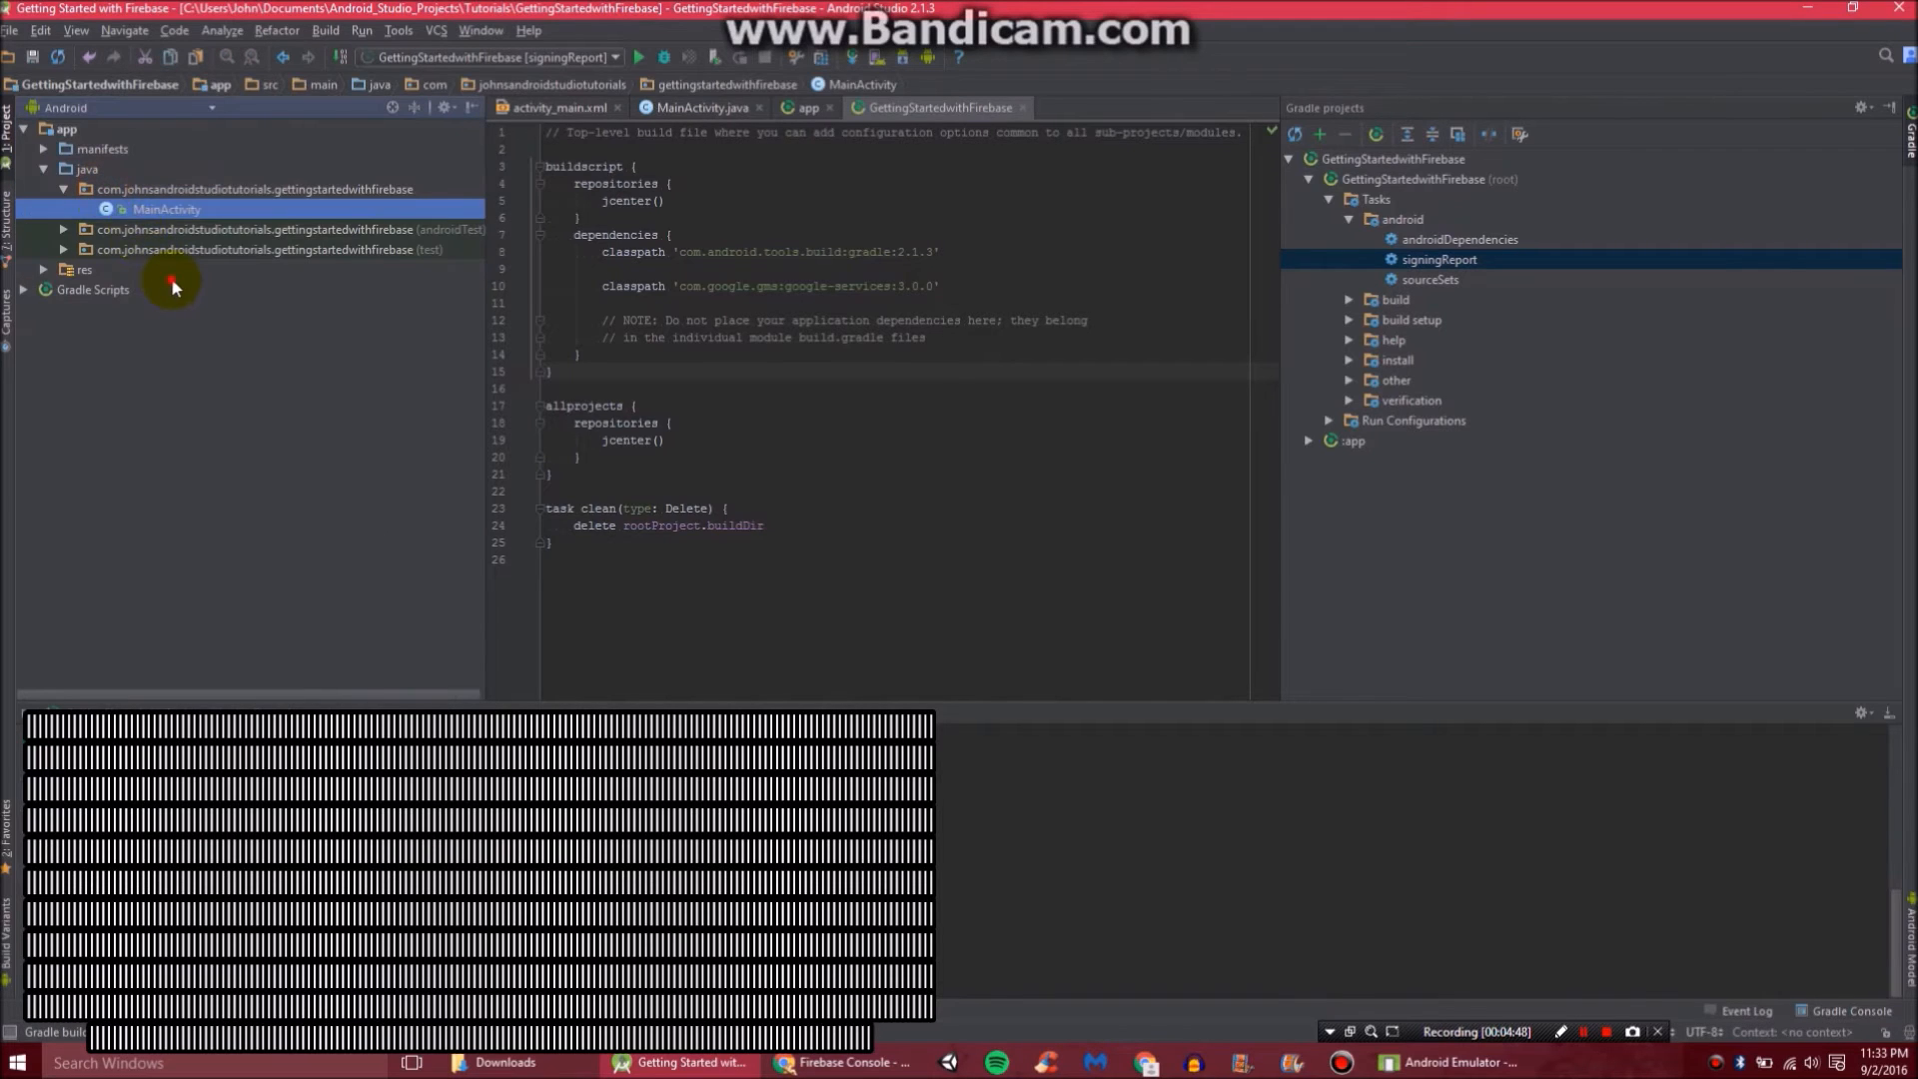
Append apply plugin: 'com.google.gms.google-services' to the app module's build.gradle.
{"action": "left_click", "coordinate": [28, 288]}
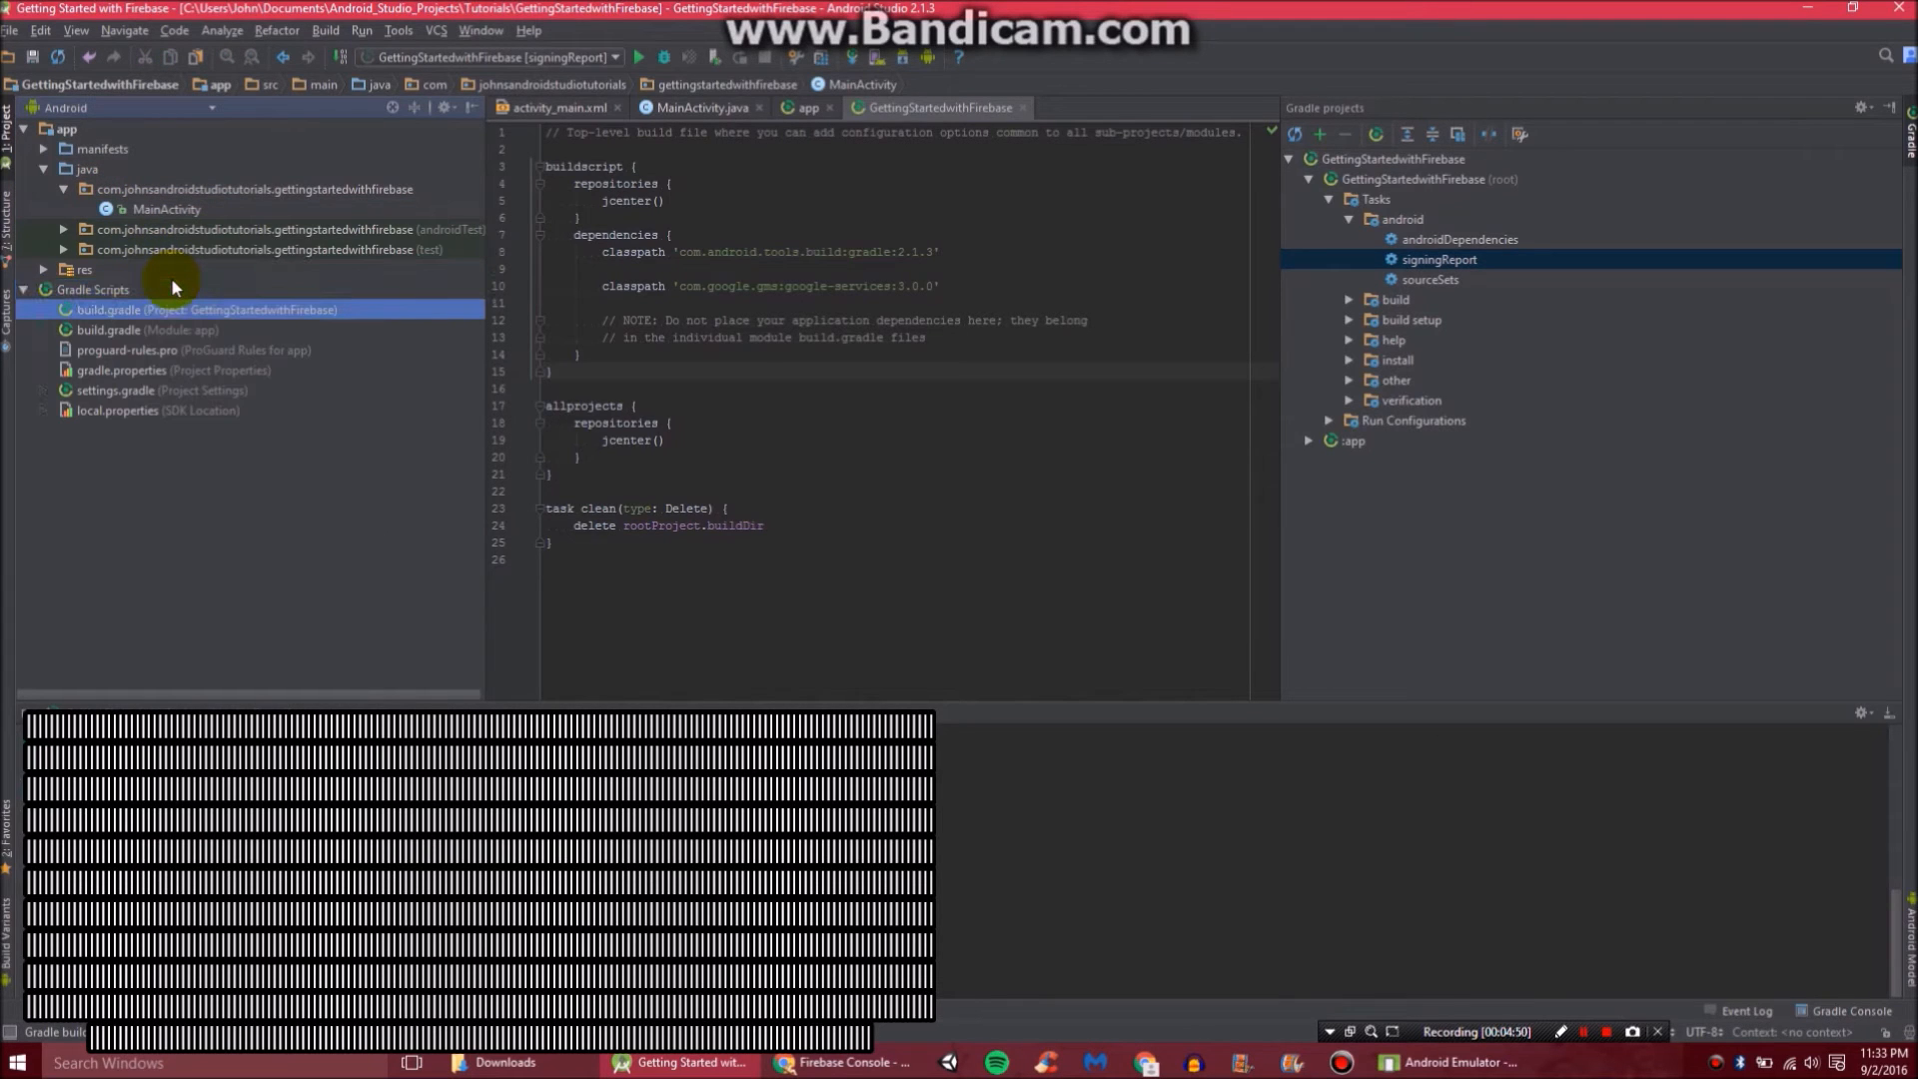
{"action": "double_click", "coordinate": [106, 330]}
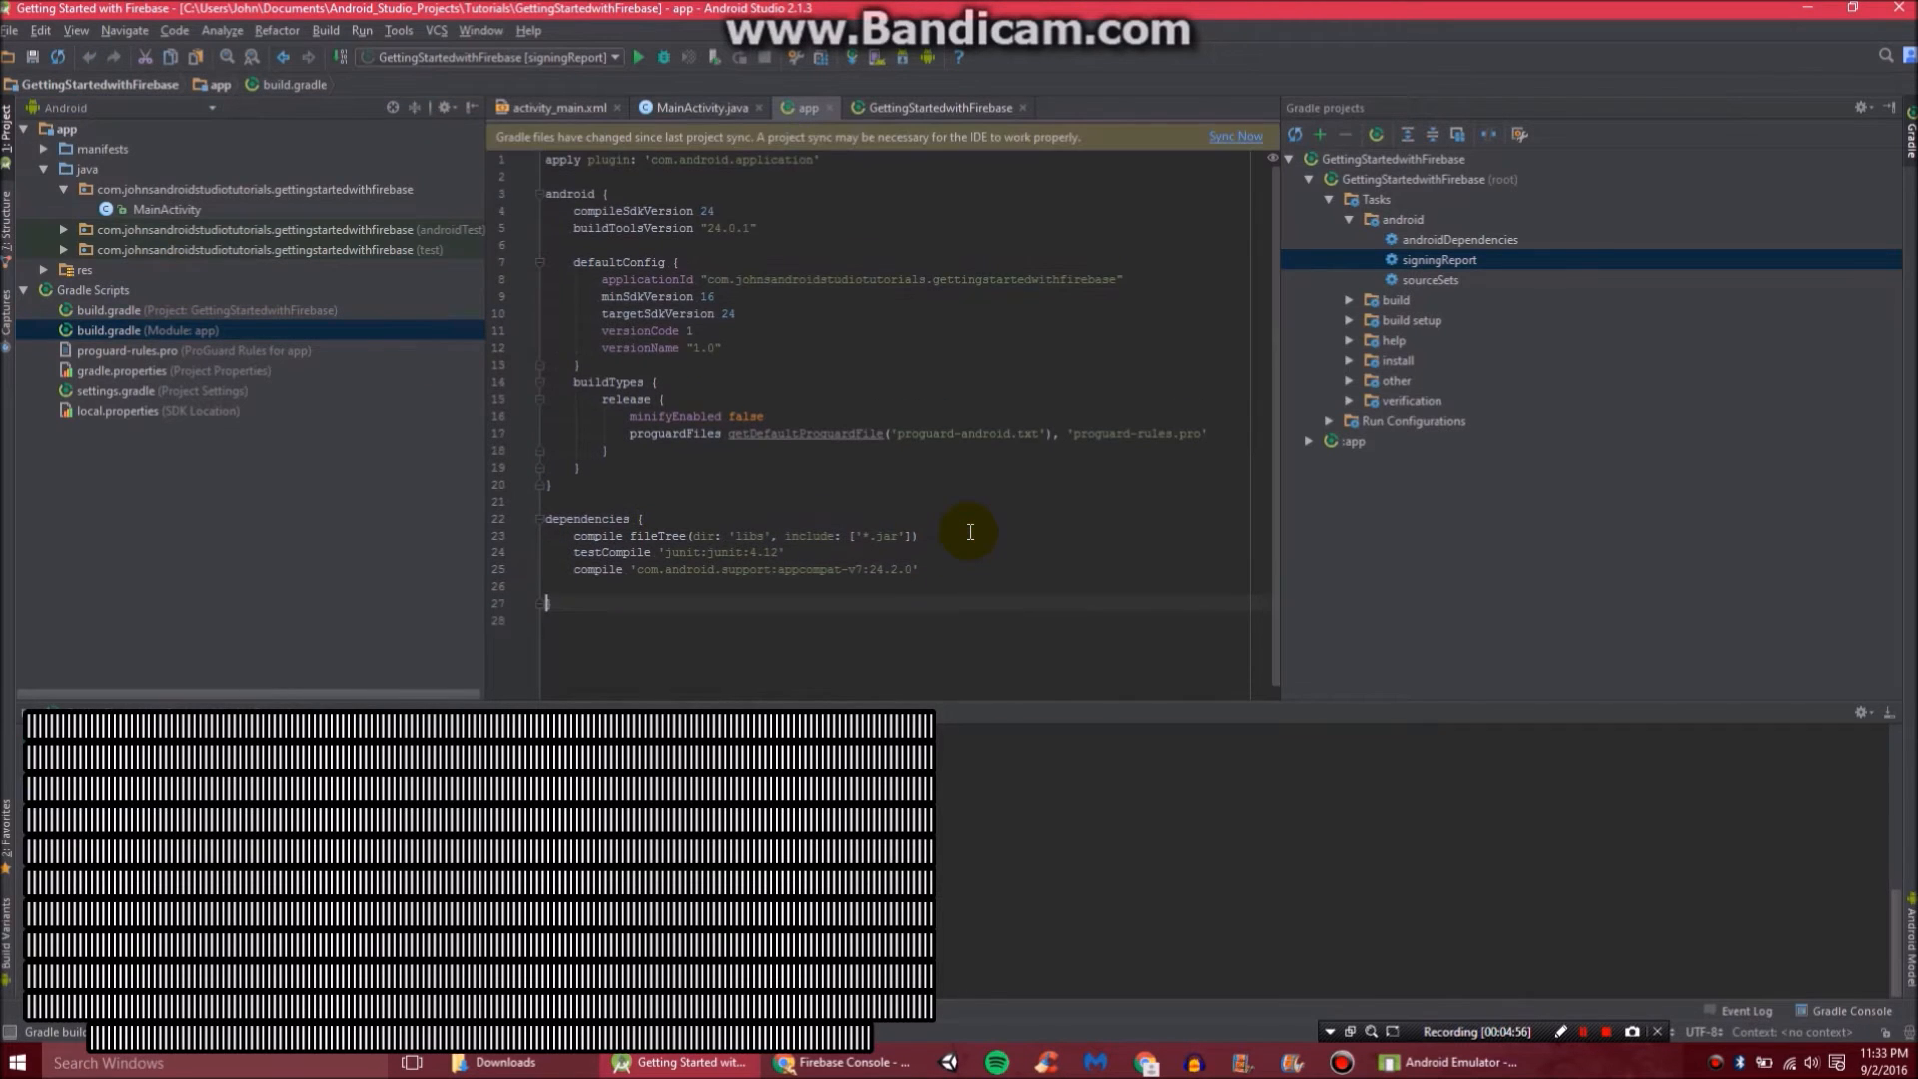
{"action": "type", "text": "apply plugin: 'com.google.gms.google-services'"}
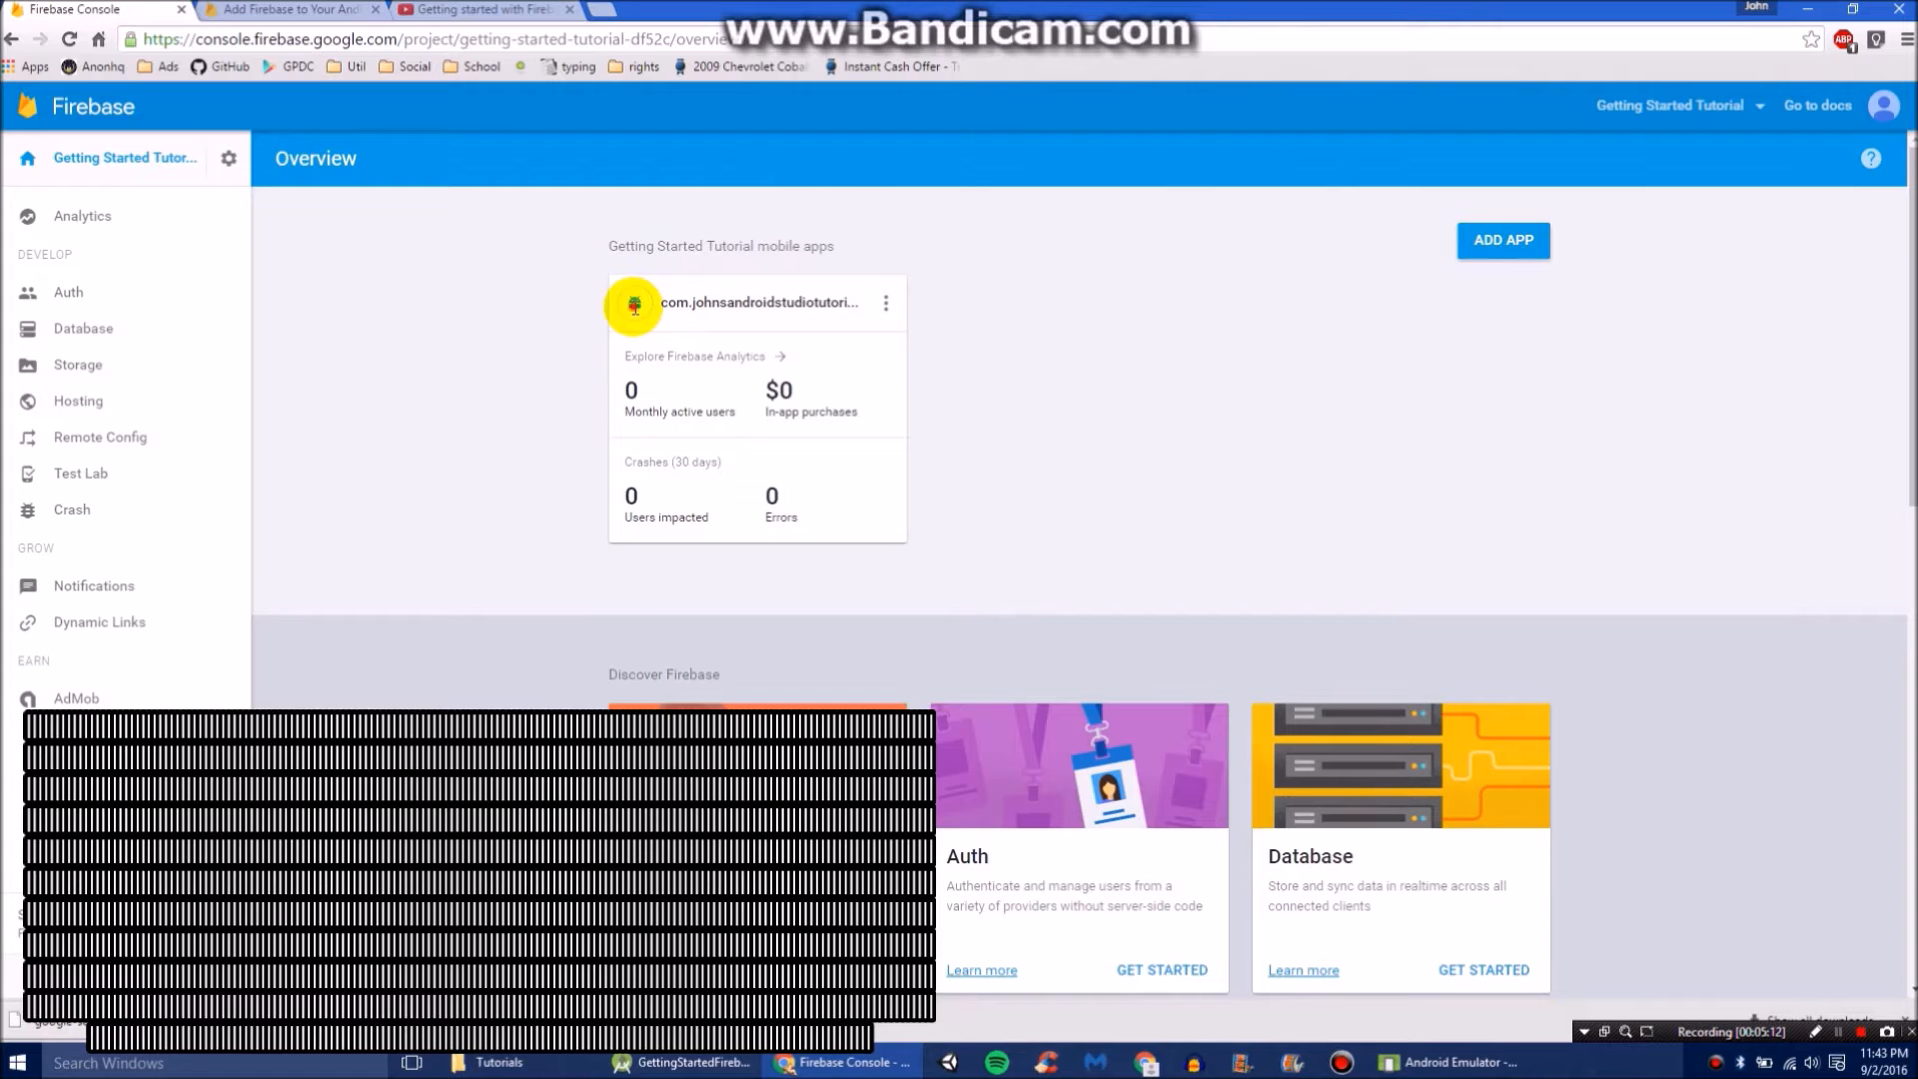
Show the project's empty Realtime Database with its null root value.
{"action": "left_click", "coordinate": [81, 216]}
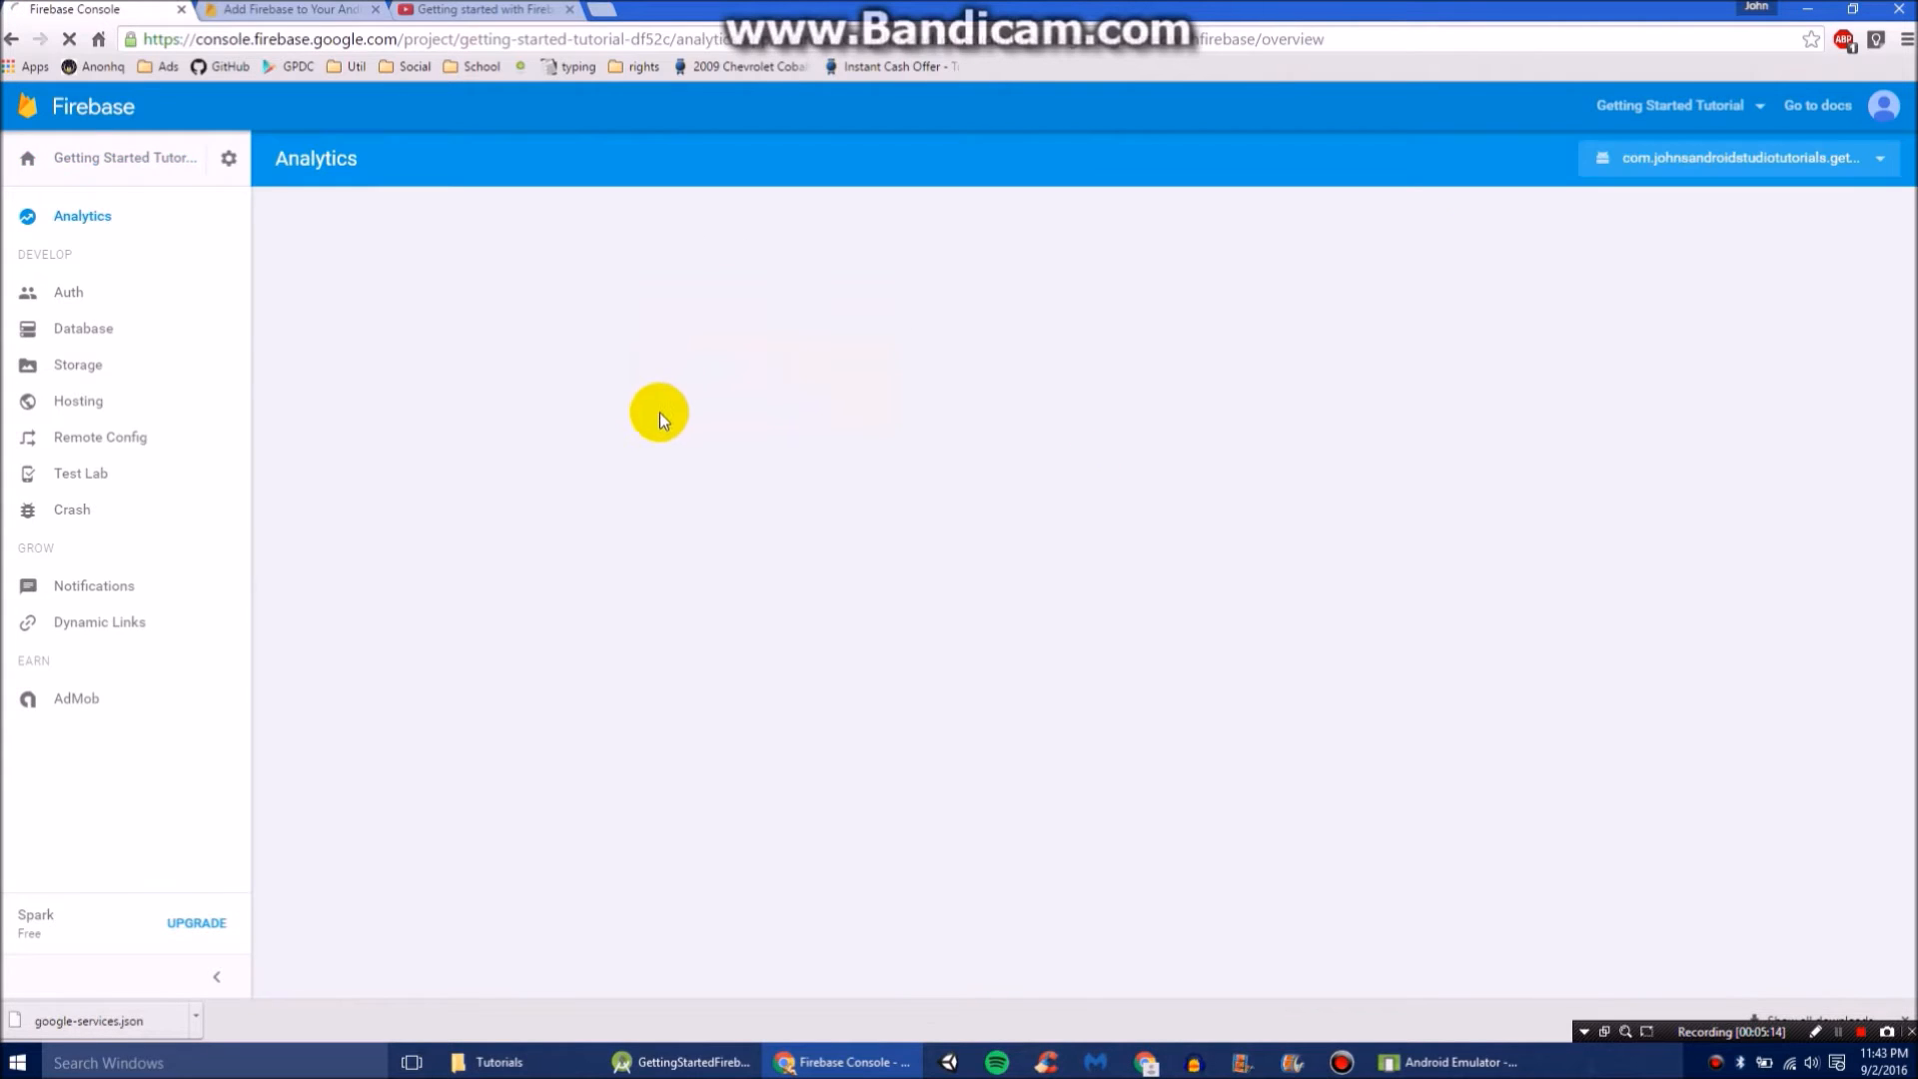
{"action": "left_click", "coordinate": [84, 328]}
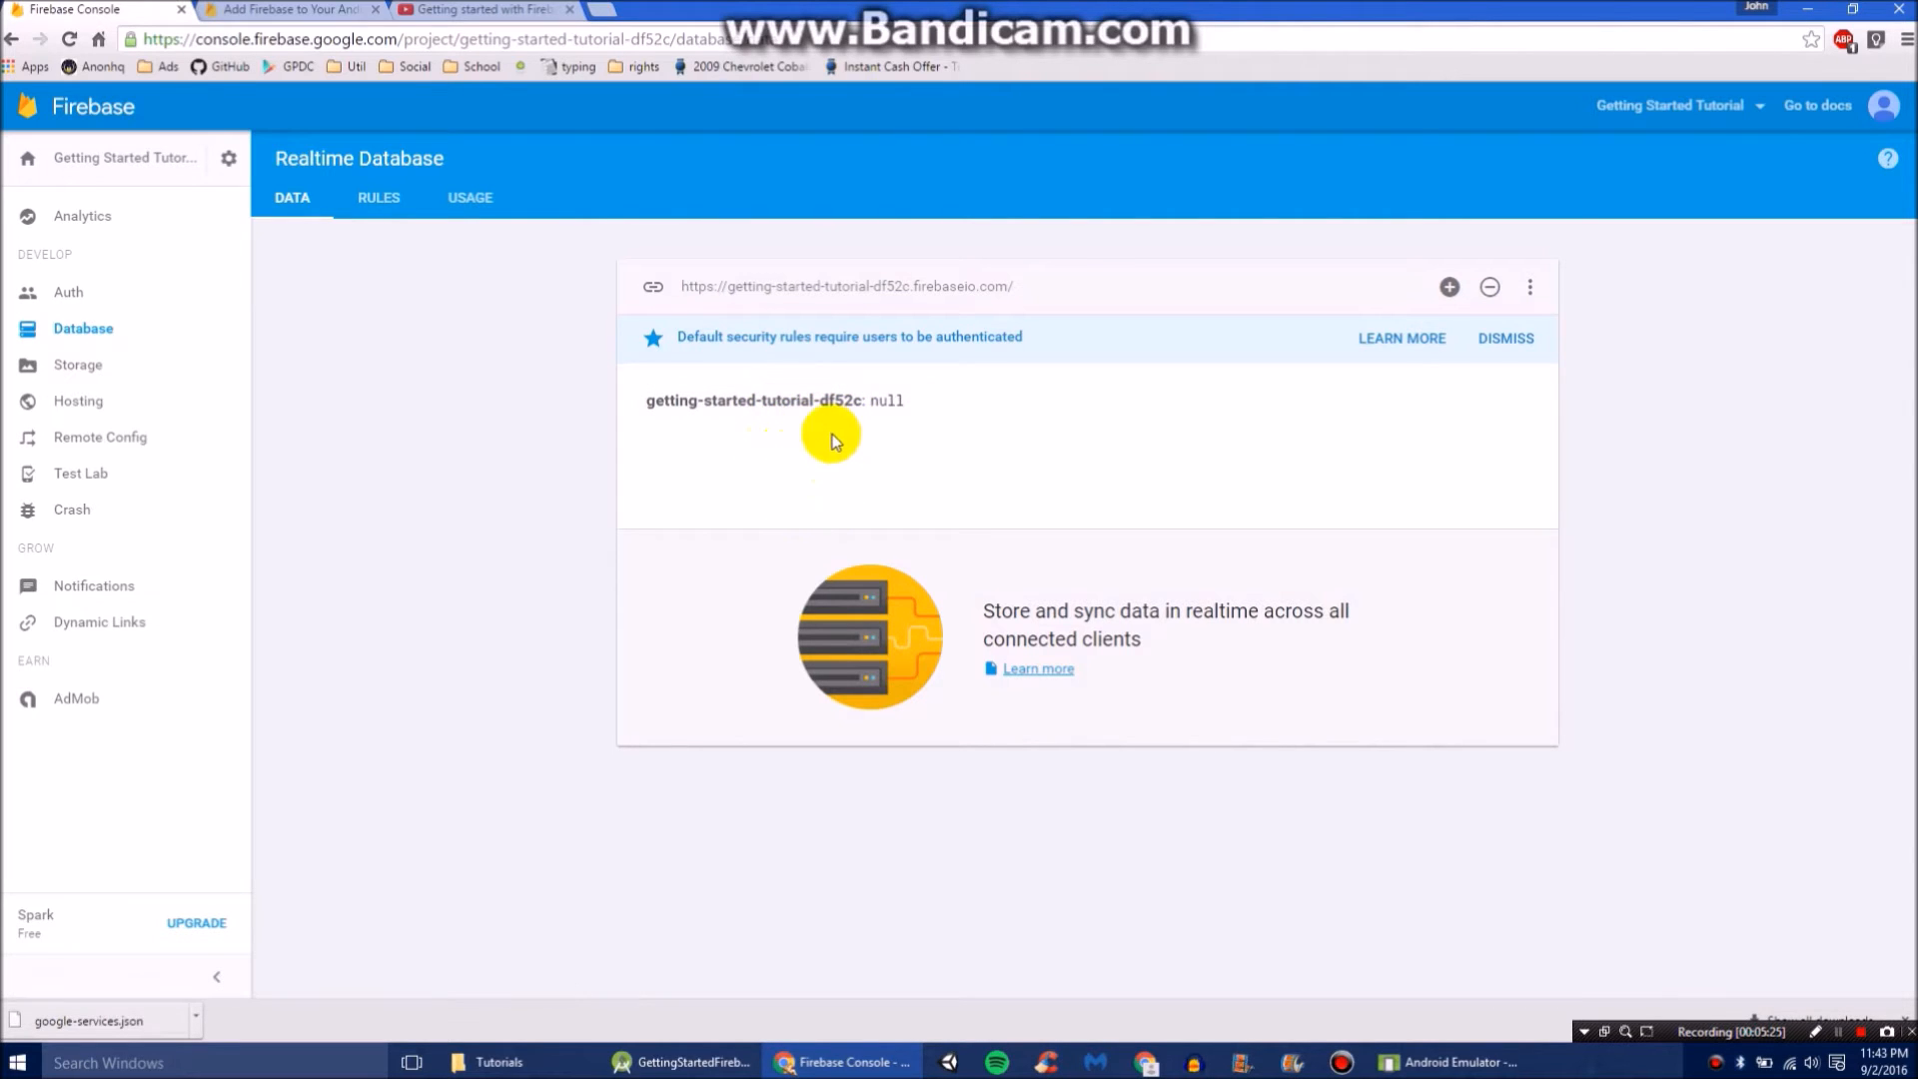
{"action": "mouse_move", "coordinate": [905, 559]}
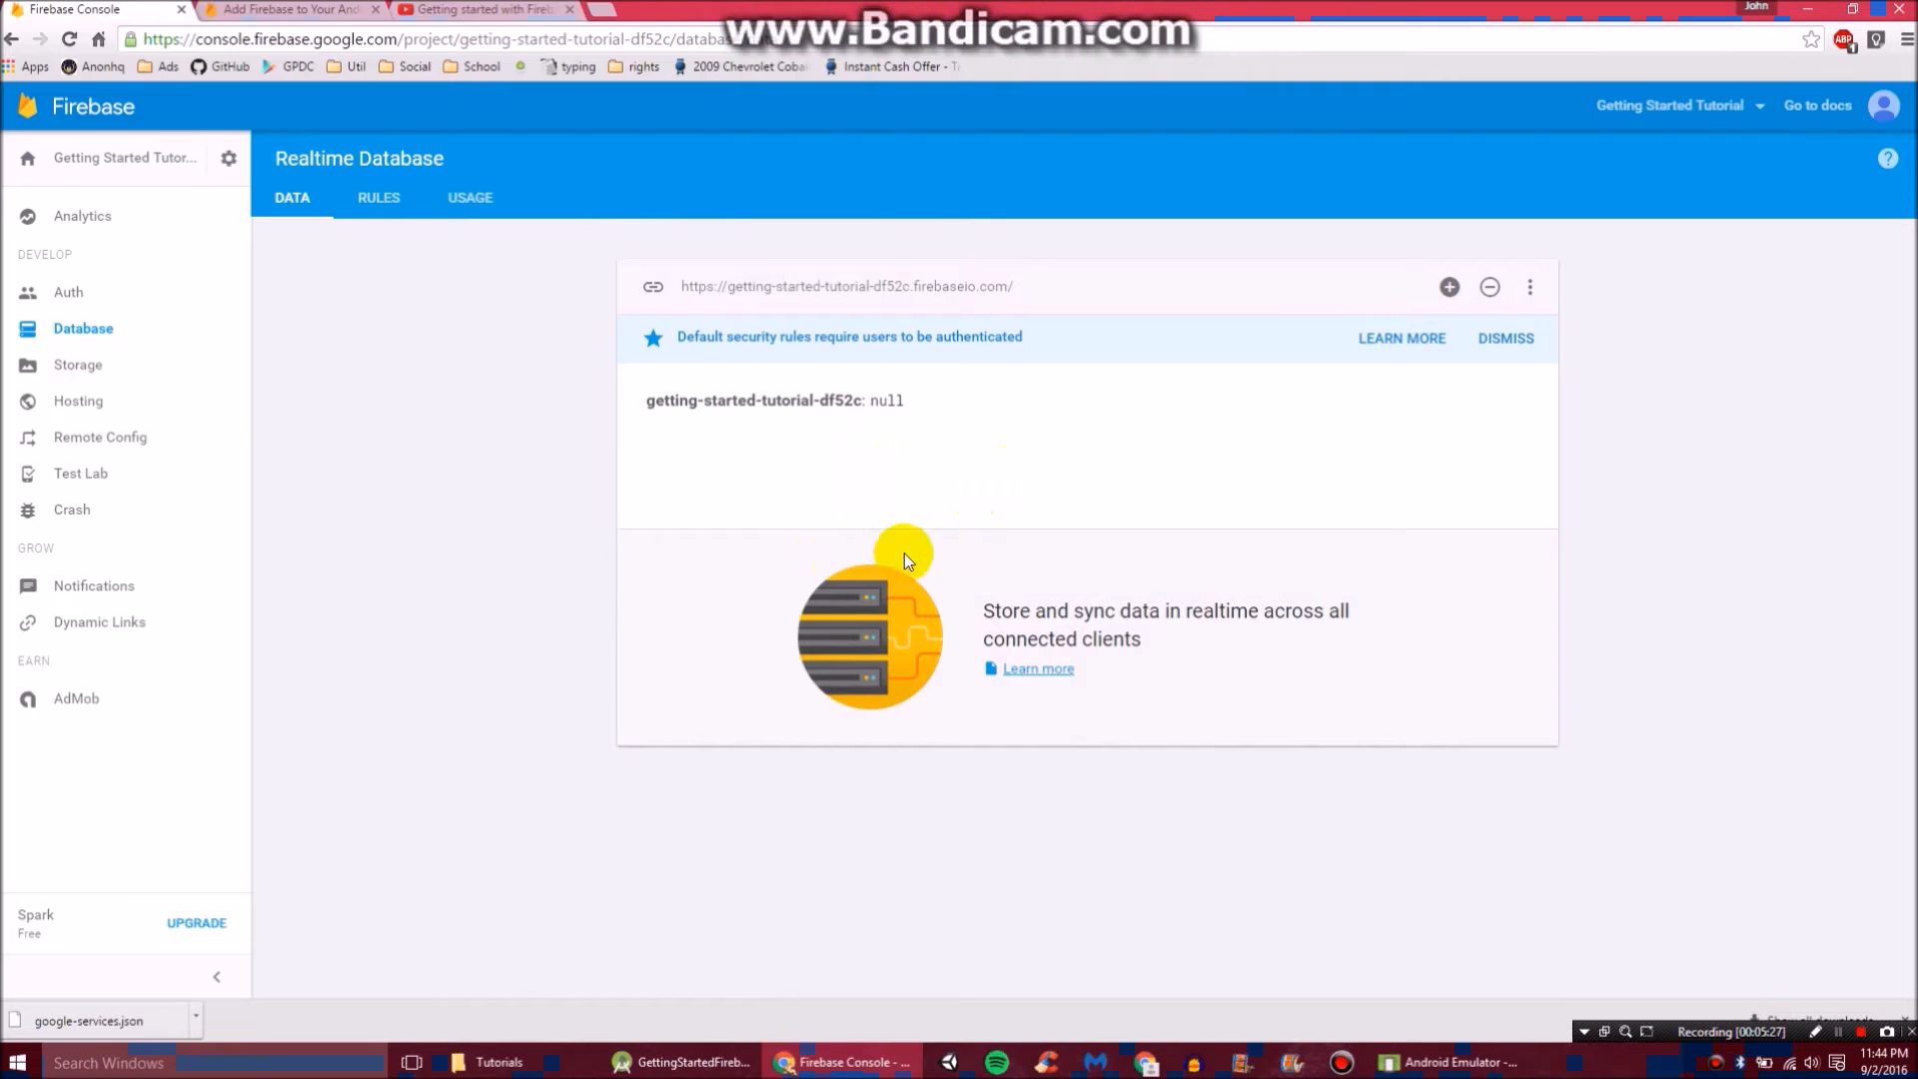
{"action": "mouse_move", "coordinate": [717, 328]}
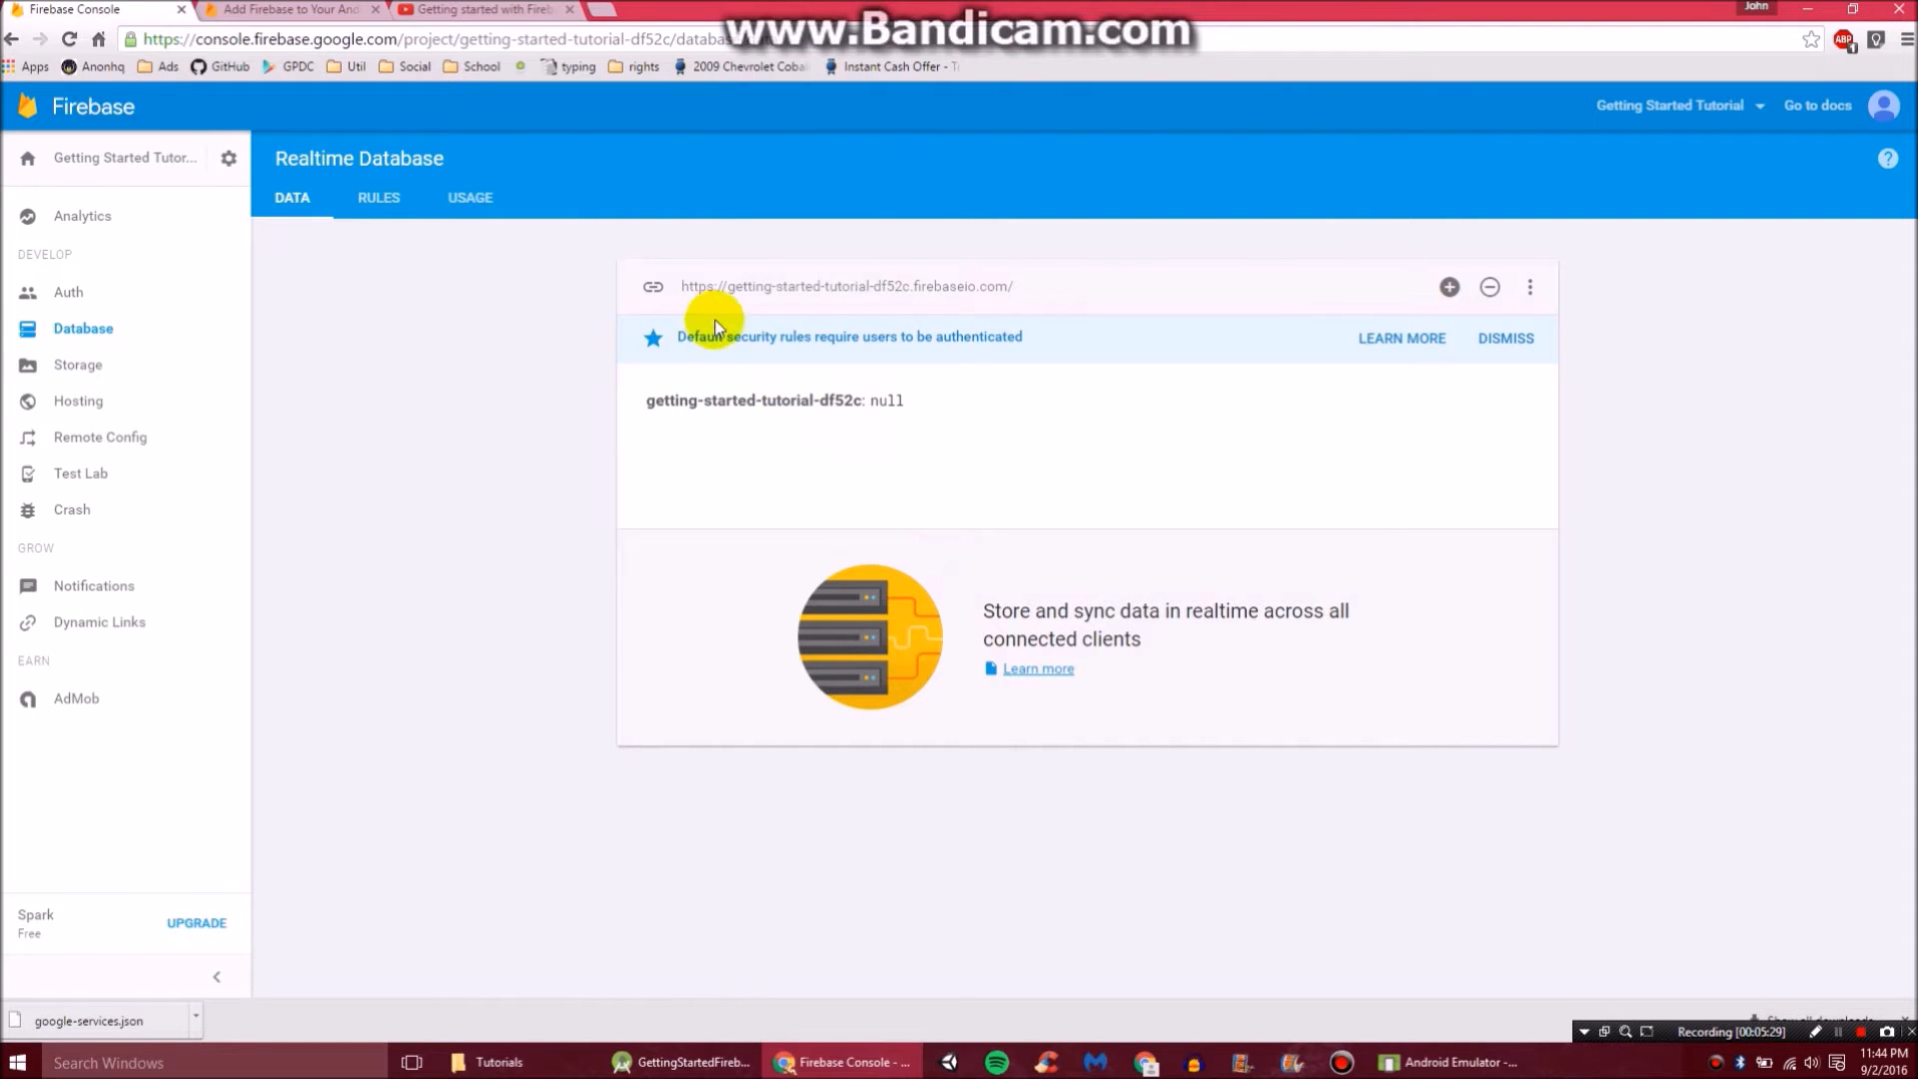
{"action": "mouse_move", "coordinate": [979, 330]}
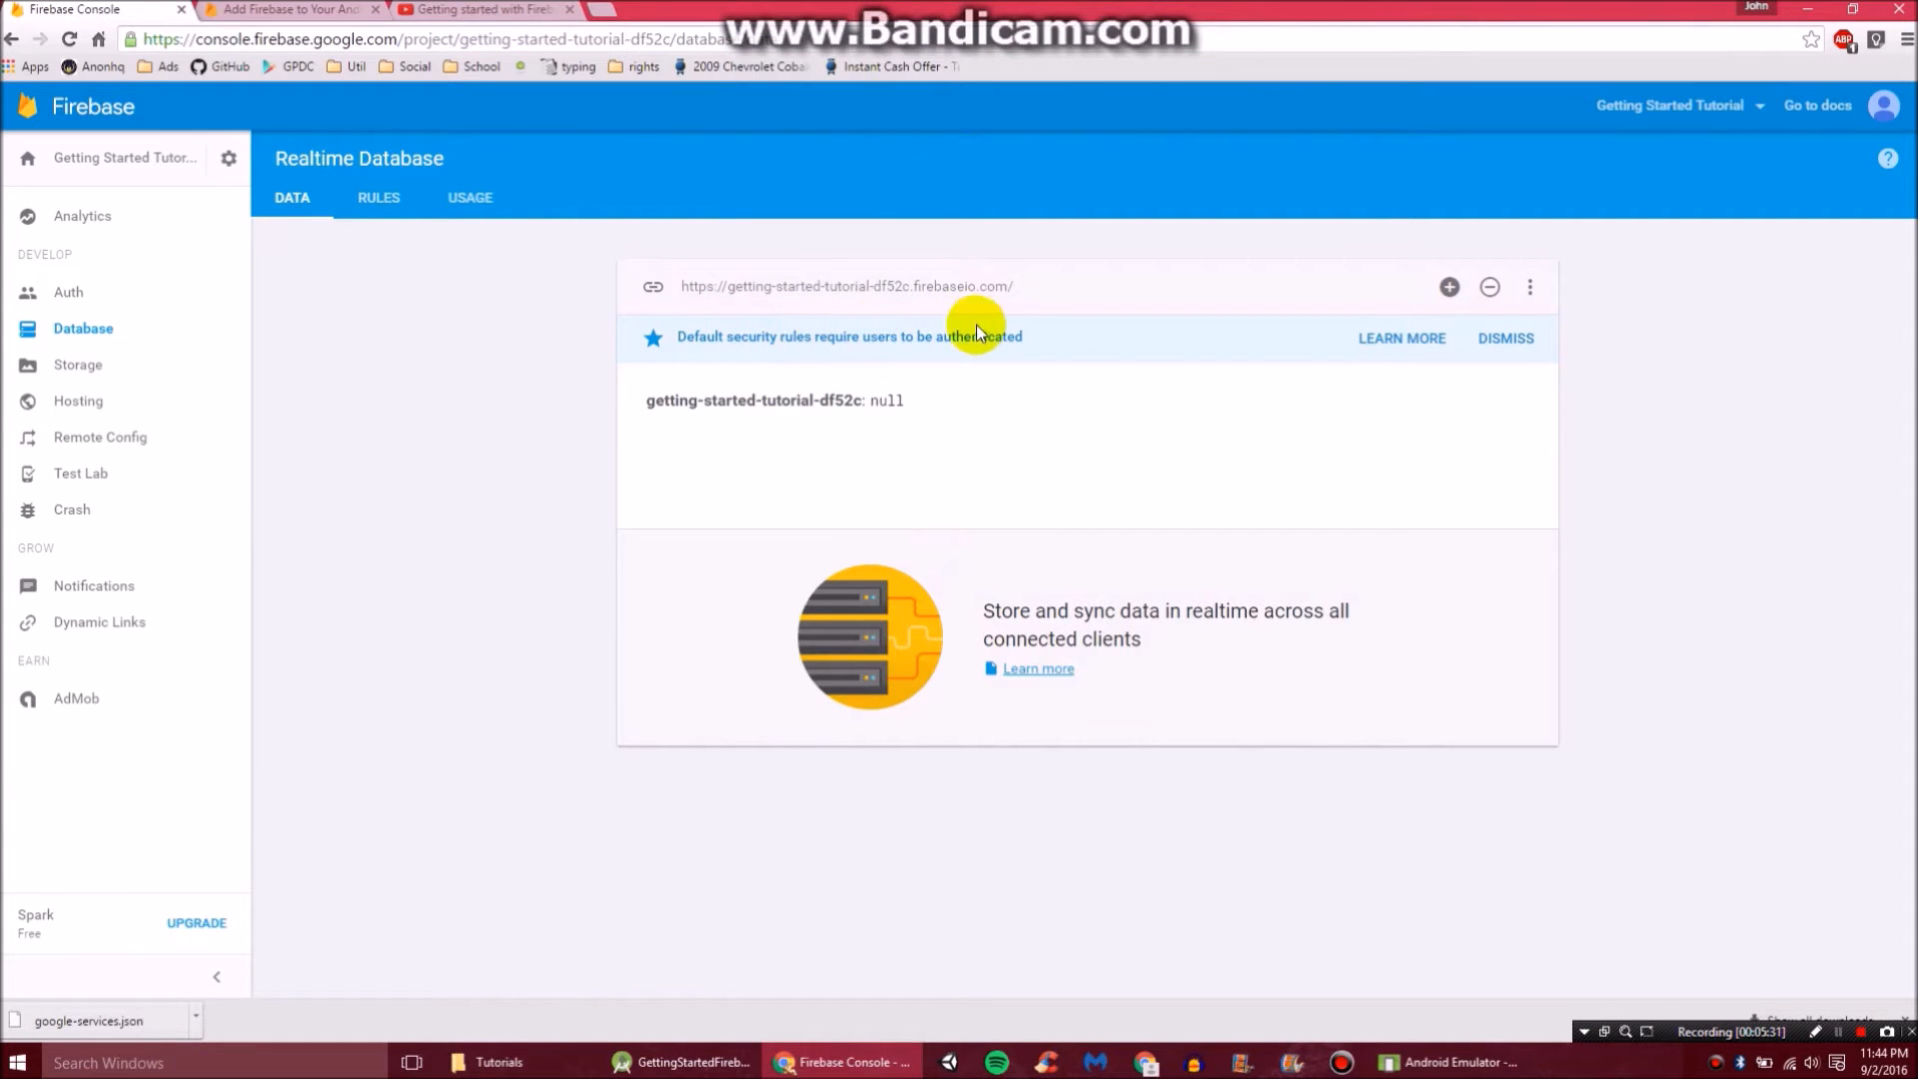
{"action": "mouse_move", "coordinate": [1223, 336]}
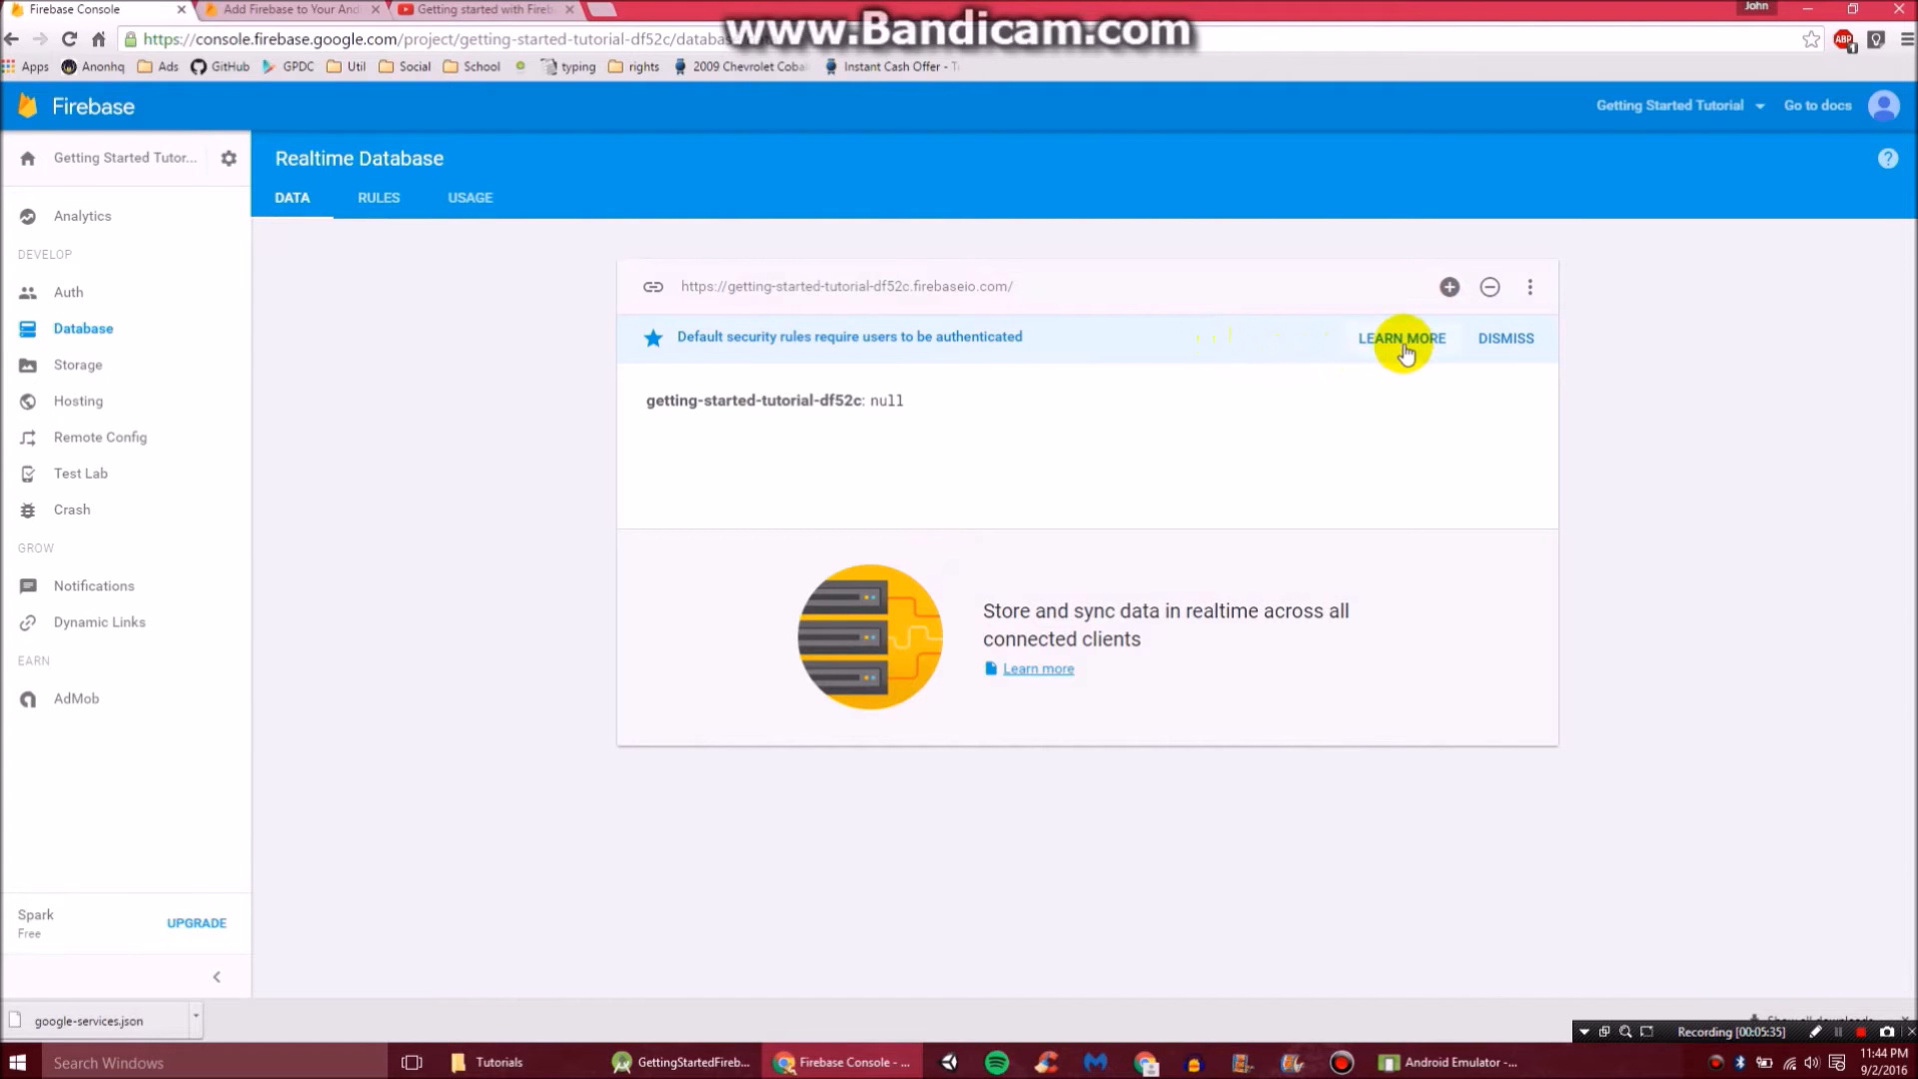
Find and select the sample public read-and-write rules in the Database Rules guide.
{"action": "left_click", "coordinate": [1402, 338]}
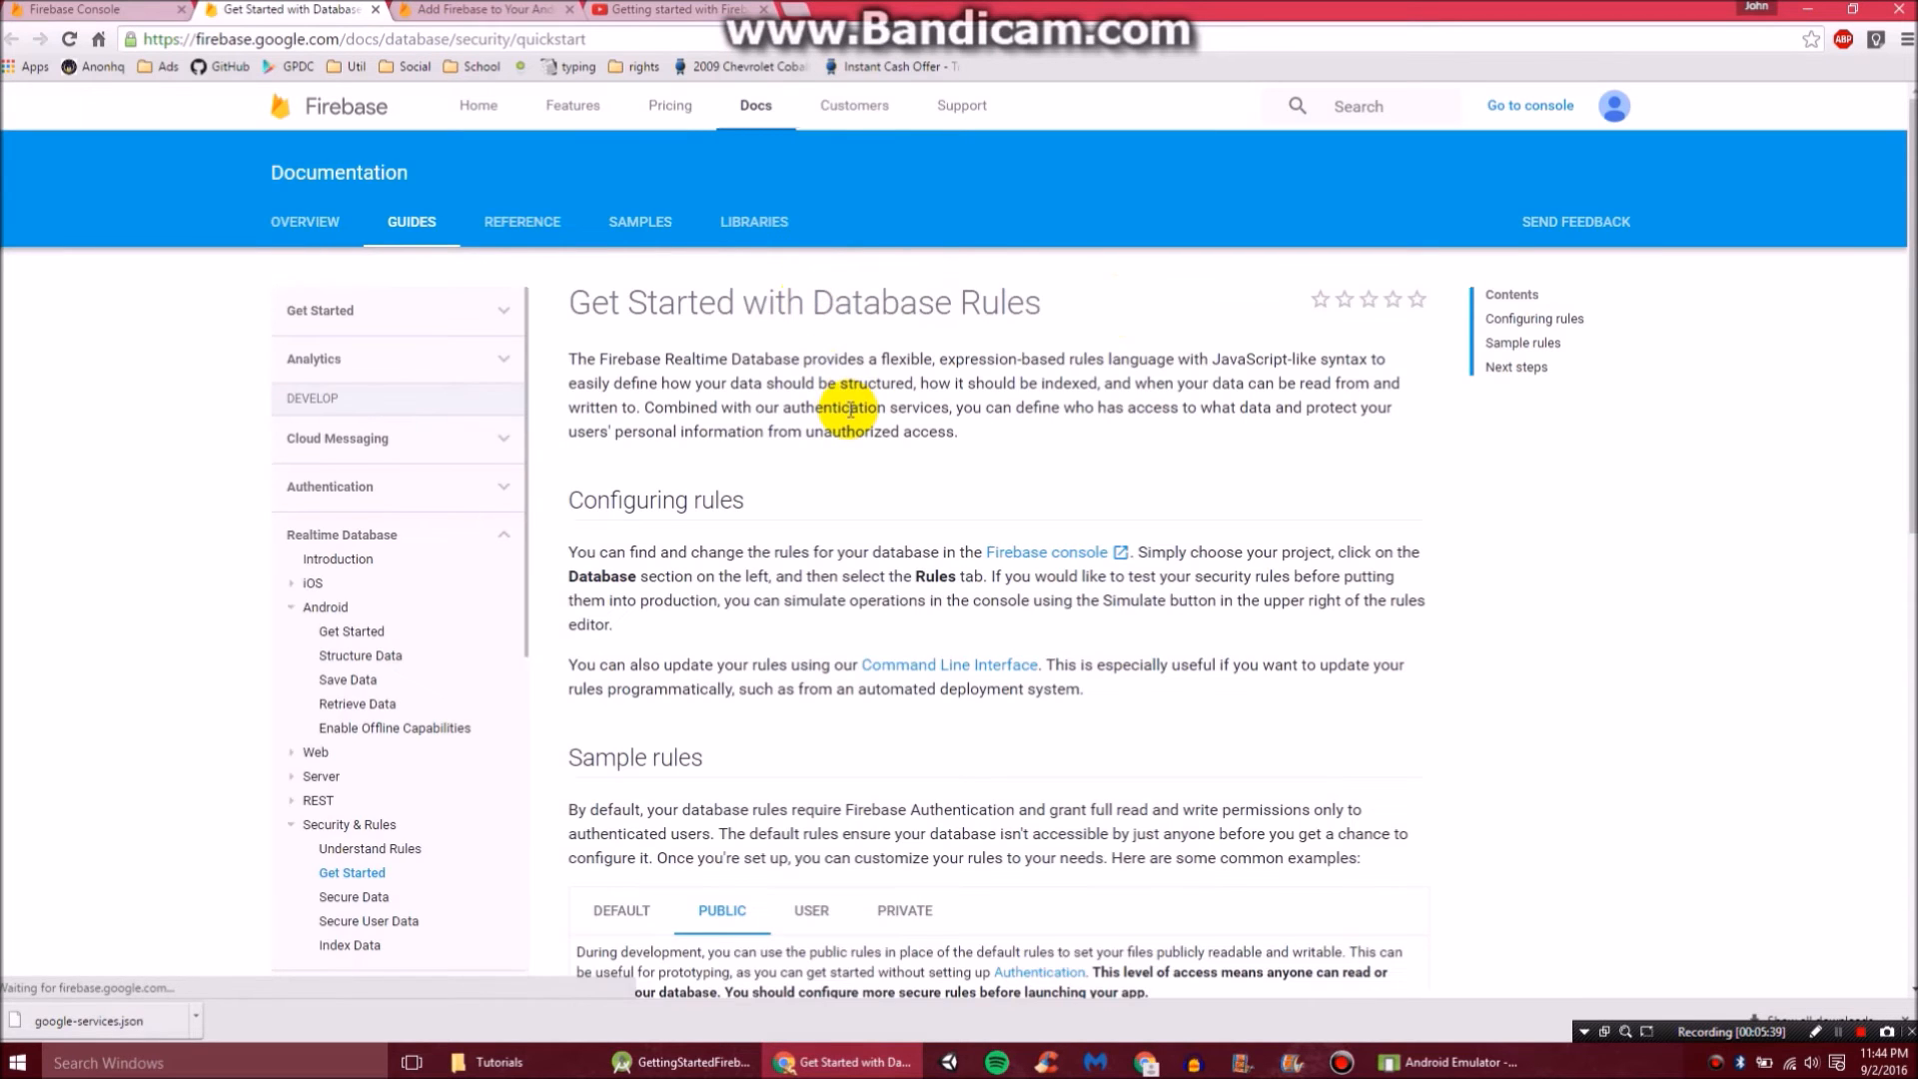
{"action": "scroll", "scroll_direction": "down", "scroll_amount": 3}
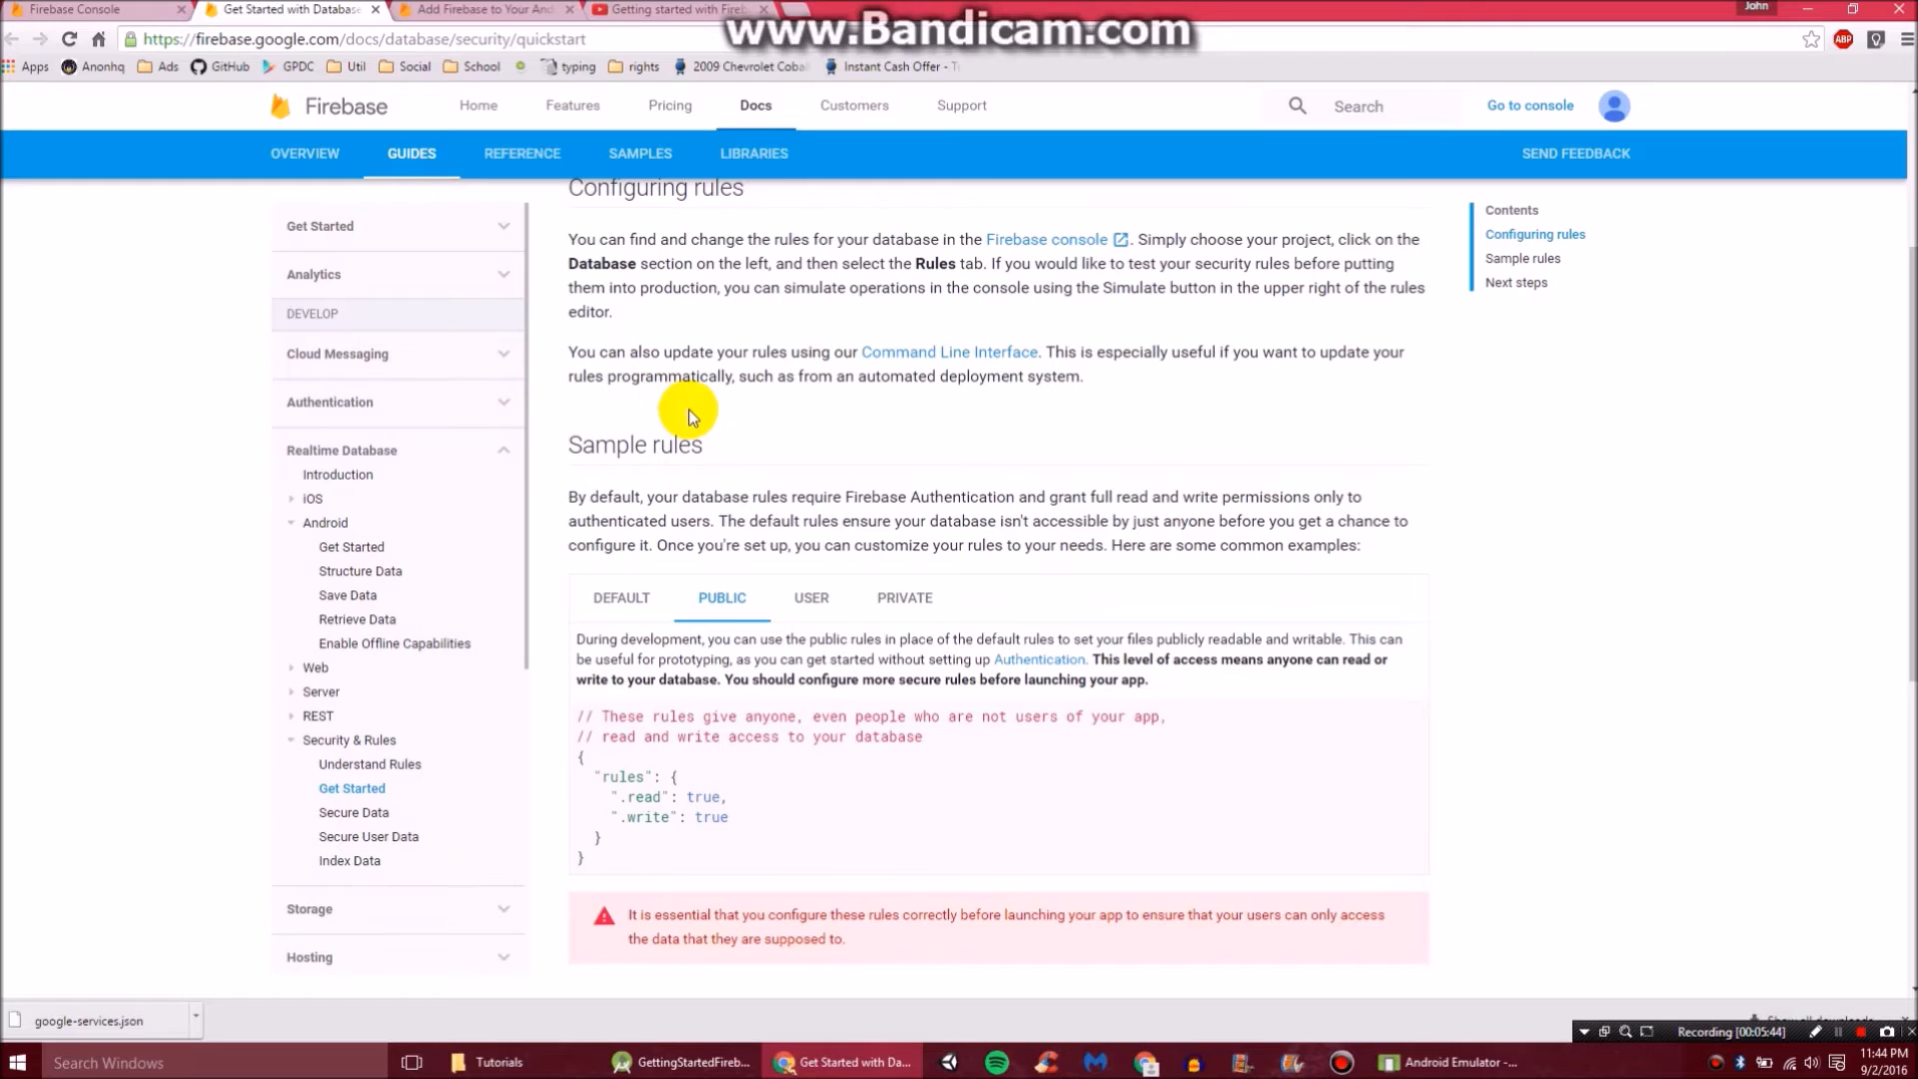
{"action": "mouse_move", "coordinate": [683, 422]}
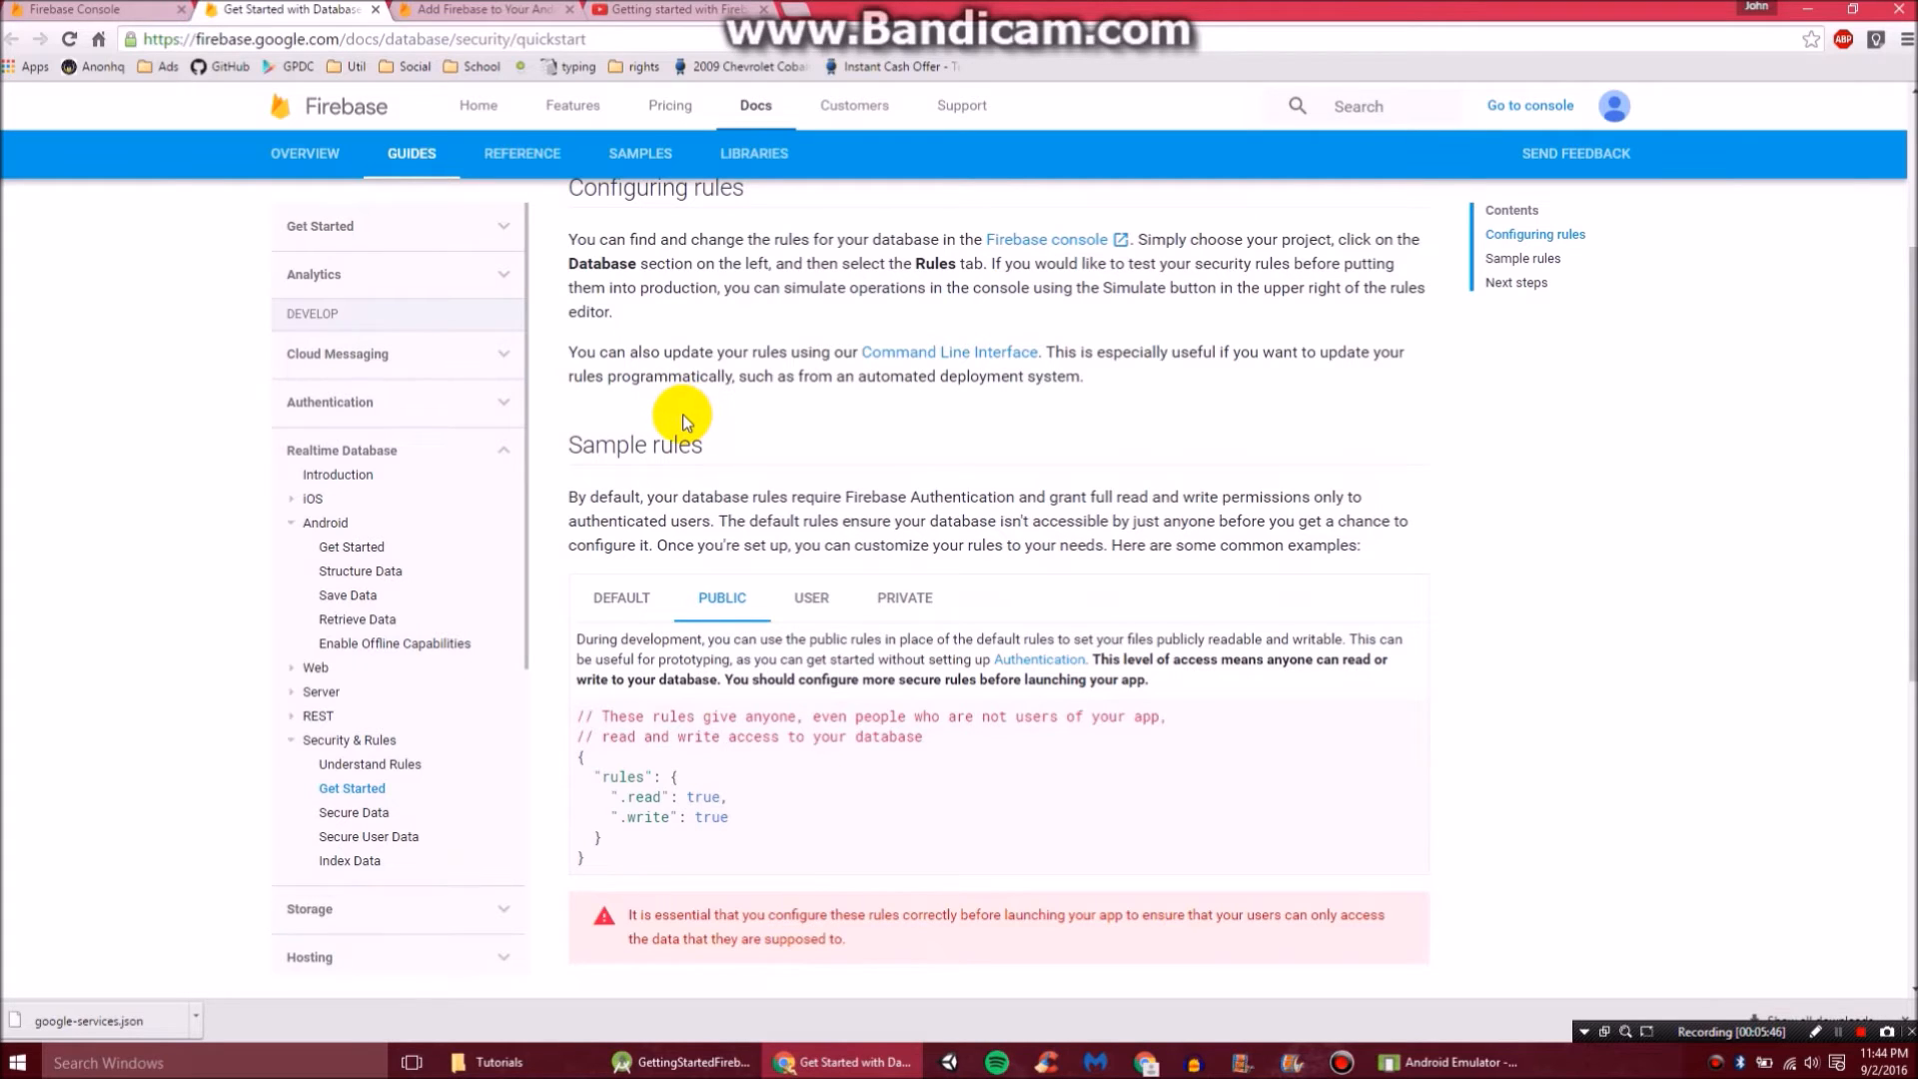
{"action": "mouse_move", "coordinate": [688, 423]}
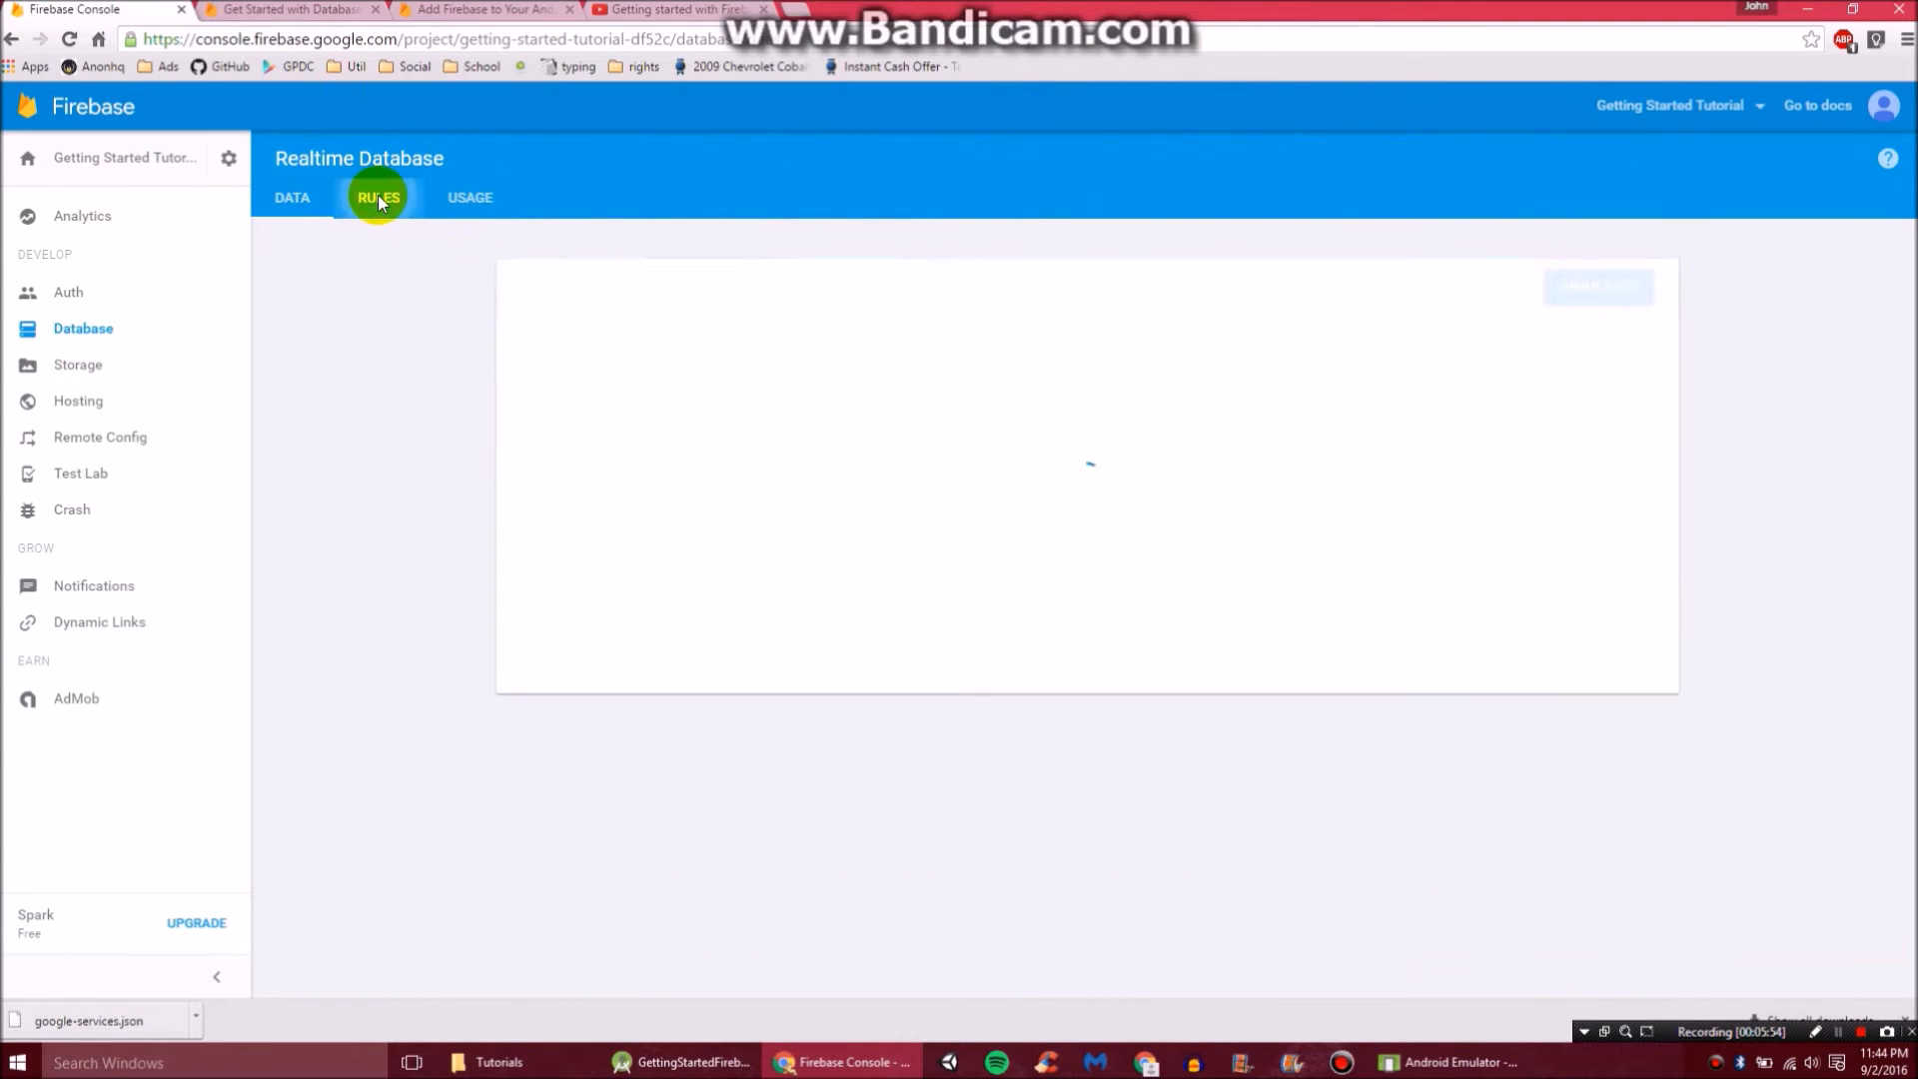
{"action": "left_click", "coordinate": [380, 196]}
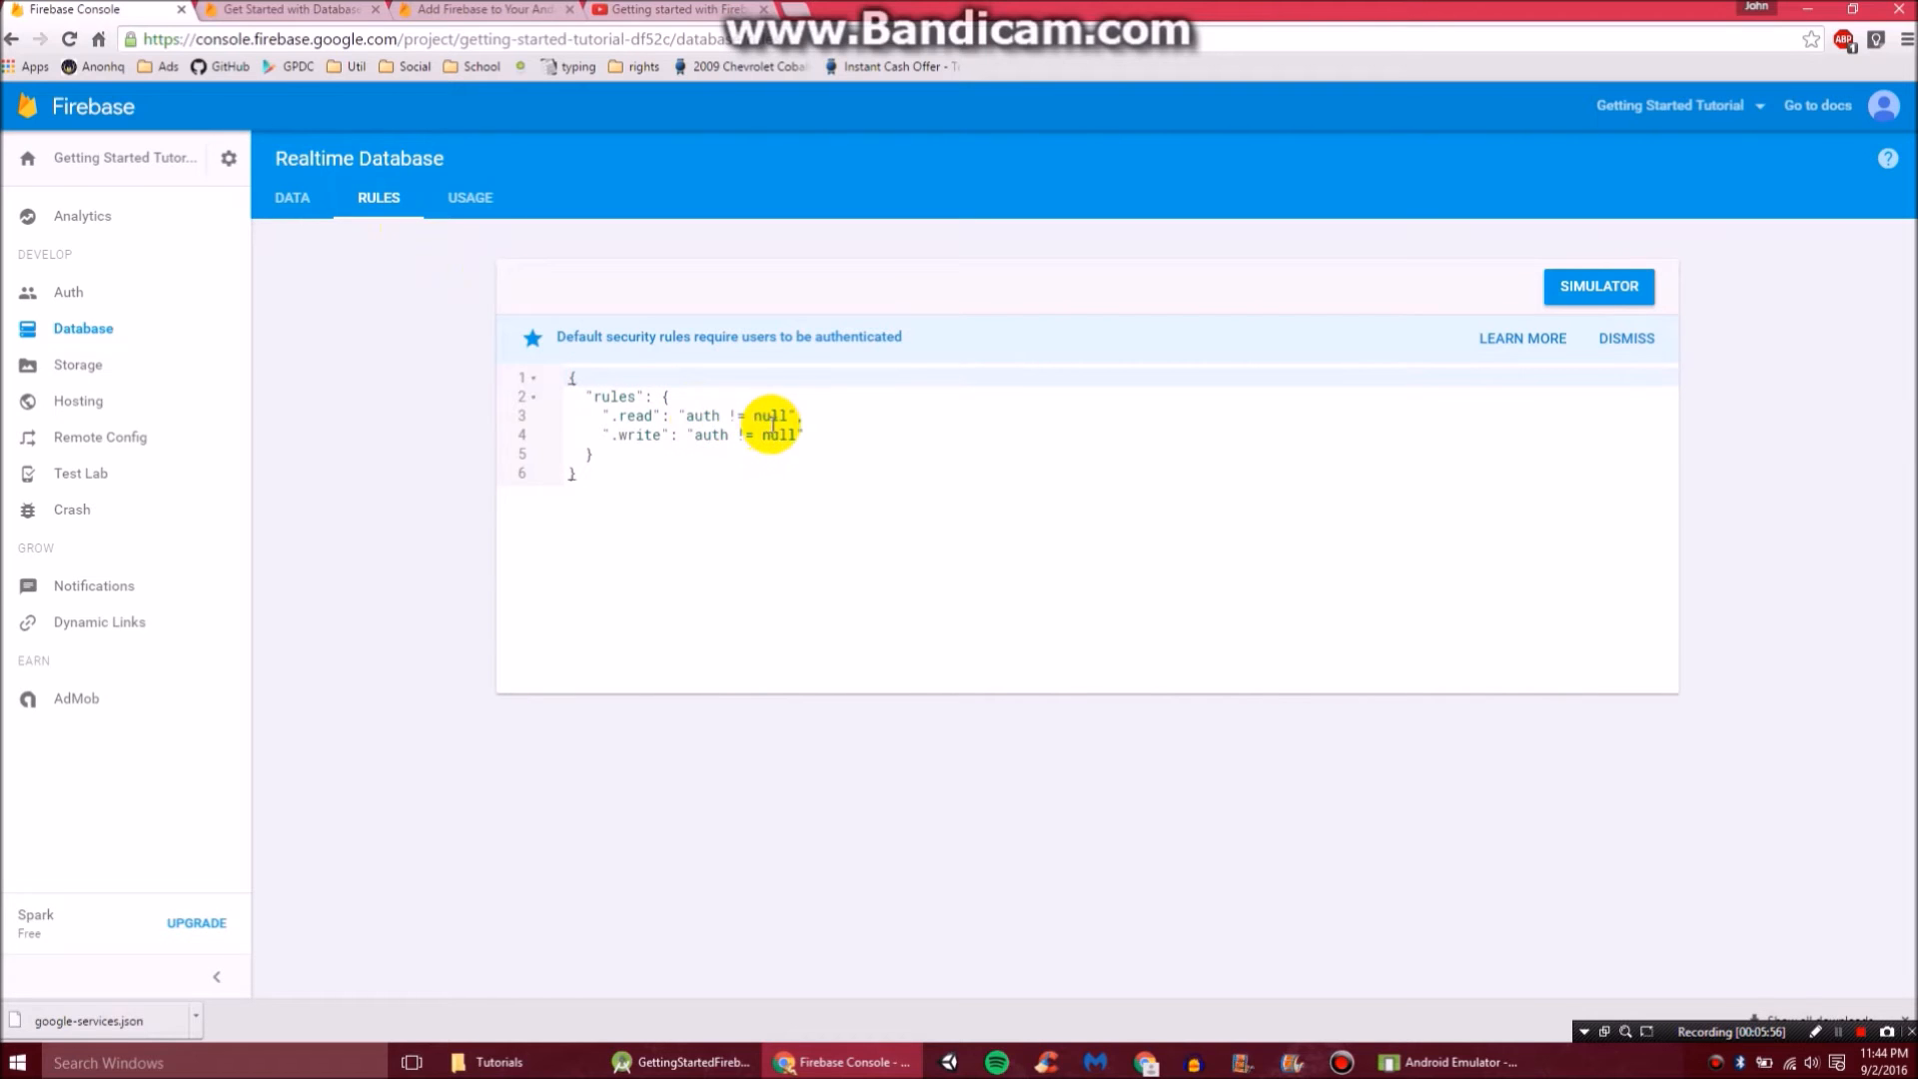
{"action": "left_click", "coordinate": [290, 10]}
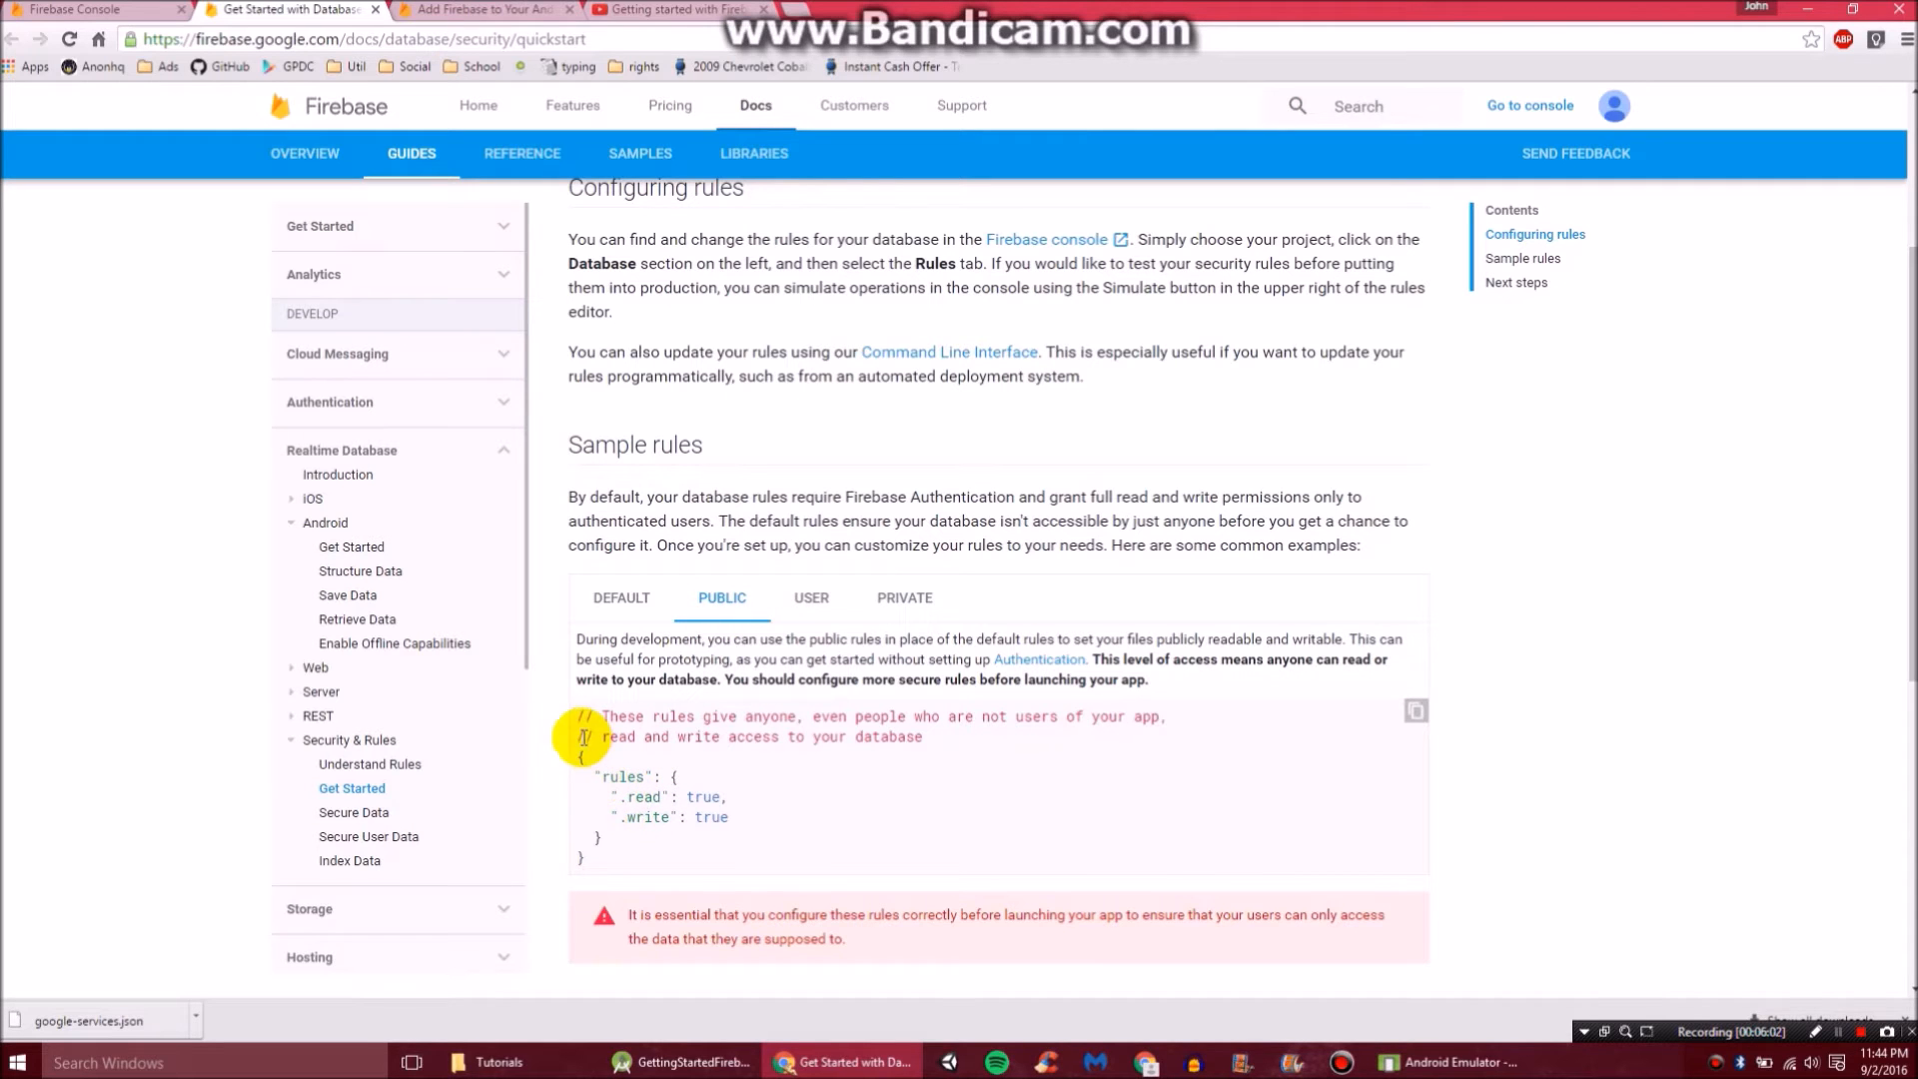
{"action": "left_click_drag", "start_coordinate": [585, 715], "coordinate": [727, 837]}
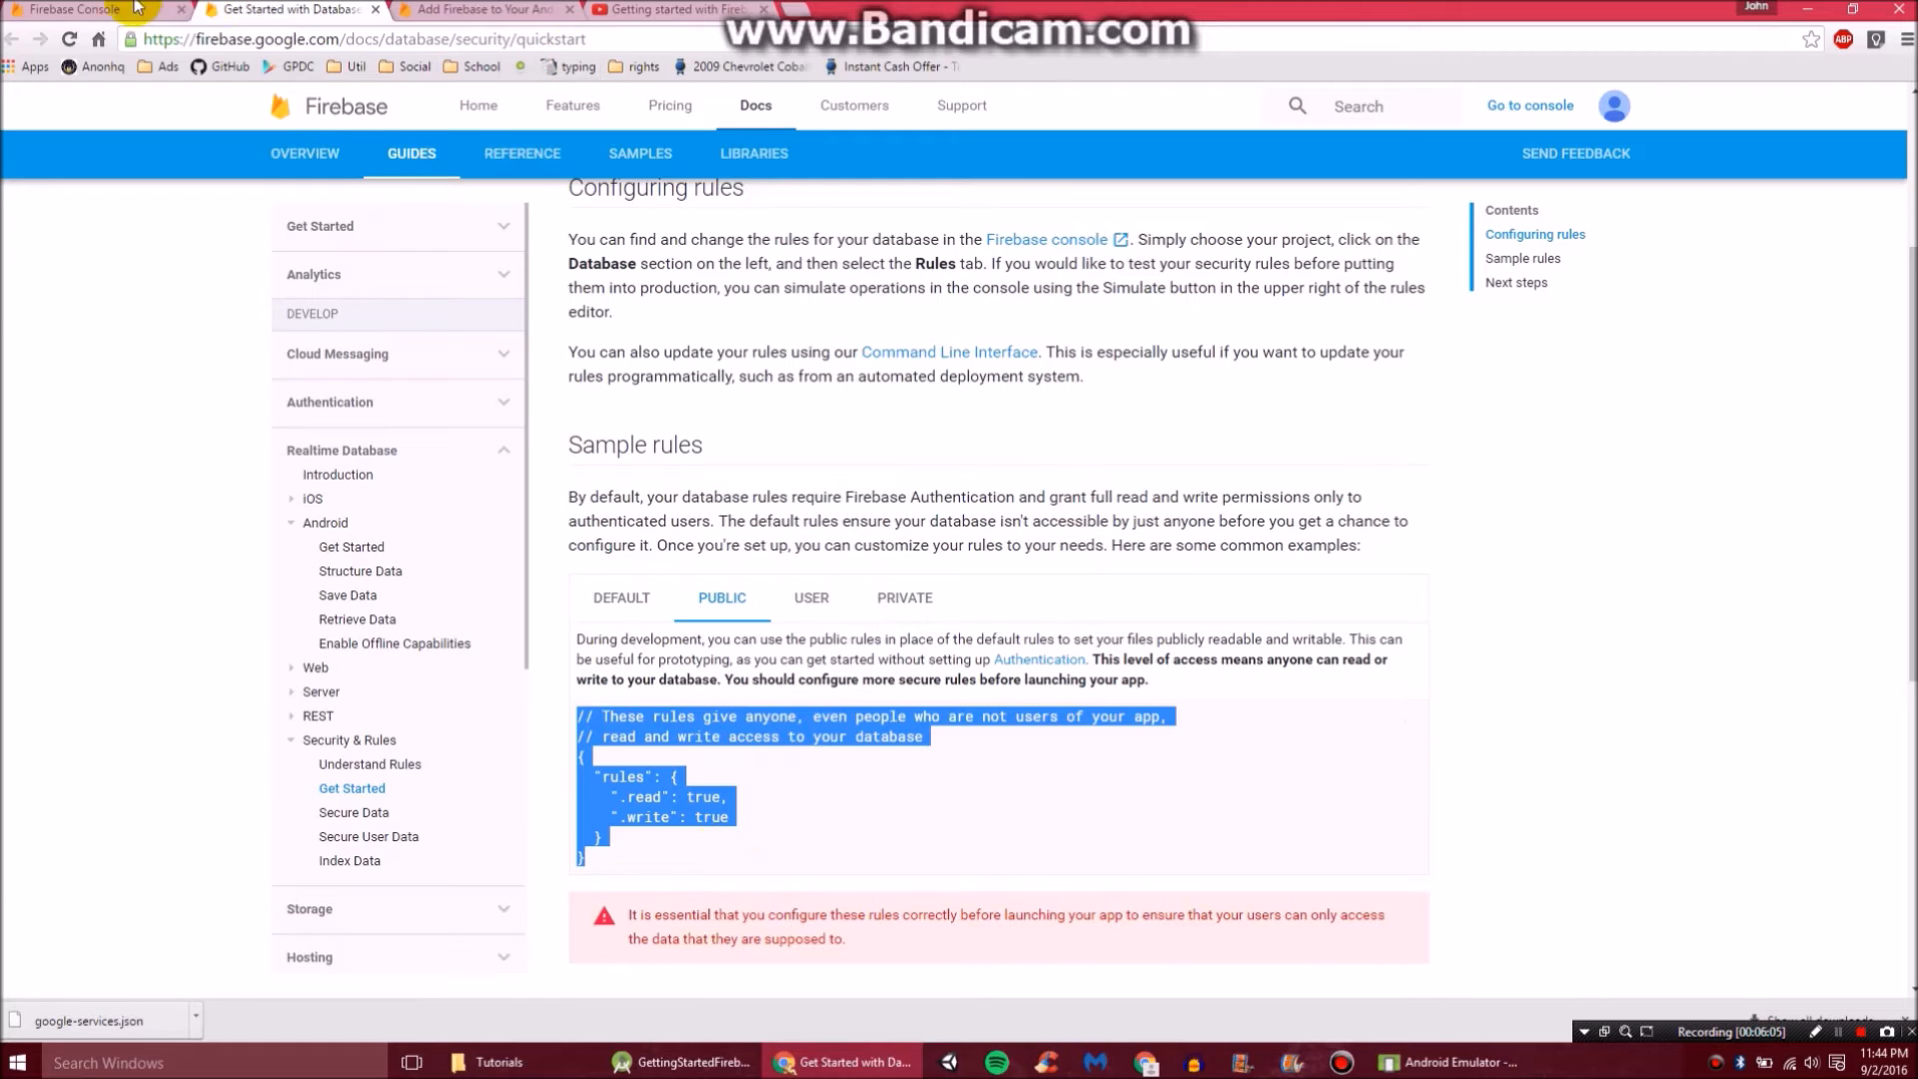
Replace the auth != null defaults with the public rules and publish them.
{"action": "left_click", "coordinate": [76, 8]}
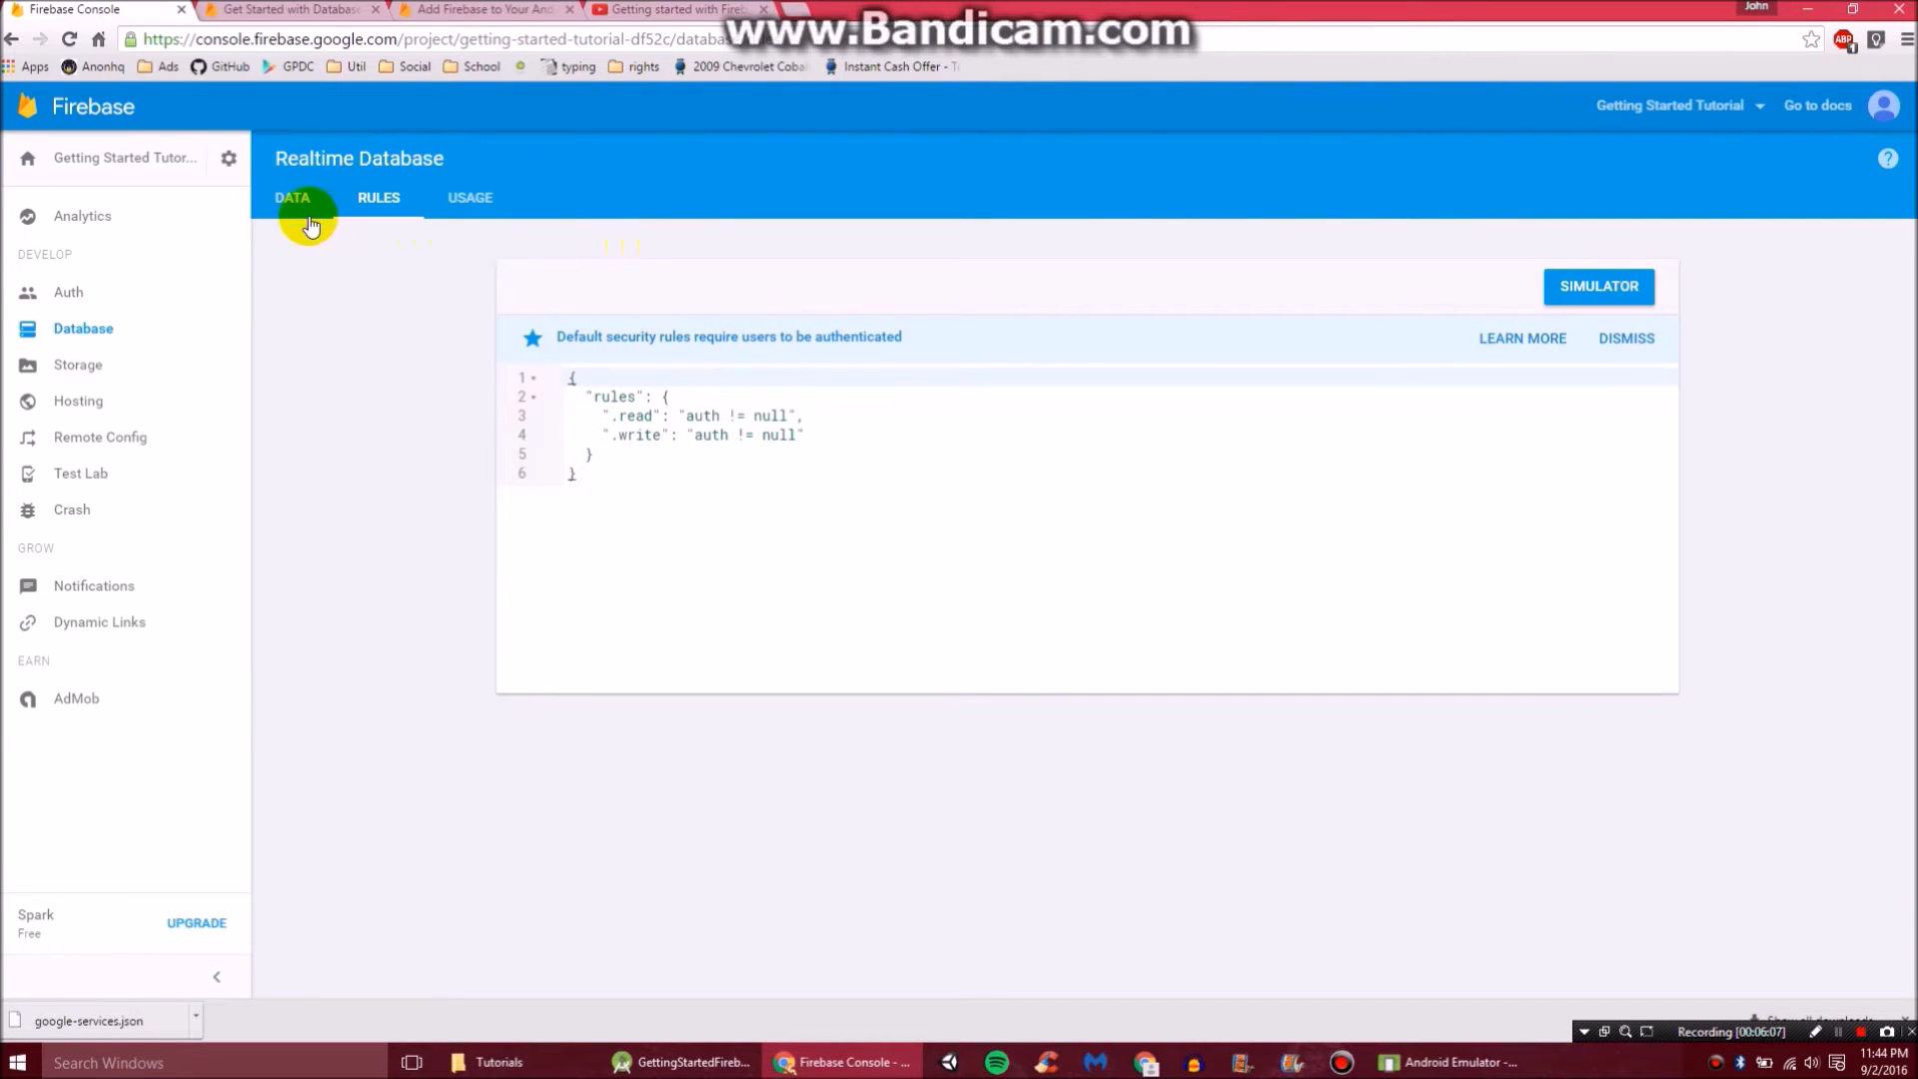
{"action": "left_click", "coordinate": [291, 198]}
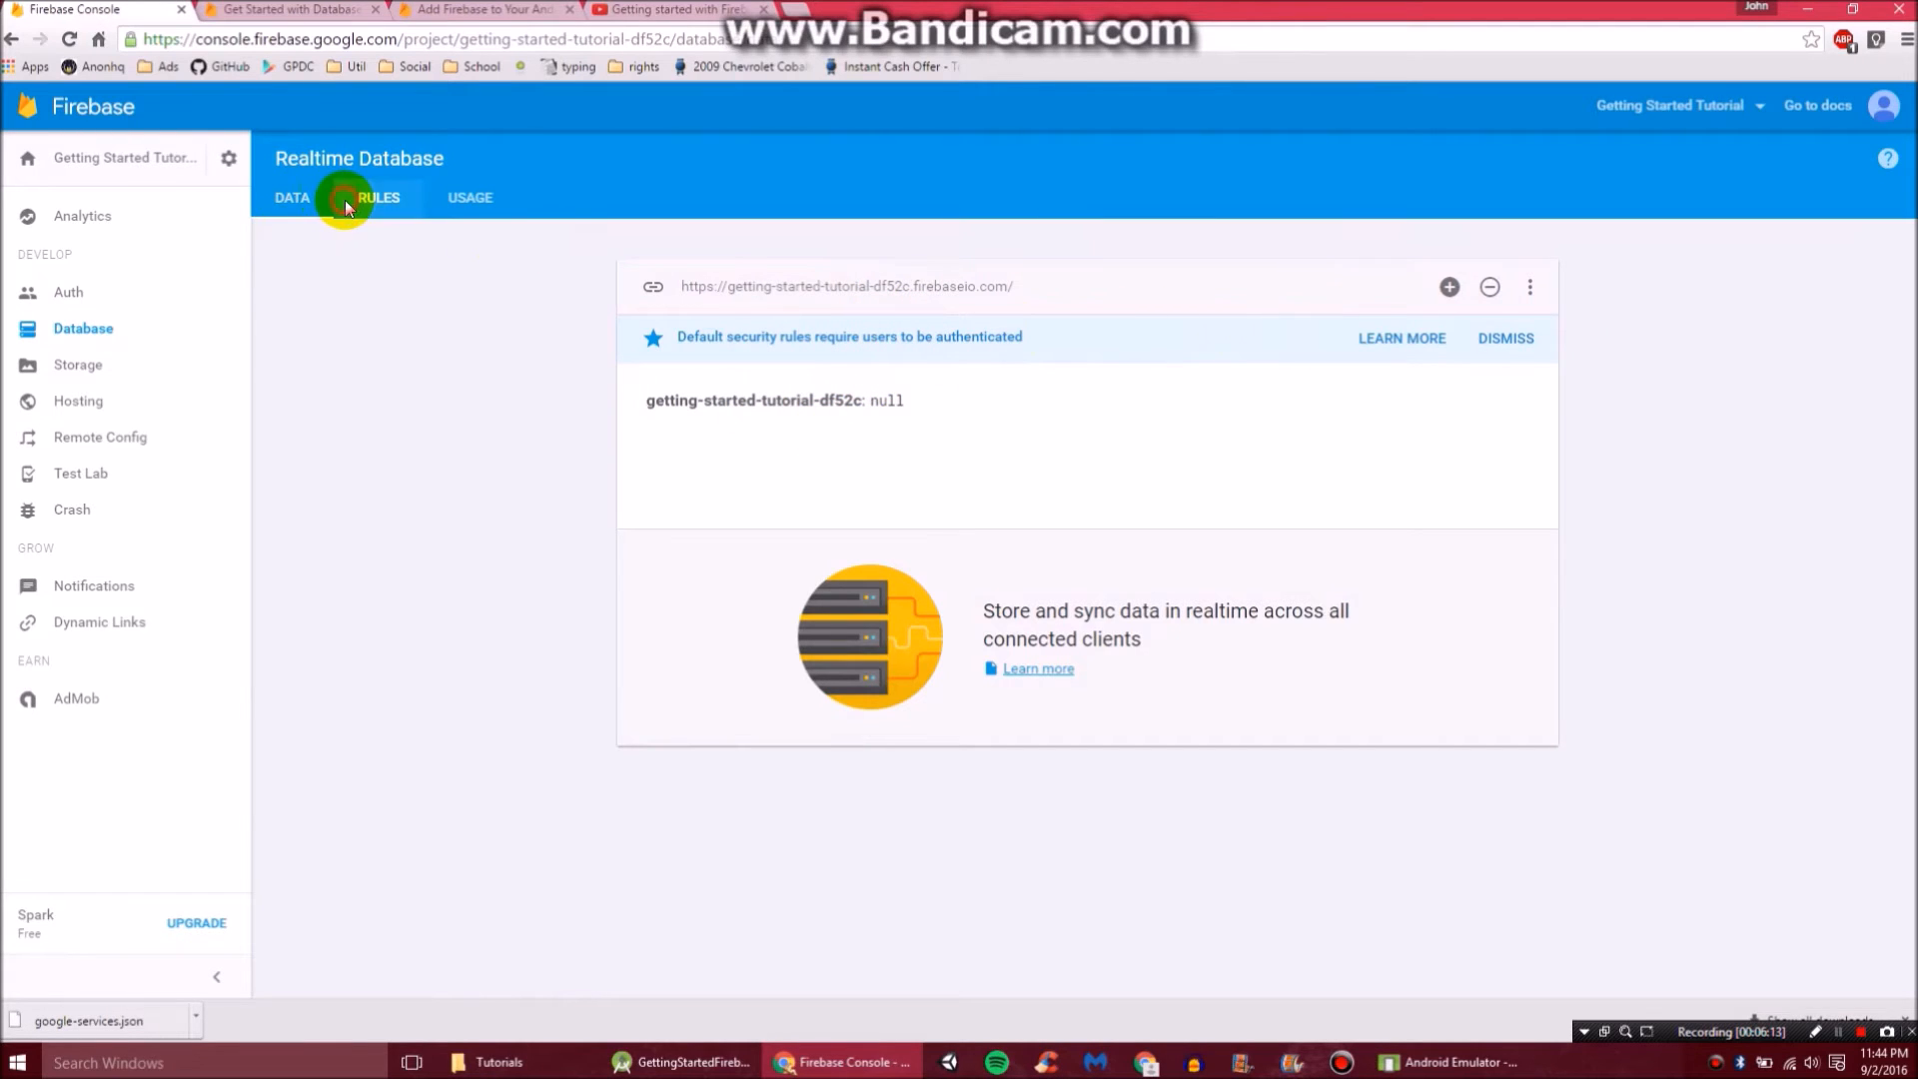
{"action": "left_click", "coordinate": [377, 196]}
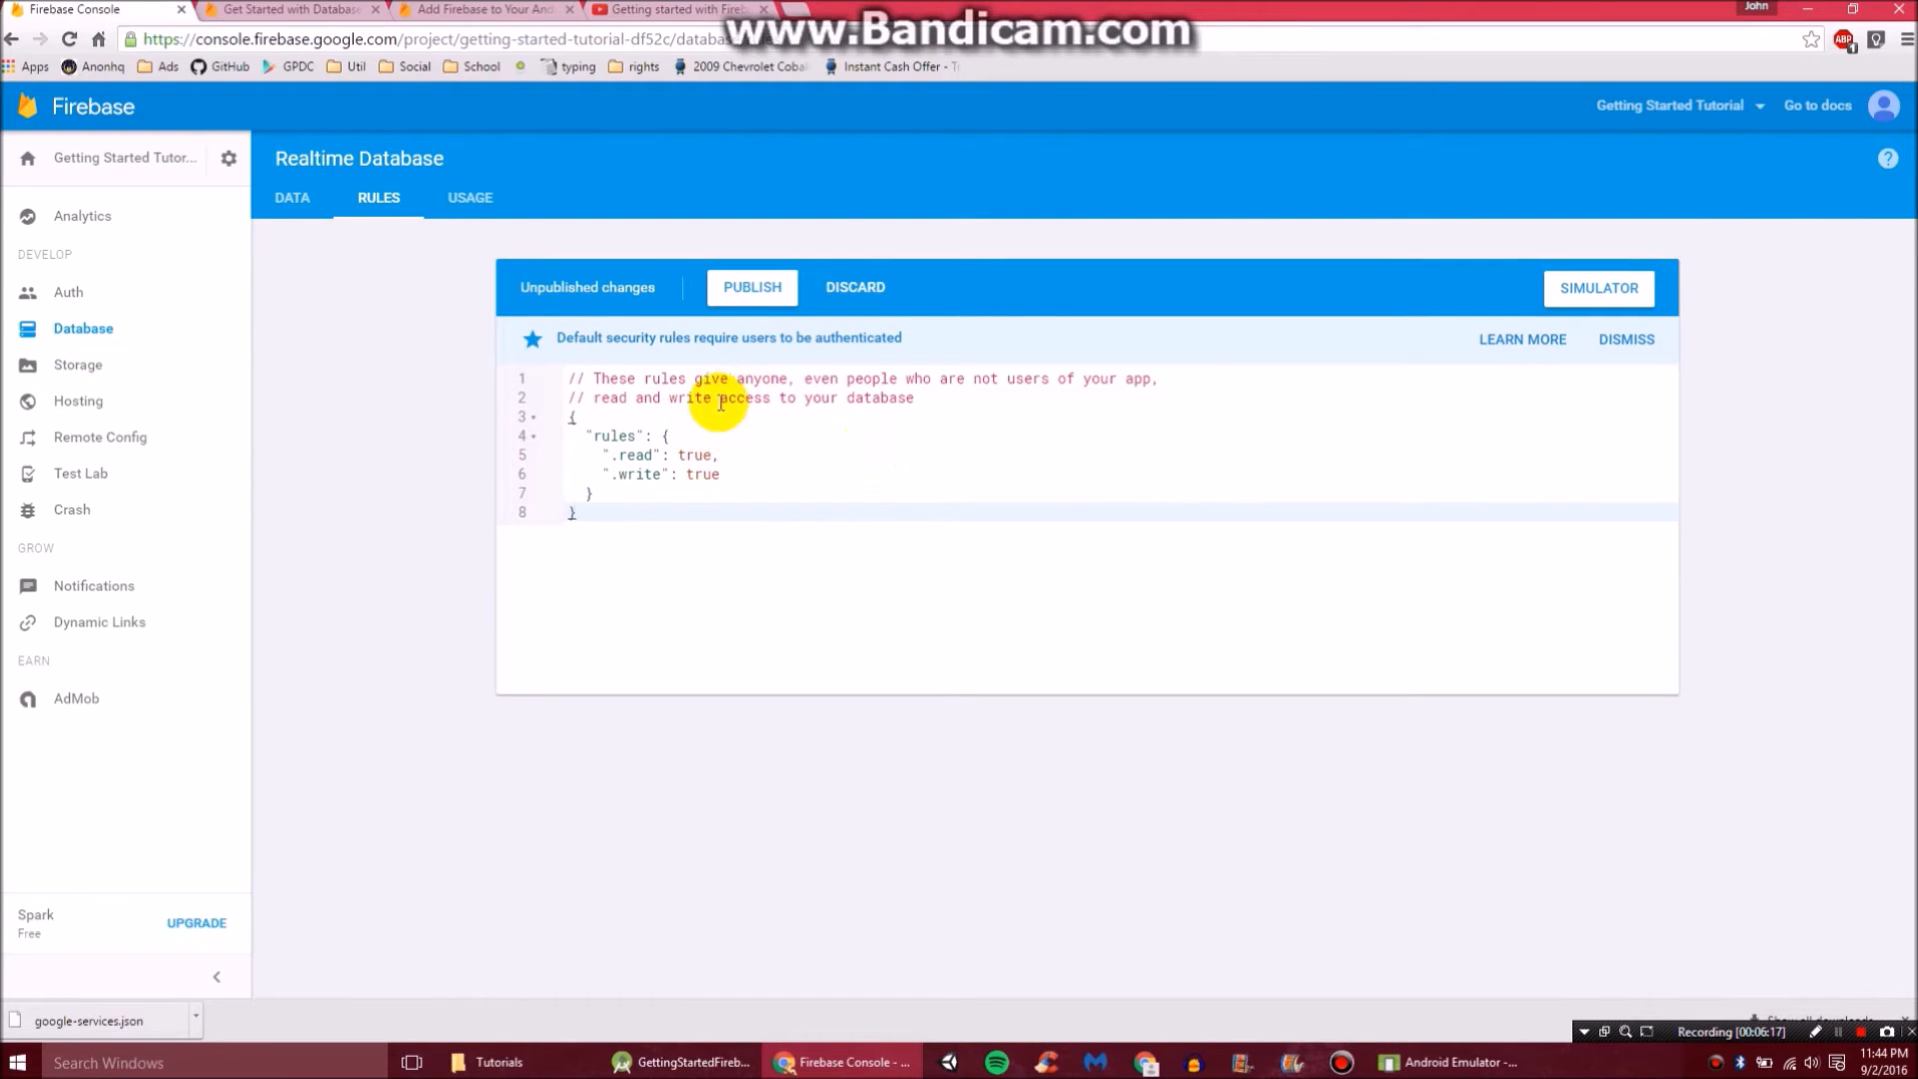
{"action": "left_click", "coordinate": [751, 288]}
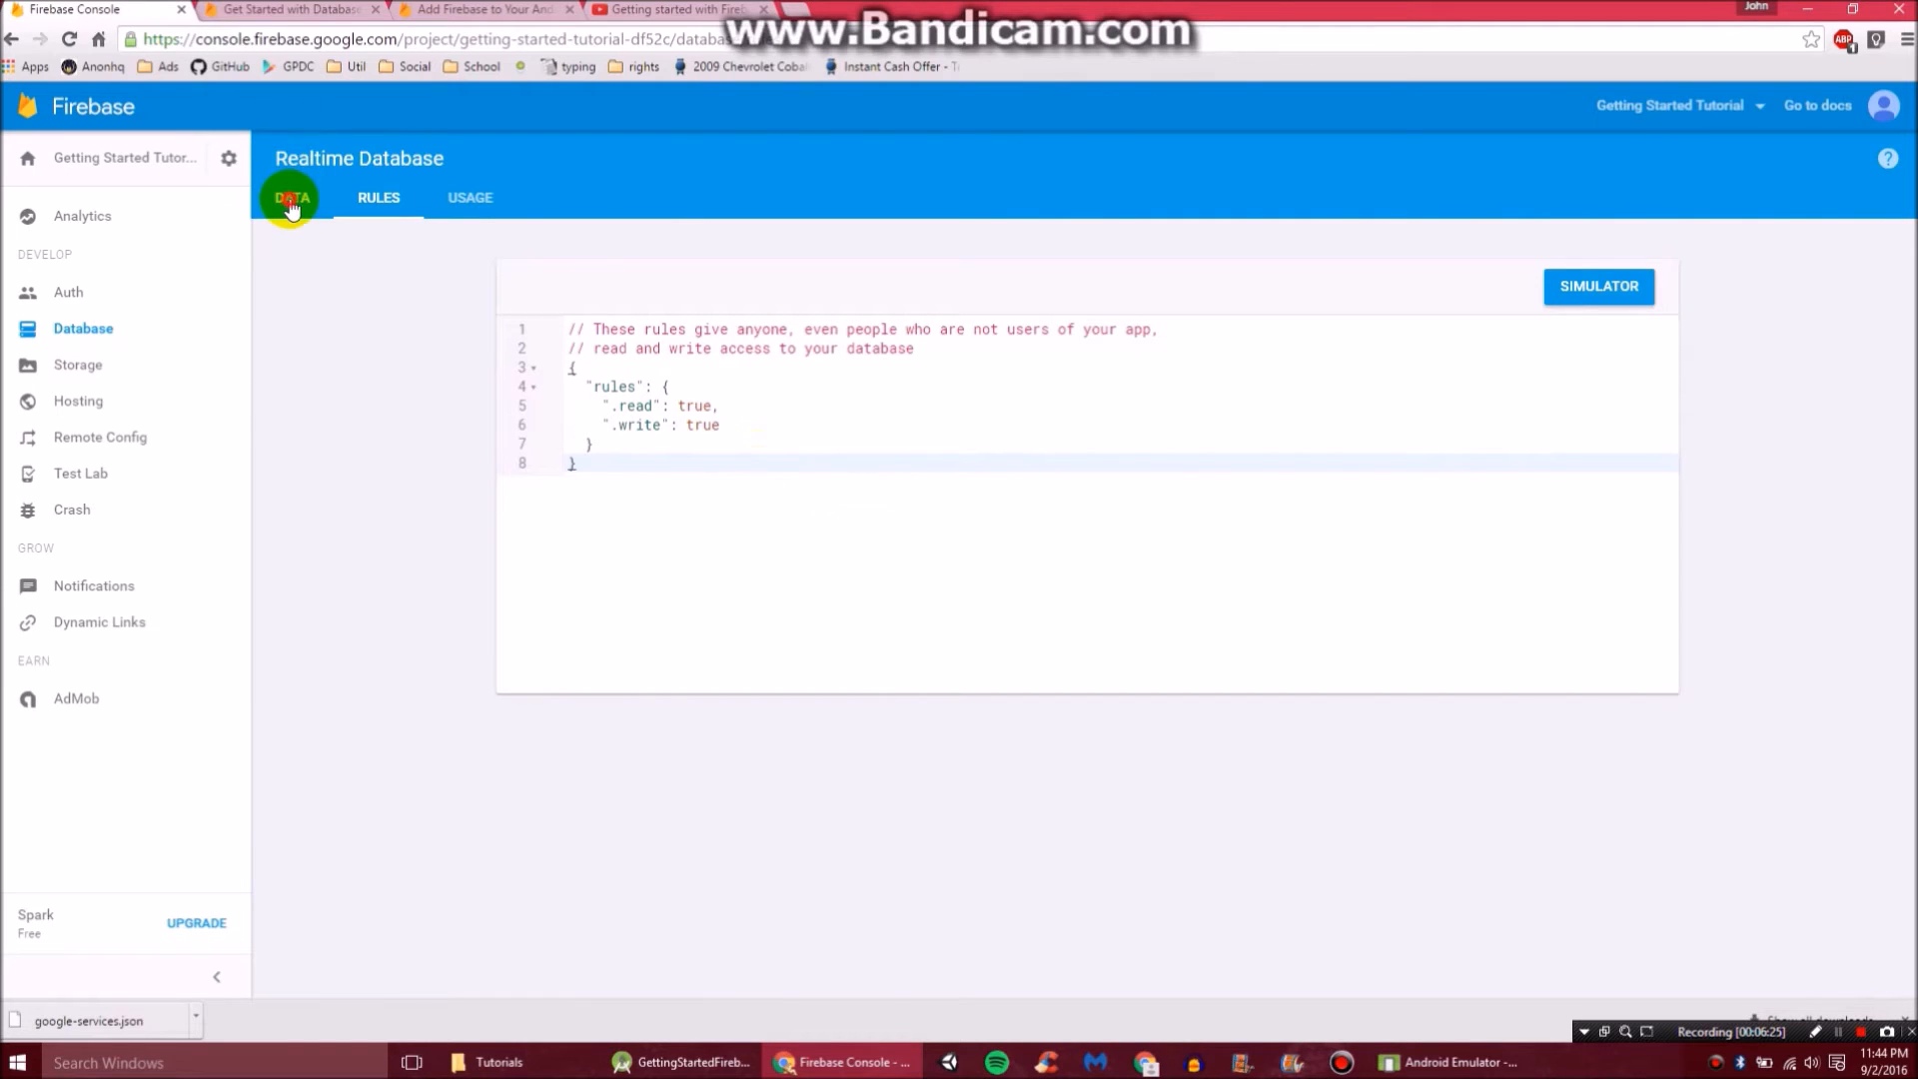
Add a child named data with value 0 under the database root.
{"action": "left_click", "coordinate": [291, 196]}
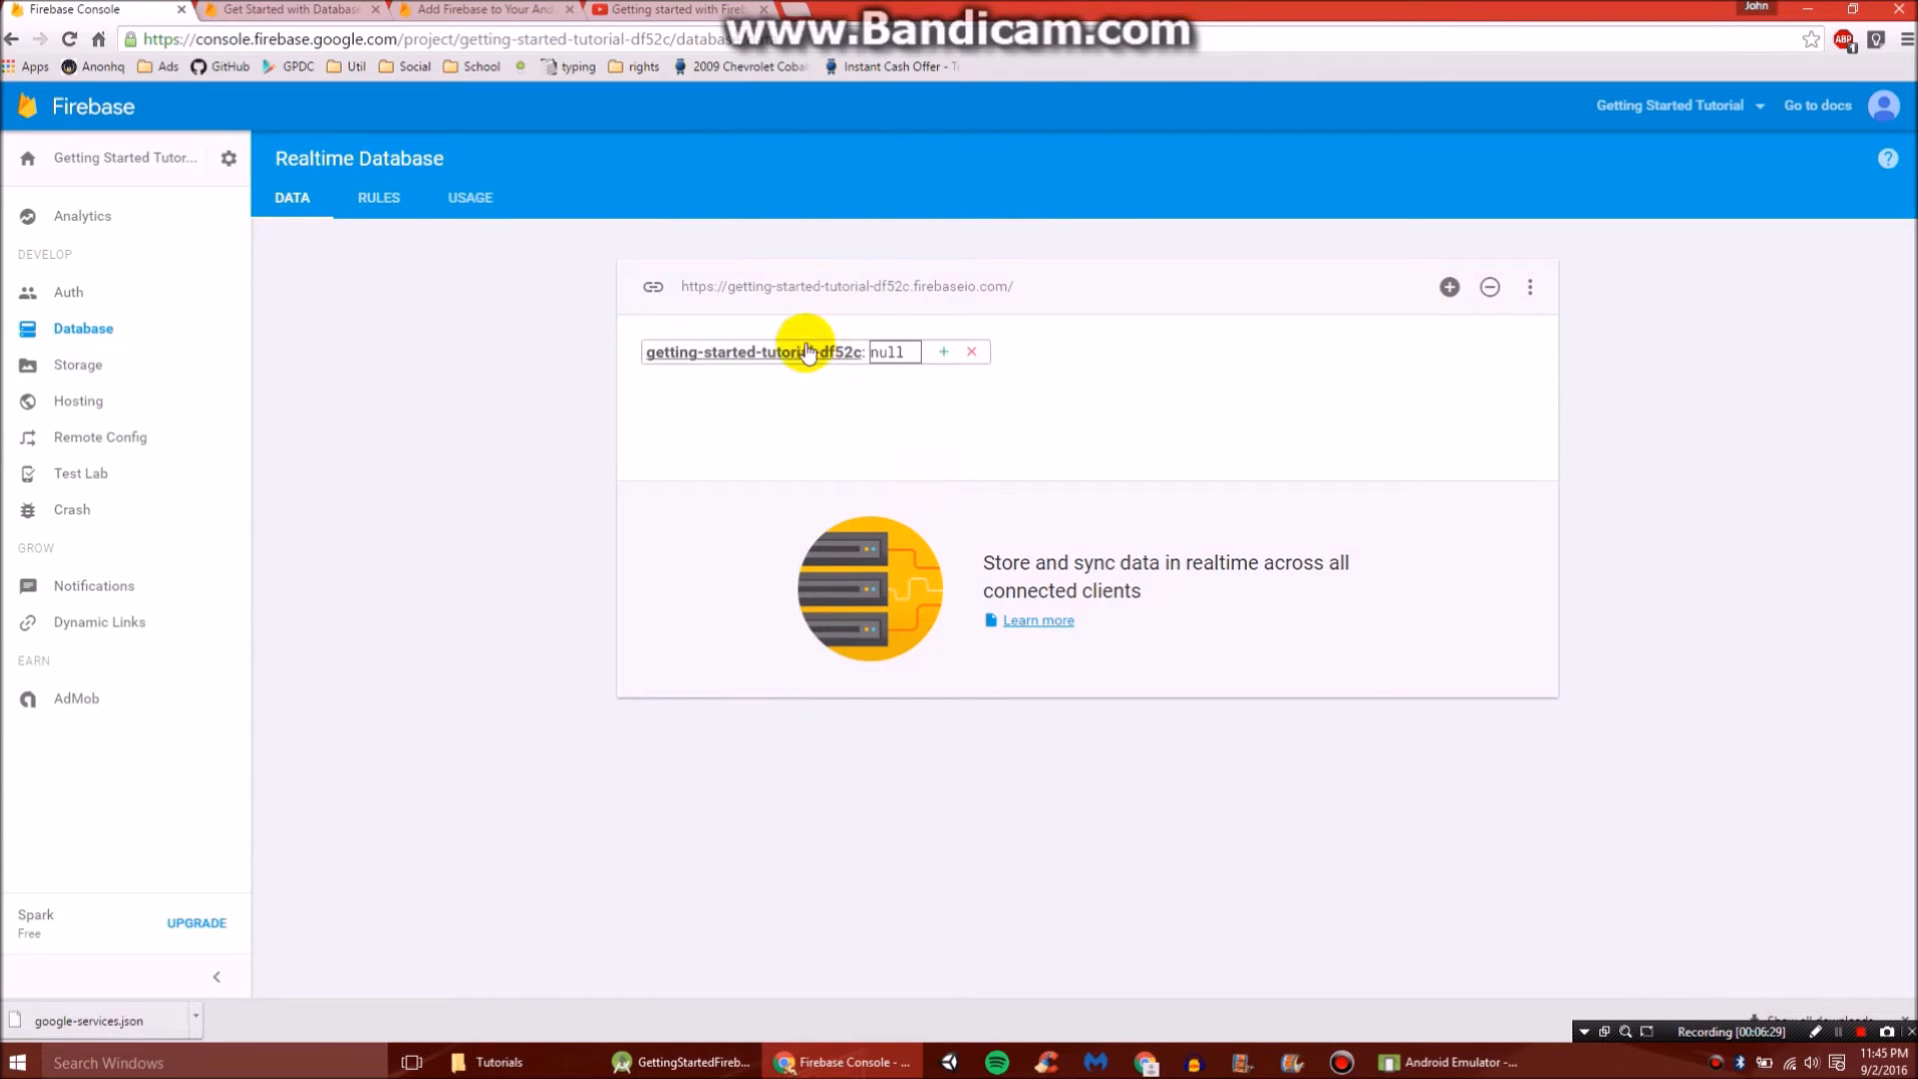
{"action": "left_click", "coordinate": [942, 352]}
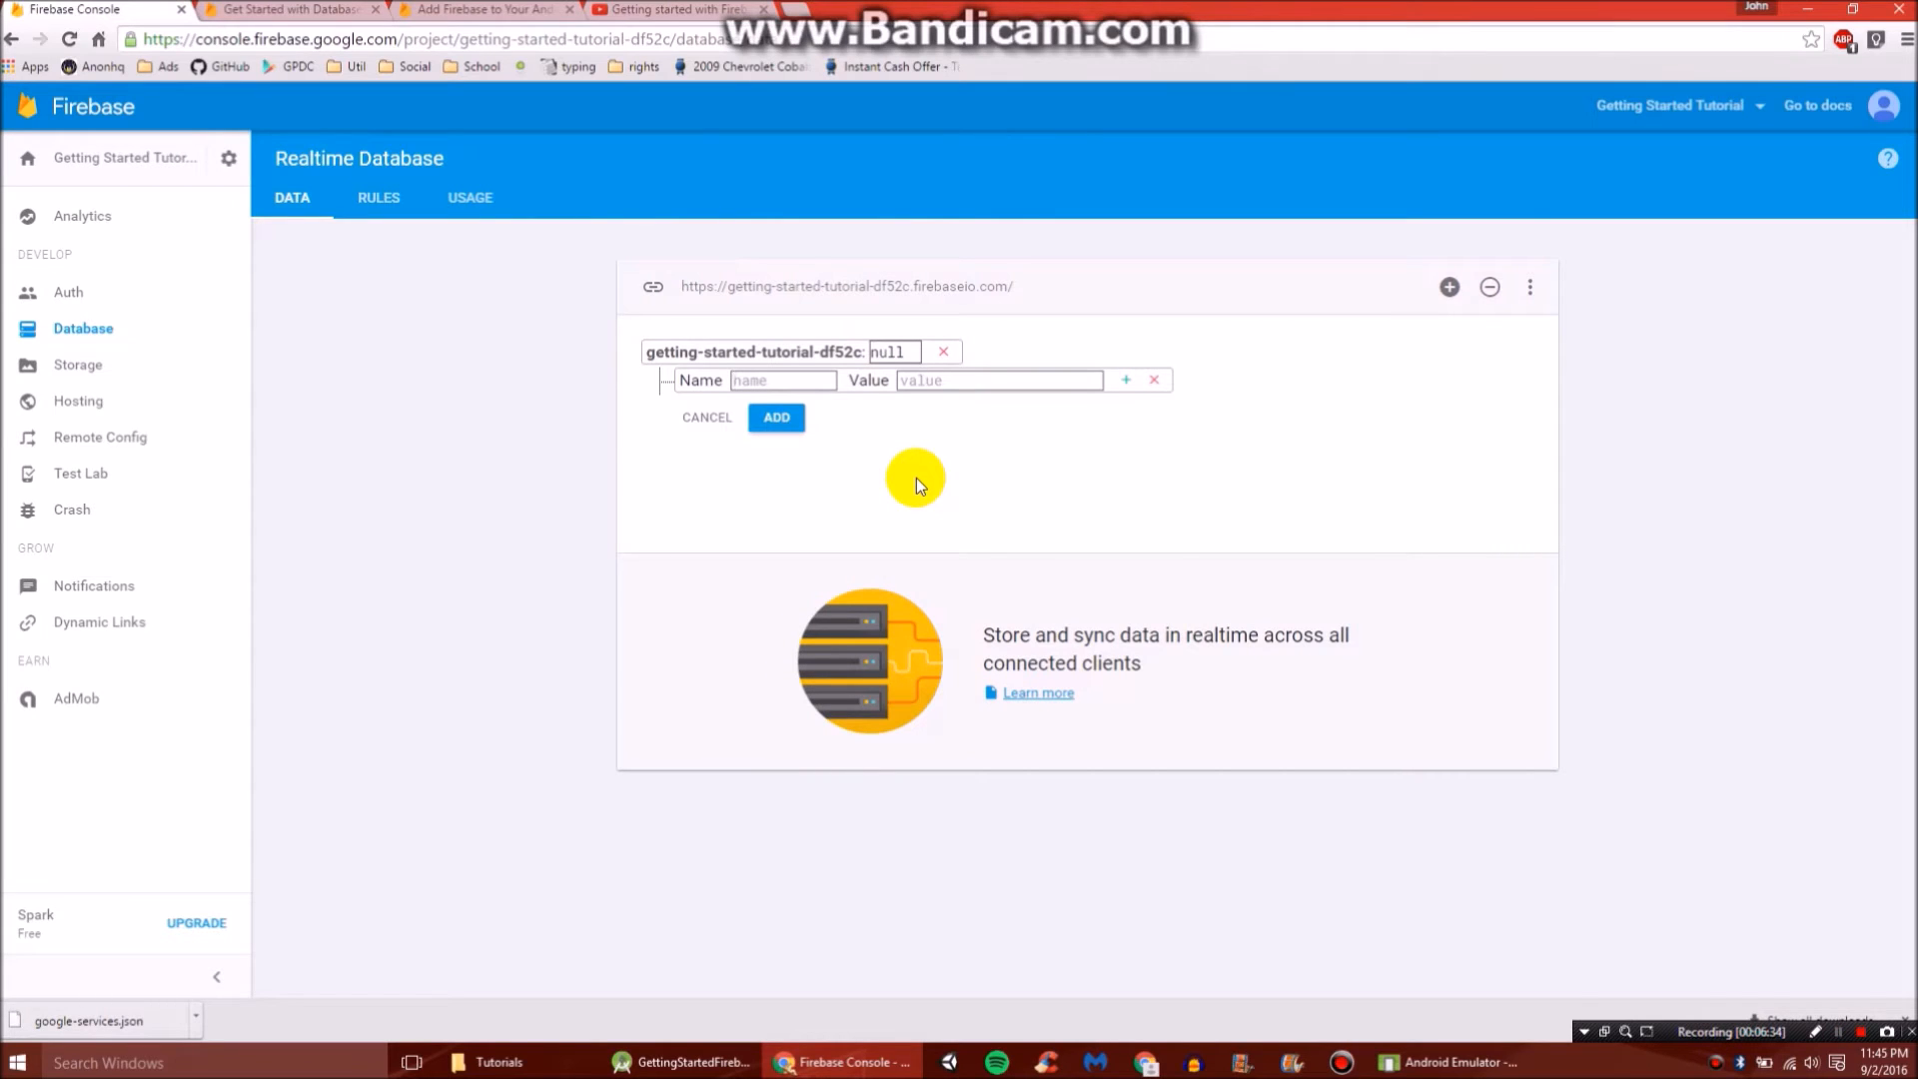
{"action": "type", "text": "data"}
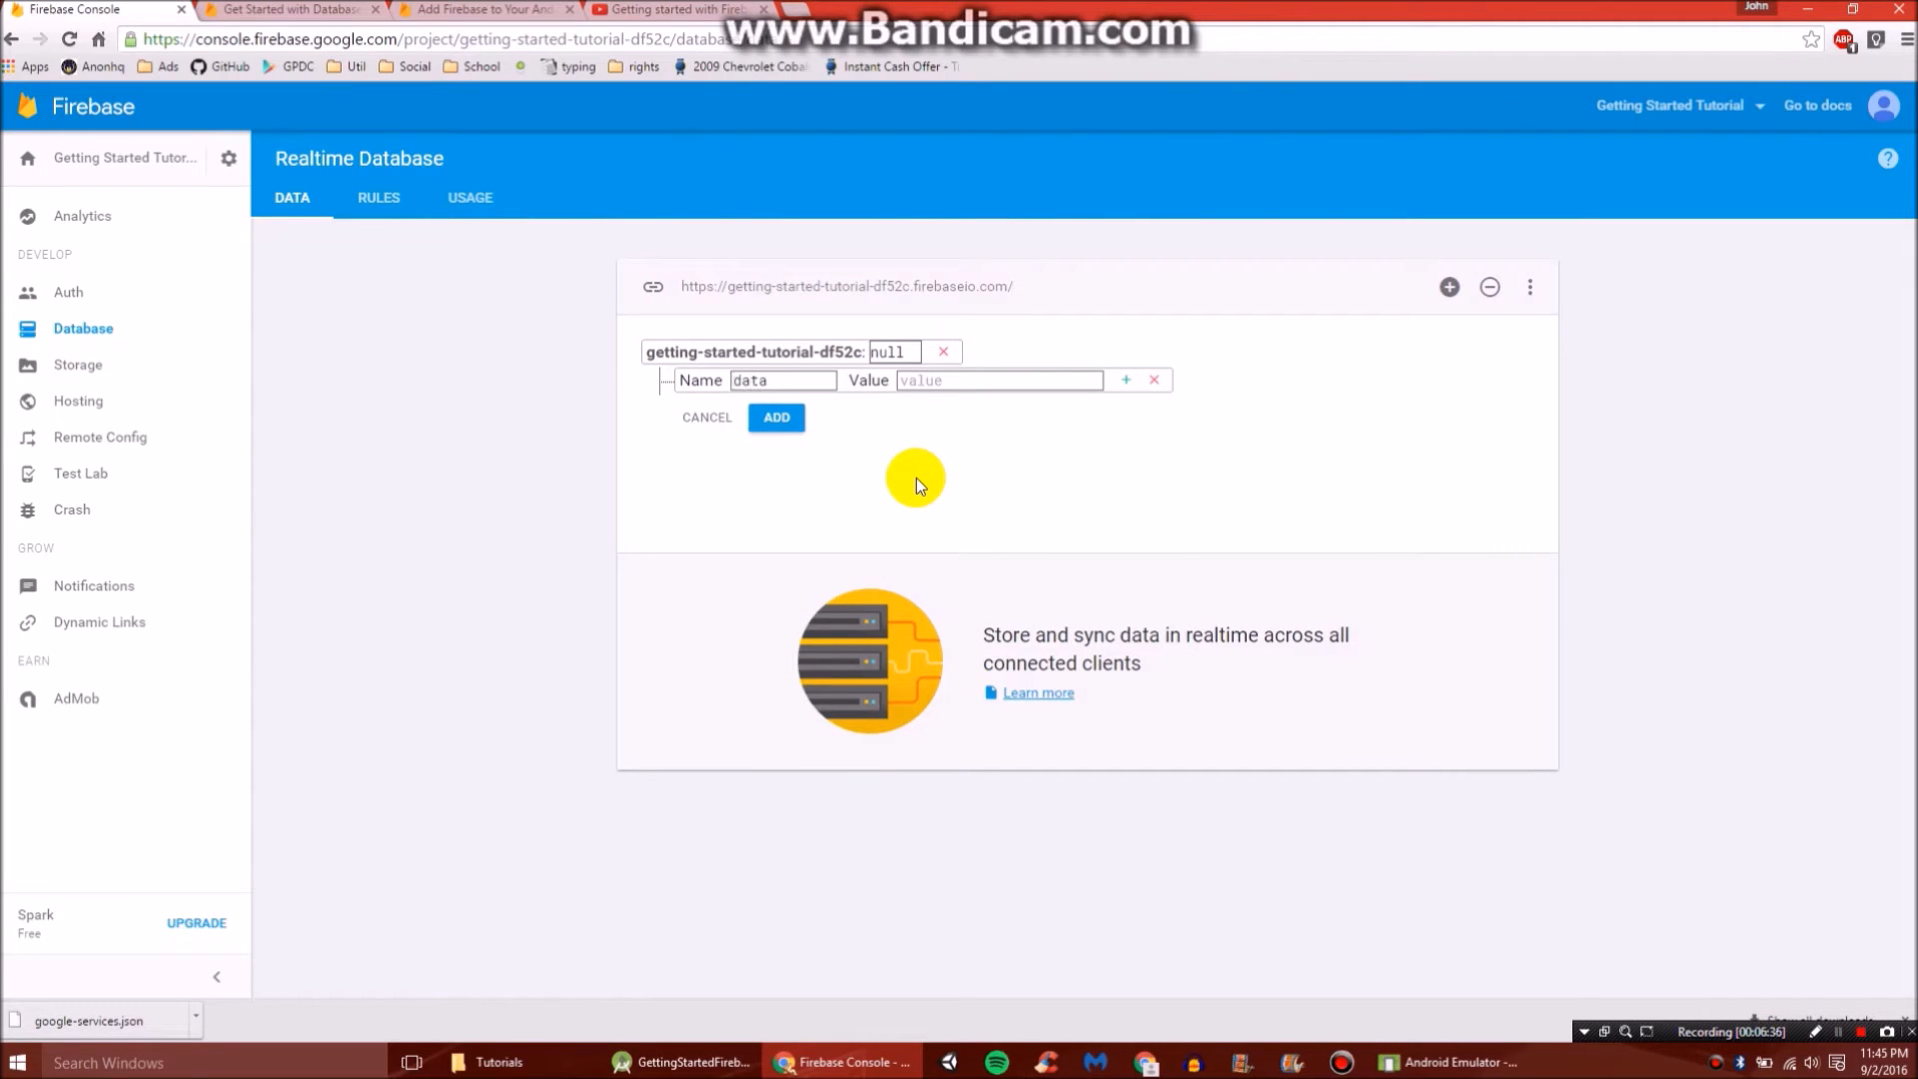
{"action": "type", "text": "D"}
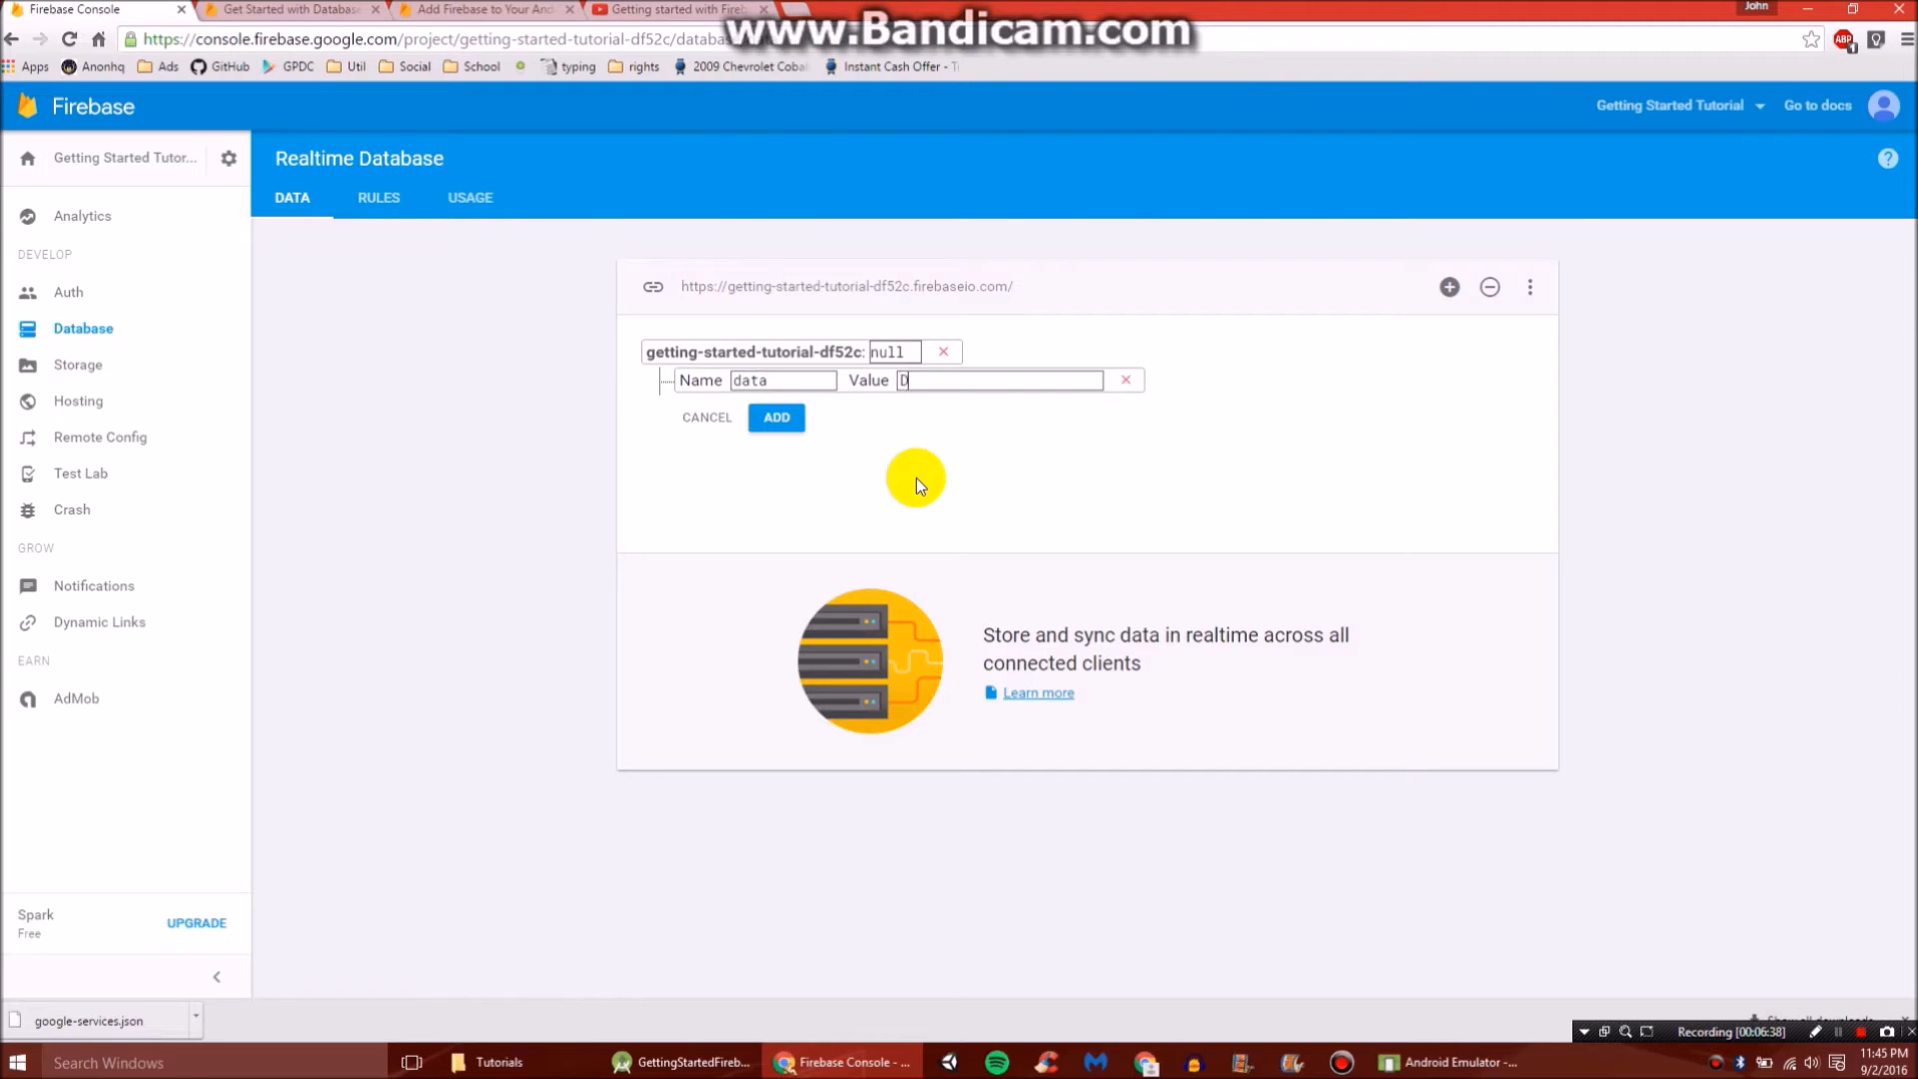
{"action": "left_click", "coordinate": [775, 417]}
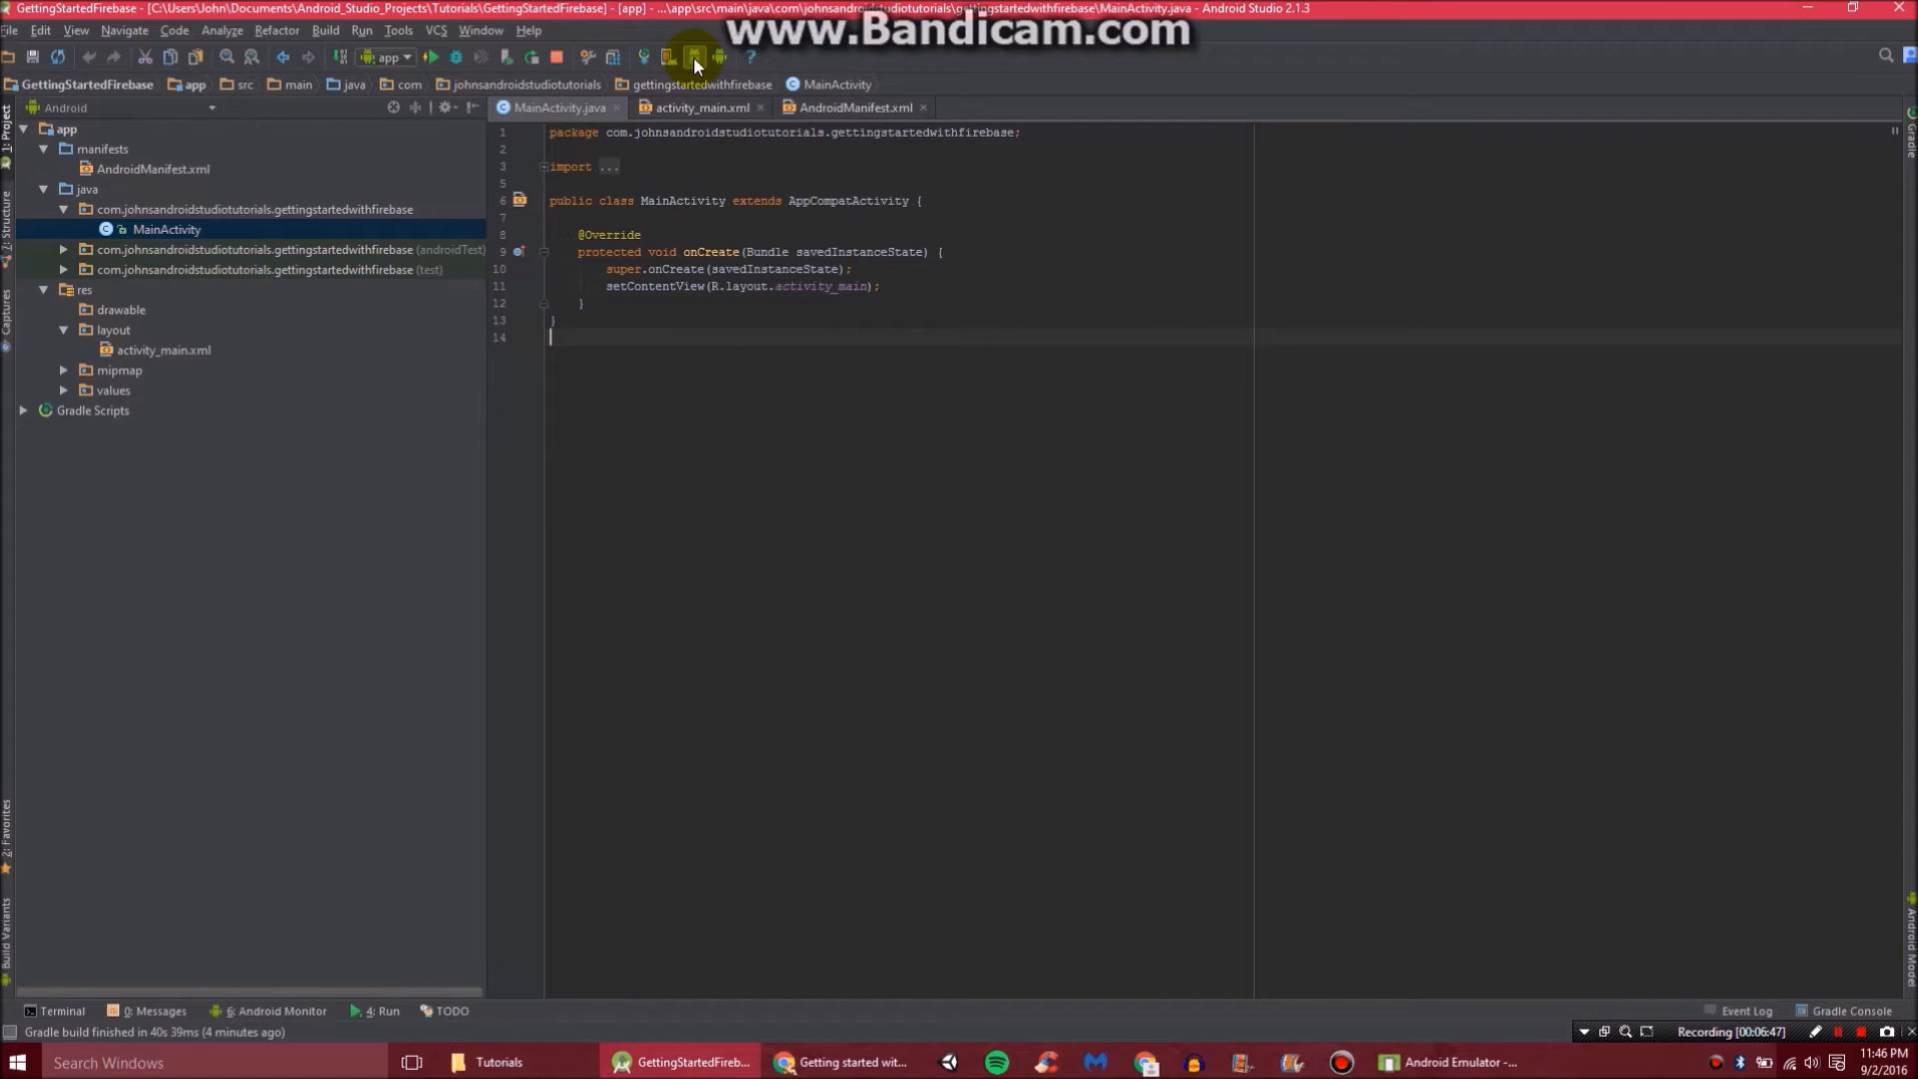
{"action": "left_click", "coordinate": [699, 53]}
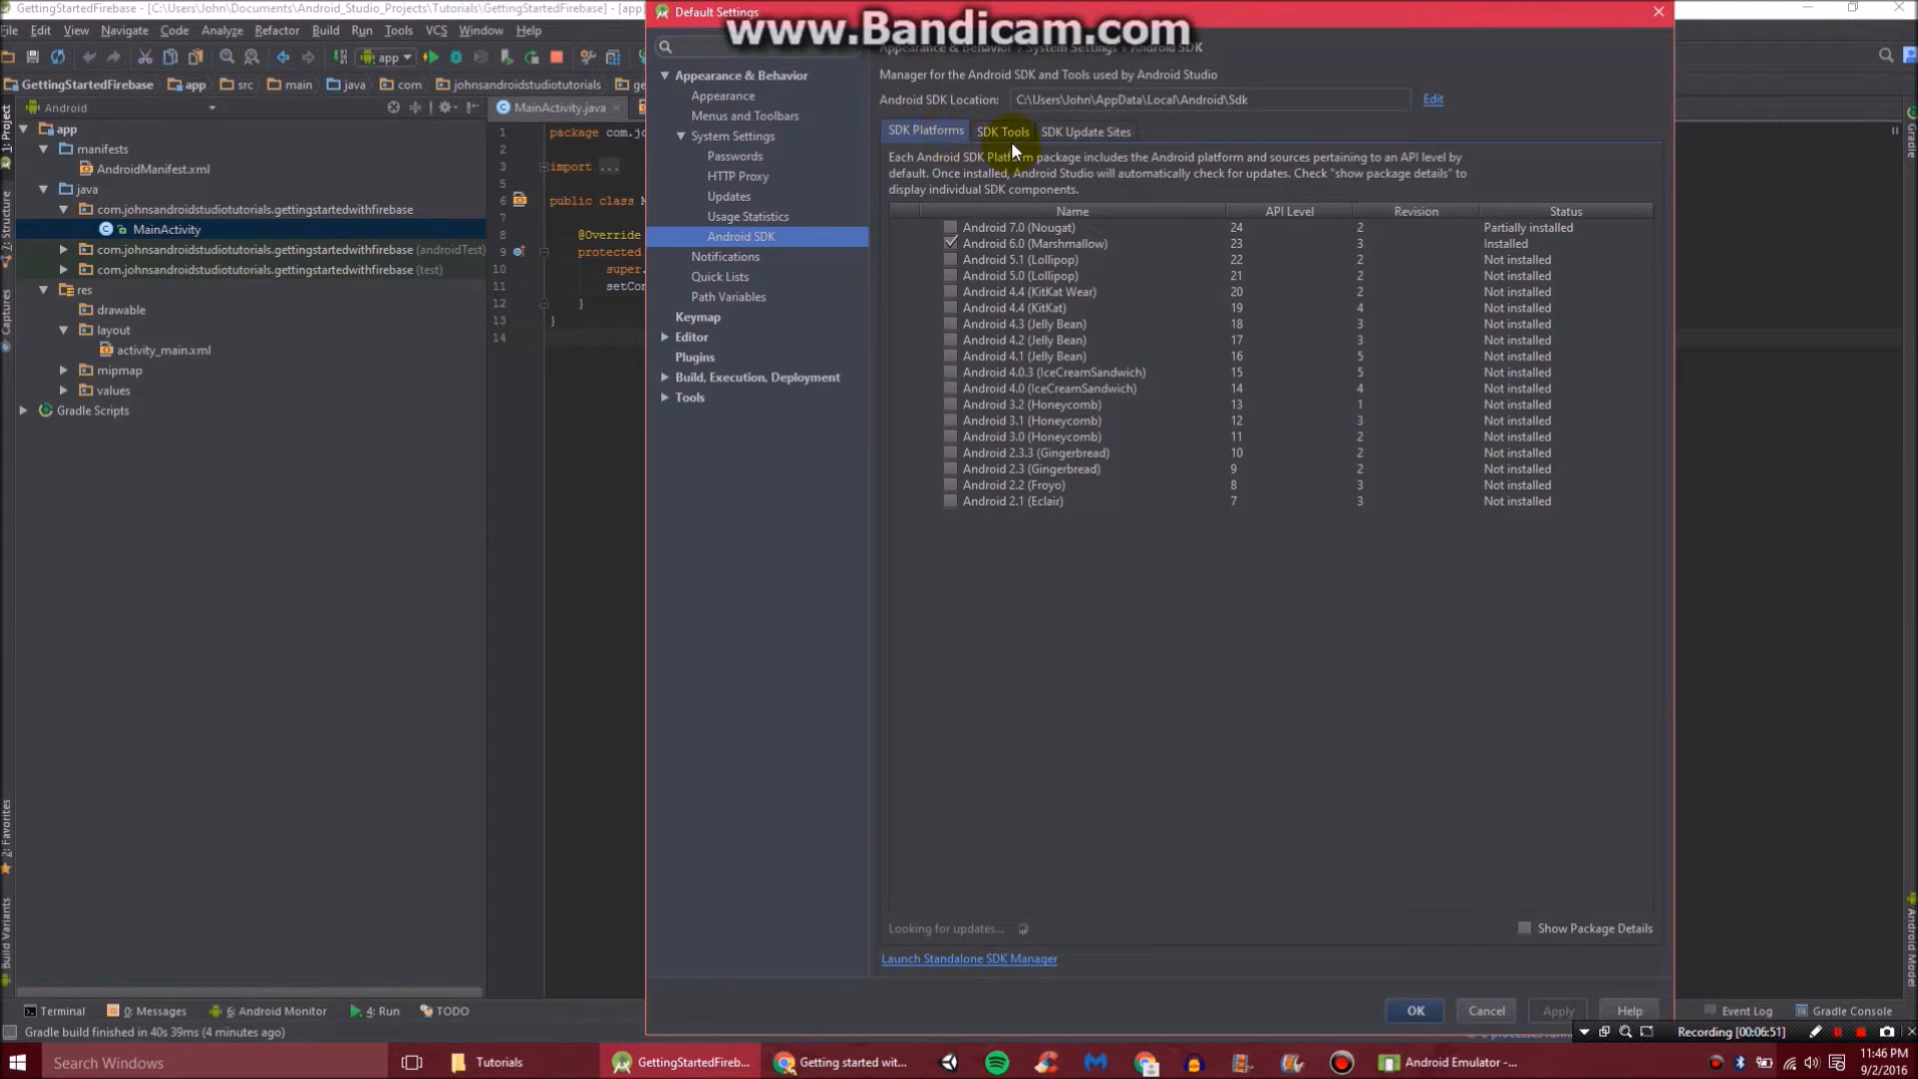
{"action": "left_click", "coordinate": [1003, 132]}
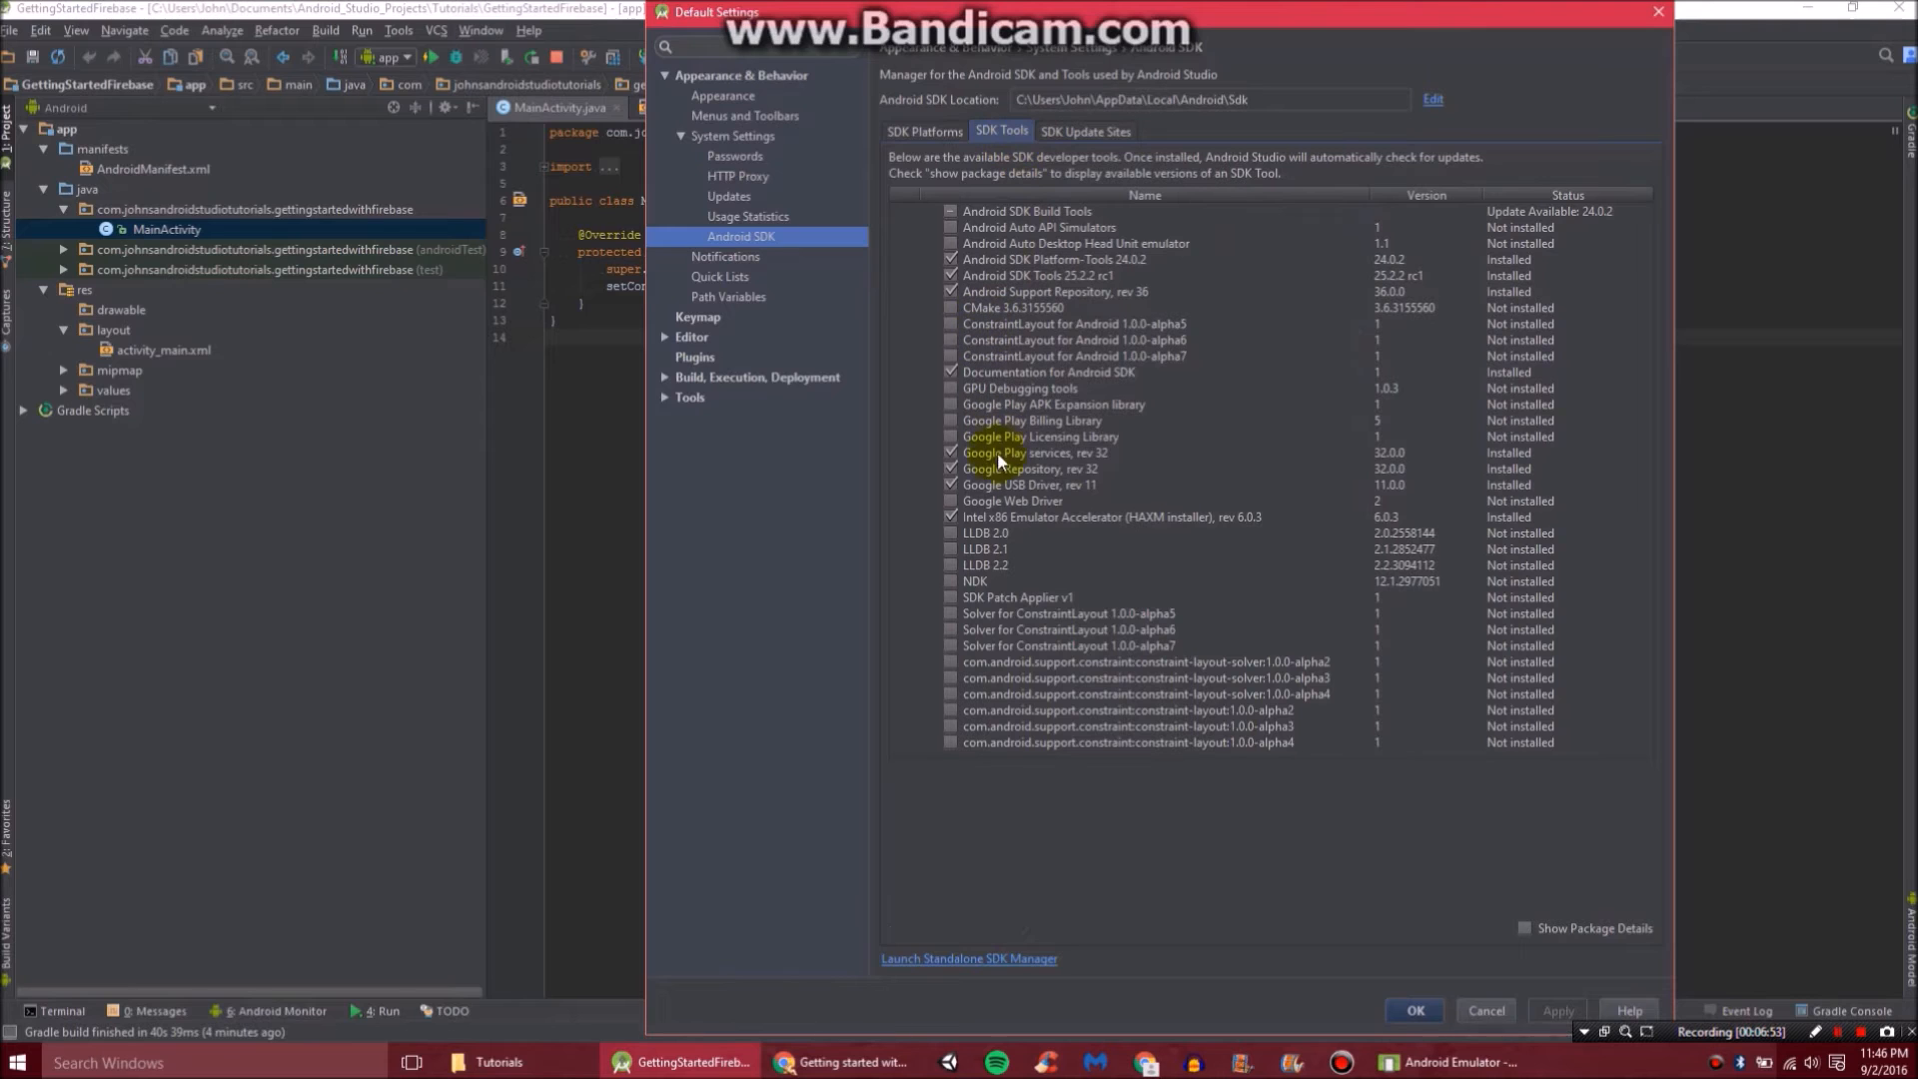
{"action": "left_click", "coordinate": [1031, 467]}
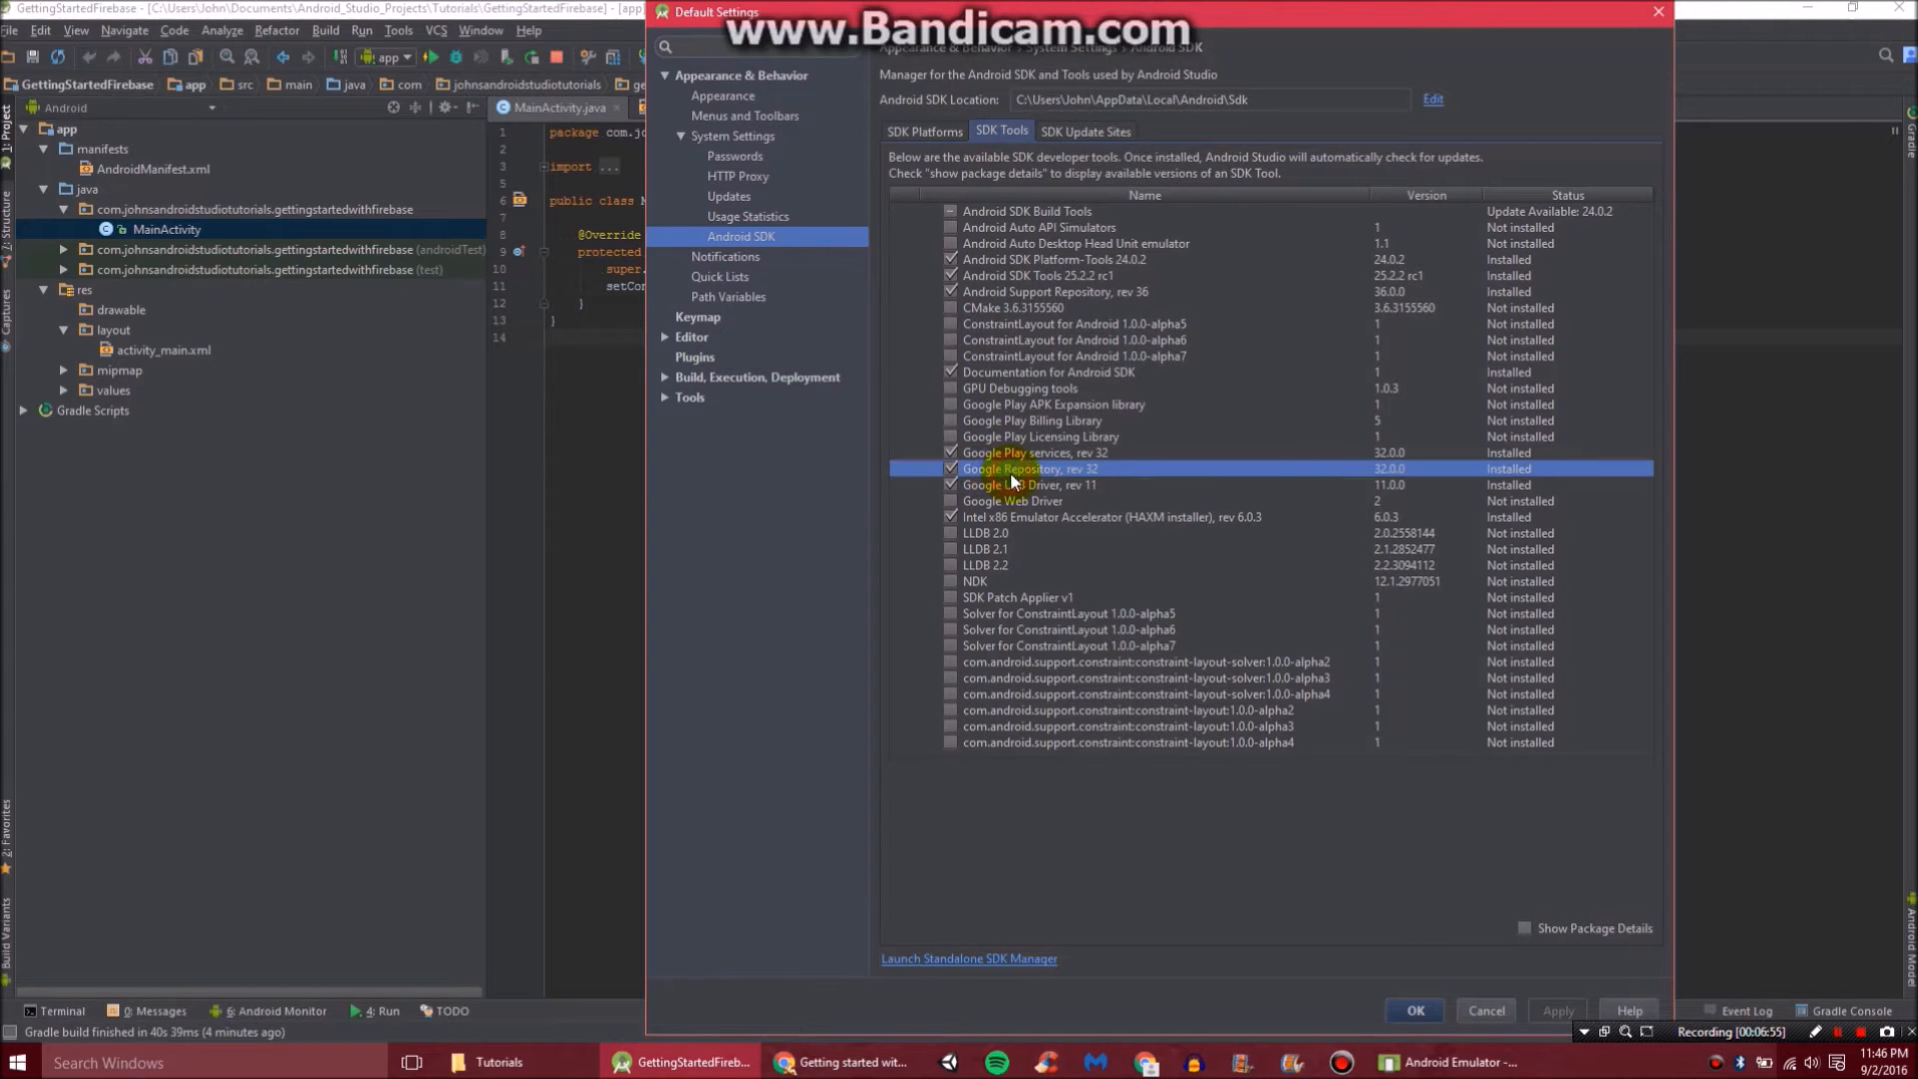
{"action": "left_click", "coordinate": [1034, 452]}
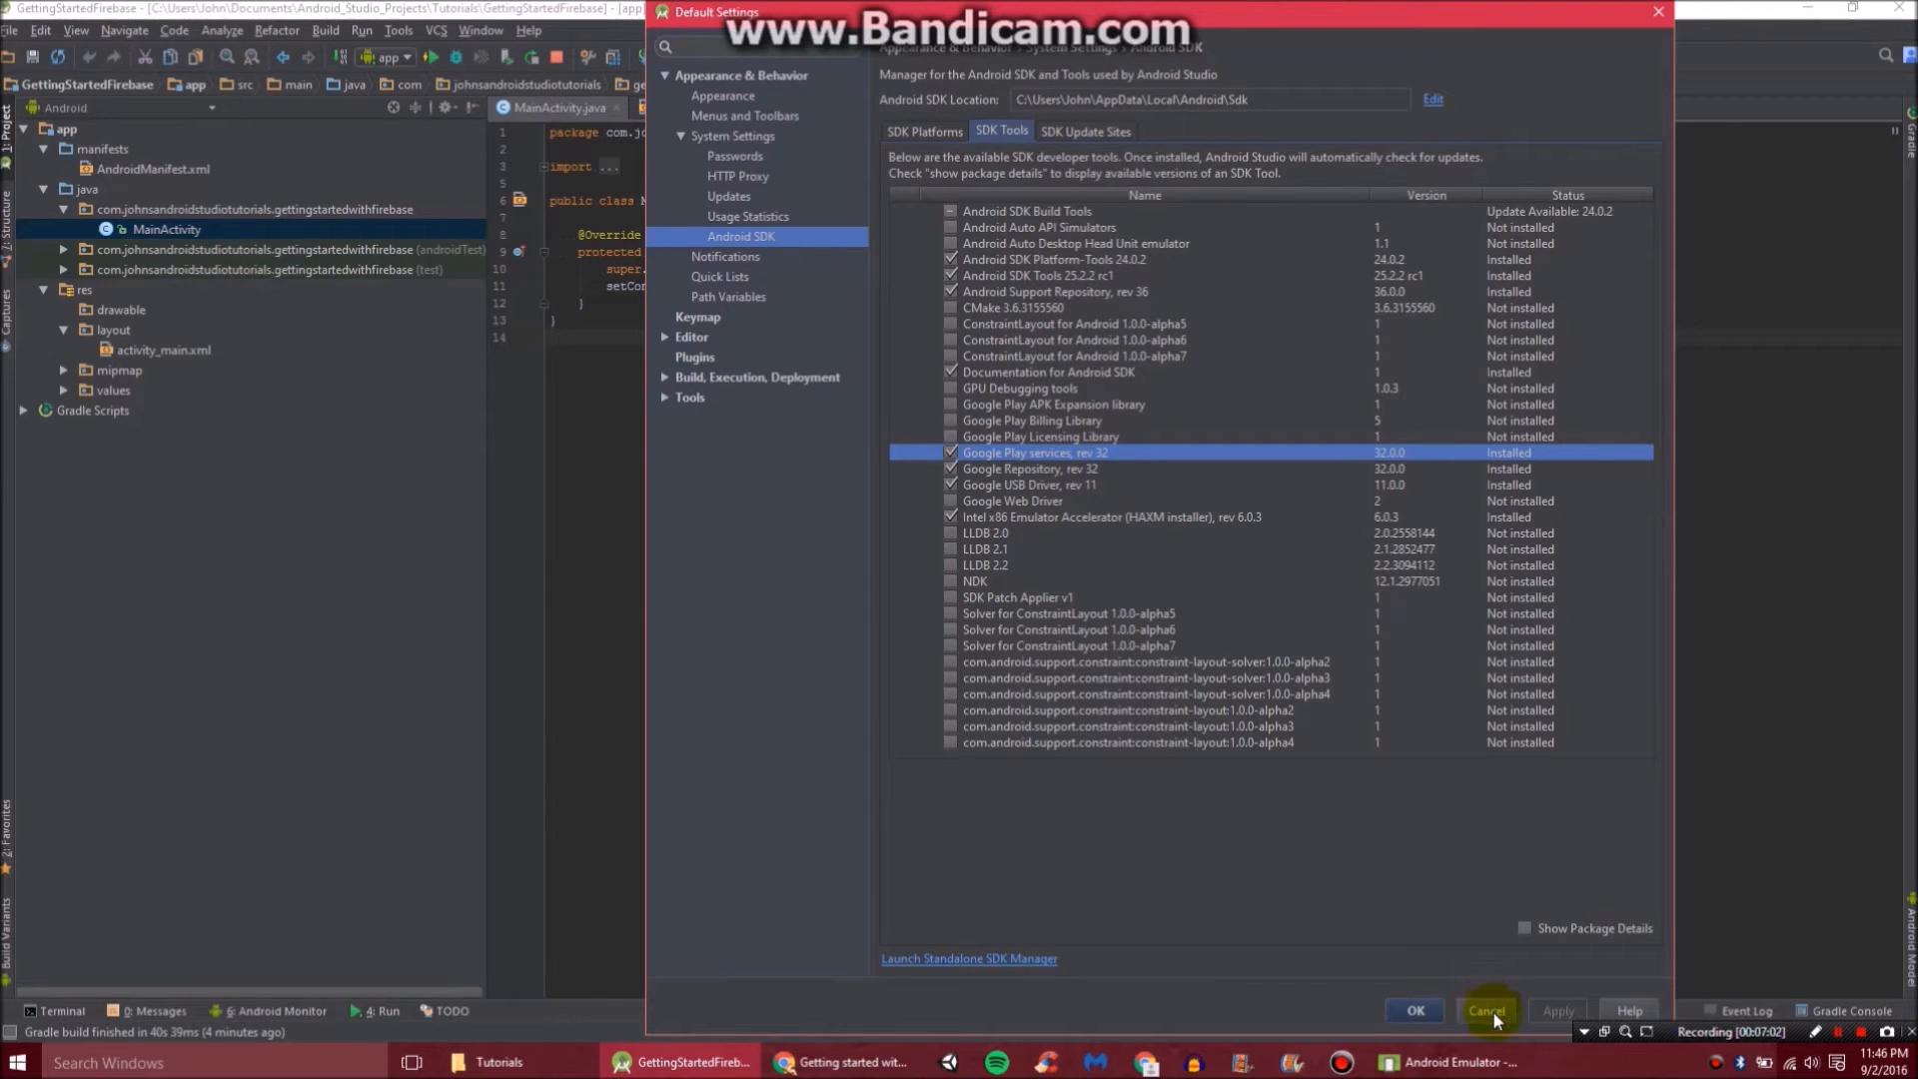
{"action": "left_click", "coordinate": [1486, 1010]}
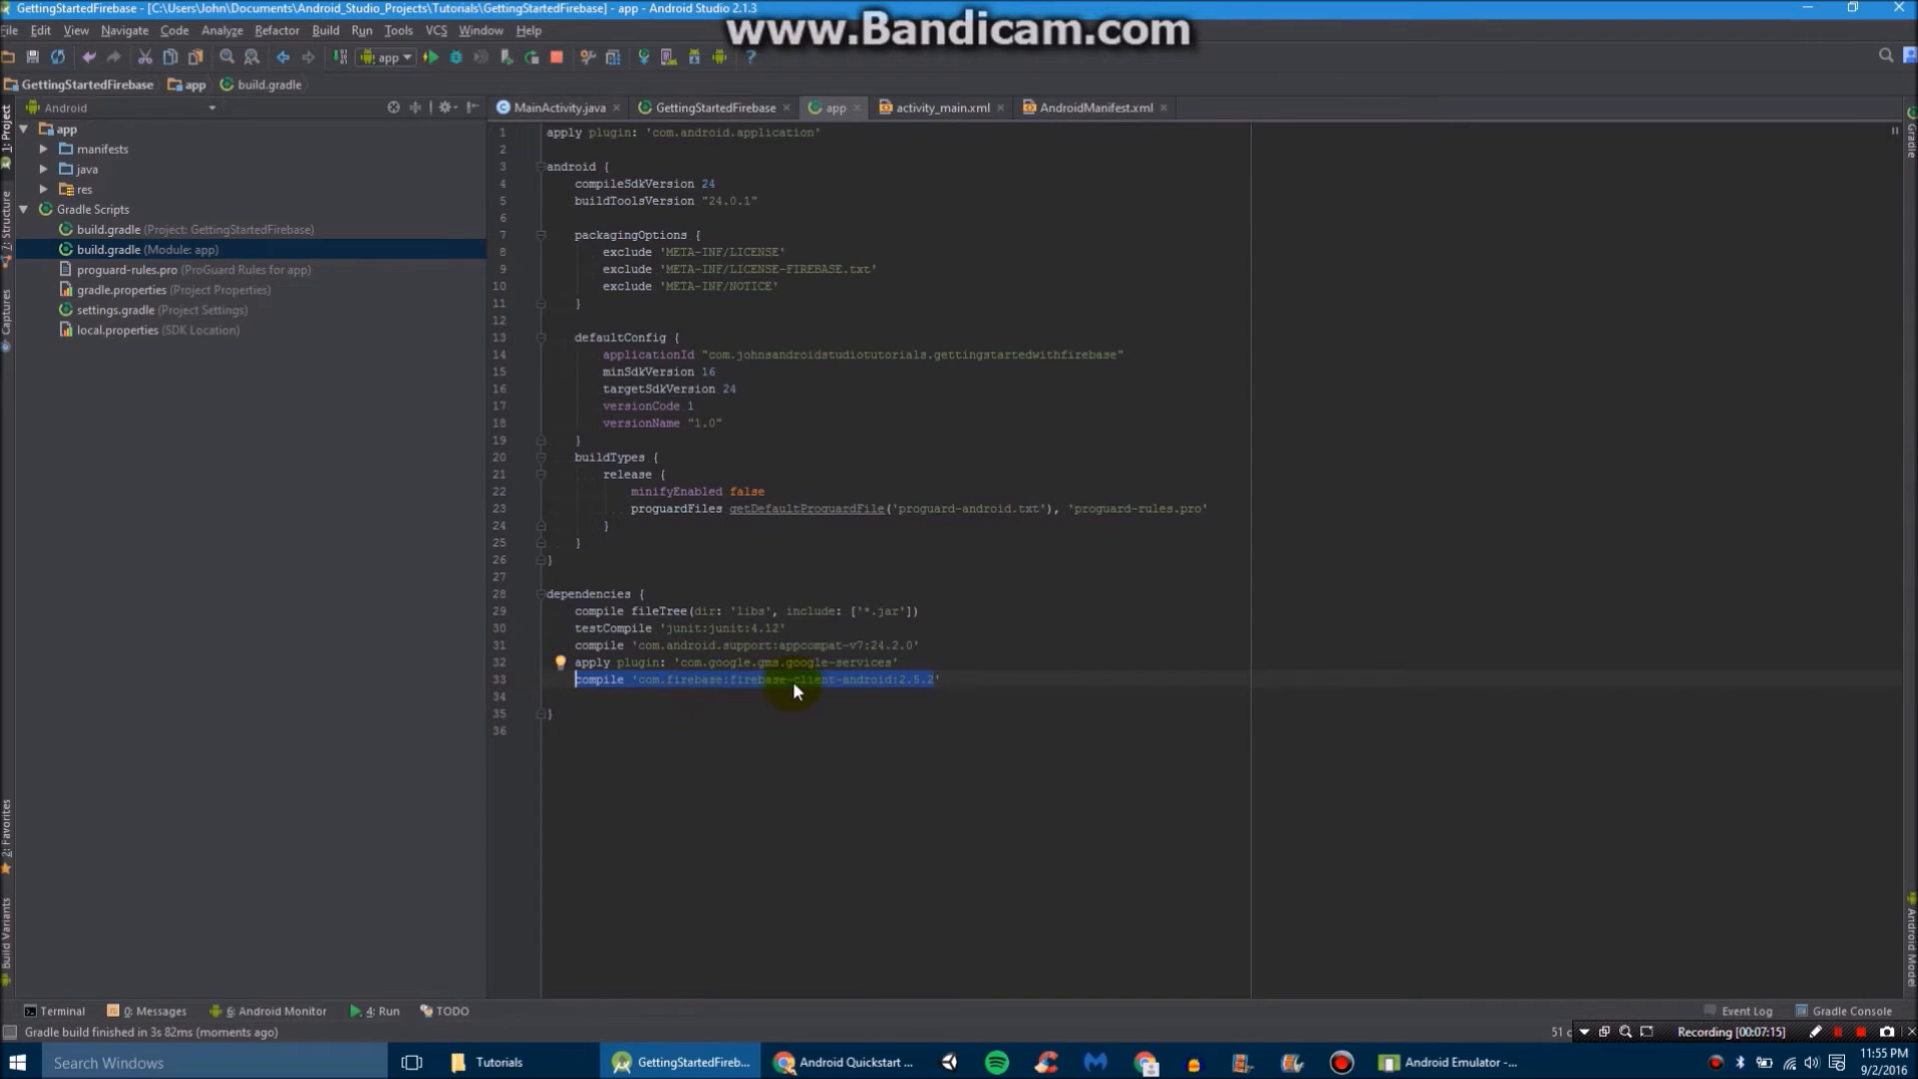
{"action": "mouse_move", "coordinate": [897, 689]}
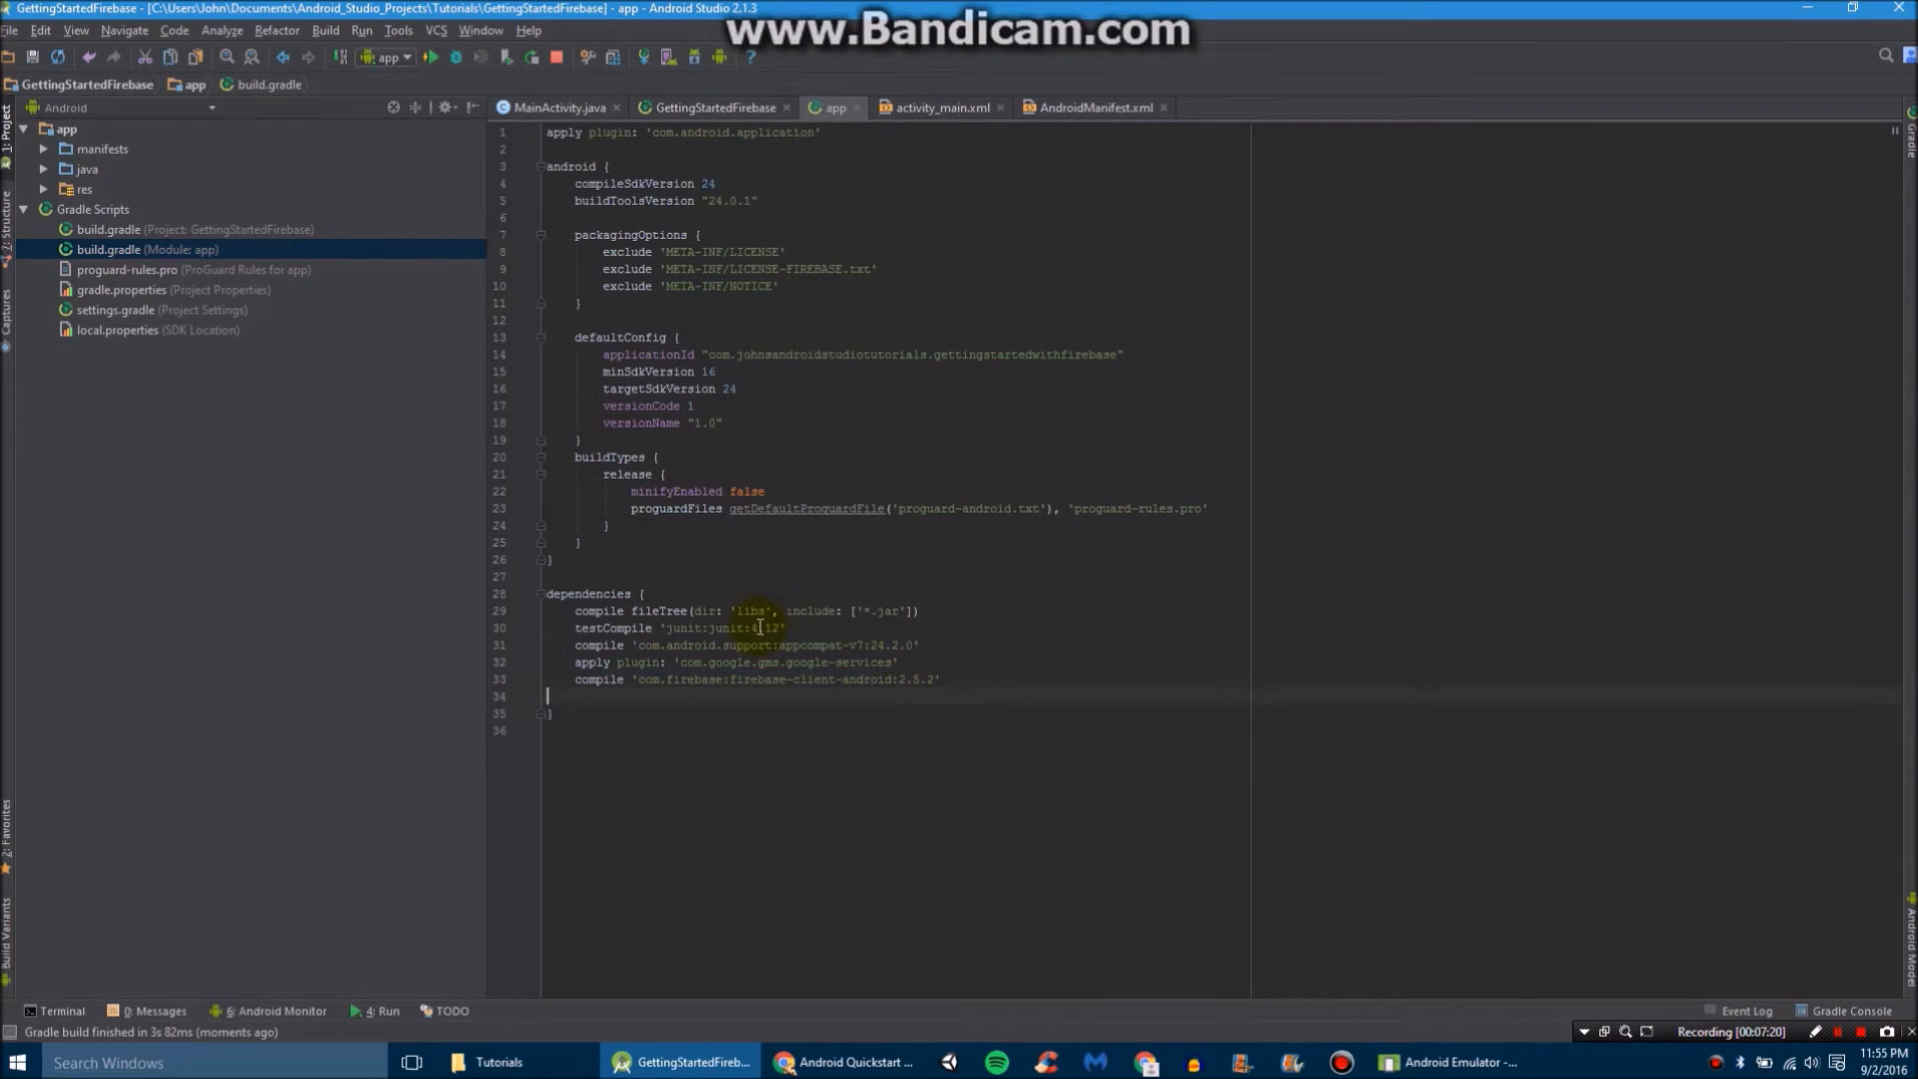
Show the Cloud developer services in Project Structure to enable Firebase for the app module.
{"action": "left_click", "coordinate": [8, 32]}
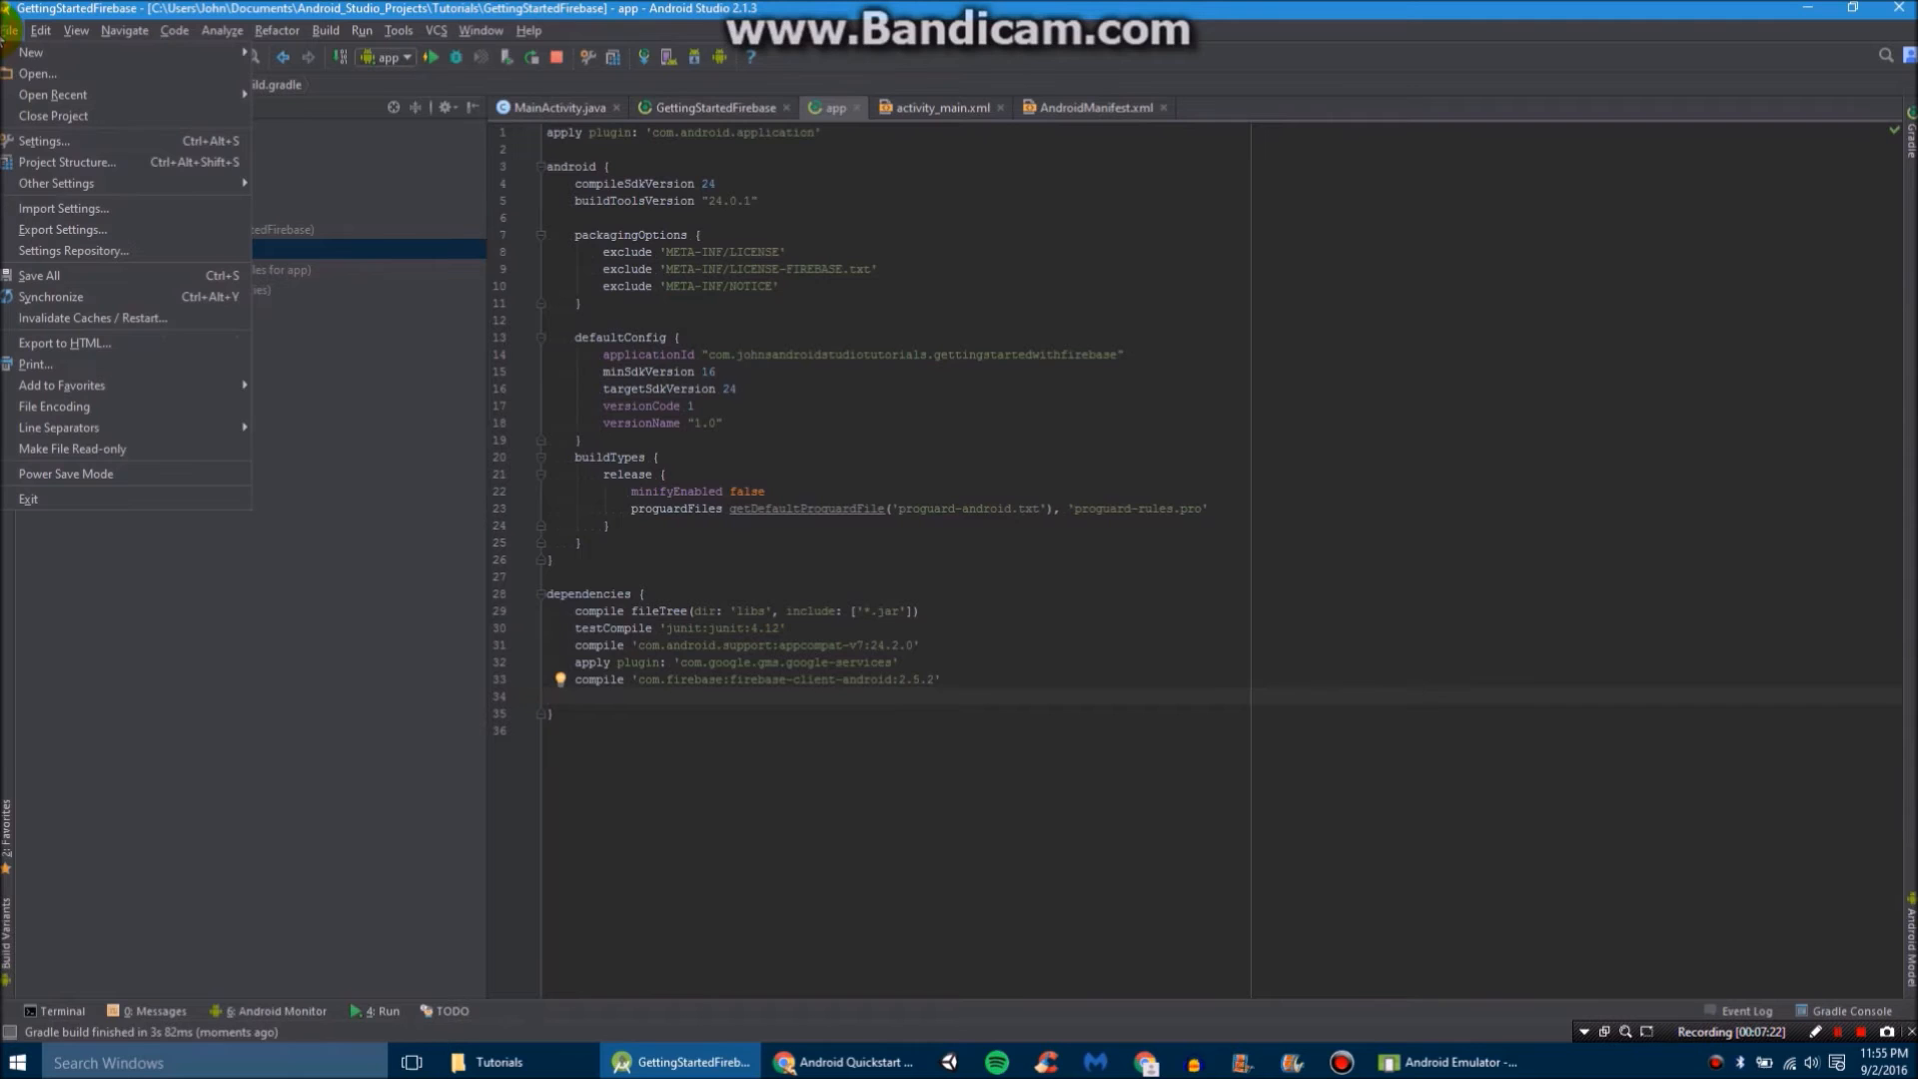
{"action": "mouse_move", "coordinate": [90, 164]}
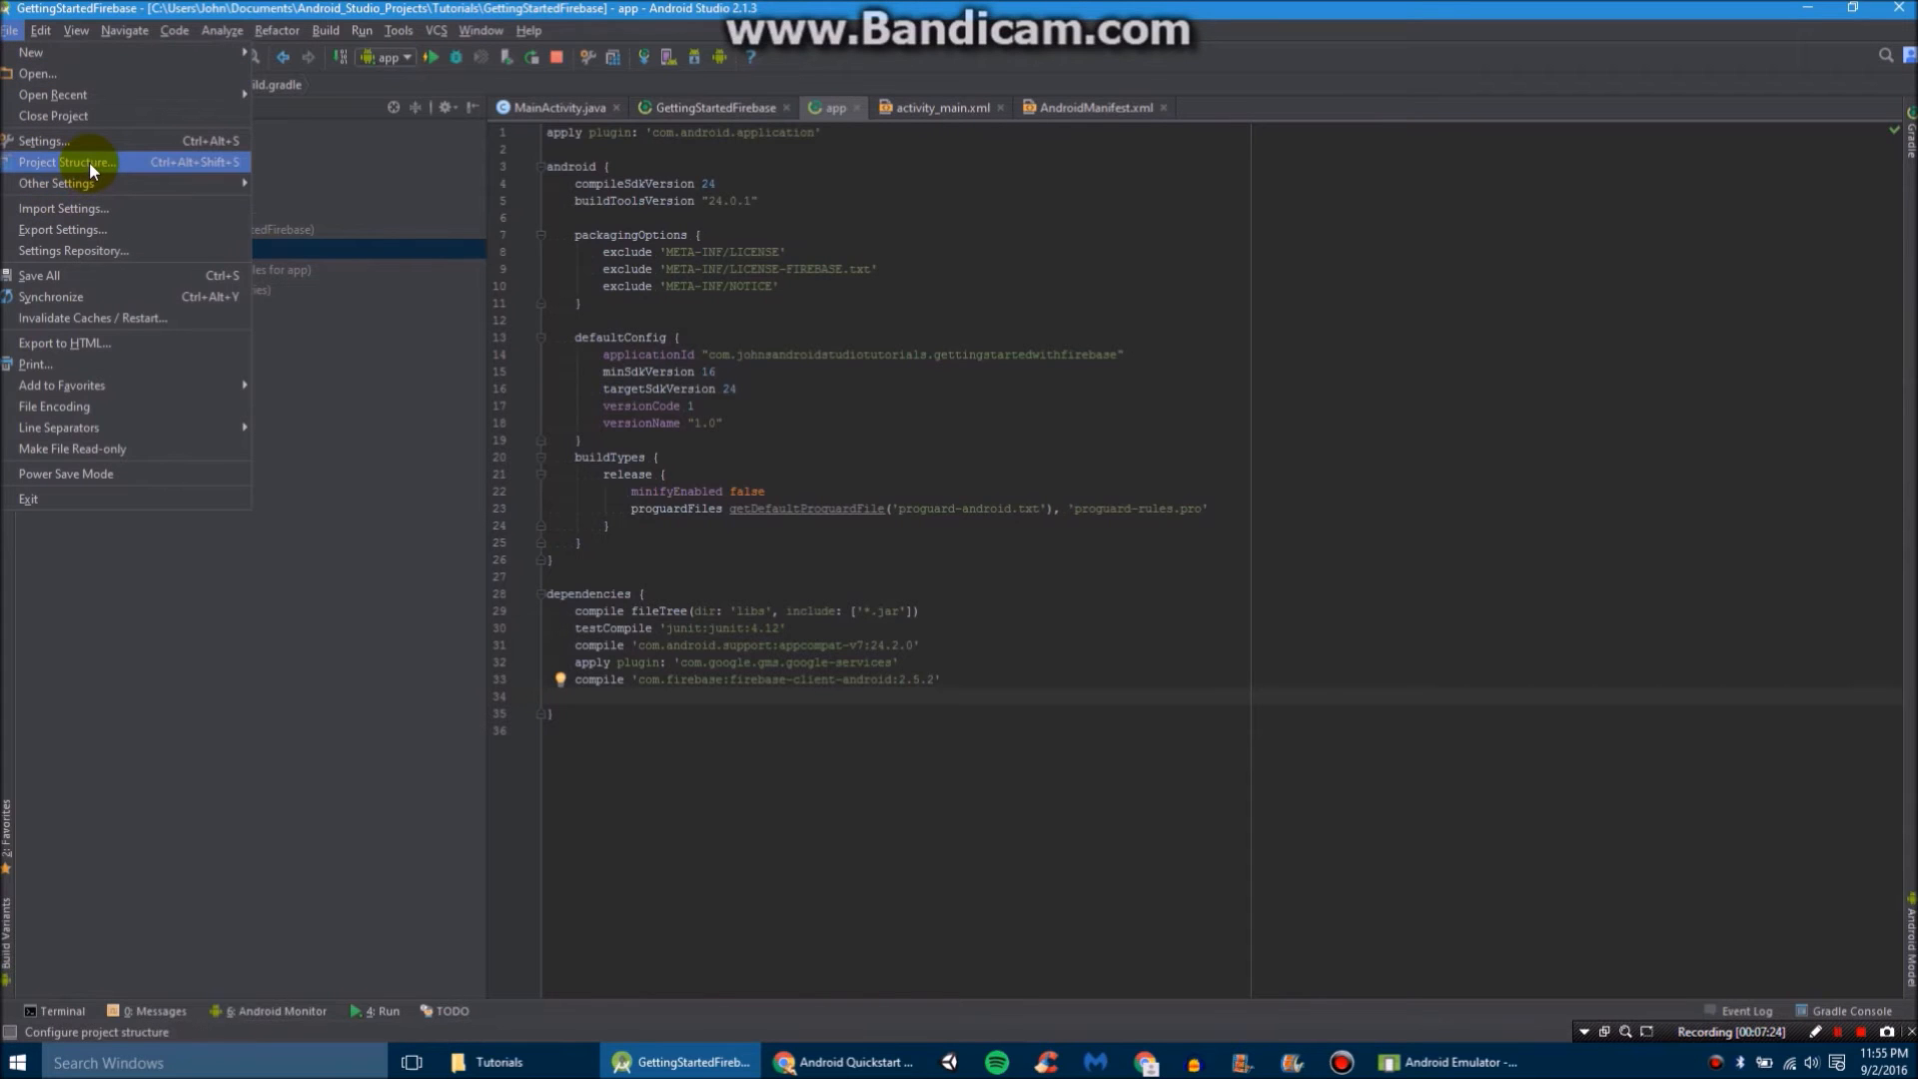
{"action": "left_click", "coordinate": [60, 161]}
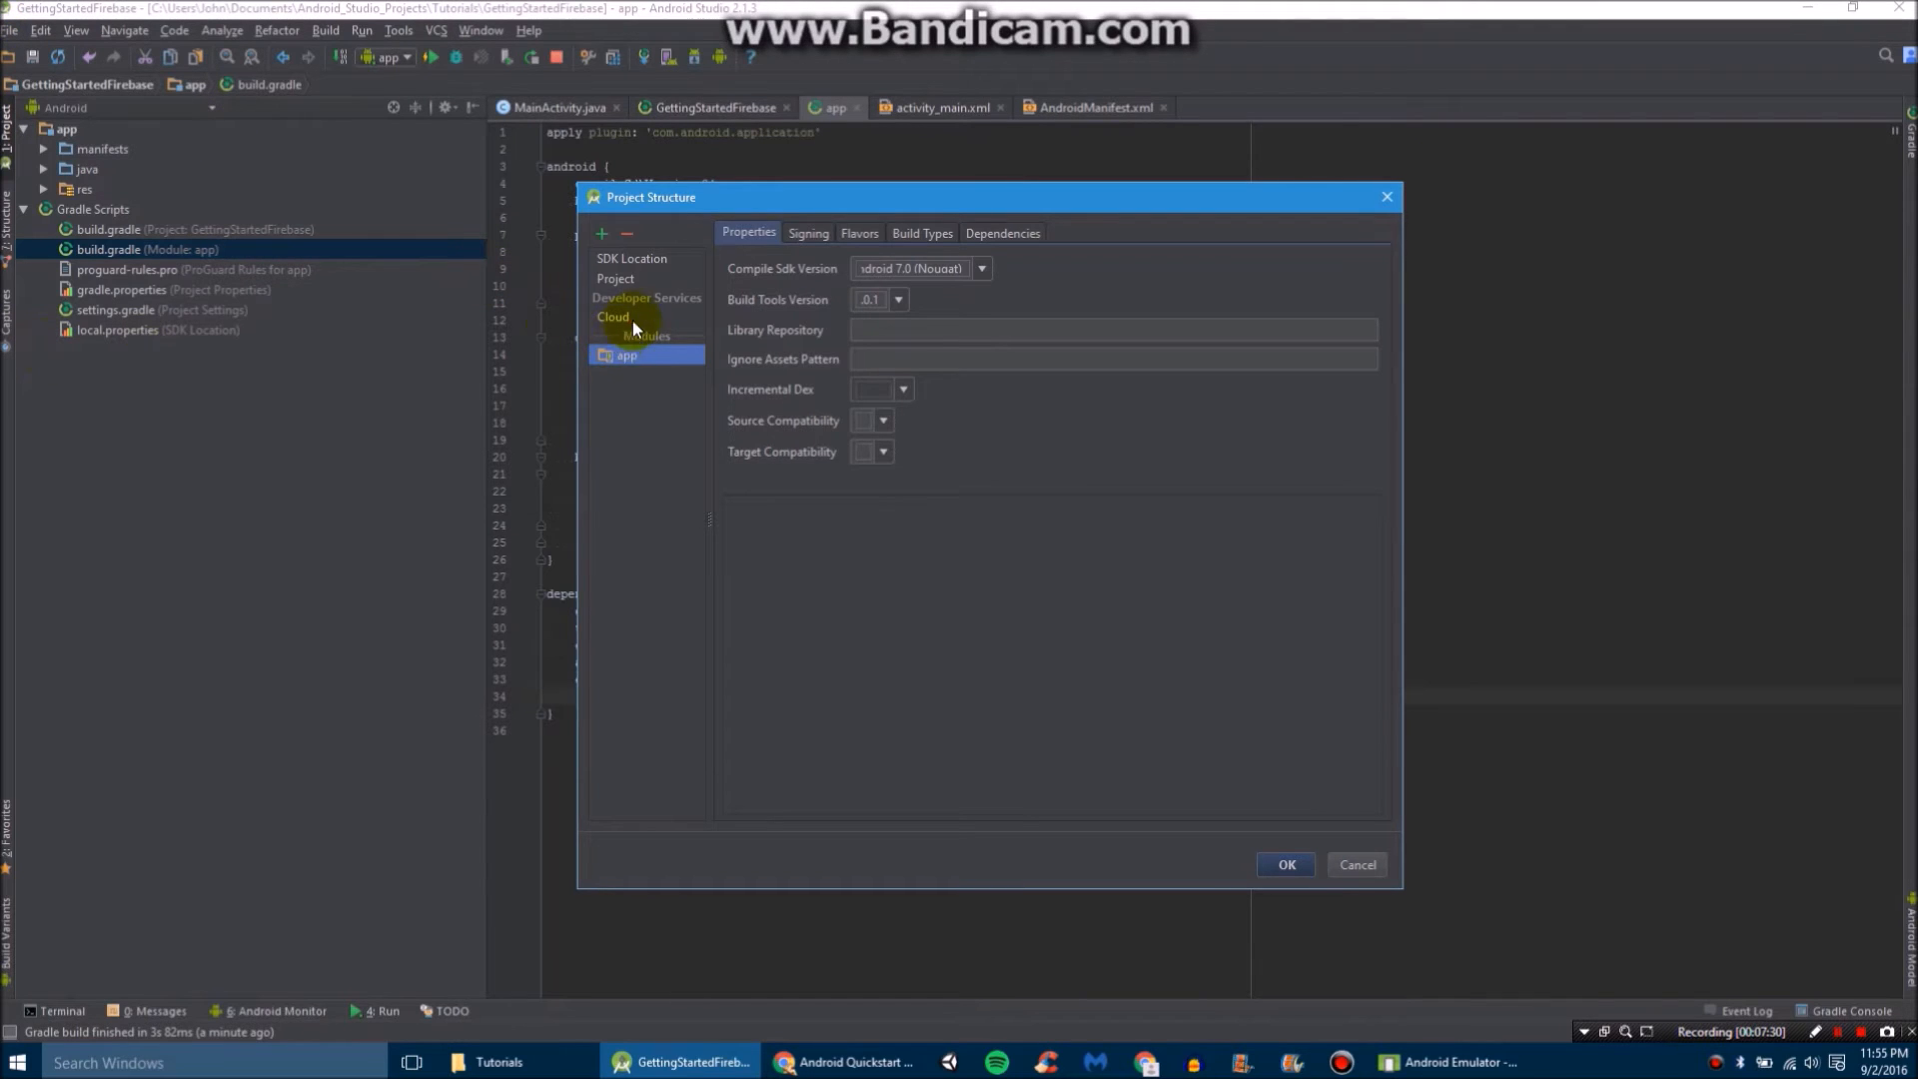
{"action": "left_click", "coordinate": [611, 315]}
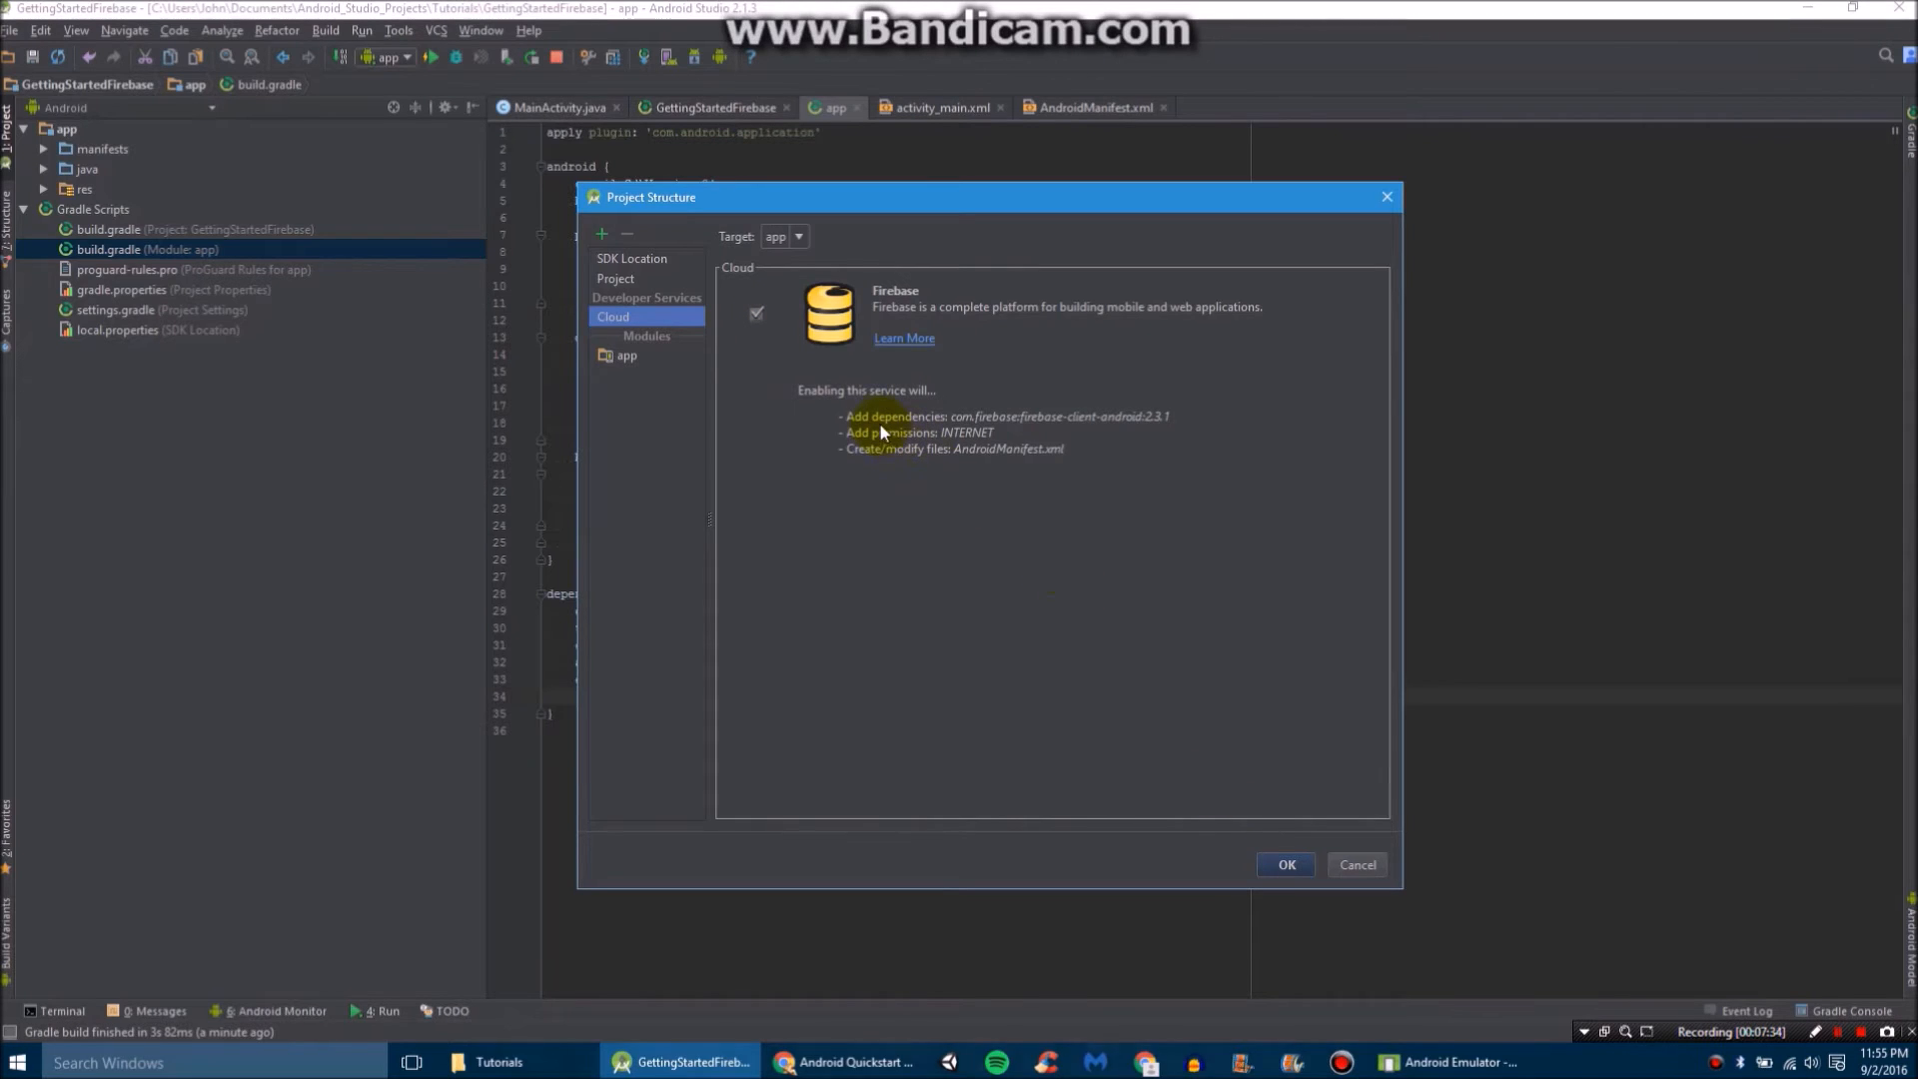
{"action": "mouse_move", "coordinate": [1076, 423]}
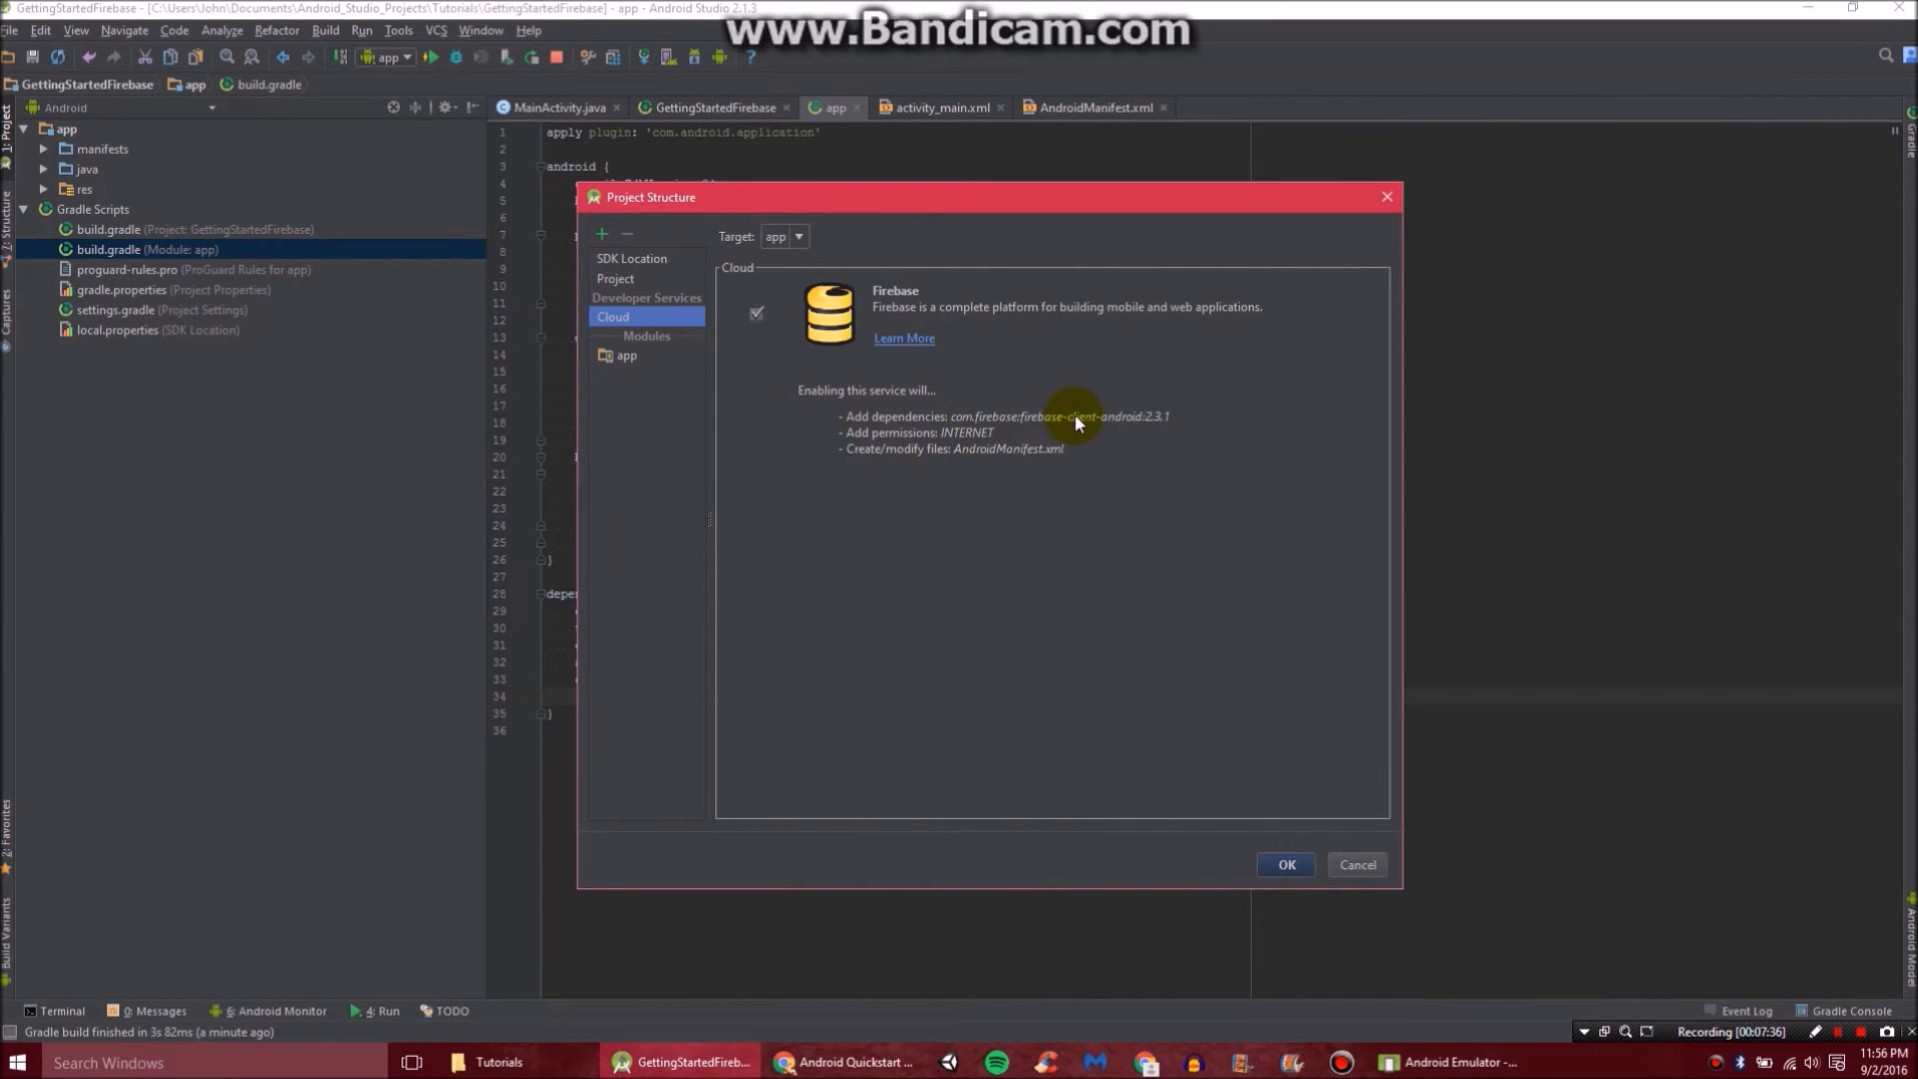
{"action": "mouse_move", "coordinate": [941, 443]}
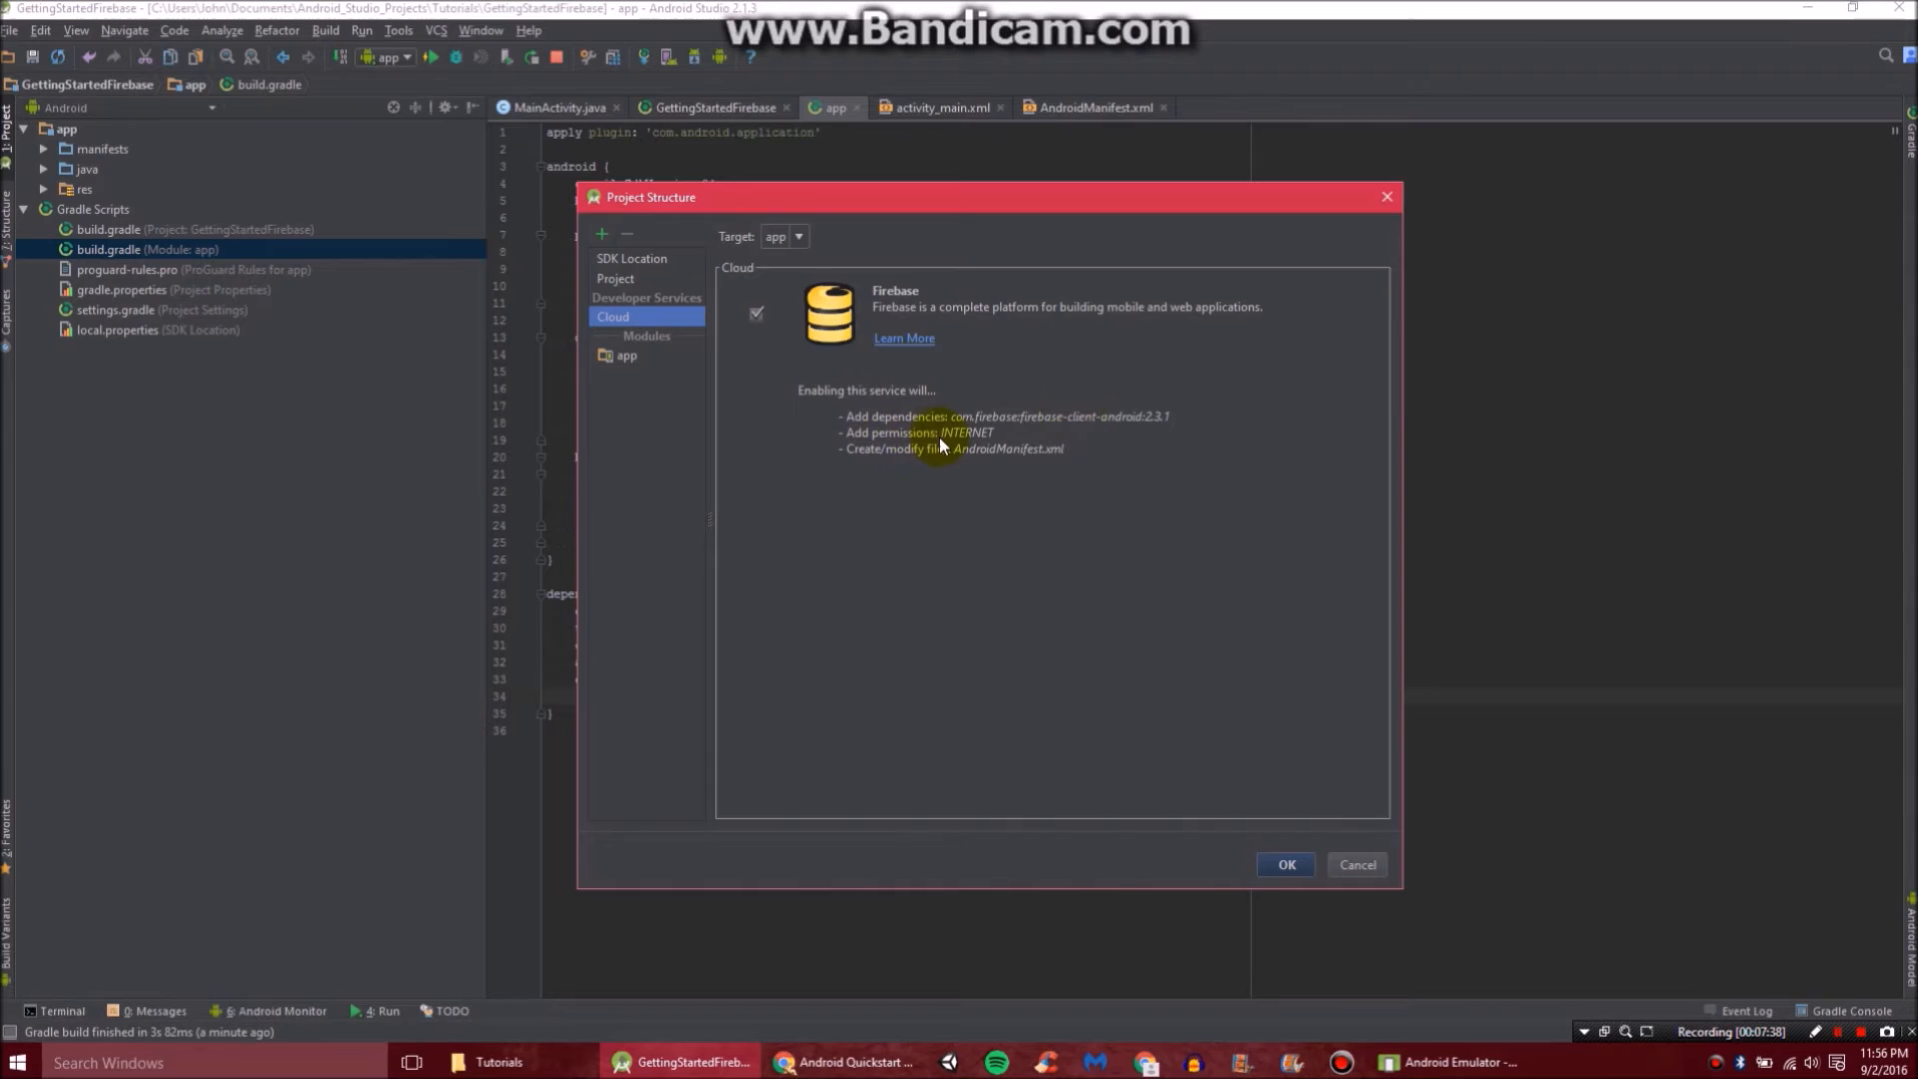
{"action": "mouse_move", "coordinate": [1117, 671]}
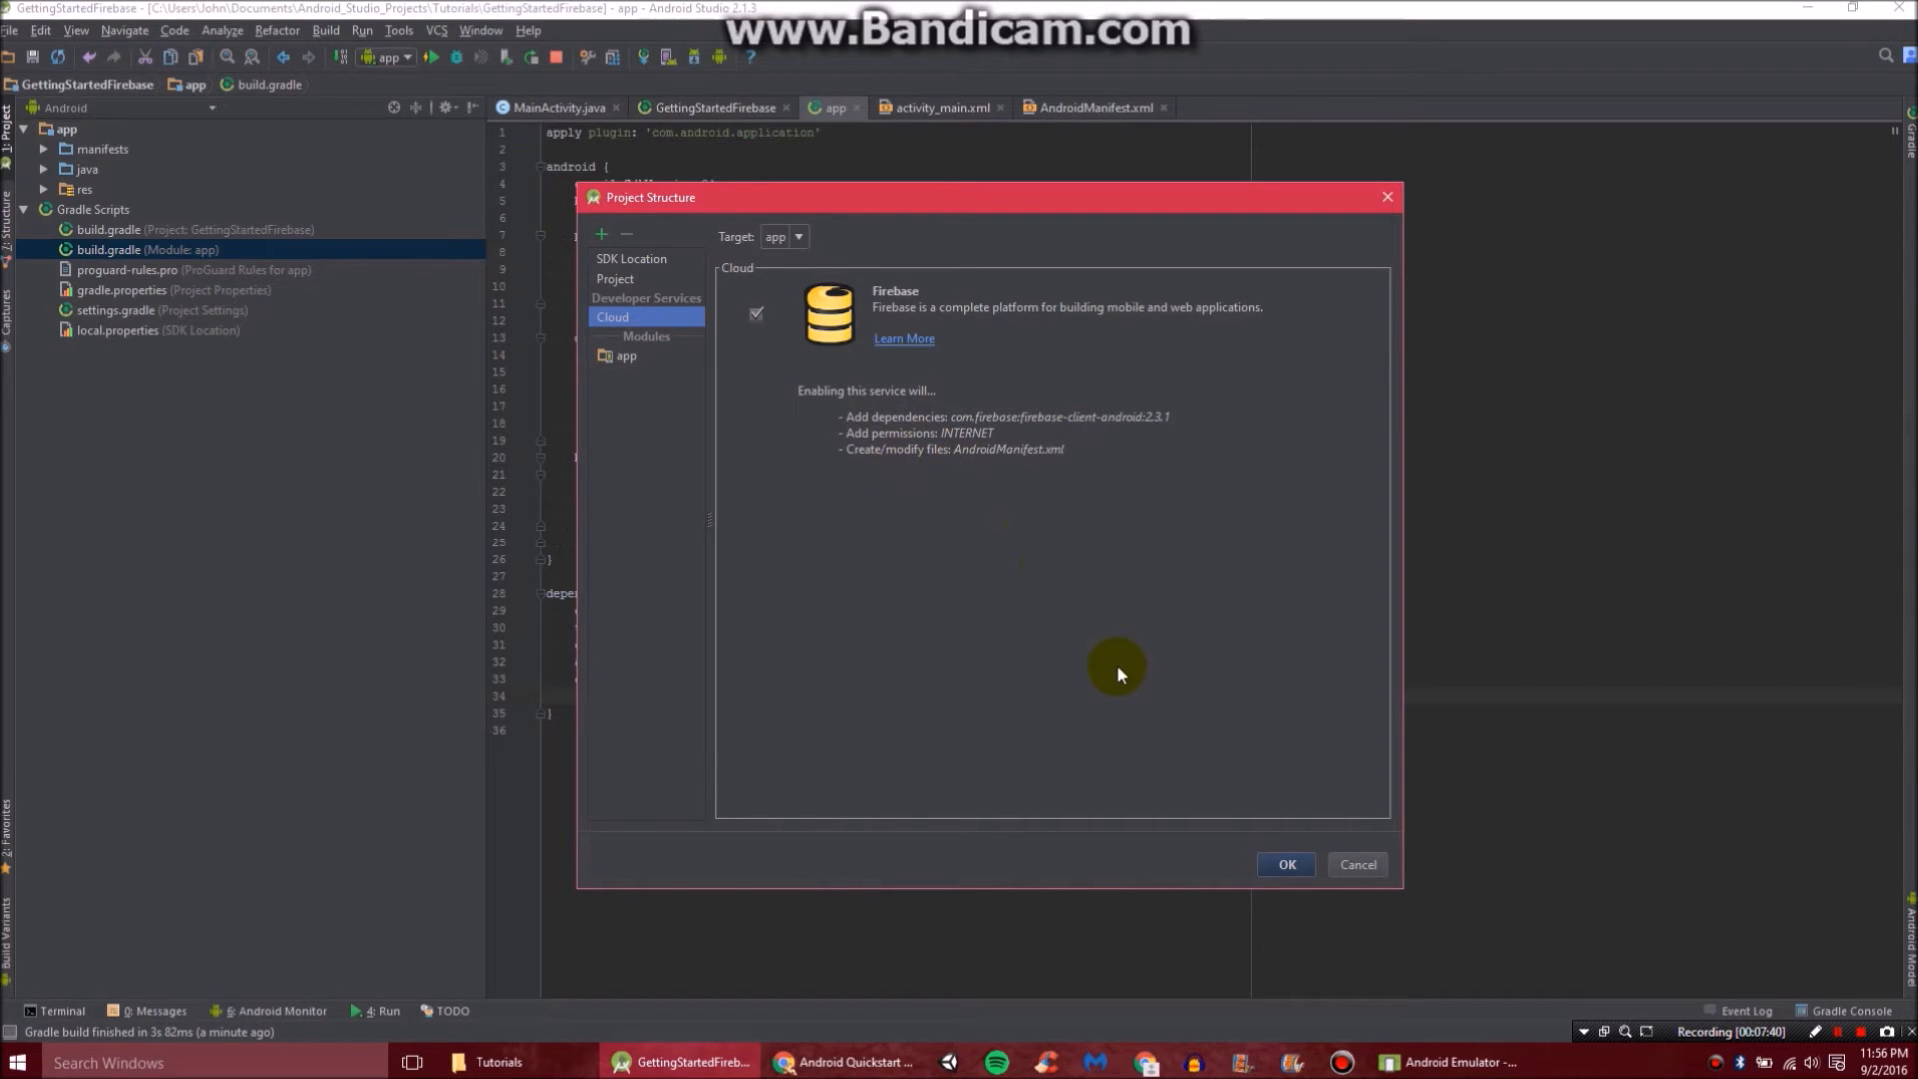
{"action": "mouse_move", "coordinate": [1130, 987]}
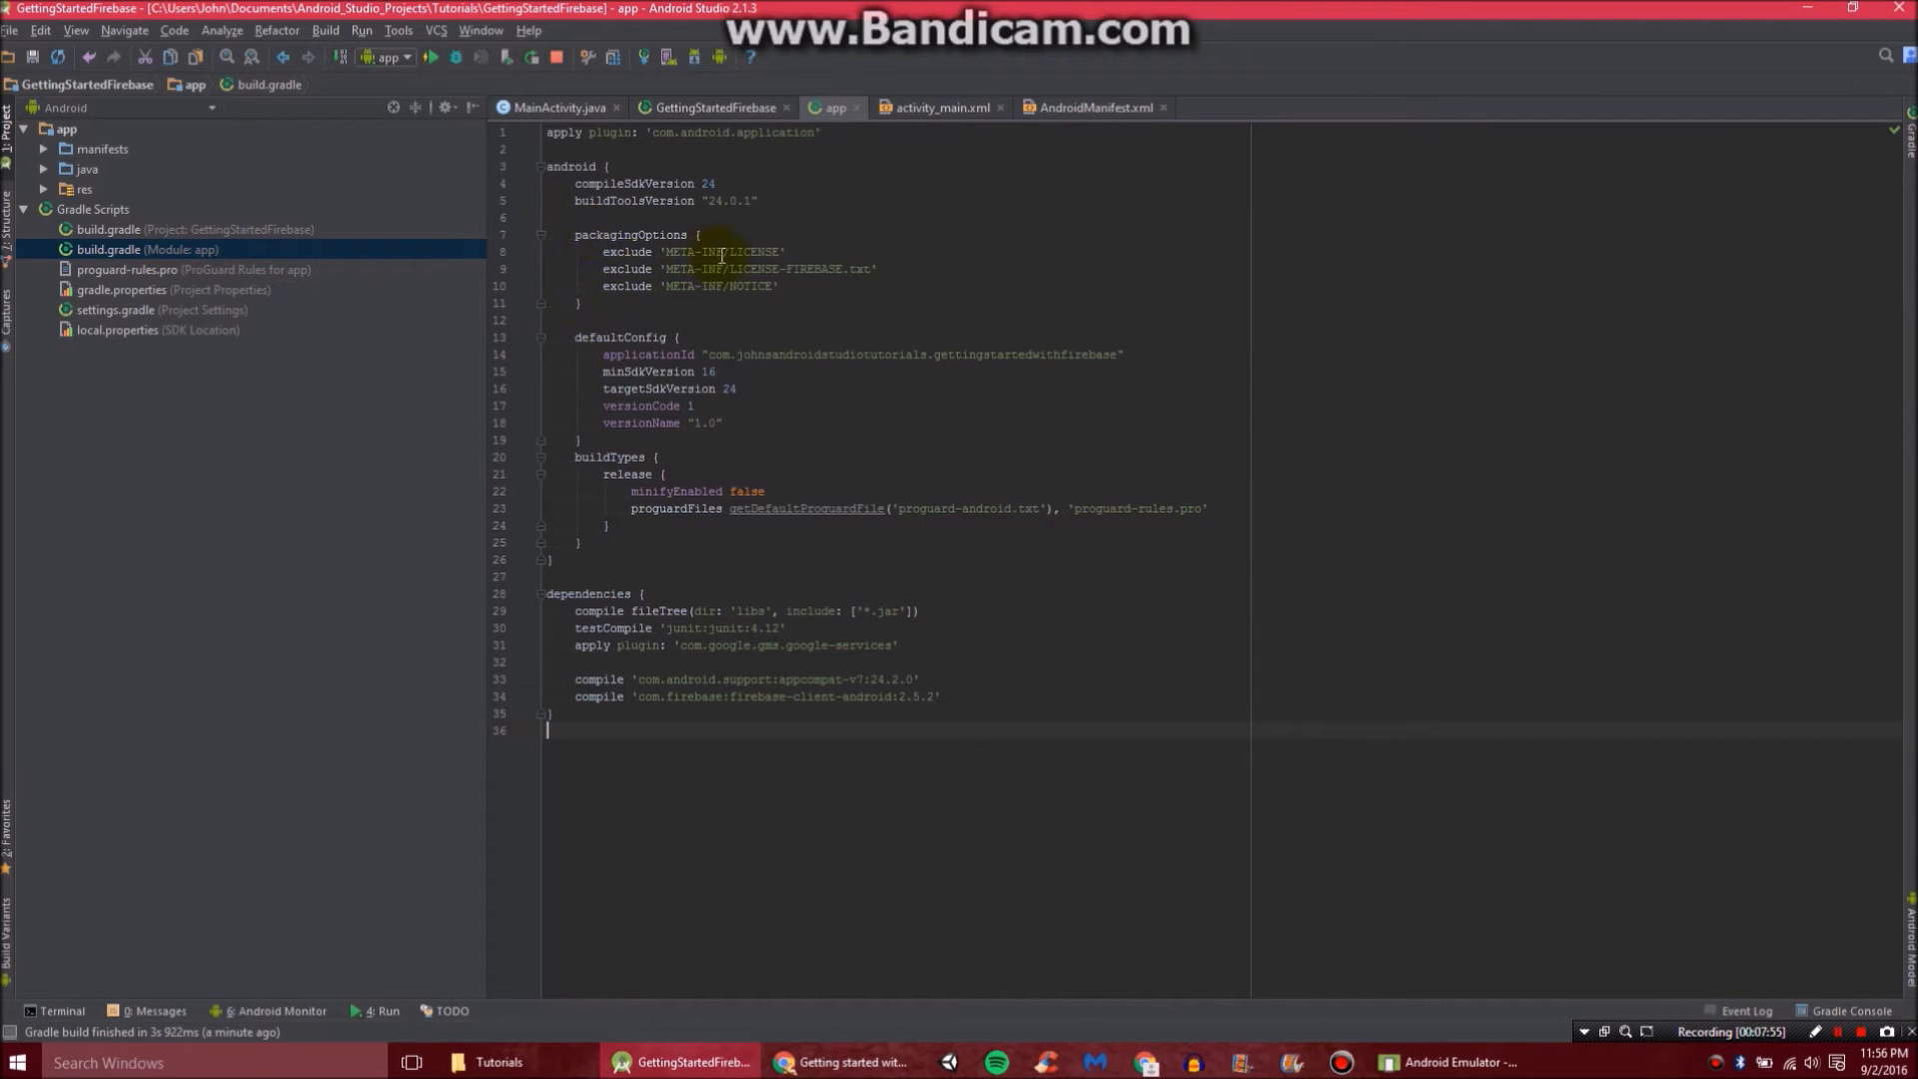
Confirm Project Structure so build.gradle gets the firebase-client-android dependency.
{"action": "left_click_drag", "start_coordinate": [575, 234], "coordinate": [582, 304]}
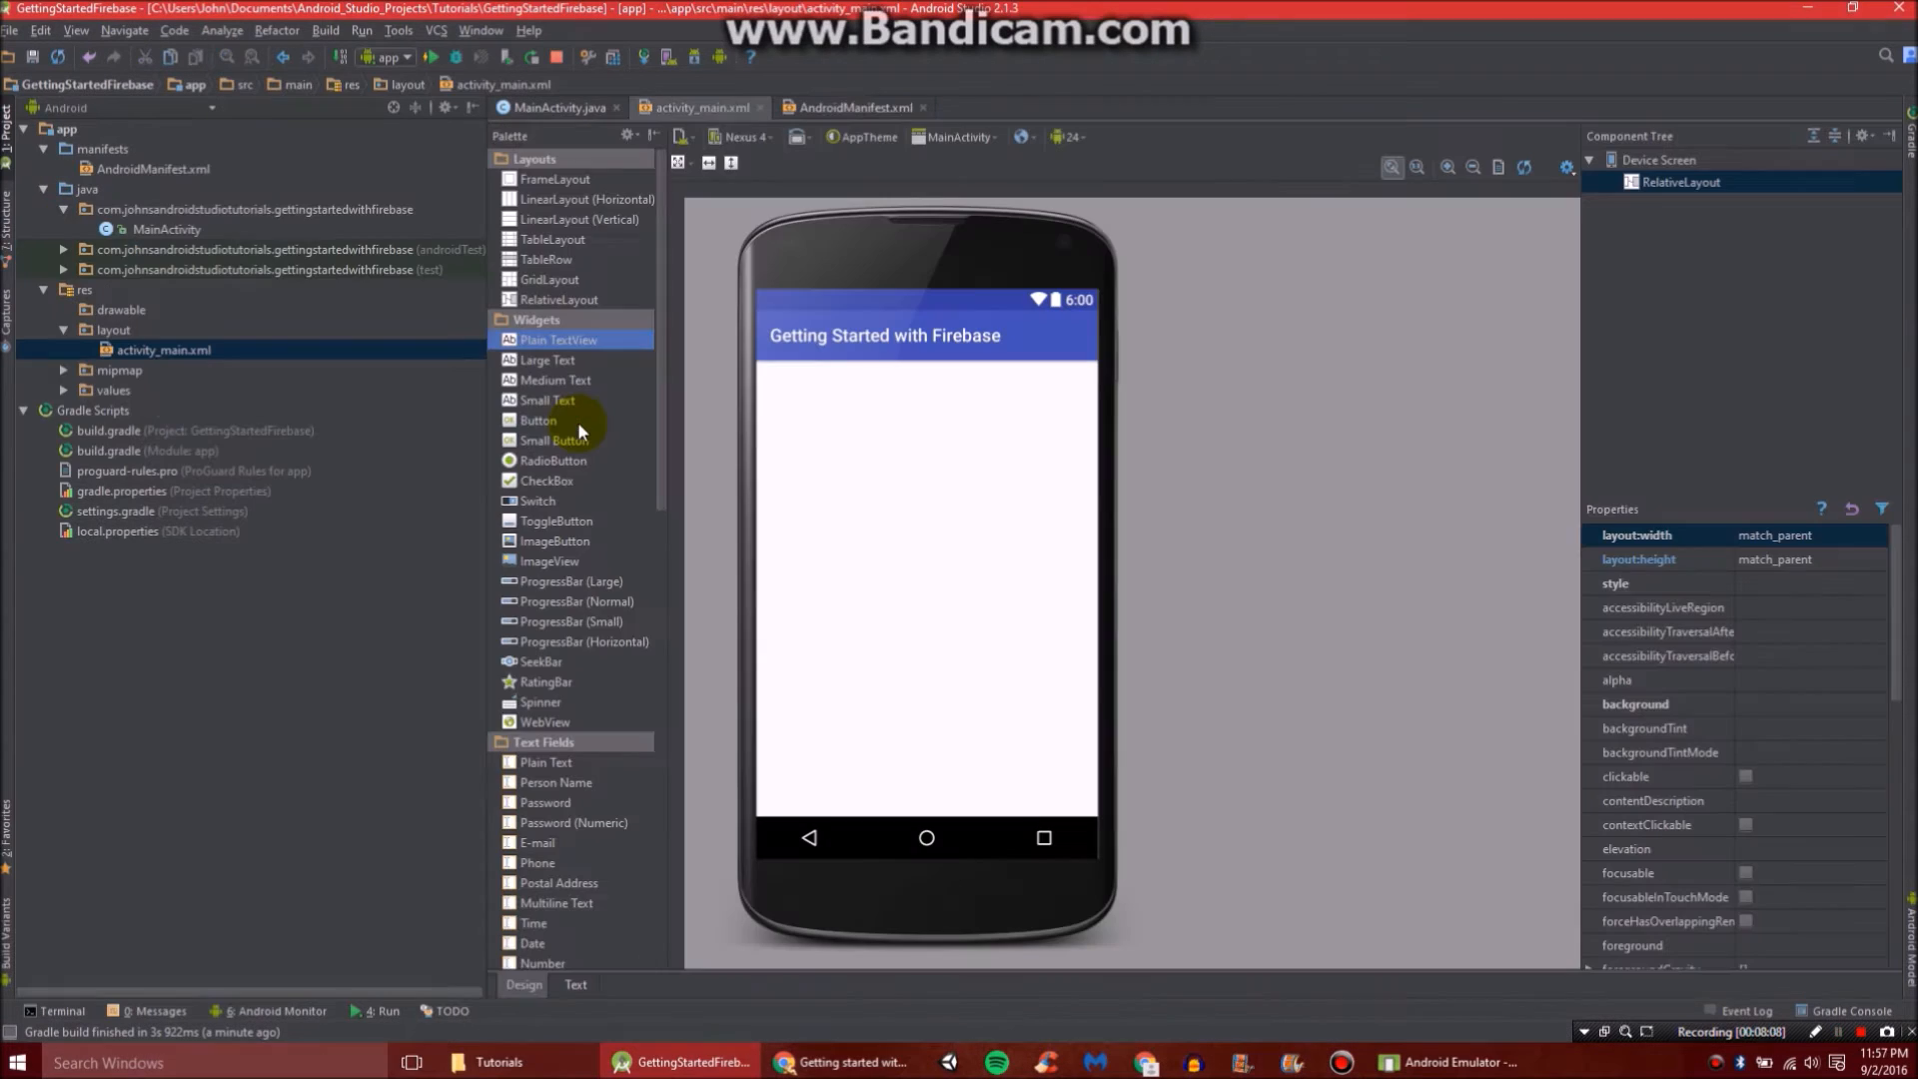
Place a Large Text label at the top centre with a button below it.
{"action": "left_click", "coordinate": [537, 420]}
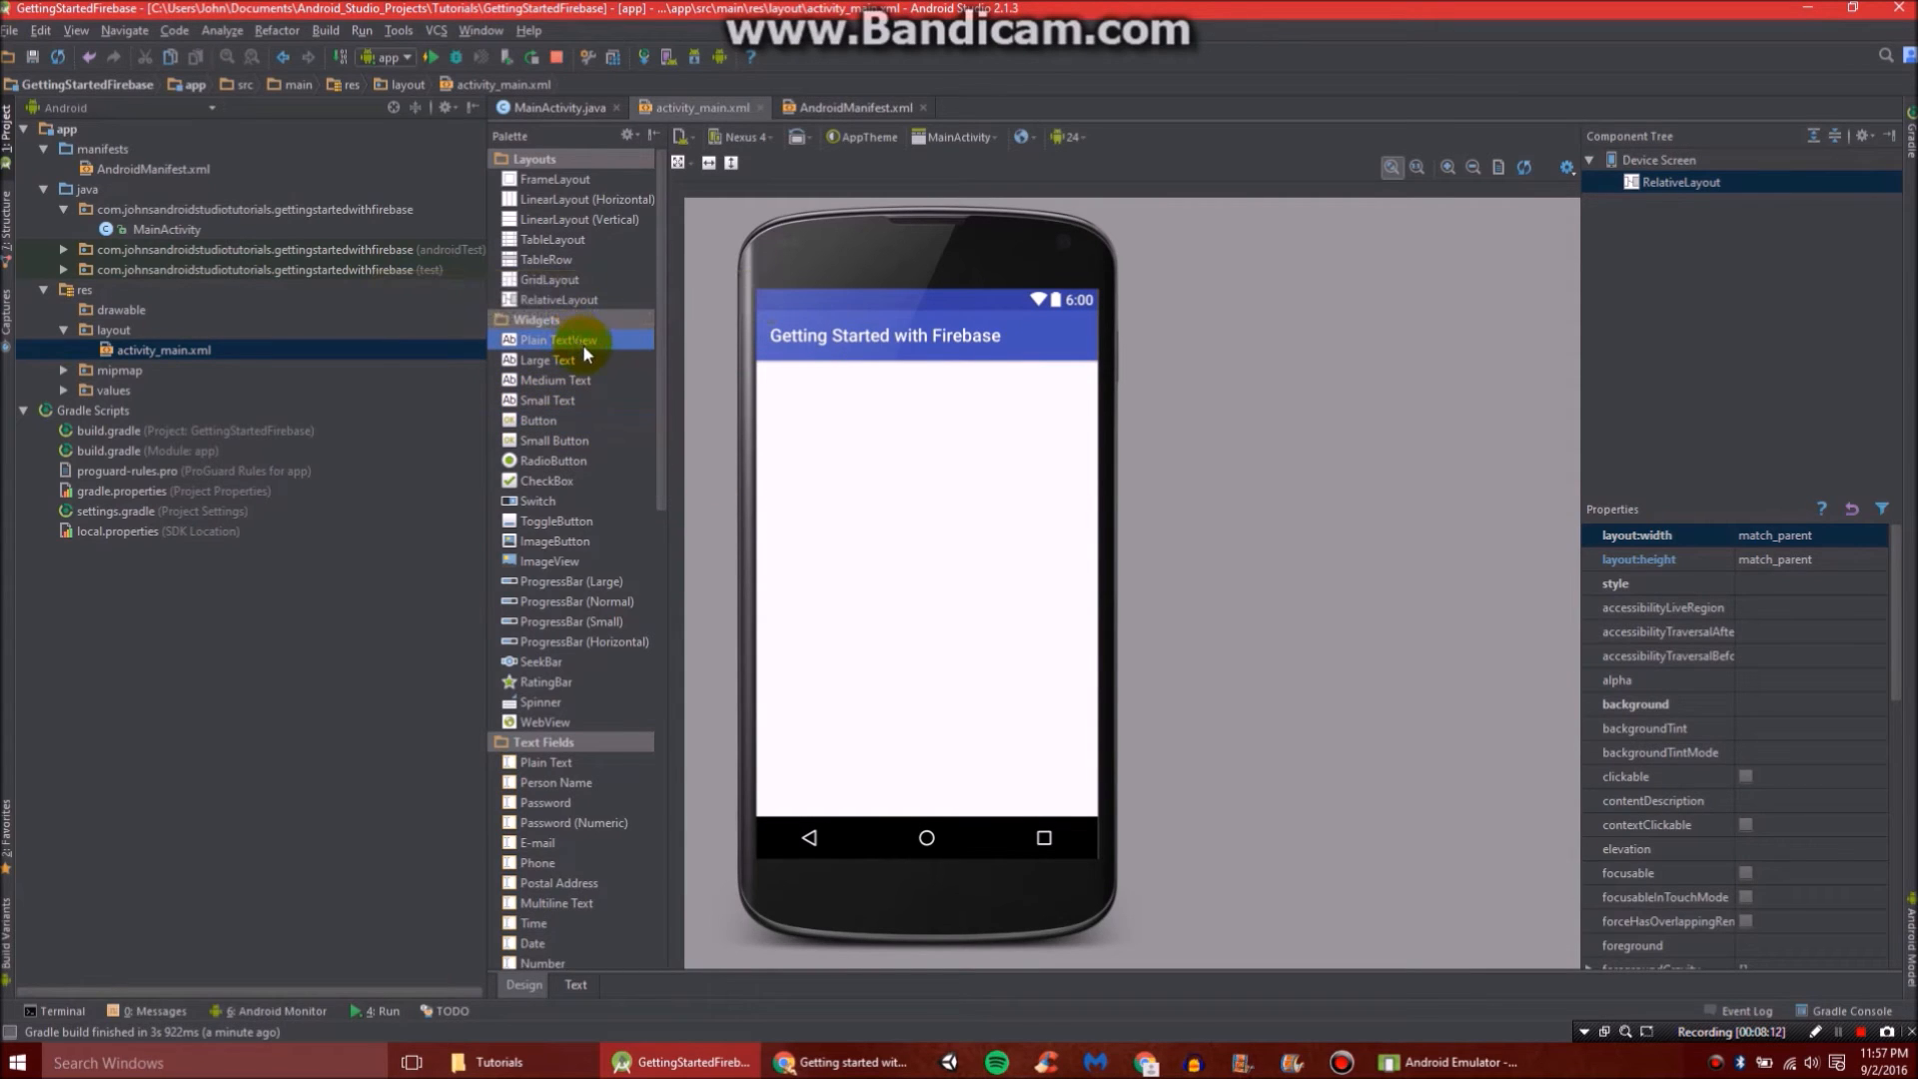
{"action": "left_click_drag", "start_coordinate": [551, 360], "coordinate": [817, 420]}
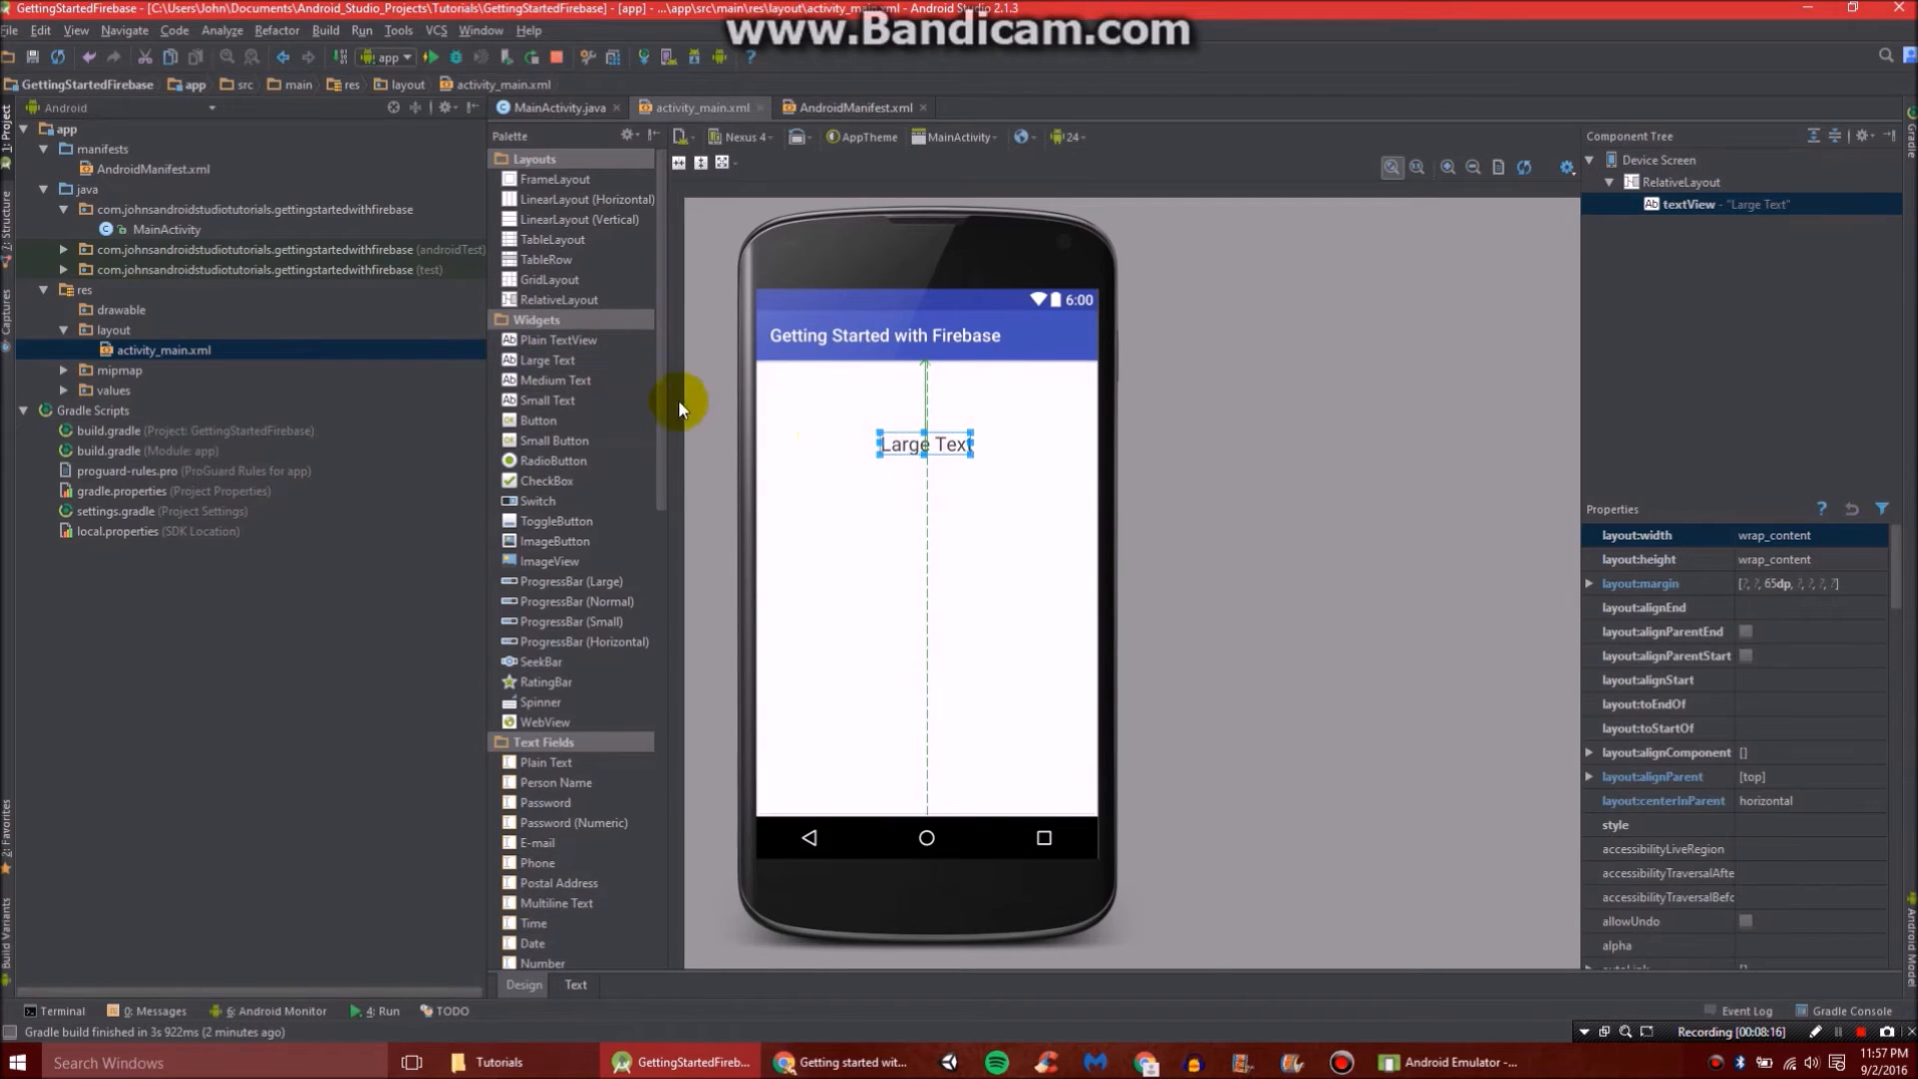
{"action": "left_click_drag", "start_coordinate": [537, 420], "coordinate": [863, 535]}
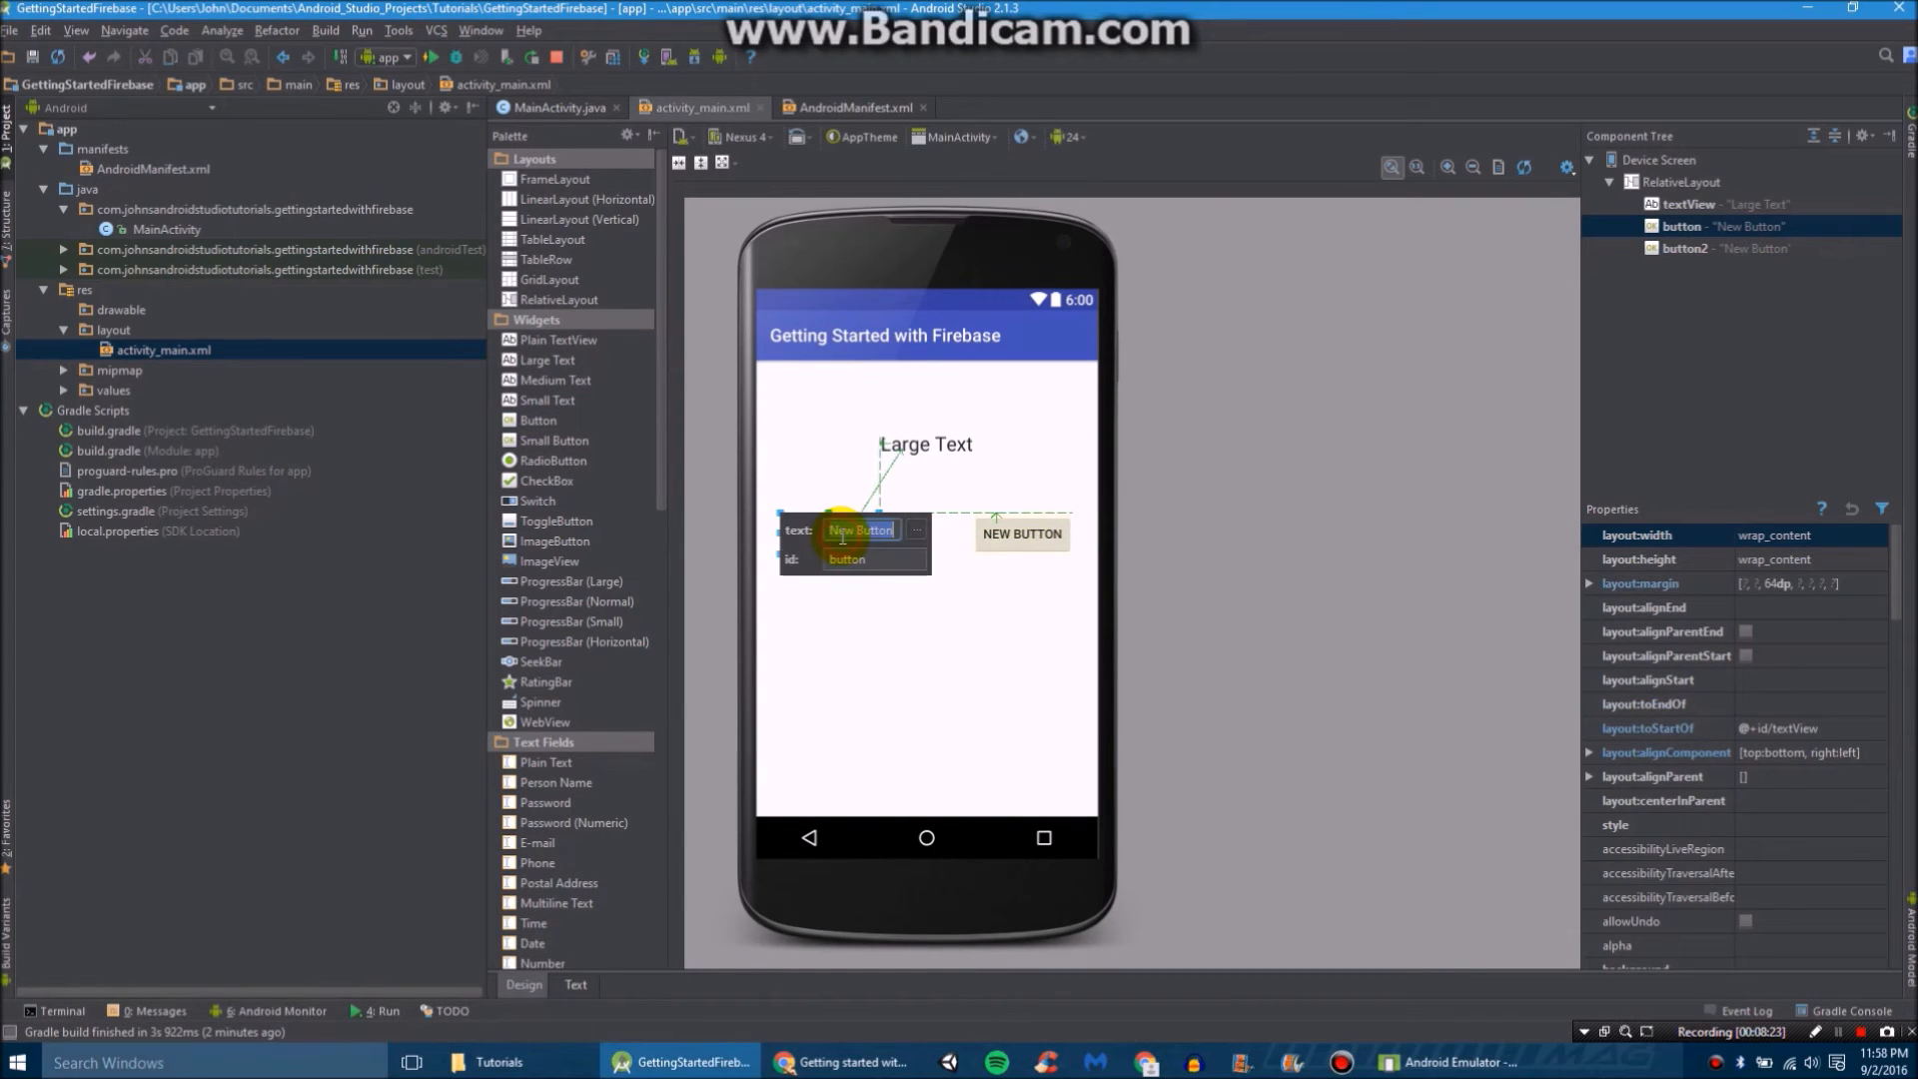
Rename the button ids (button_dou…) and labels Dounut and Nougut, updating usages.
{"action": "left_click", "coordinate": [867, 560]}
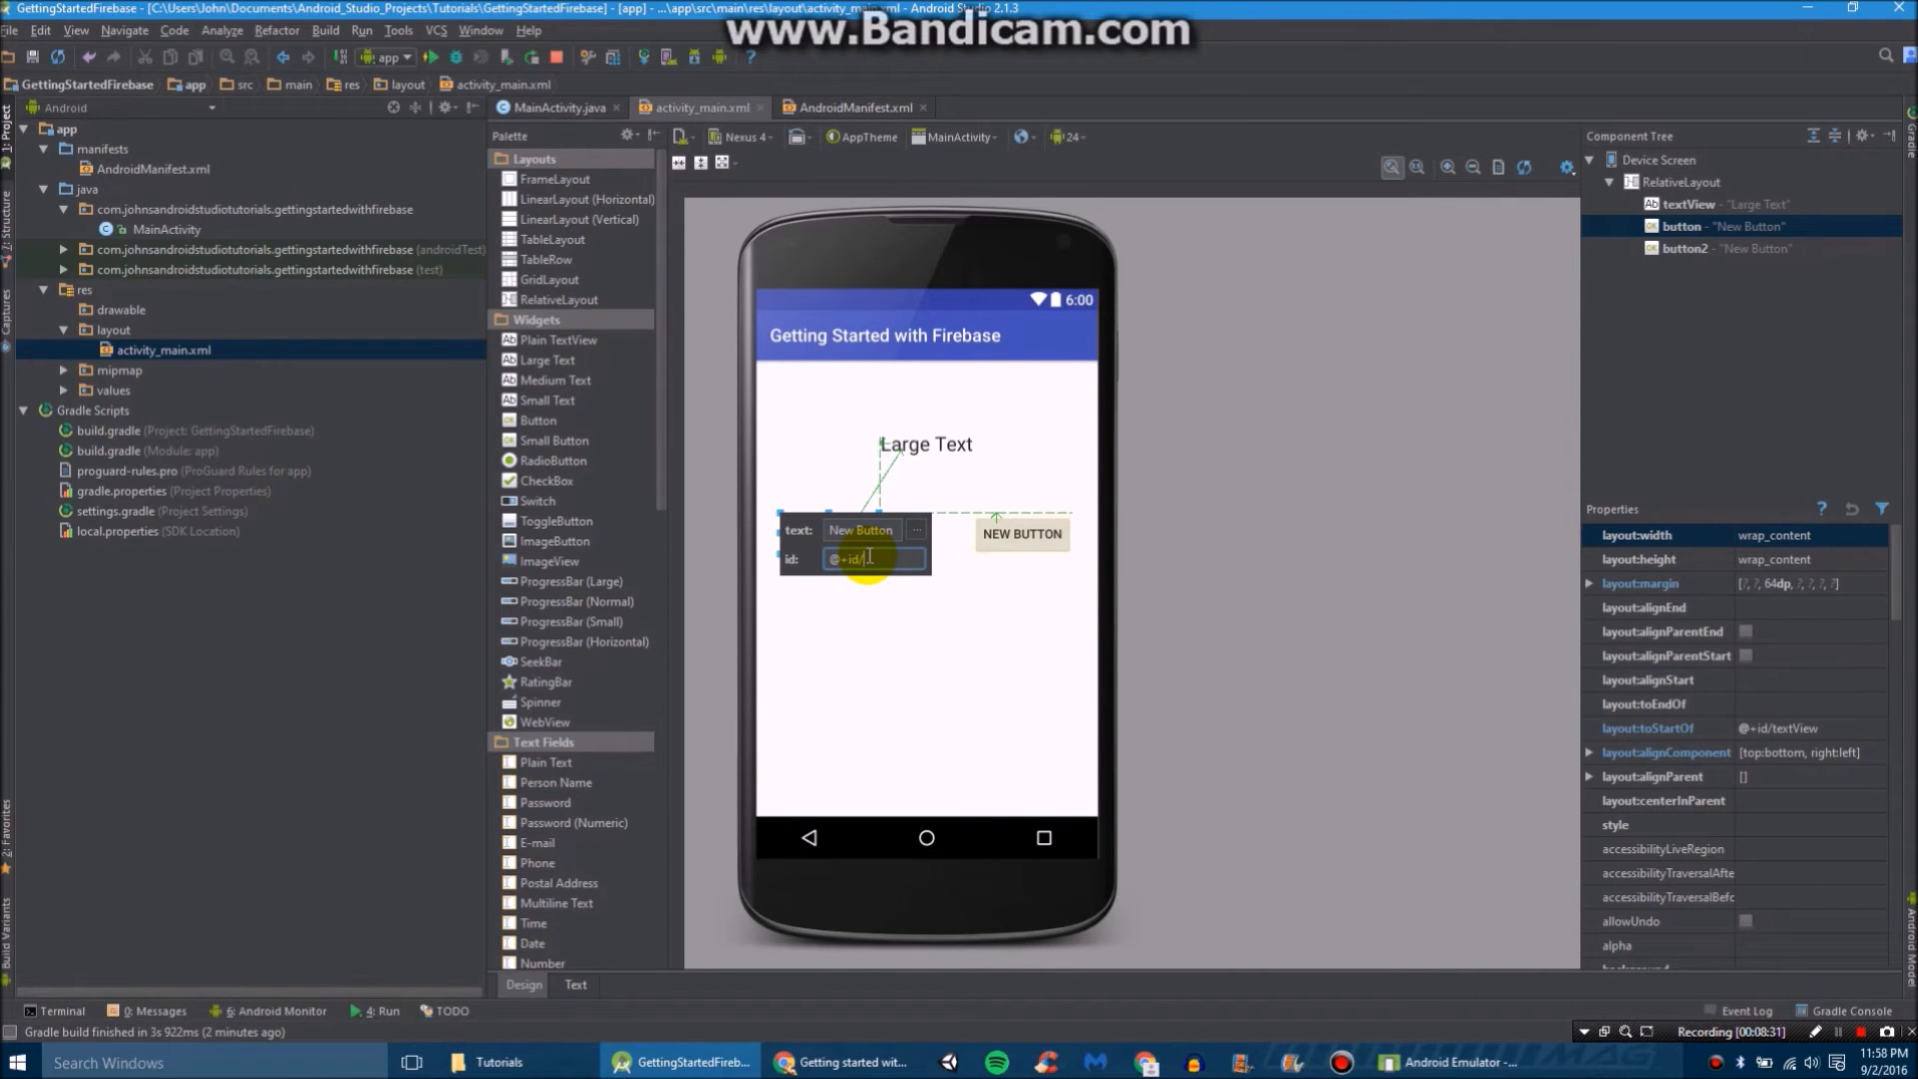
{"action": "type", "text": "button_dou"}
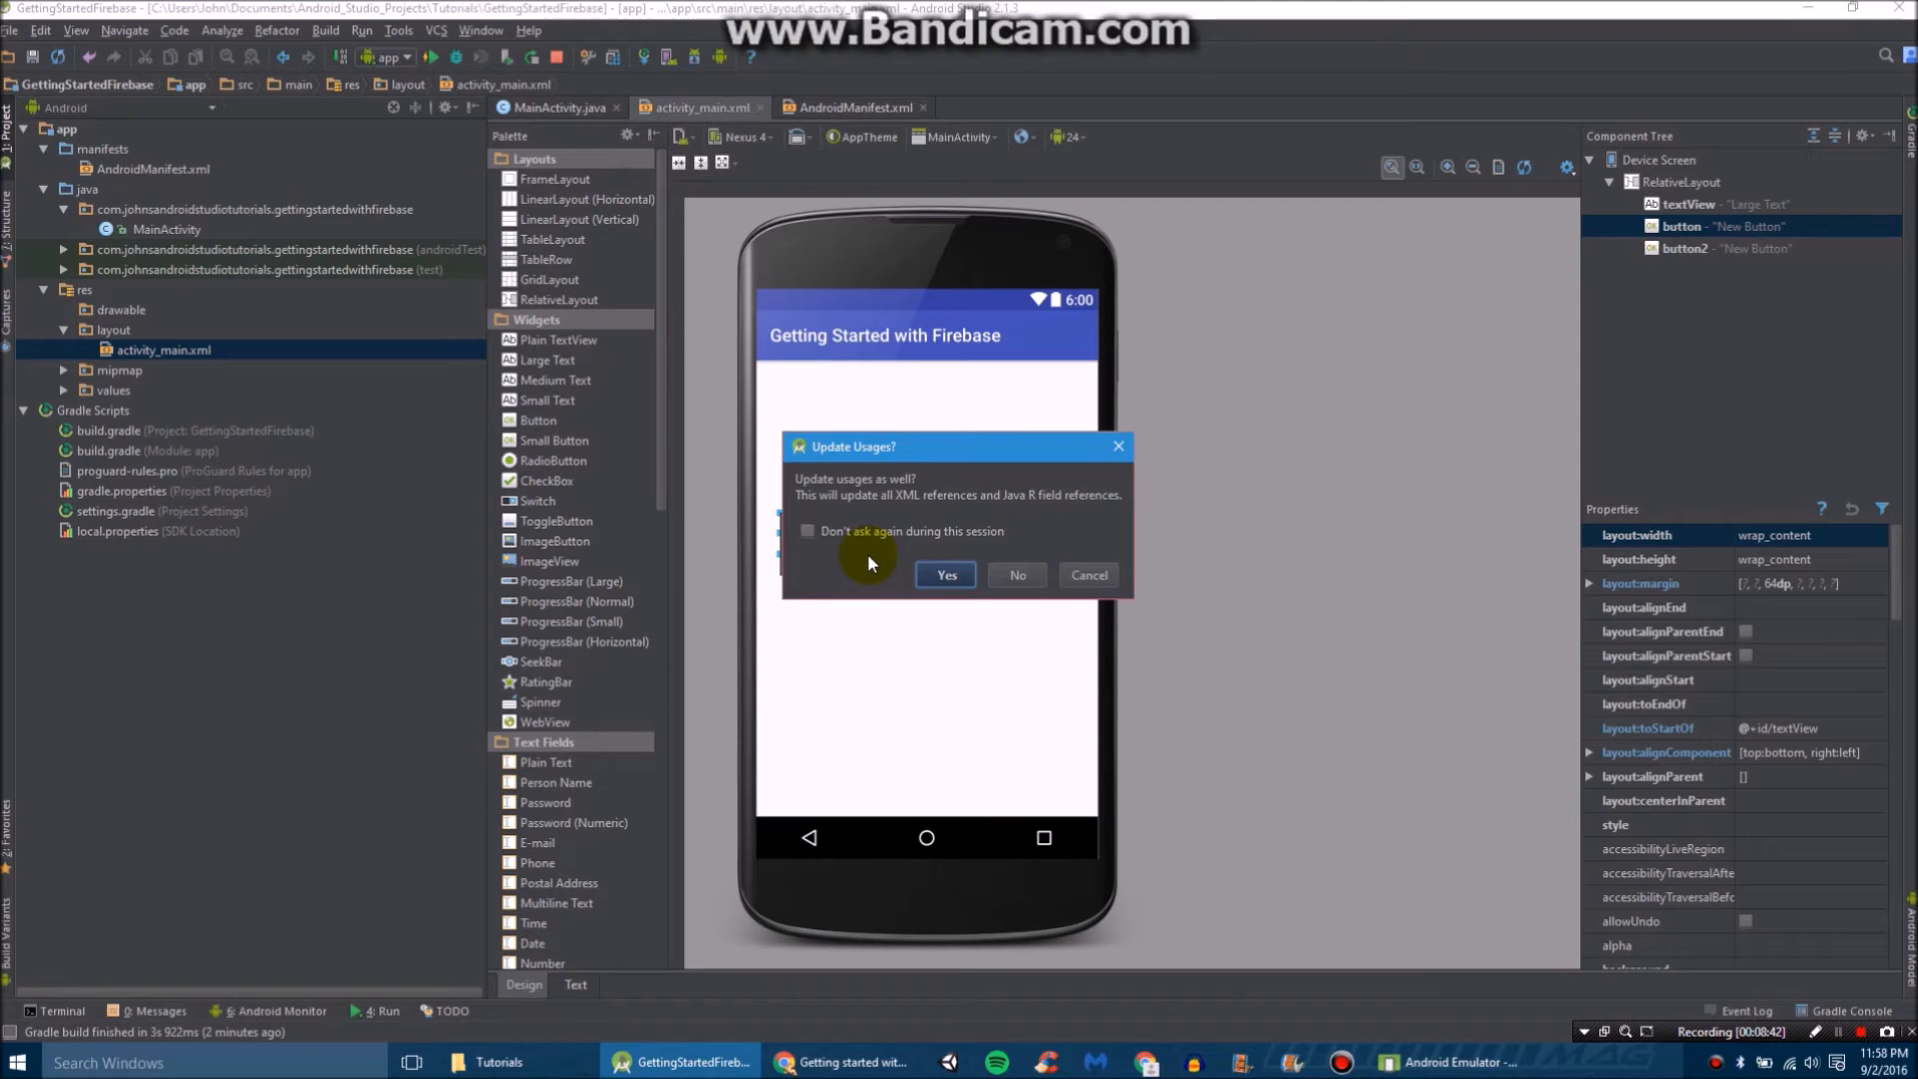
{"action": "left_click", "coordinate": [945, 576]}
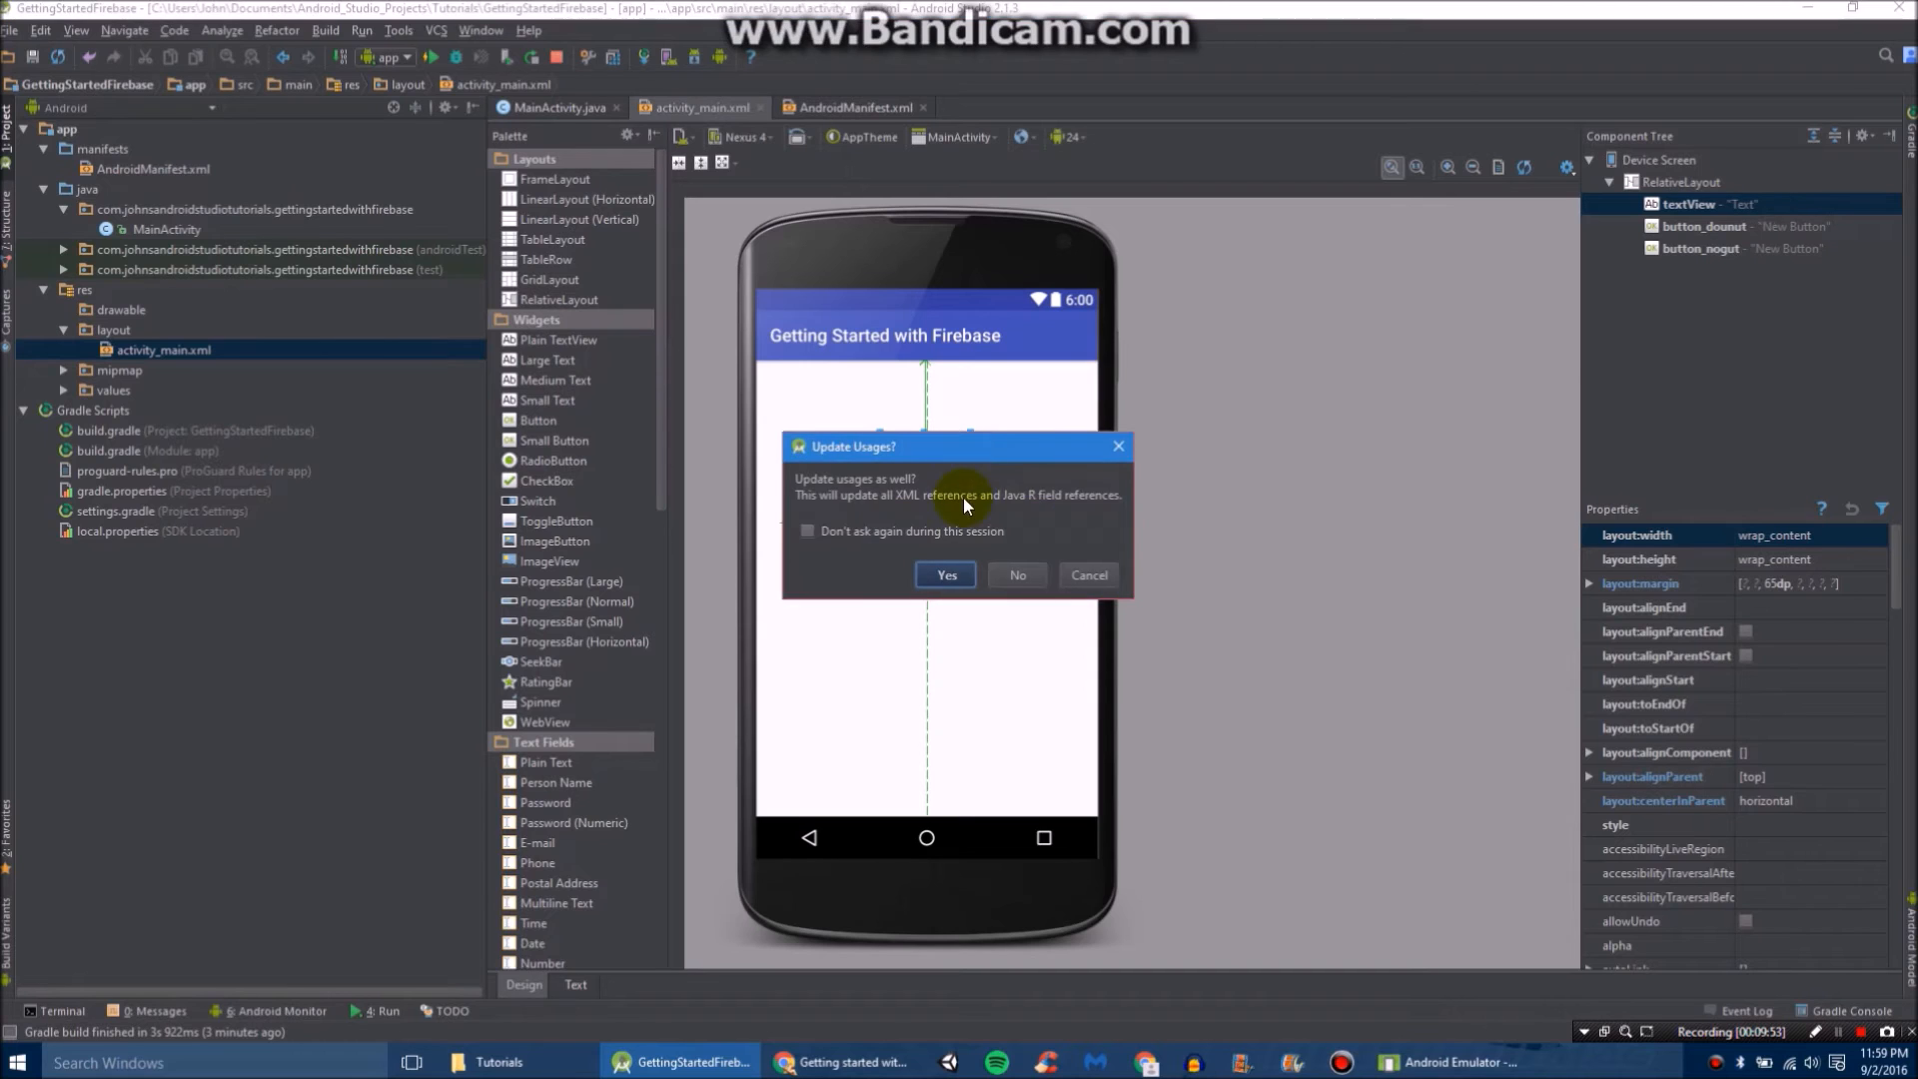
{"action": "left_click", "coordinate": [946, 575]}
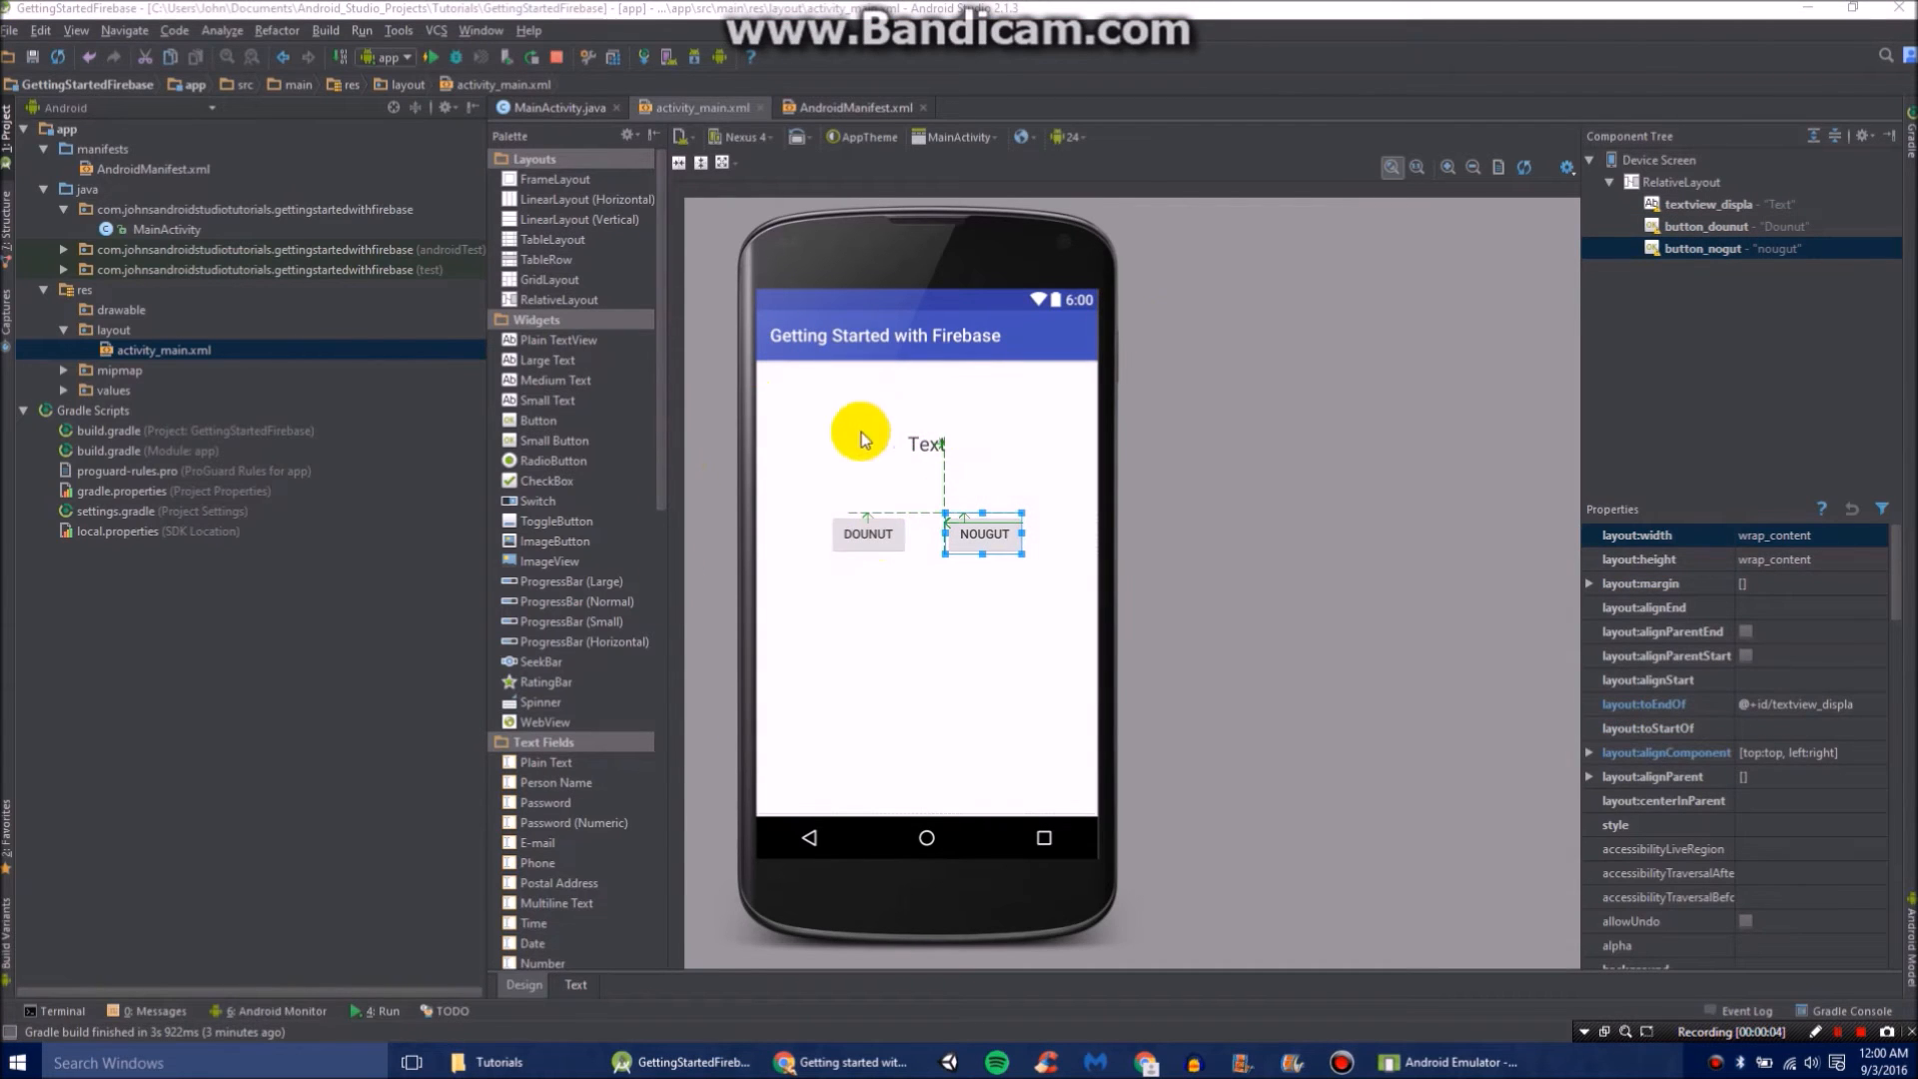
{"action": "mouse_move", "coordinate": [905, 463]}
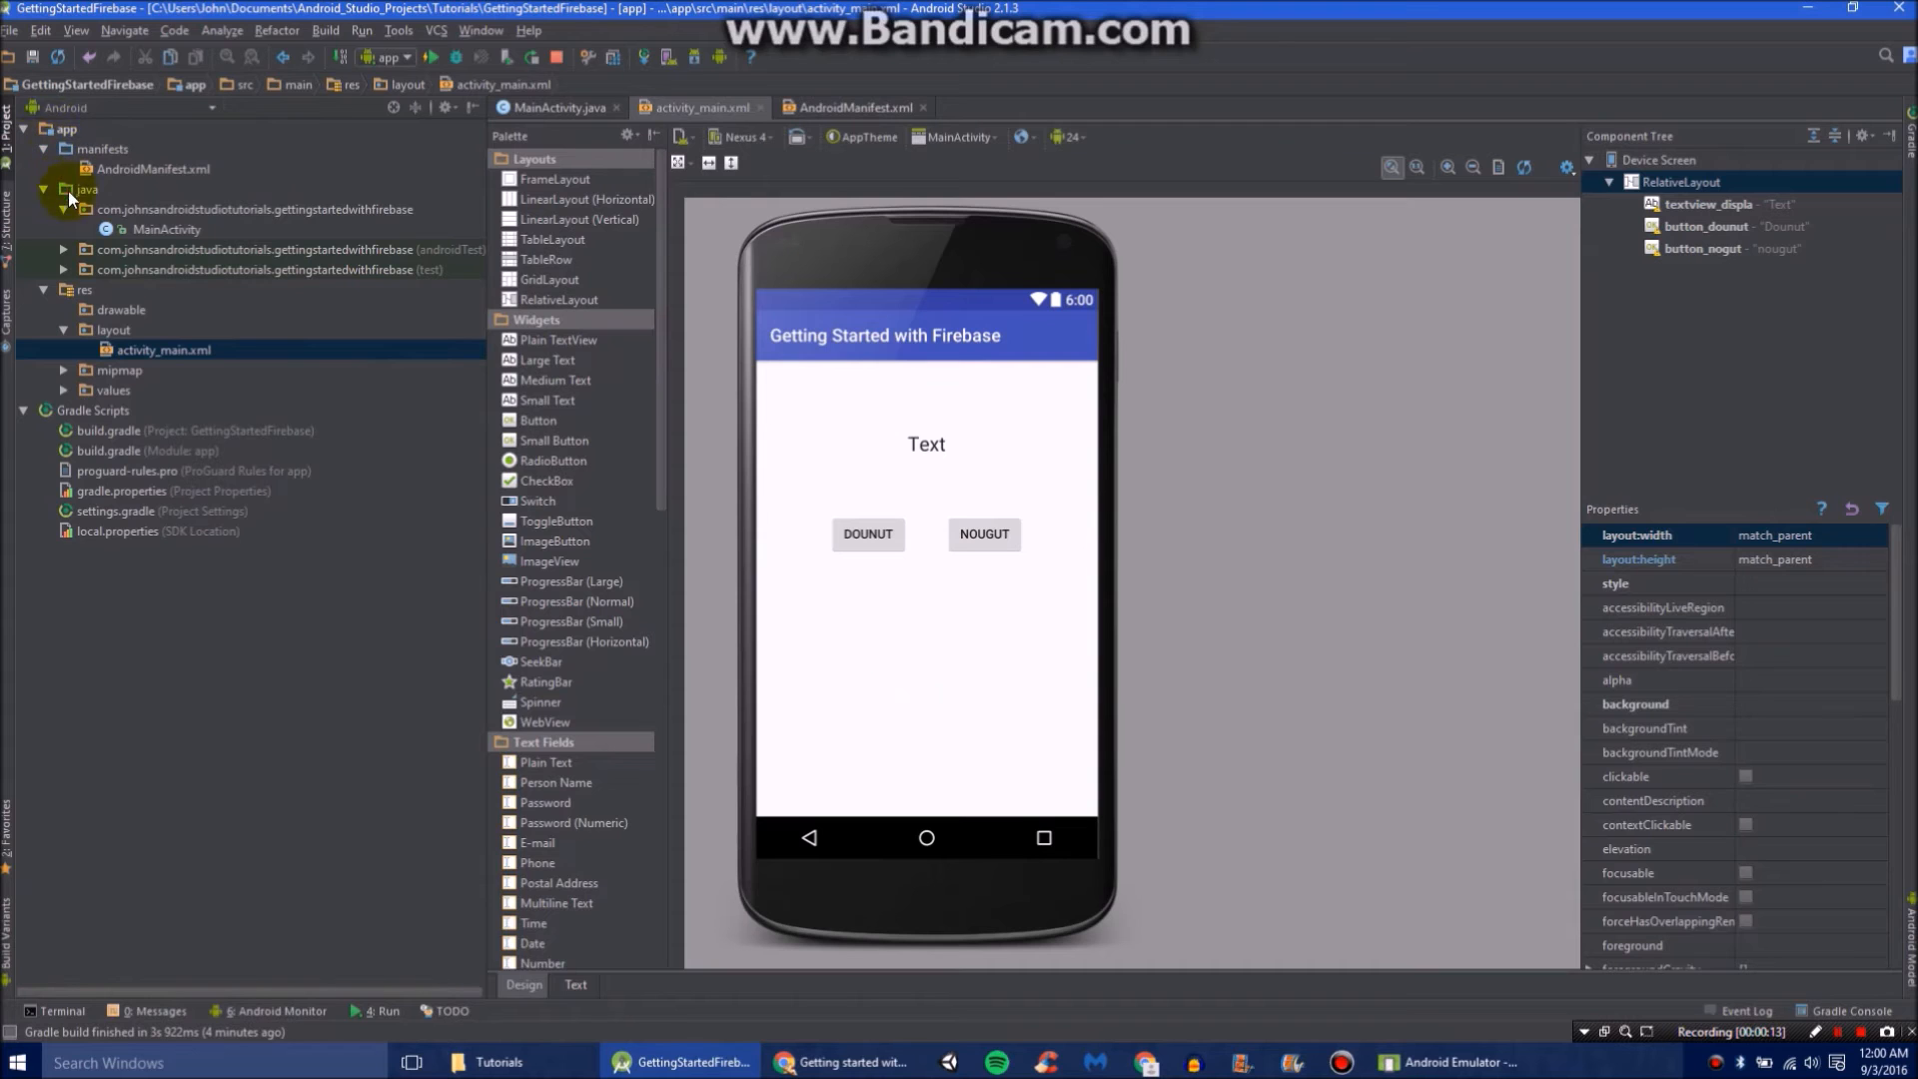
Create a new Java class named Database in the app's main package.
{"action": "left_click", "coordinate": [200, 210]}
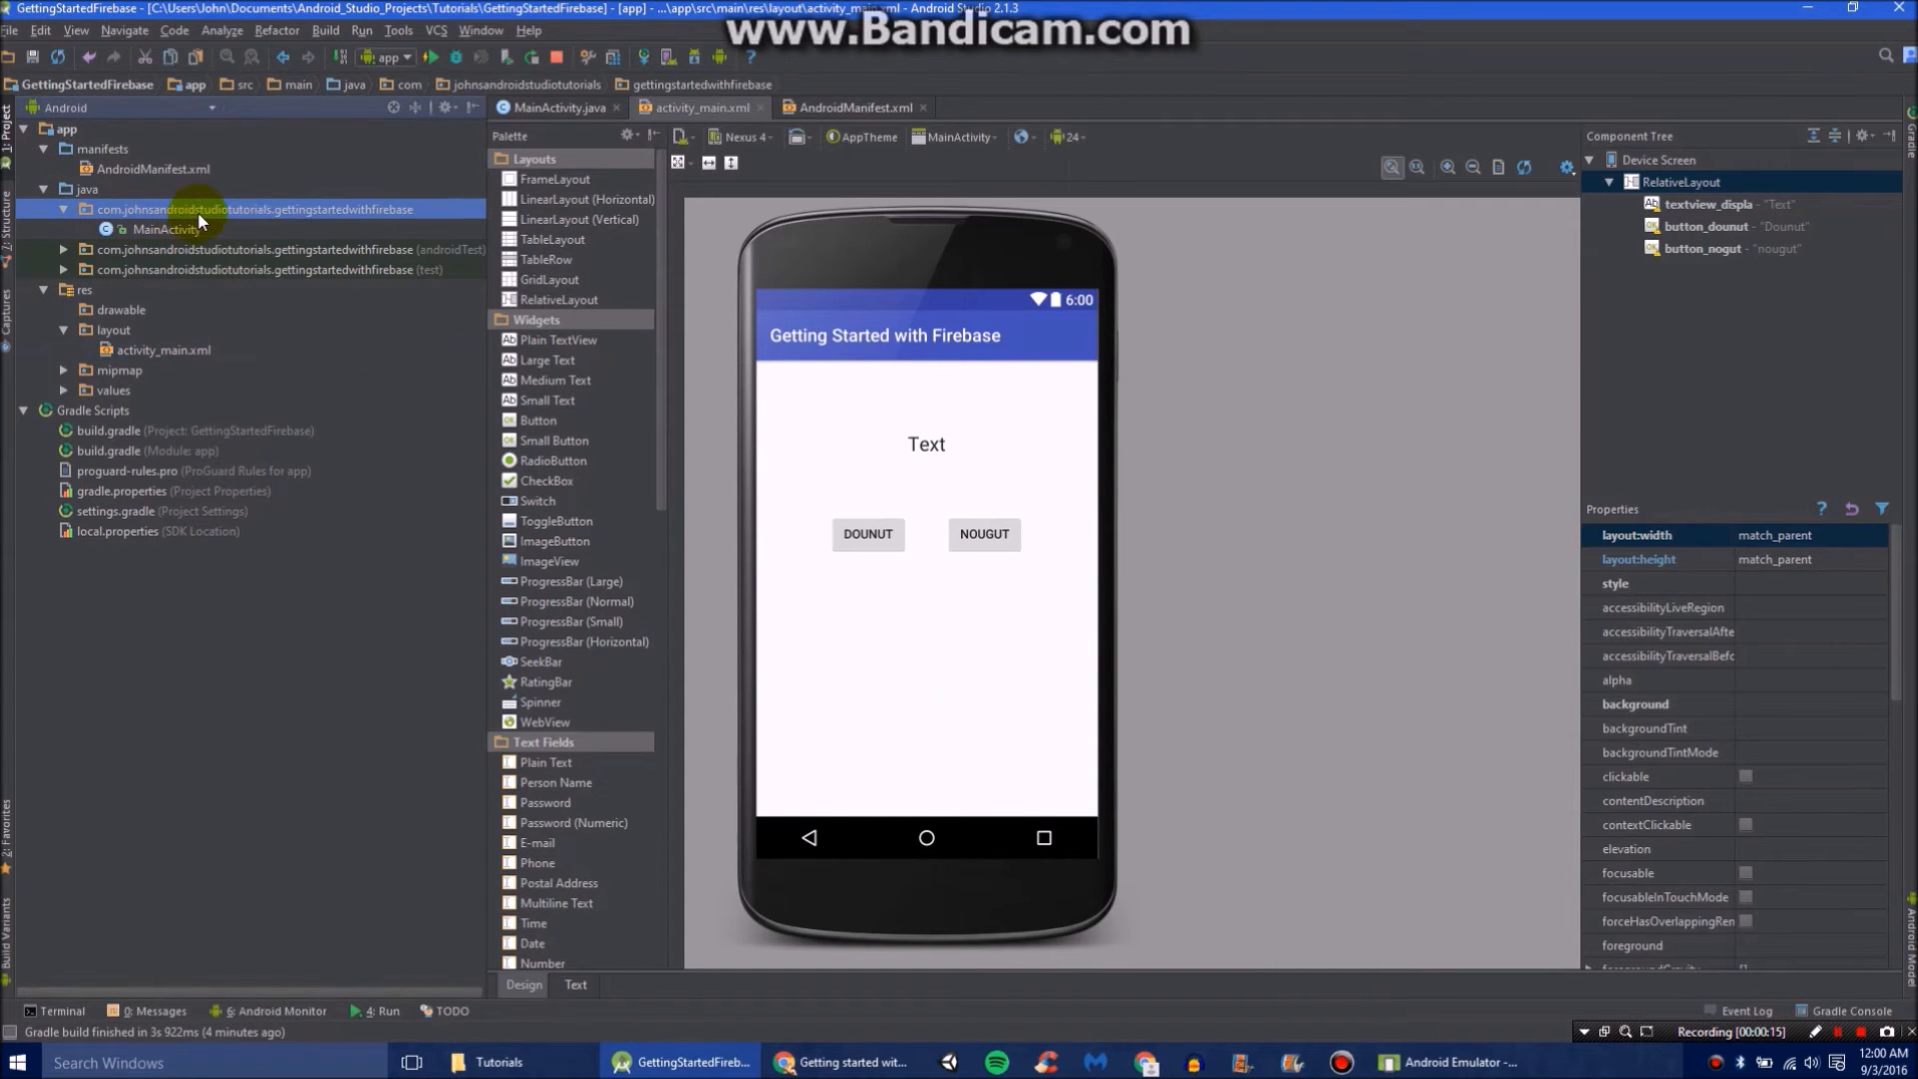
{"action": "right_click", "coordinate": [200, 210]}
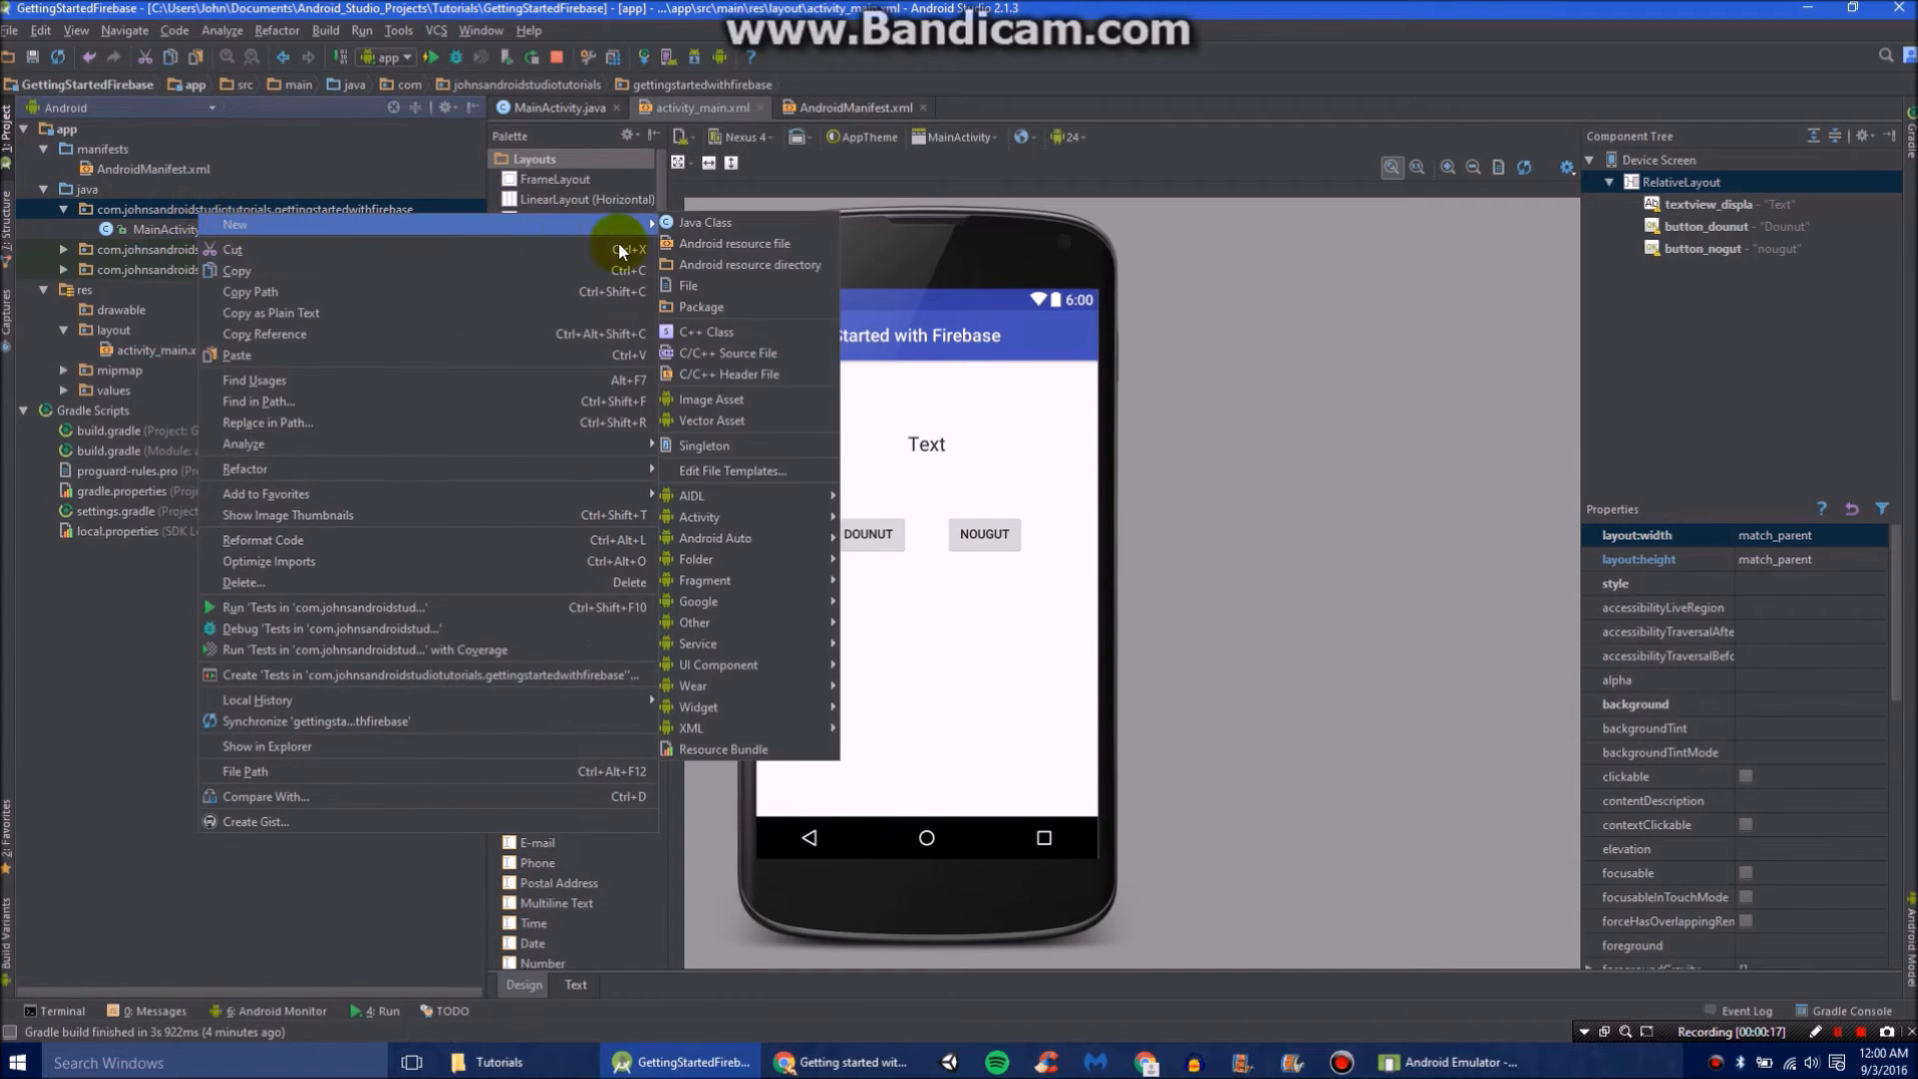
{"action": "left_click", "coordinate": [703, 222]}
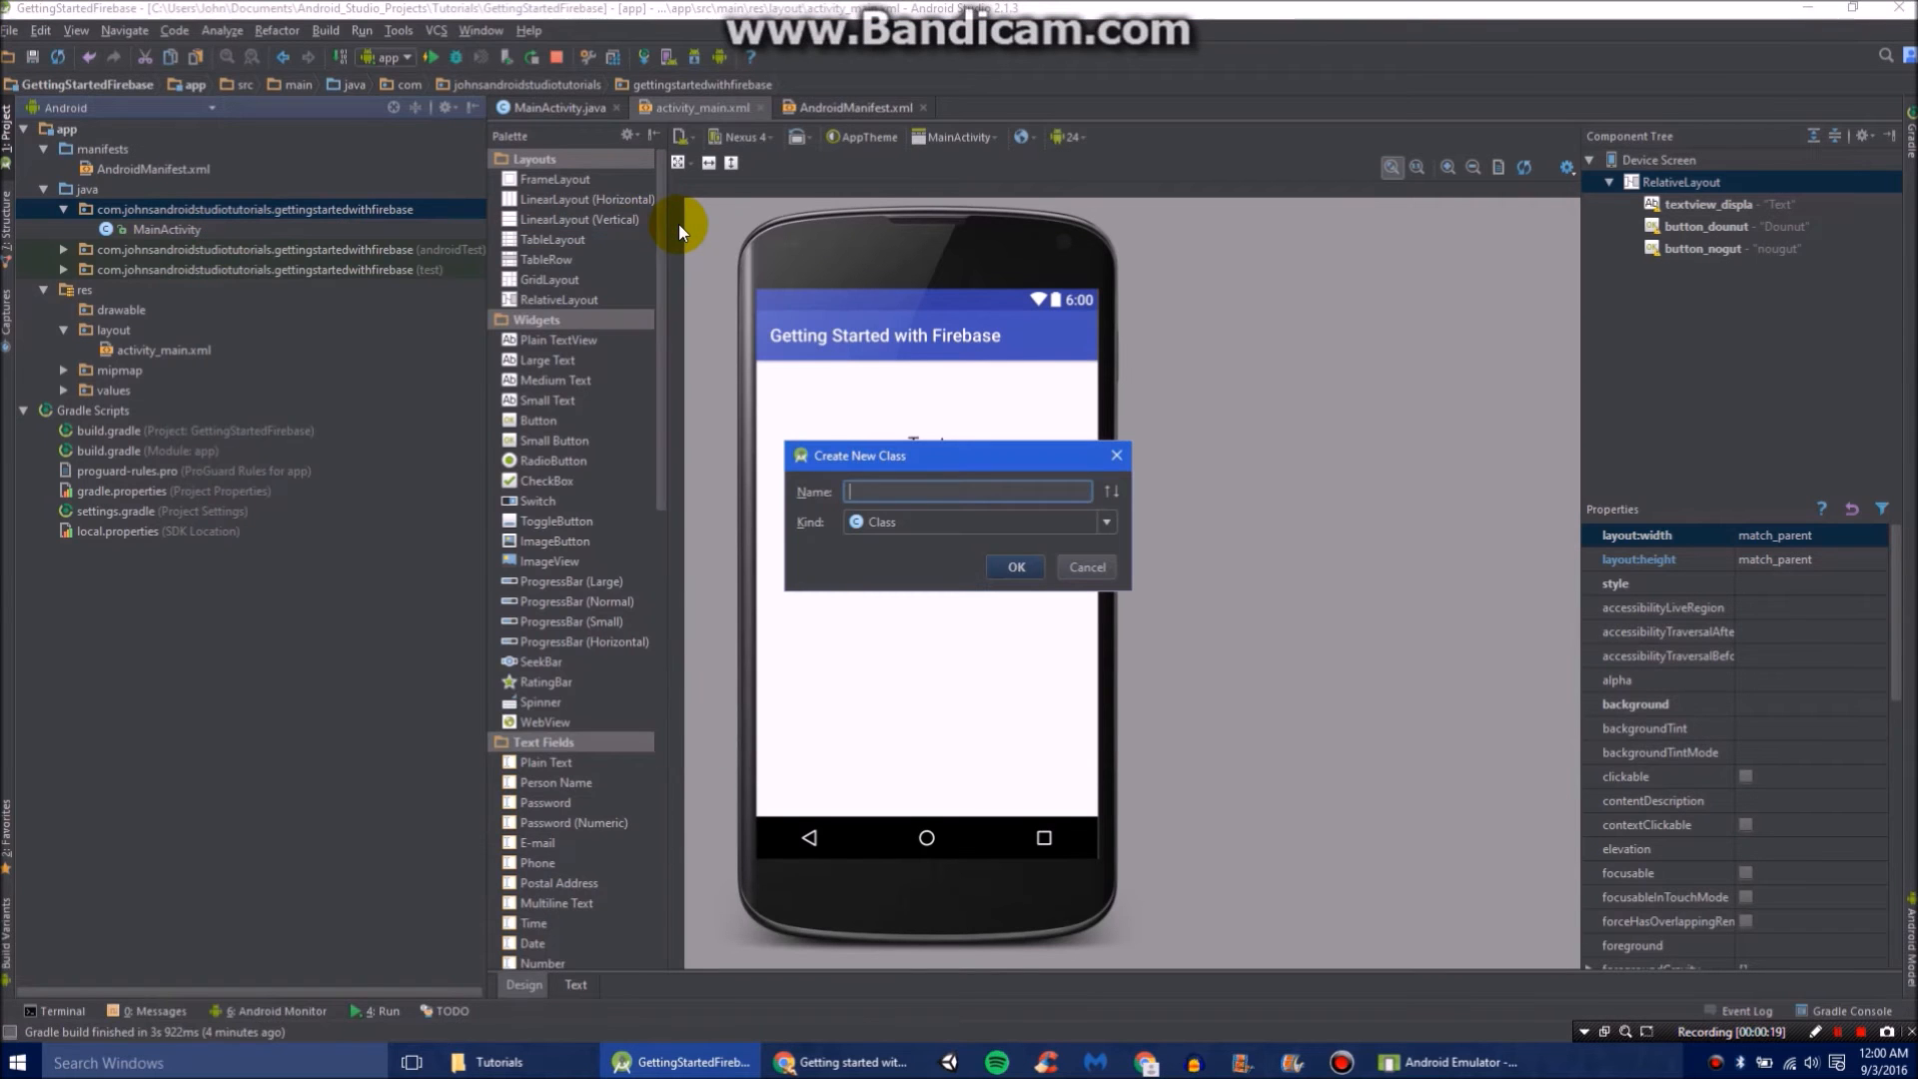
{"action": "type", "text": "D"}
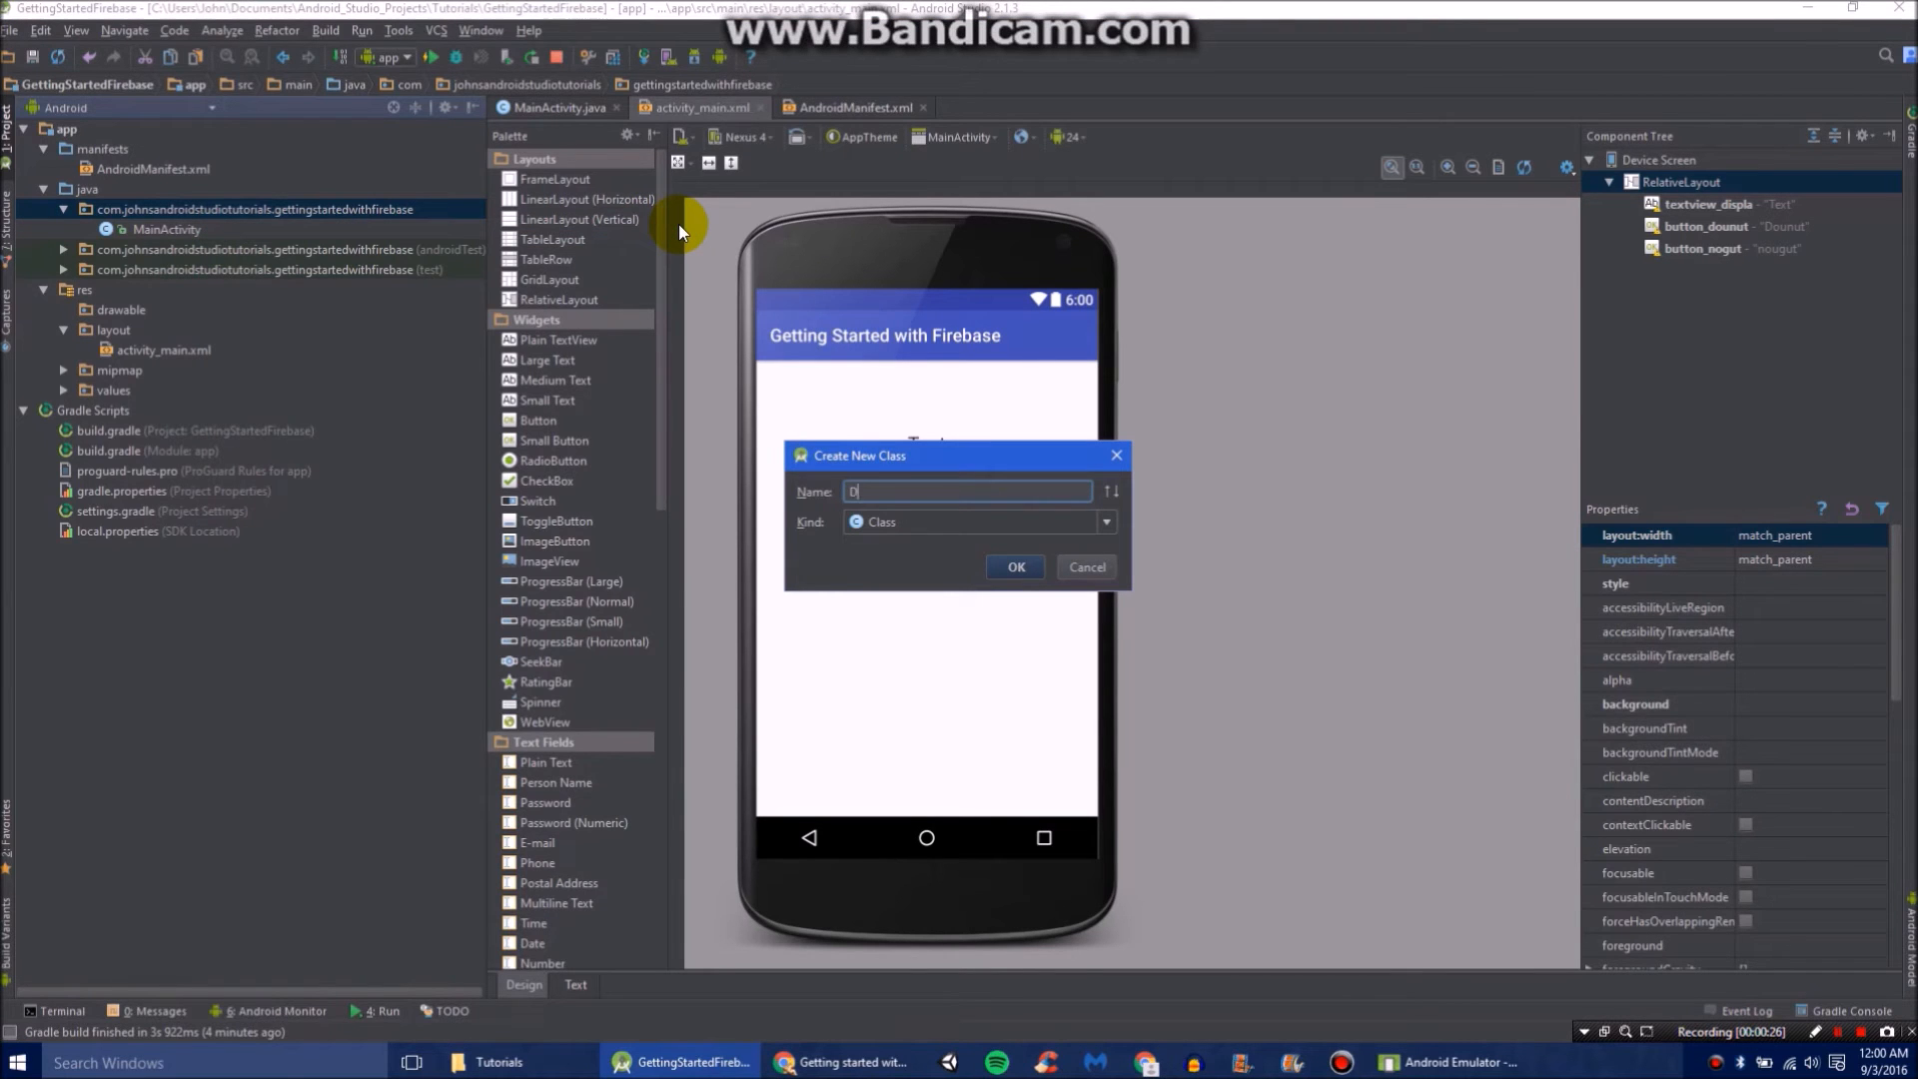
{"action": "type", "text": "Database"}
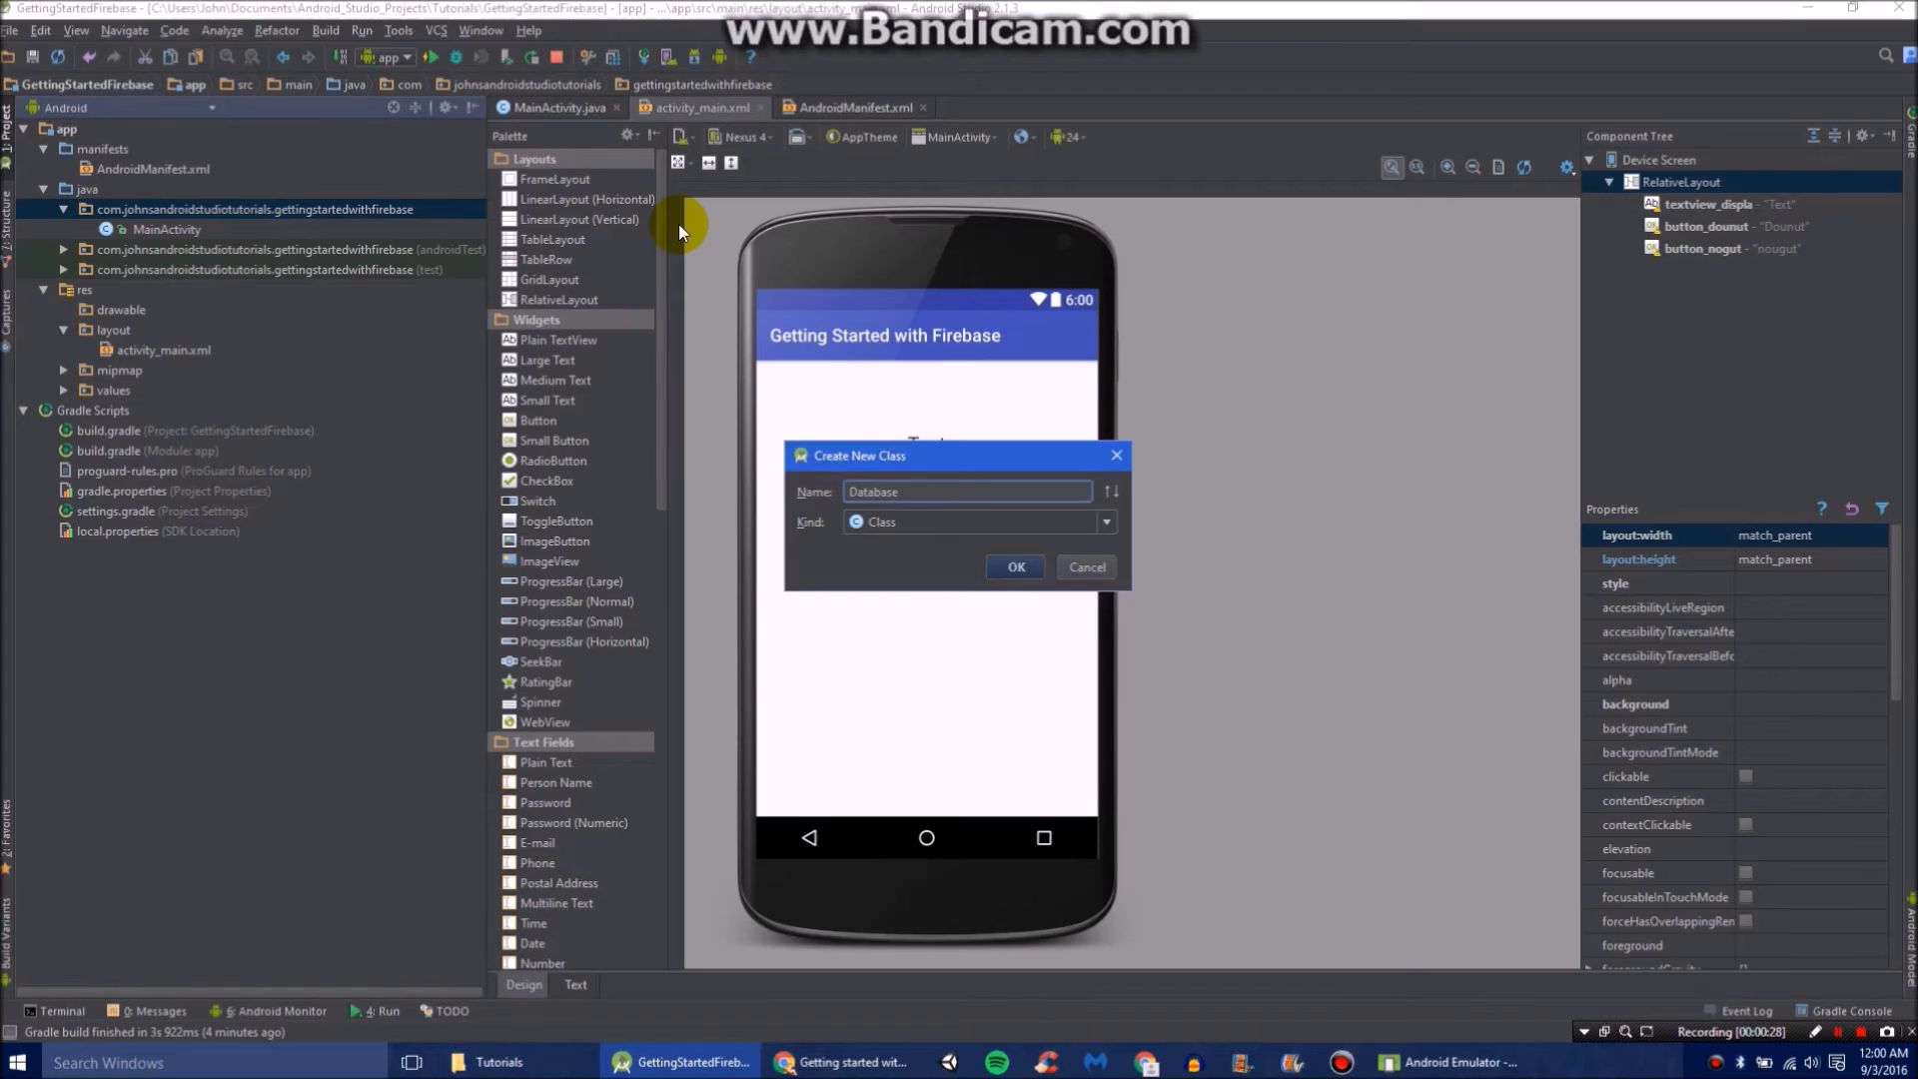
{"action": "left_click", "coordinate": [1015, 567]}
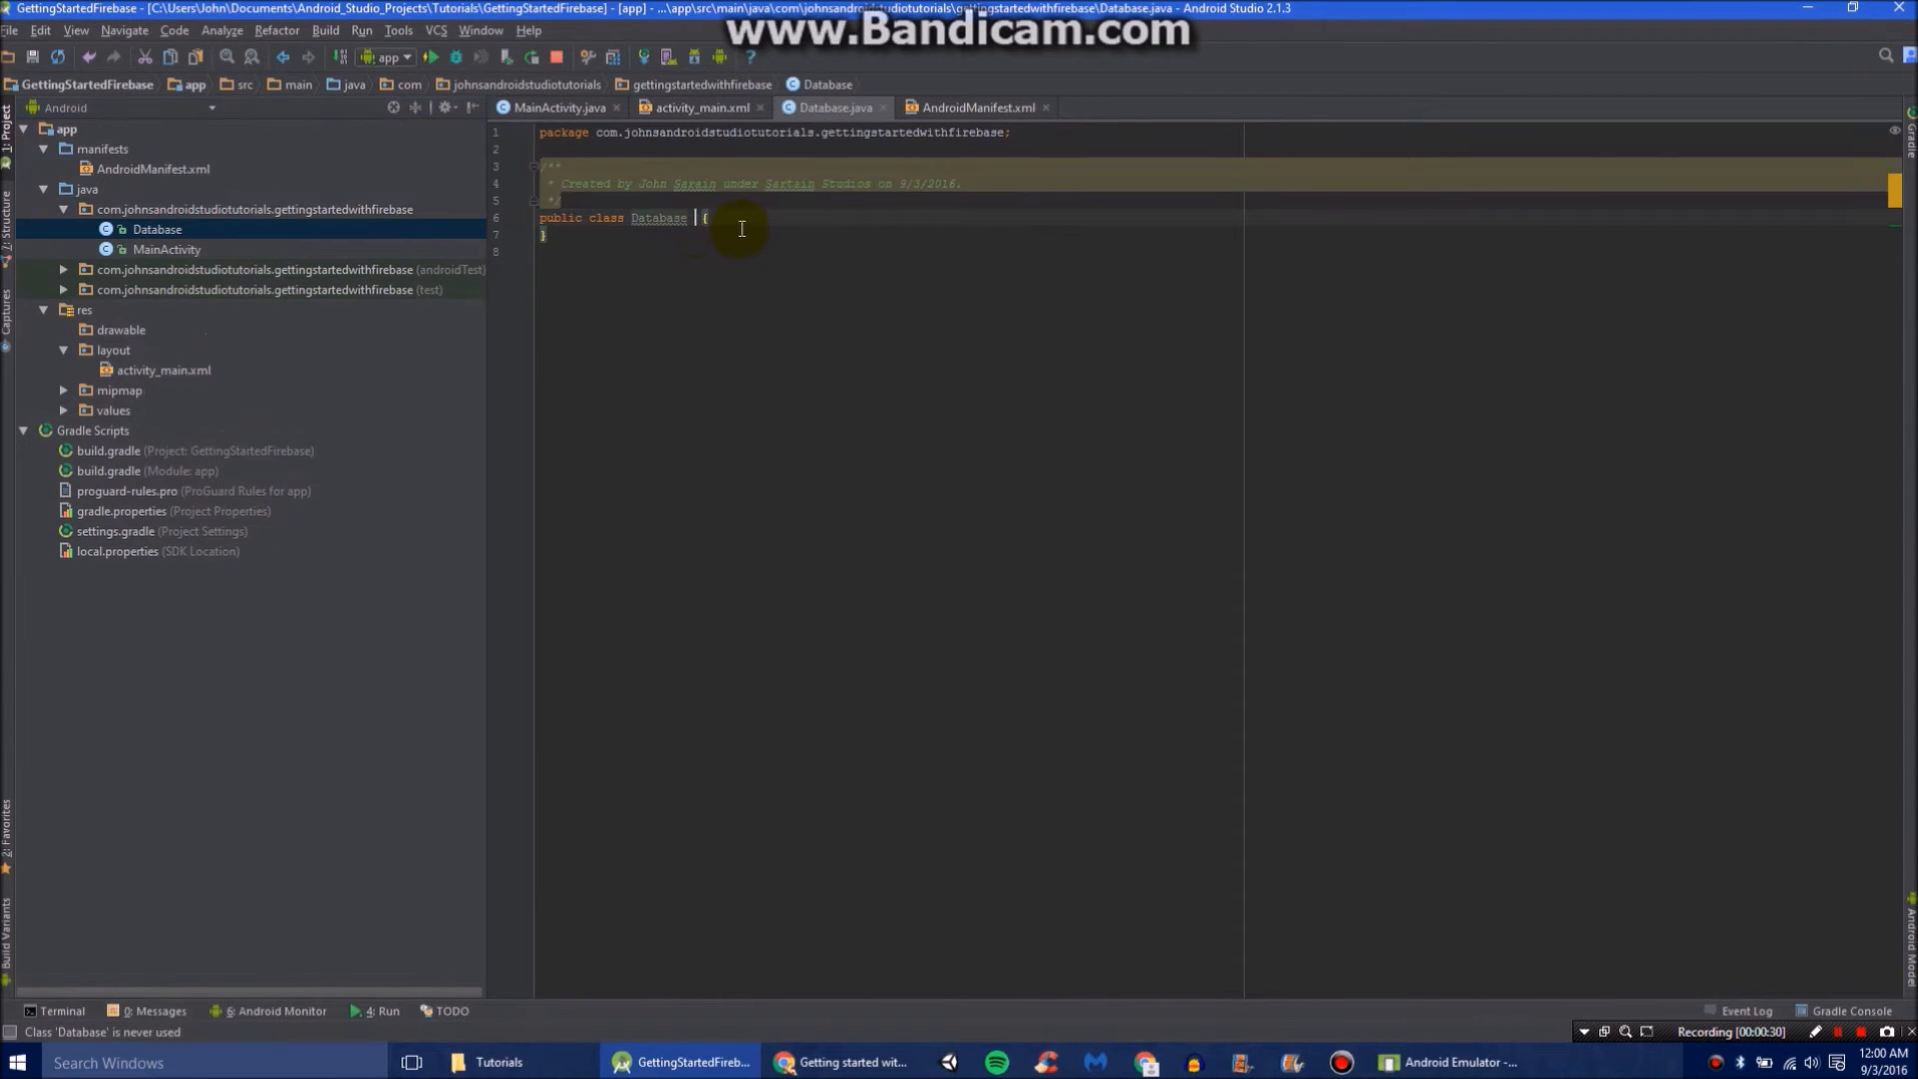
Make the Database class extend android.app.Application.
{"action": "type", "text": "extends"}
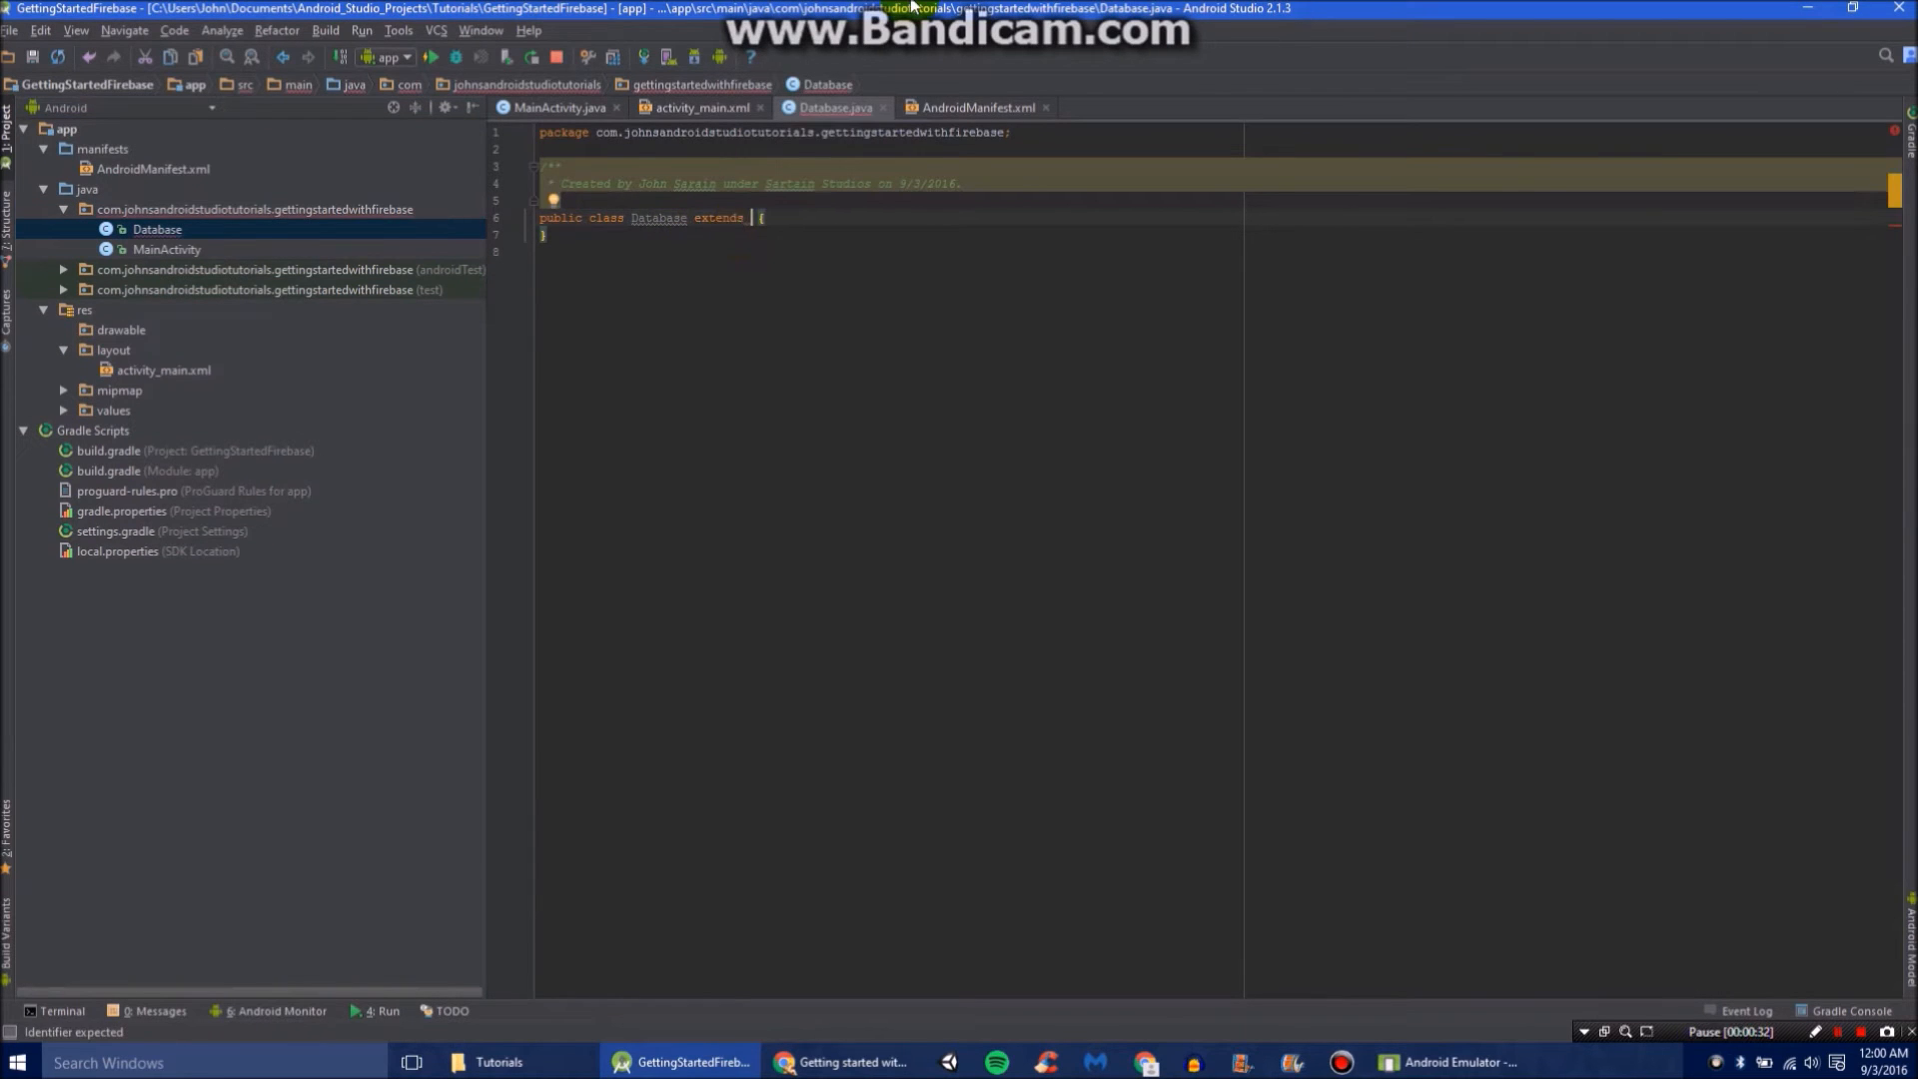
{"action": "type", "text": "a"}
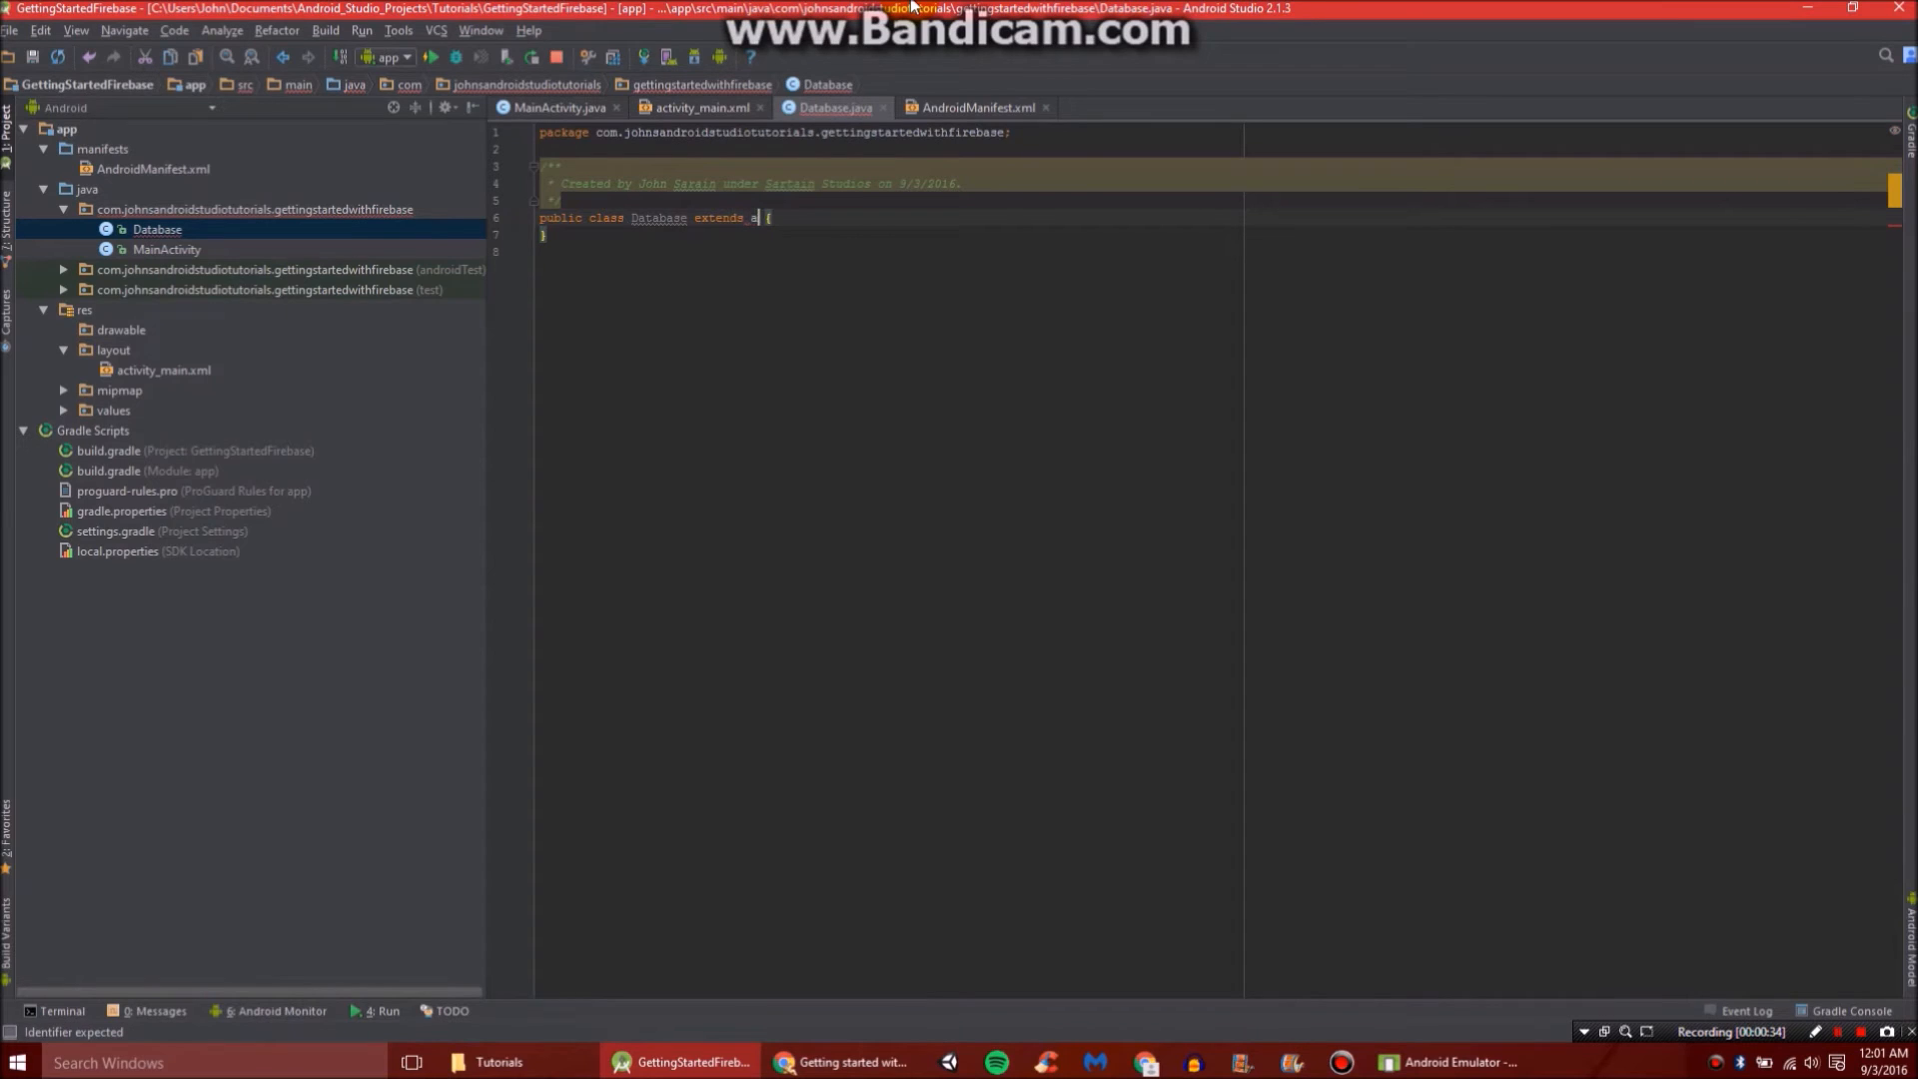
{"action": "type", "text": "ndroid.a"}
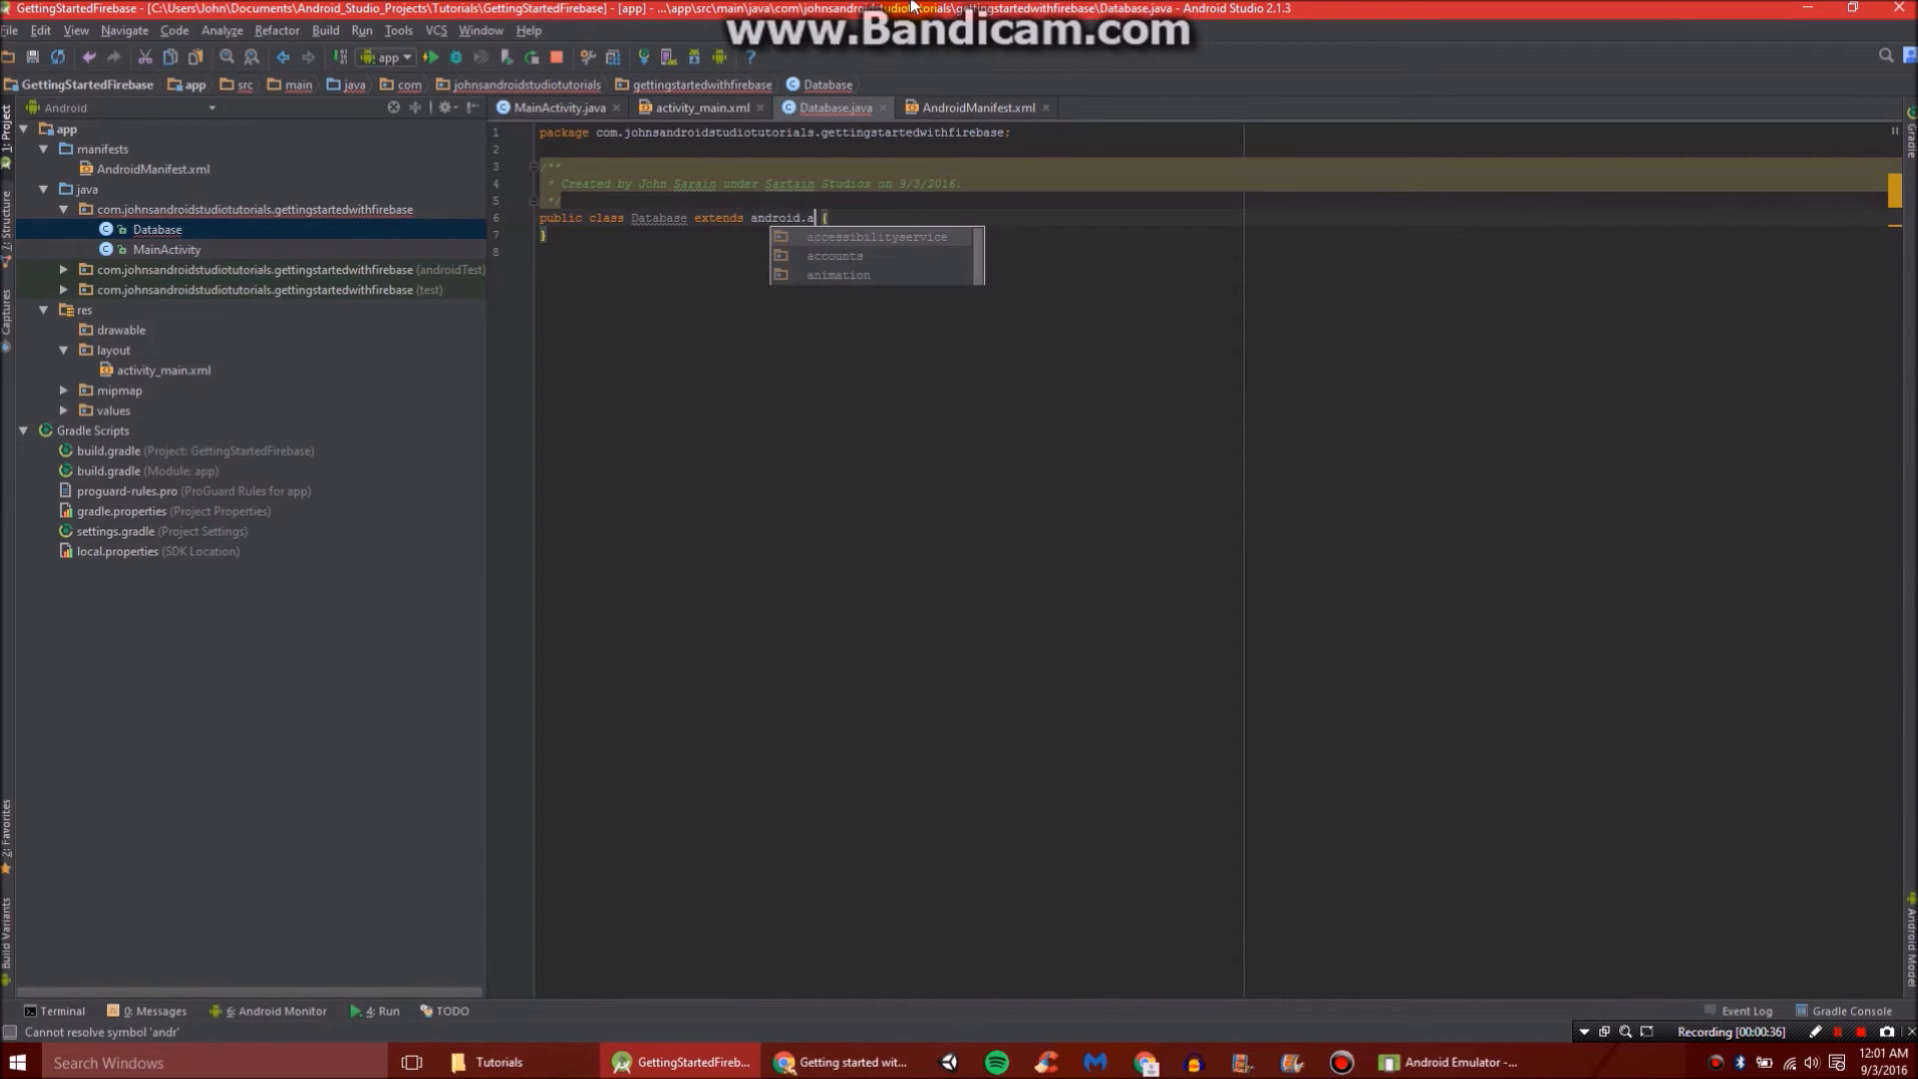
{"action": "type", "text": "pp."}
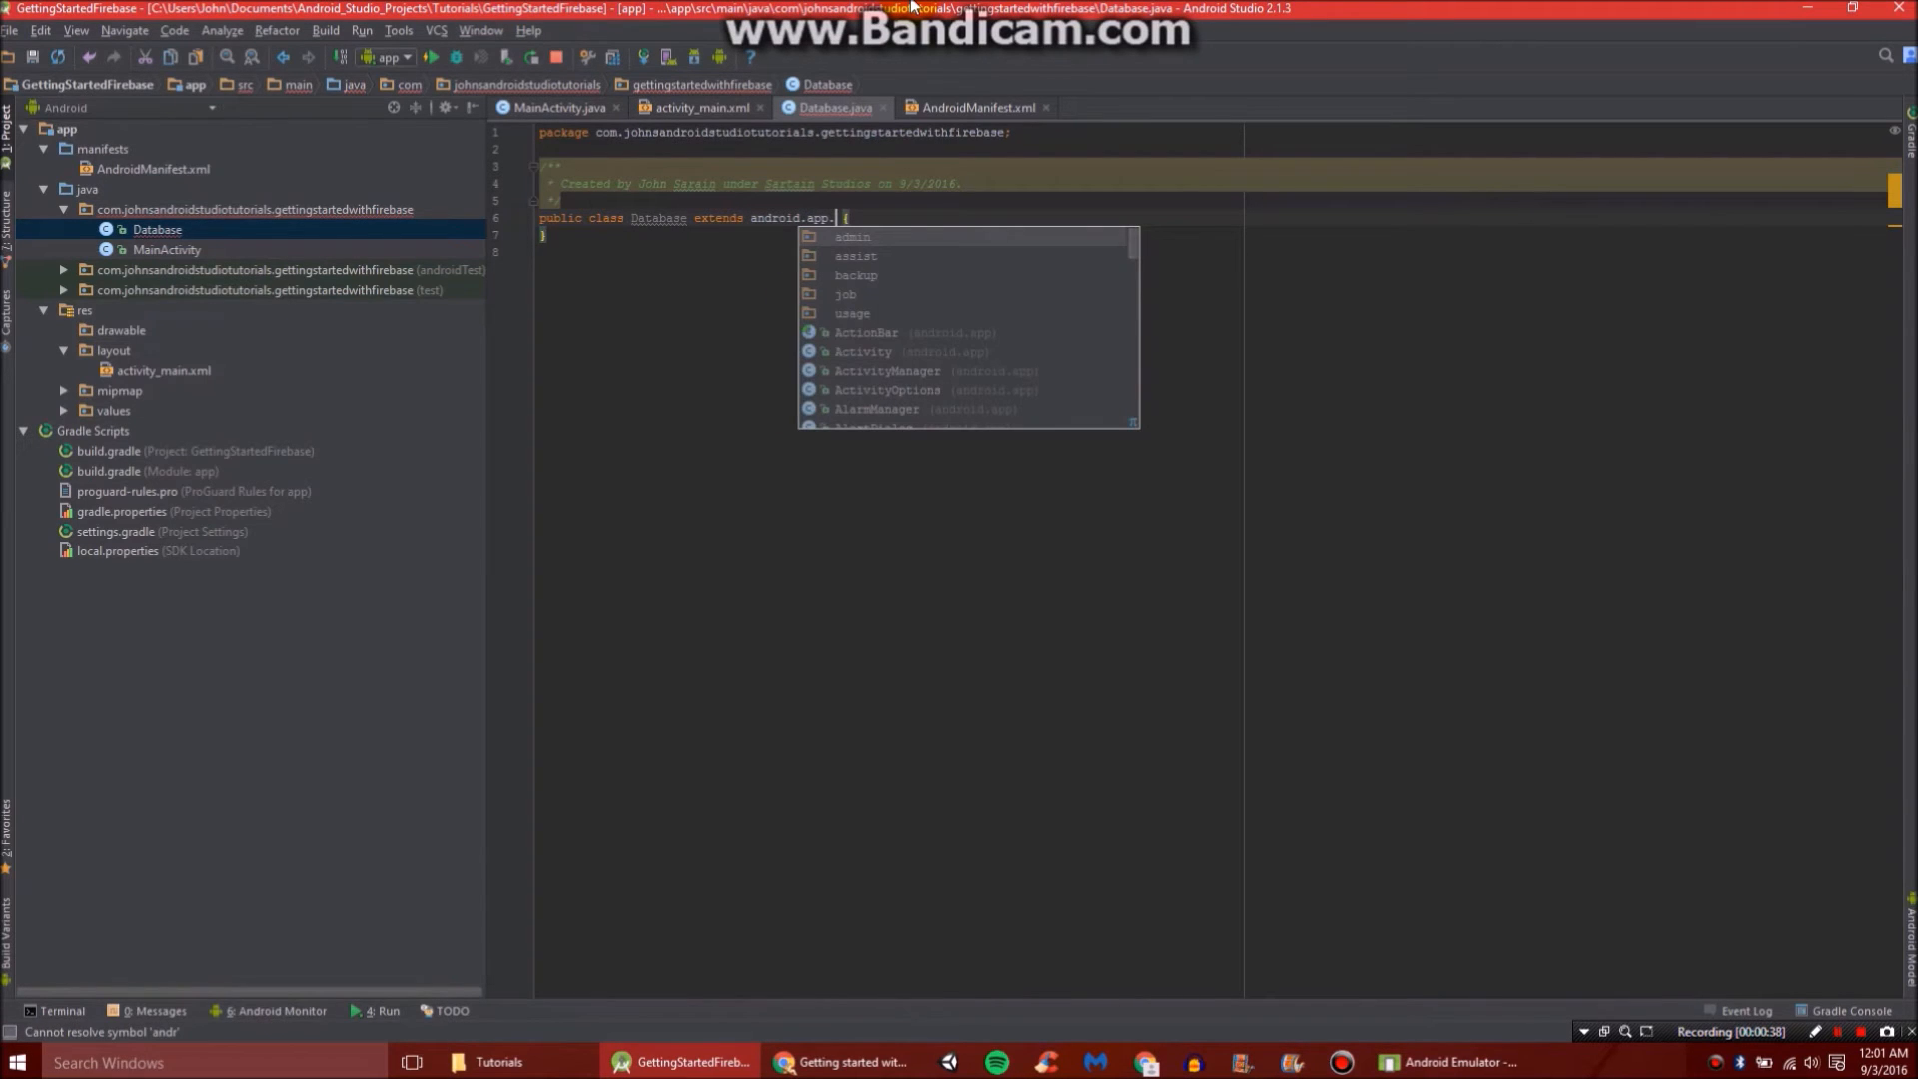
{"action": "type", "text": "Application"}
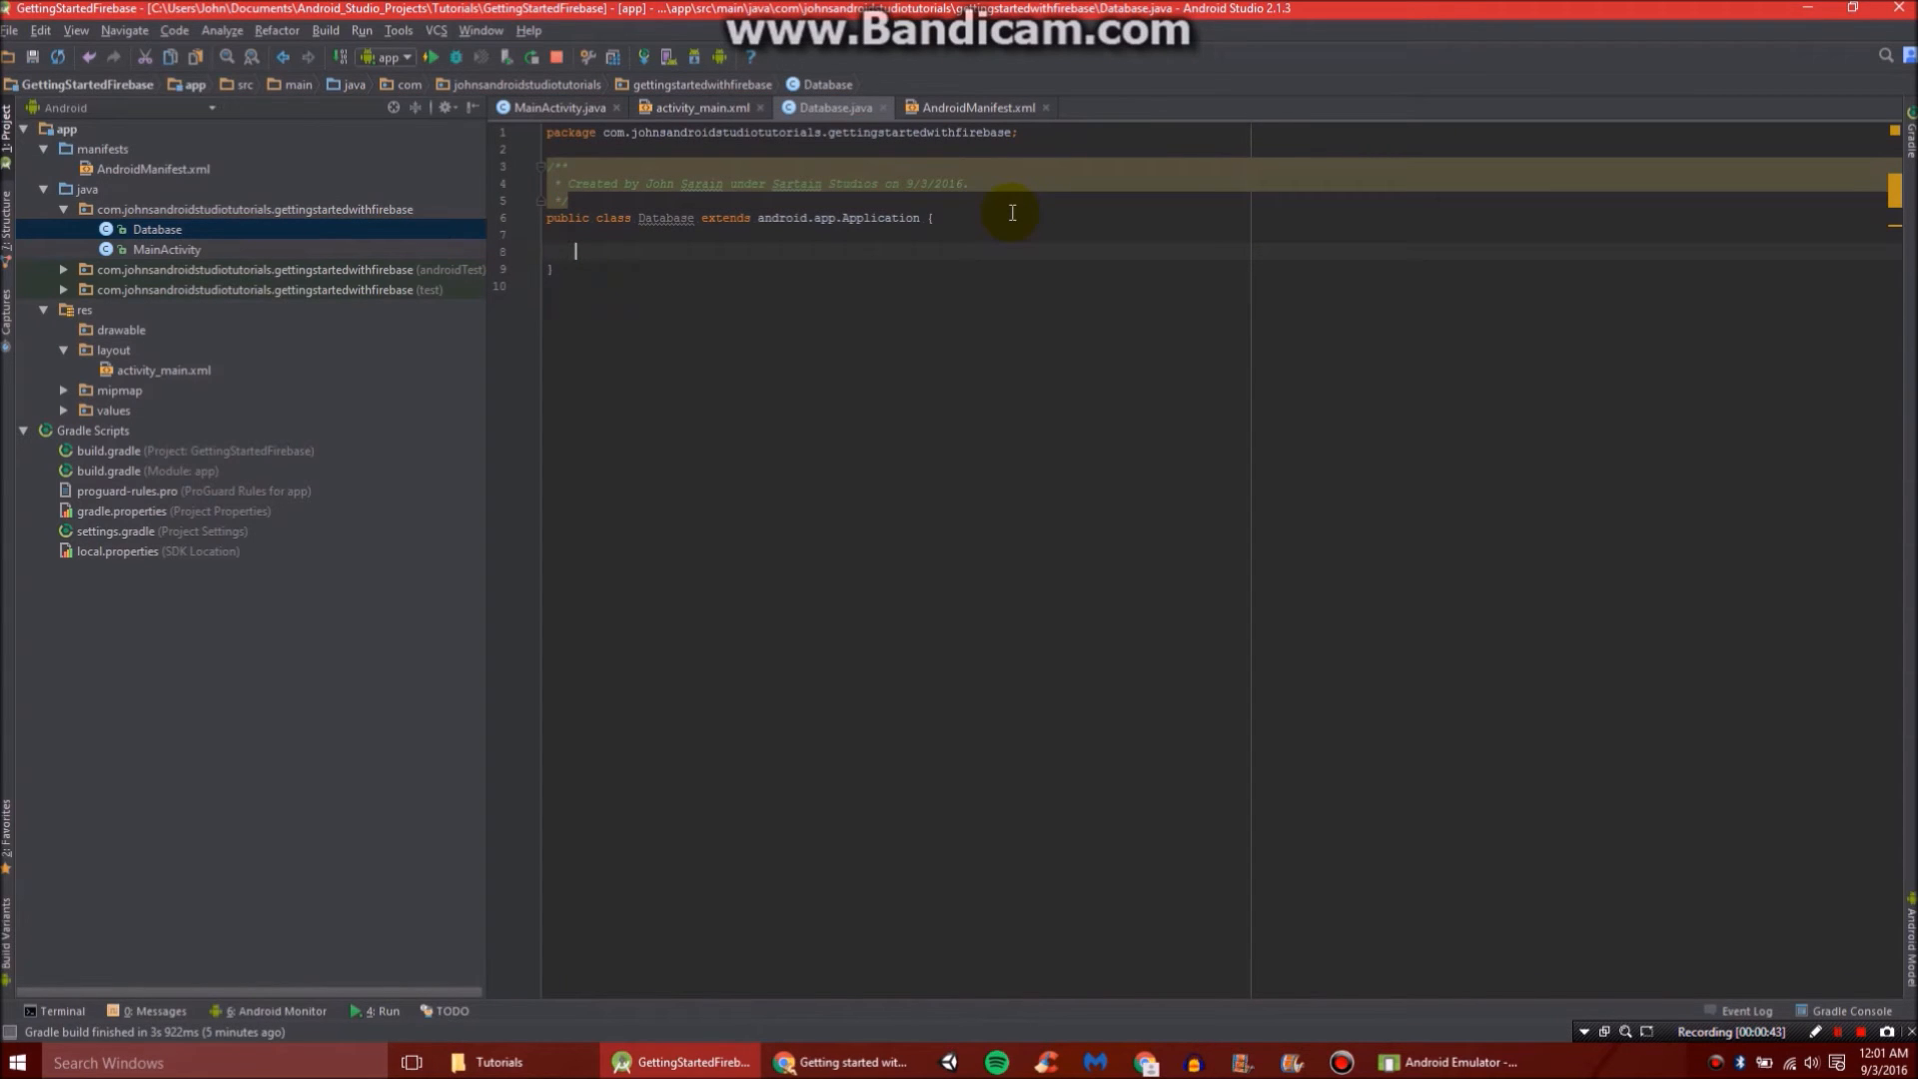
Override onCreate to call super.onCreate() and Firebase.setAndroidContext(this).
{"action": "type", "text": "@O"}
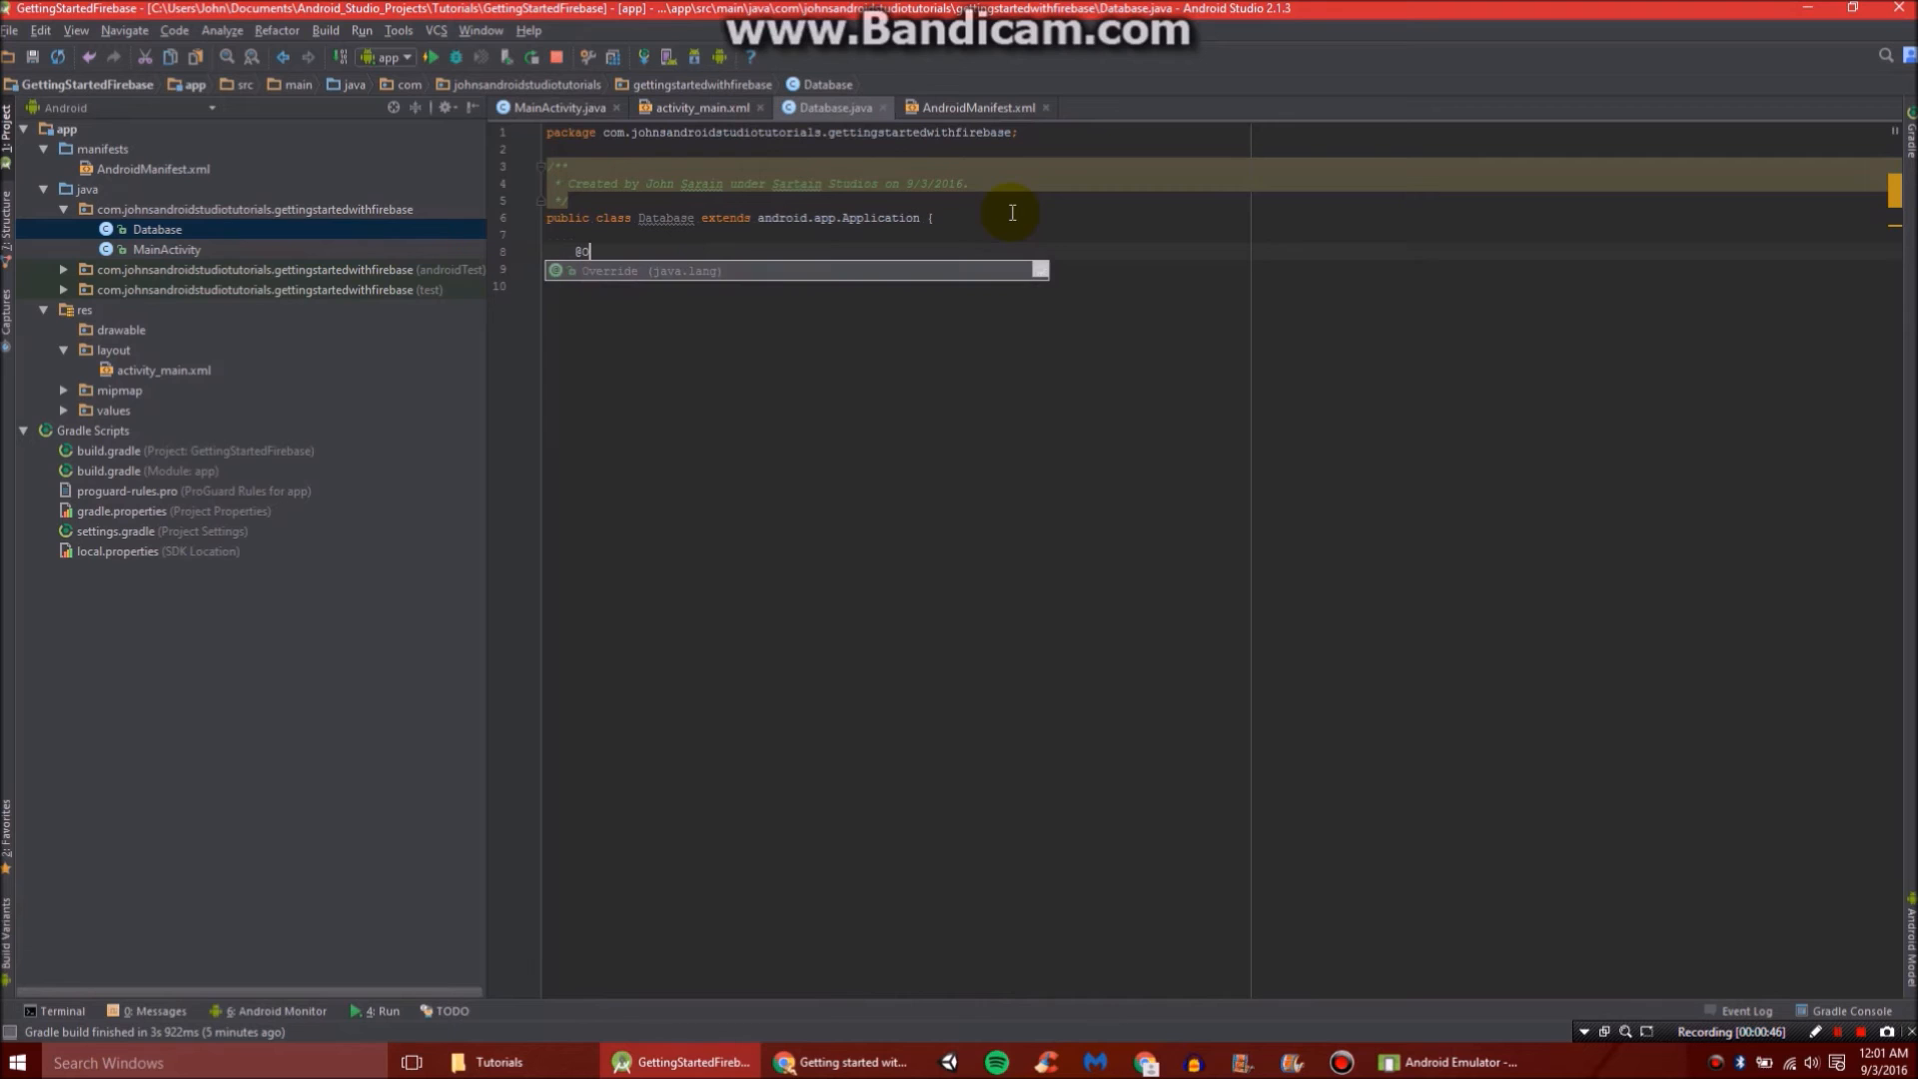
{"action": "key", "text": "Enter"}
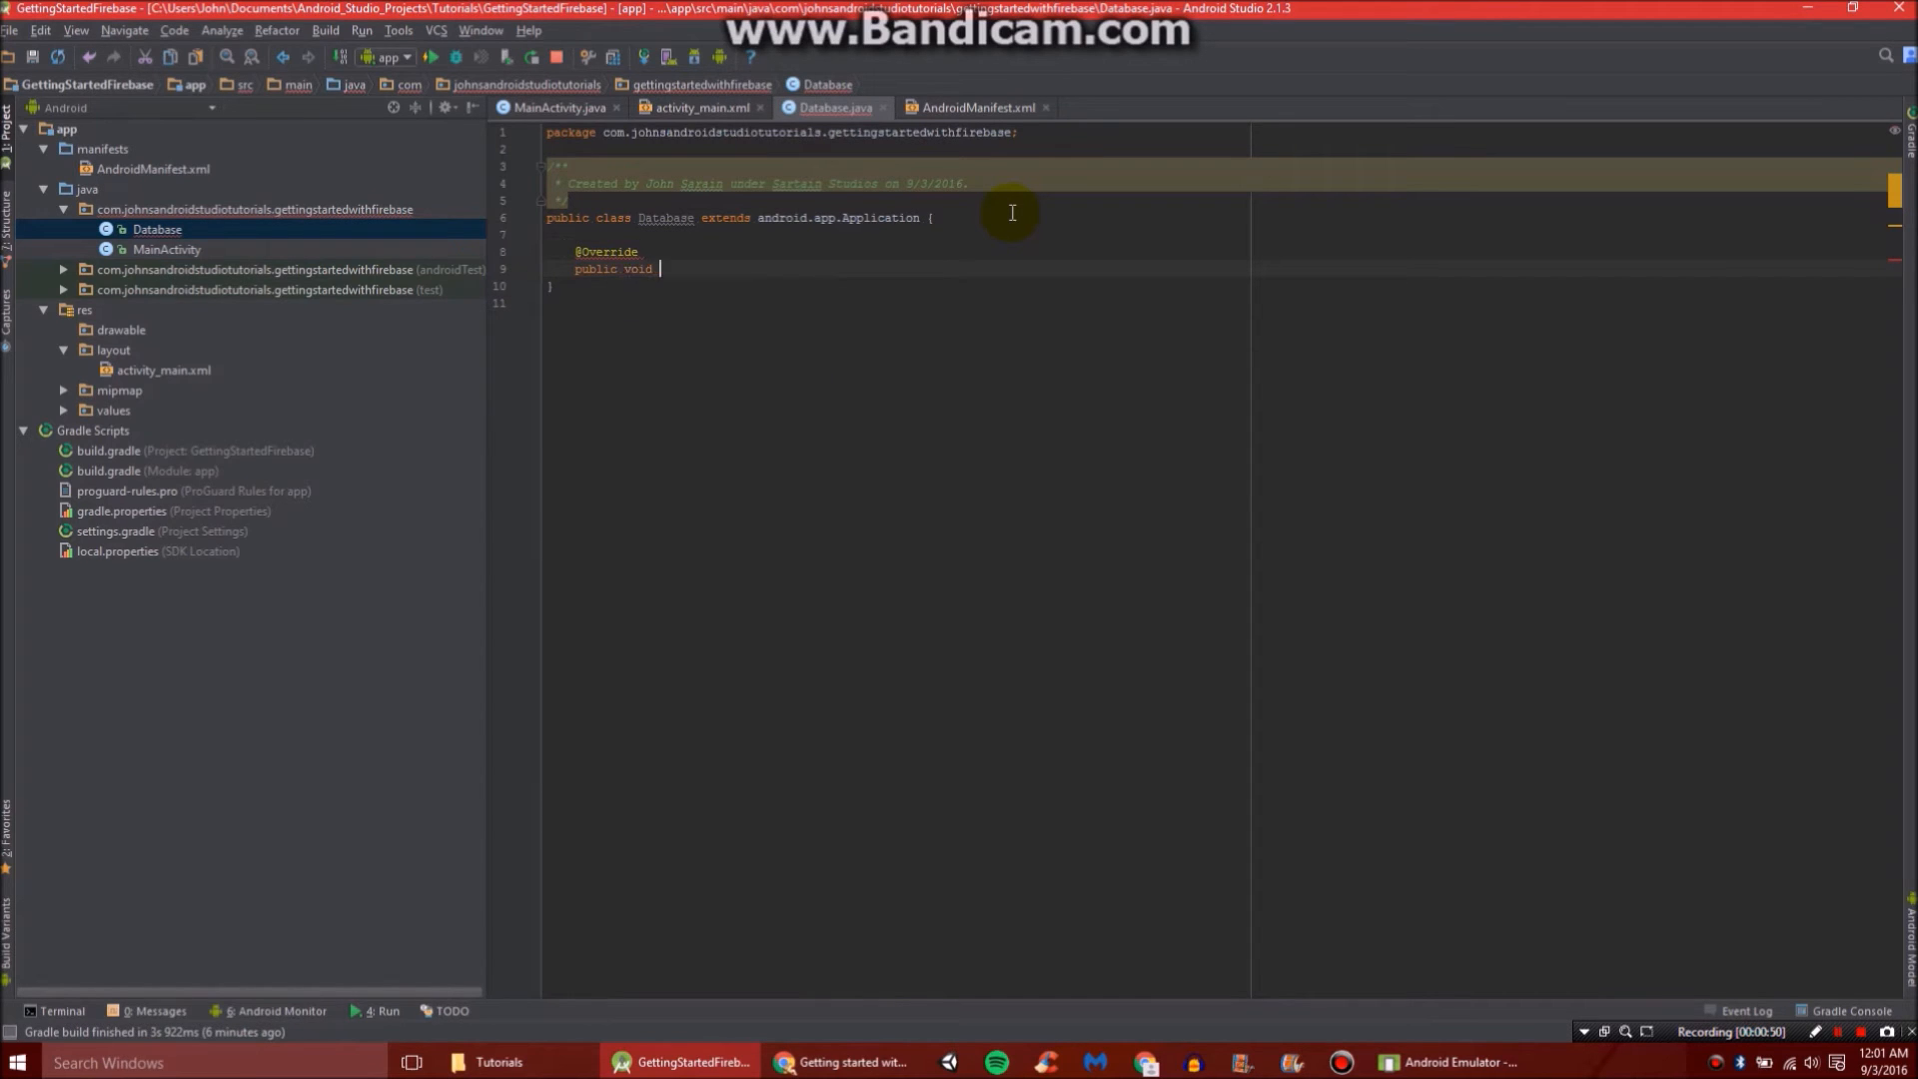
{"action": "type", "text": "onCreate()"}
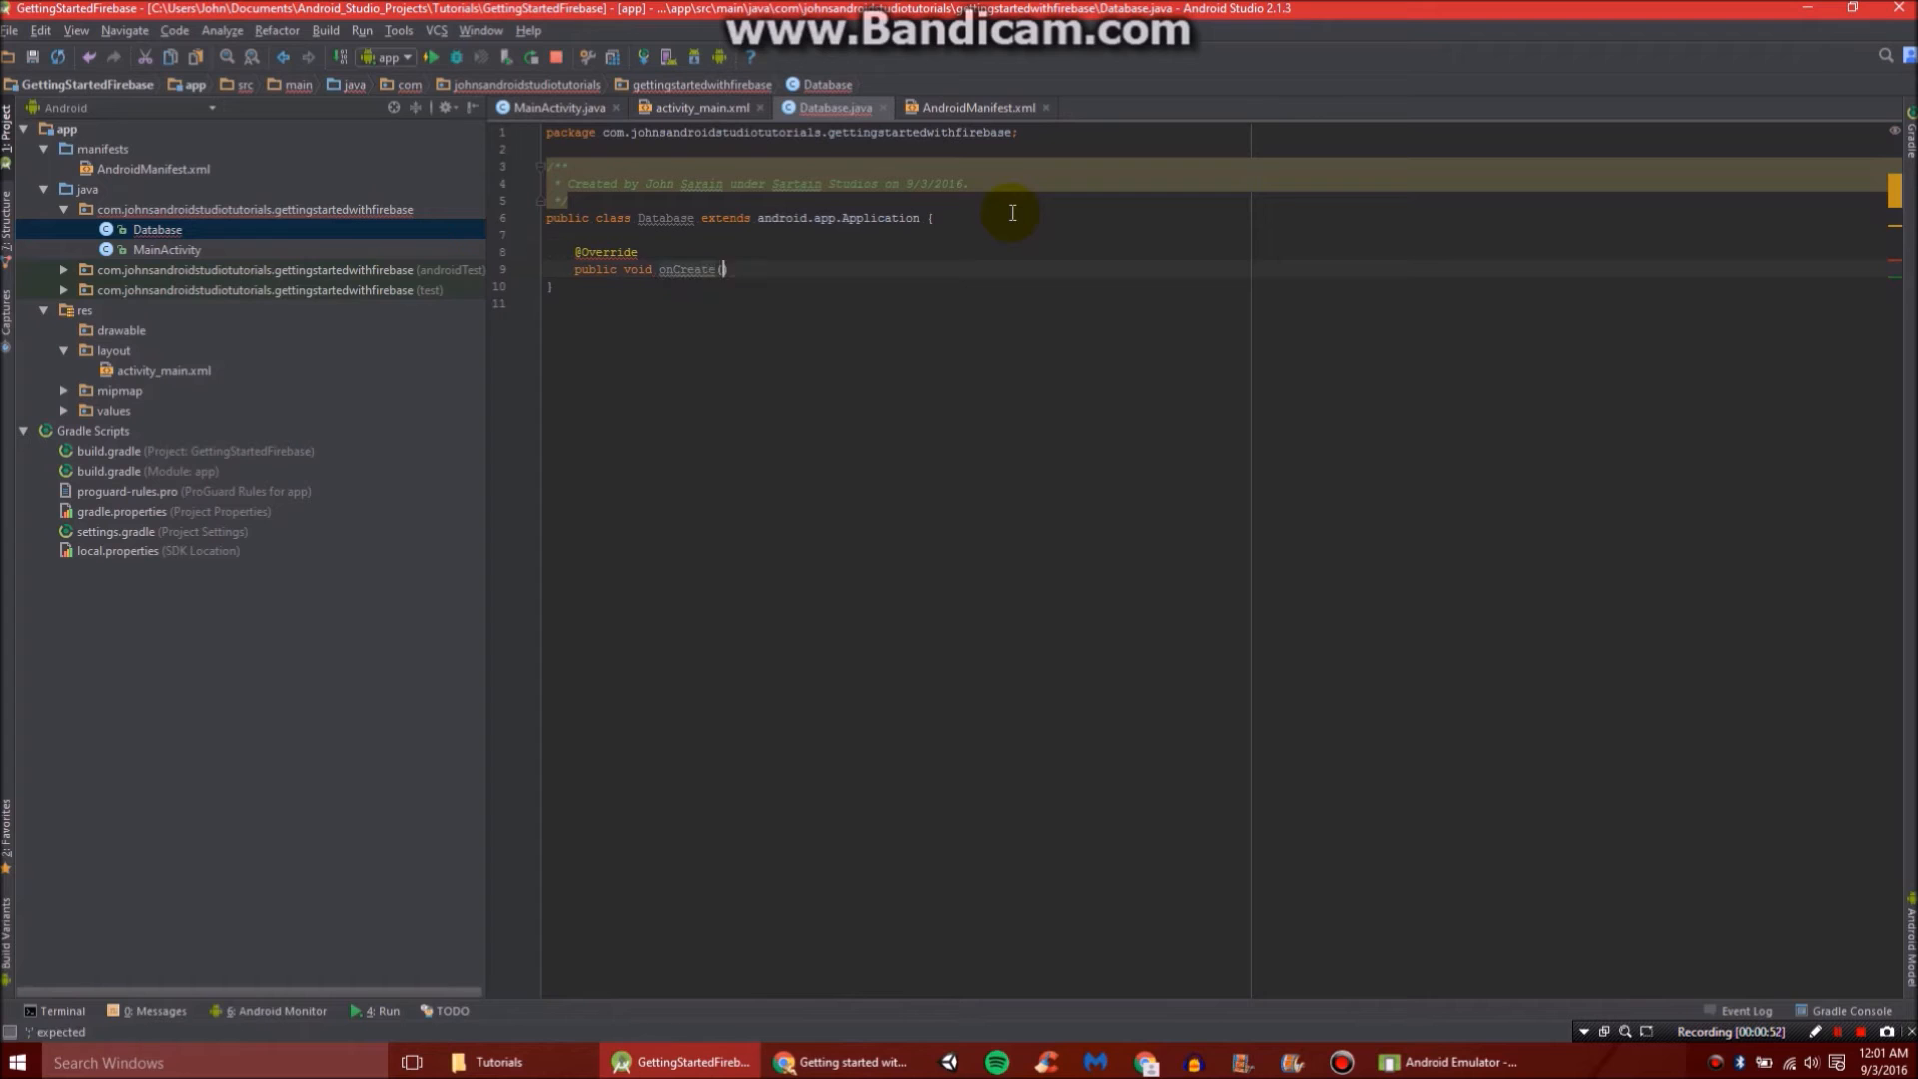
{"action": "type", "text": "{"}
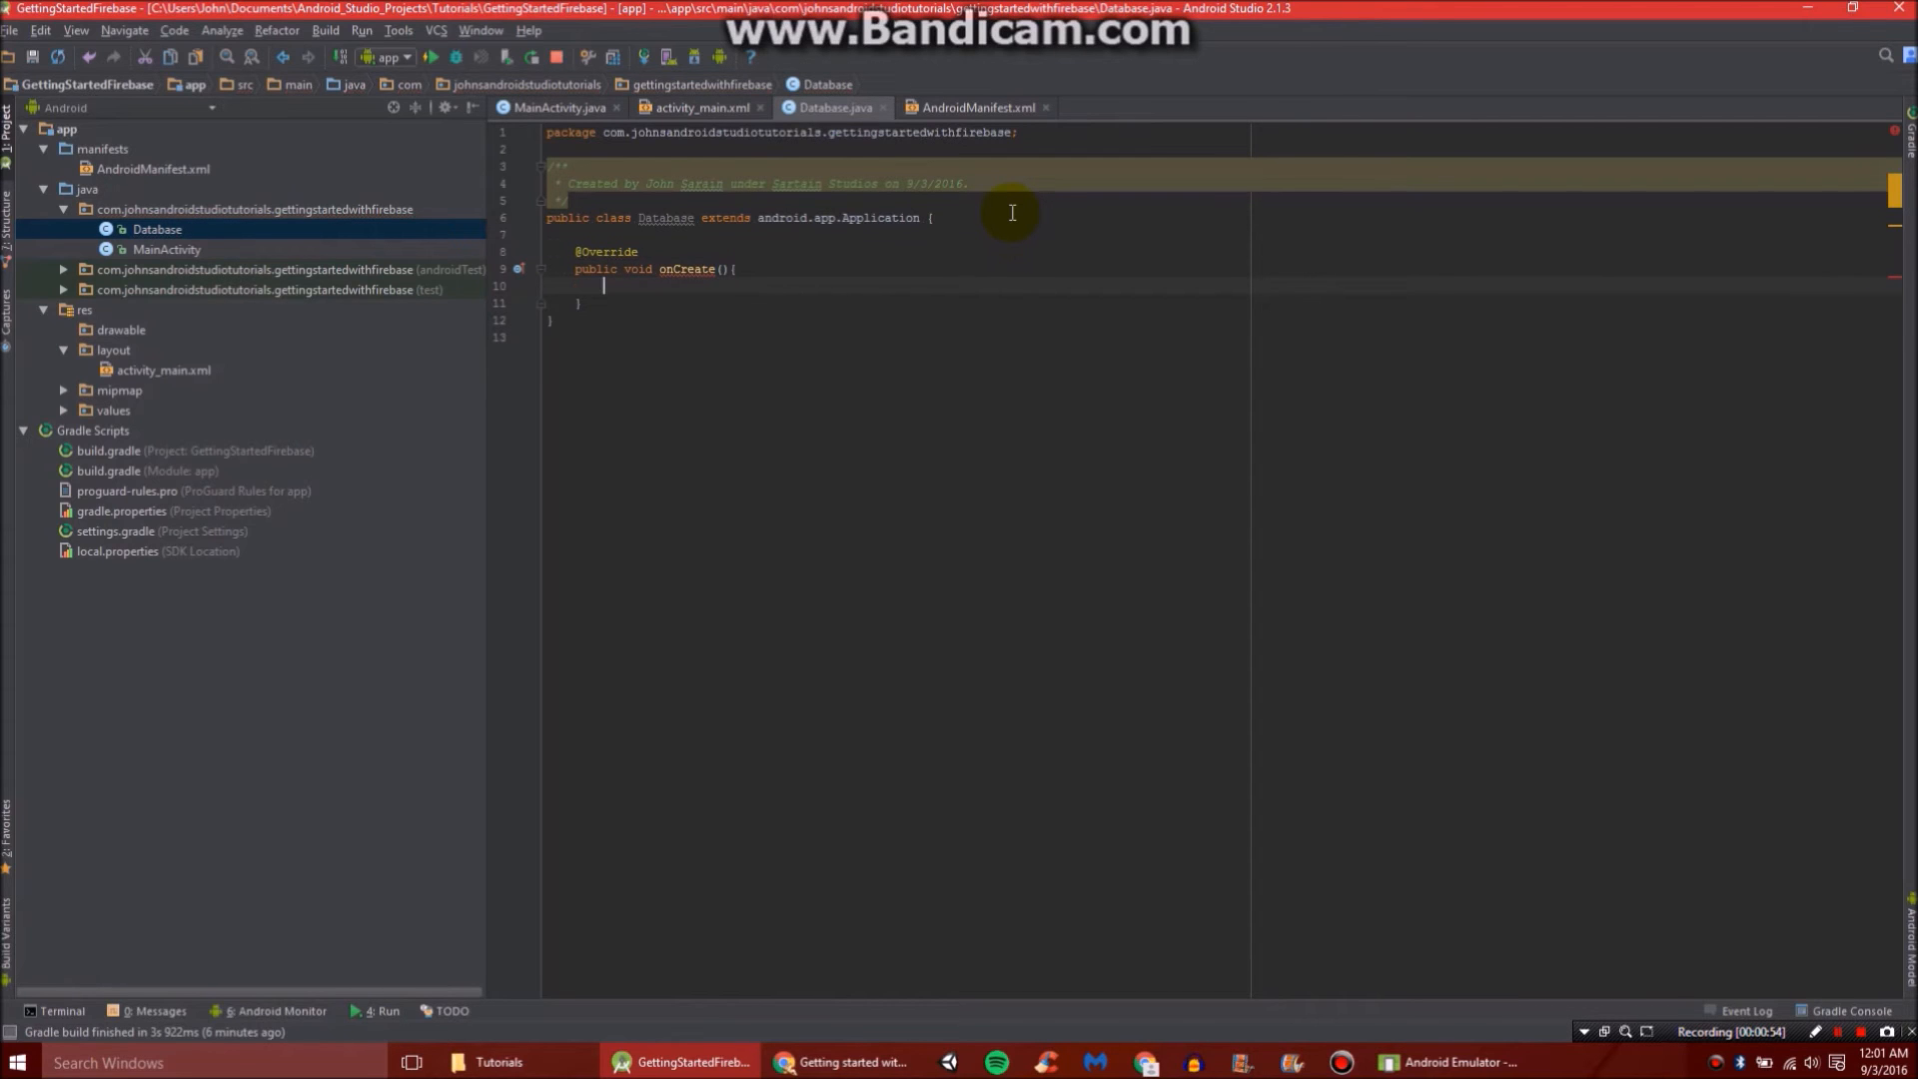
{"action": "type", "text": "Firebase."}
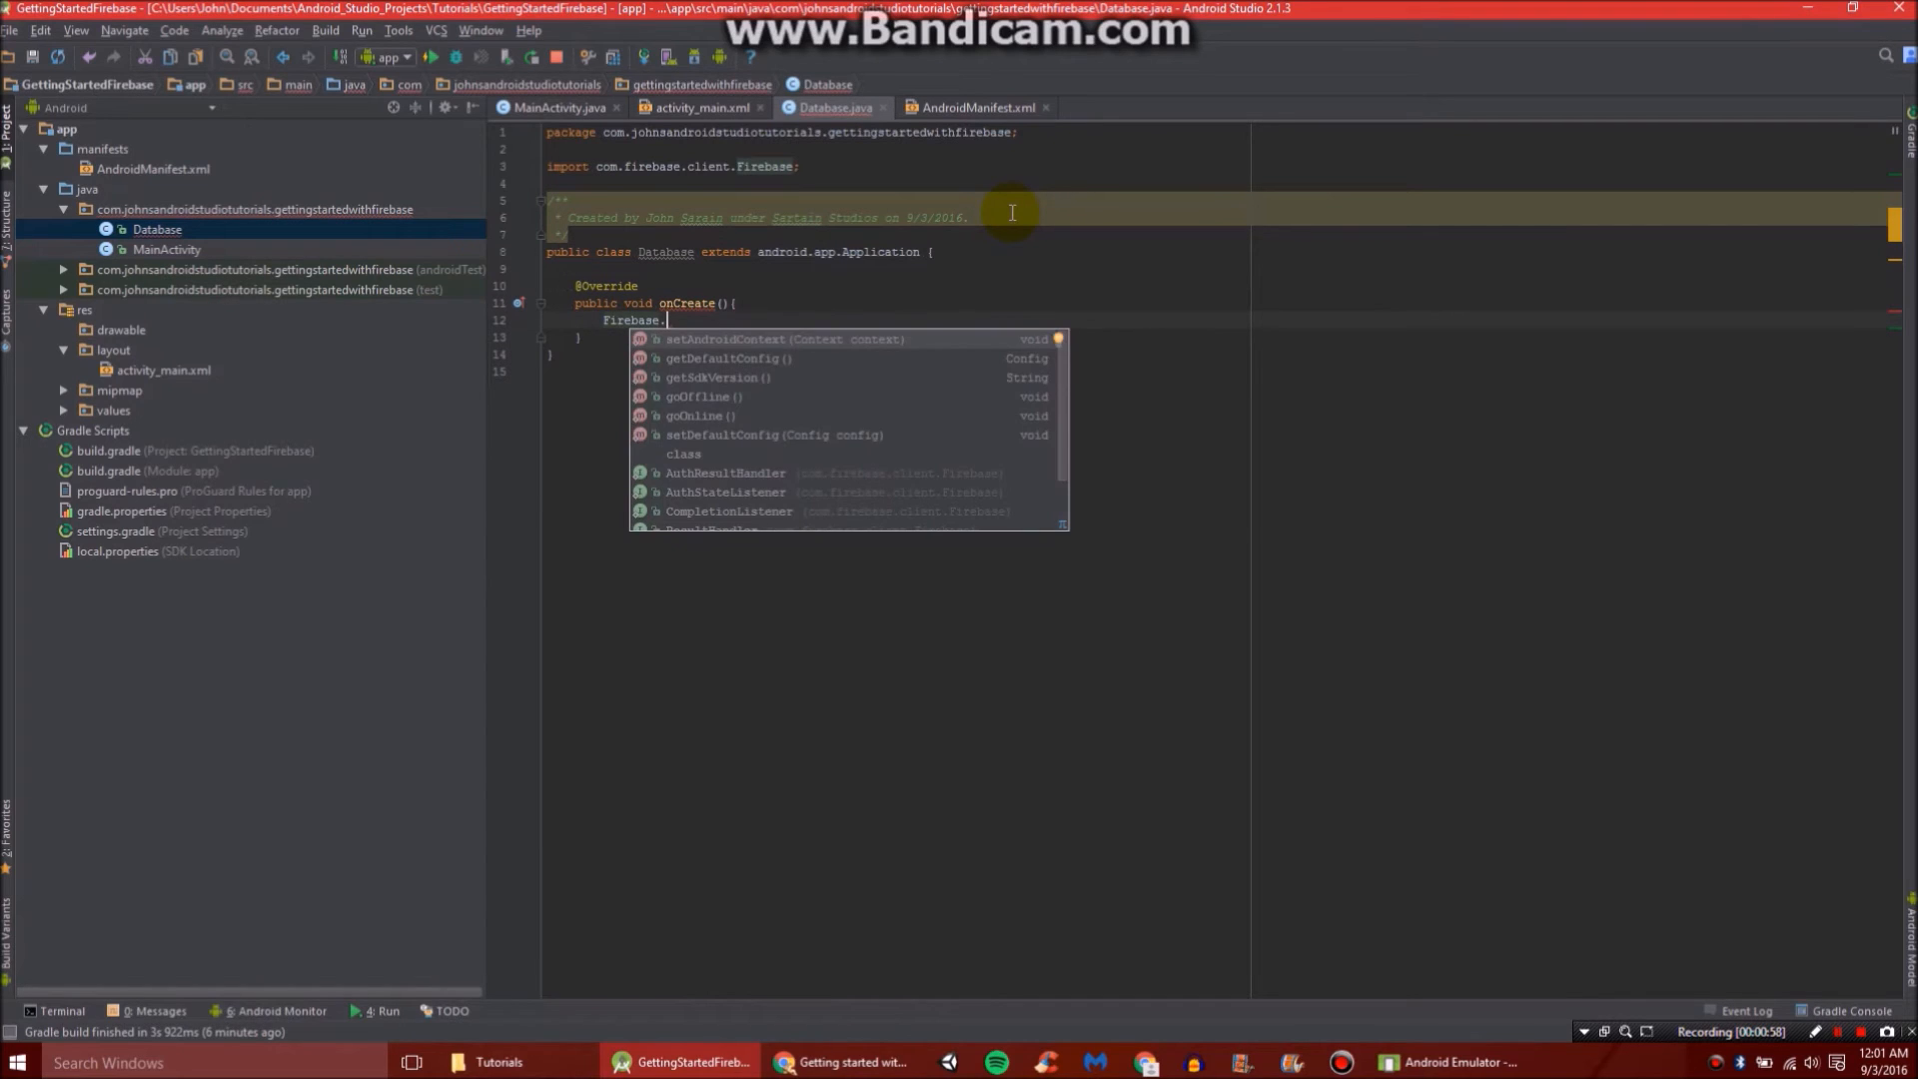
{"action": "type", "text": "s"}
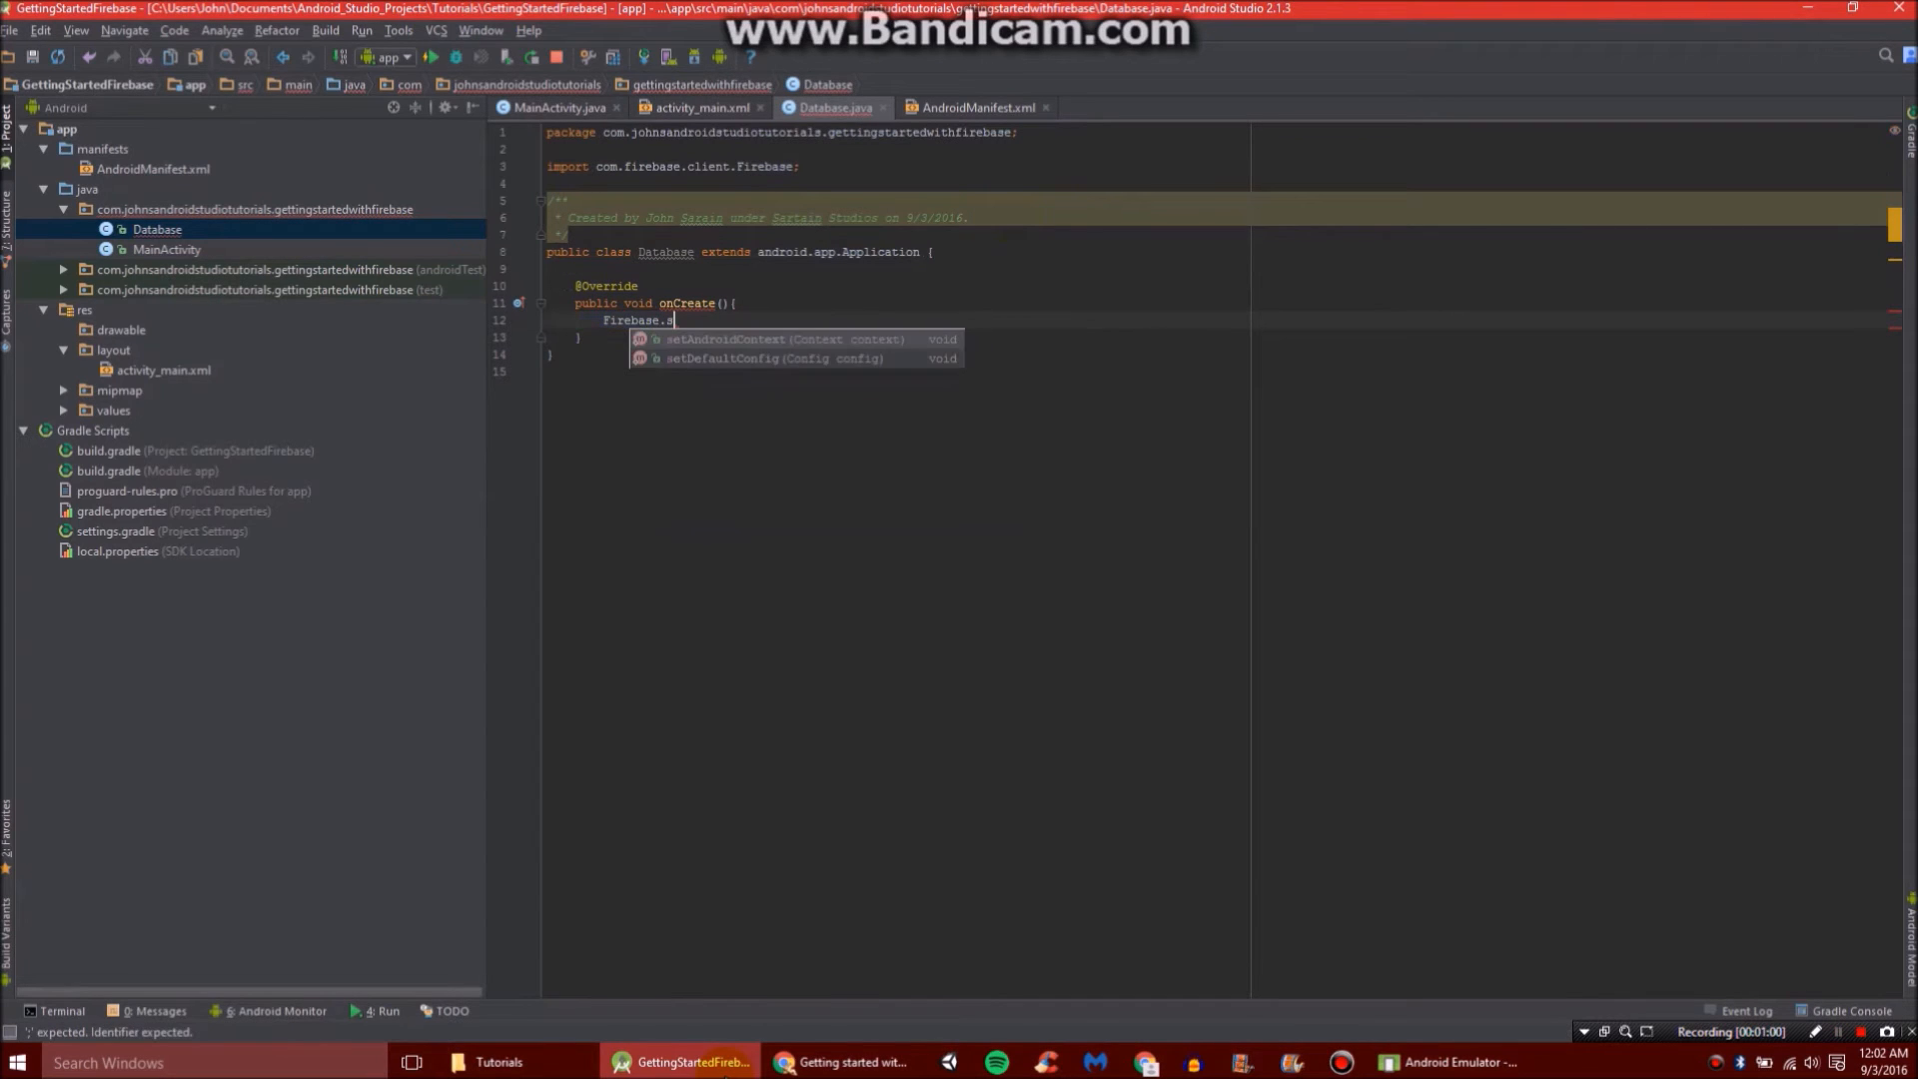
{"action": "type", "text": "setAndroidContext(this);"}
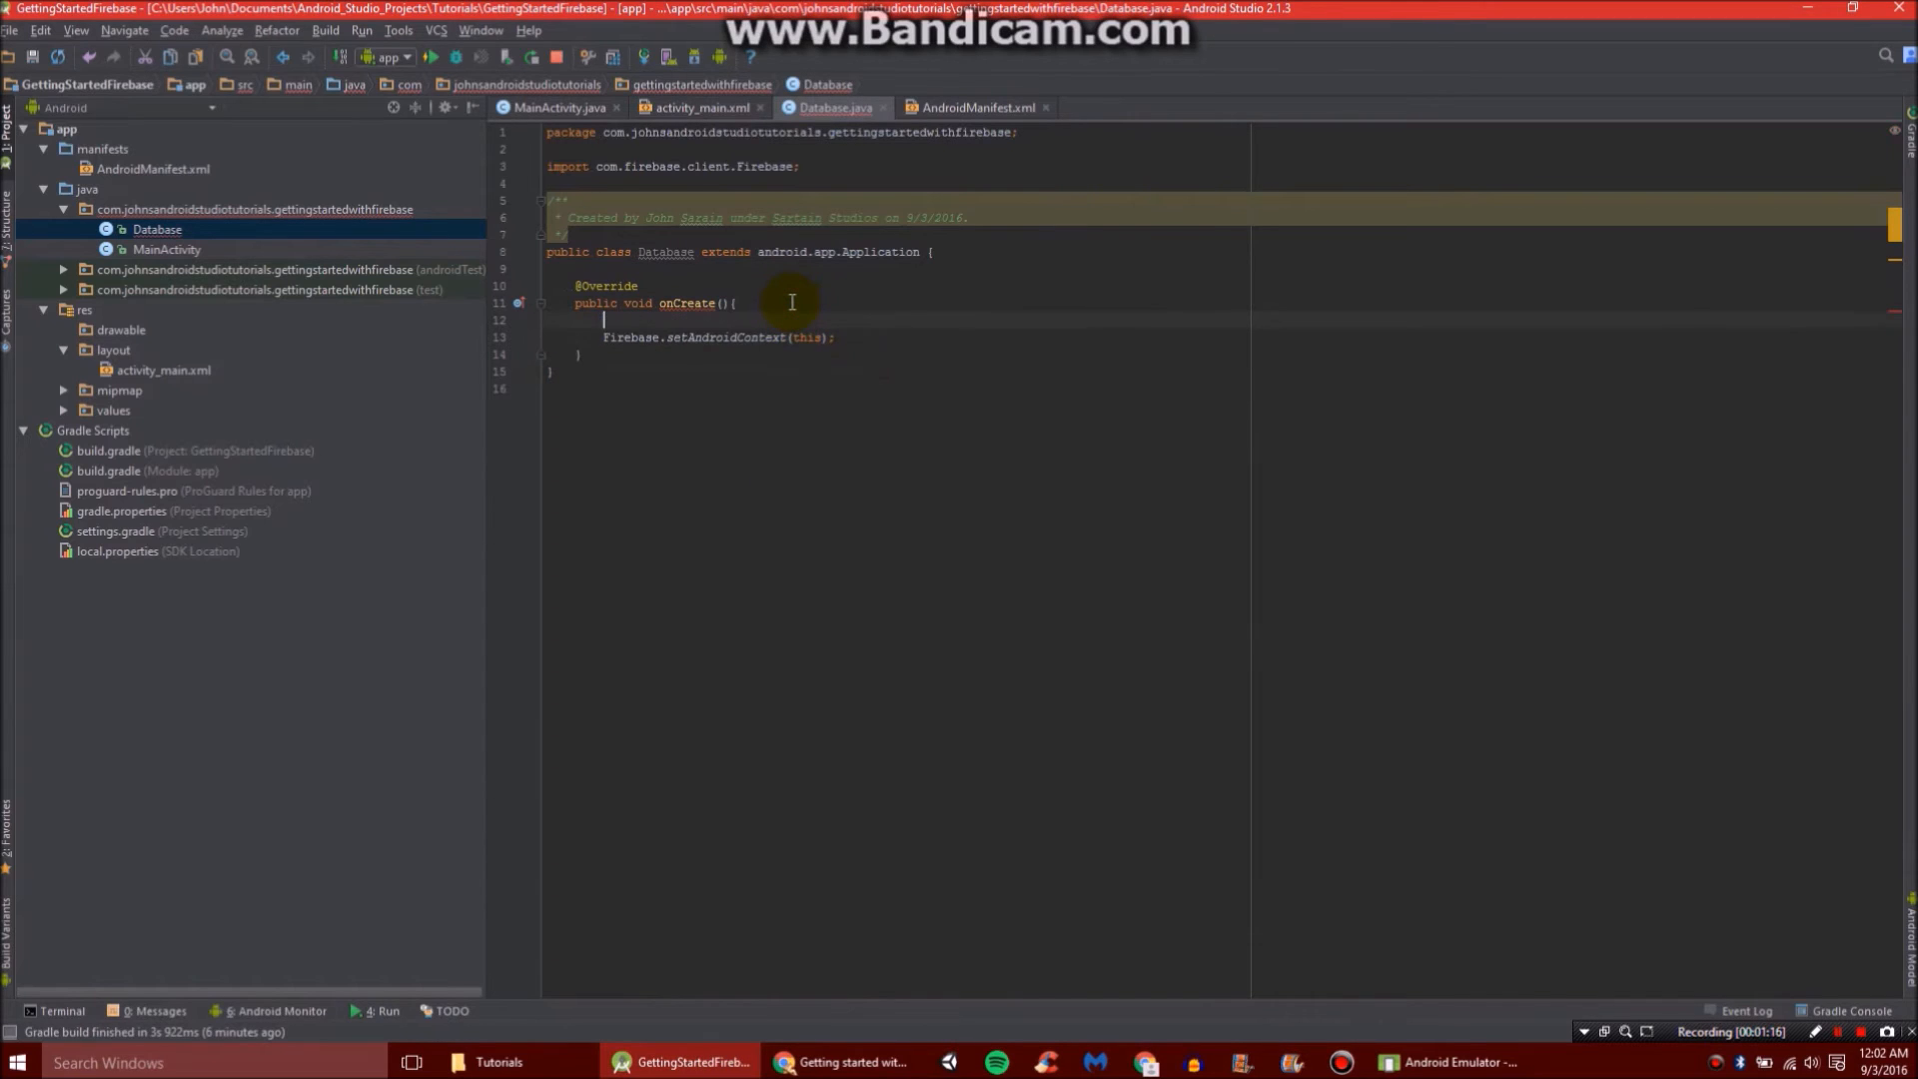
{"action": "type", "text": "super."}
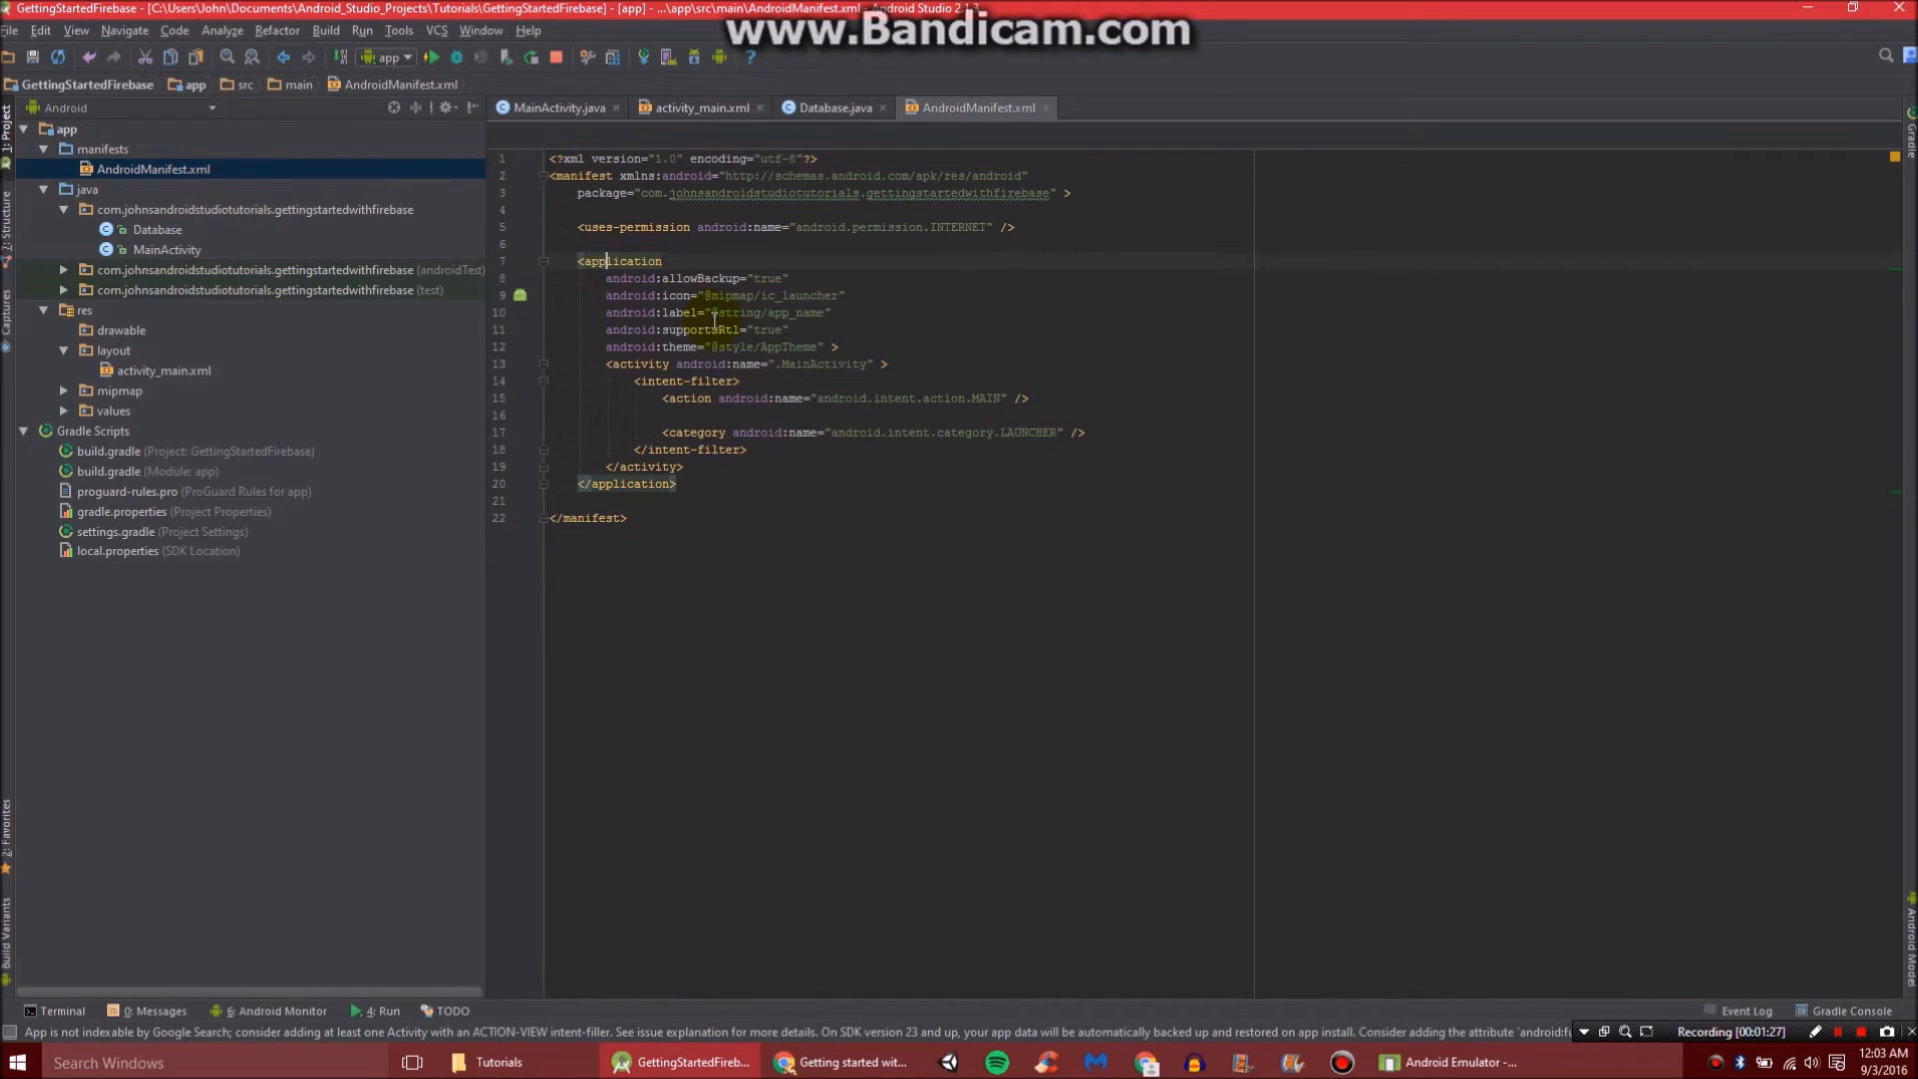
Add android:name=".Database" to the manifest's application element.
{"action": "left_click", "coordinate": [839, 311]}
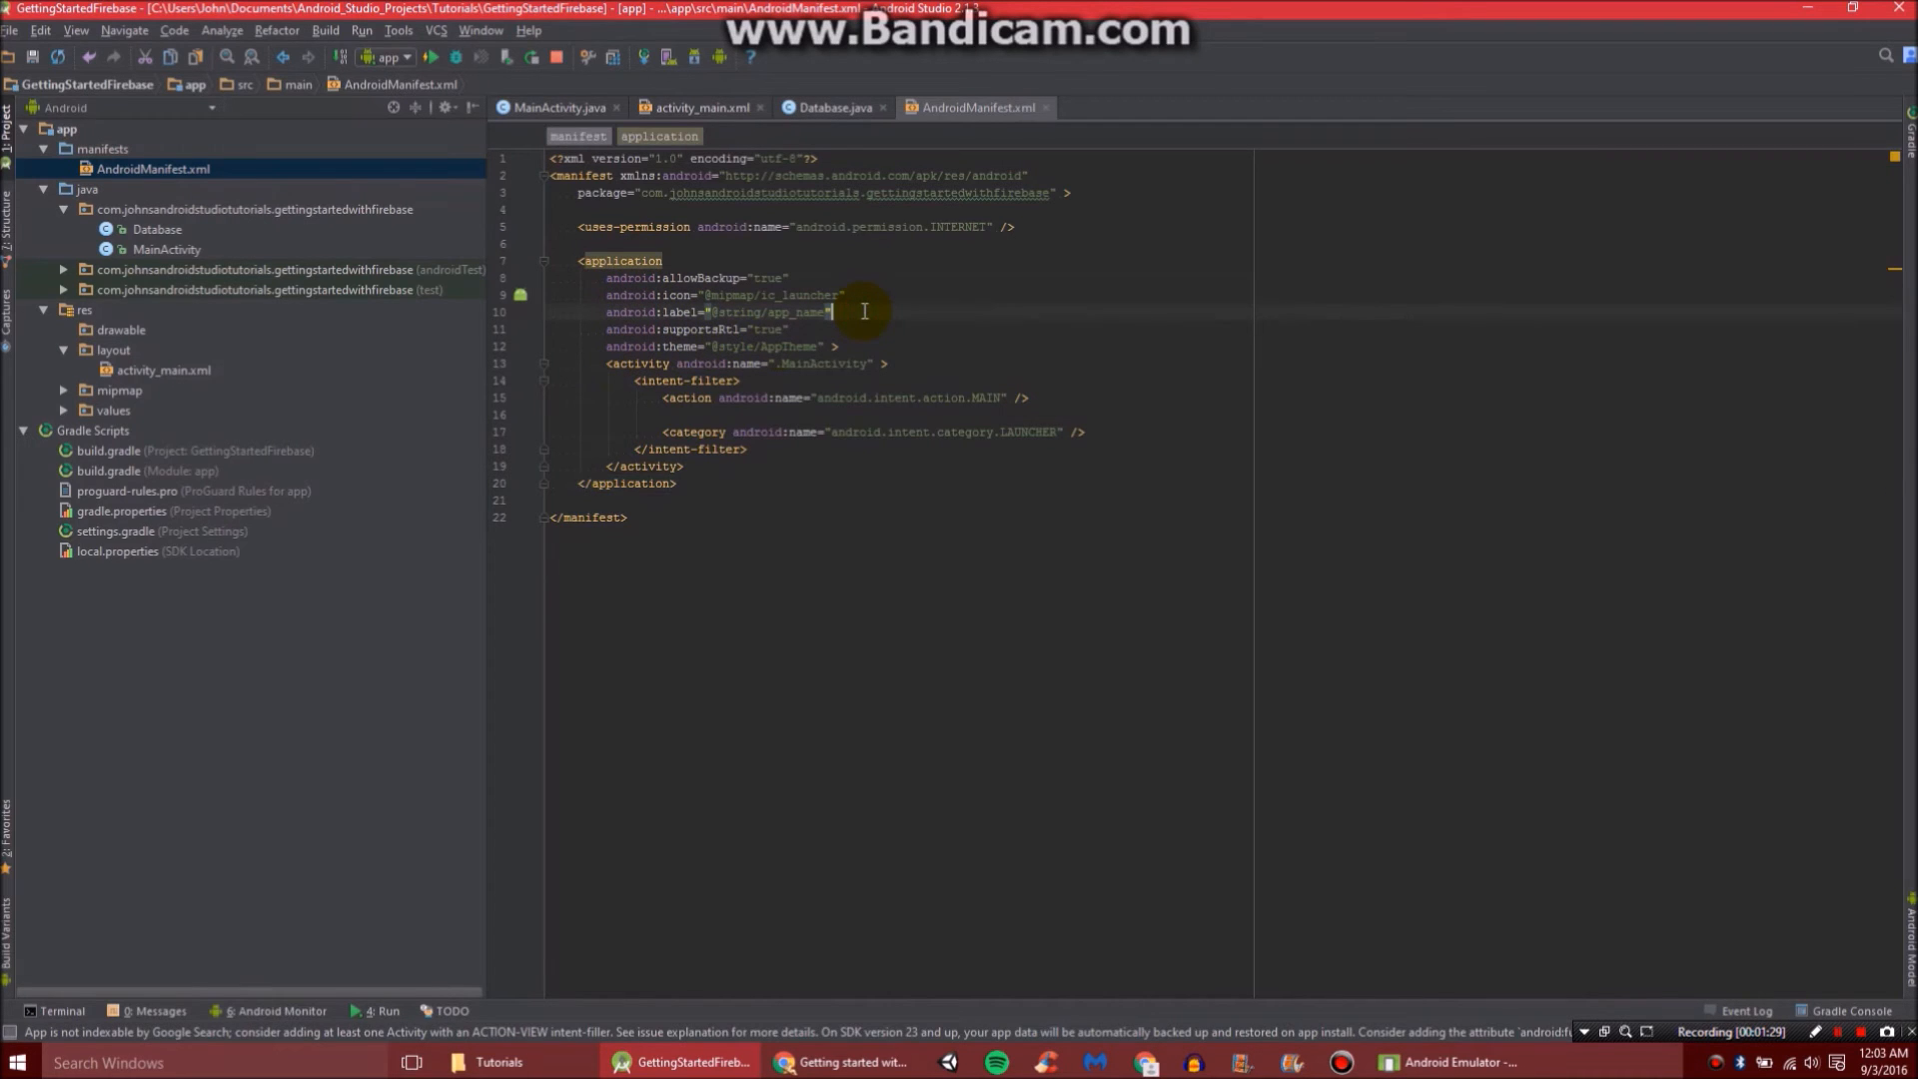
{"action": "type", "text": "name"}
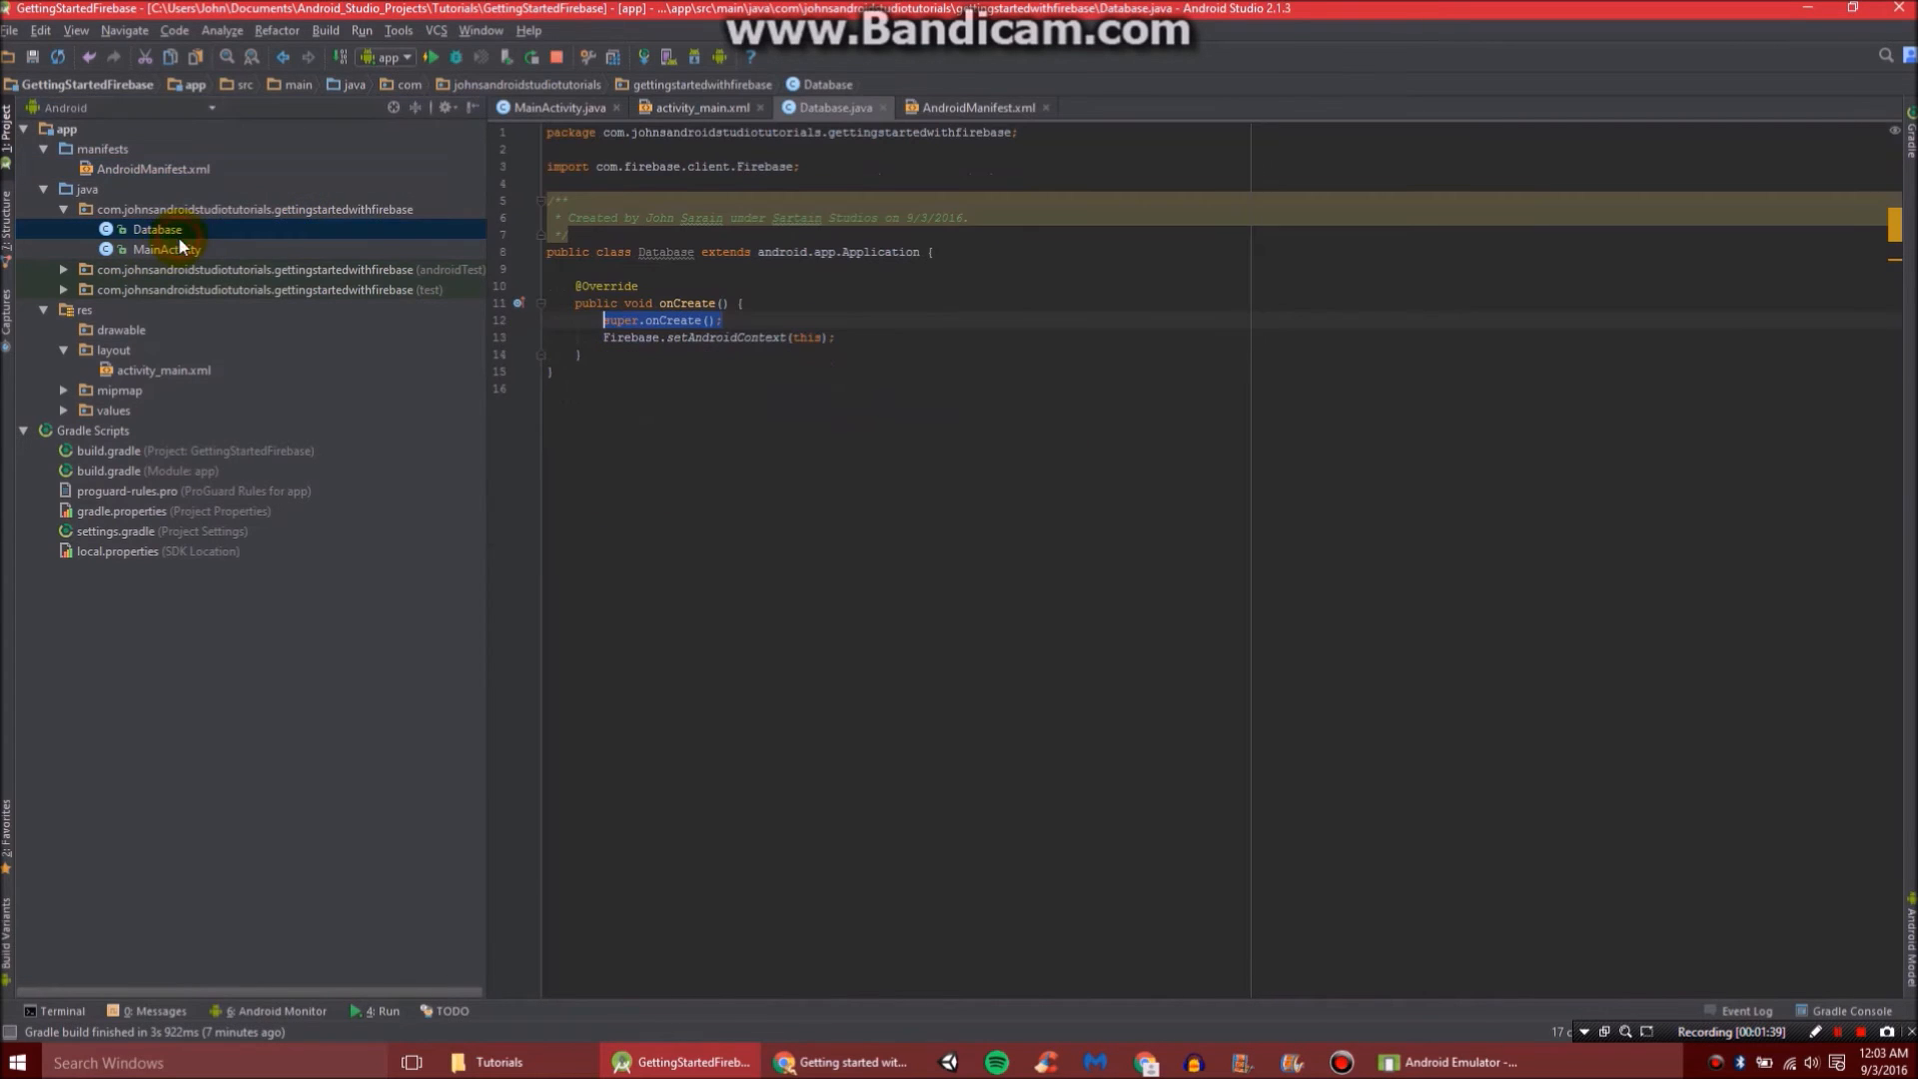
Open MainActivity.java from the Project tool window.
{"action": "double_click", "coordinate": [166, 247]}
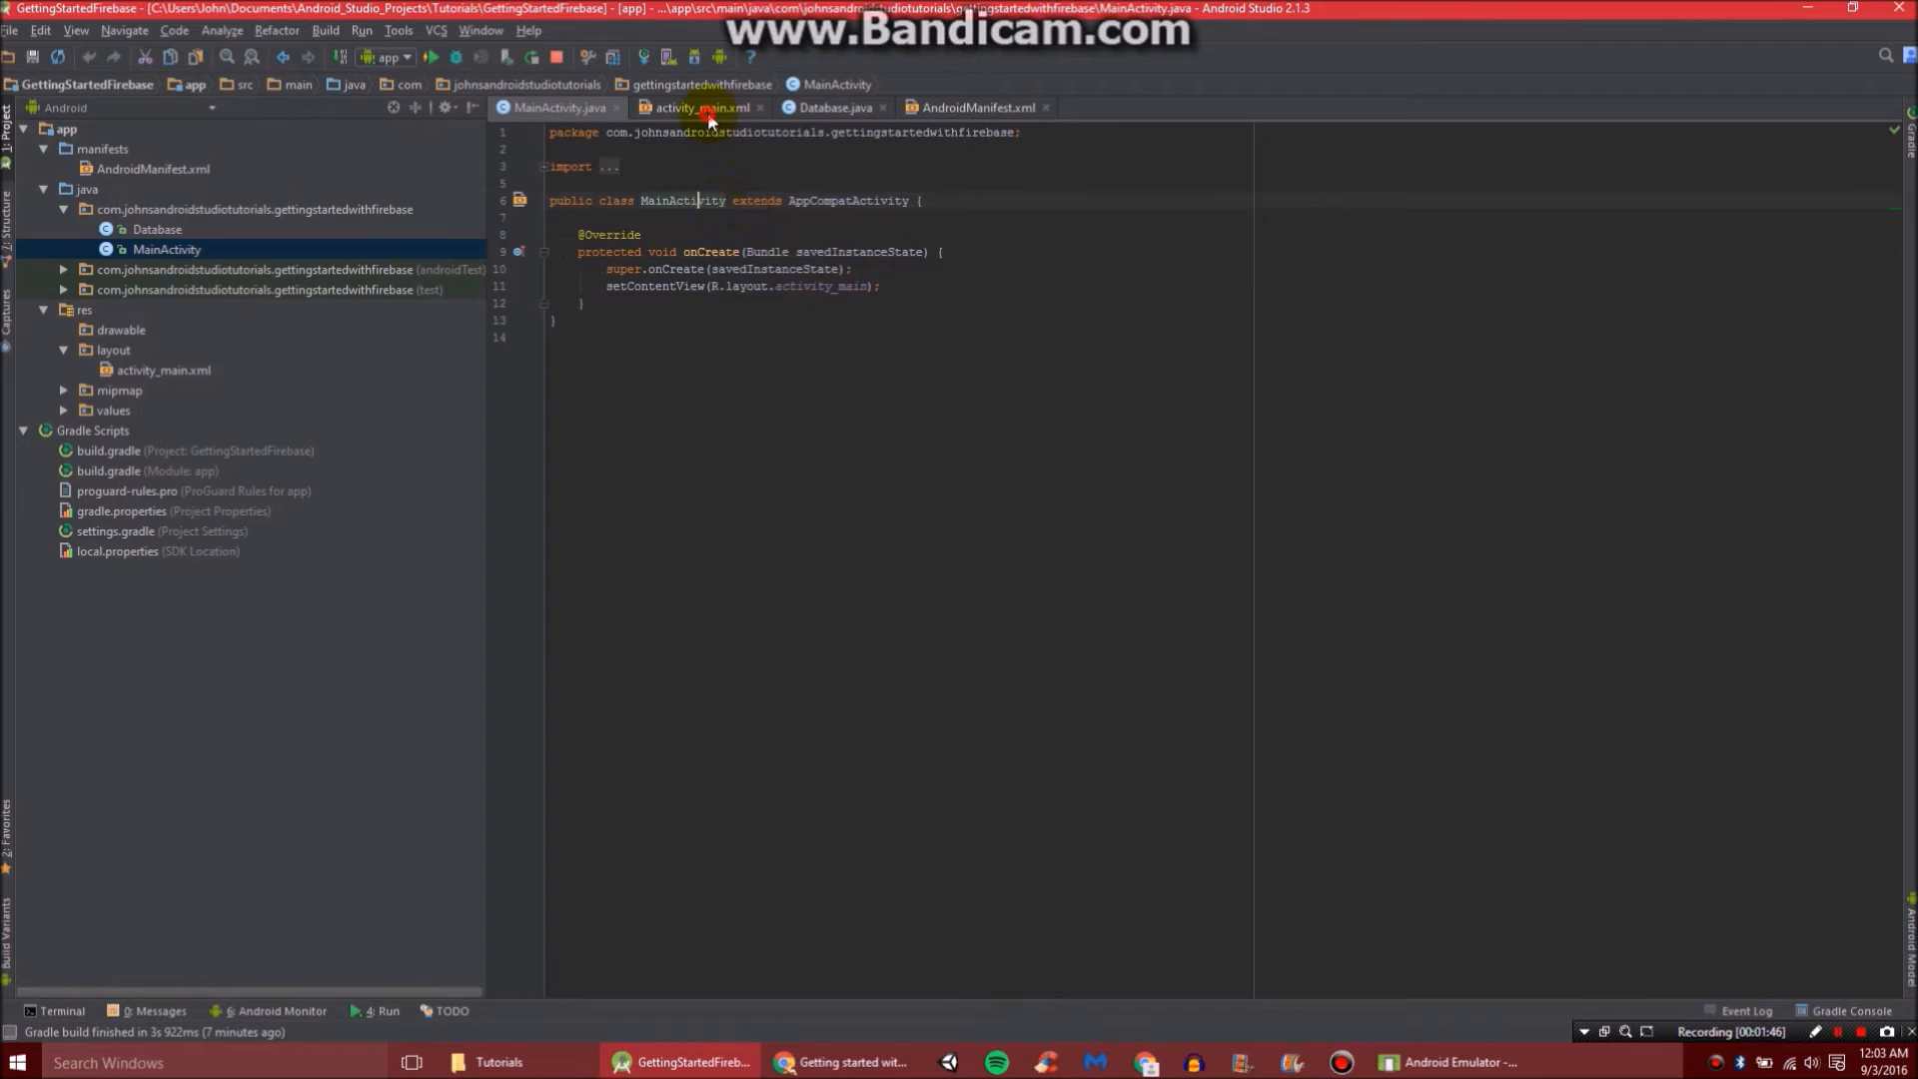
Check the ids of the text display and Nougut button in activity_main, then return to MainActivity.
{"action": "left_click", "coordinate": [701, 106]}
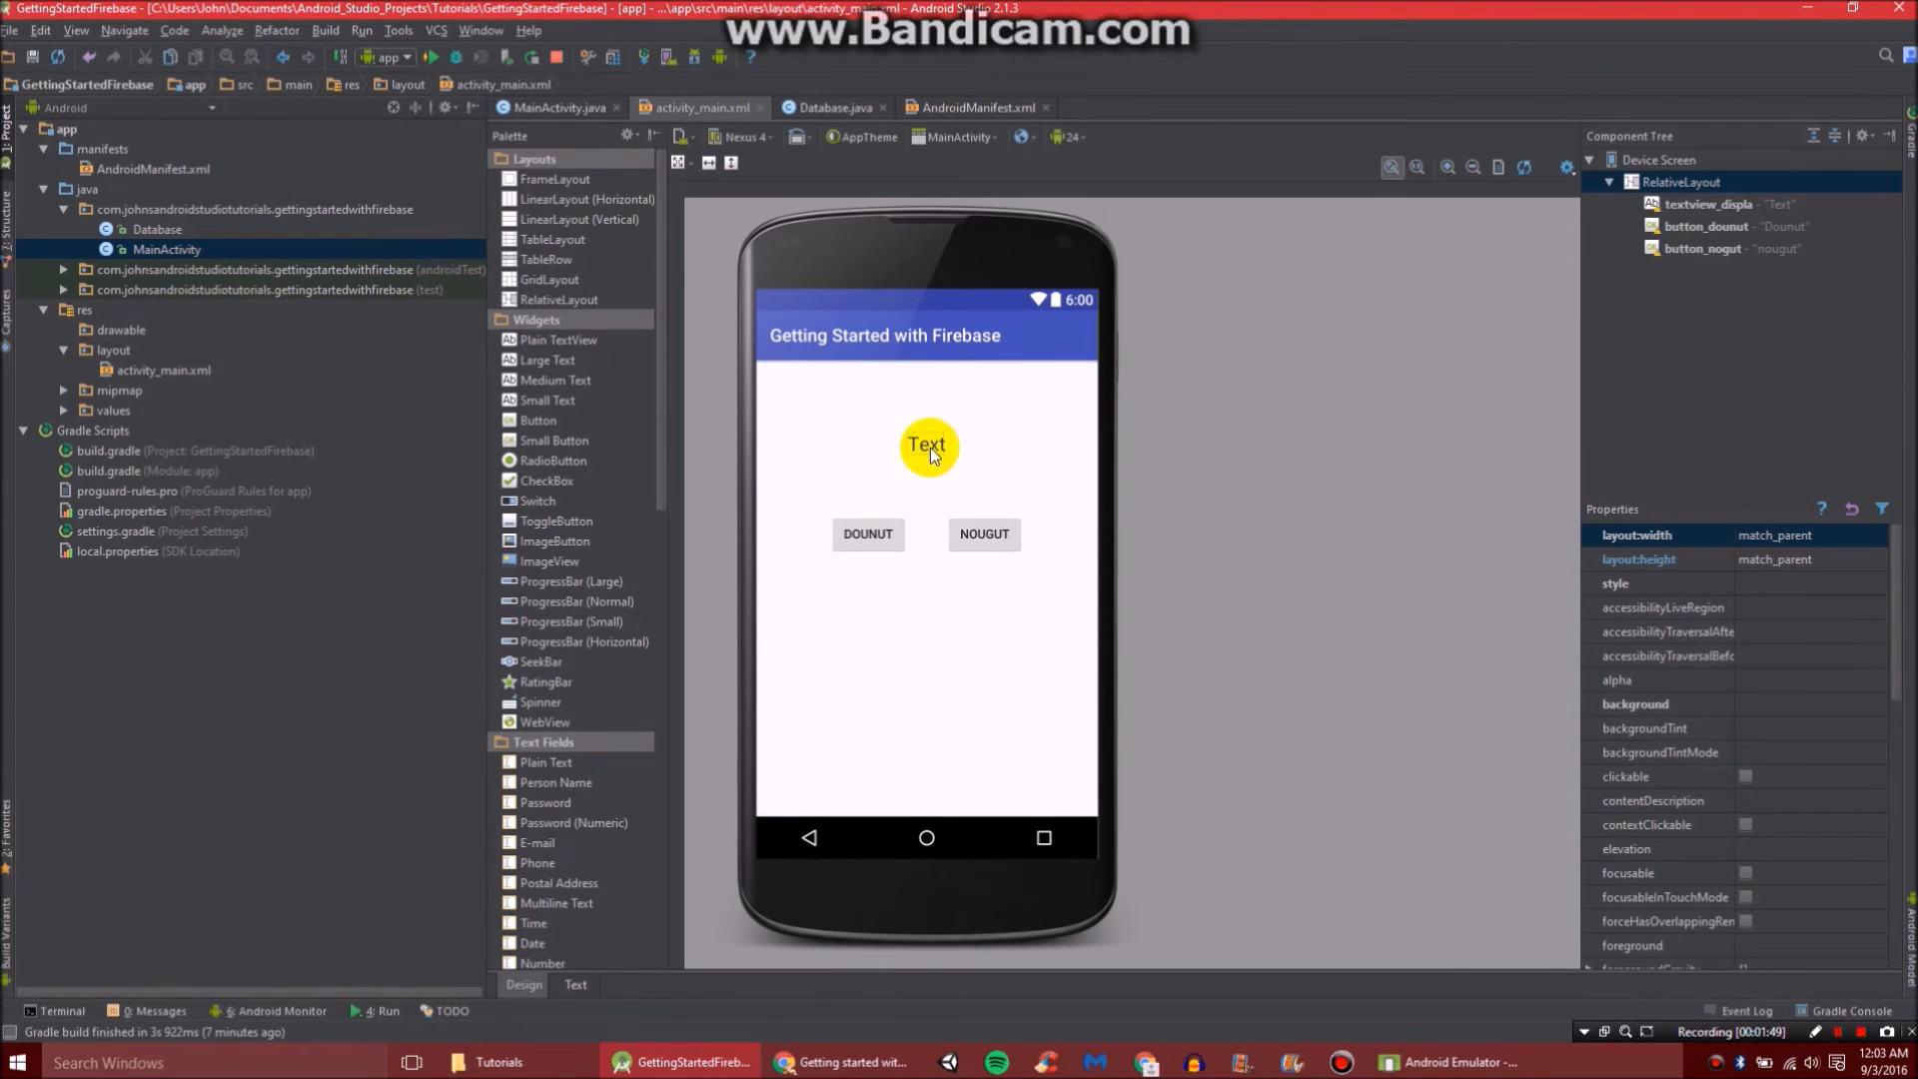
{"action": "left_click", "coordinate": [927, 445]}
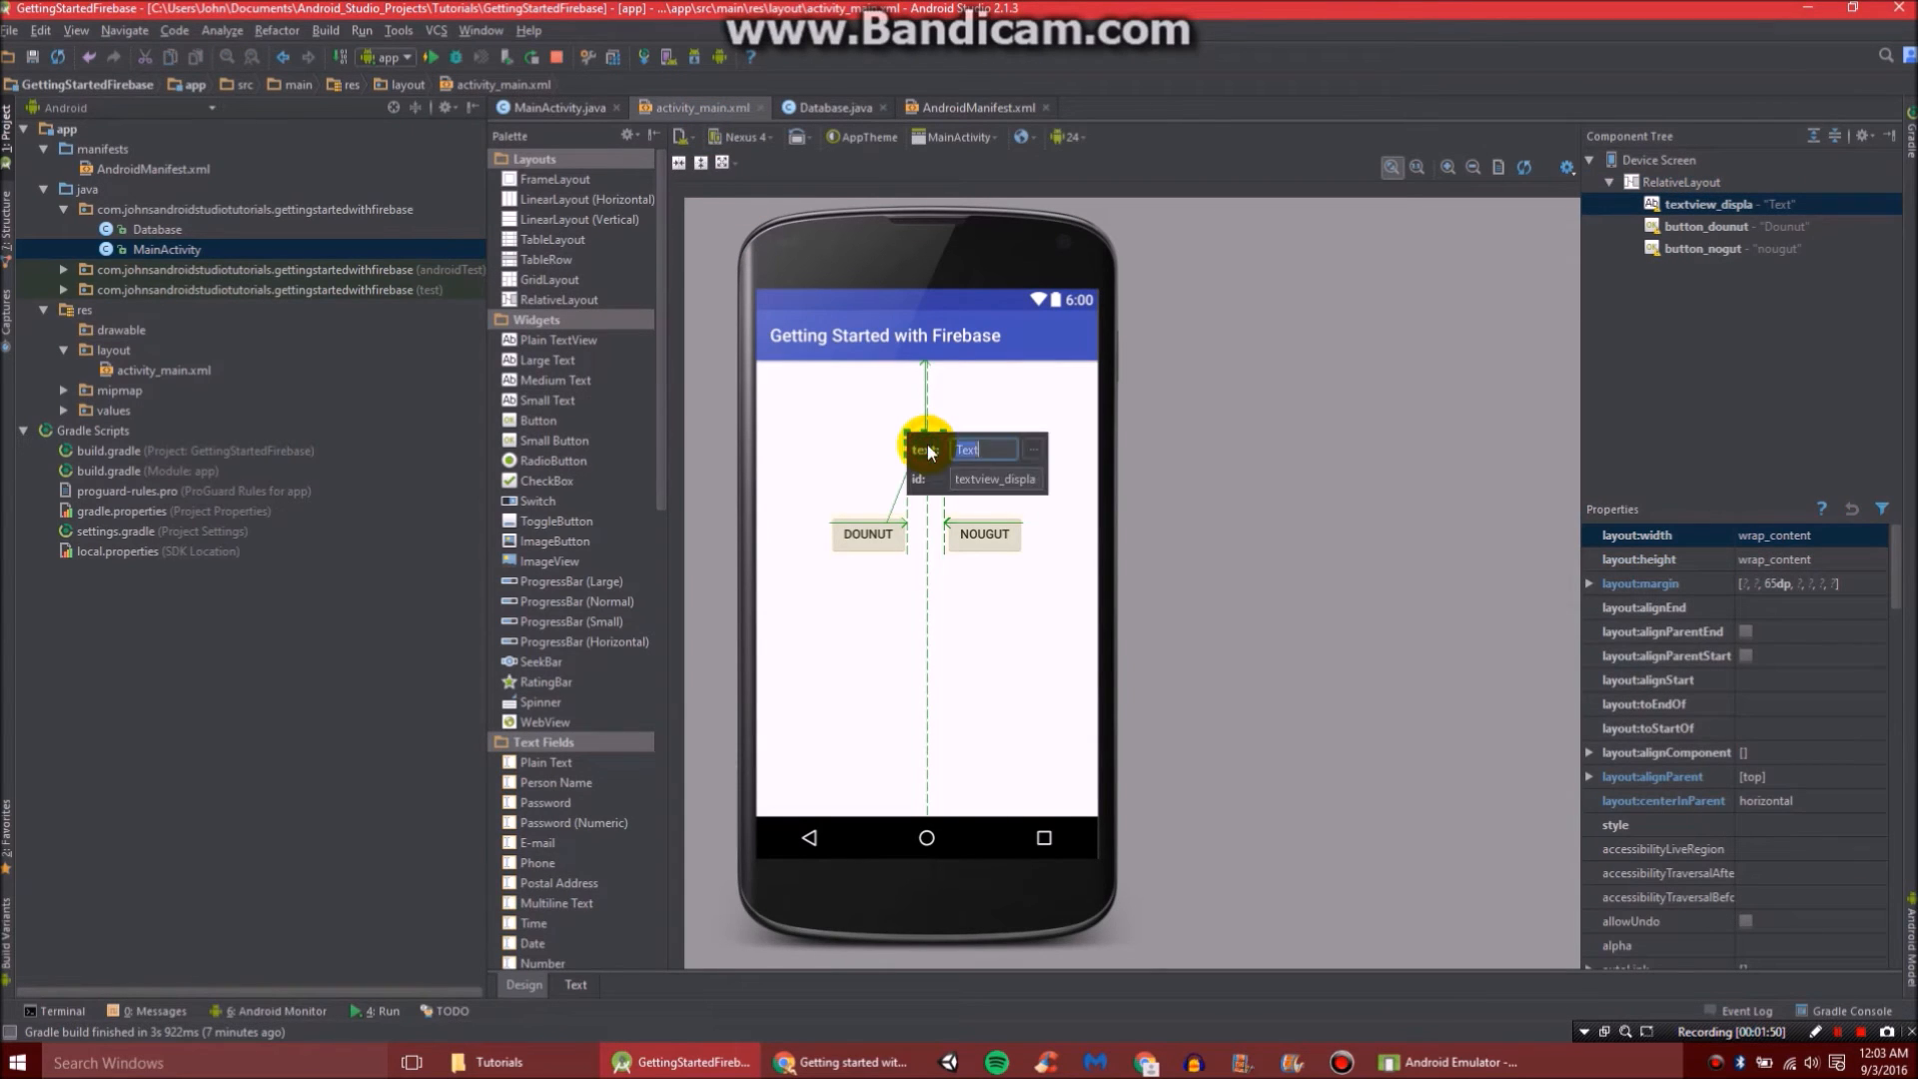
{"action": "left_click", "coordinate": [867, 534]}
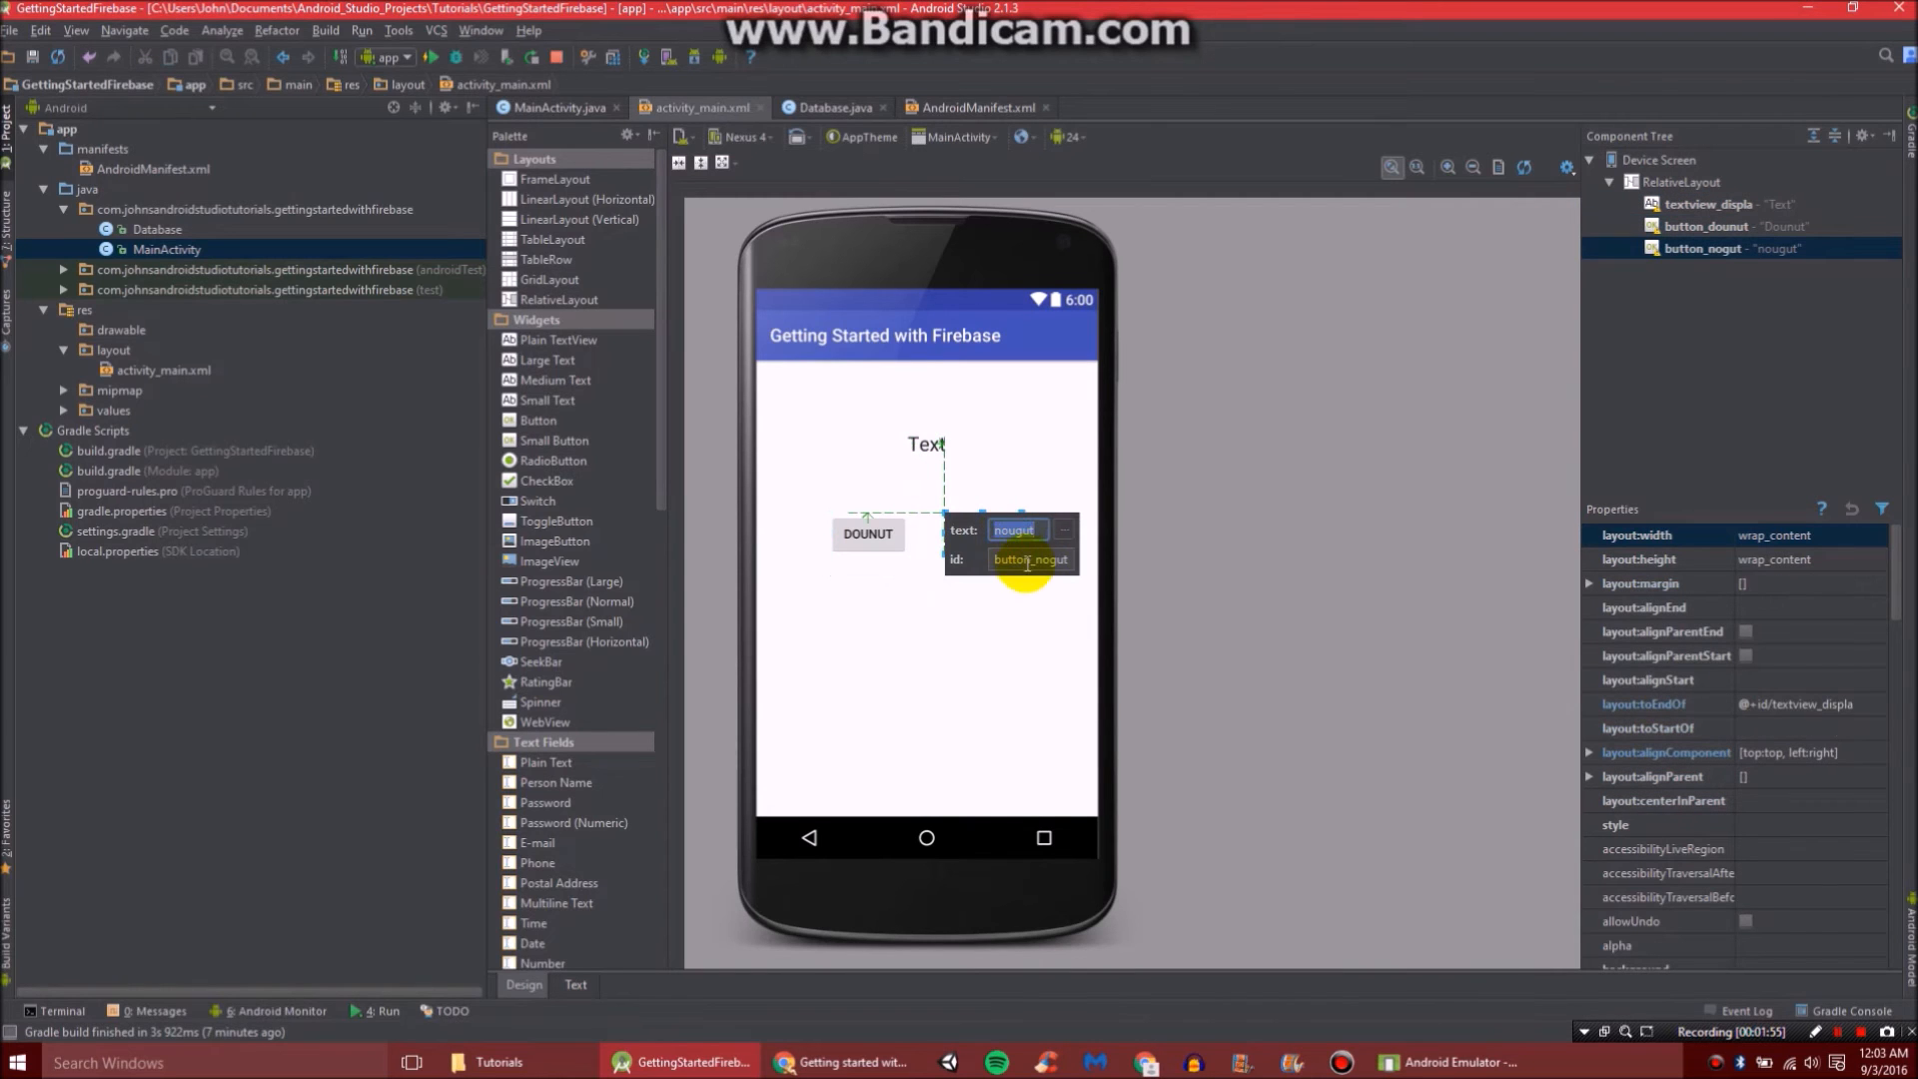
{"action": "left_click", "coordinate": [555, 106]}
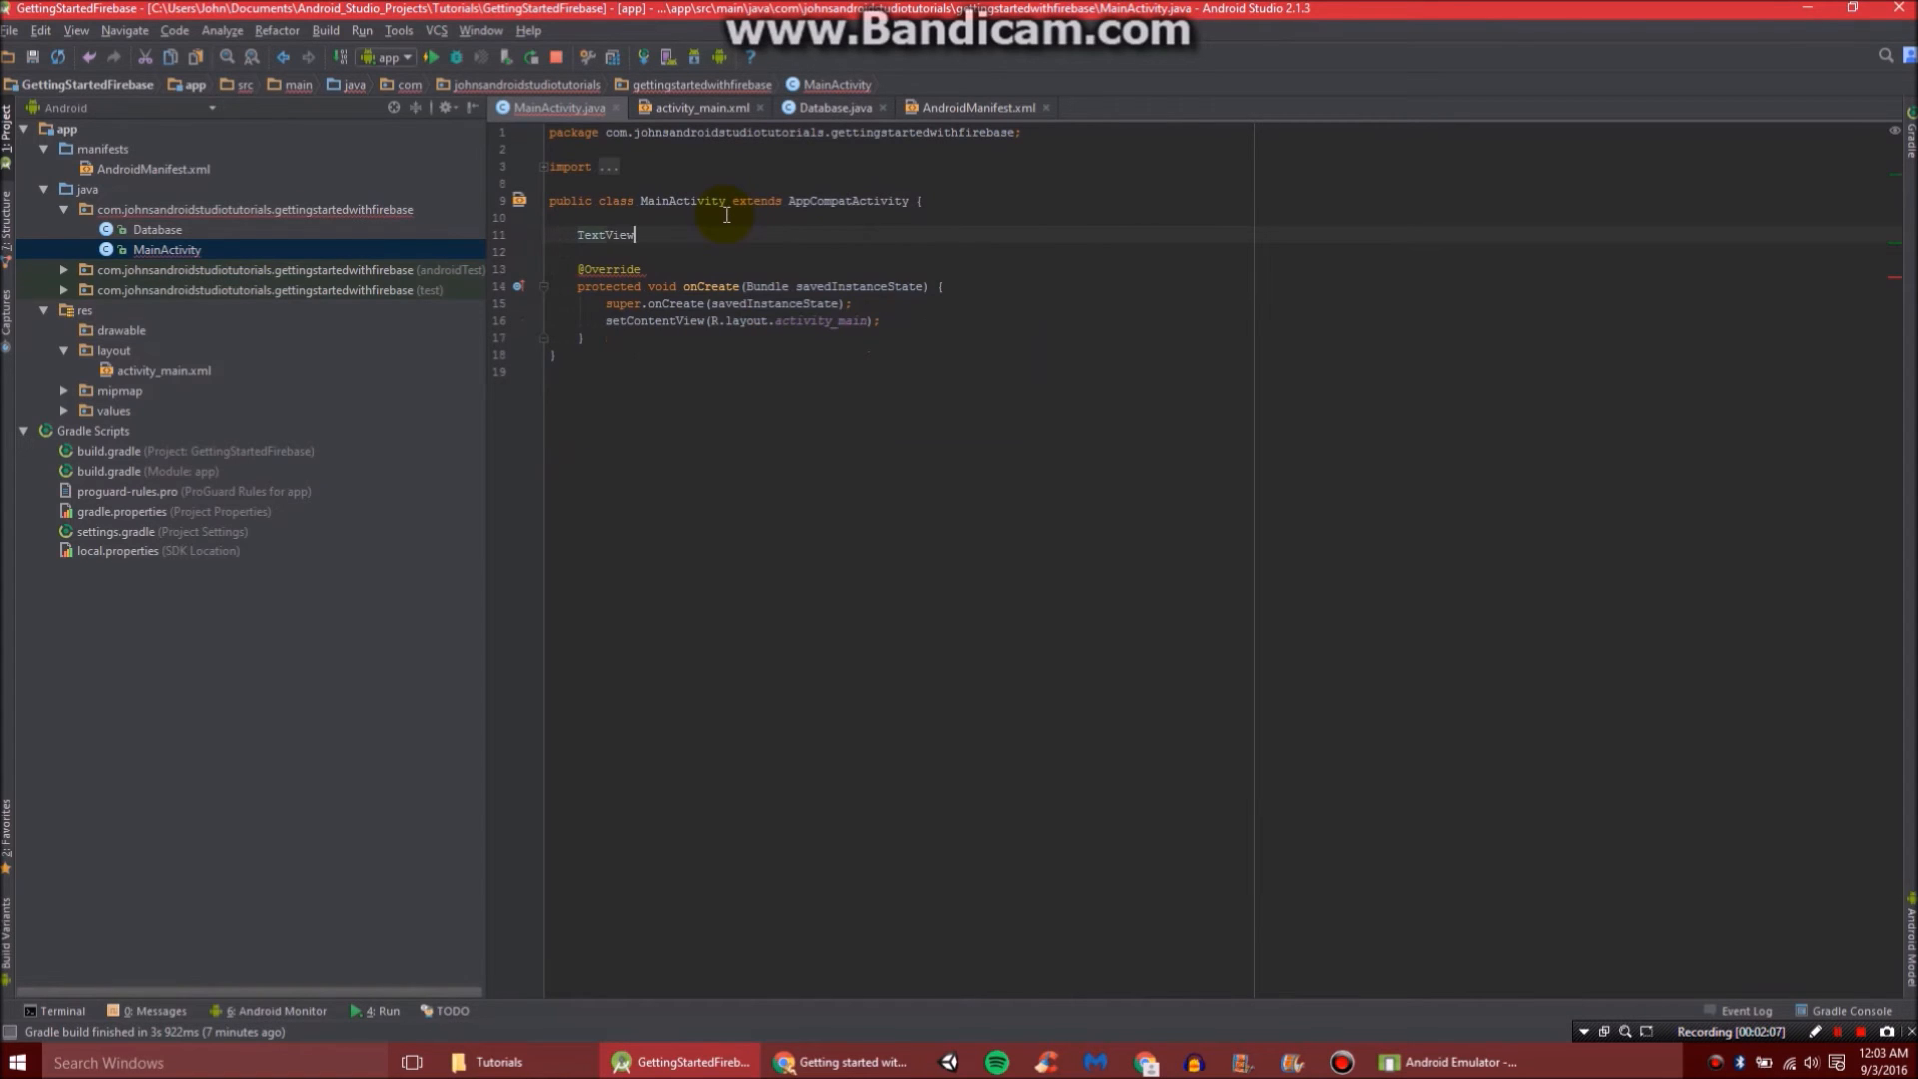
Declare fields TextView textViewDislay and Button buttonDounut, buttonNougout above onCreate.
{"action": "type", "text": "textViewDis"}
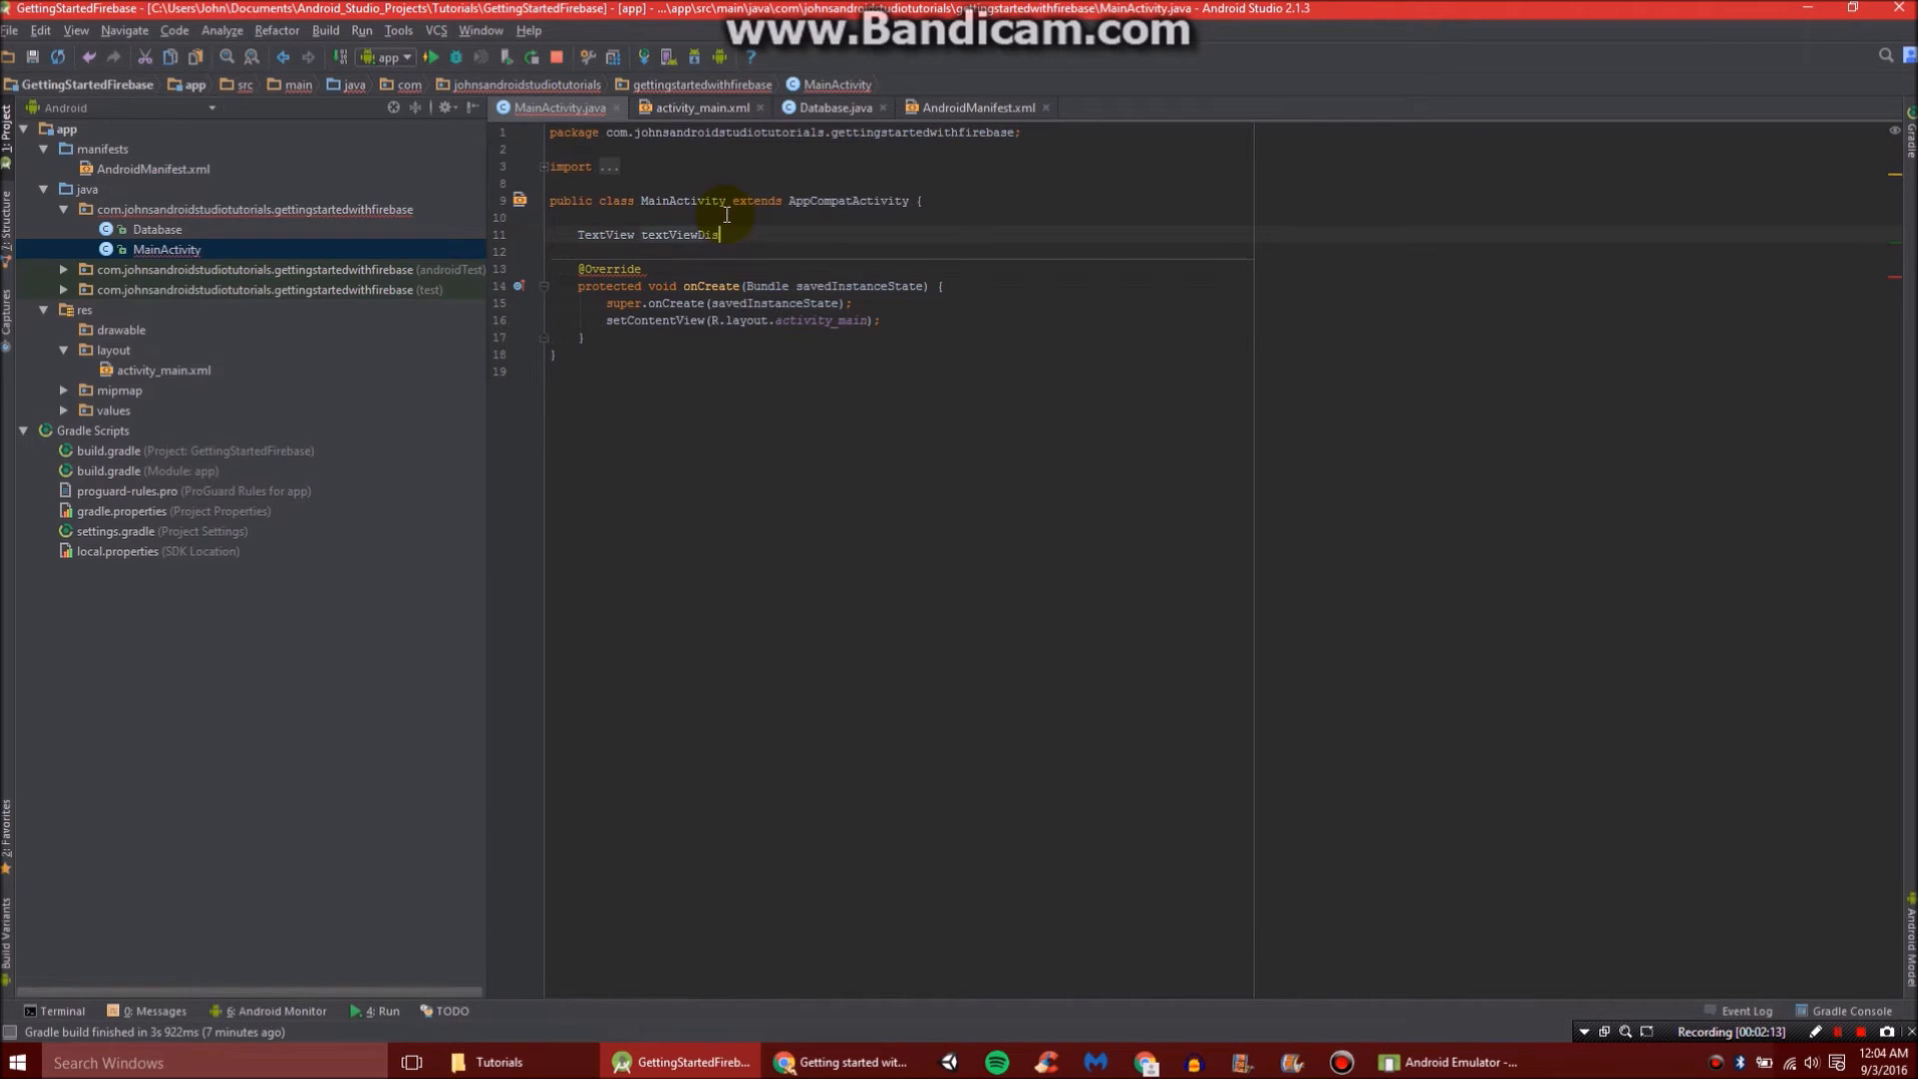
{"action": "type", "text": "lay"}
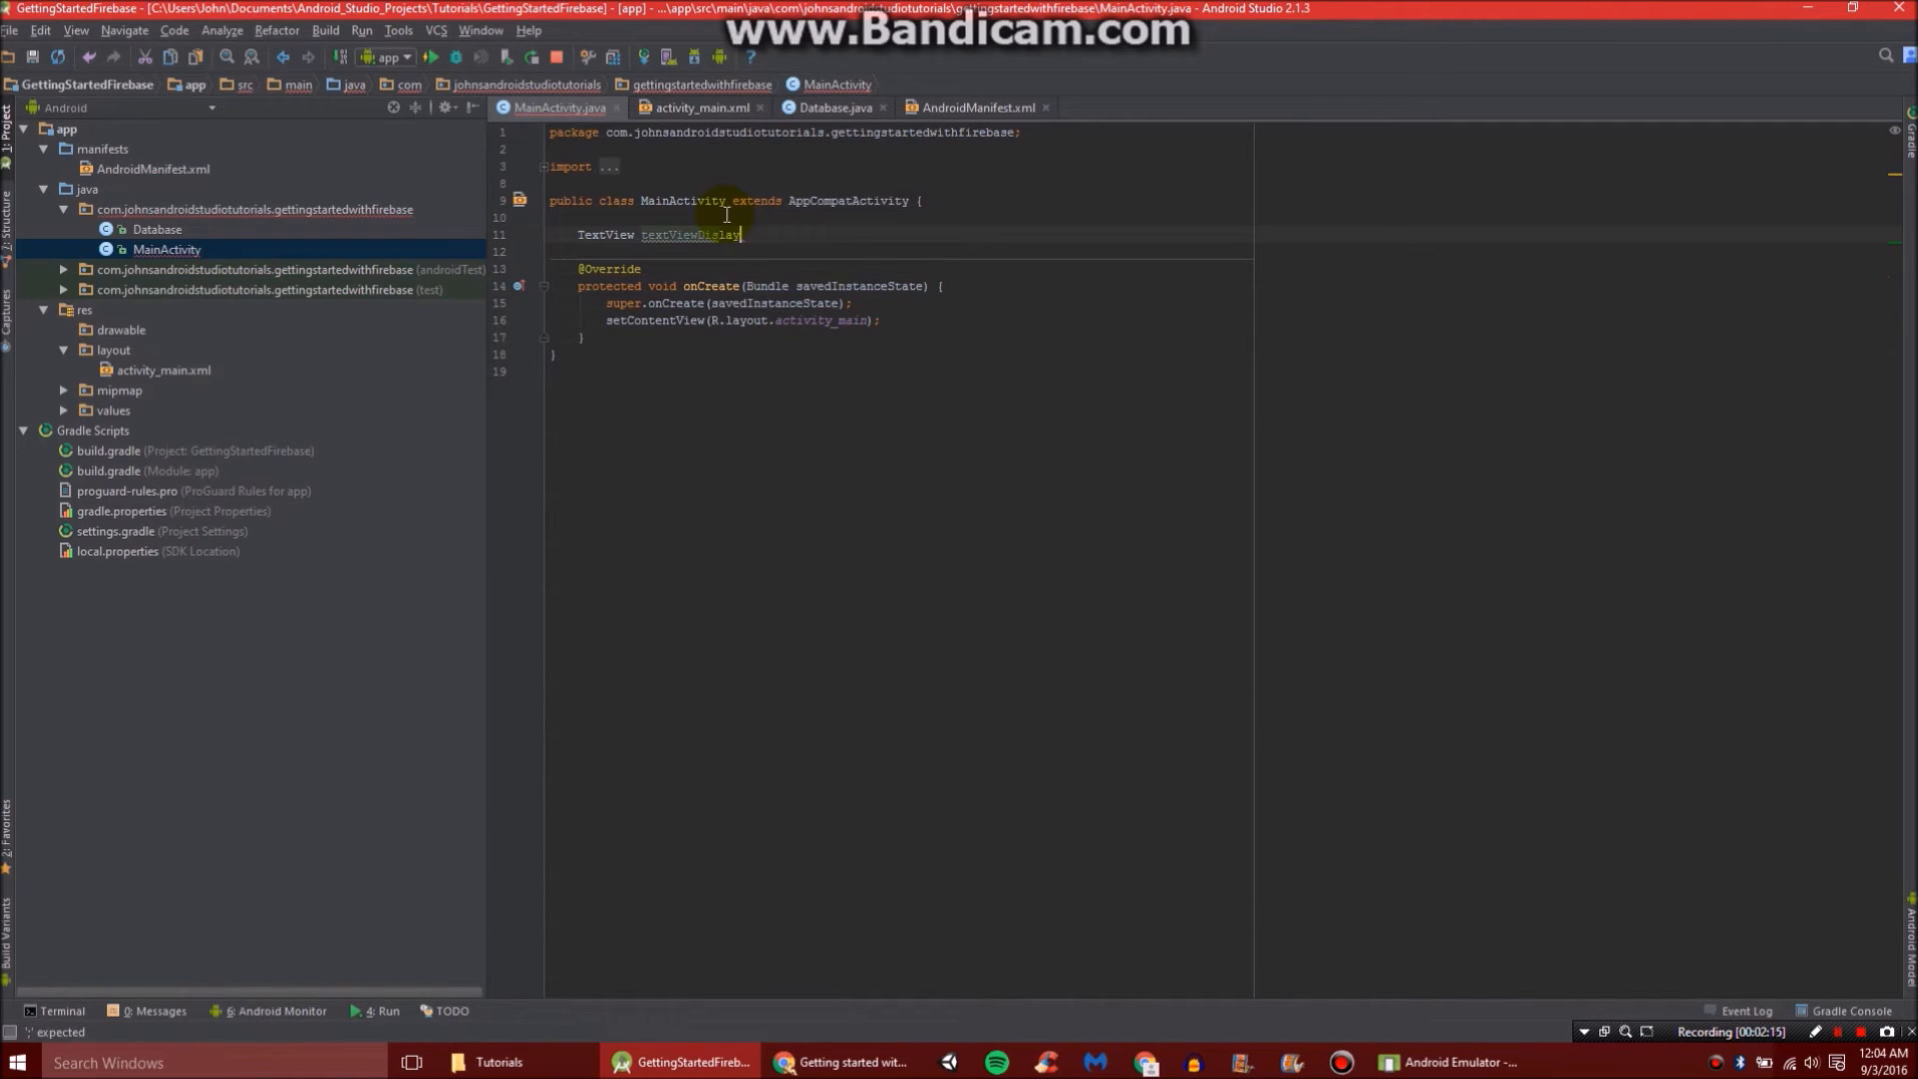
{"action": "key", "text": "Enter"}
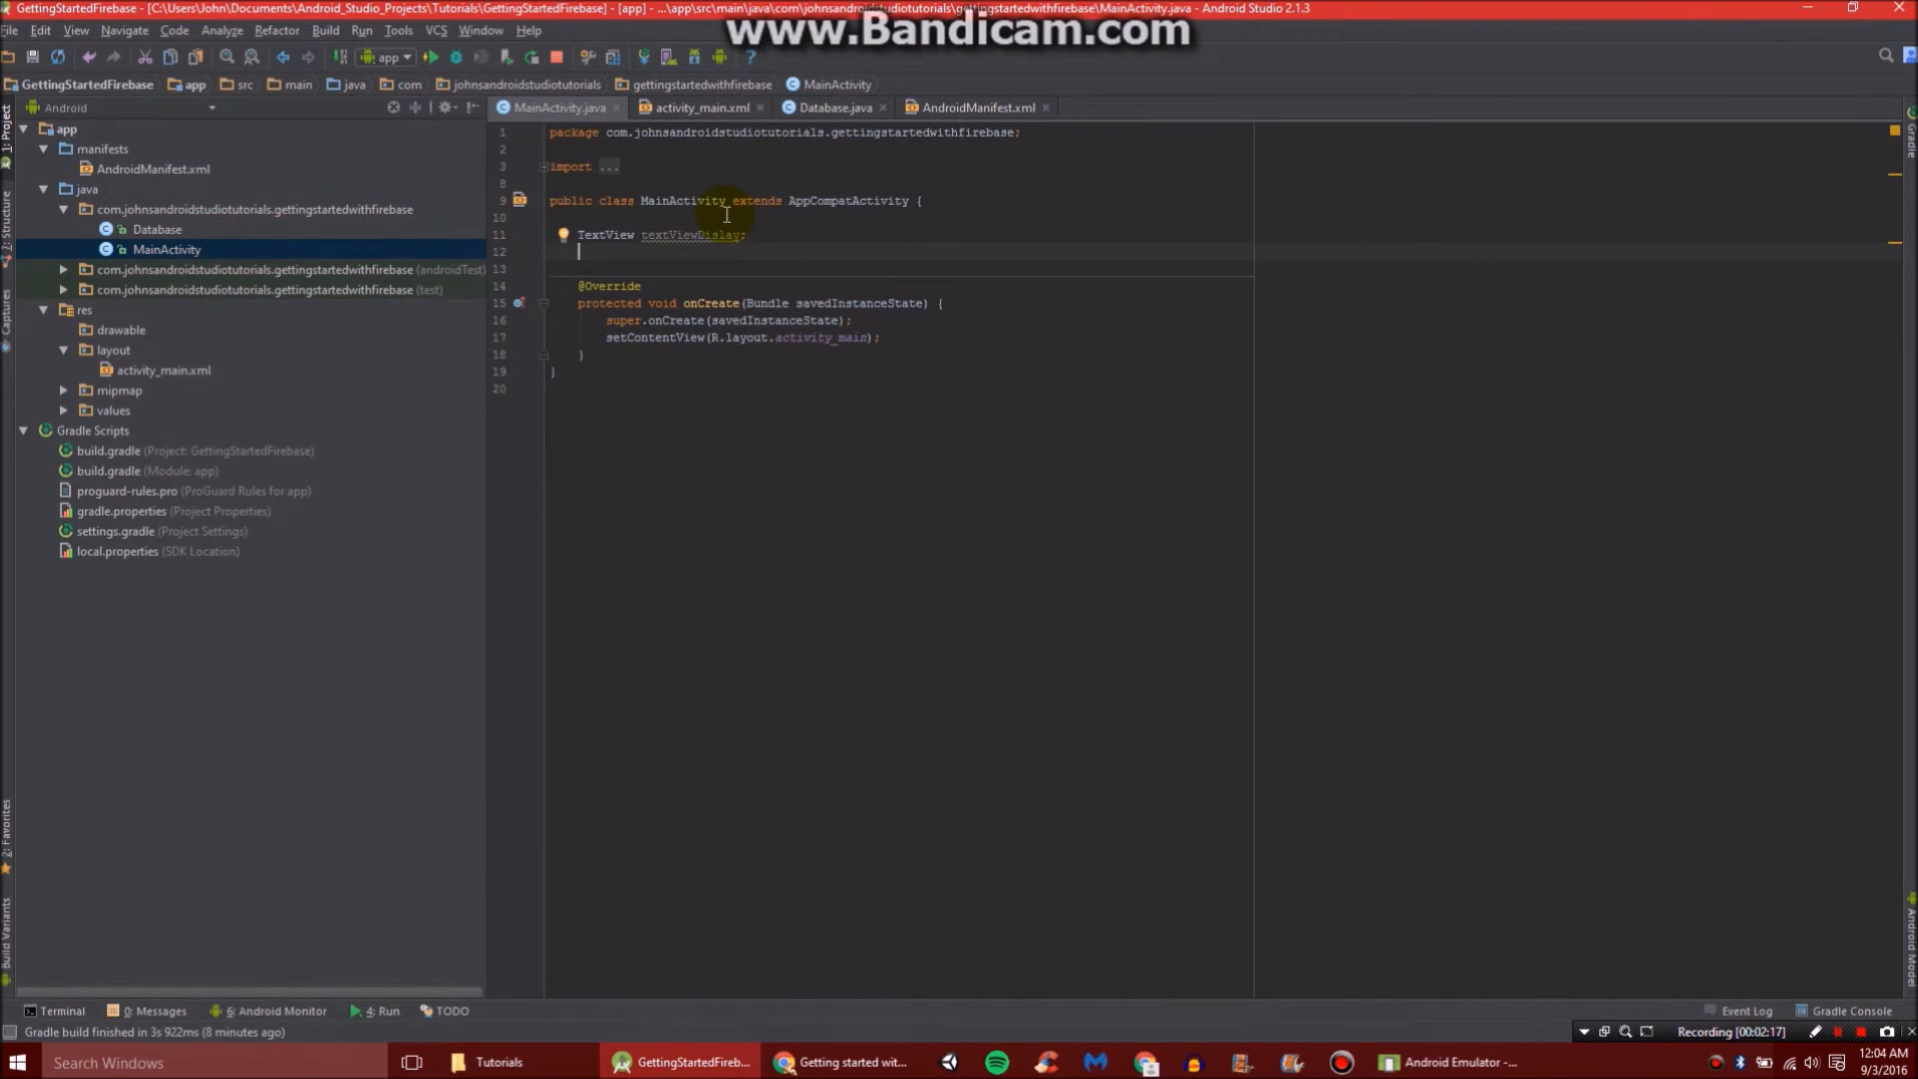
{"action": "type", "text": "Button buttonDounut,"}
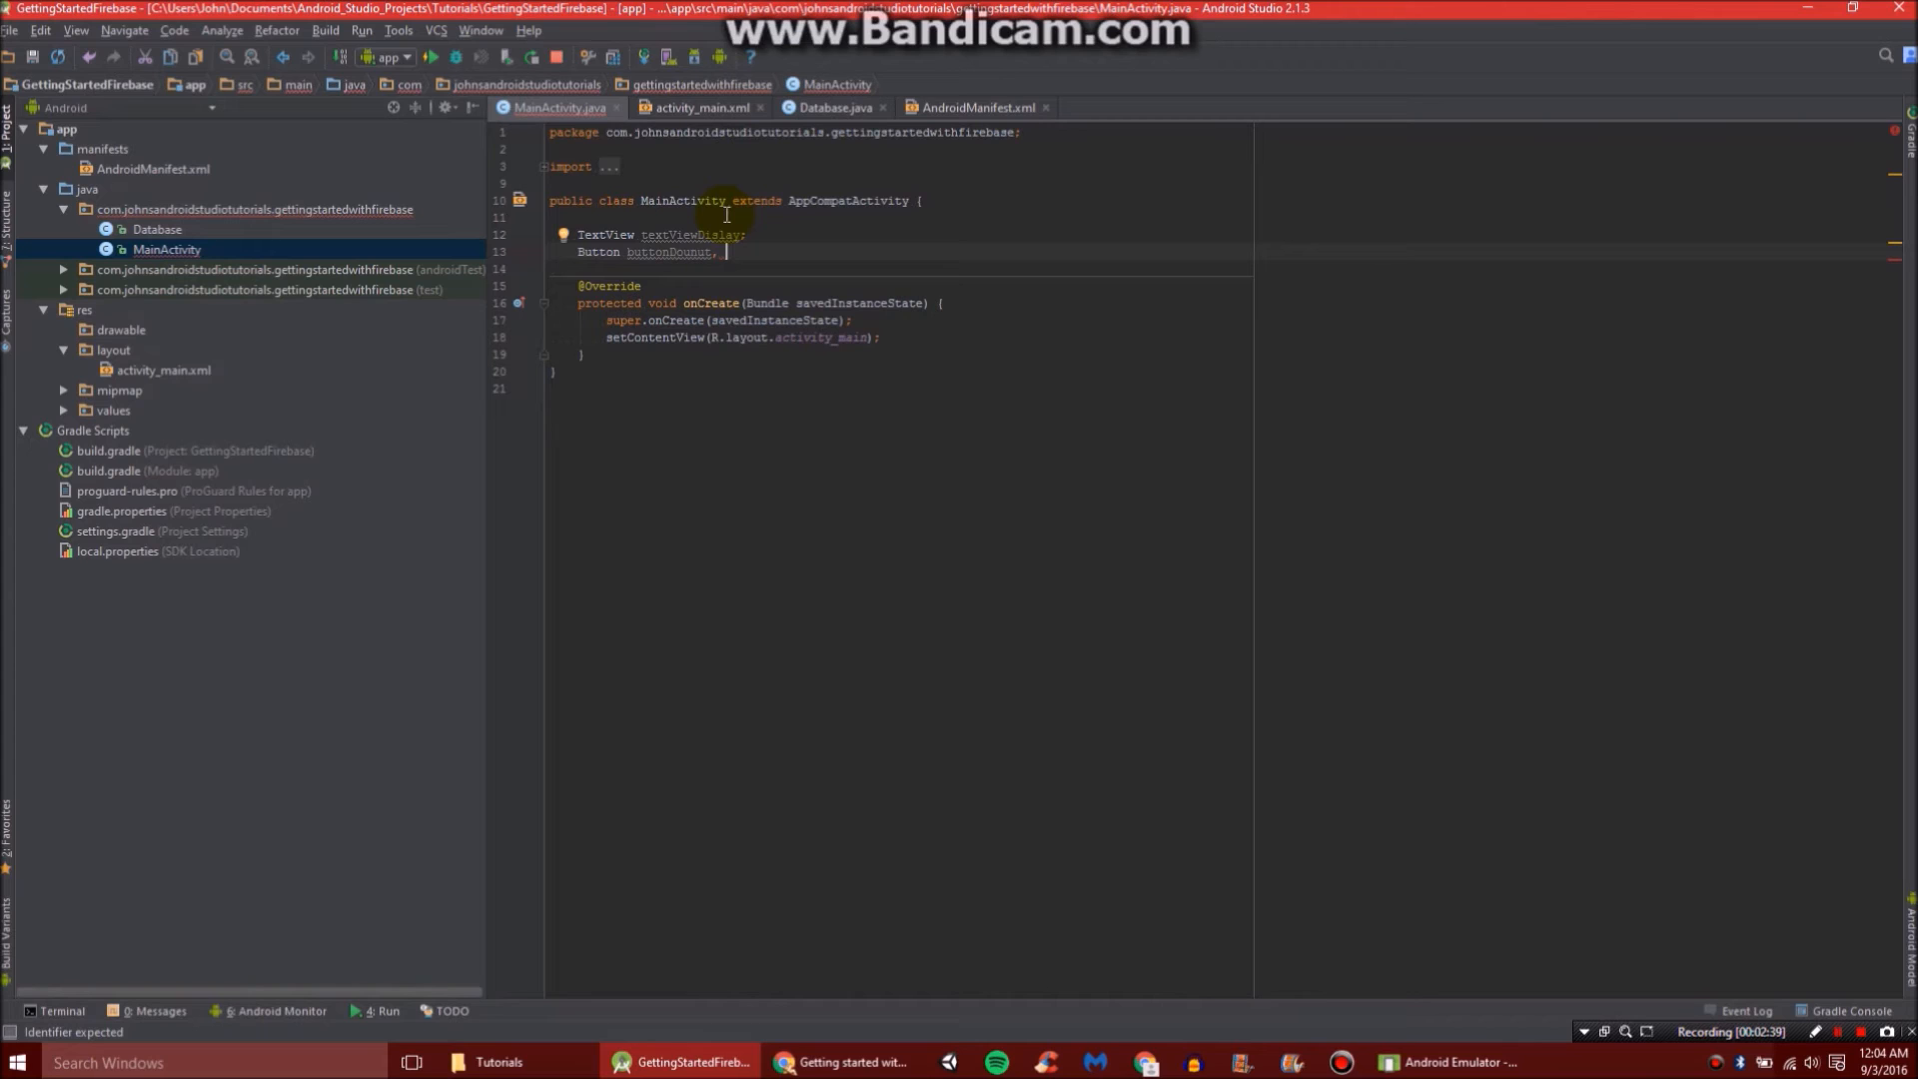
{"action": "type", "text": "buttonNou"}
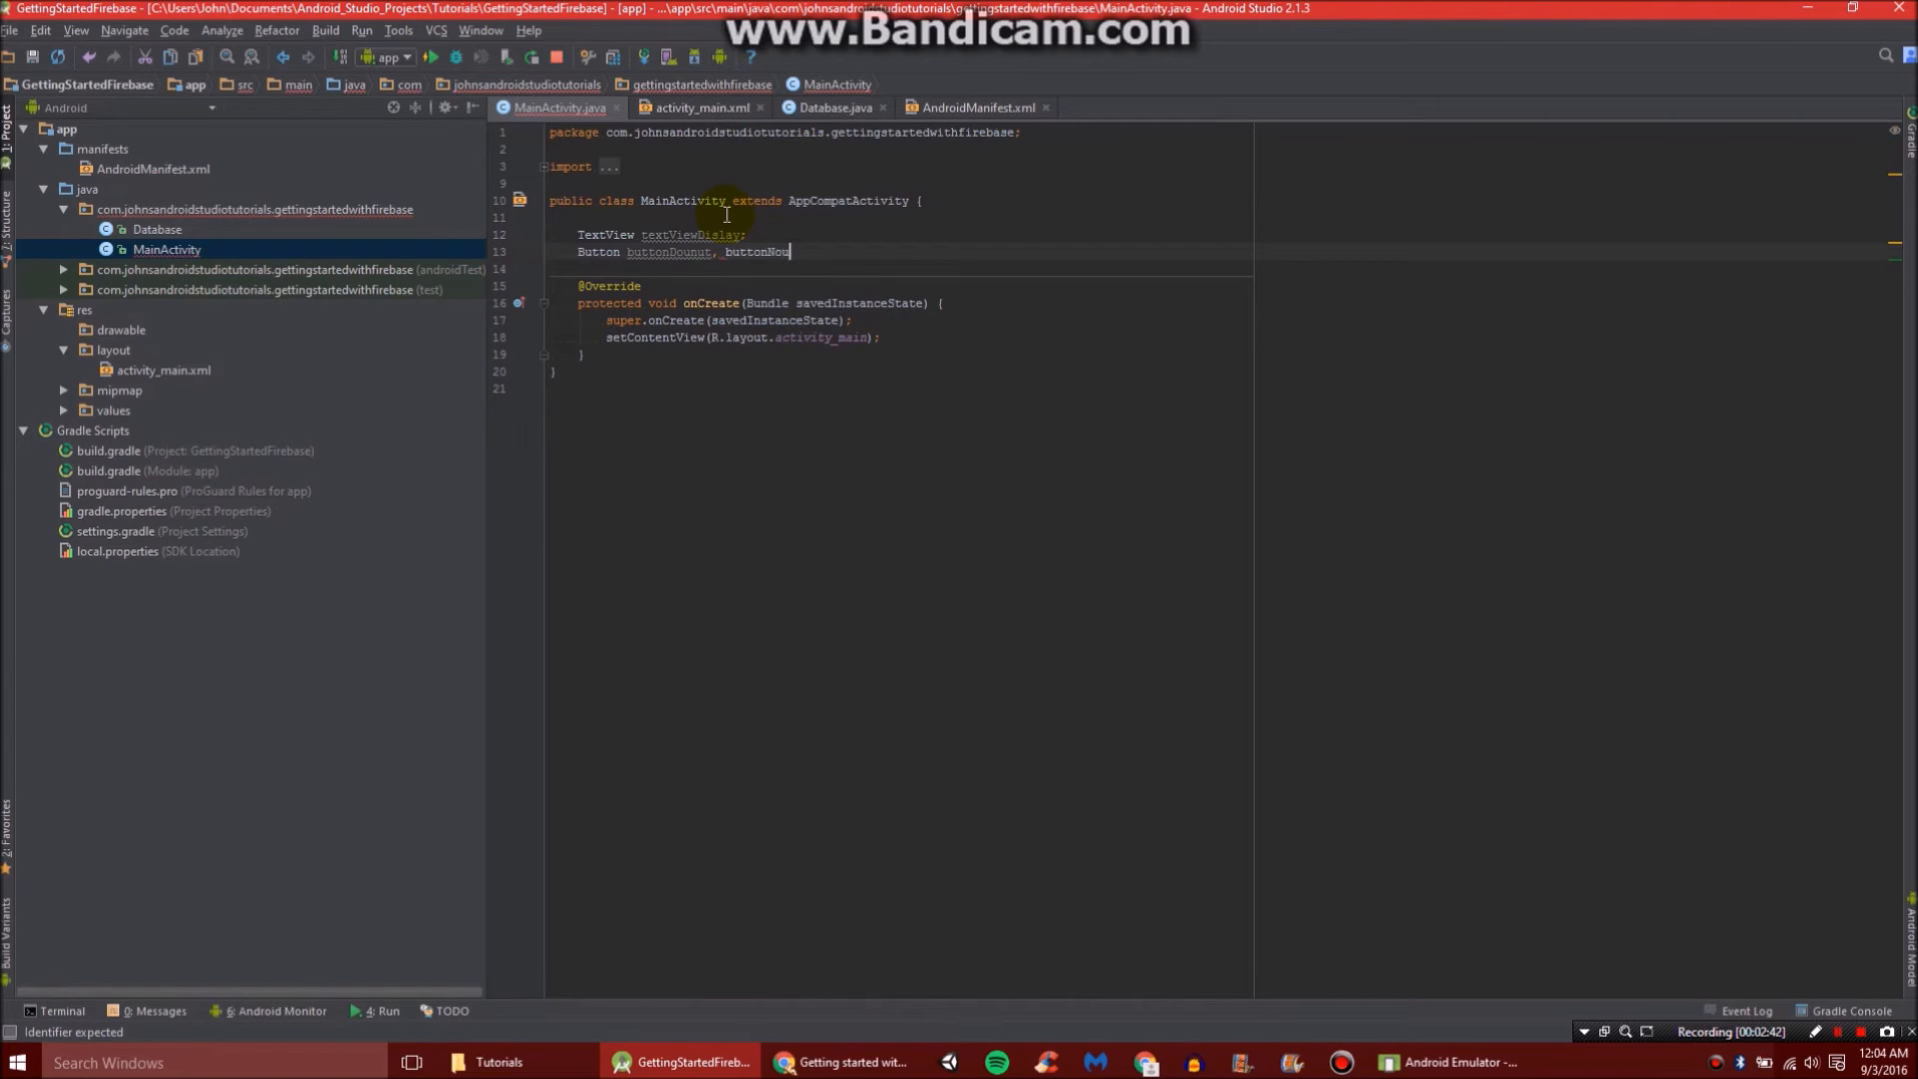
{"action": "type", "text": "gout"}
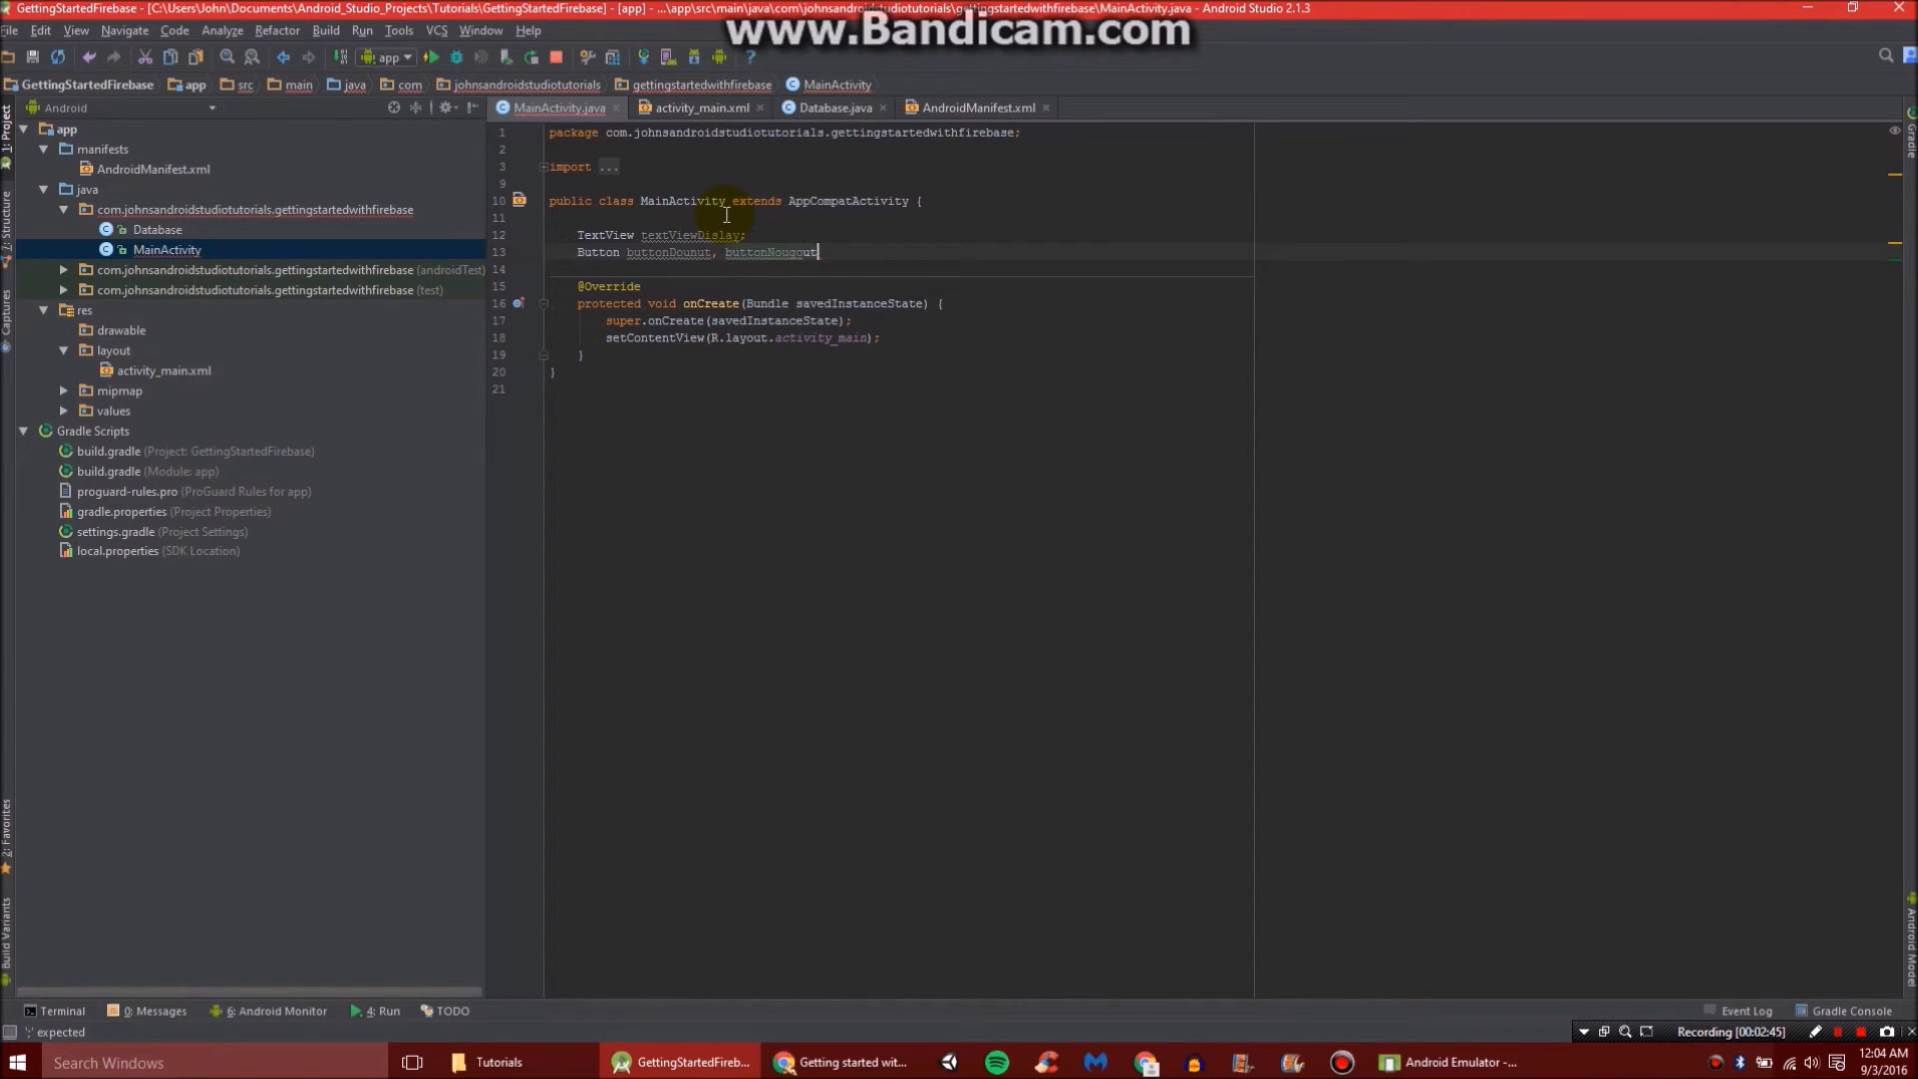
{"action": "type", "text": ";"}
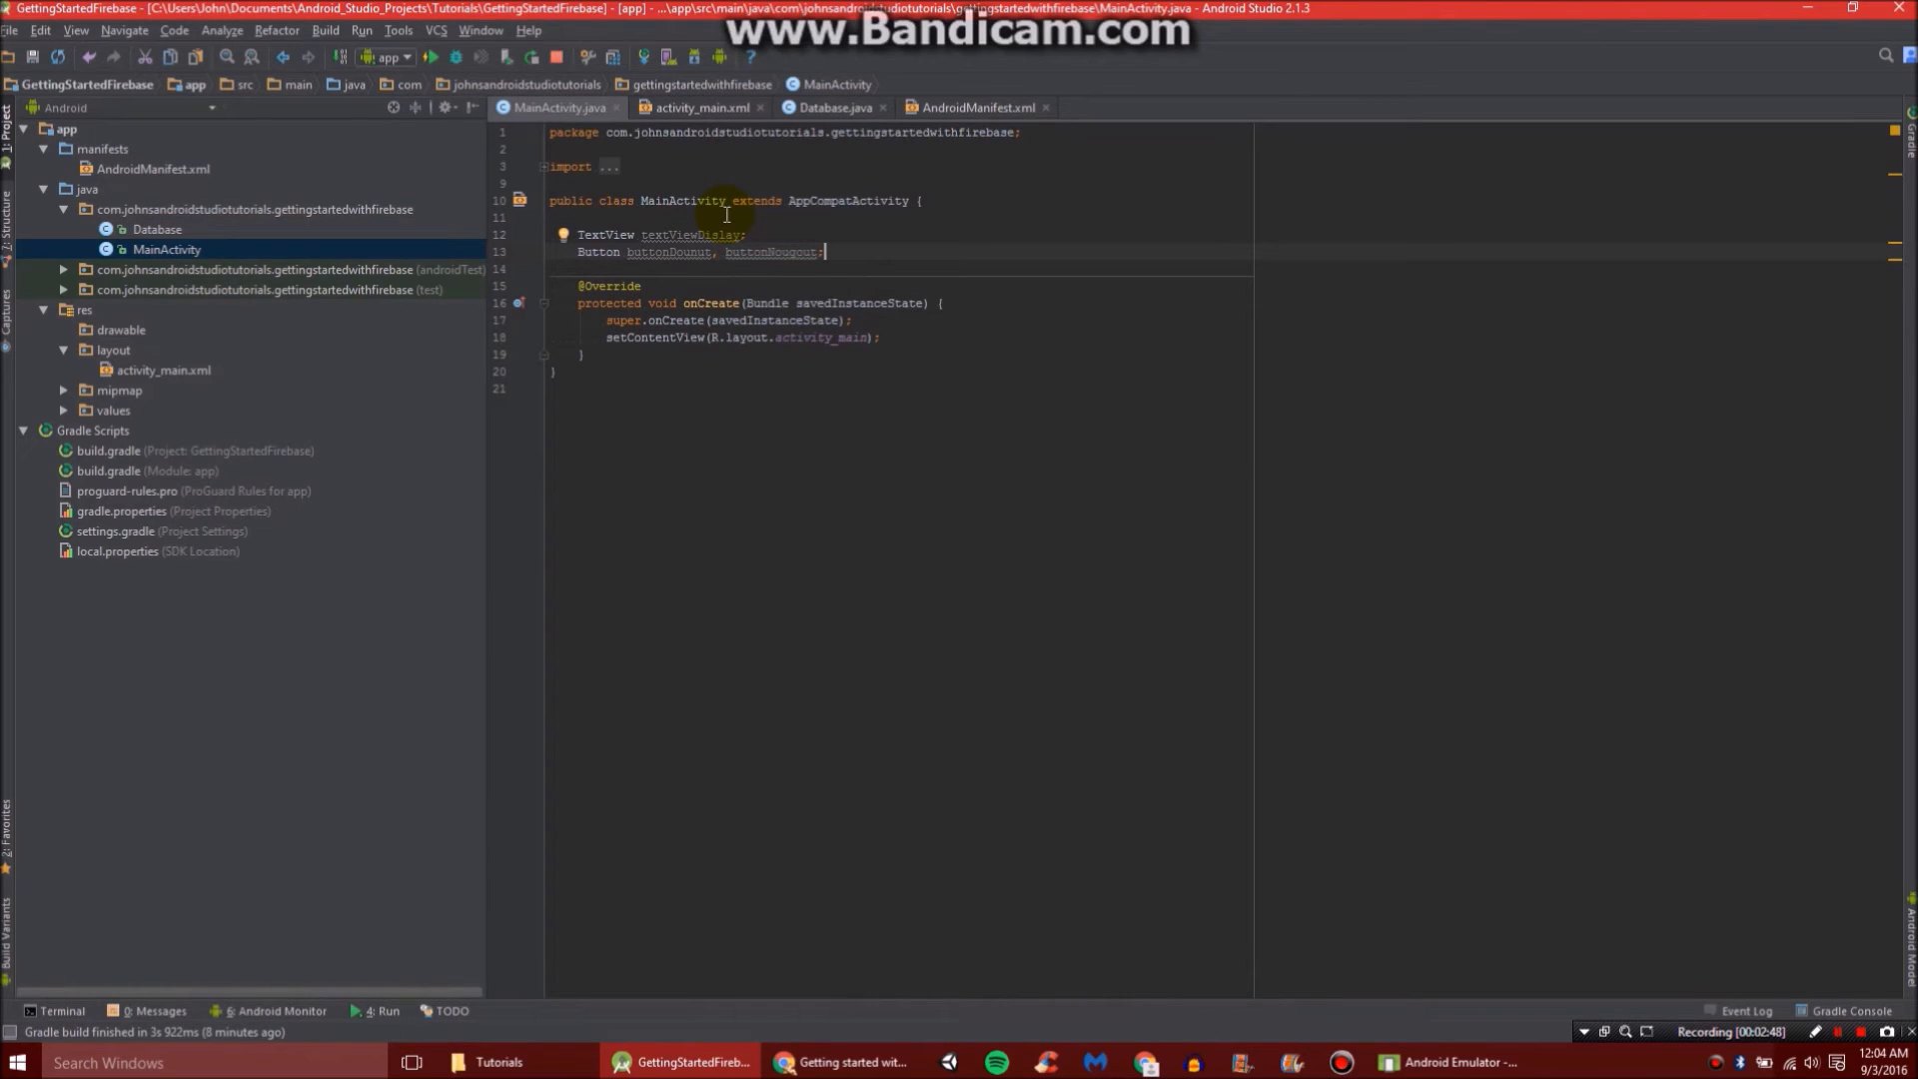
{"action": "mouse_move", "coordinate": [979, 731]}
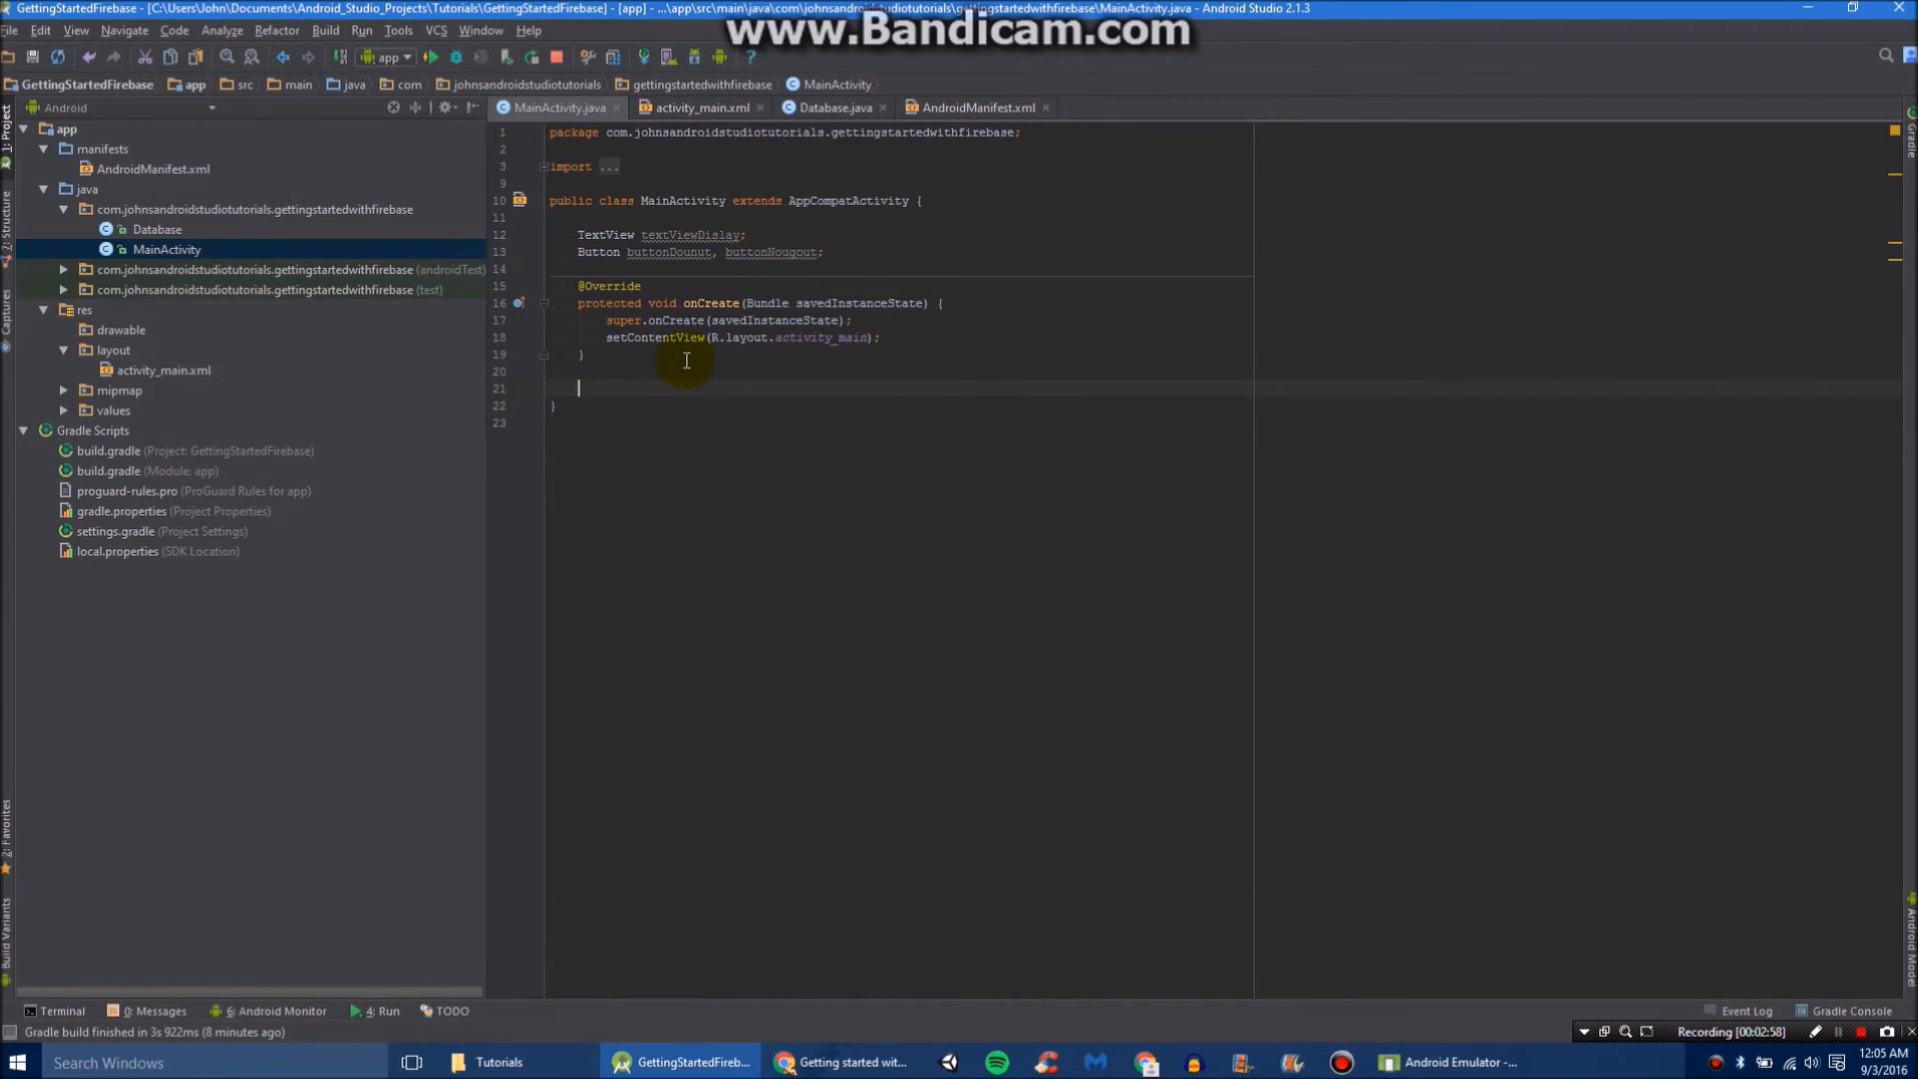
{"action": "type", "text": "@ov"}
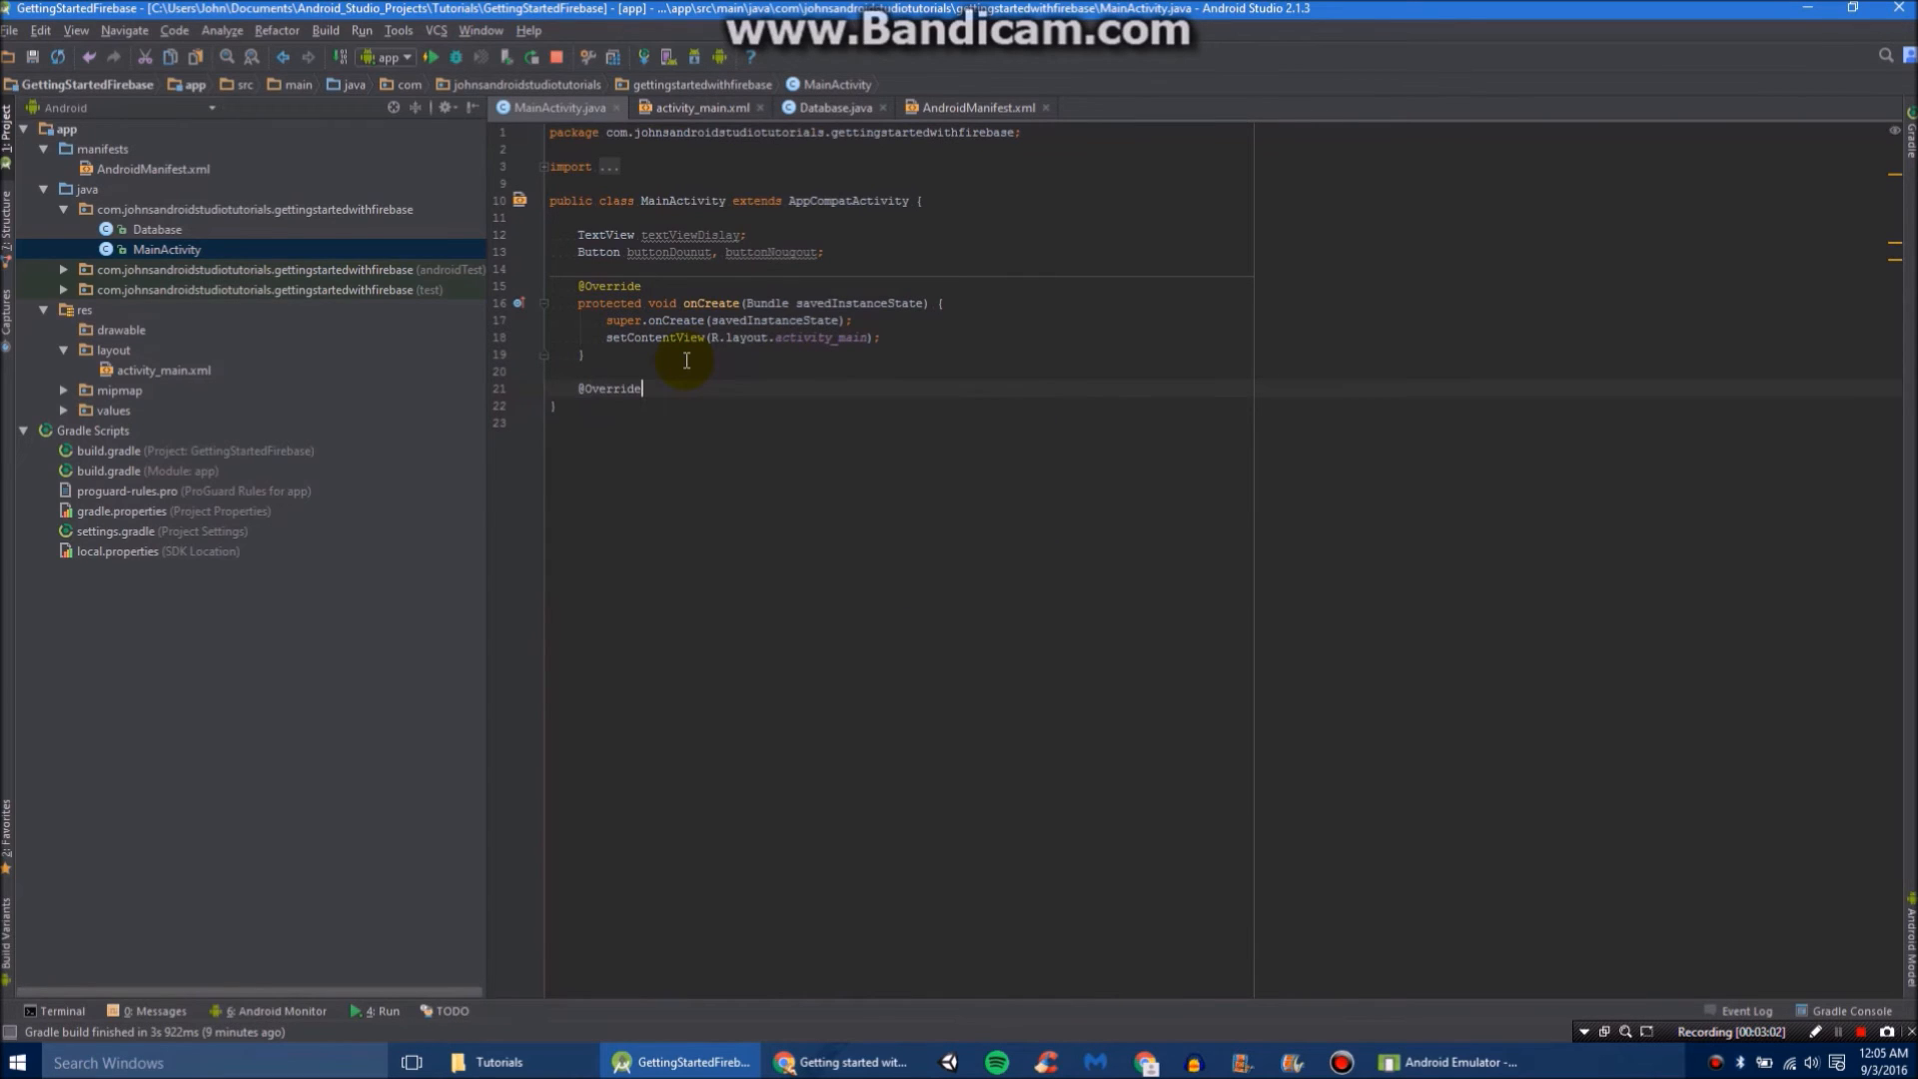
{"action": "type", "text": "protected"}
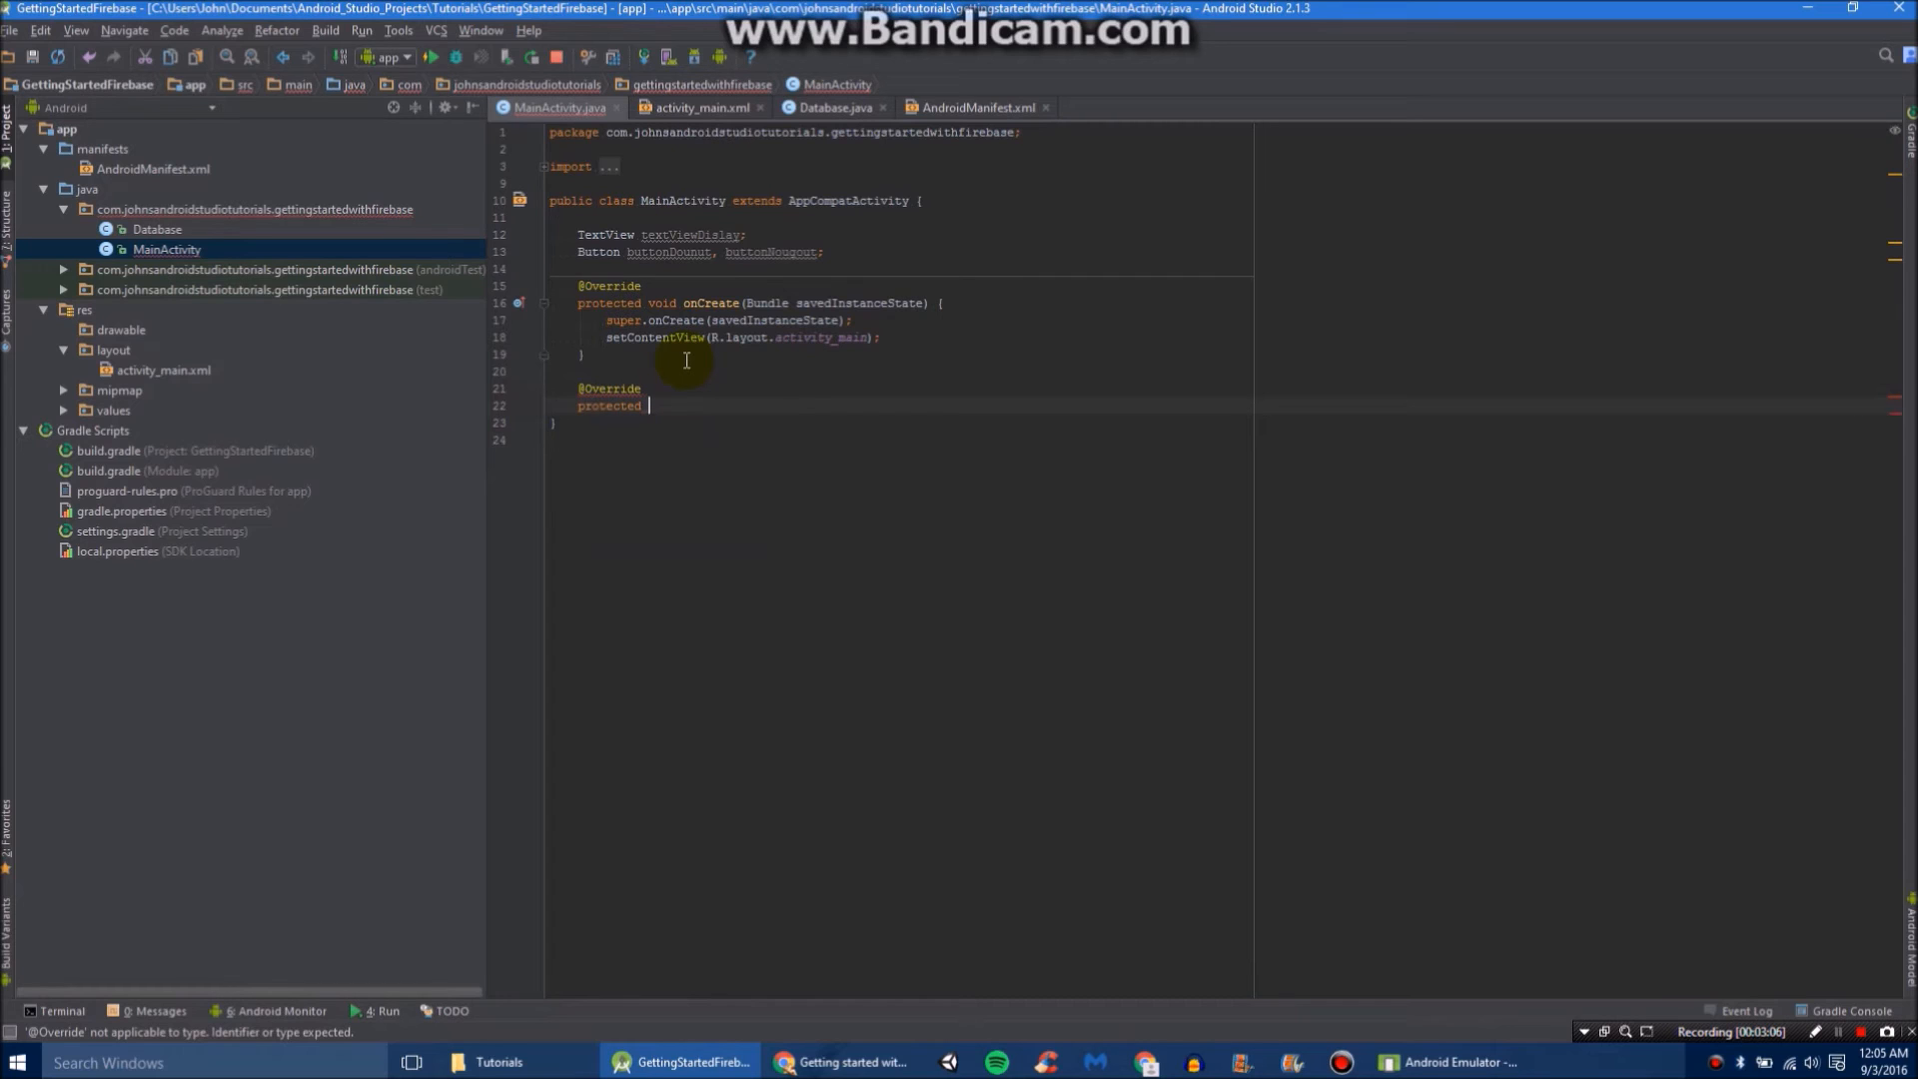
{"action": "type", "text": "void o"}
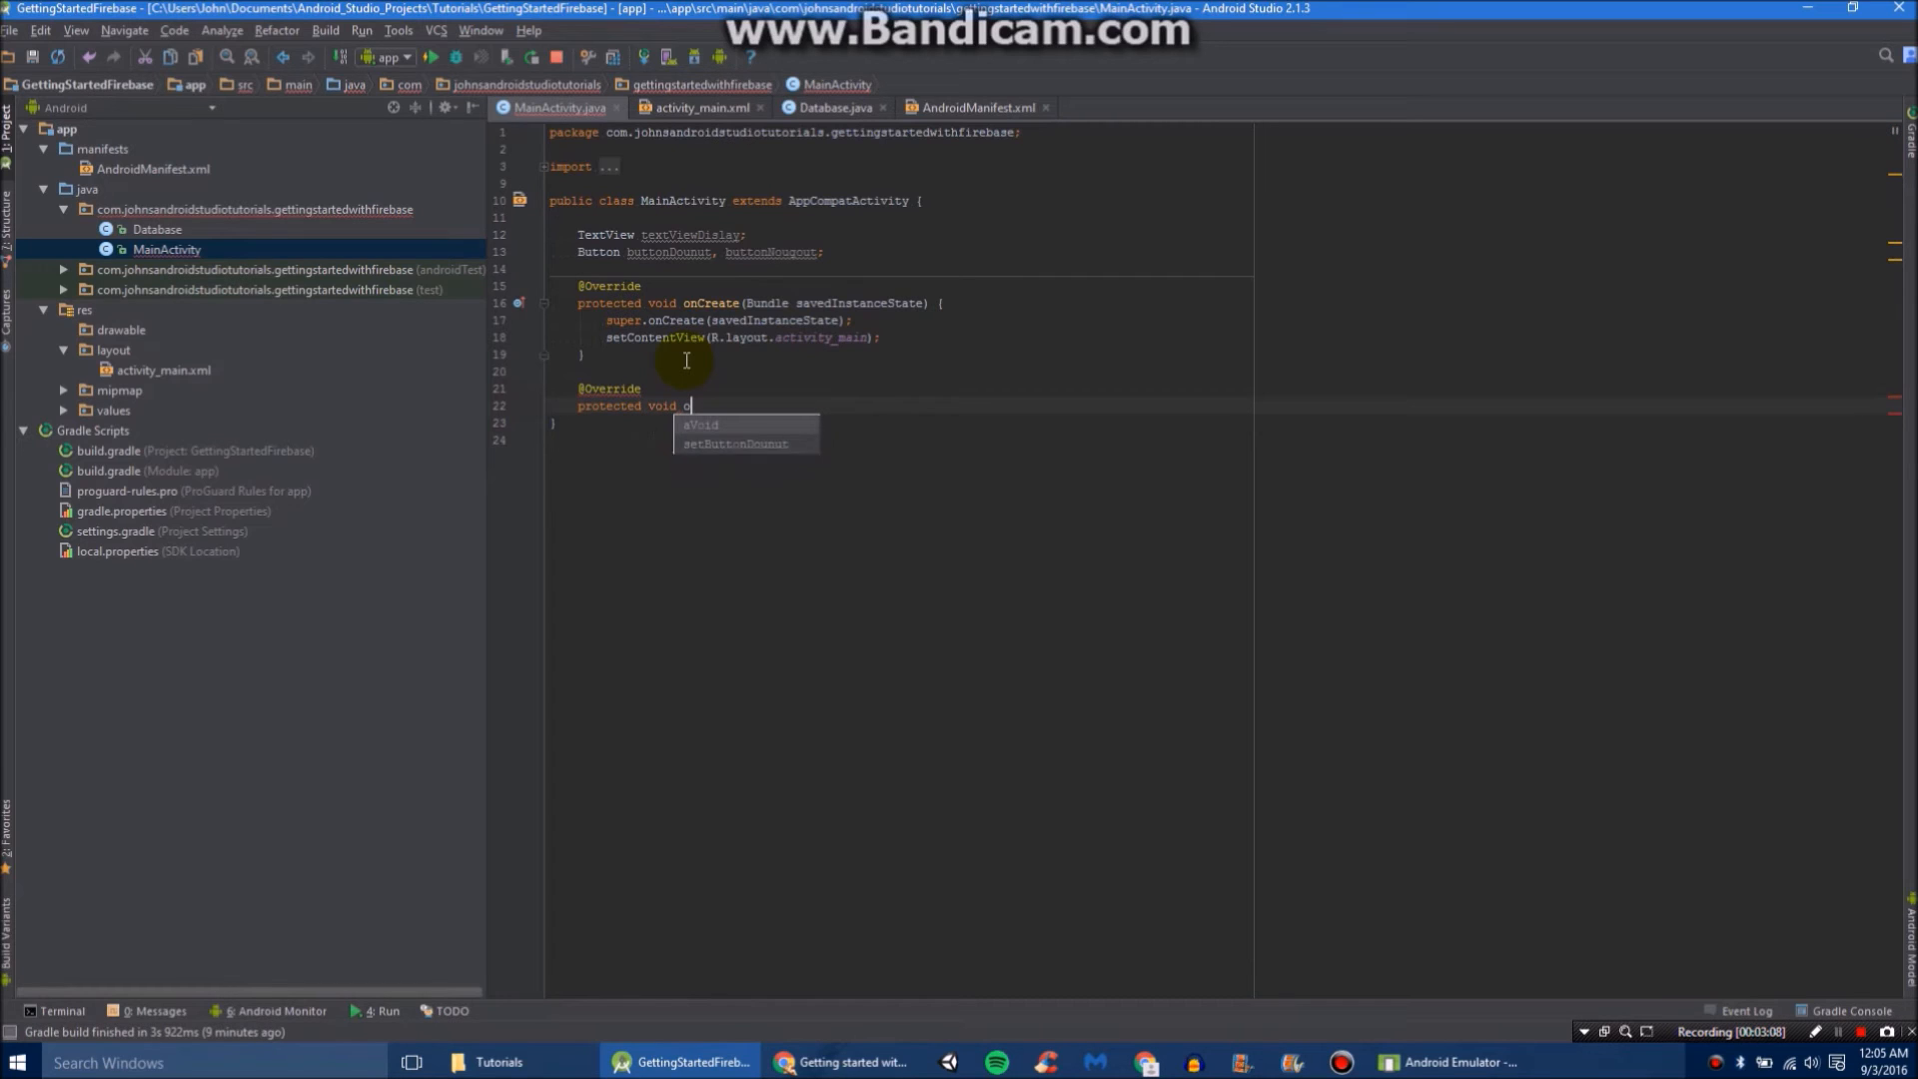
{"action": "type", "text": "nStart(){"}
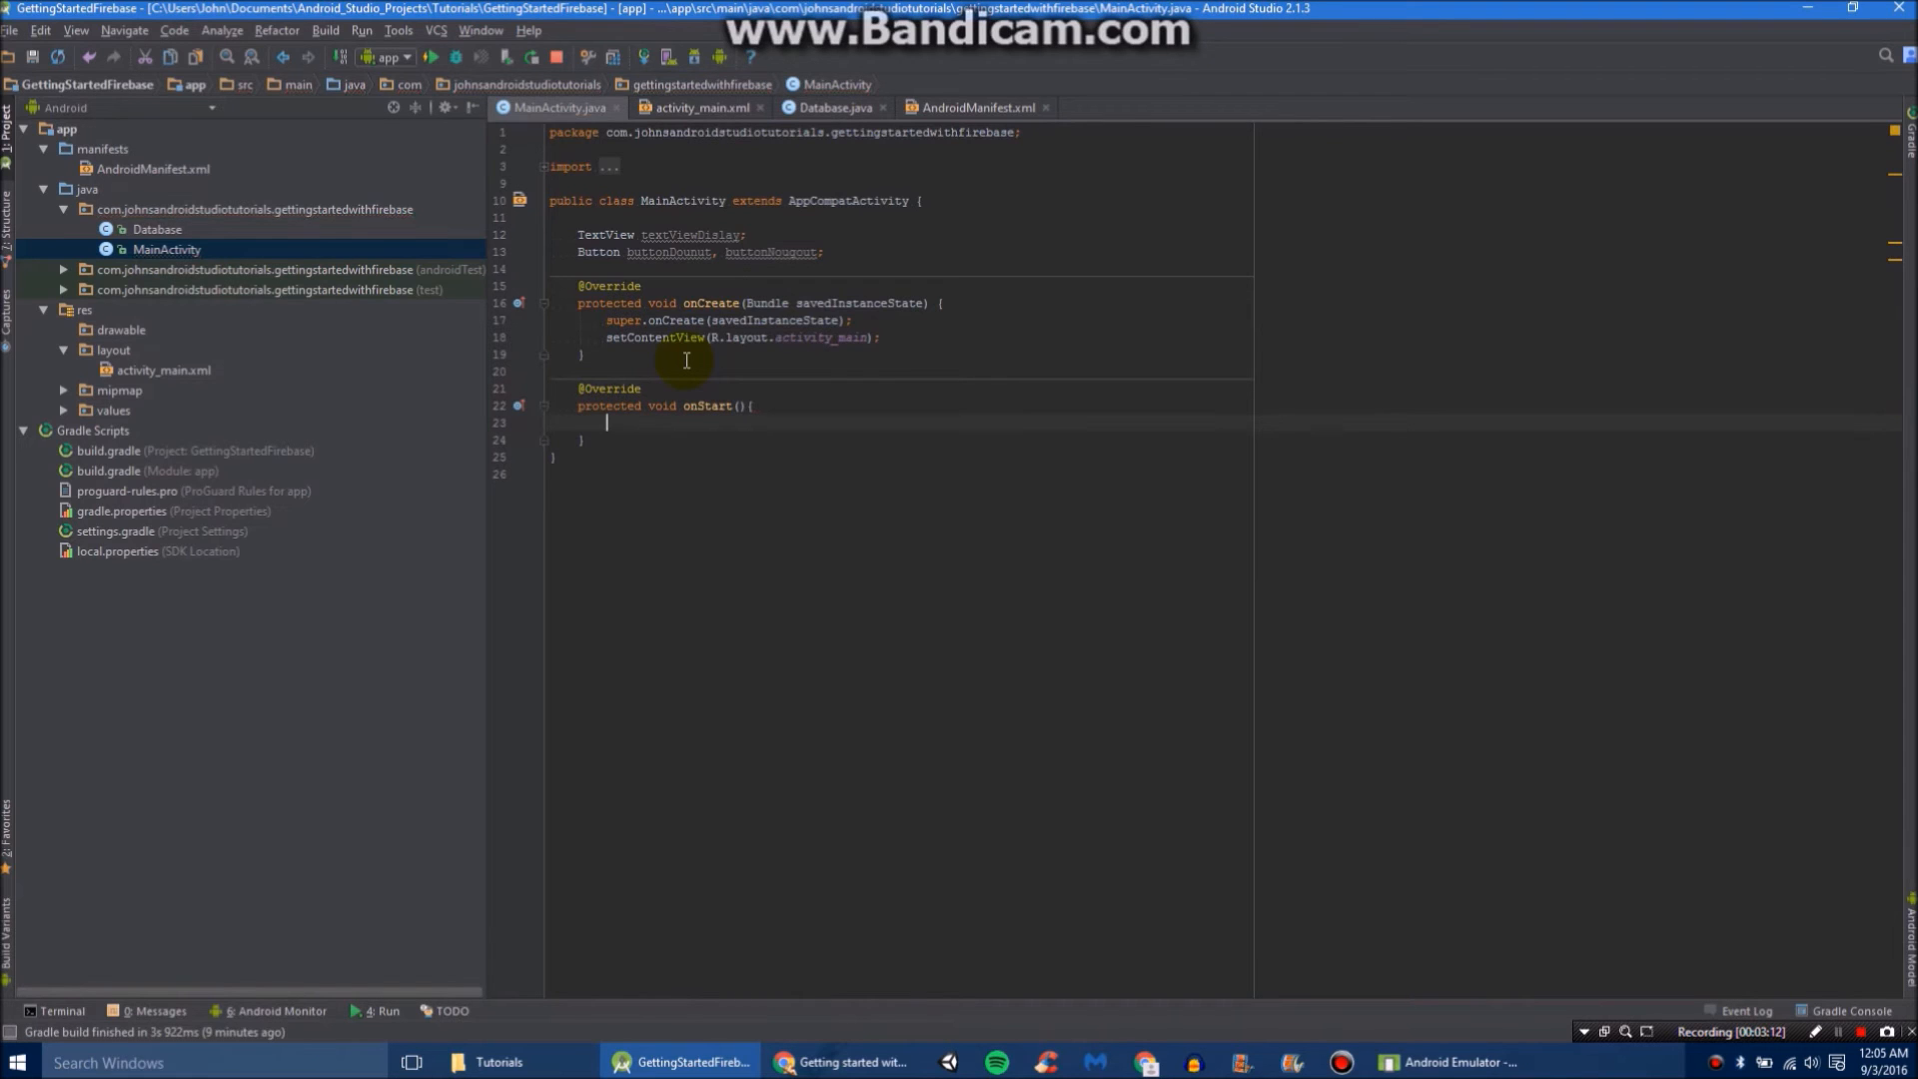
{"action": "type", "text": "su"}
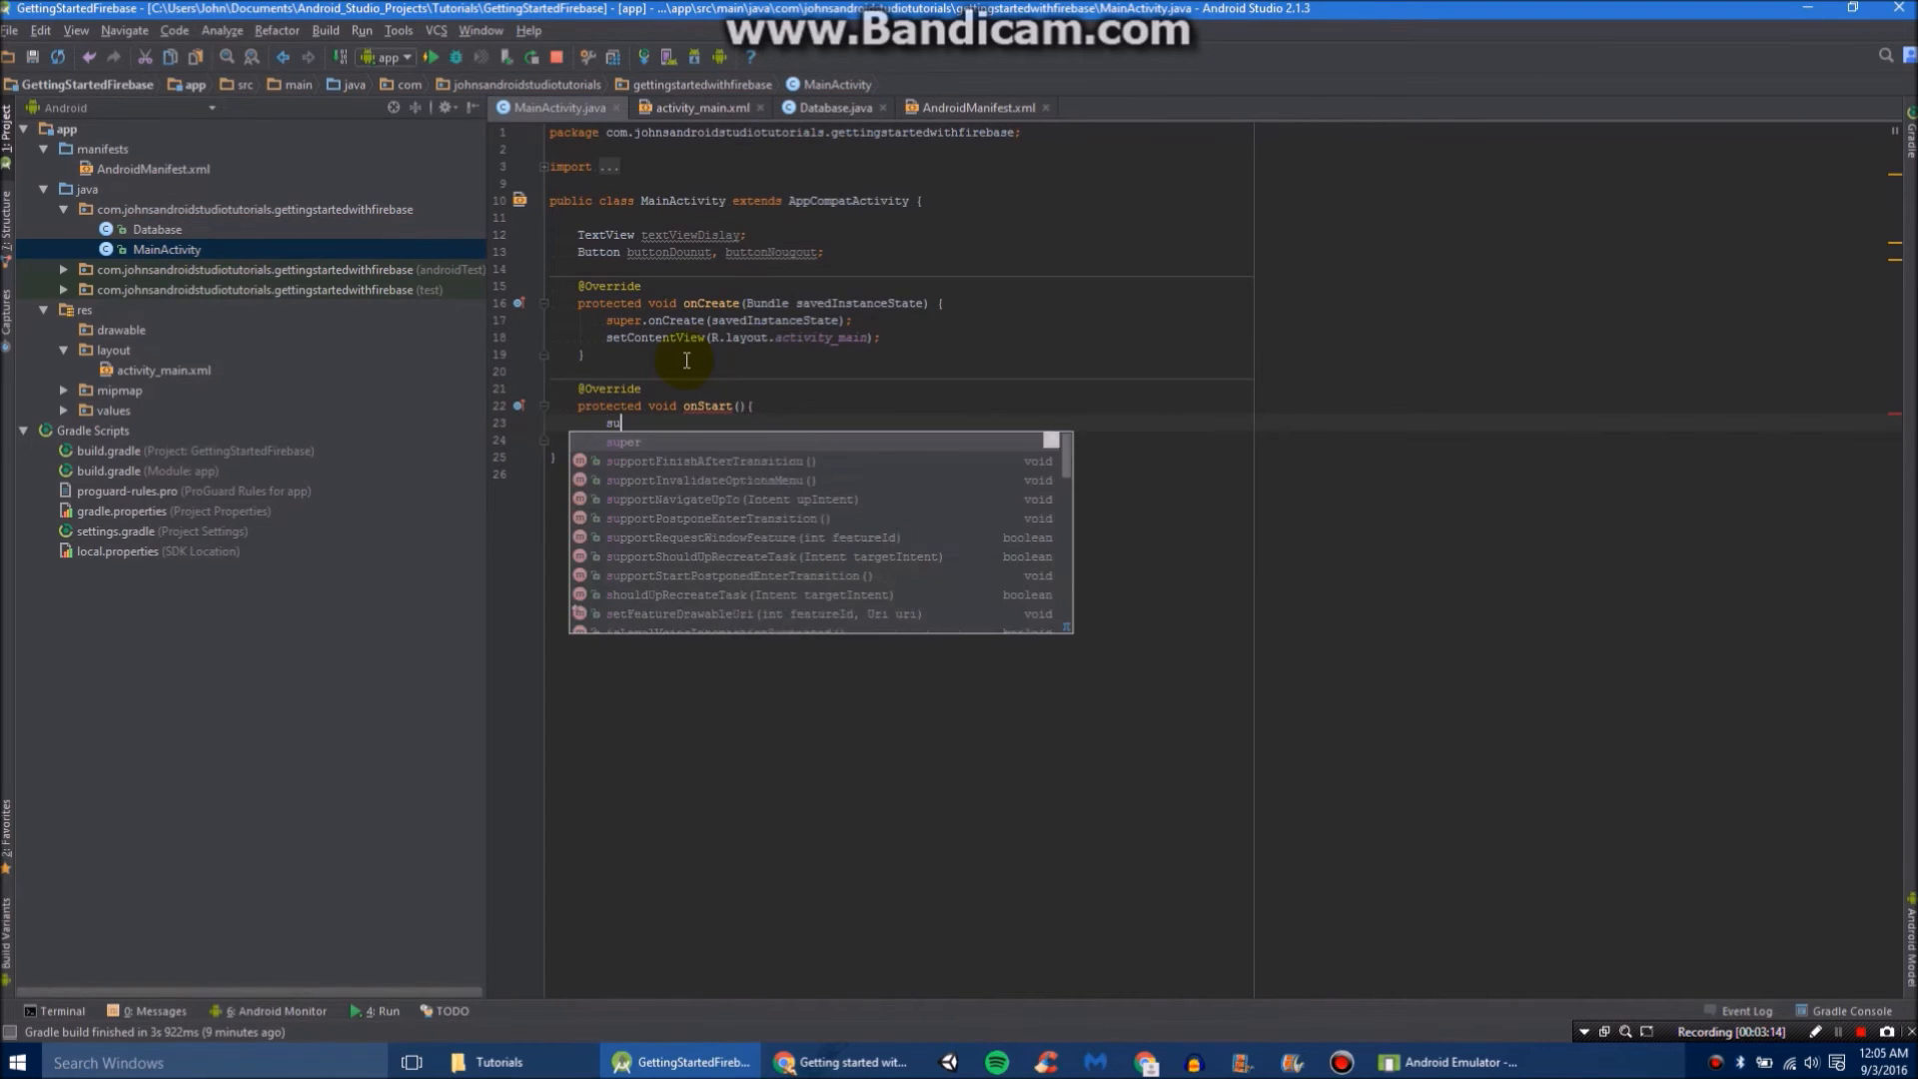
{"action": "type", "text": "super.c"}
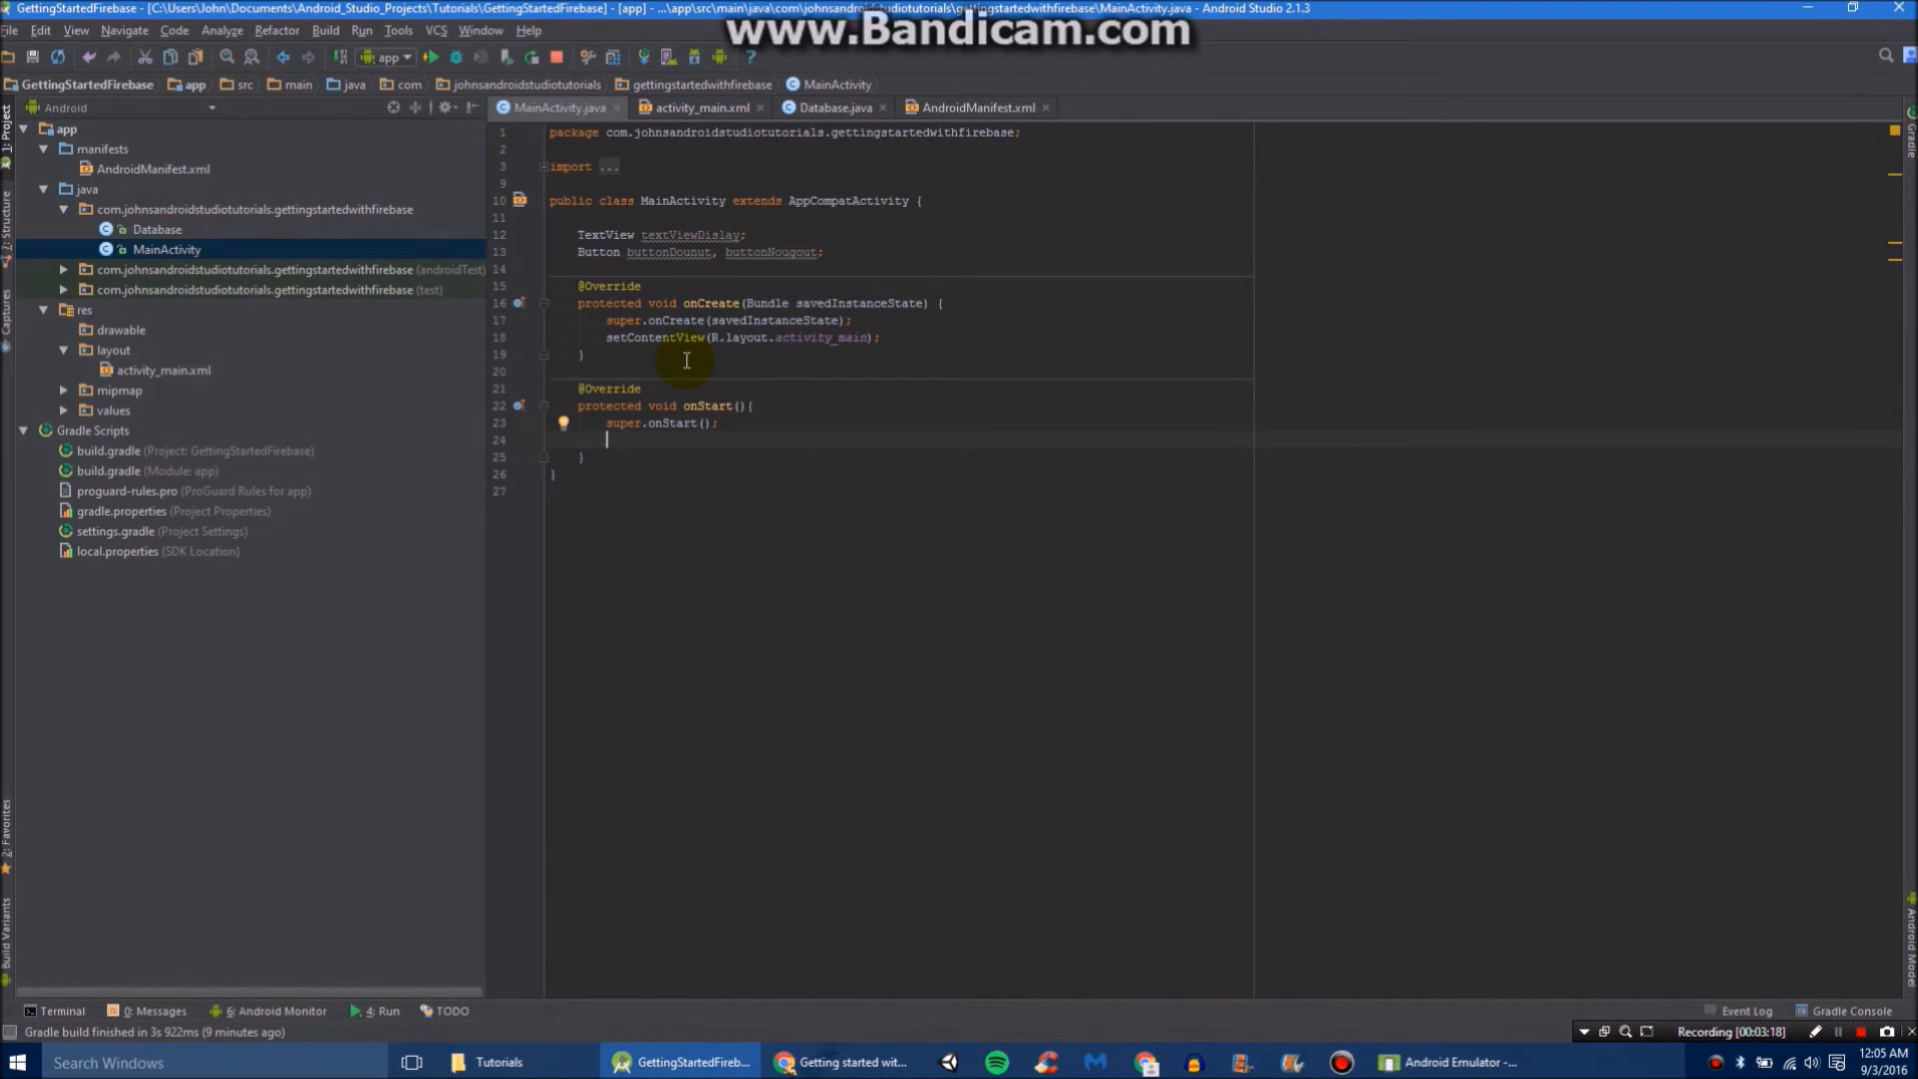
{"action": "key", "text": "Enter"}
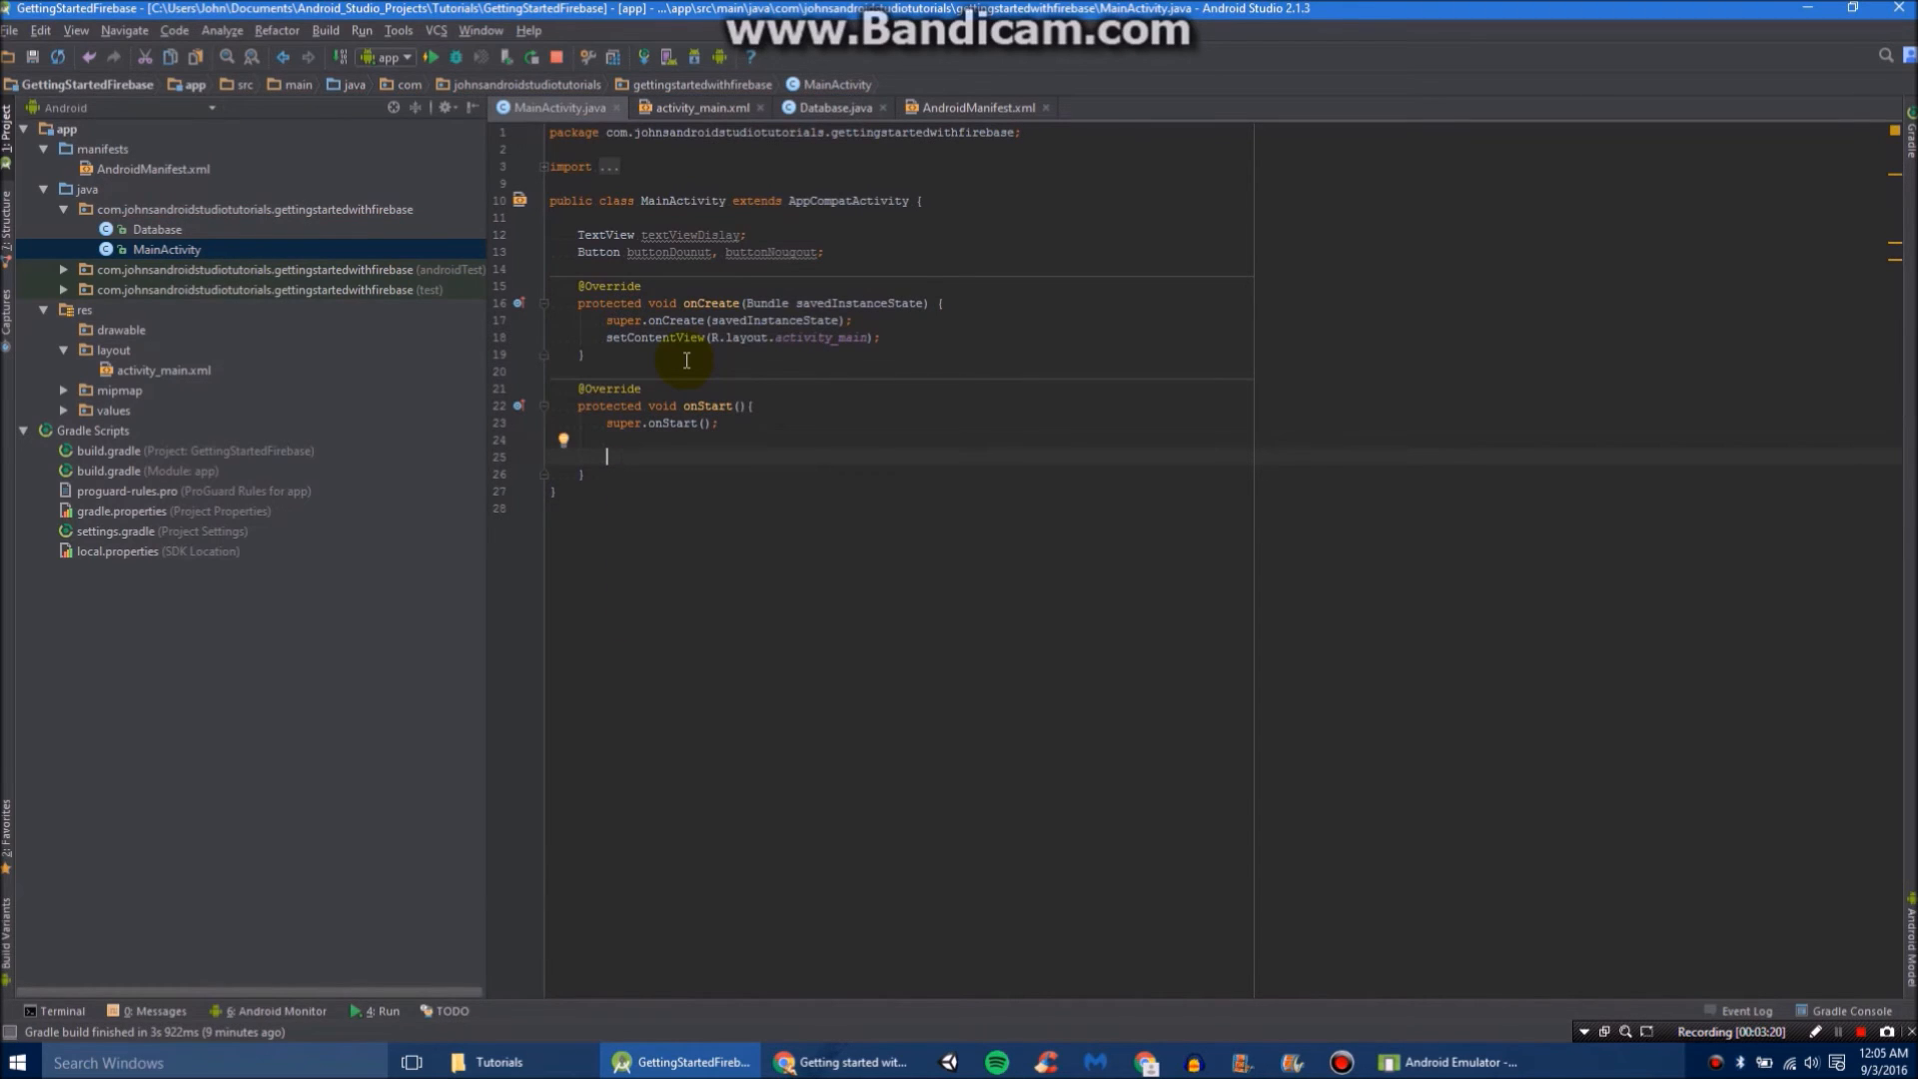
Bind textViewDislay with (TextView) findViewById(R.id...) in onStart.
{"action": "type", "text": "textViewDislay."}
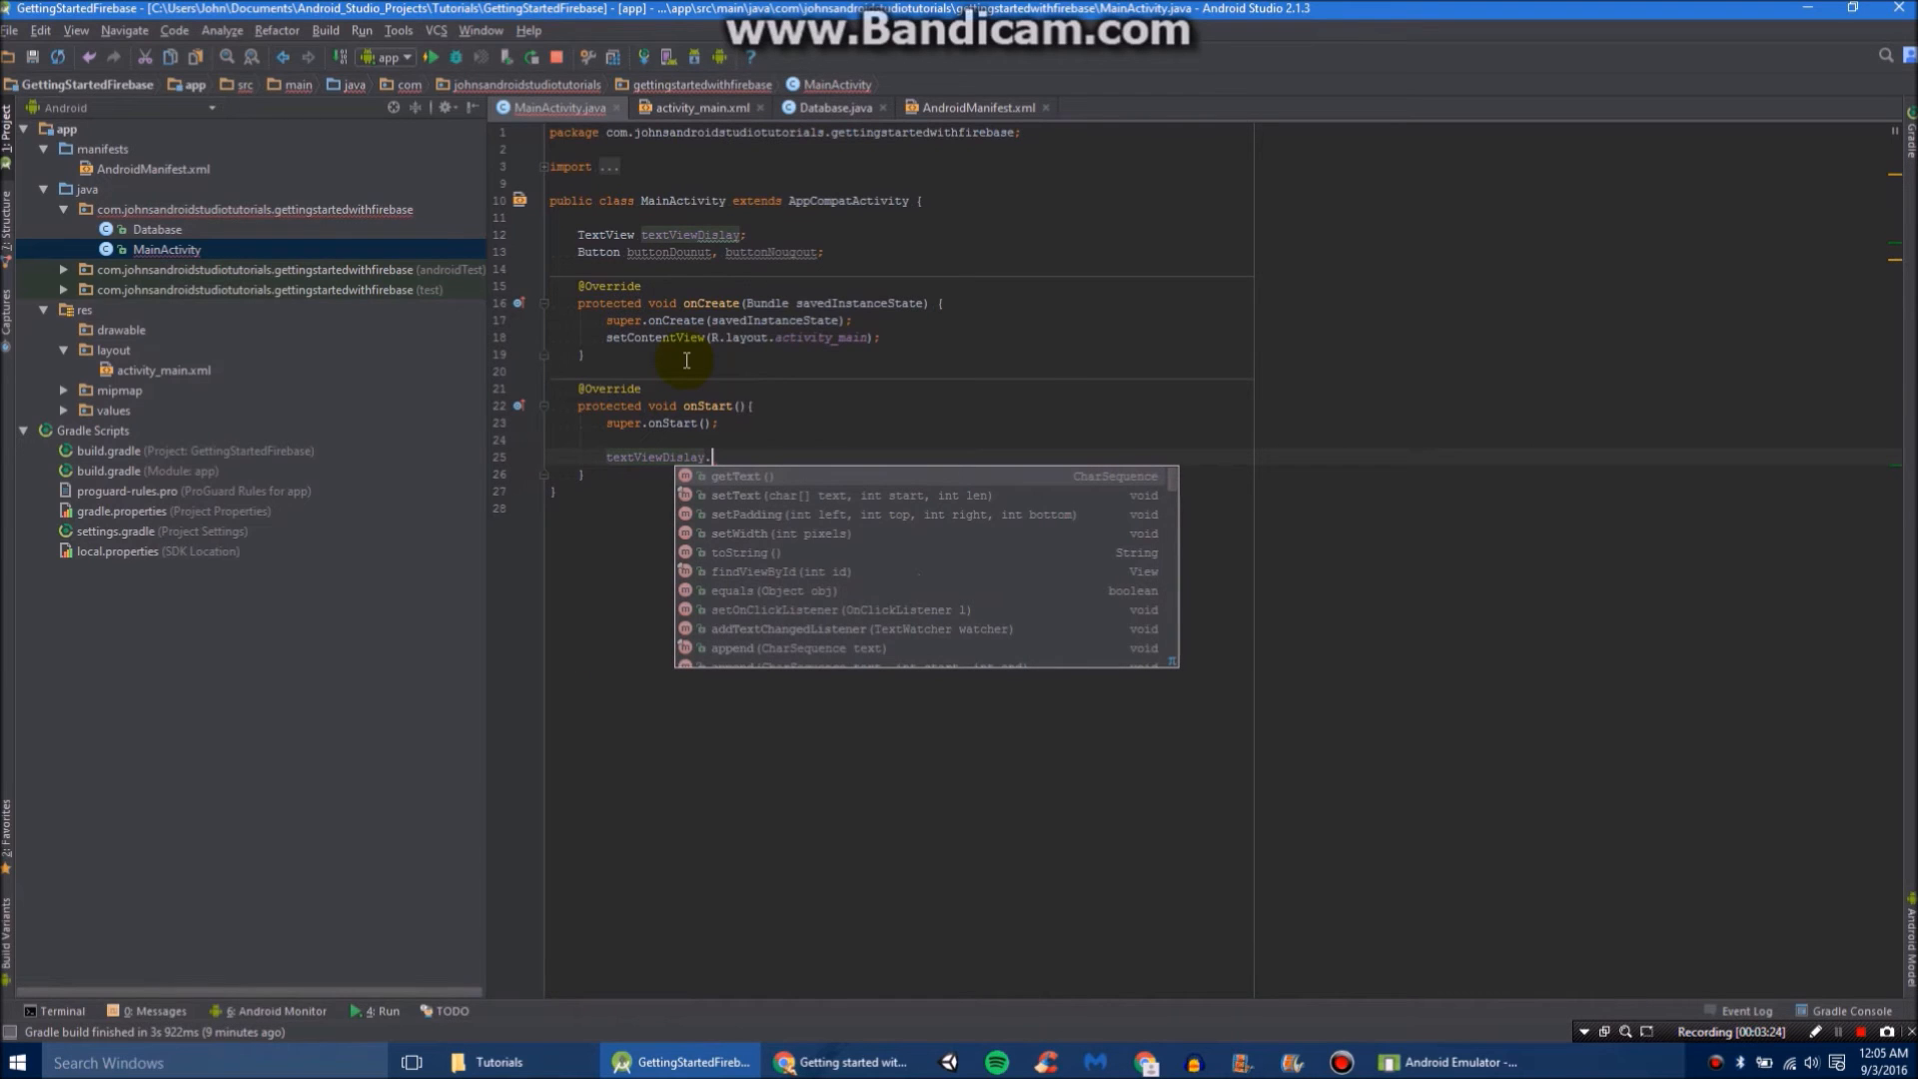
{"action": "type", "text": "="}
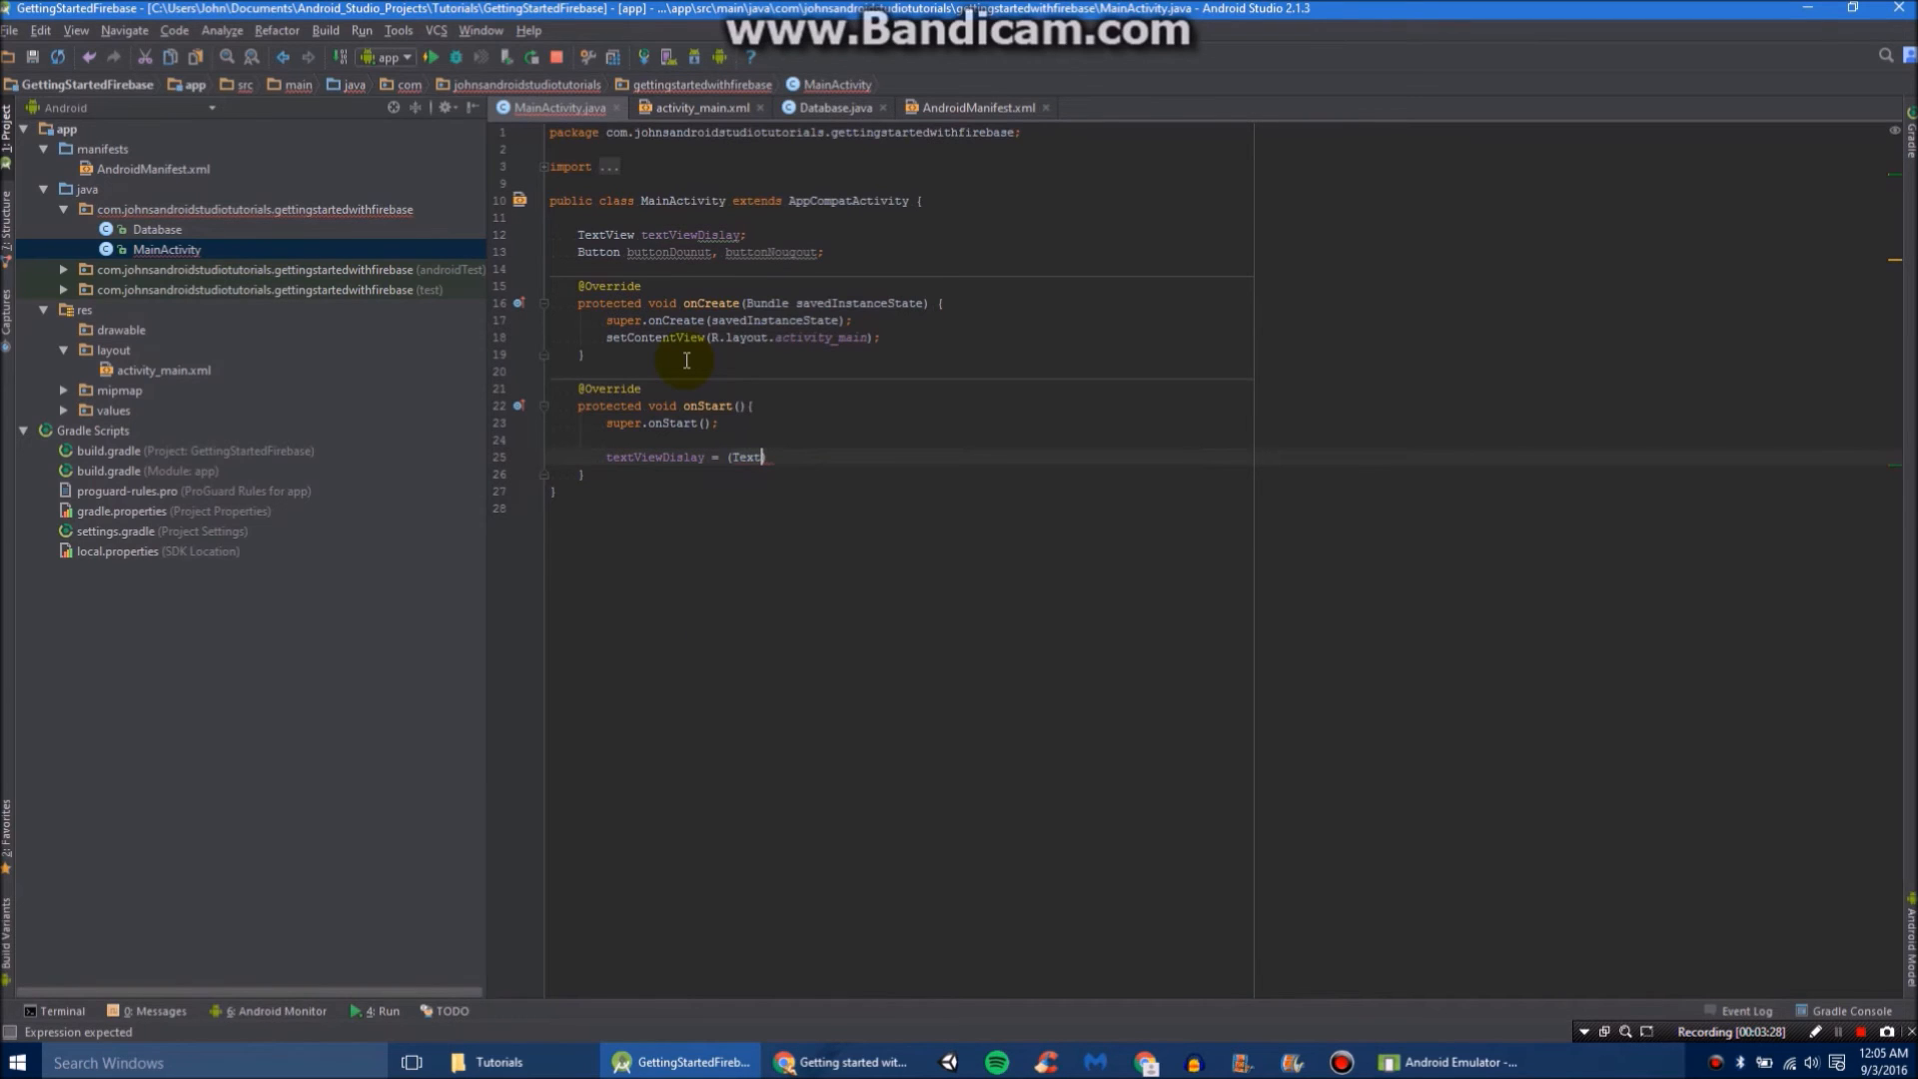
{"action": "type", "text": "Tex"}
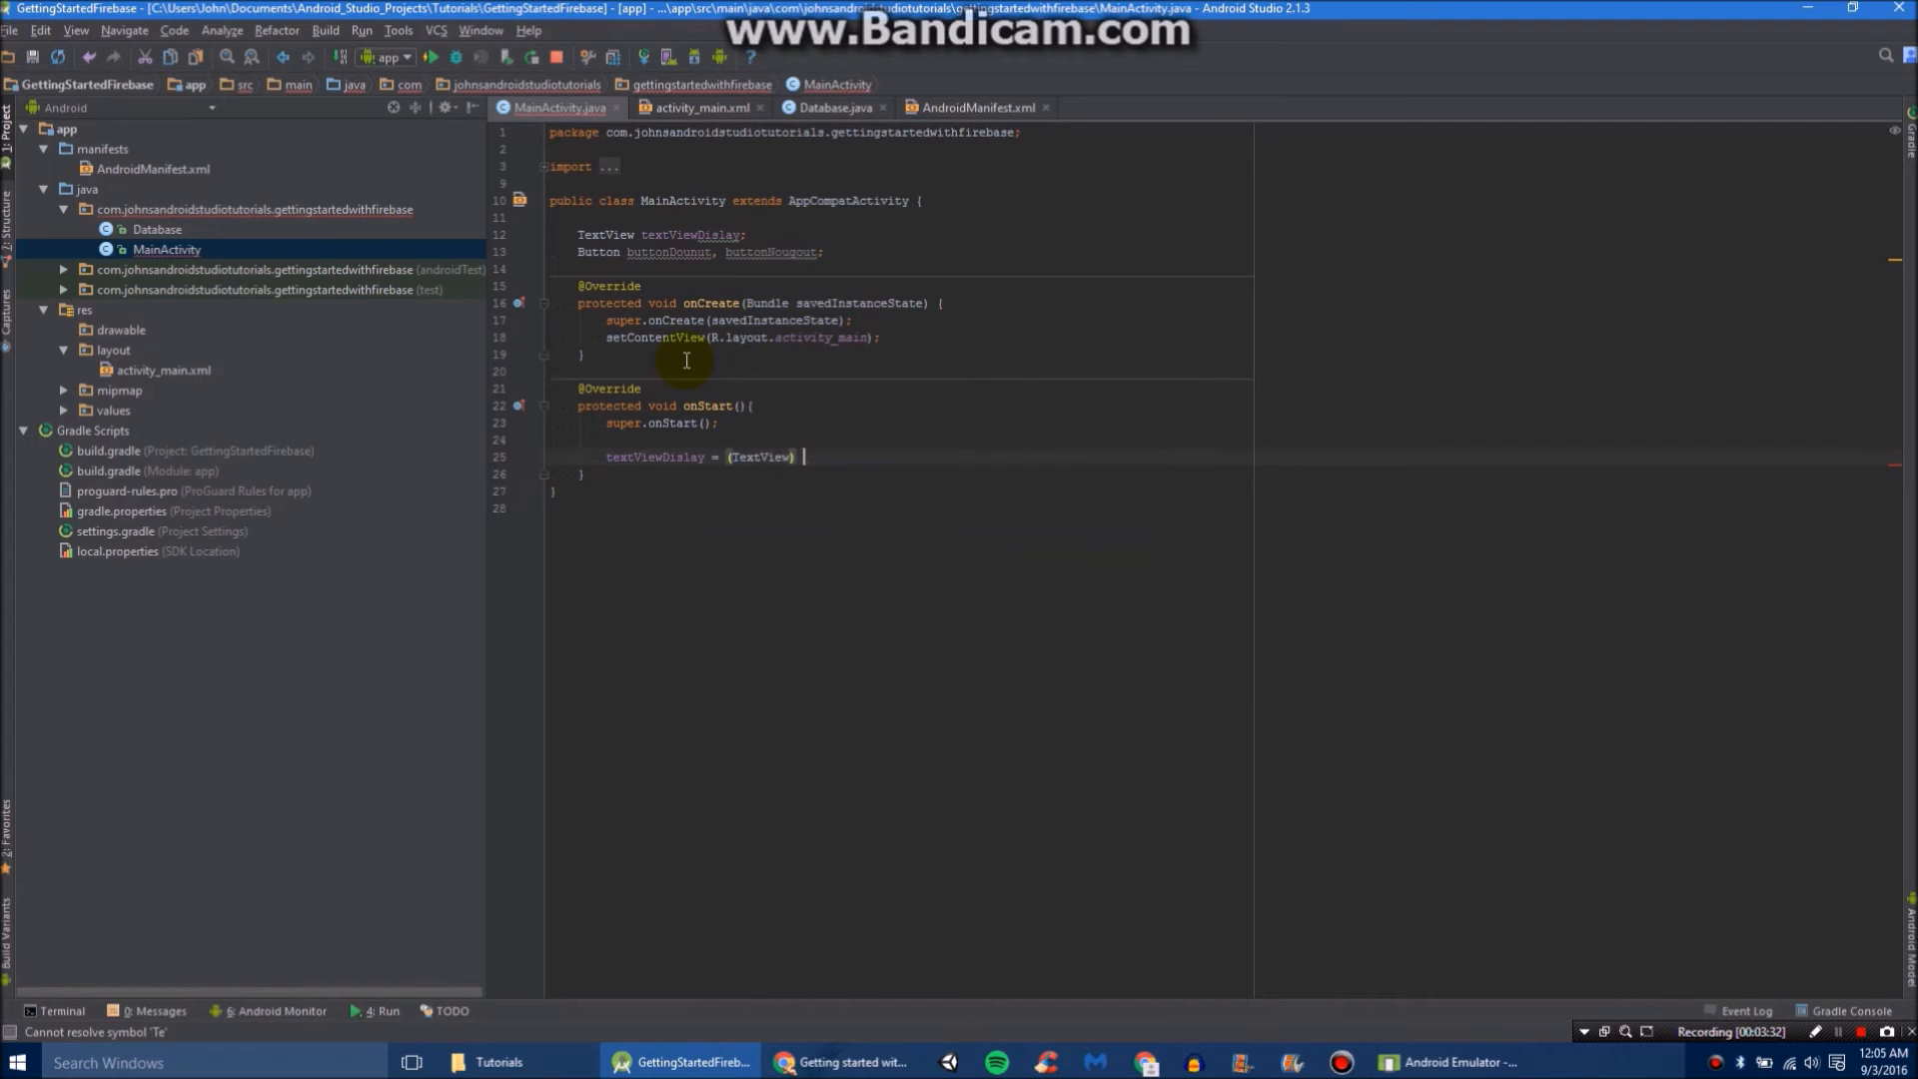
{"action": "type", "text": "findViewById(R.id.textview_displa);"}
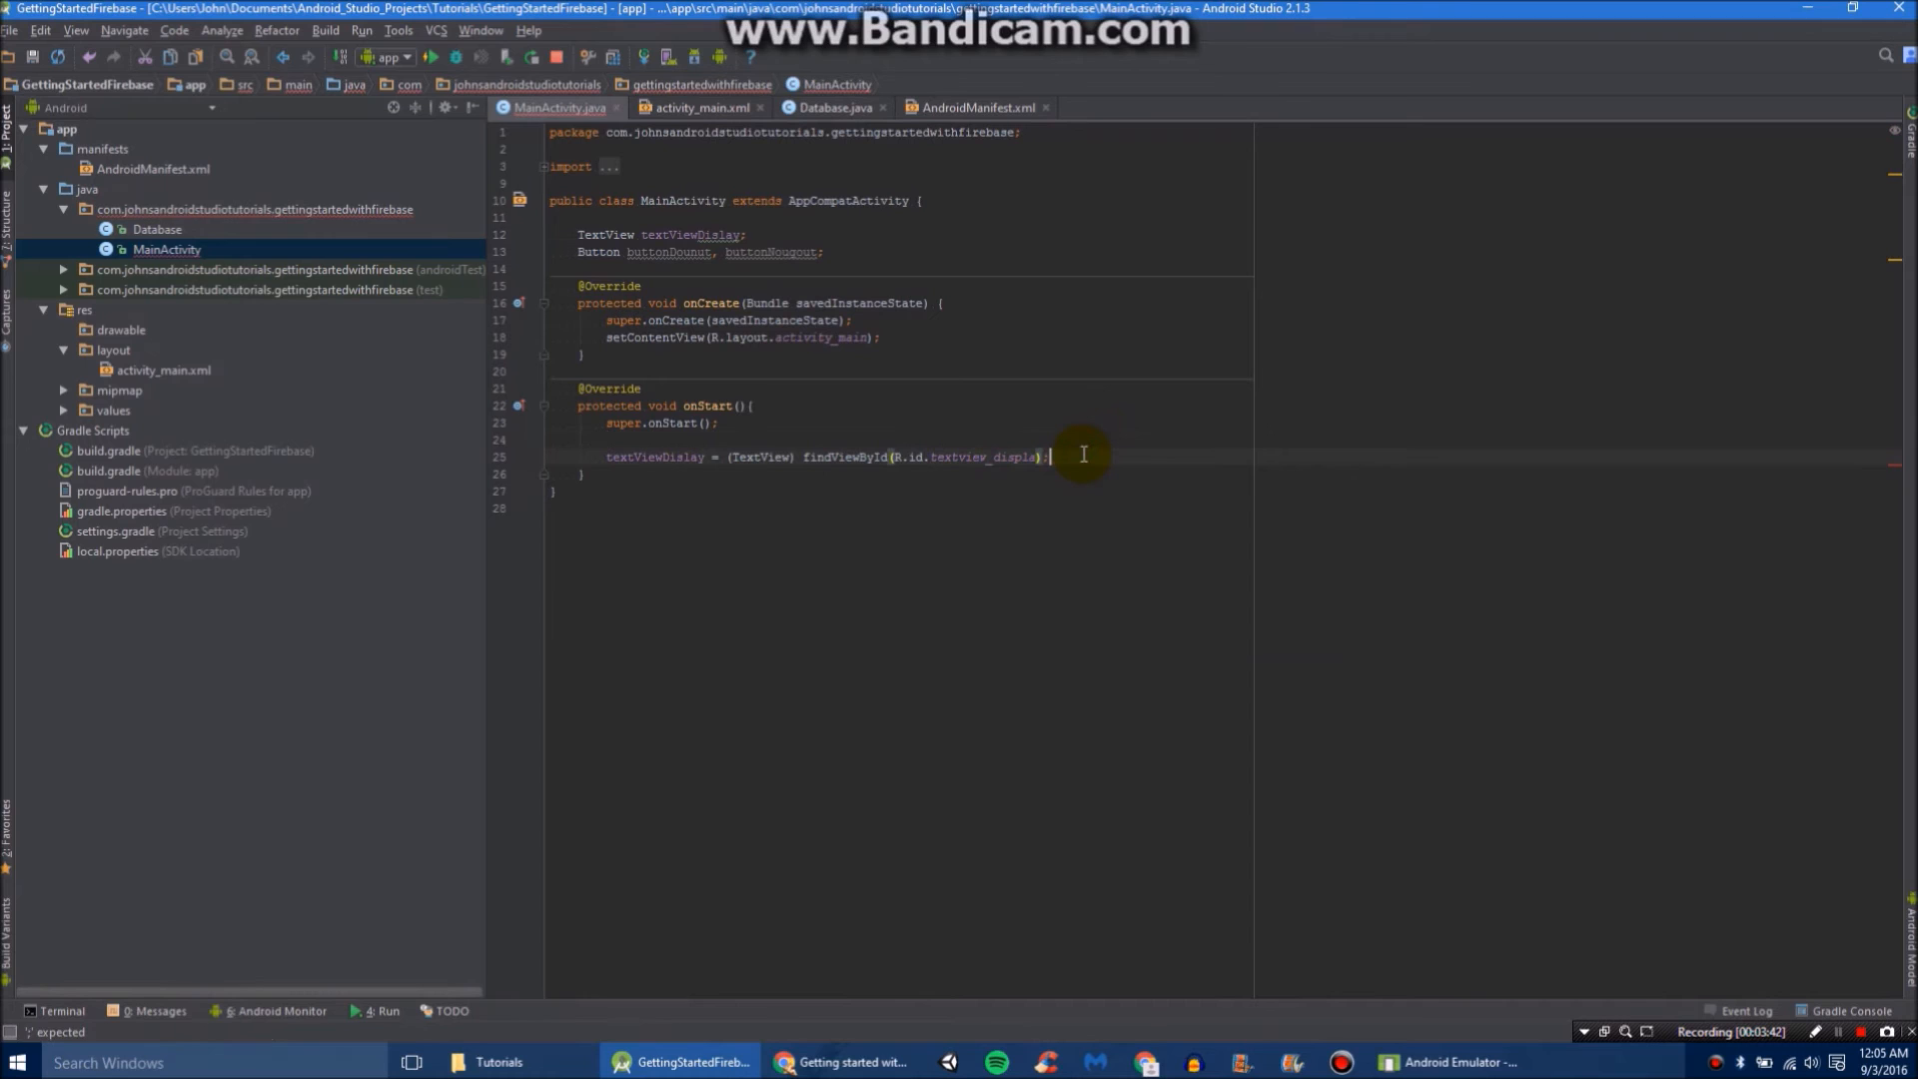
{"action": "key", "text": "Enter"}
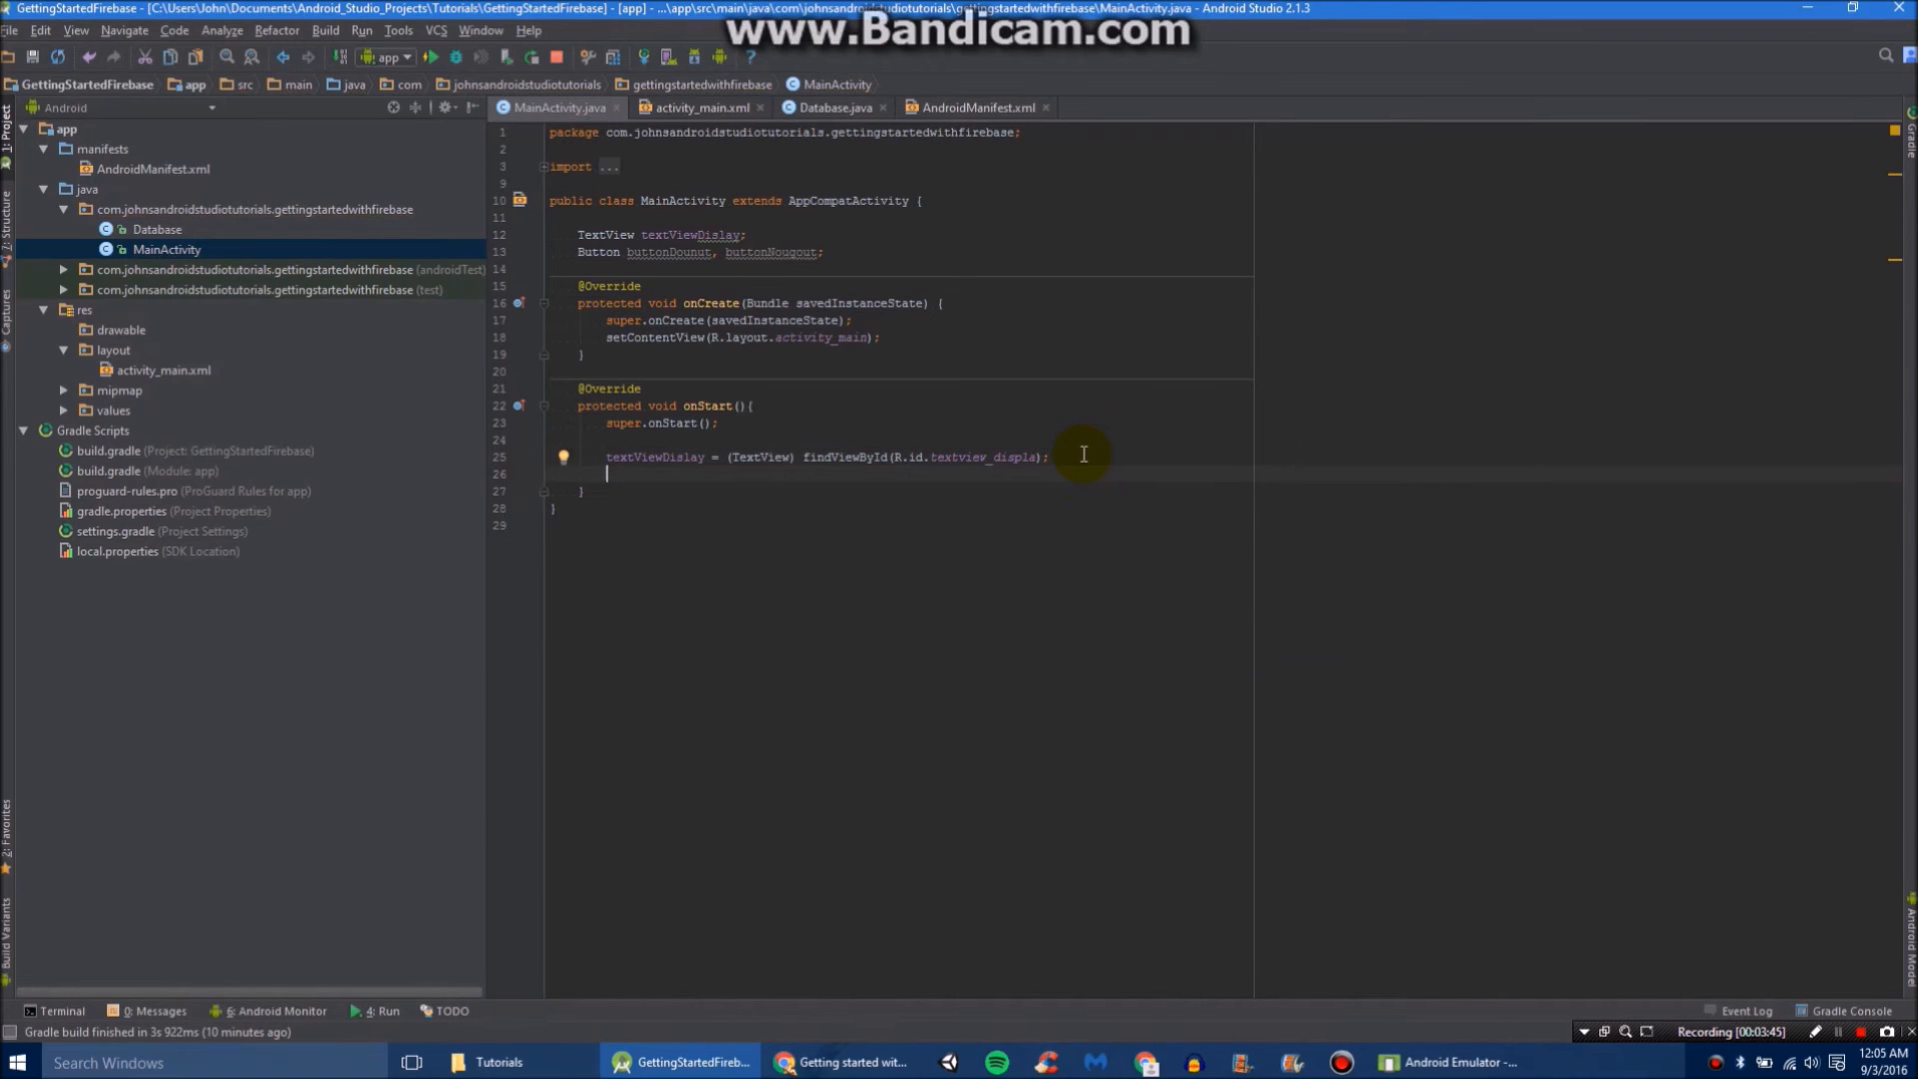
Bind buttonDounut and buttonNougout with (Button) findViewById using their layout ids.
{"action": "type", "text": "buttonDounut"}
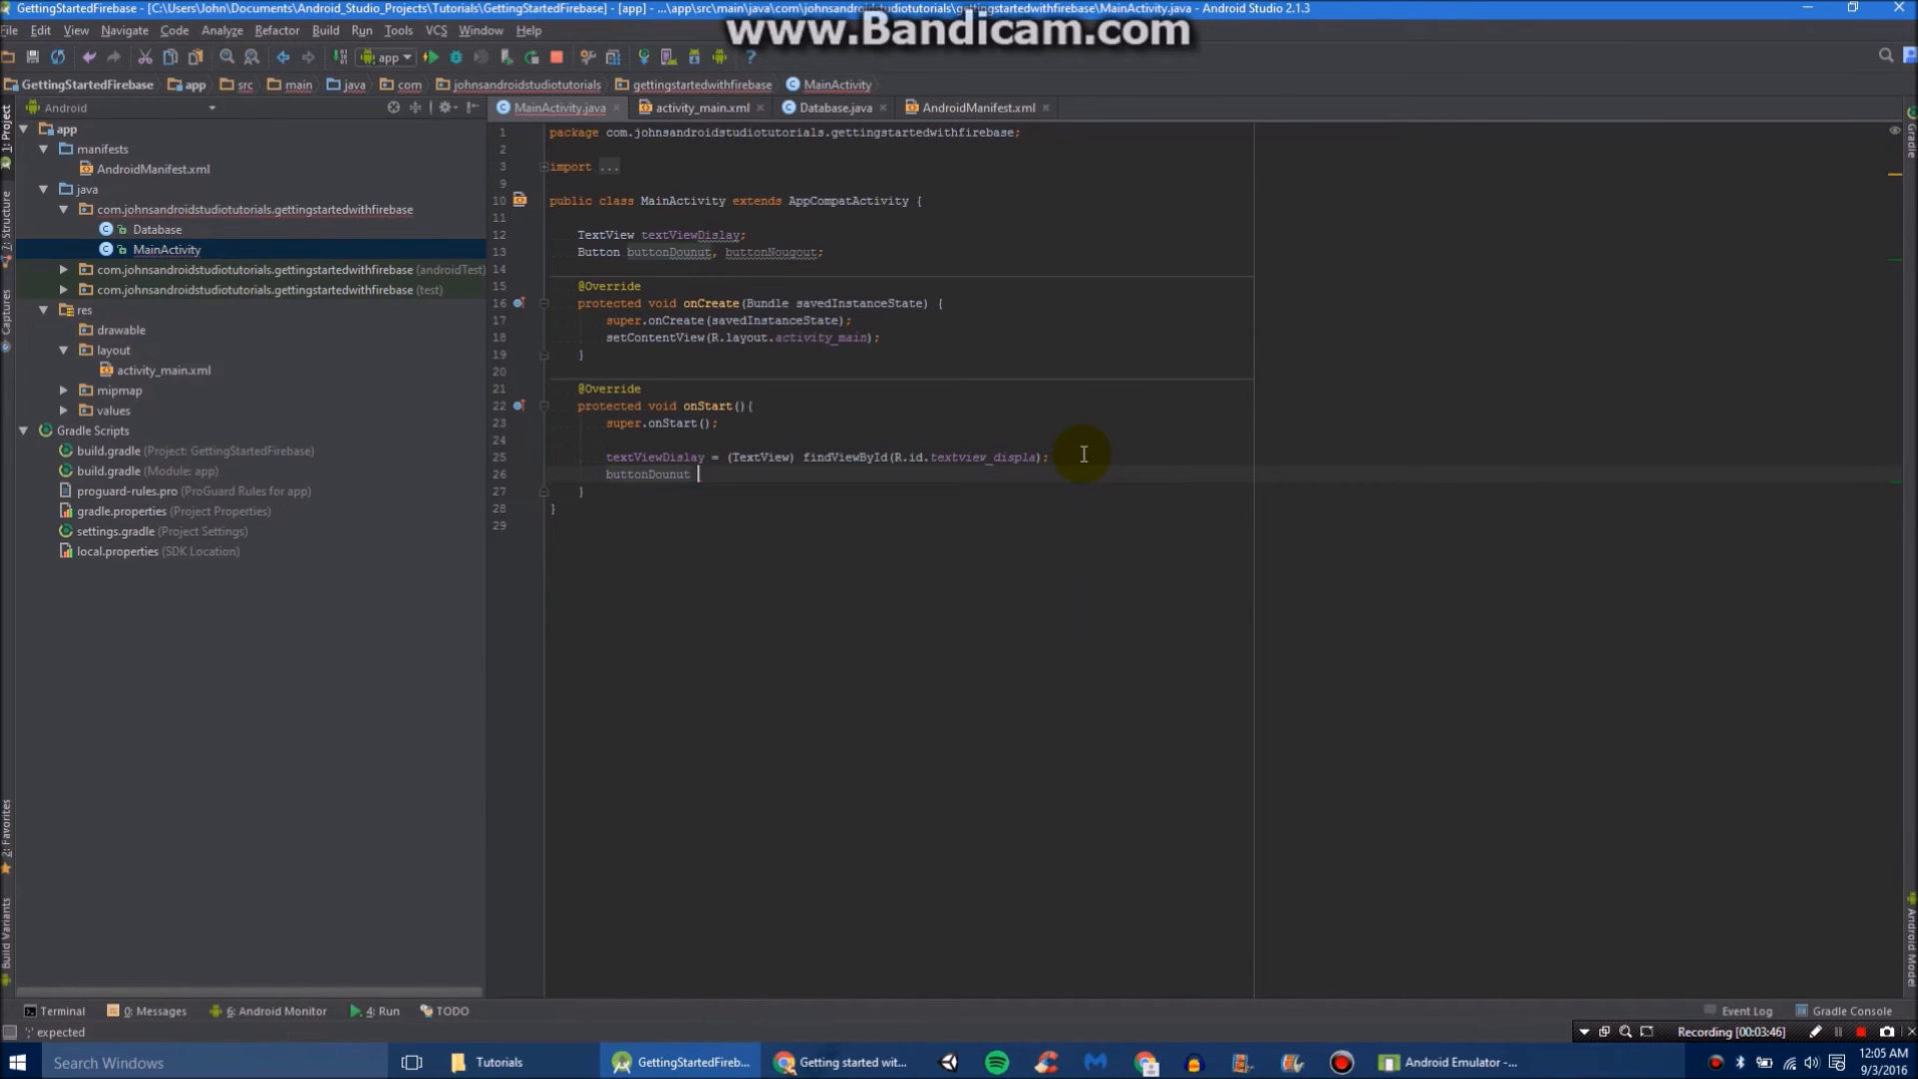
{"action": "type", "text": "= (Button"}
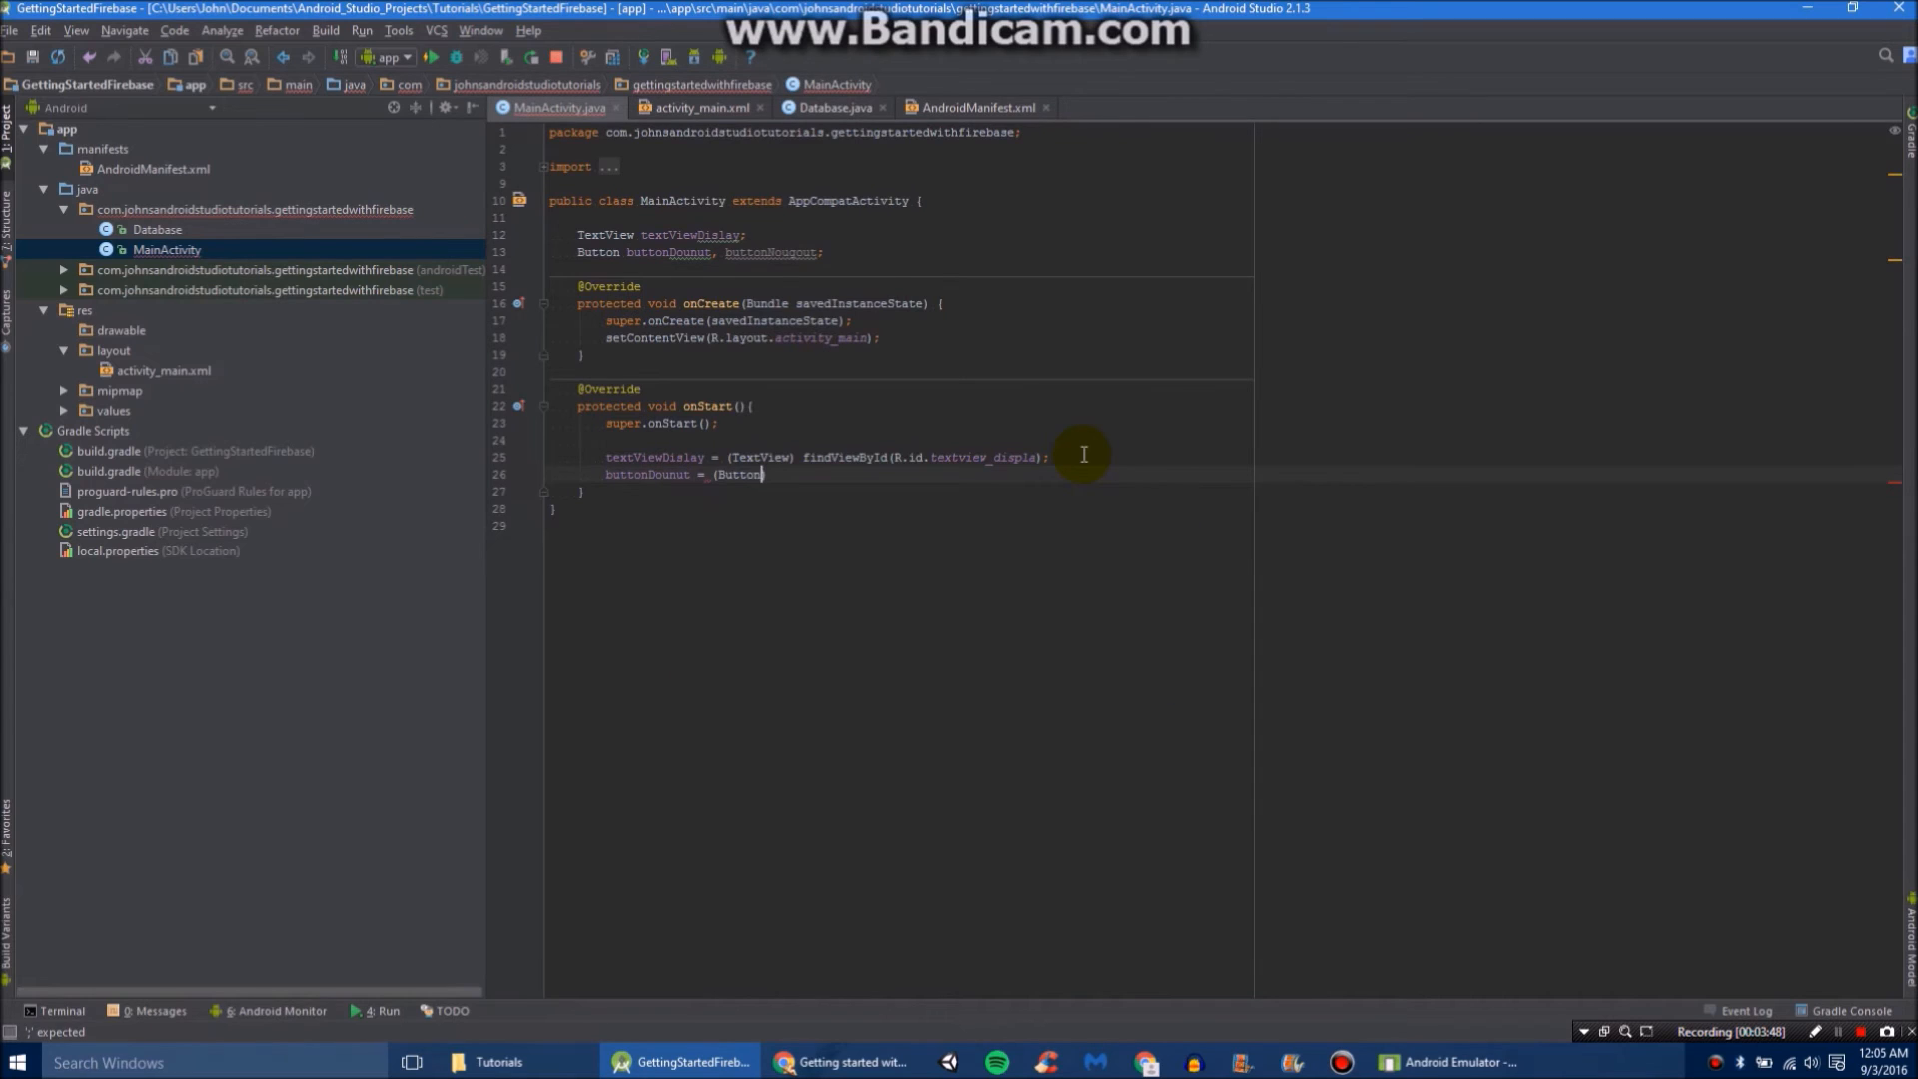
{"action": "type", "text": "findViewById(R.id."}
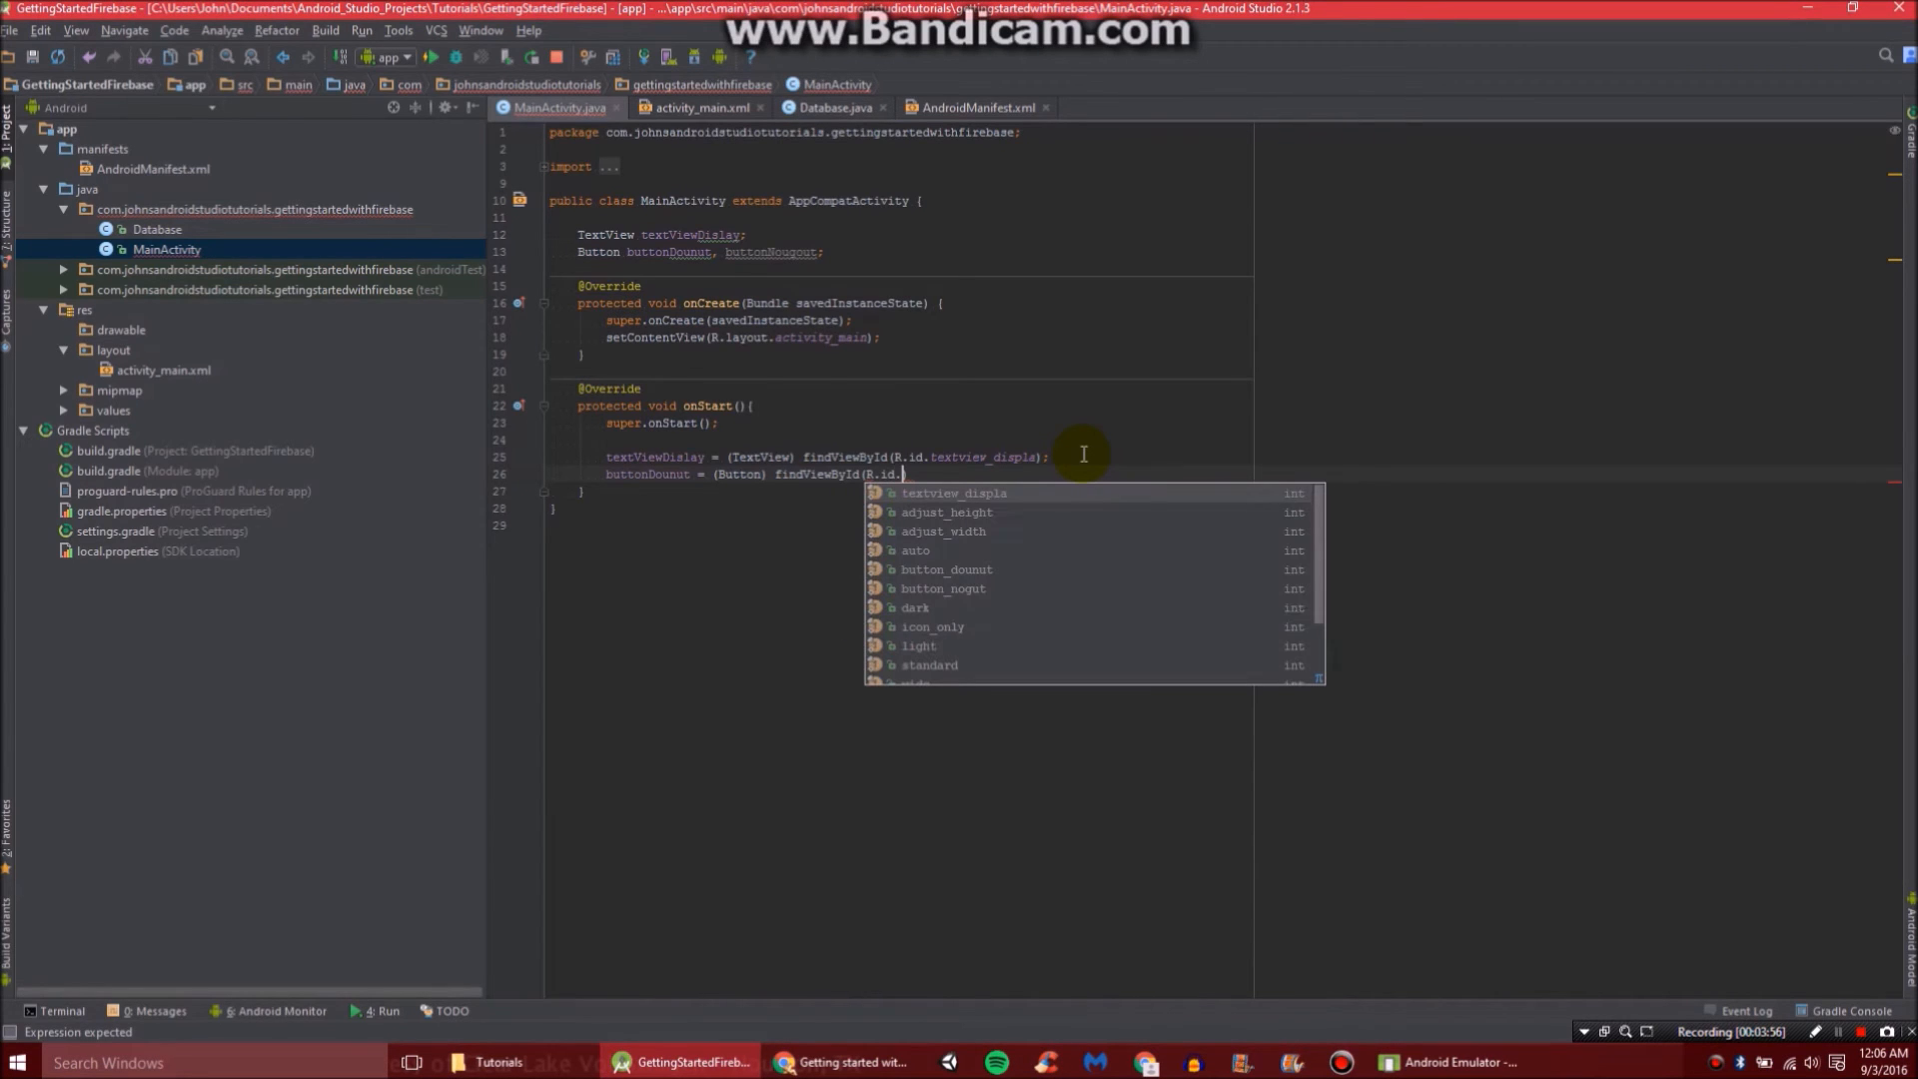
{"action": "type", "text": "button_dounut);"}
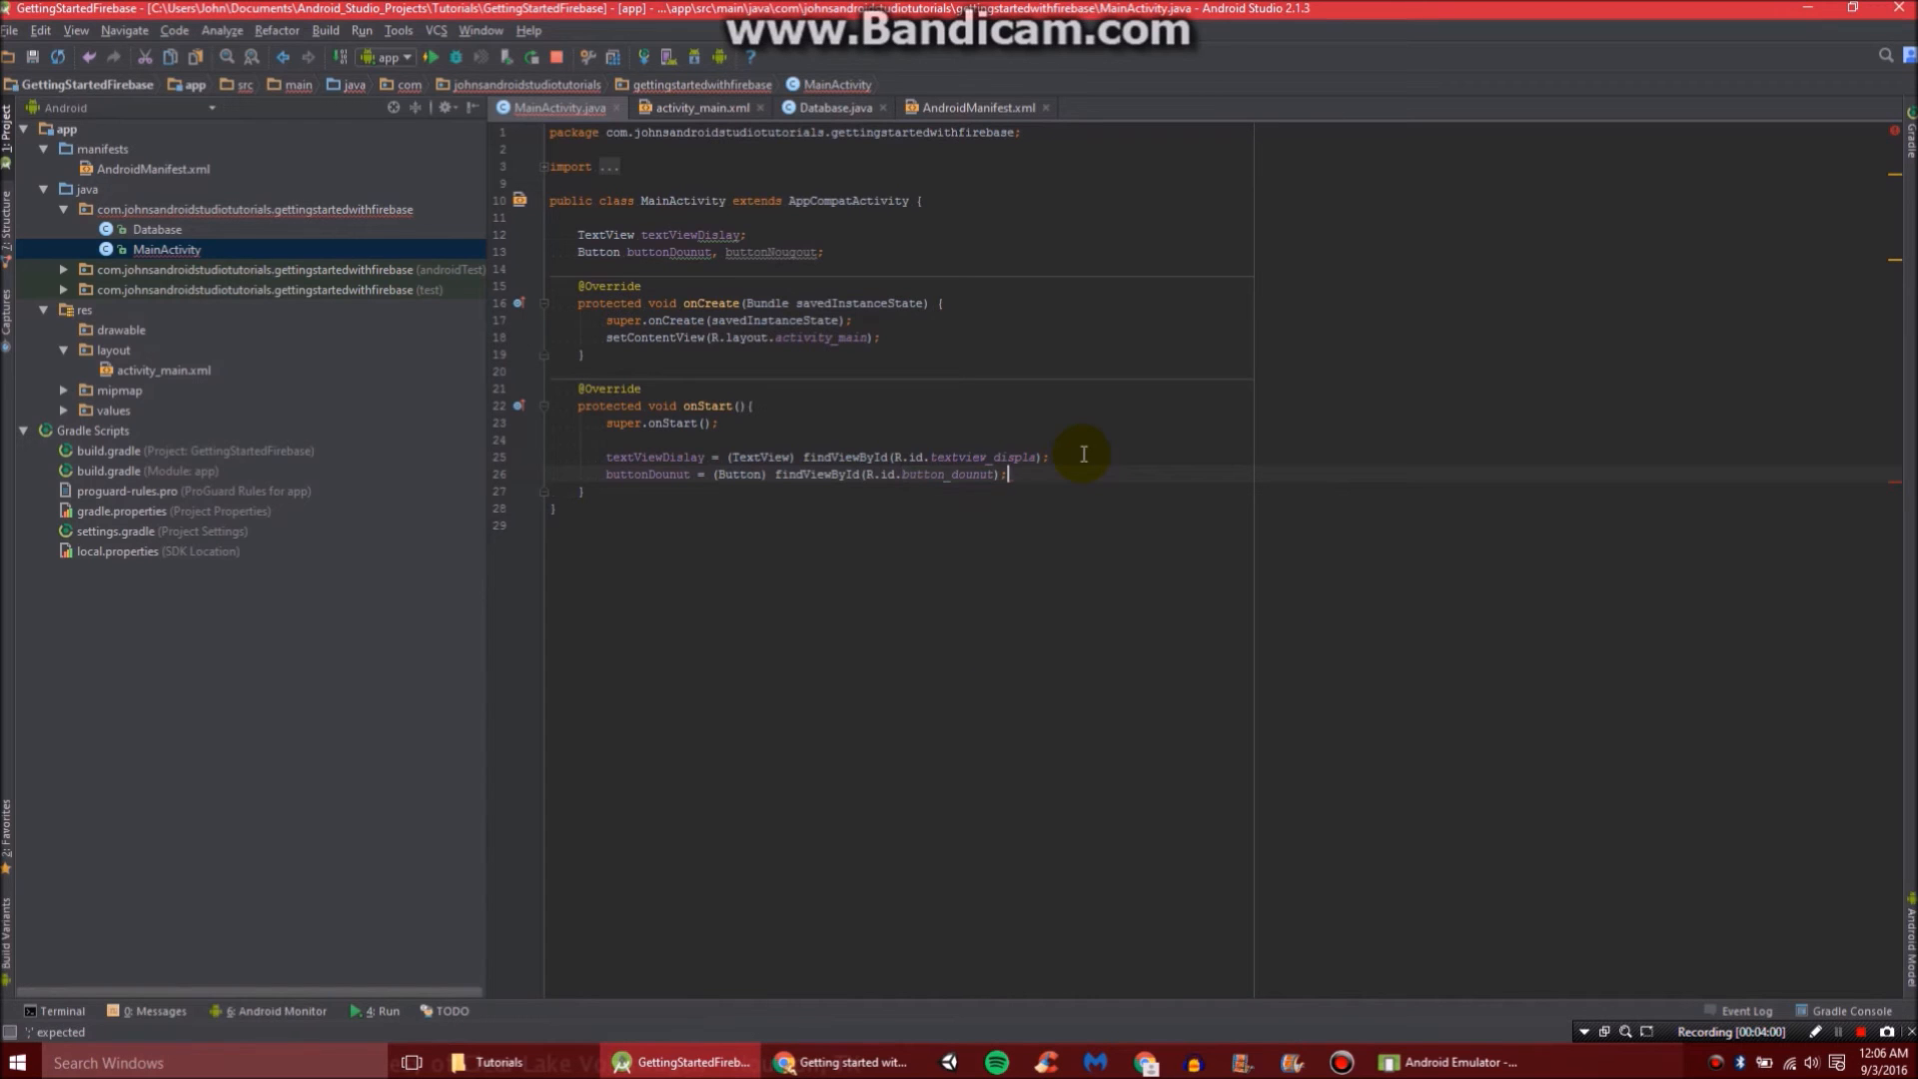
{"action": "type", "text": "butt"}
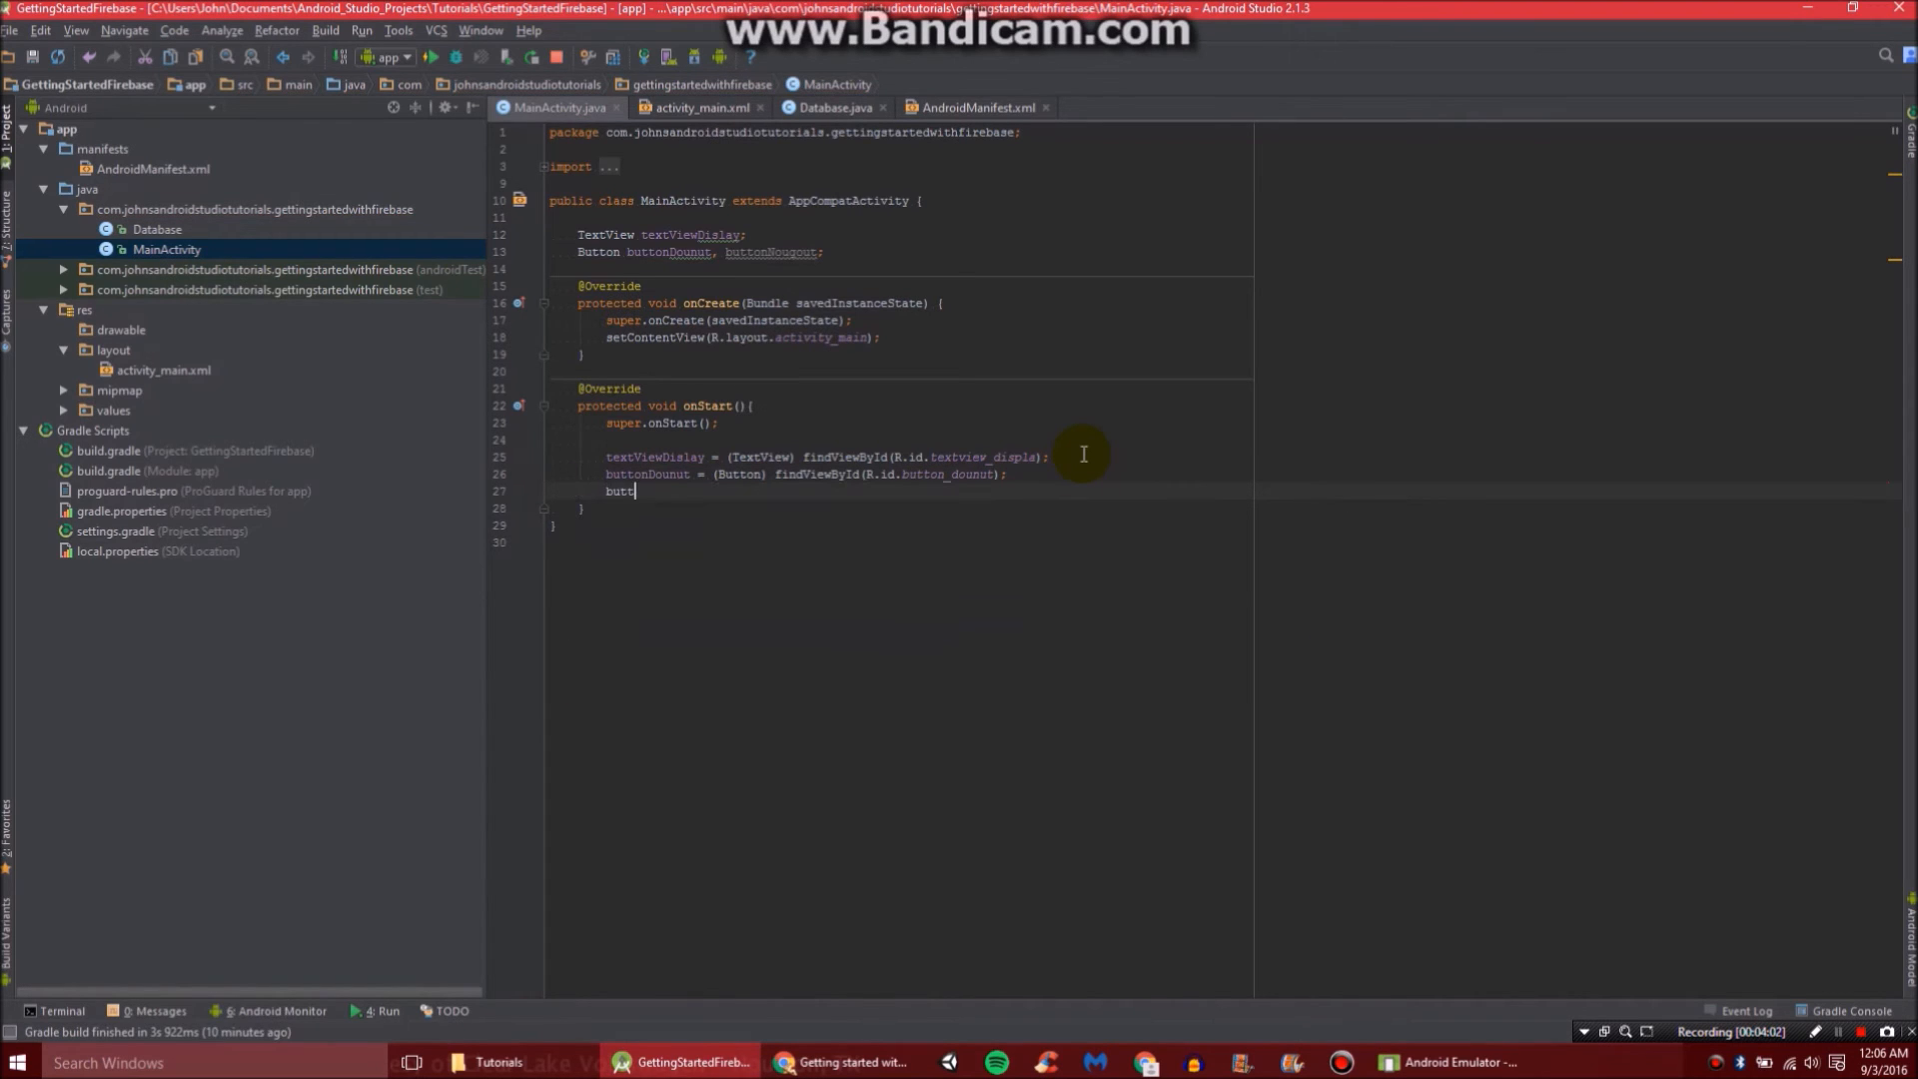
{"action": "type", "text": "on"}
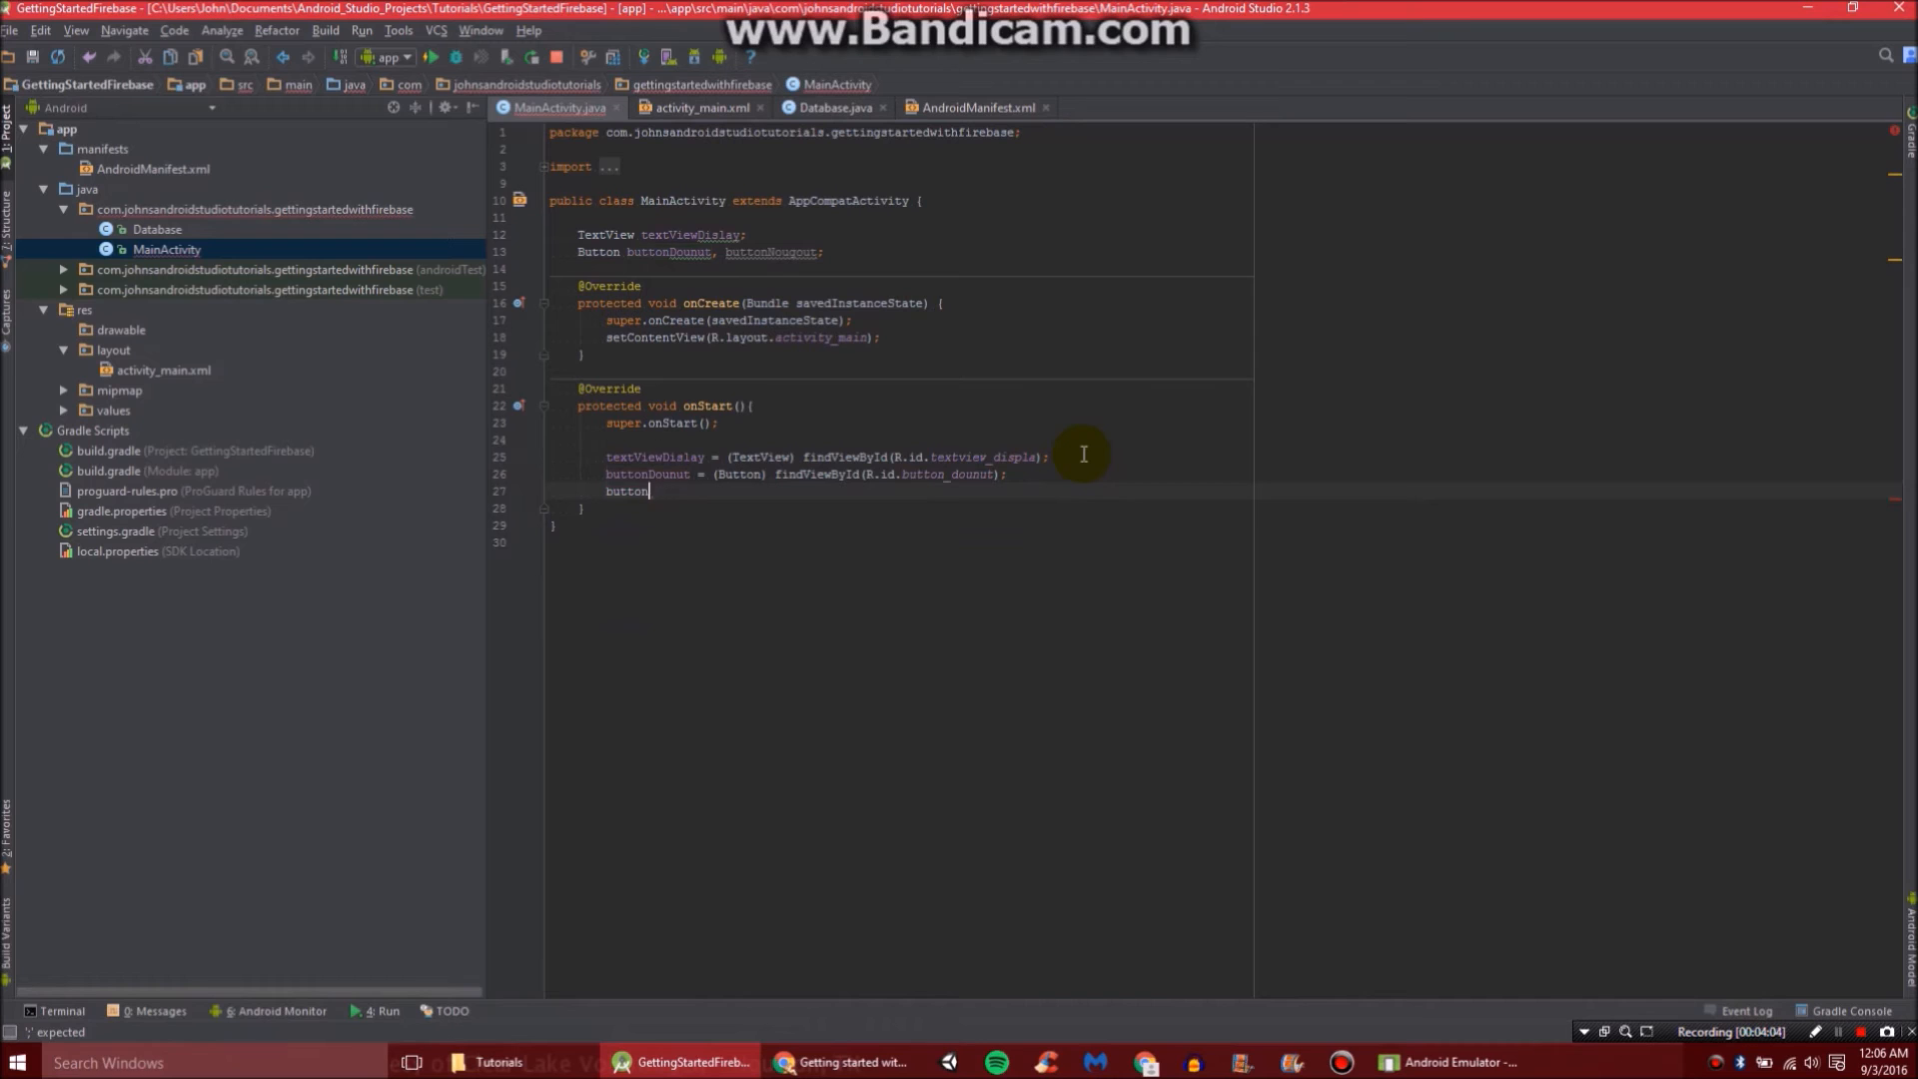
{"action": "type", "text": "Nougout ="}
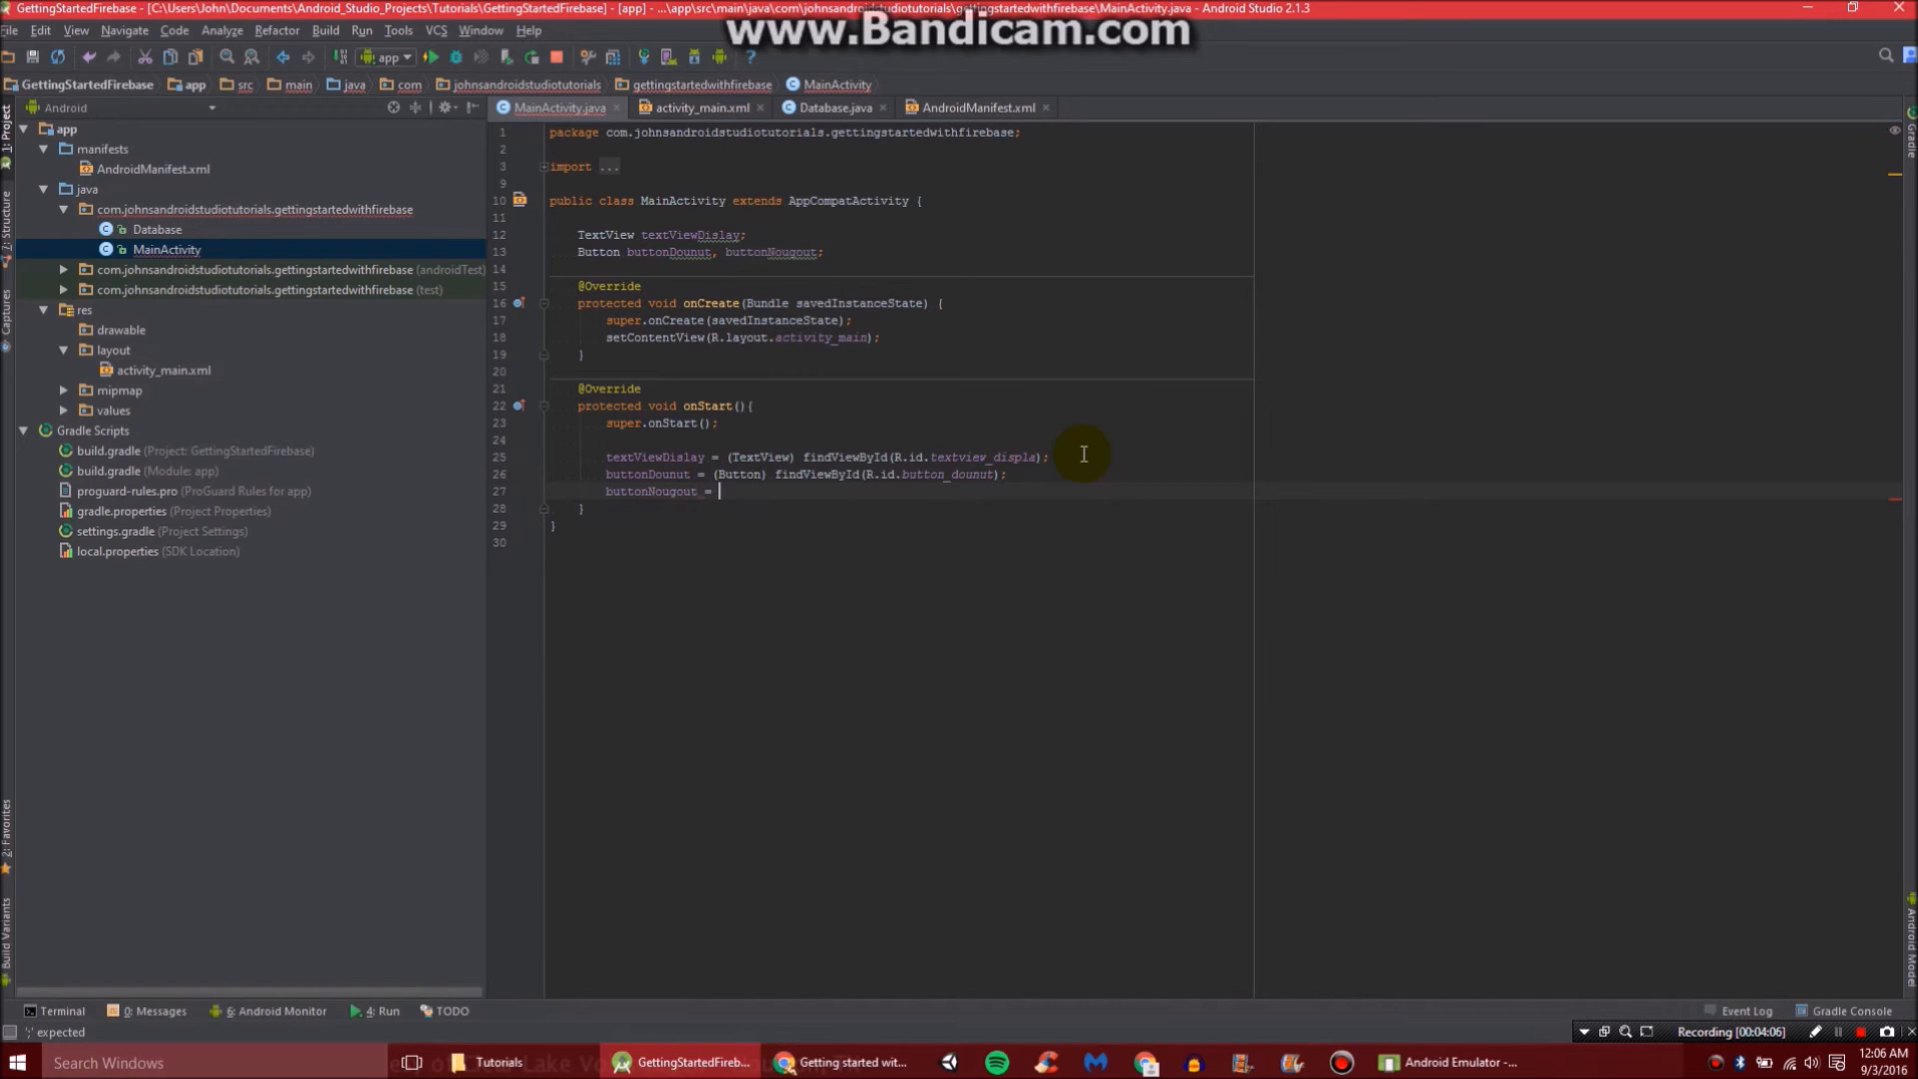
{"action": "type", "text": "(but"}
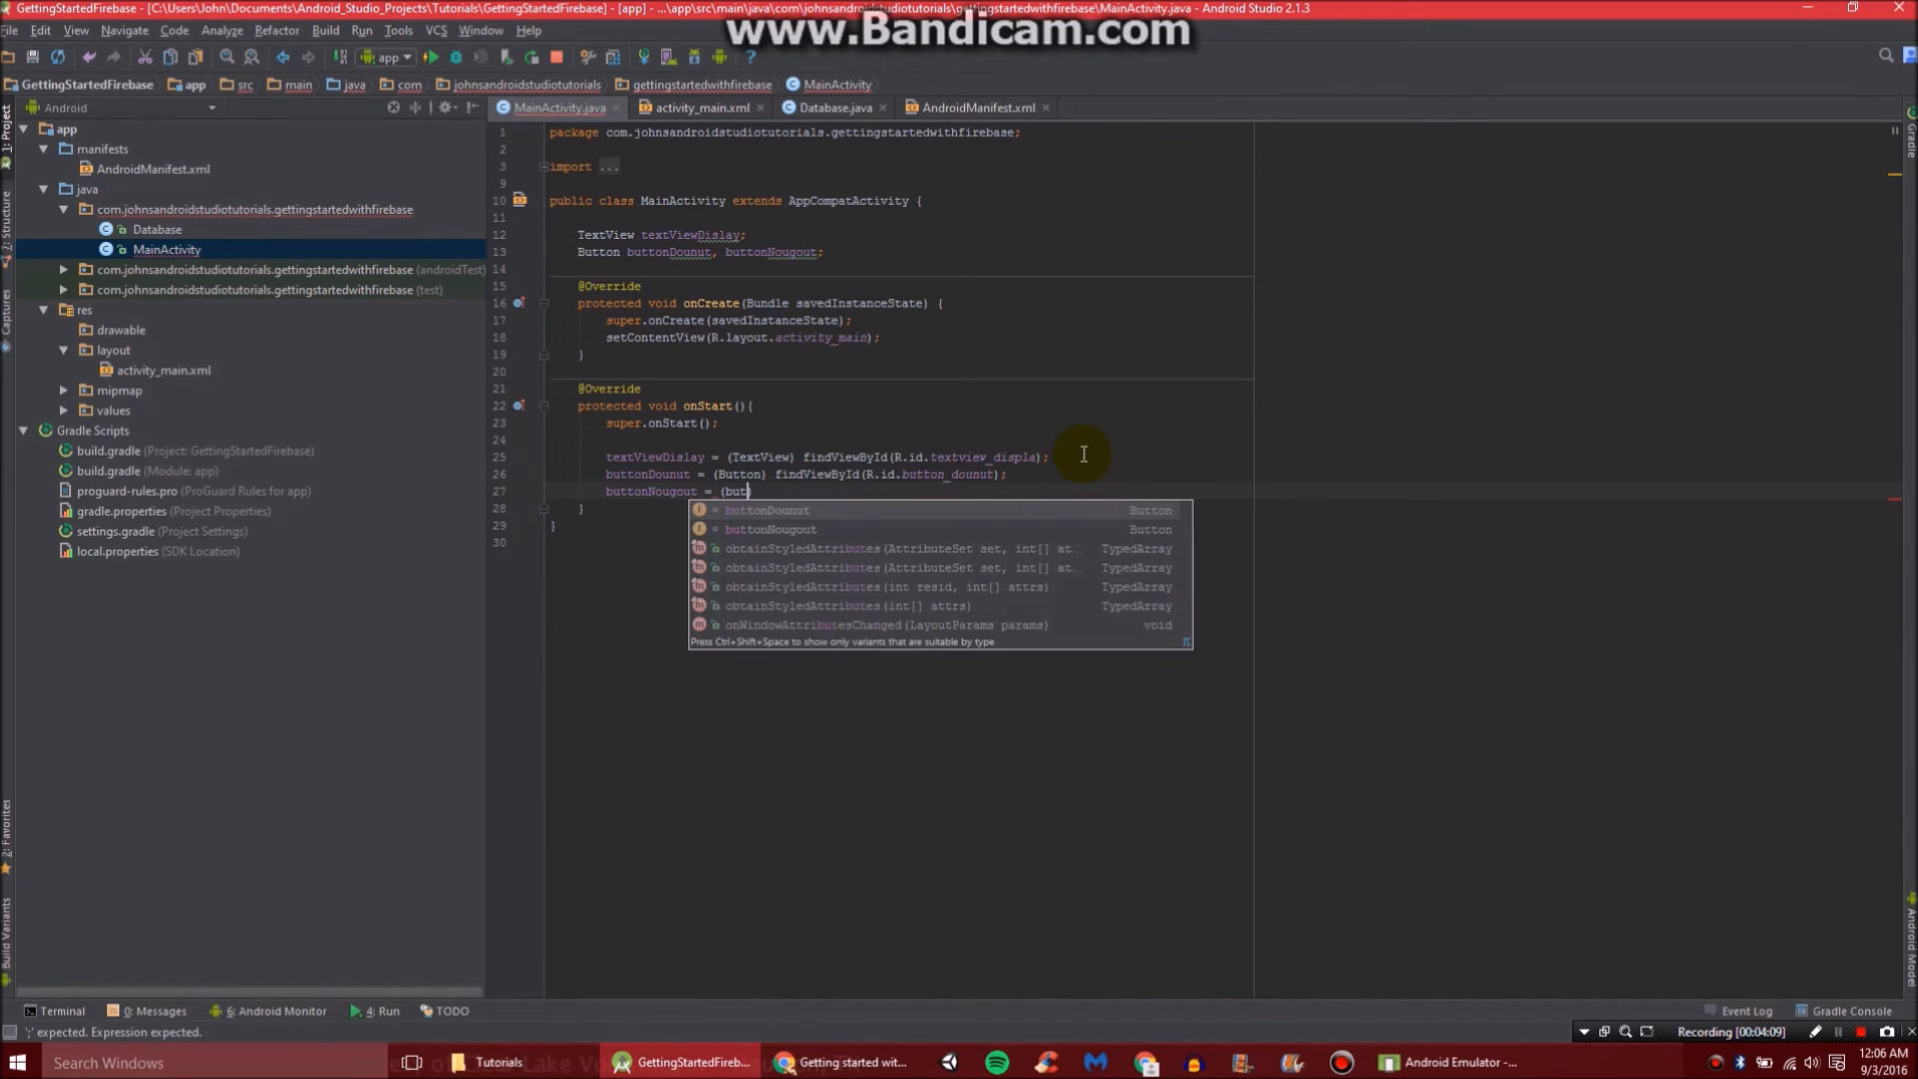
{"action": "type", "text": "Button) findViewById(R"}
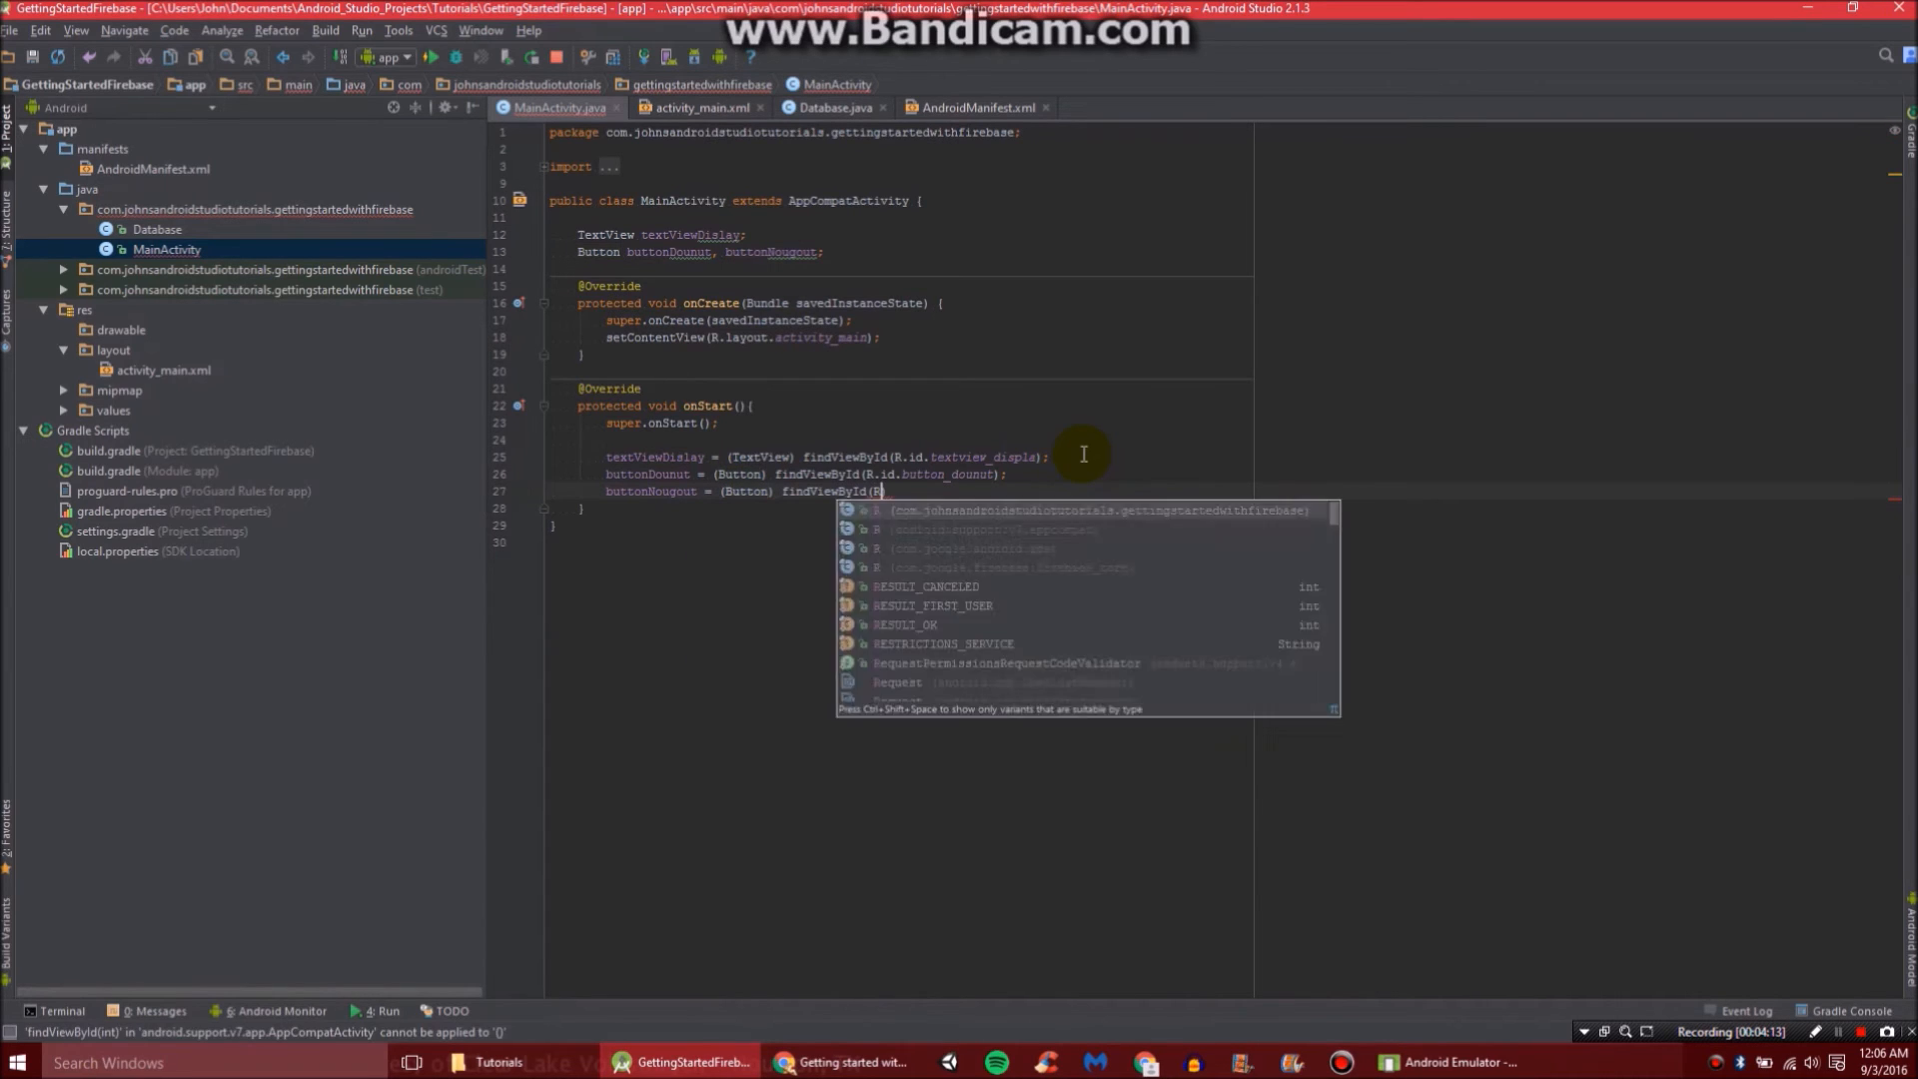
{"action": "type", "text": ".id.b"}
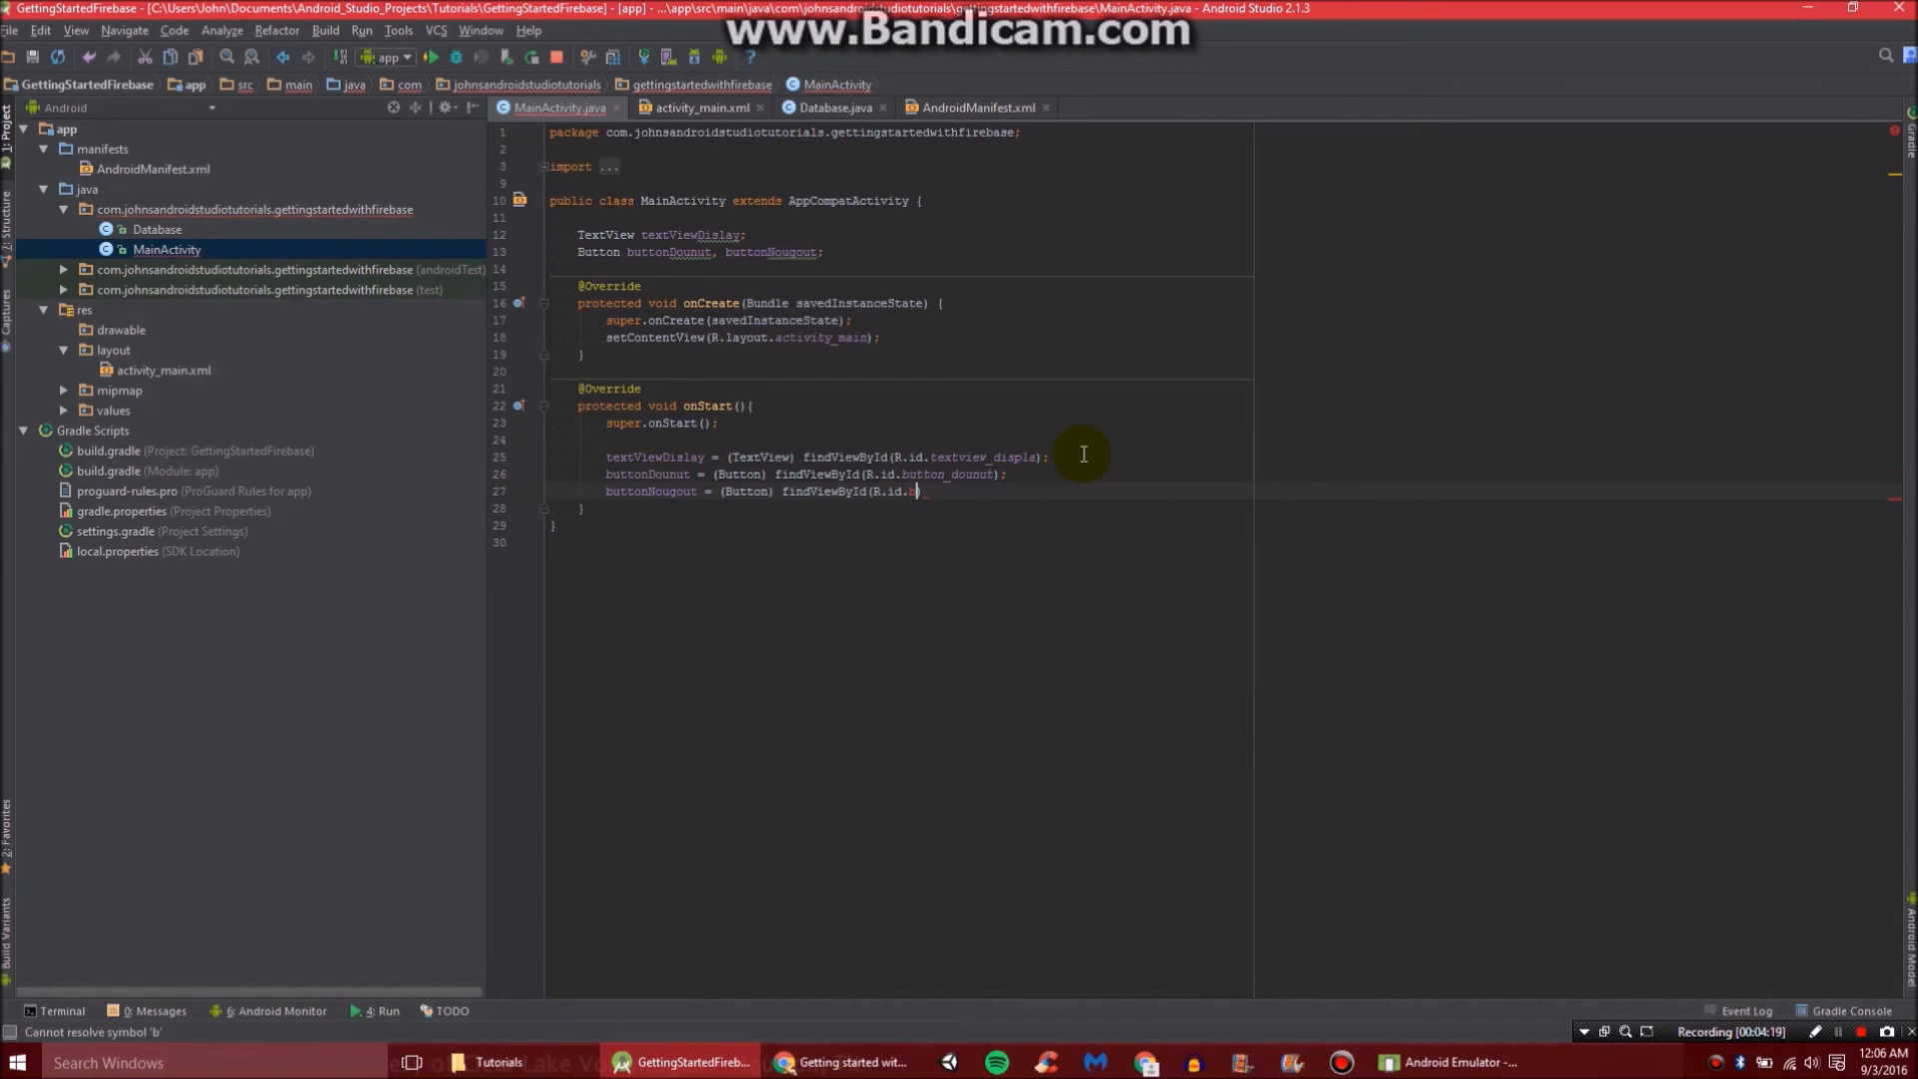
{"action": "type", "text": "n_nogut);"}
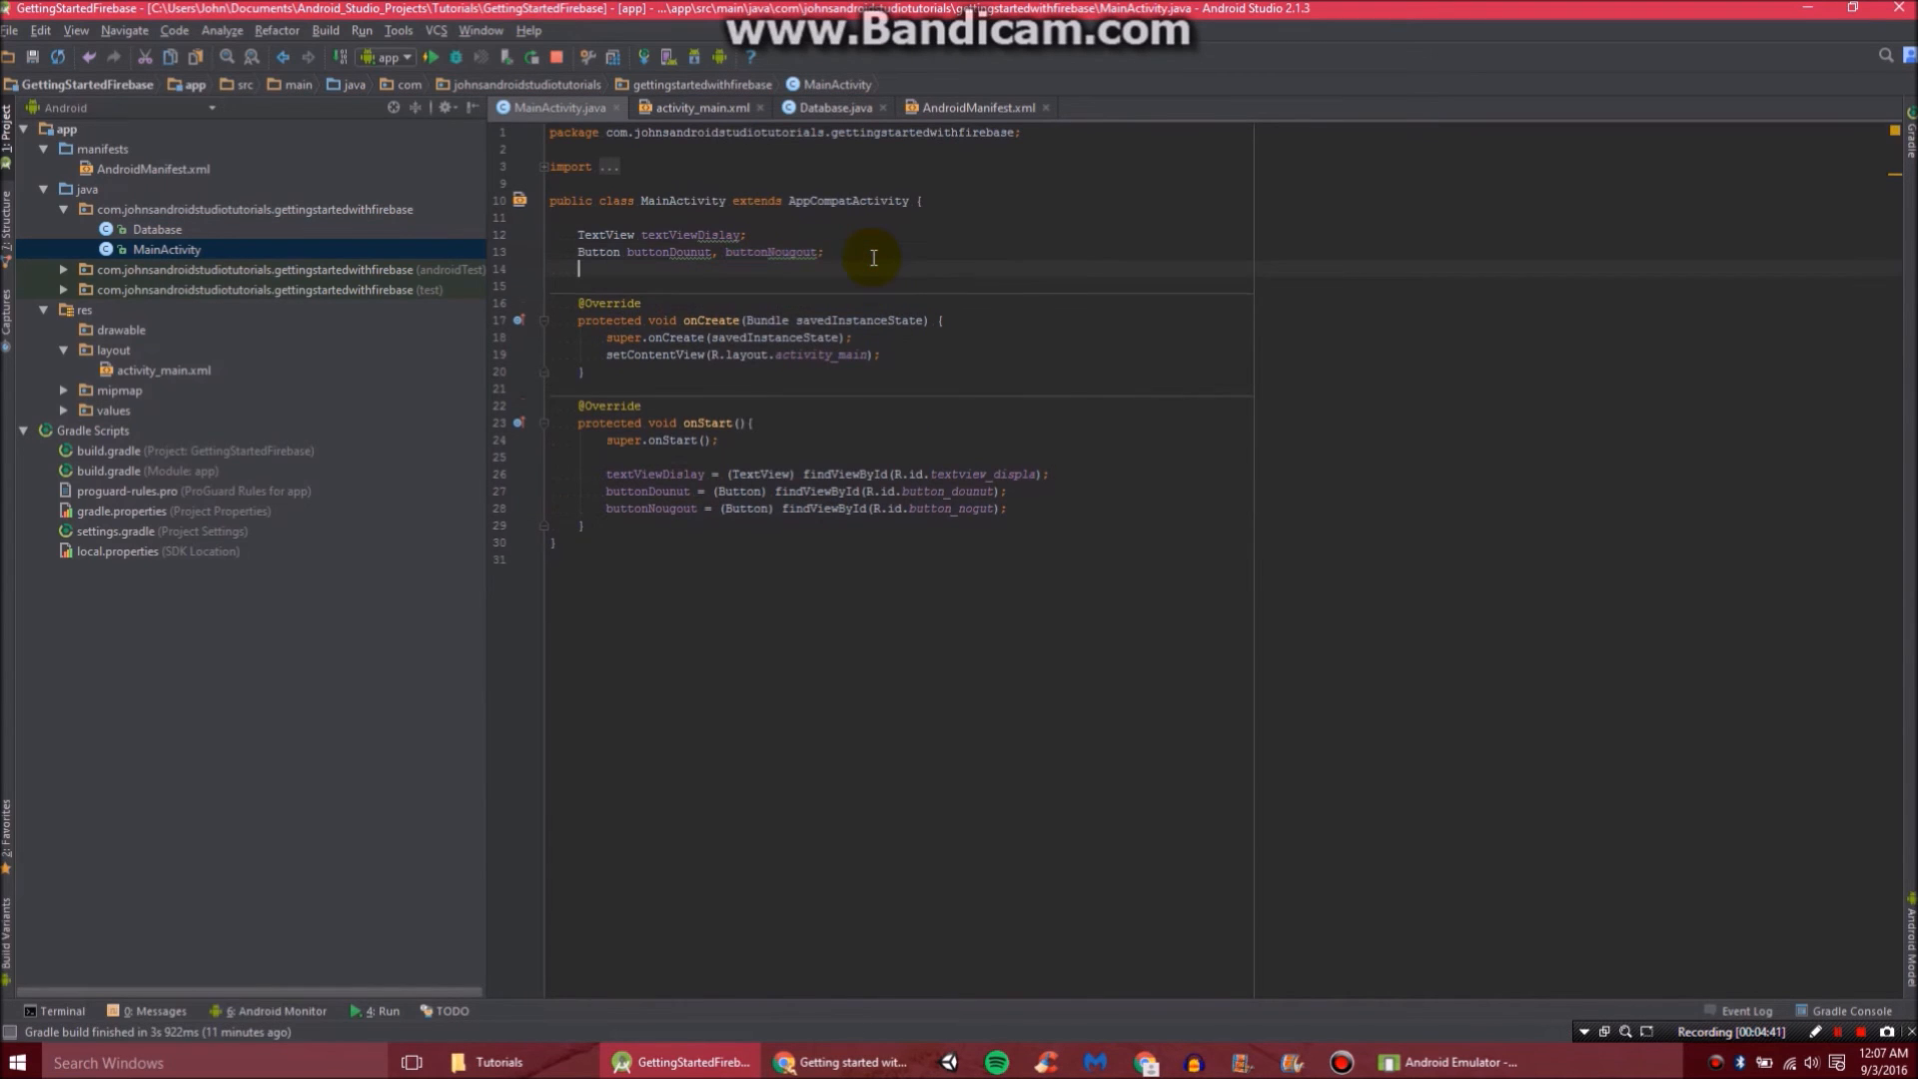
Declare Firebase firebaseReference and assign it new Firebase() in onStart.
{"action": "type", "text": "FireB"}
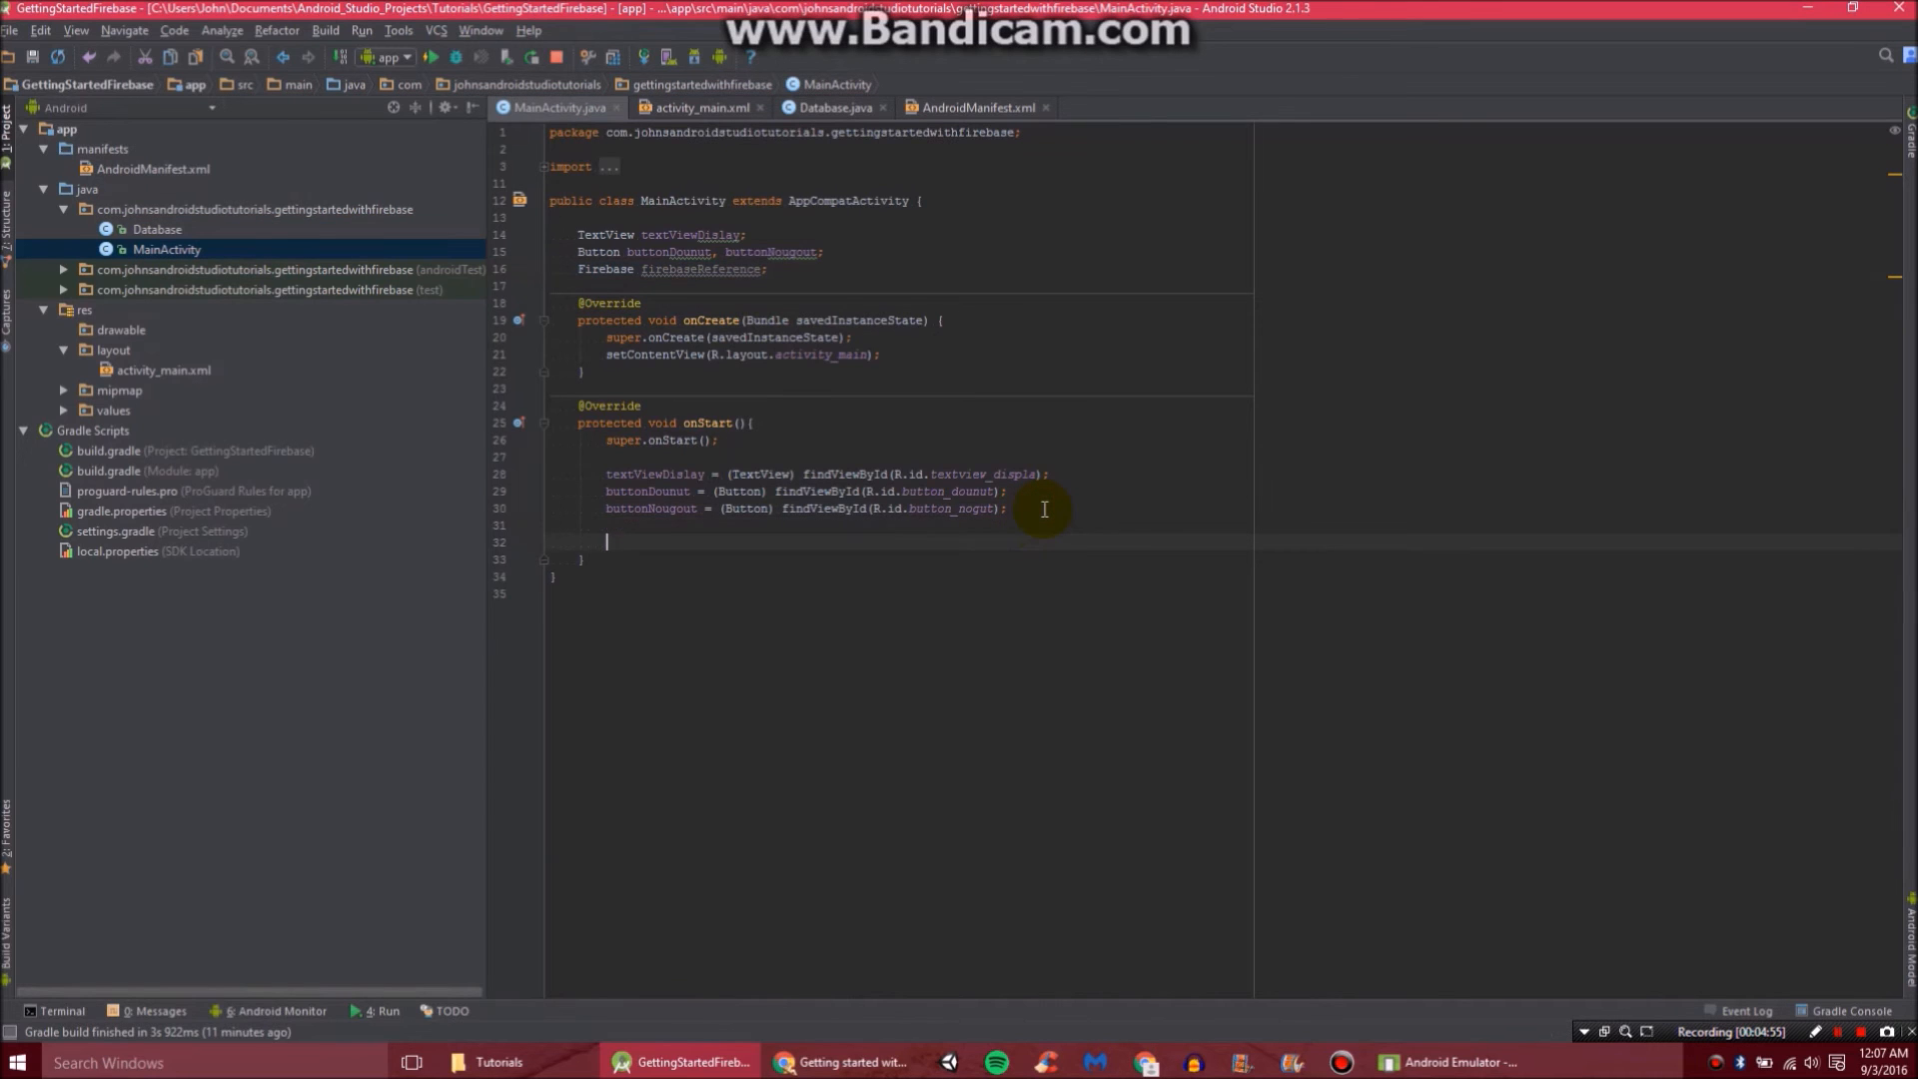
{"action": "type", "text": "firebaseReference"}
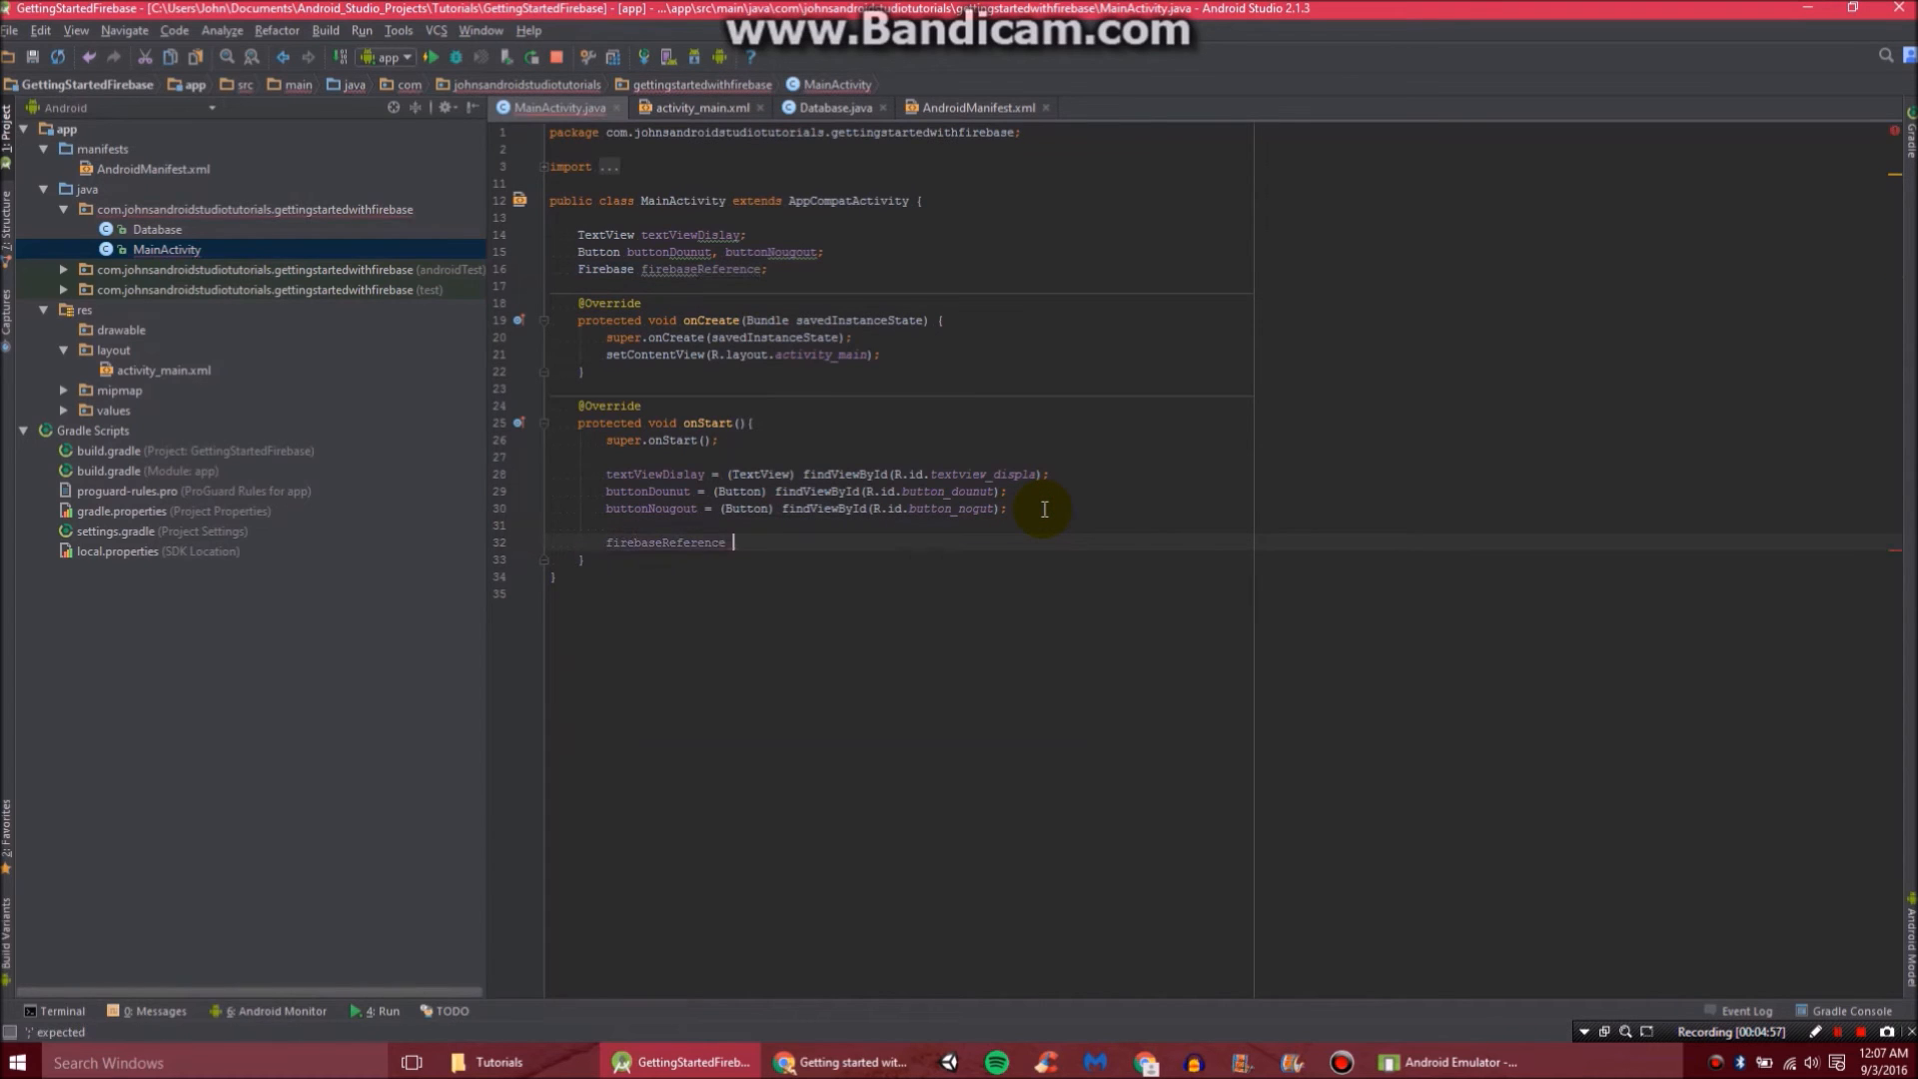
{"action": "type", "text": "= new Fi"}
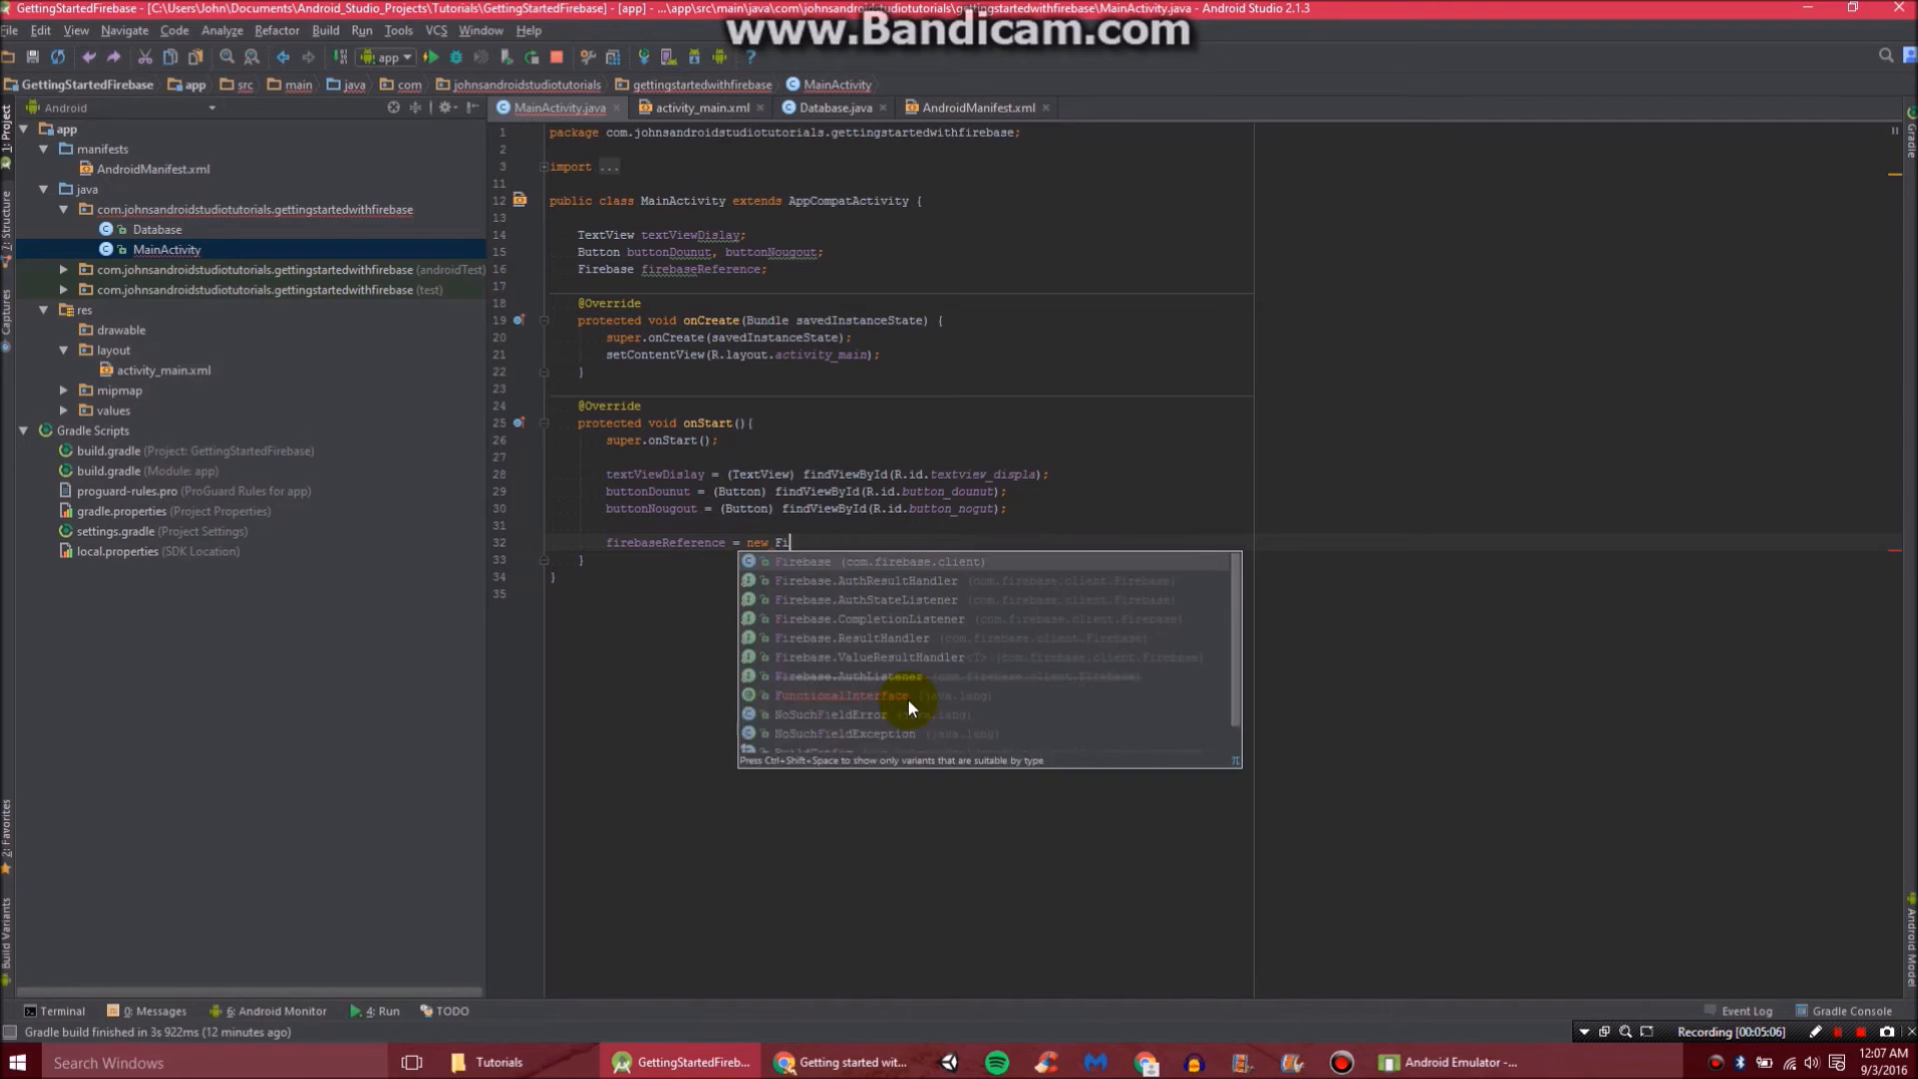
{"action": "left_click", "coordinate": [803, 561]}
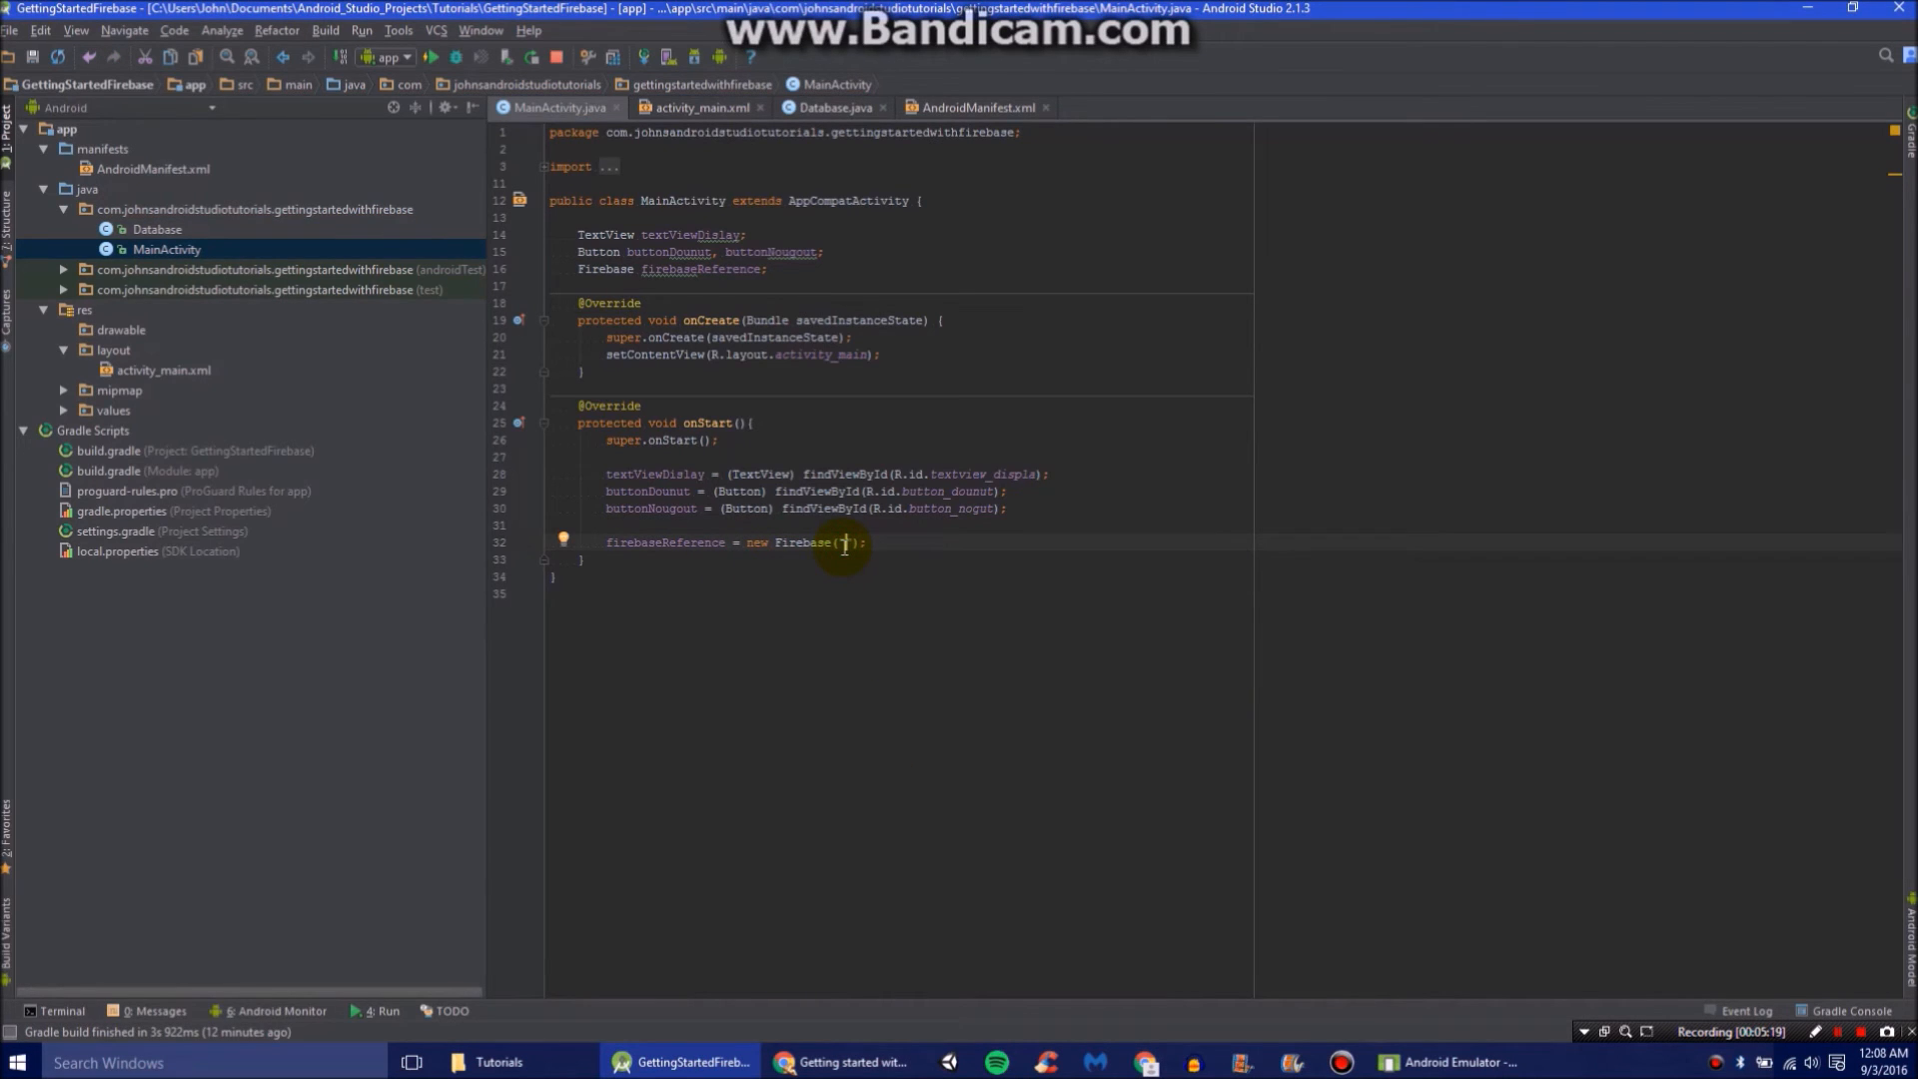
Copy the database URL from the Firebase Console and return to the code.
{"action": "left_click", "coordinate": [846, 1061]}
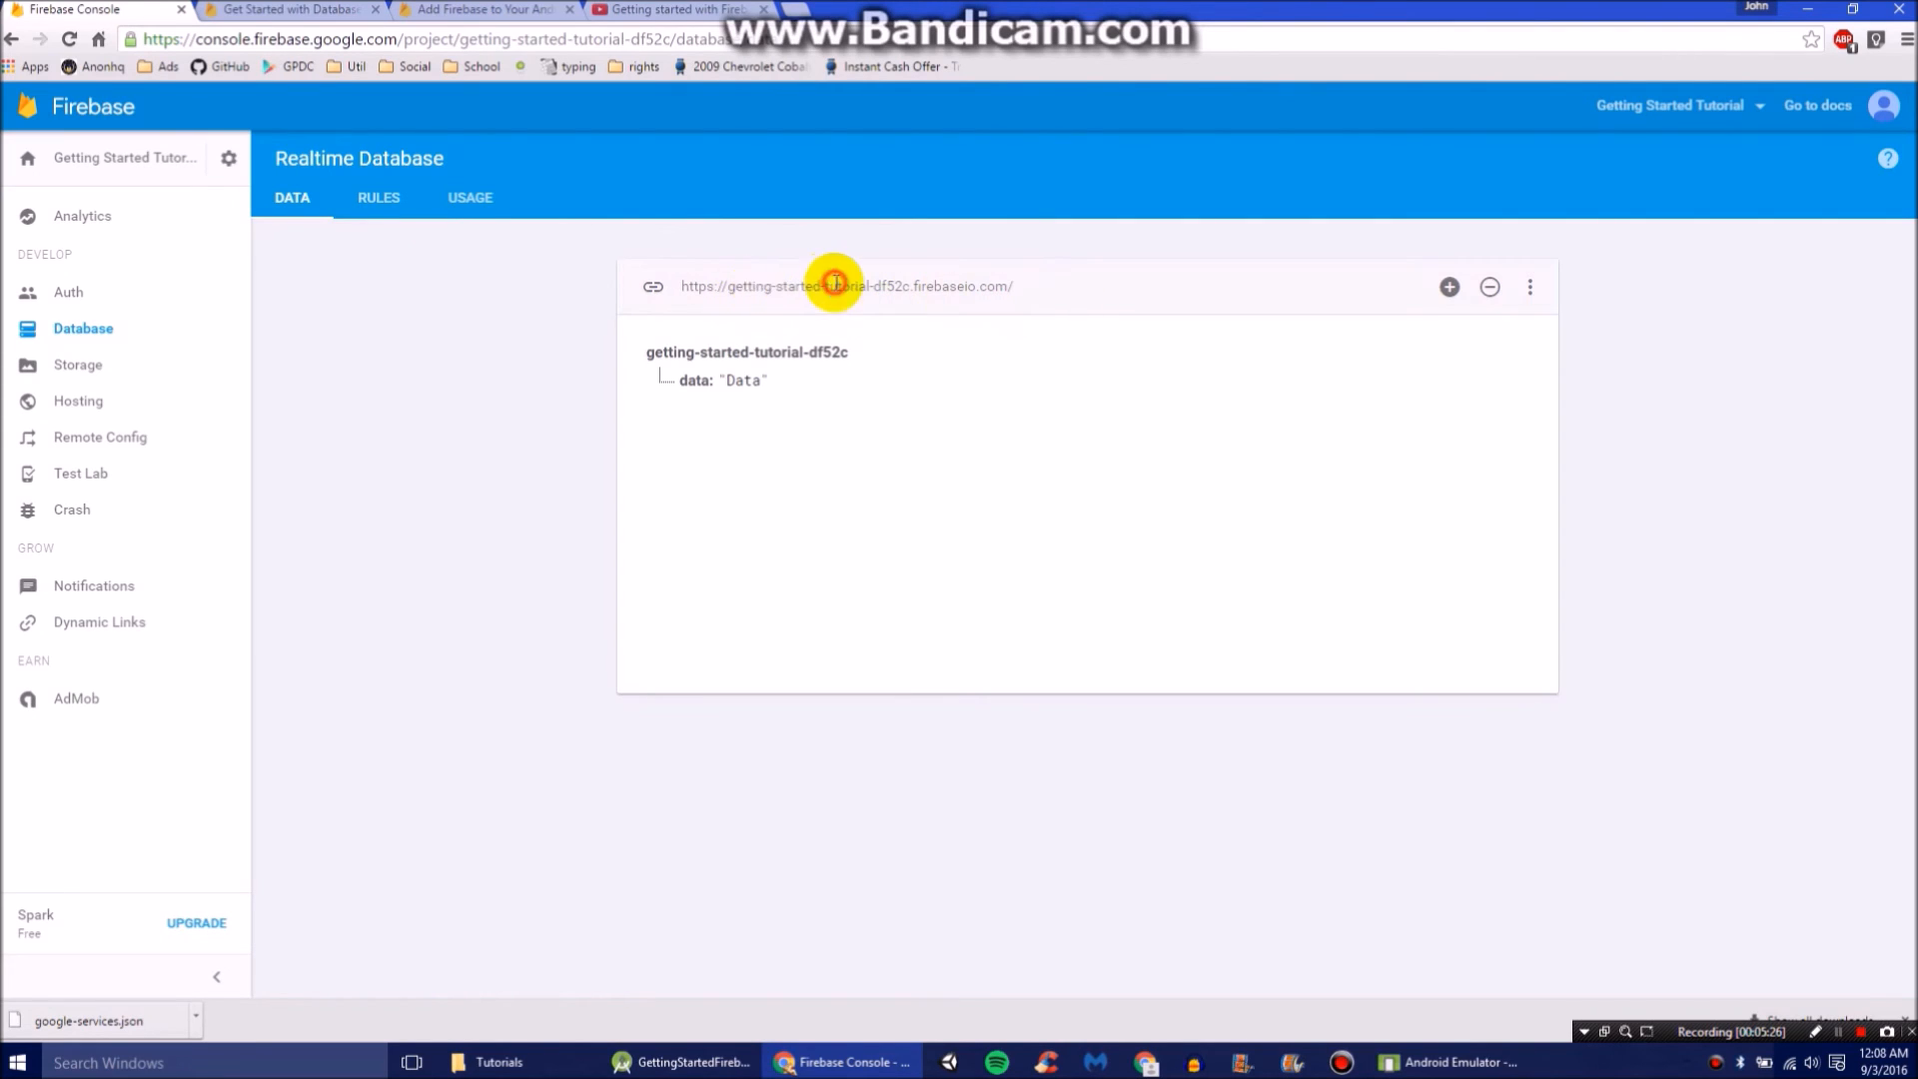
{"action": "left_click", "coordinate": [833, 288]}
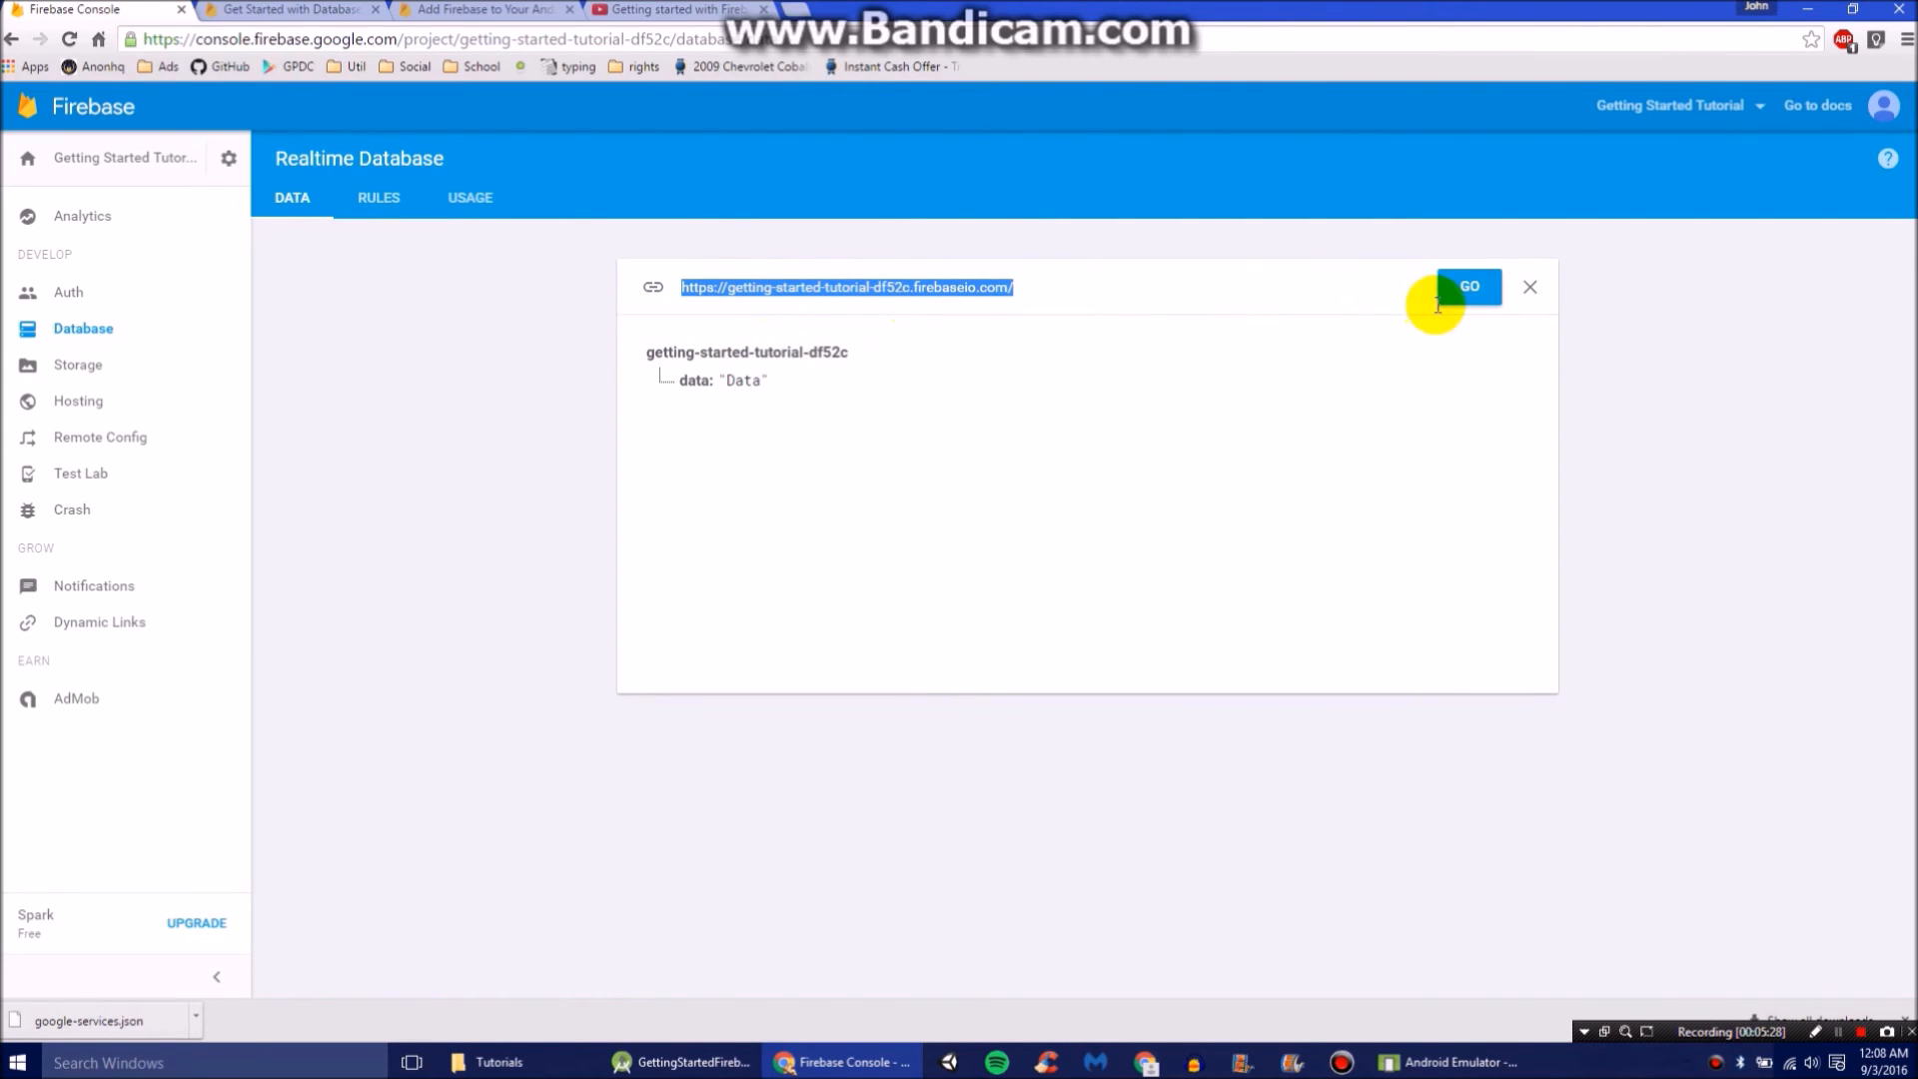
{"action": "left_click", "coordinate": [687, 1060]}
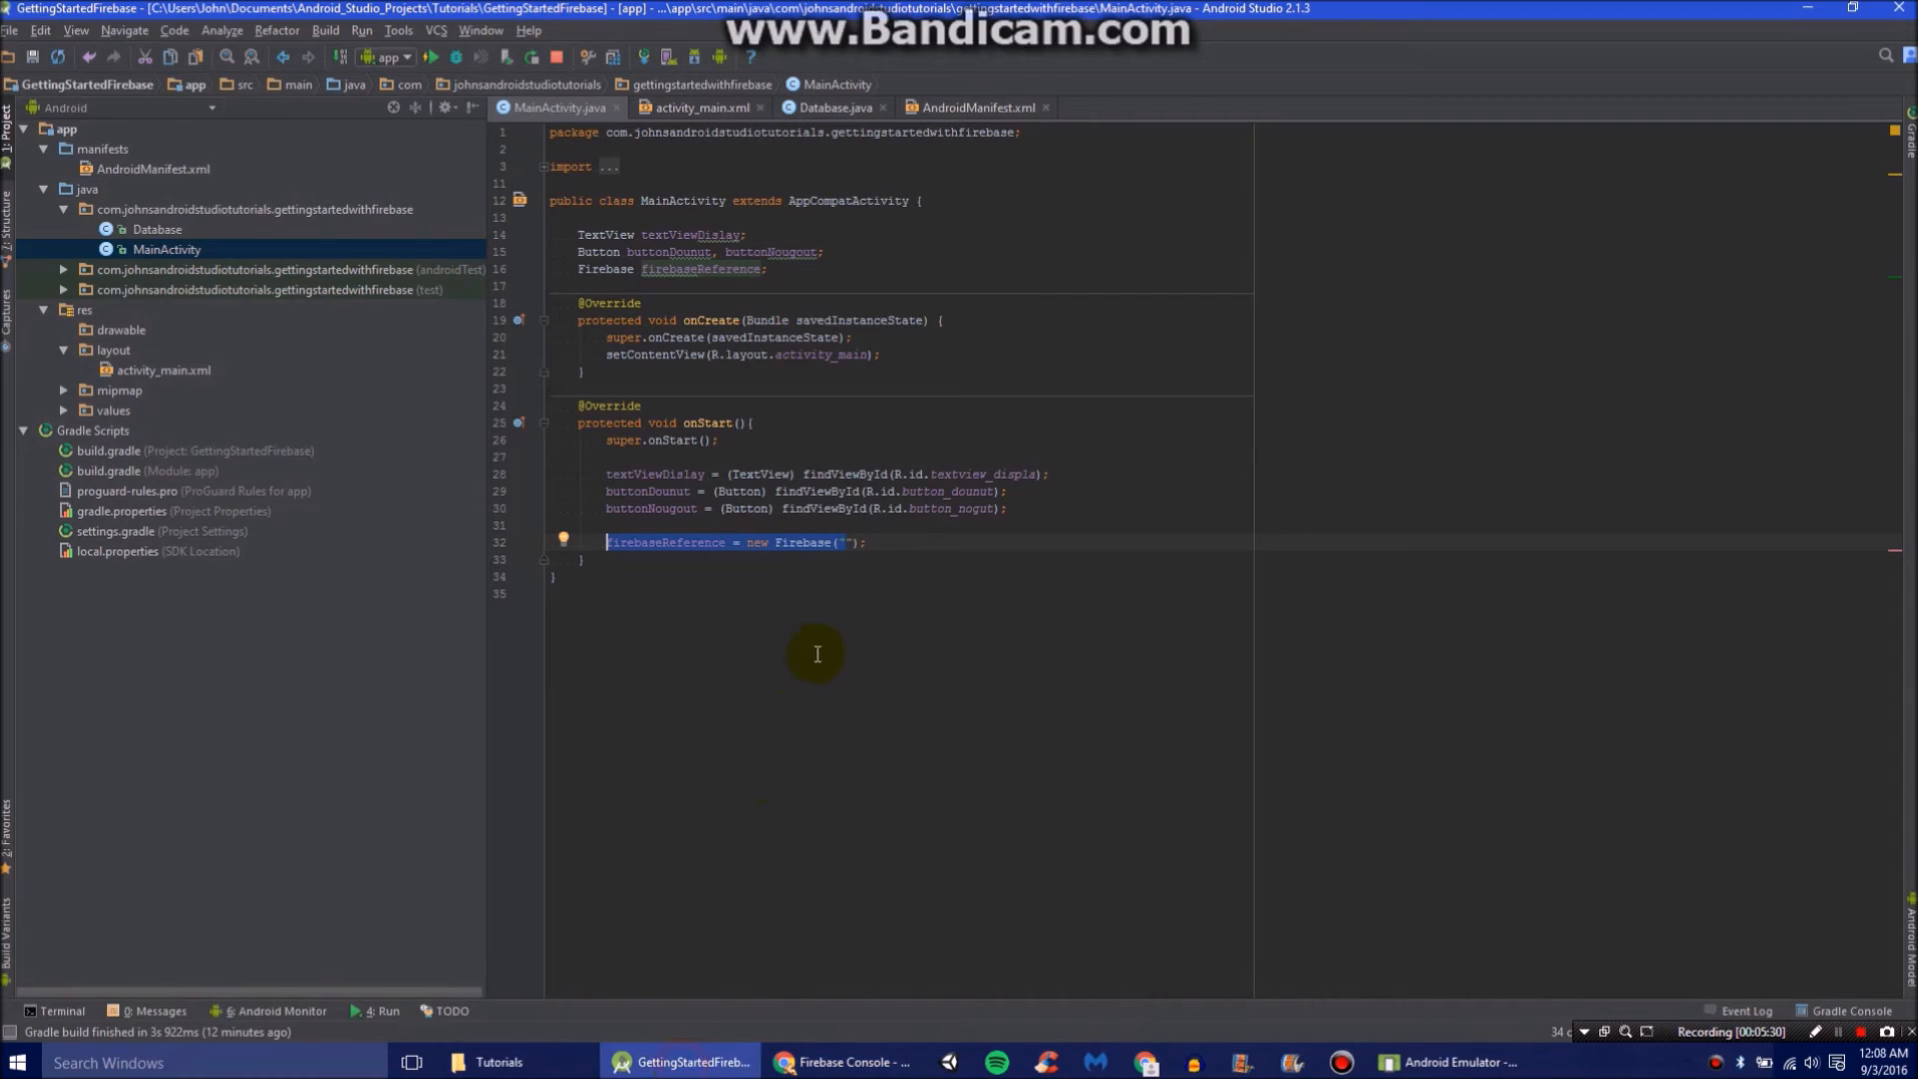
{"action": "left_click", "coordinate": [843, 544]}
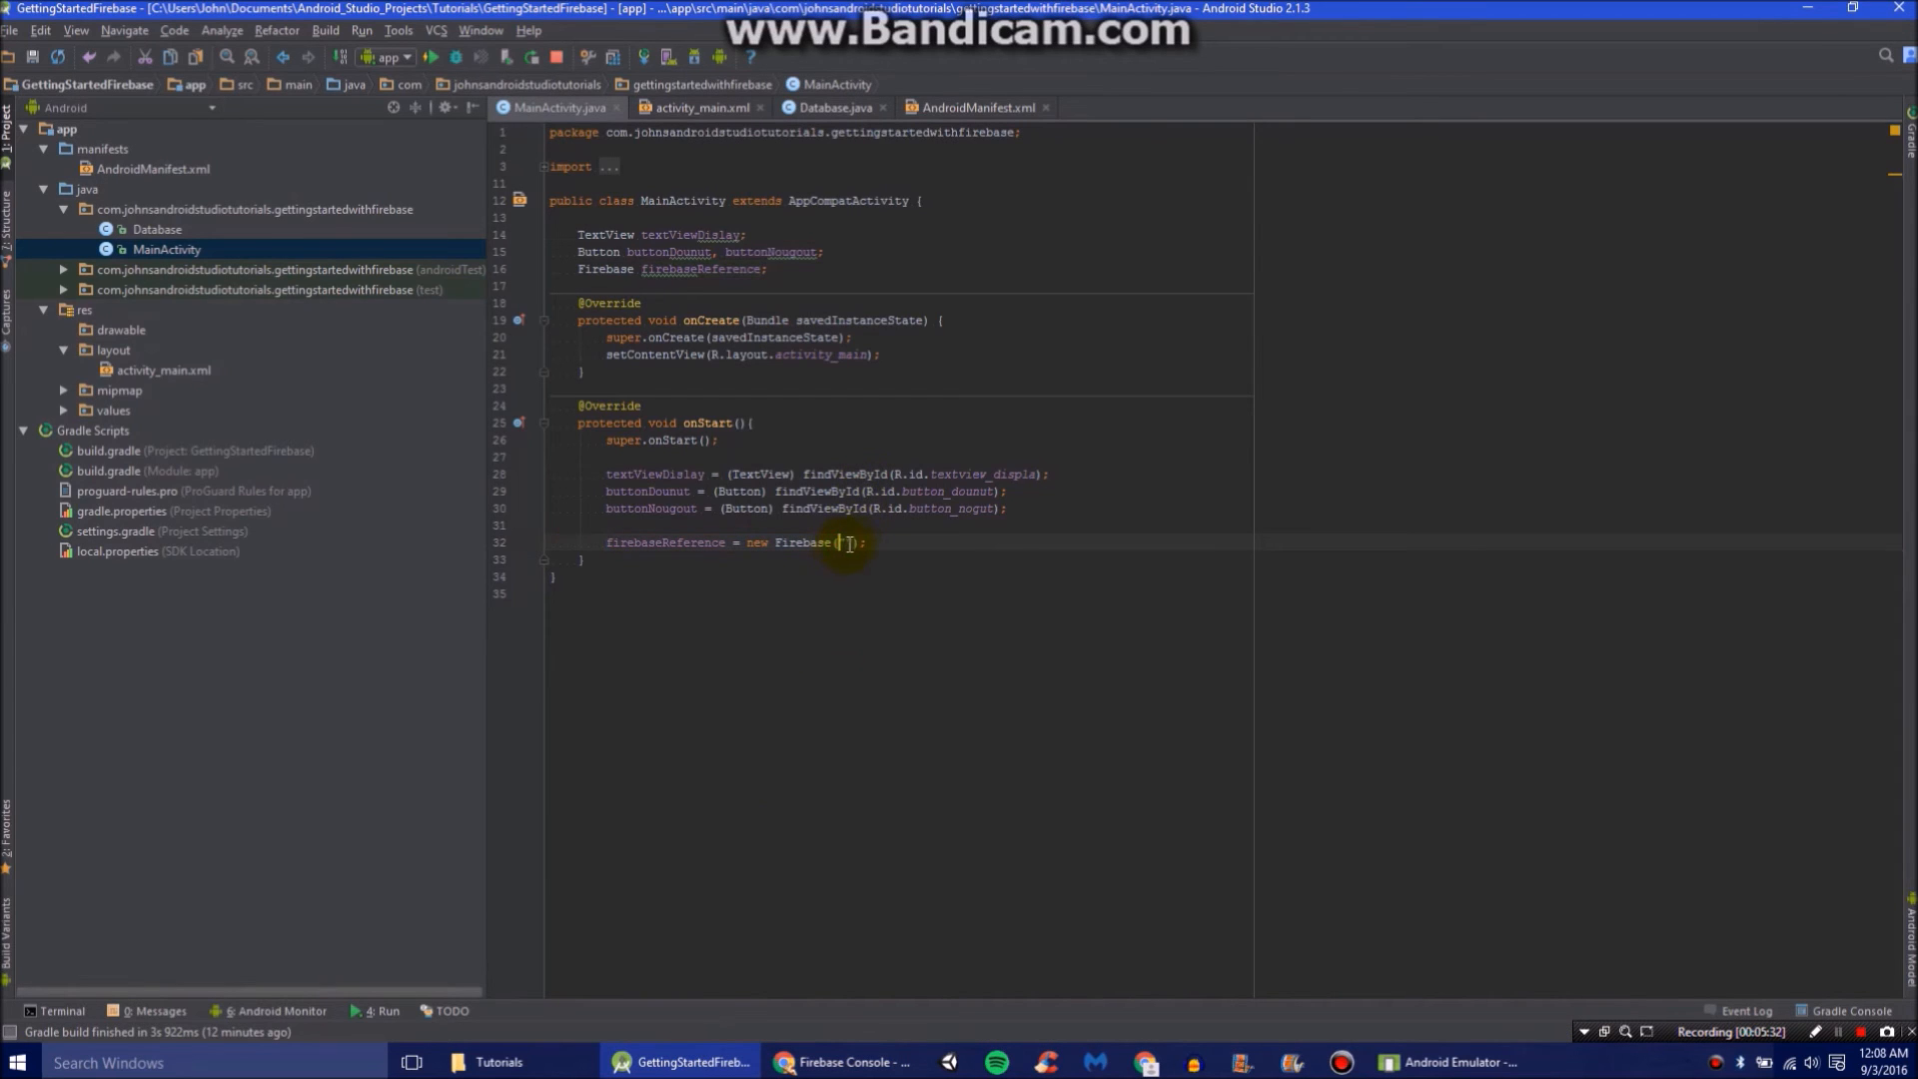
{"action": "type", "text": "\"https://getting-started-tutorial-df52c.firebaseio.com/\""}
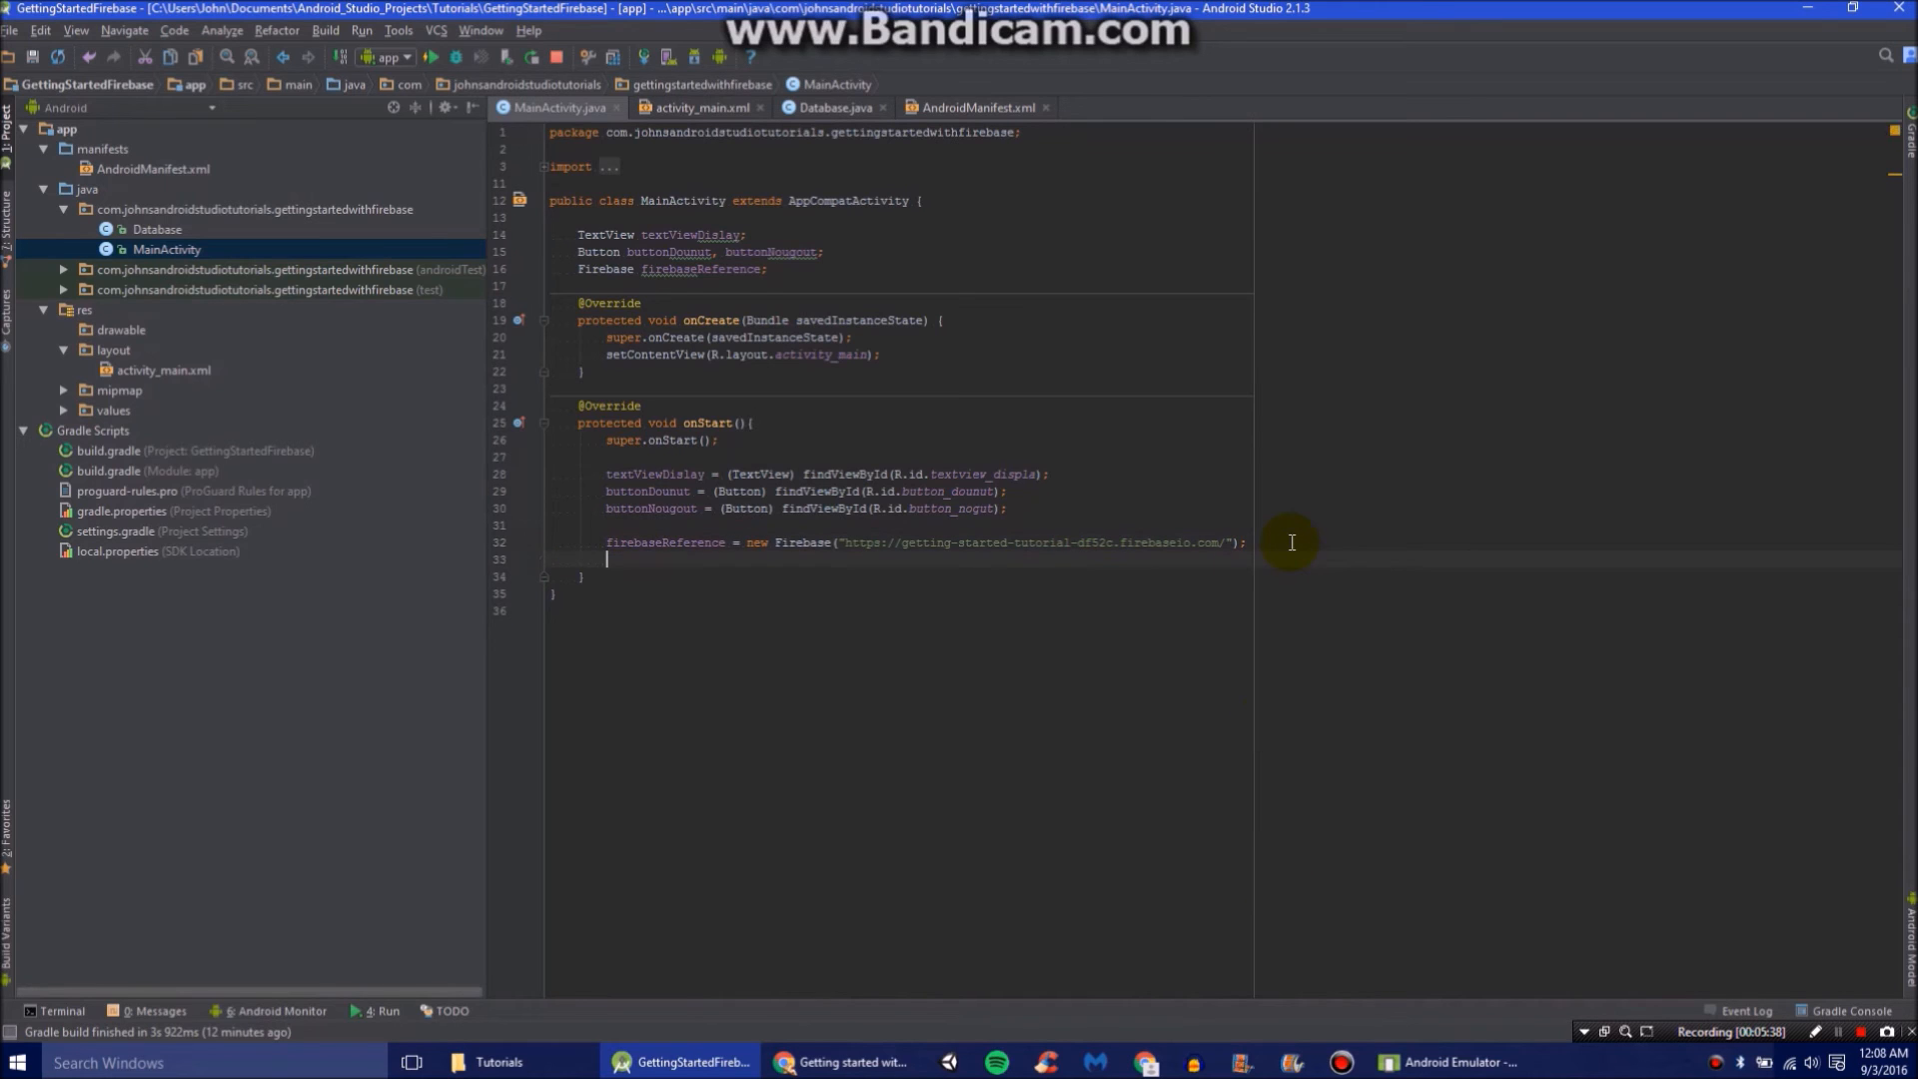
{"action": "type", "text": "firebaseReference"}
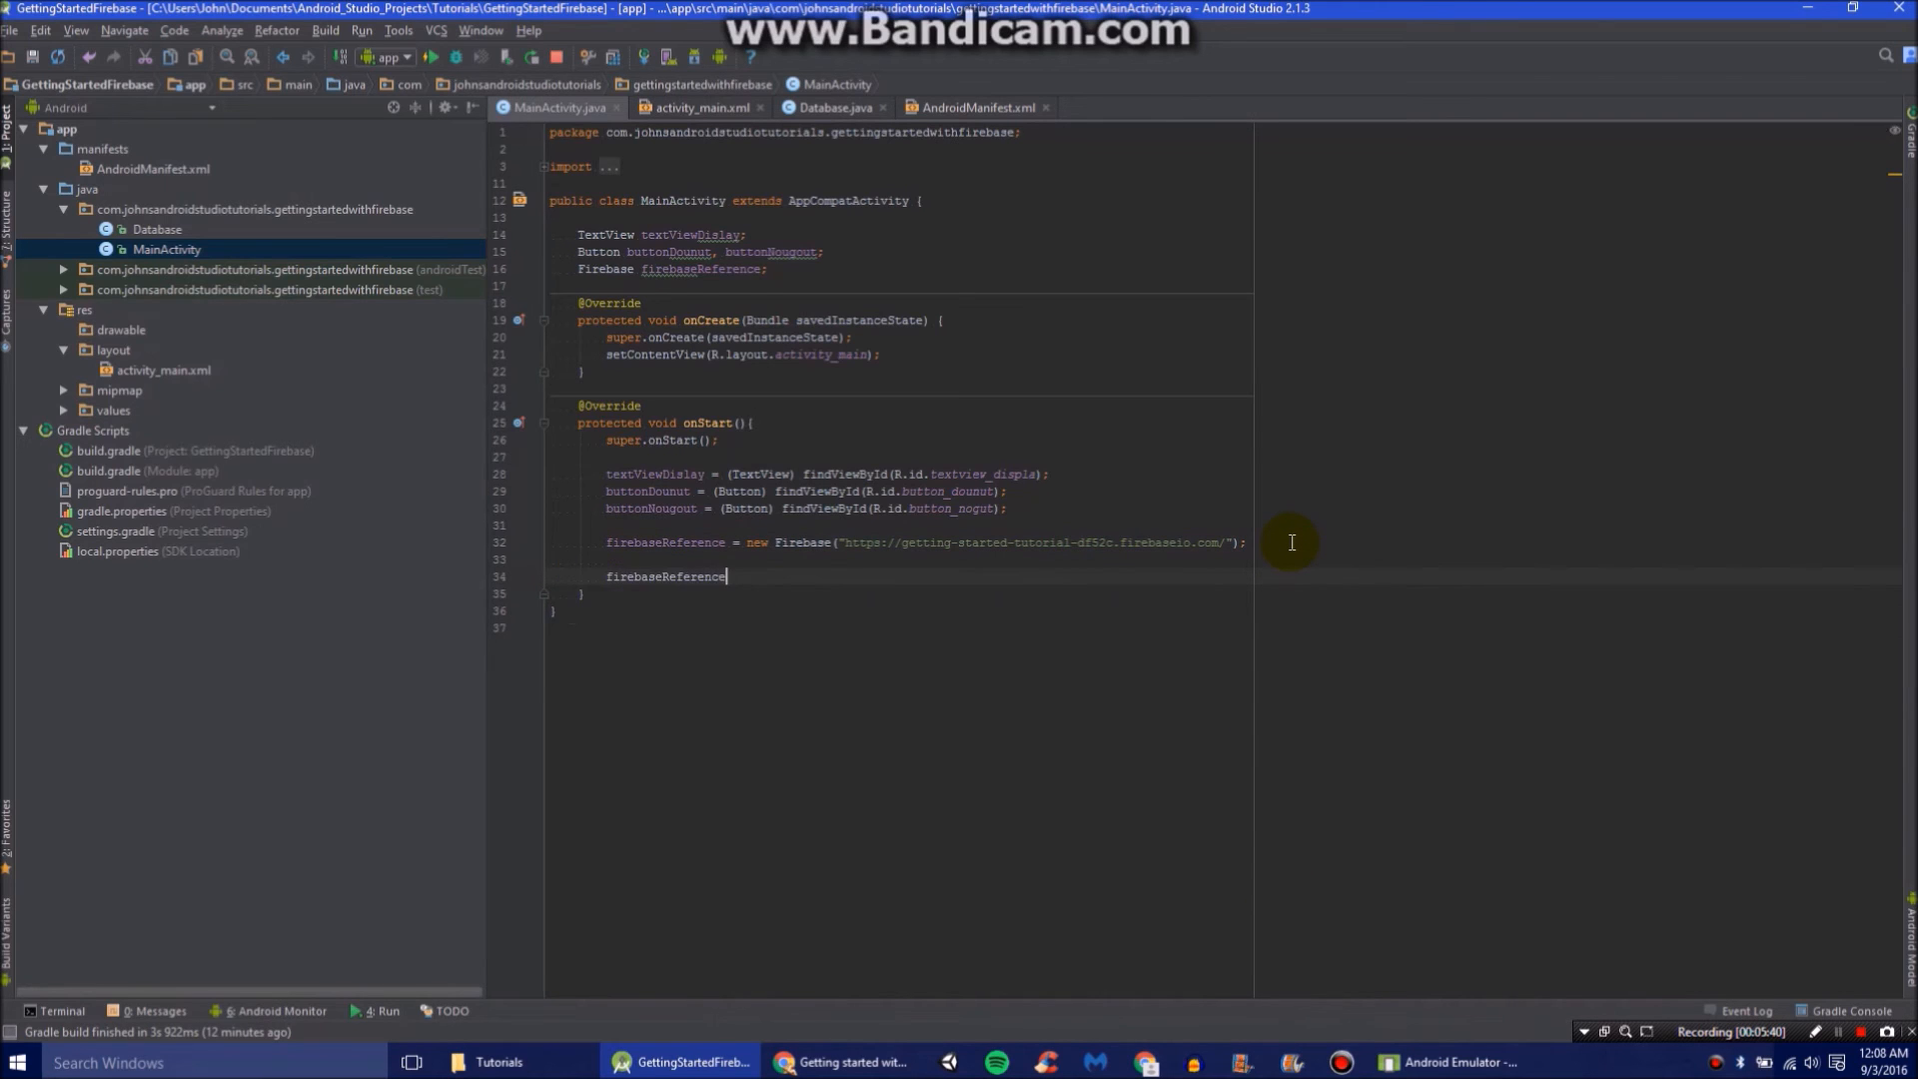
{"action": "type", "text": "."}
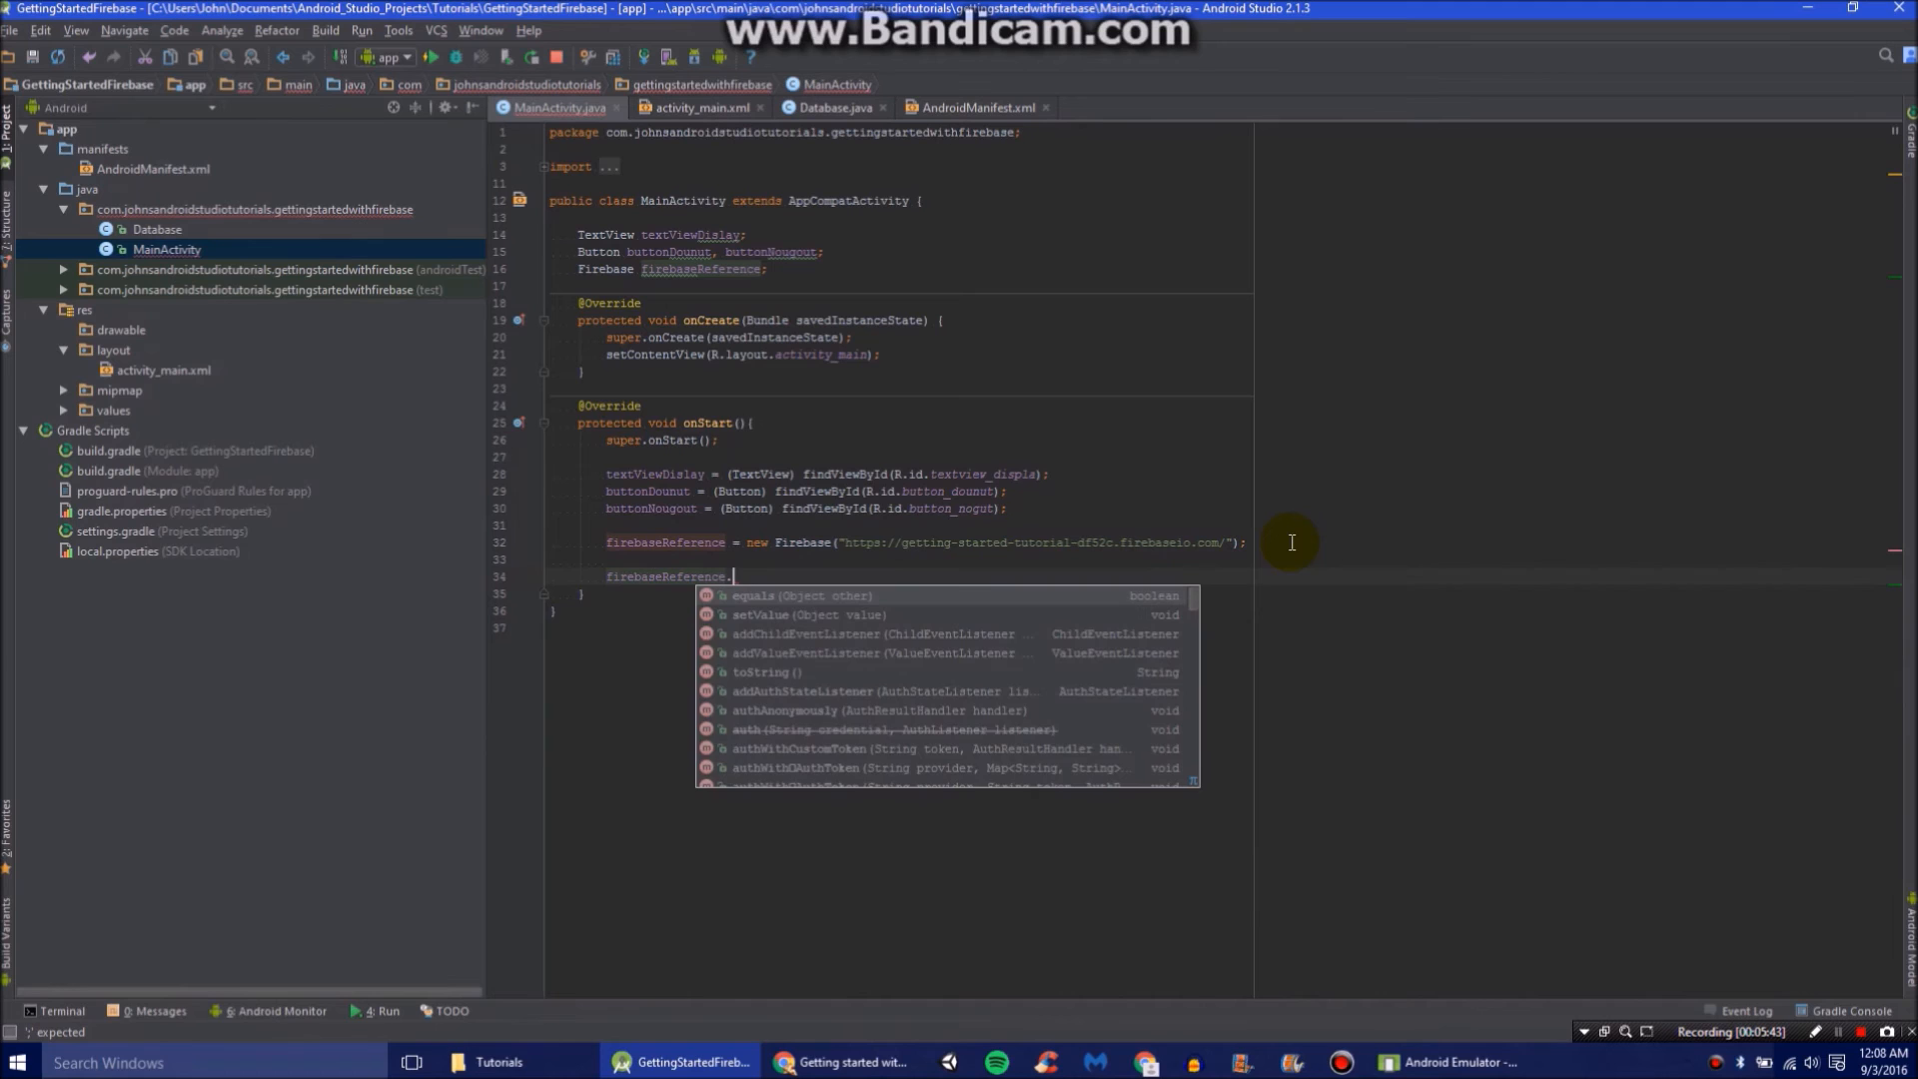
{"action": "type", "text": "vale"}
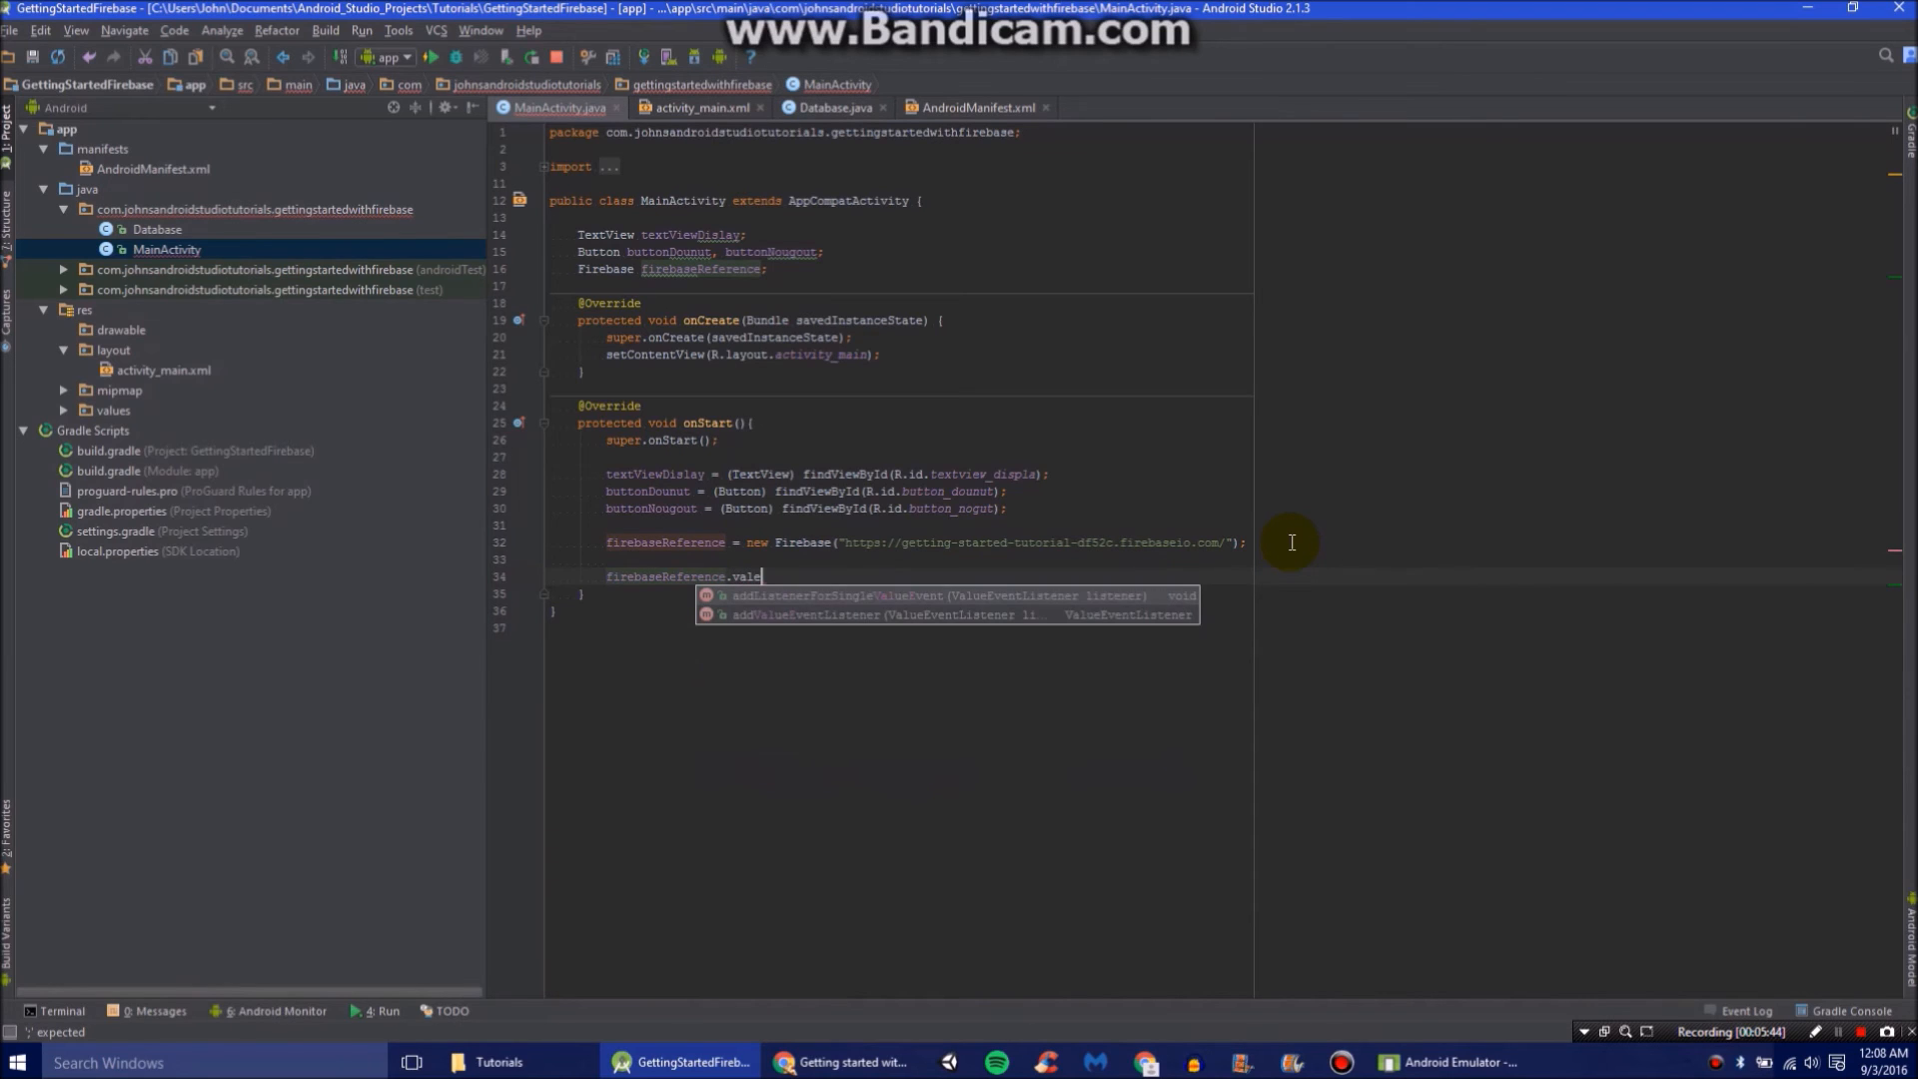
{"action": "type", "text": "add"}
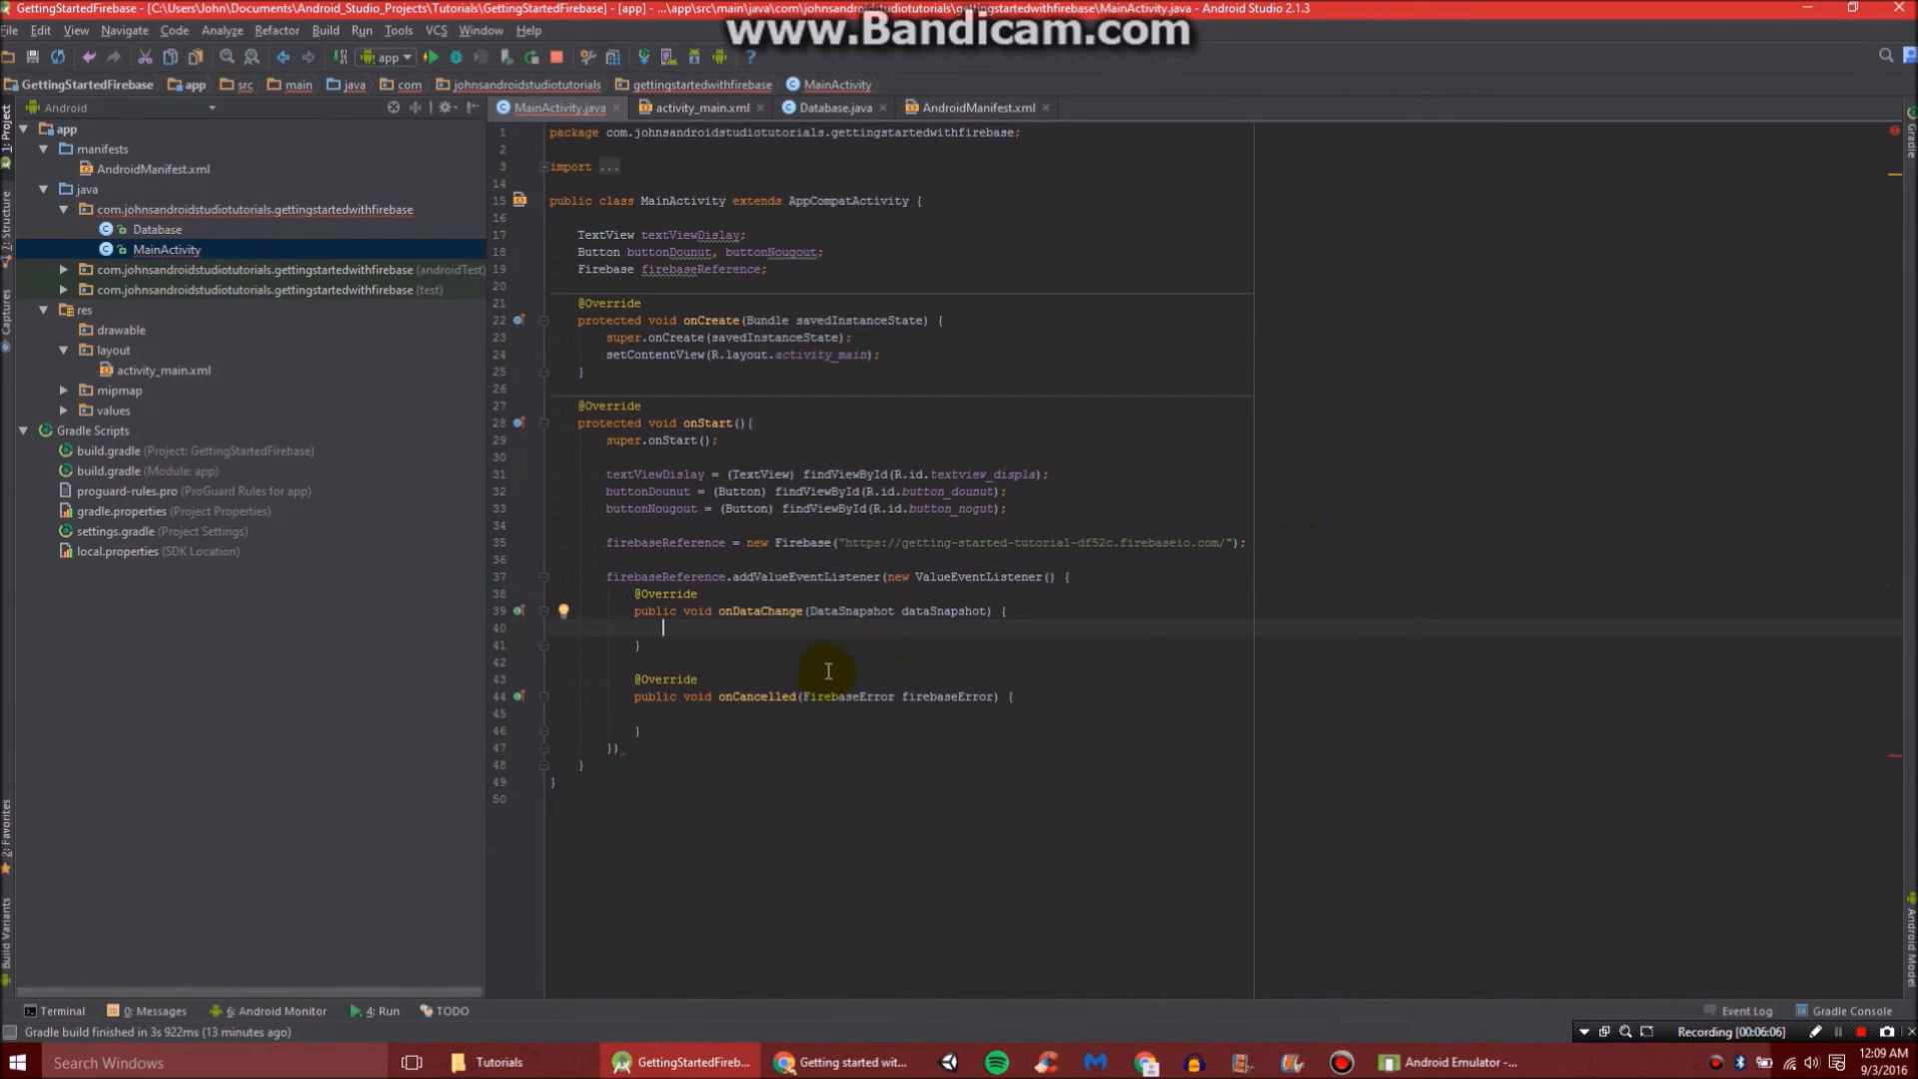
{"action": "mouse_move", "coordinate": [761, 659]}
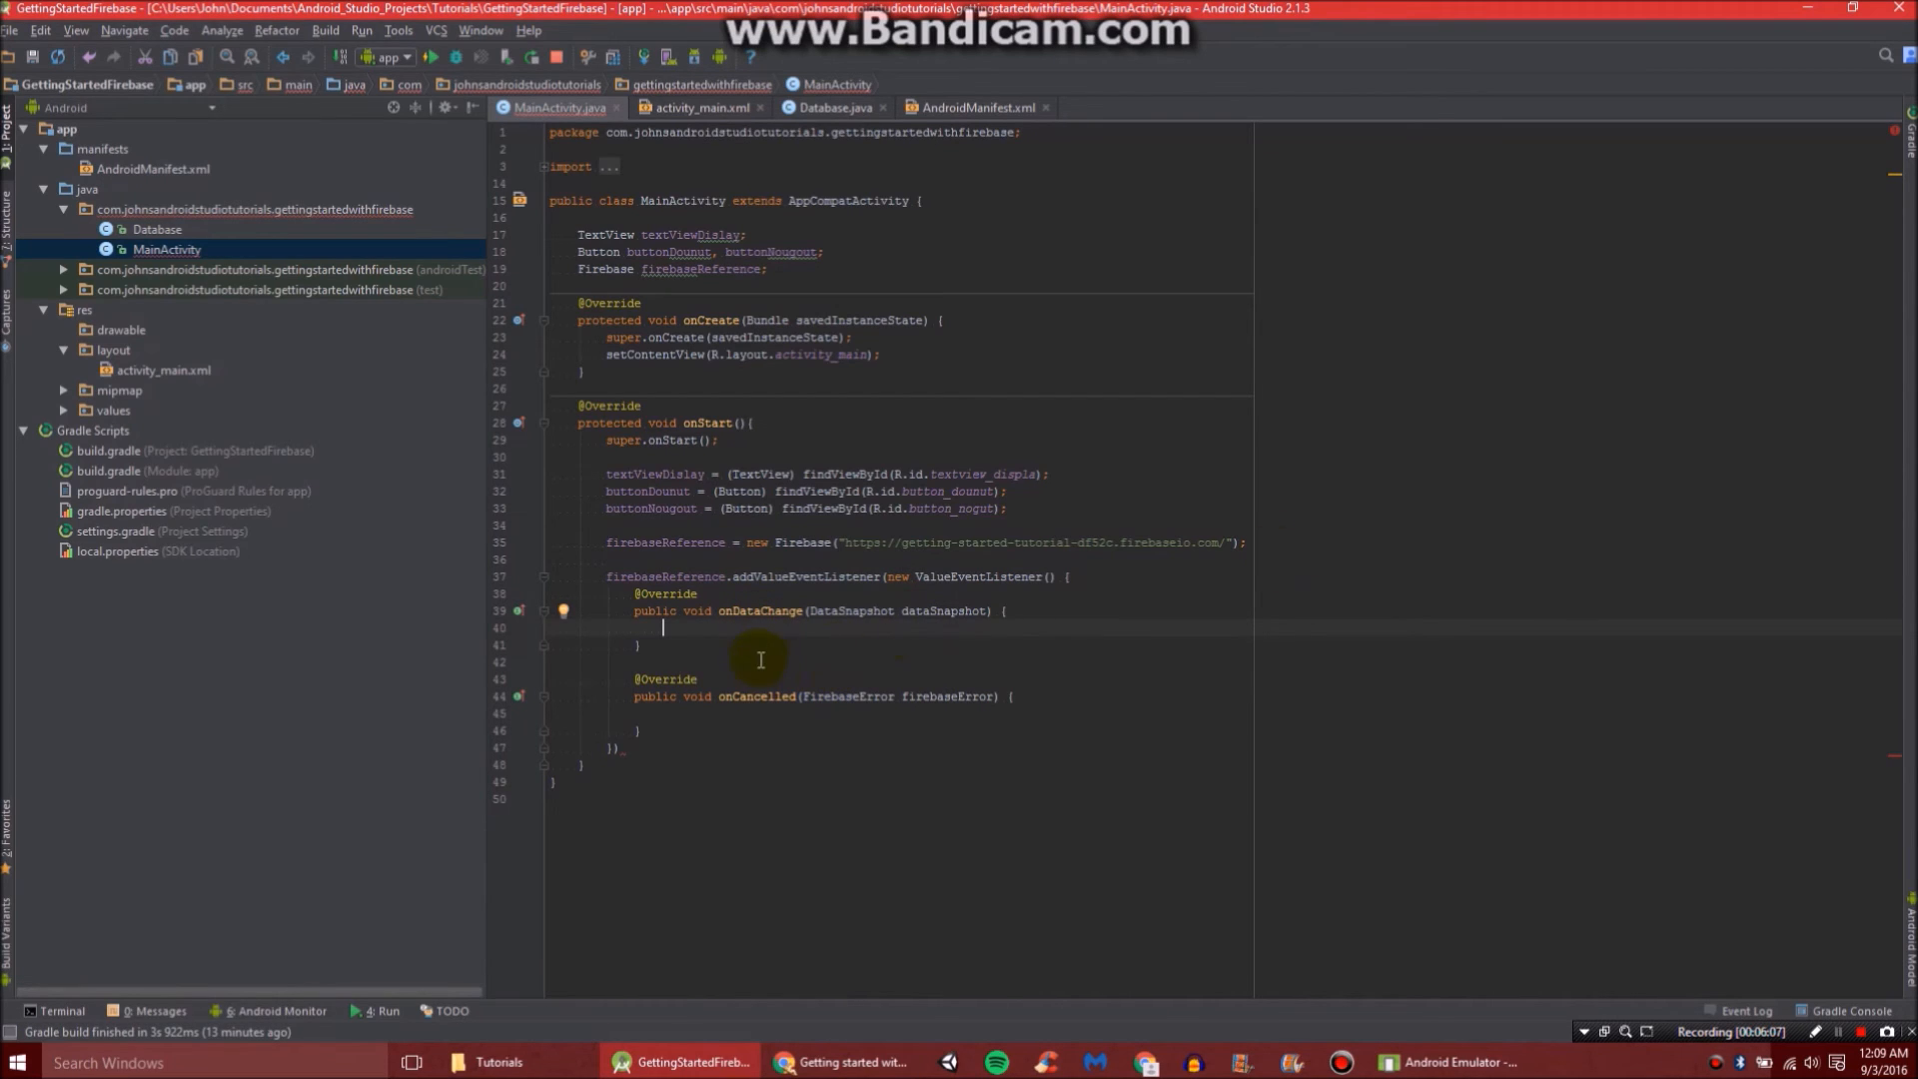
{"action": "mouse_move", "coordinate": [775, 619]}
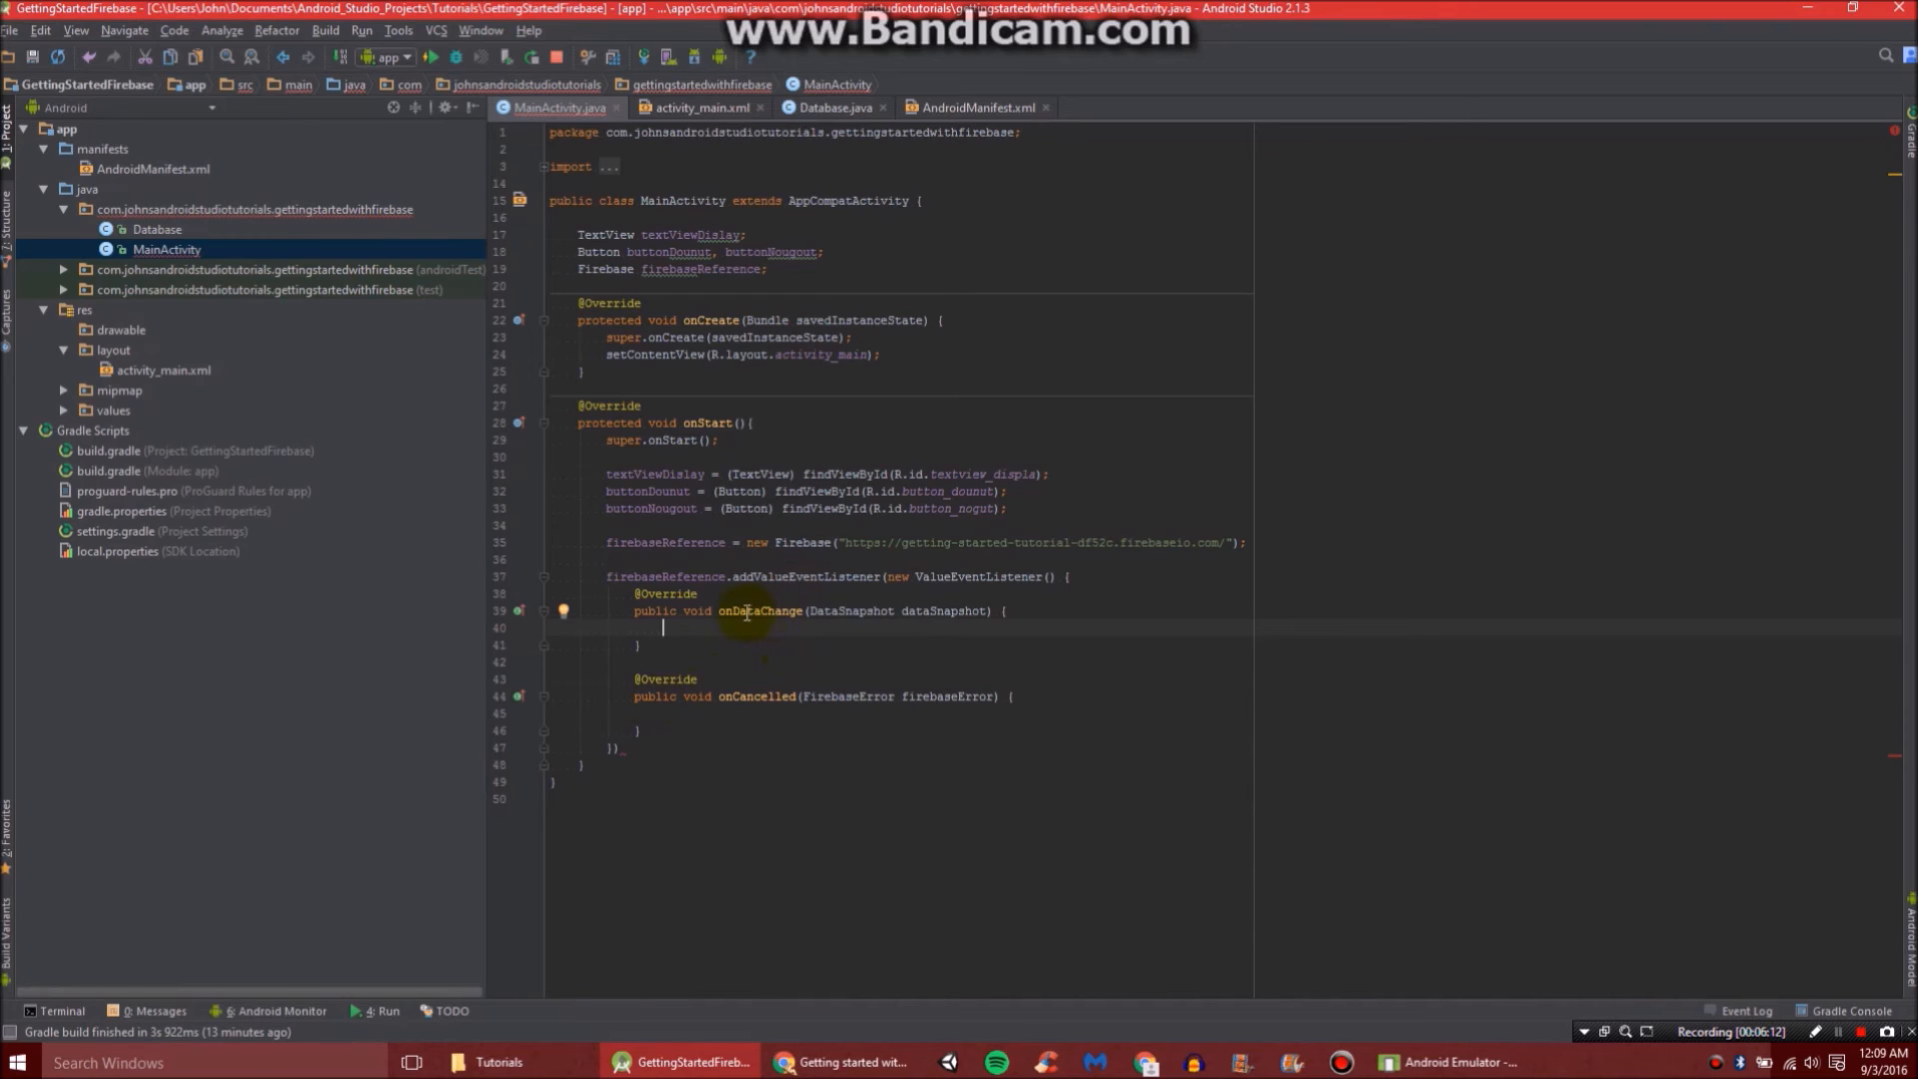
{"action": "mouse_move", "coordinate": [787, 593]}
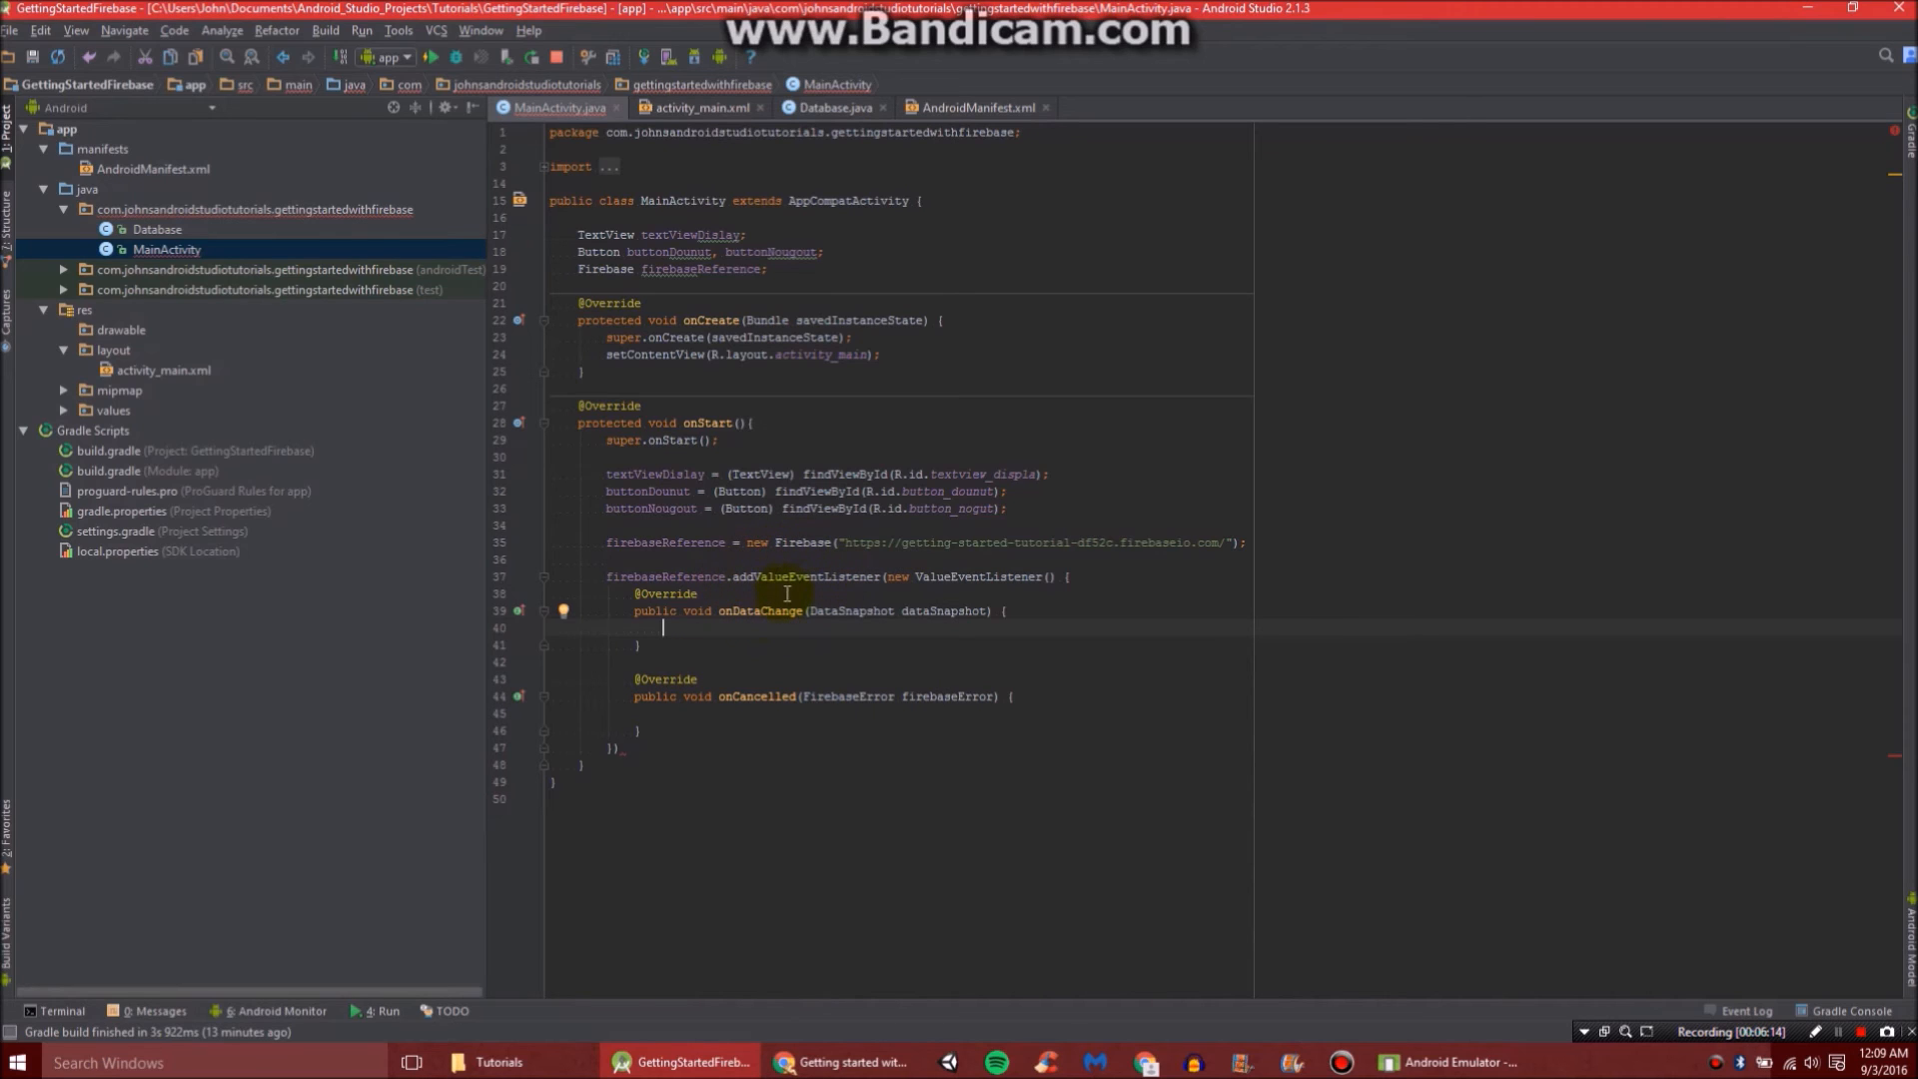
{"action": "mouse_move", "coordinate": [711, 743]}
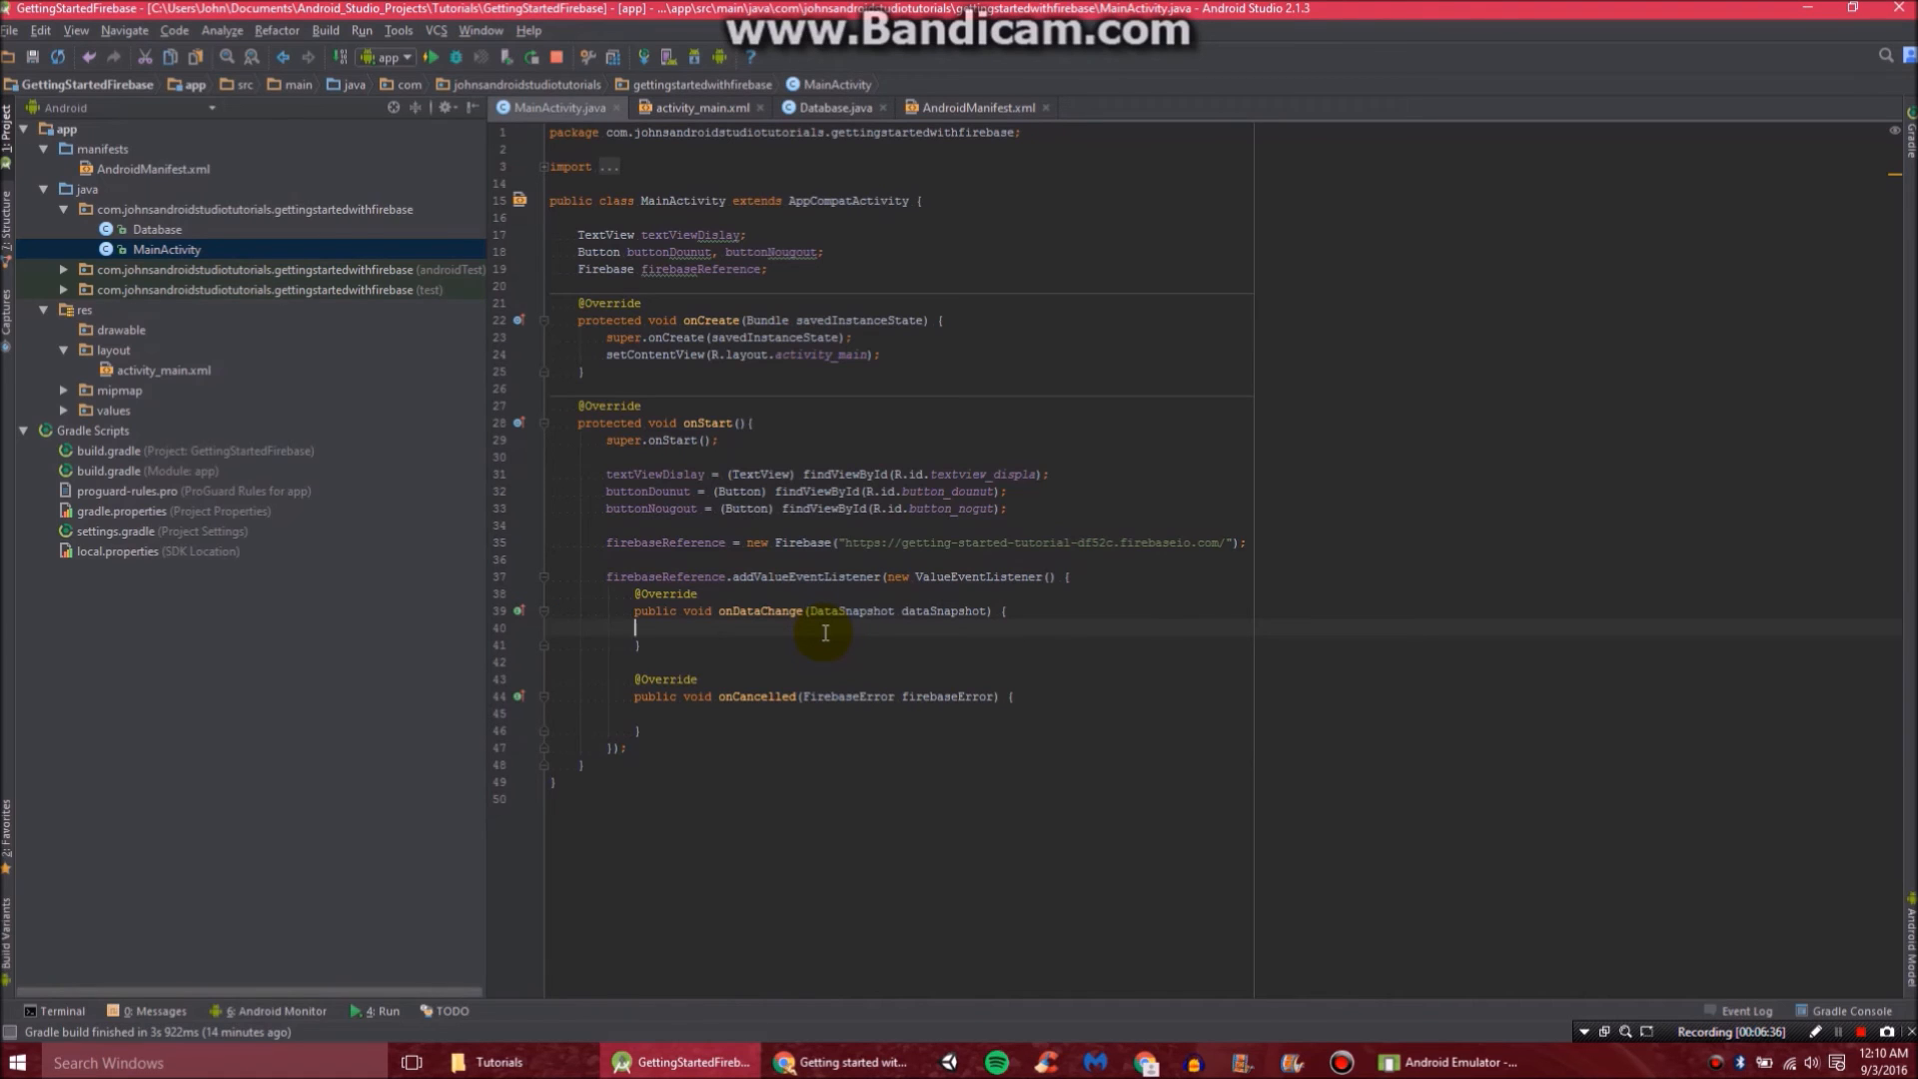
In onDataChange, read String text = dataSnapshot.getValue(String.class).
{"action": "type", "text": "String t"}
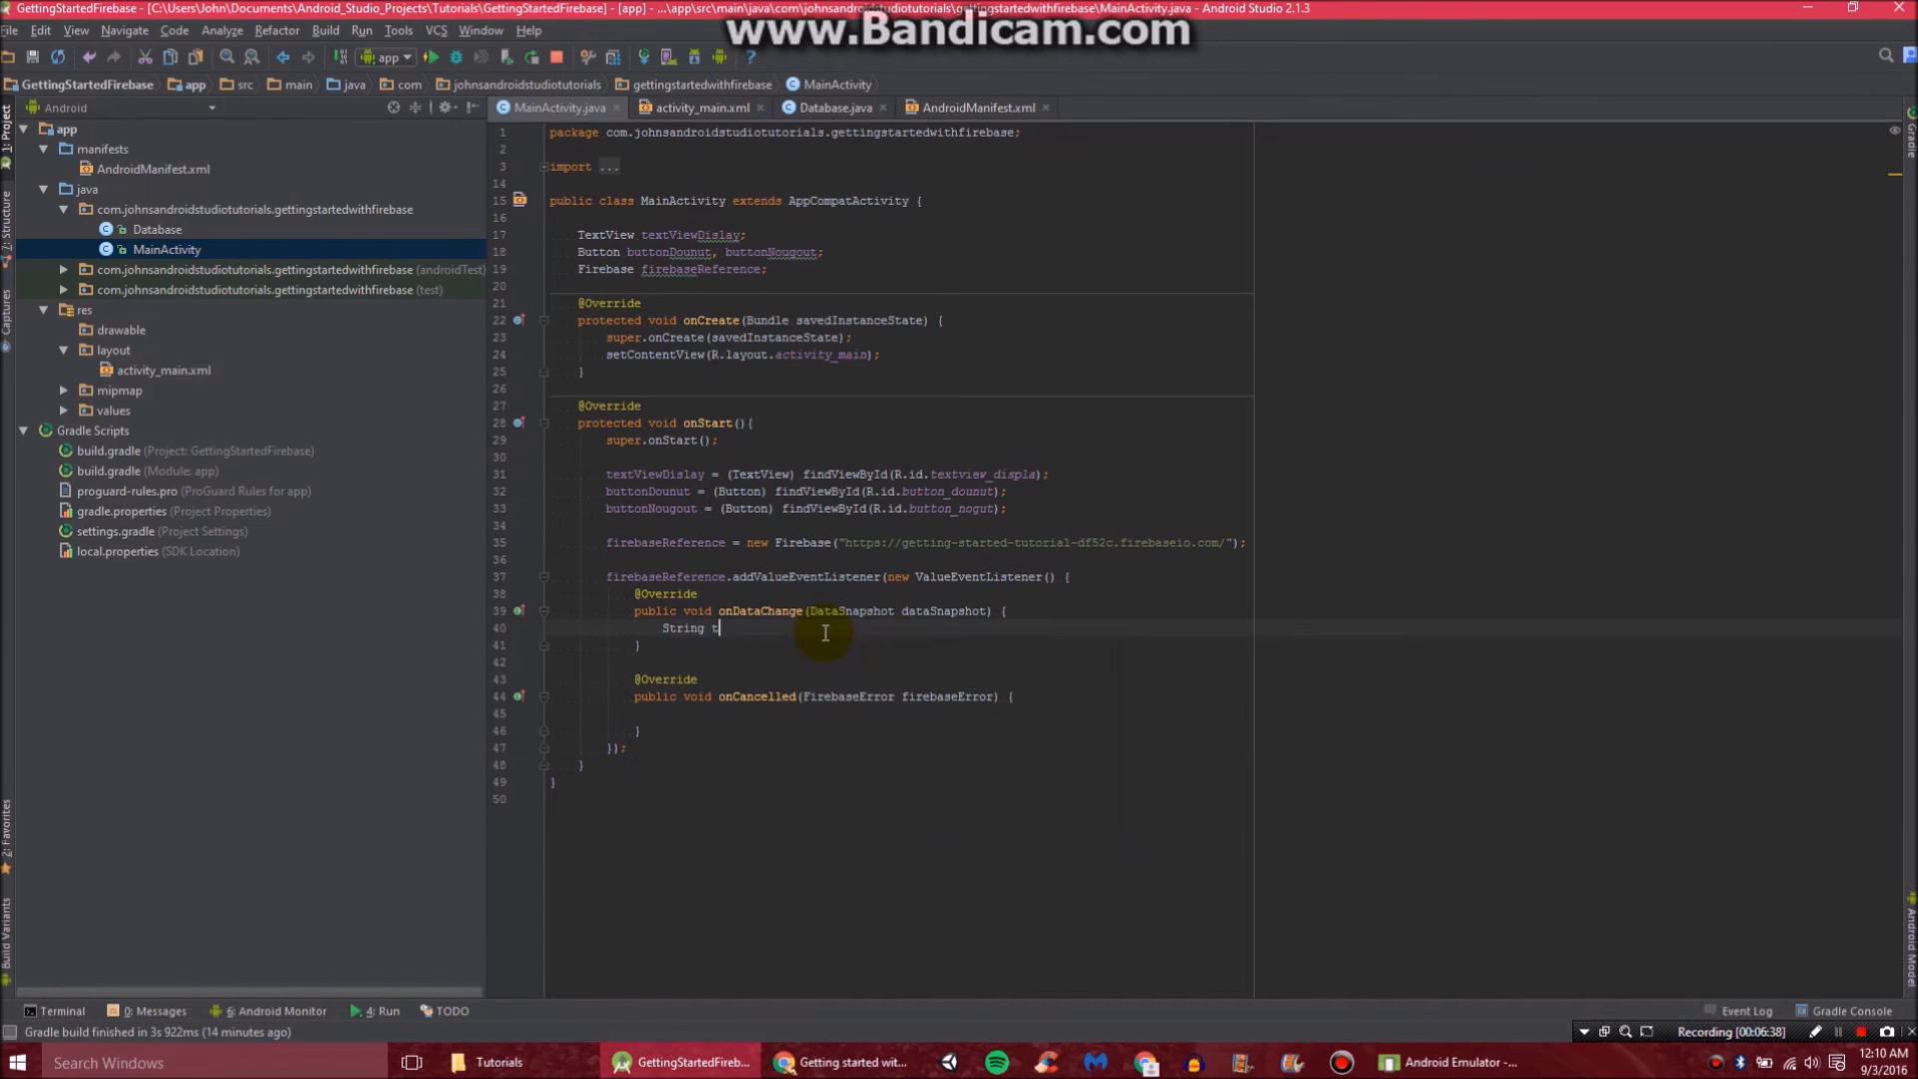
{"action": "type", "text": "ext"}
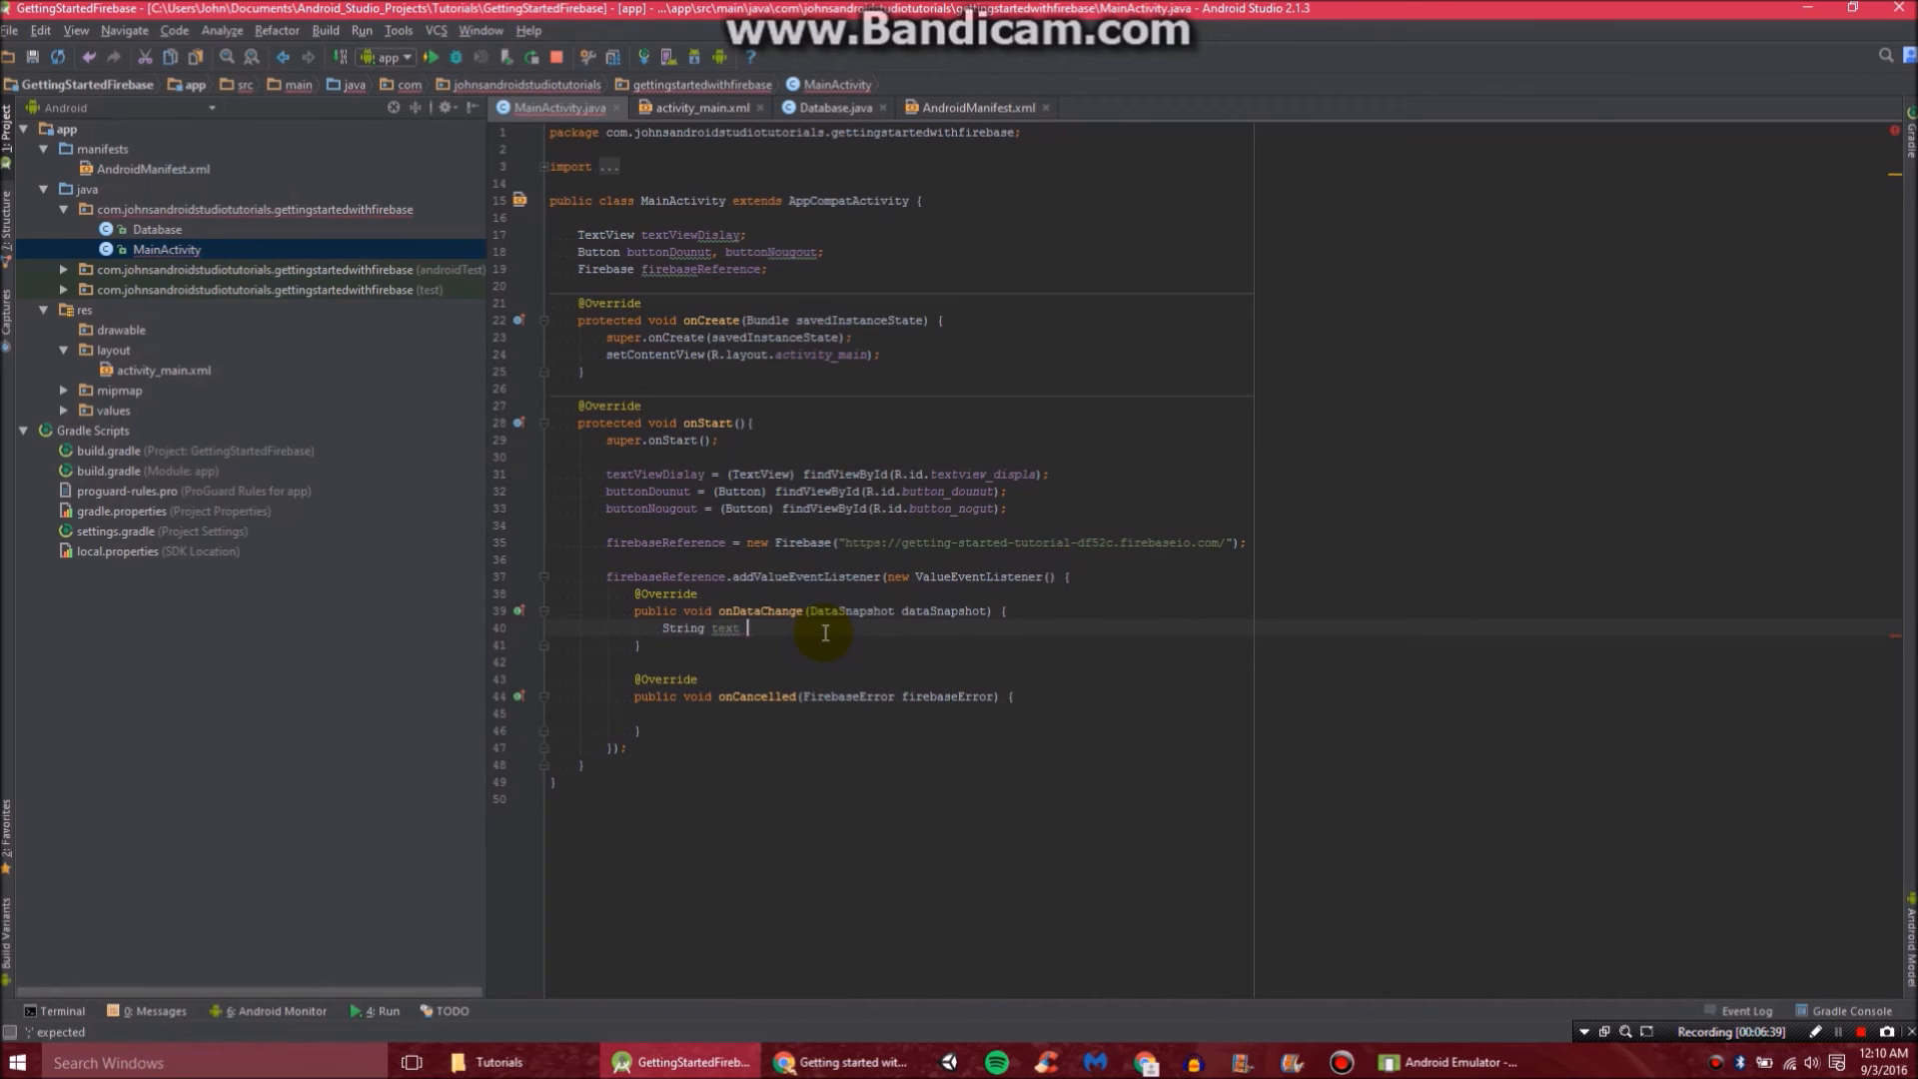
{"action": "type", "text": "= dataSnapshot"}
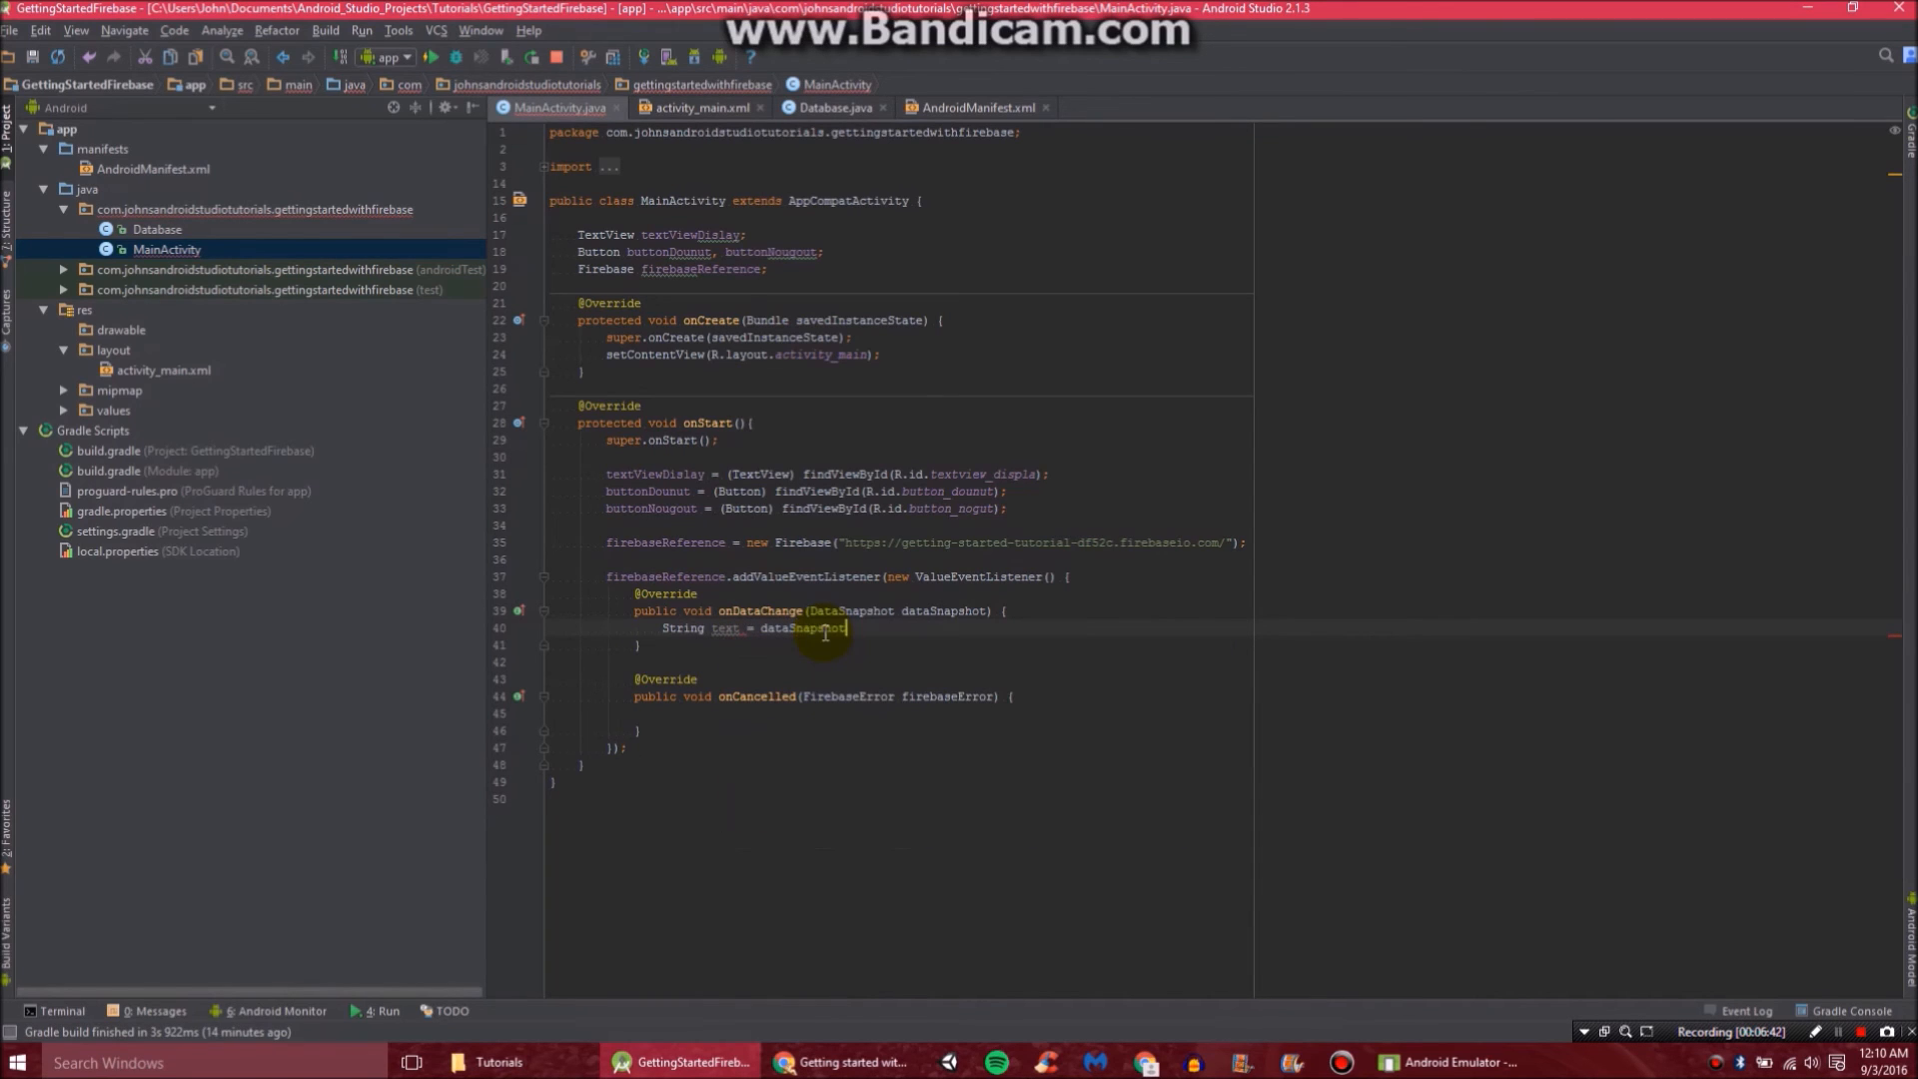
{"action": "type", "text": ".getValue("}
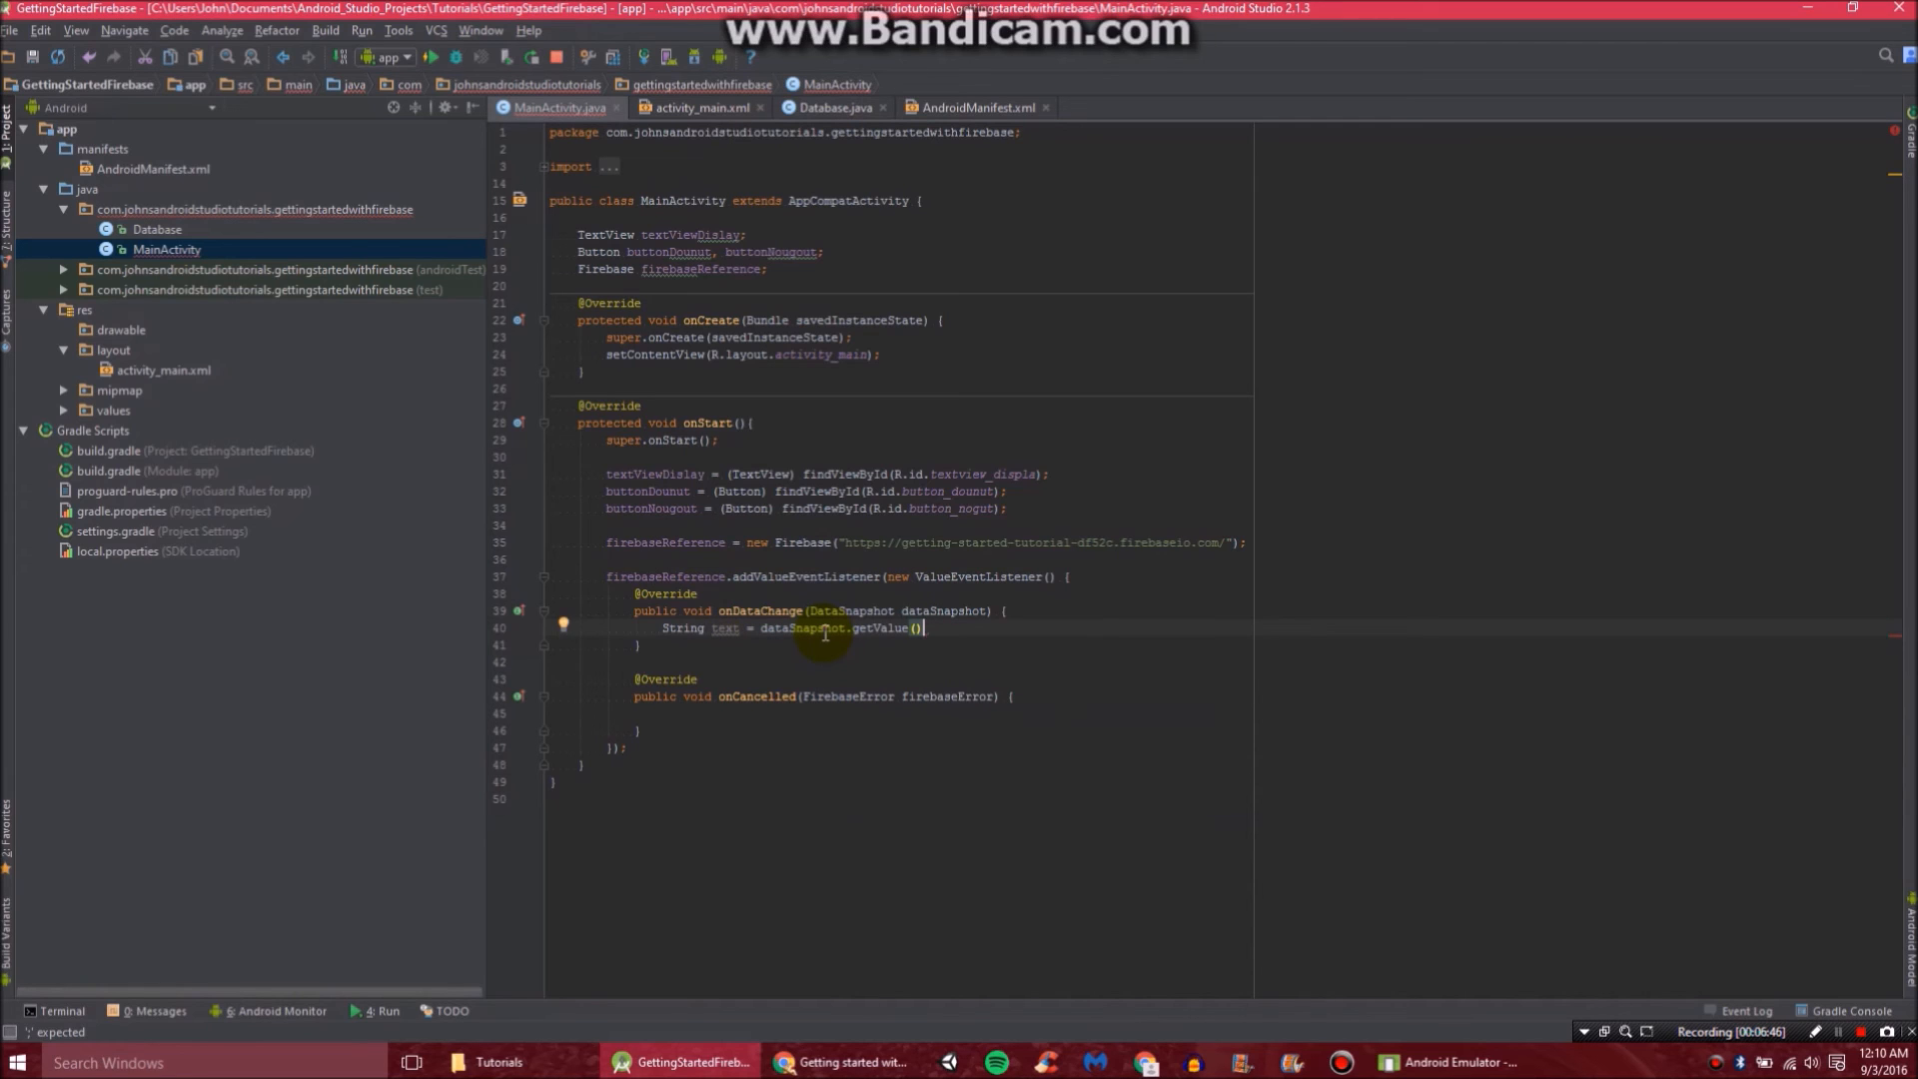
{"action": "type", "text": "St"}
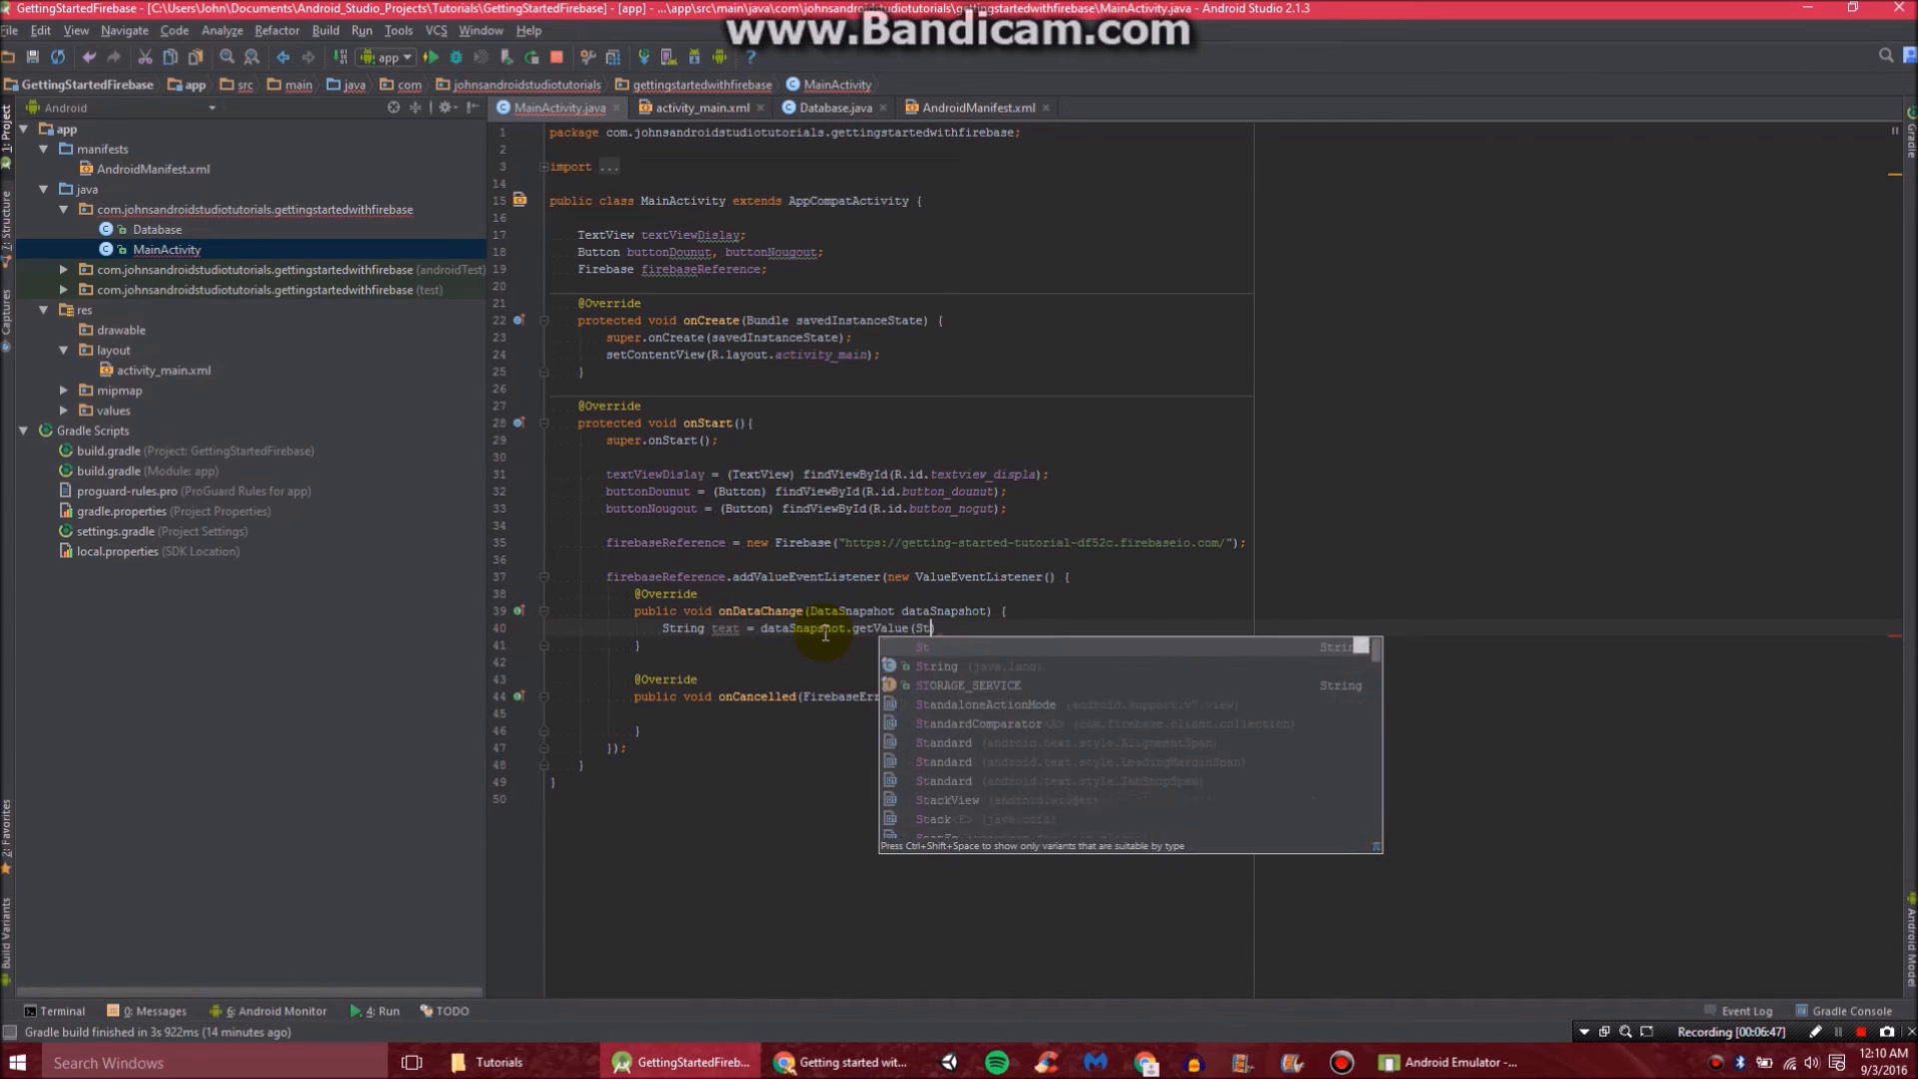
{"action": "key", "text": "Enter"}
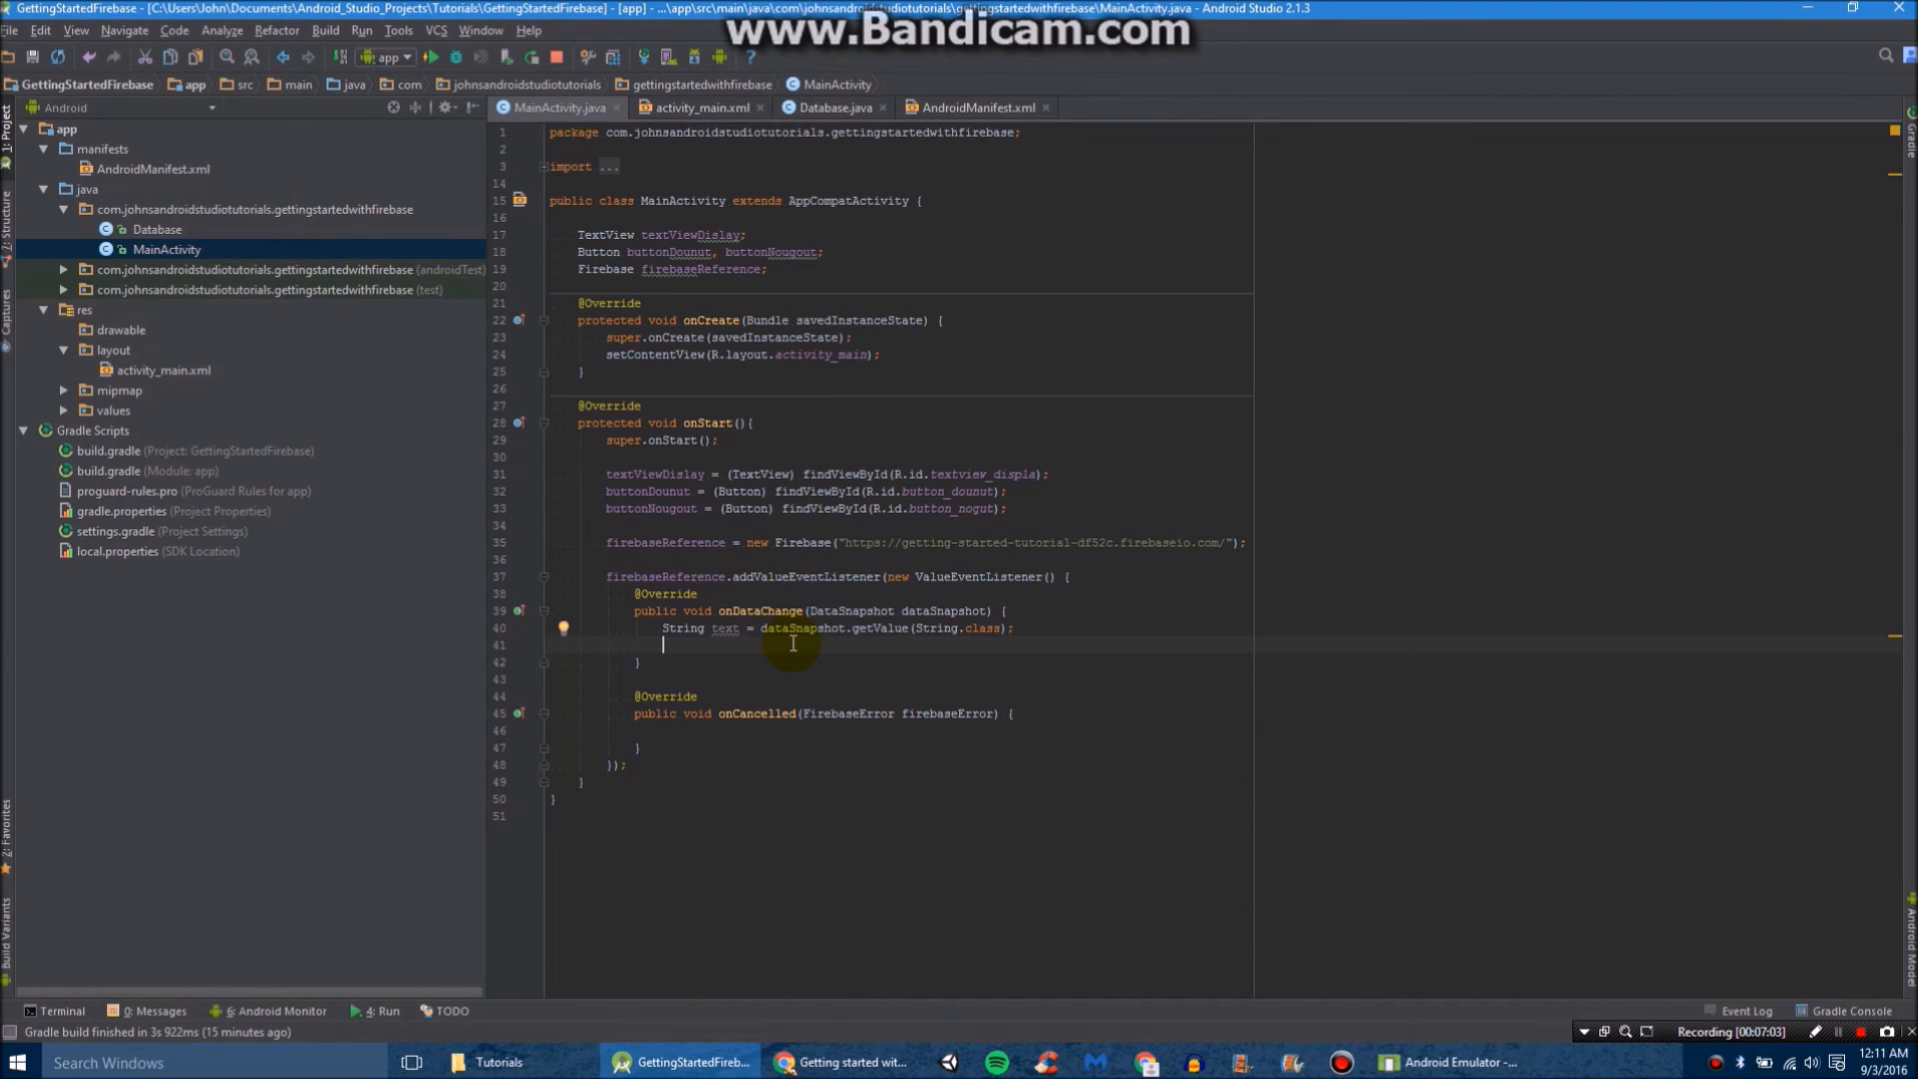
Set textViewDislay's text to the read value, then switch to the Firebase console.
{"action": "type", "text": "textViewDislay"}
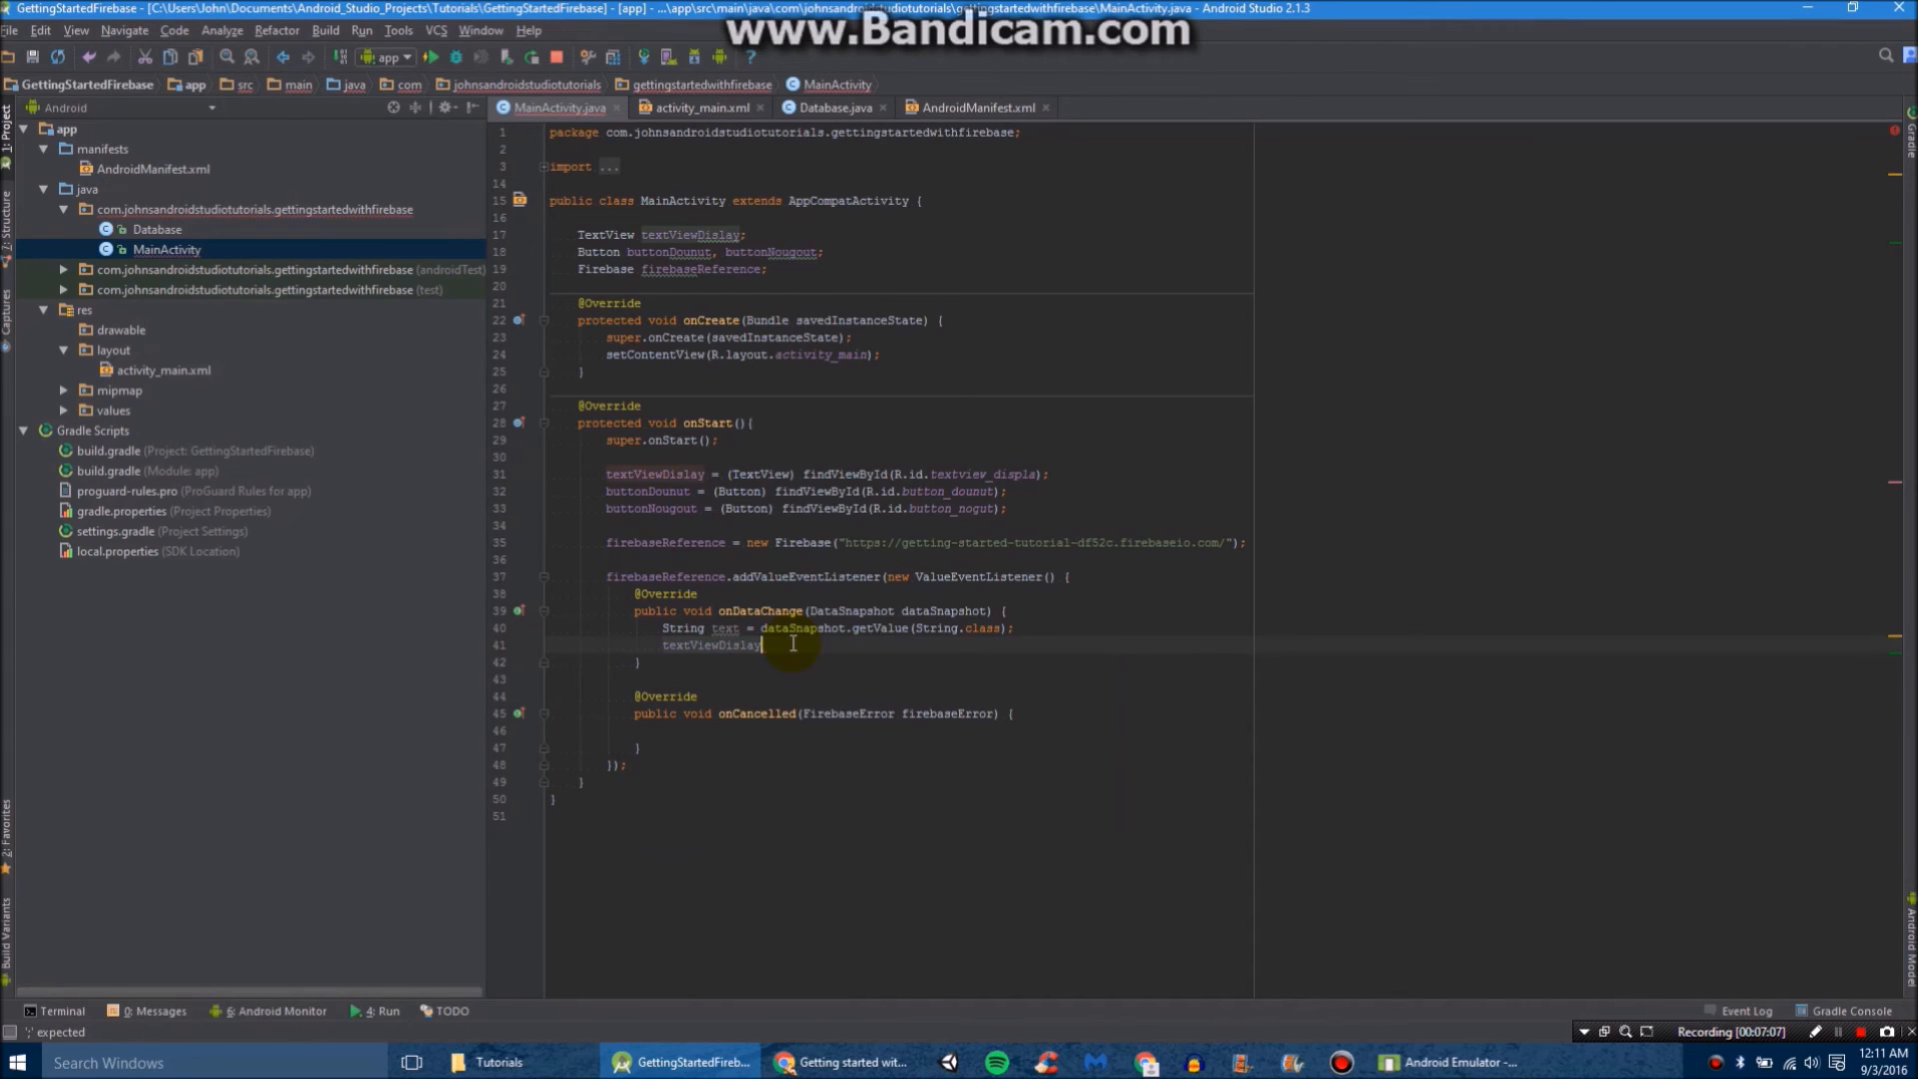
{"action": "left_click", "coordinate": [707, 106]}
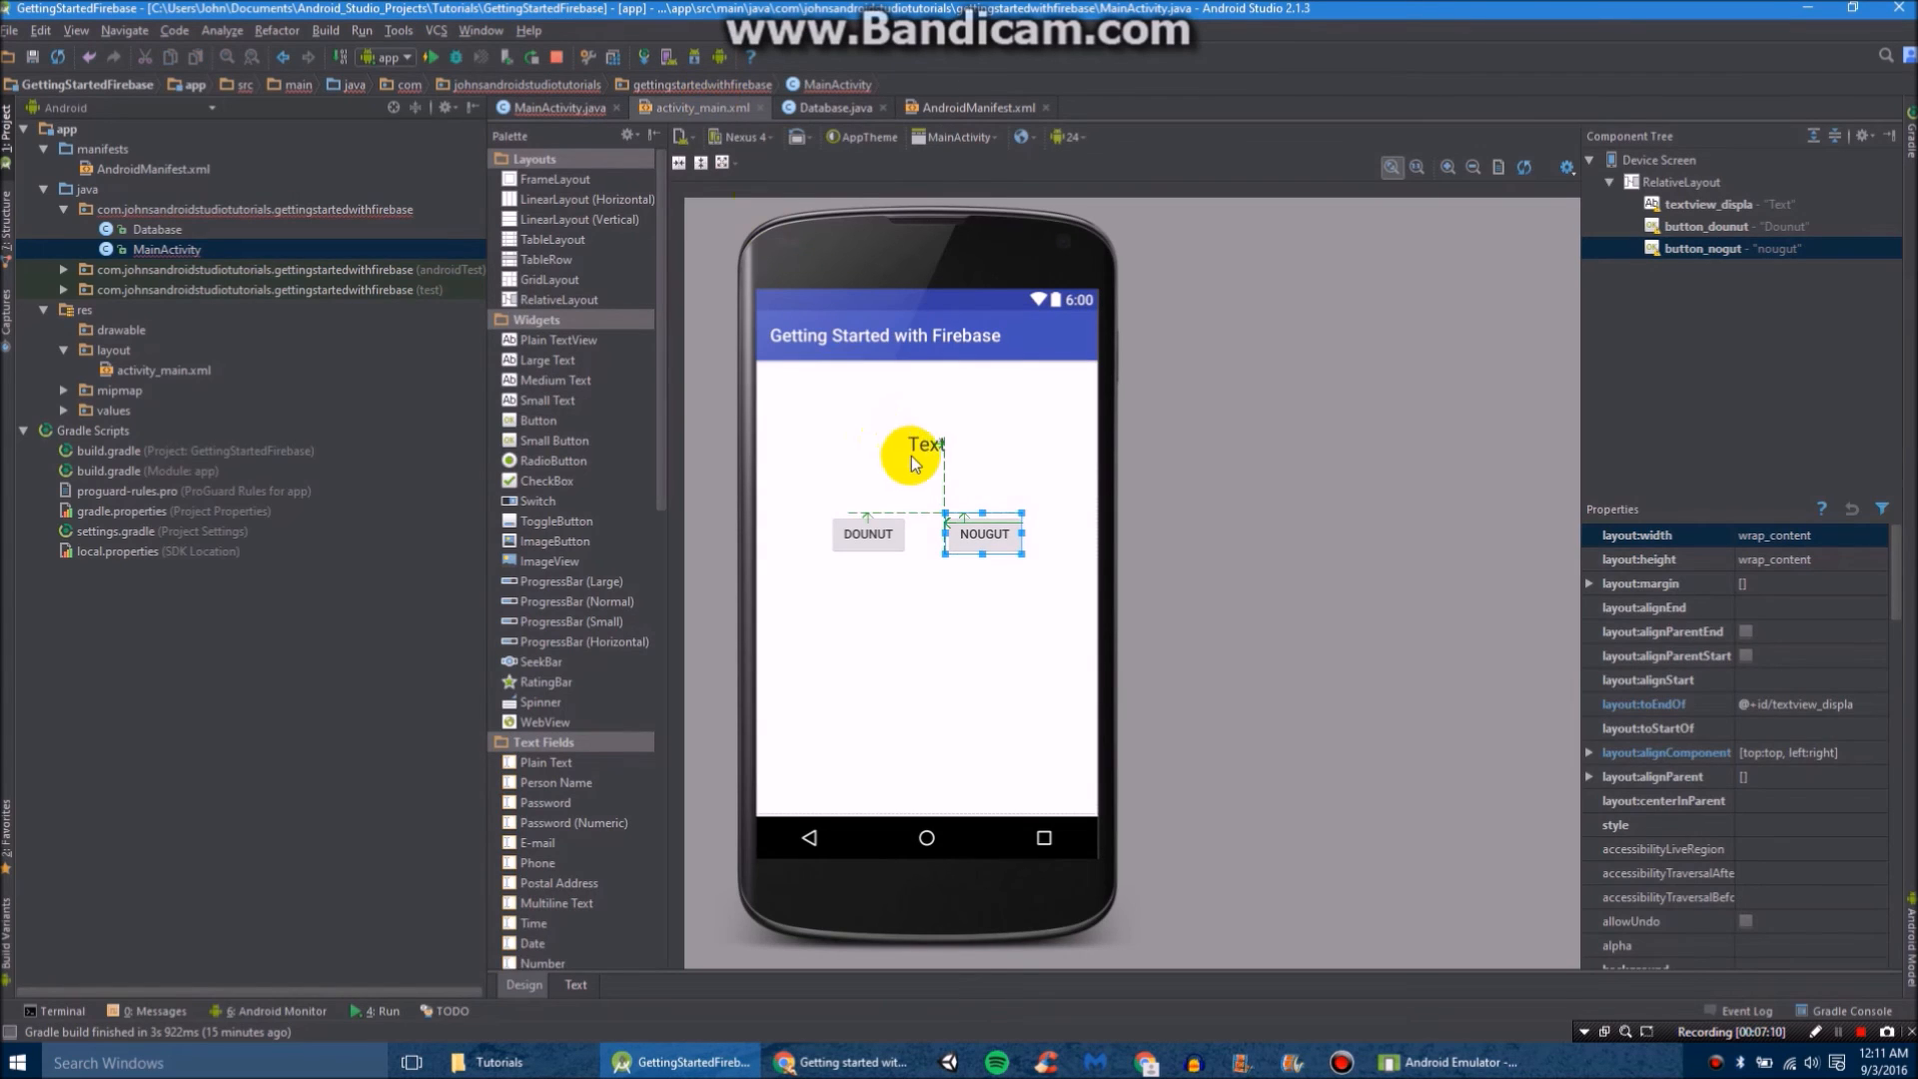
{"action": "left_click", "coordinate": [559, 106]}
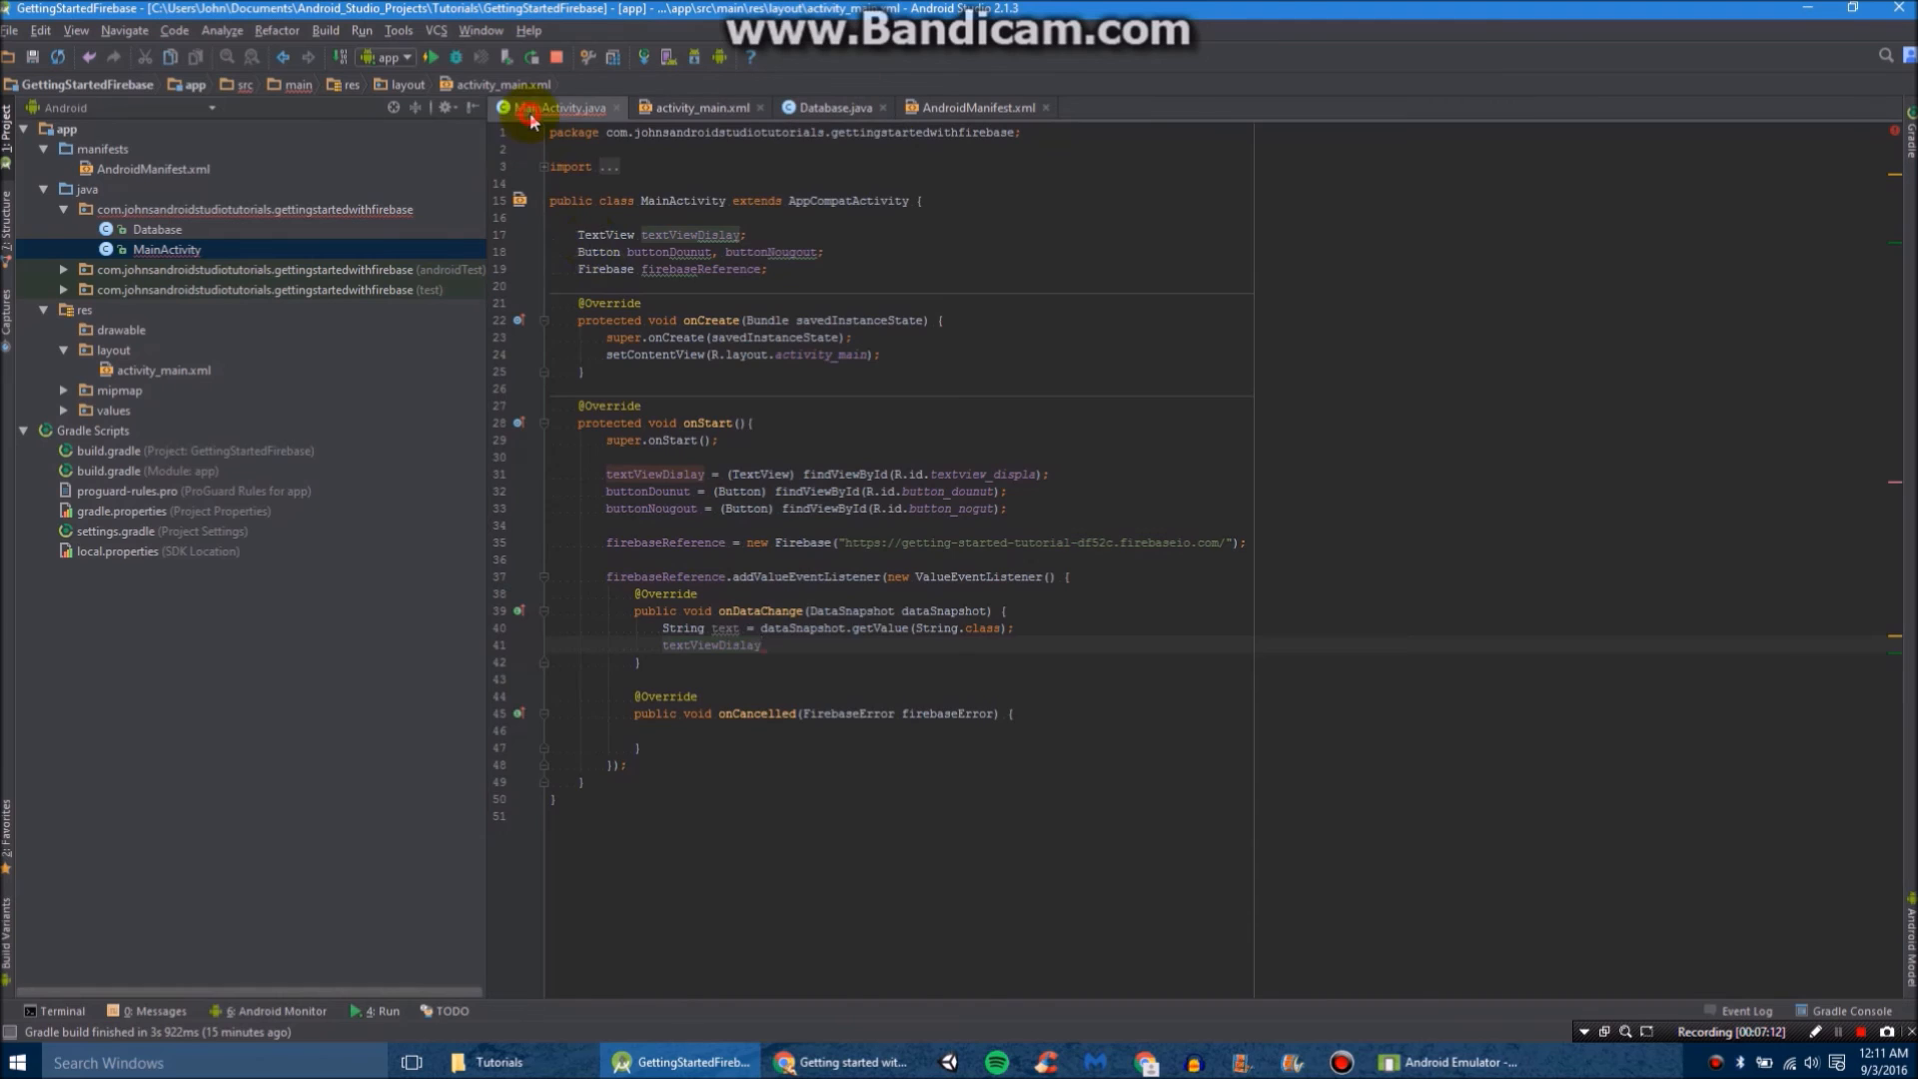
{"action": "type", "text": ".setT"}
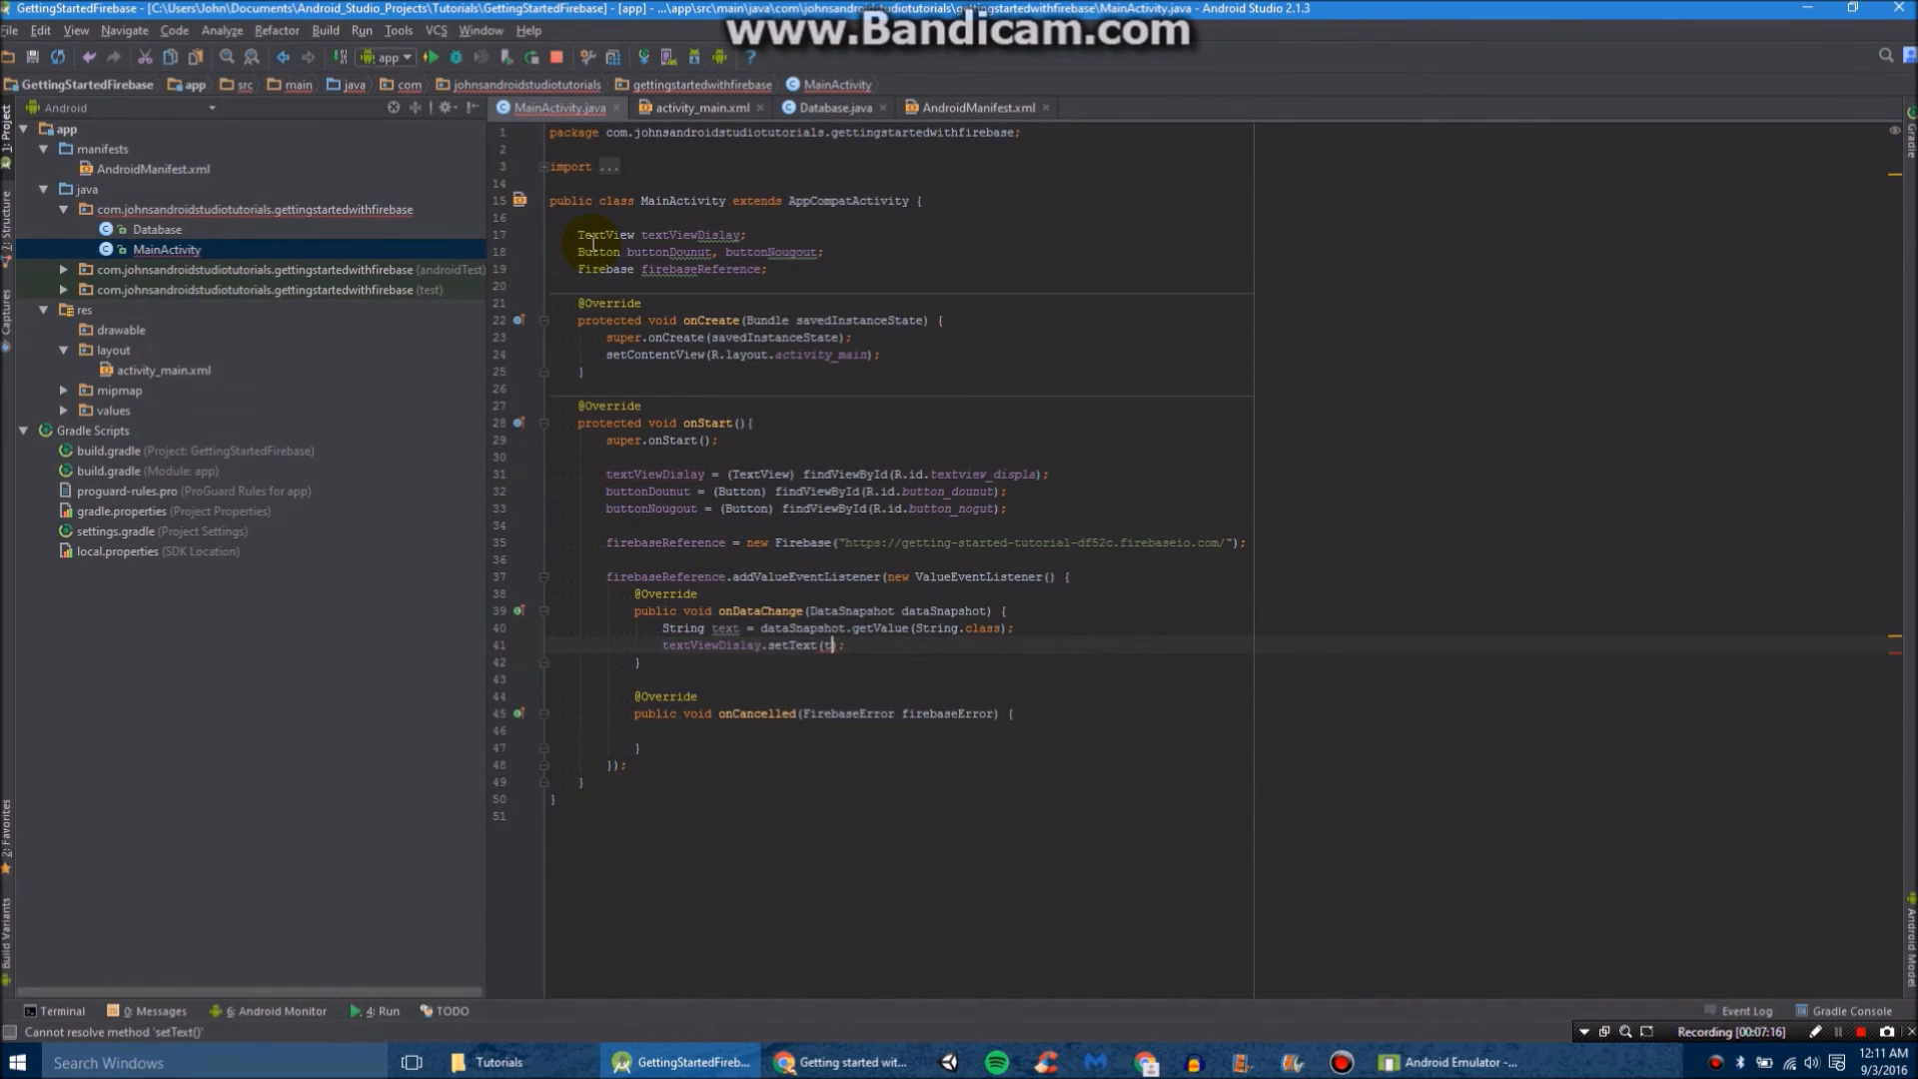
{"action": "type", "text": "ext"}
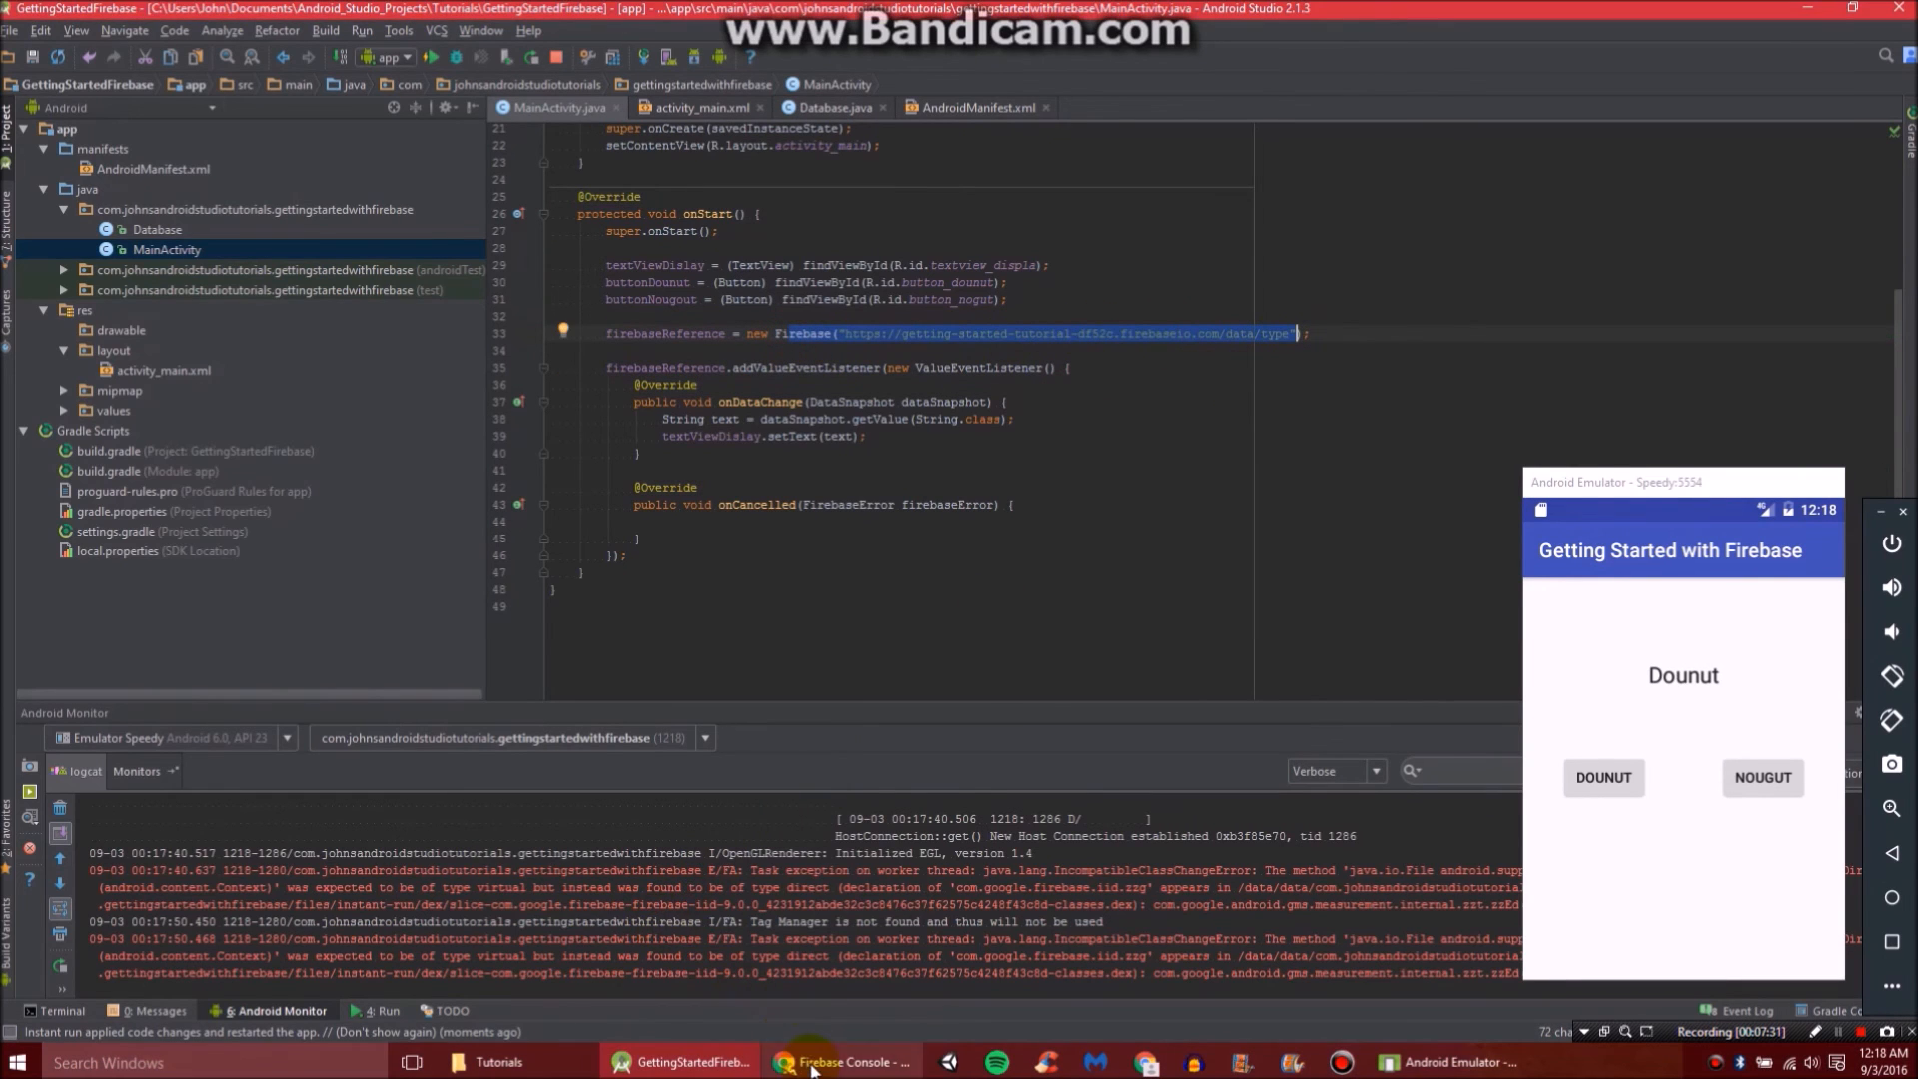
{"action": "left_click", "coordinate": [843, 1059]}
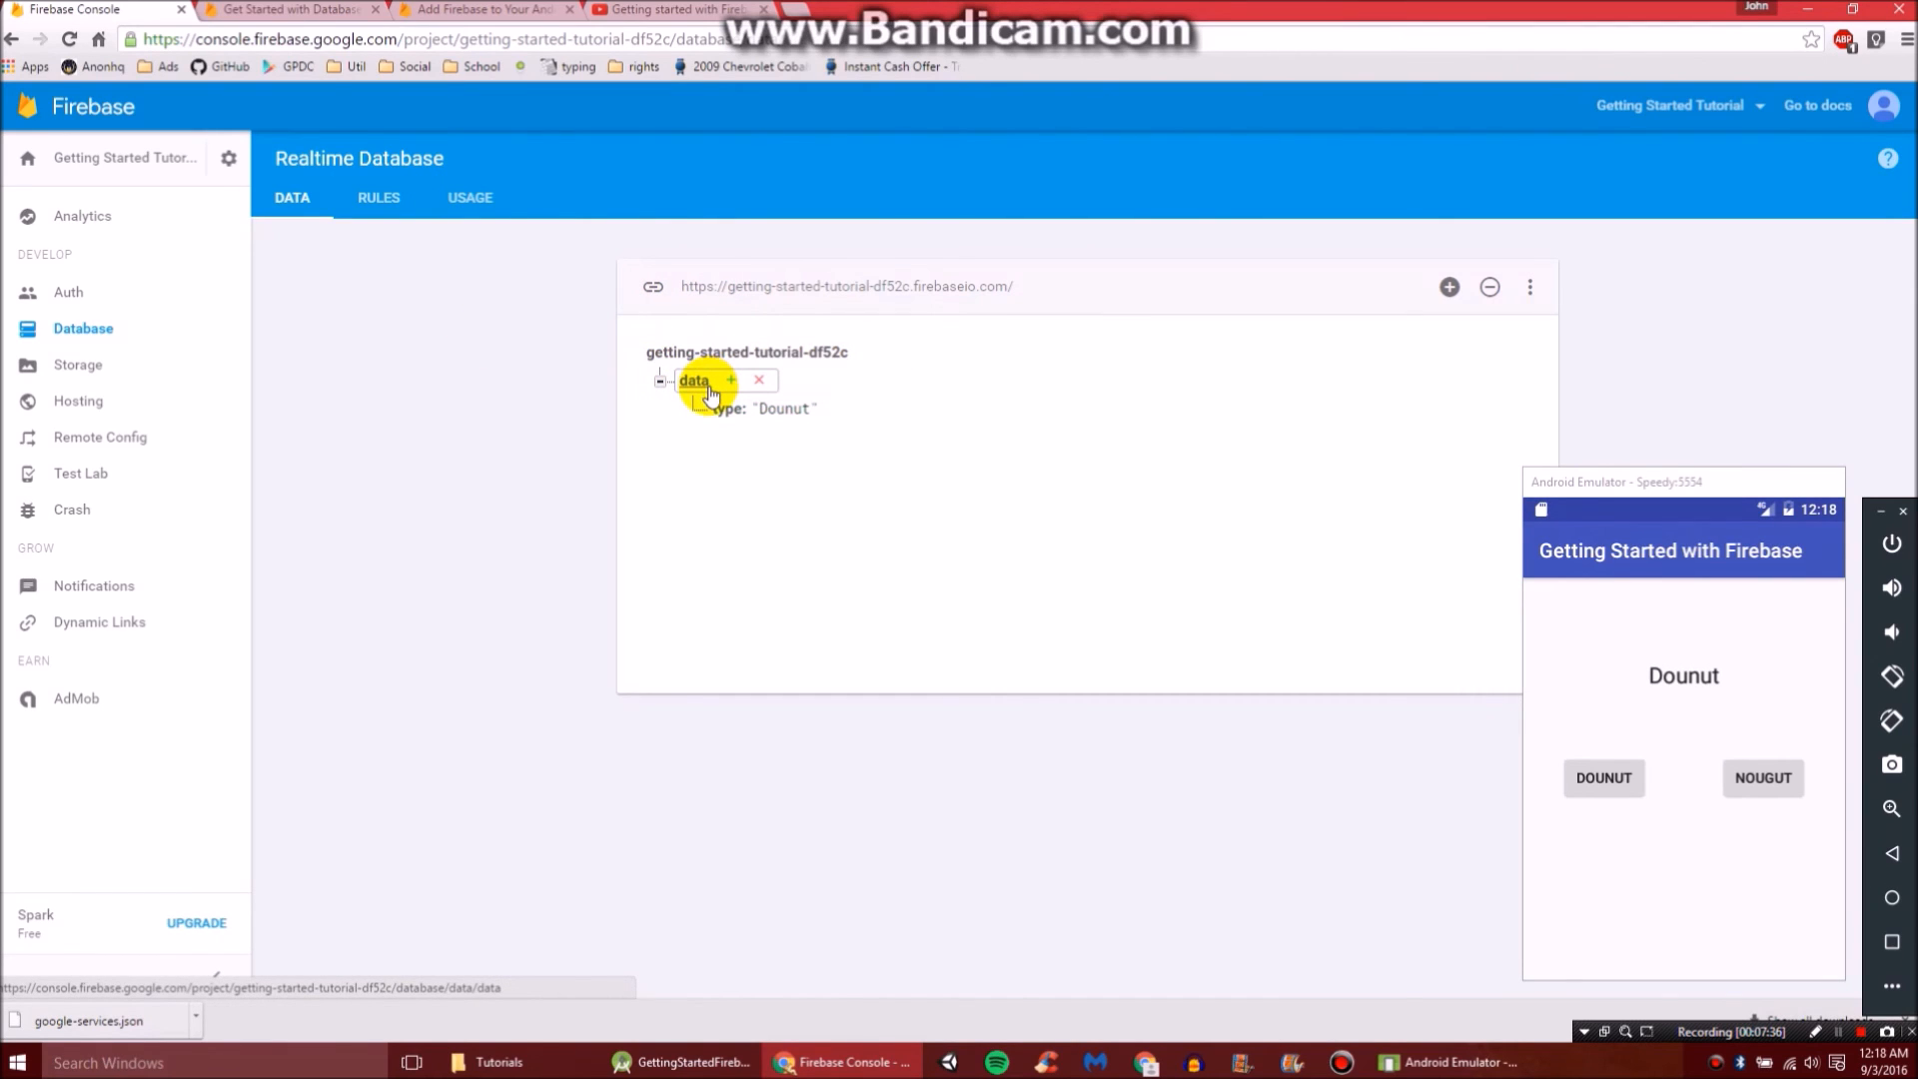
Delete the data node from the Realtime Database.
{"action": "left_click", "coordinate": [783, 407]}
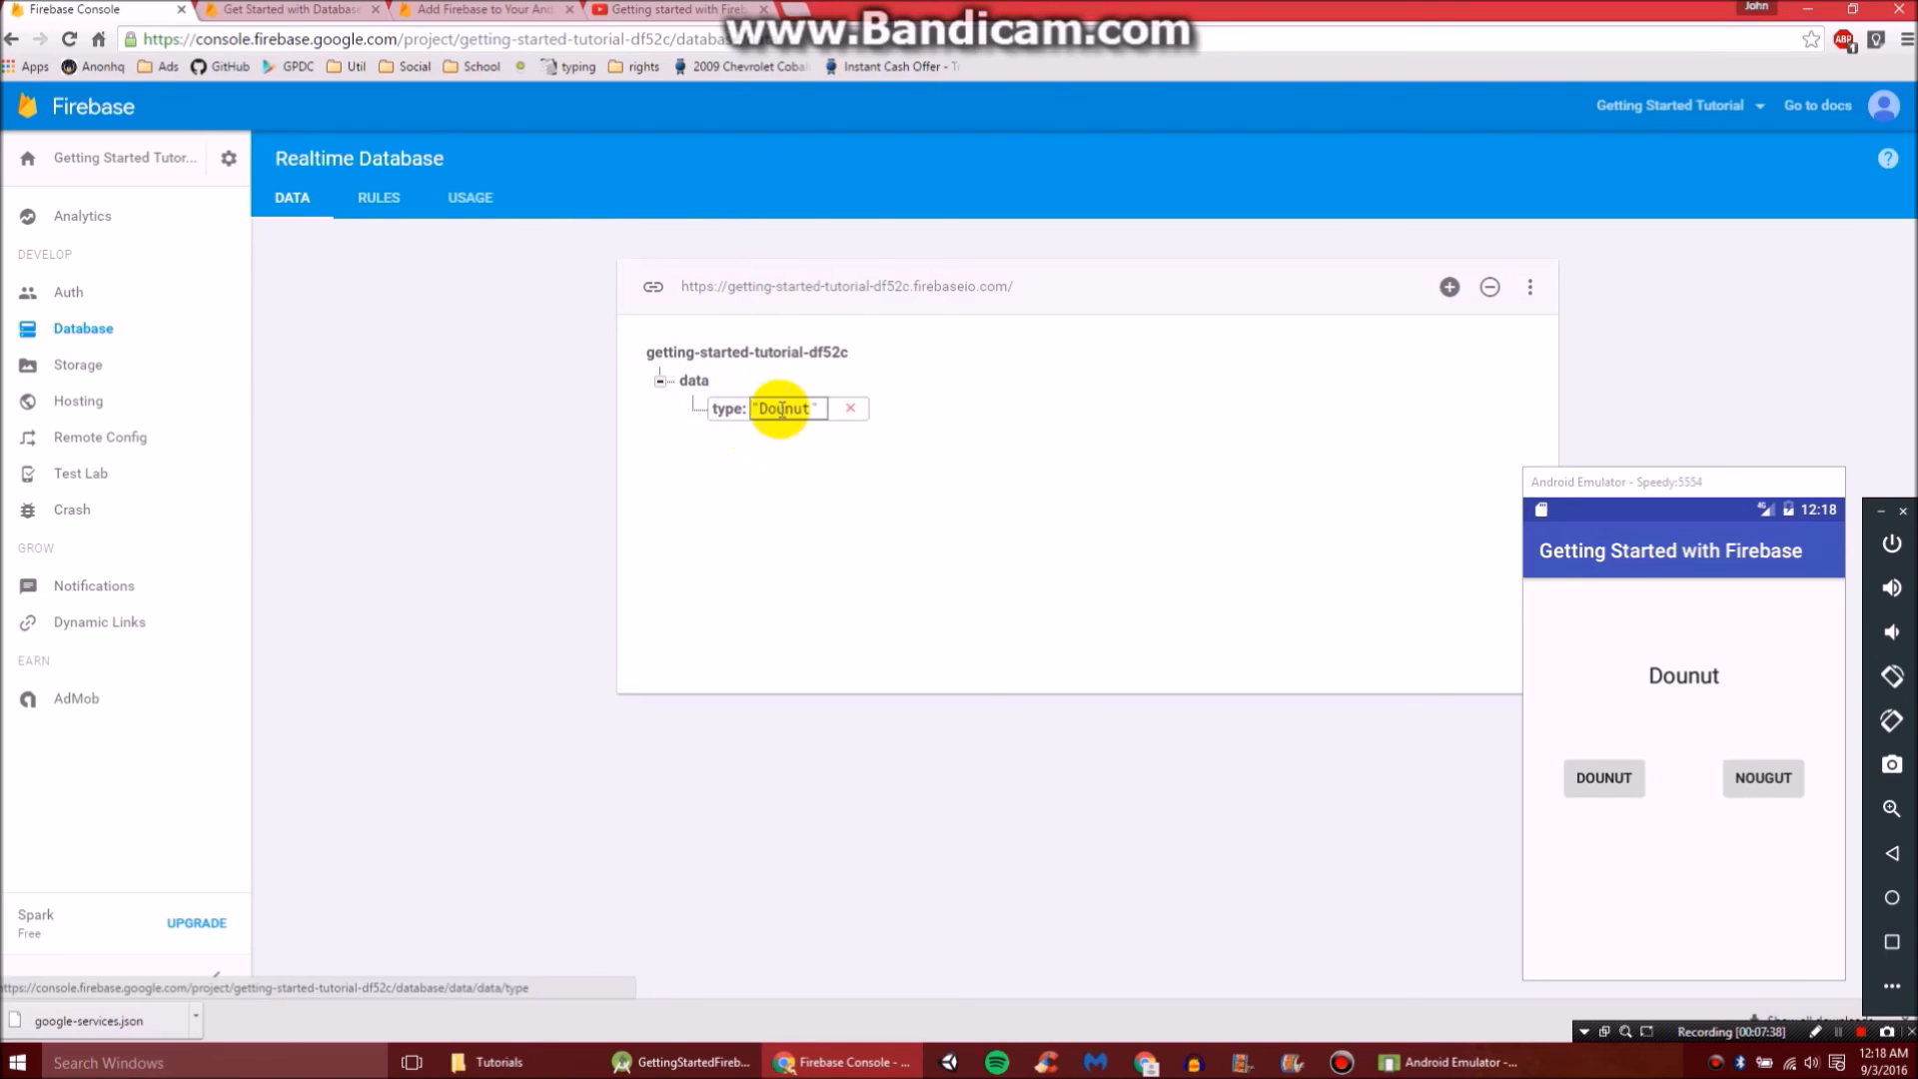
{"action": "left_click", "coordinate": [691, 379]}
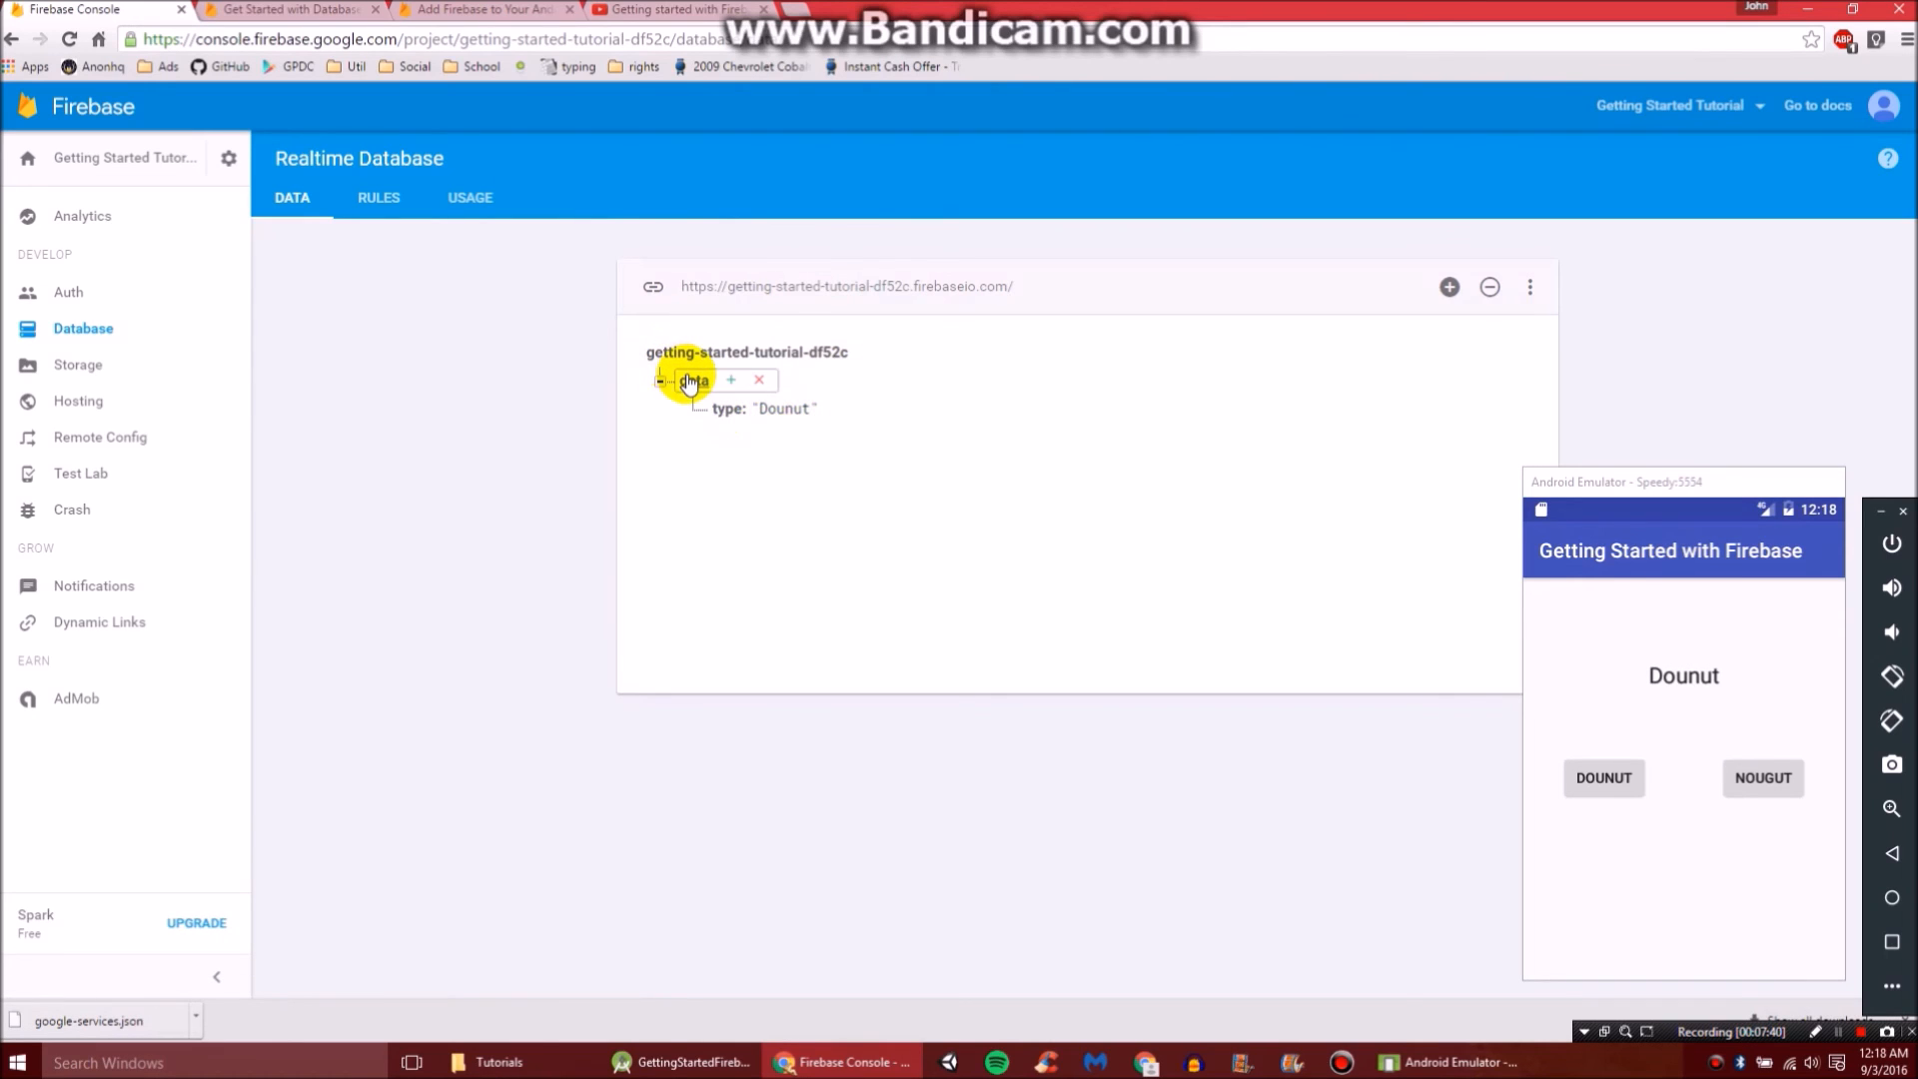
{"action": "left_click", "coordinate": [693, 380]}
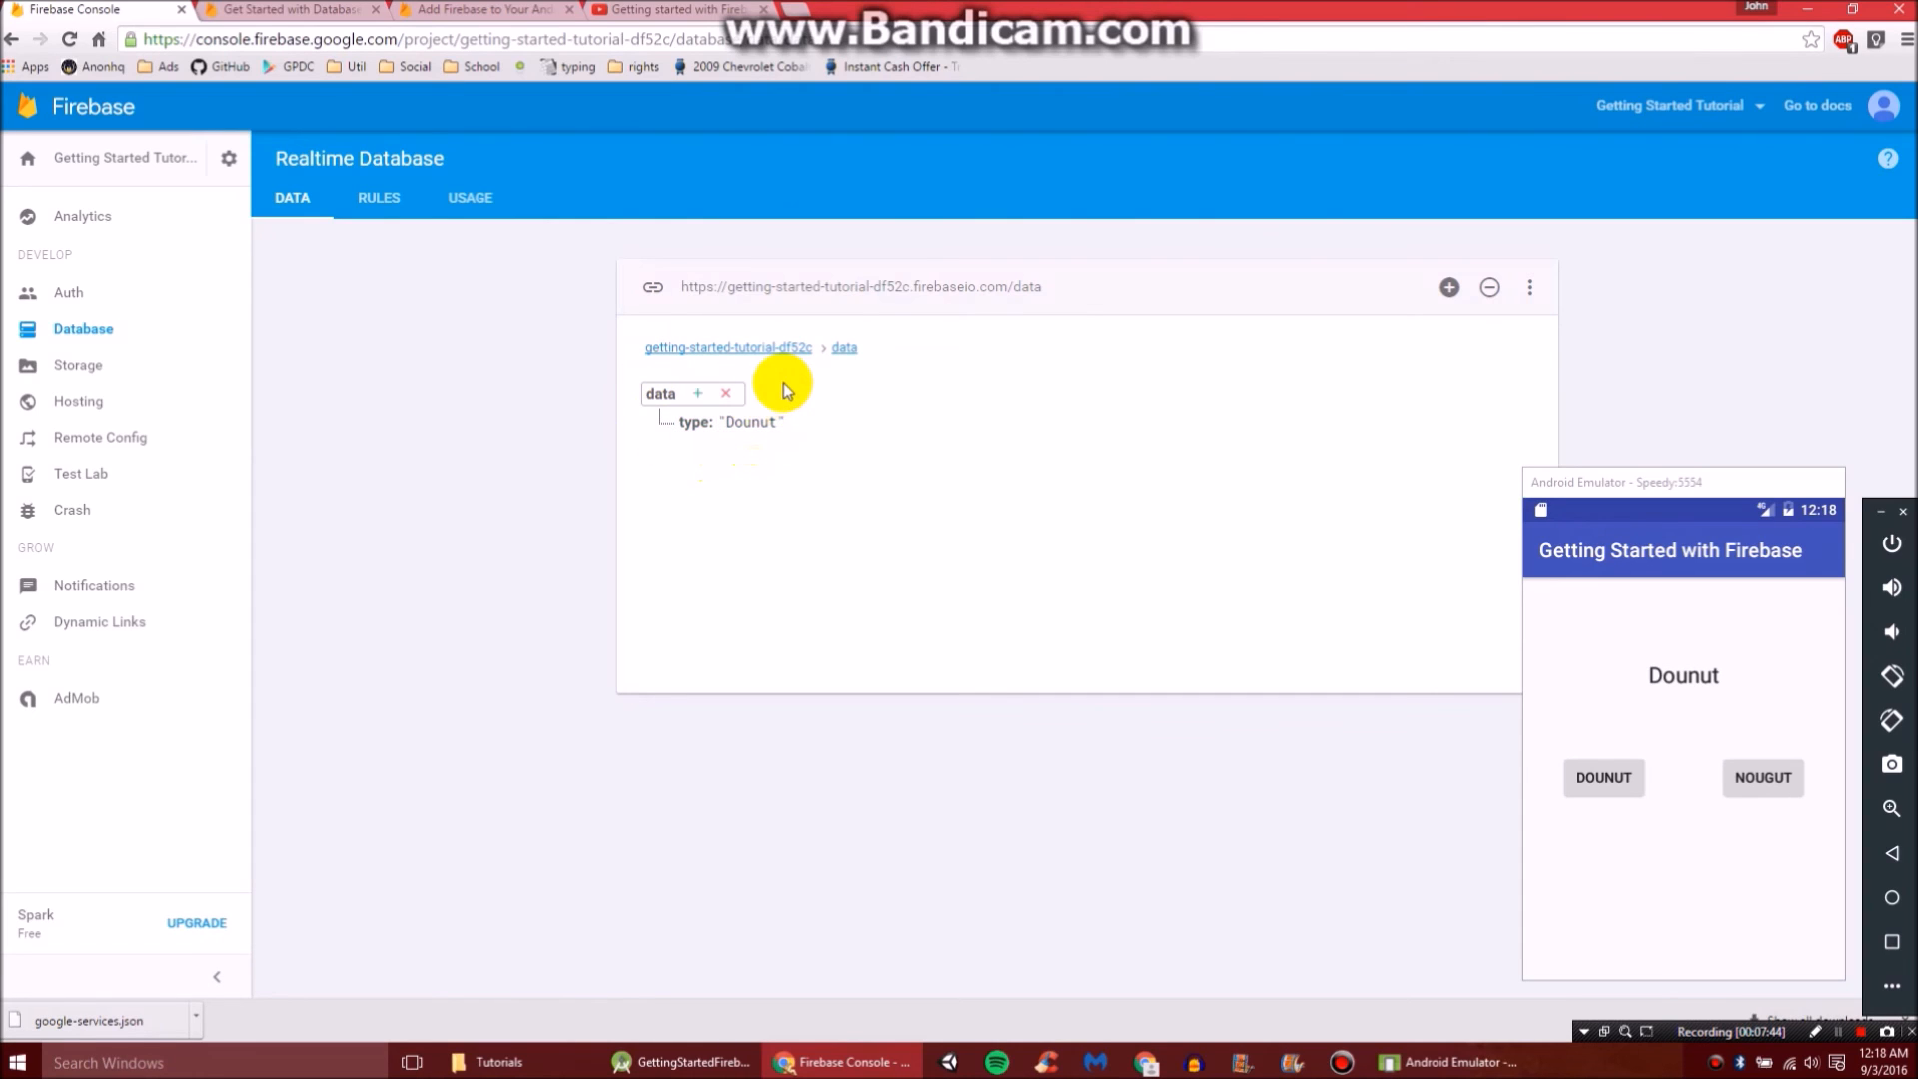
{"action": "left_click", "coordinate": [727, 348]}
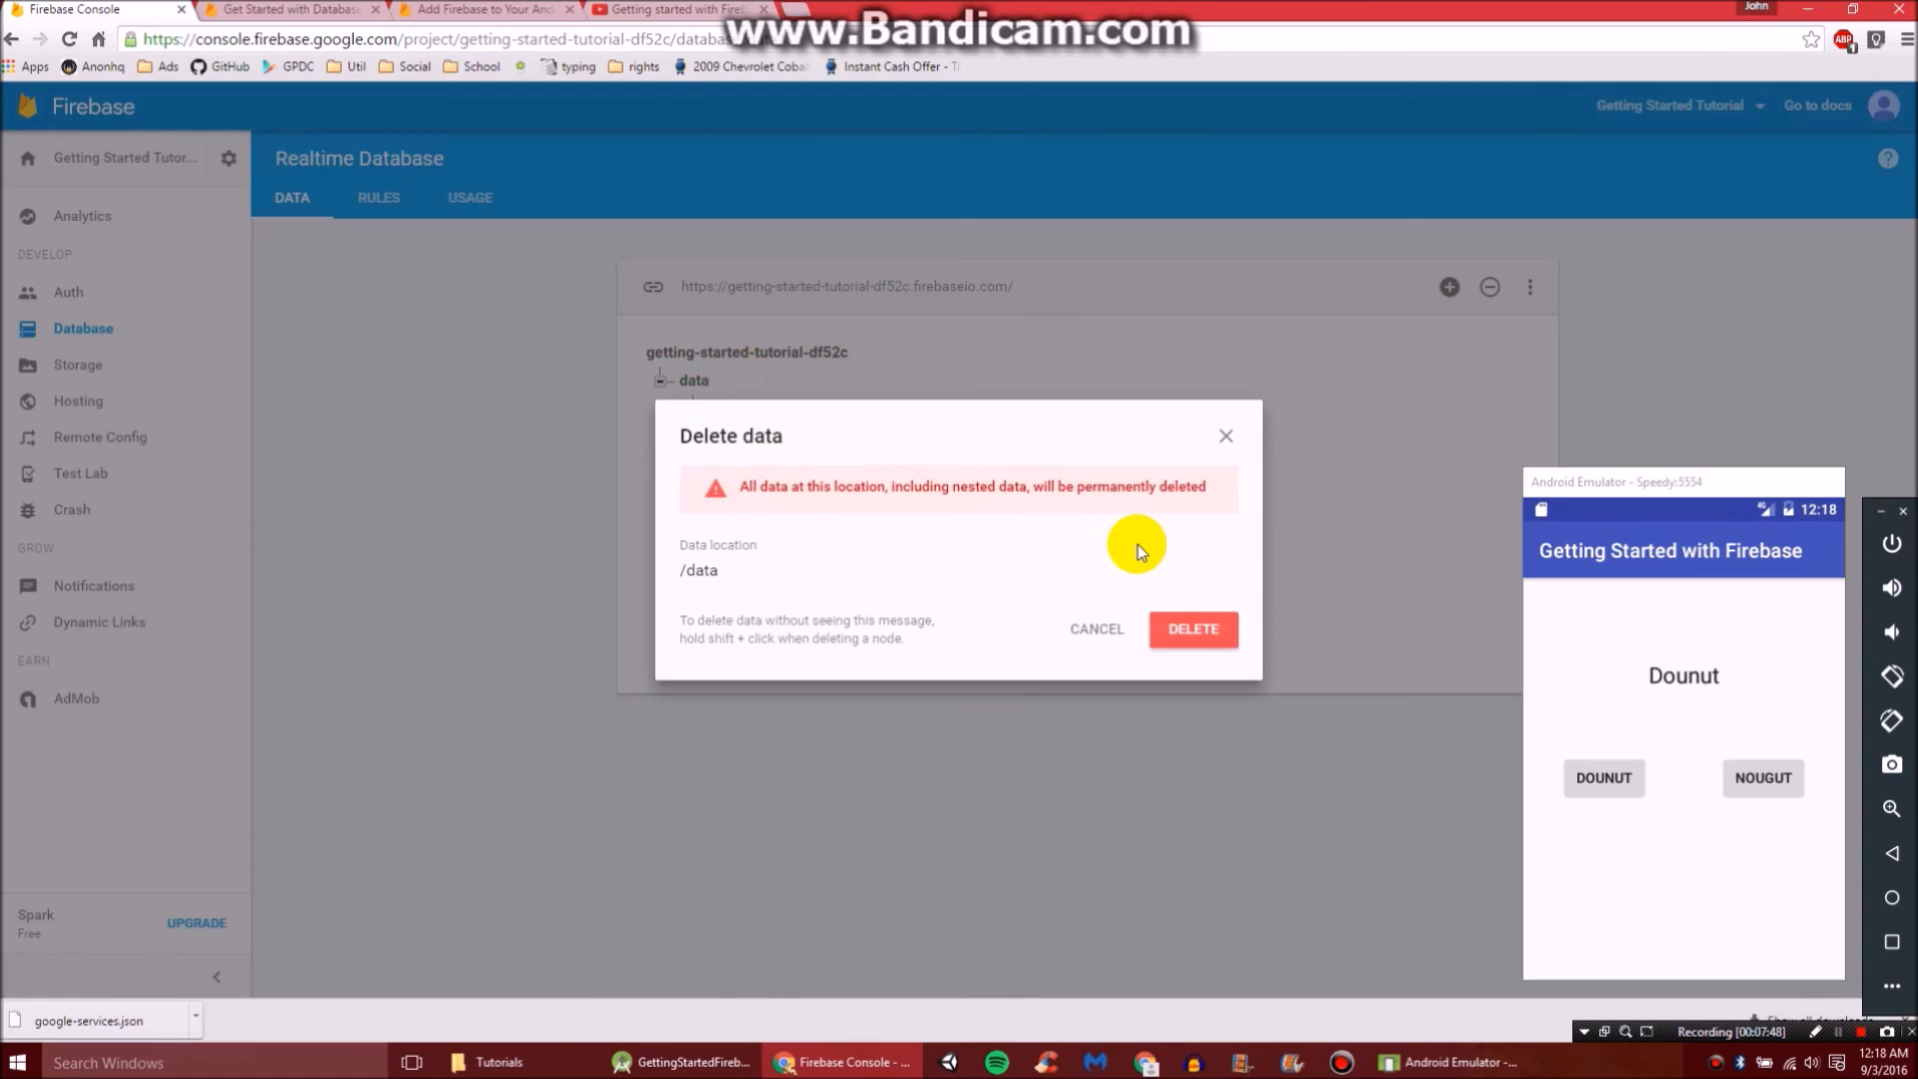
{"action": "left_click", "coordinate": [1193, 629]}
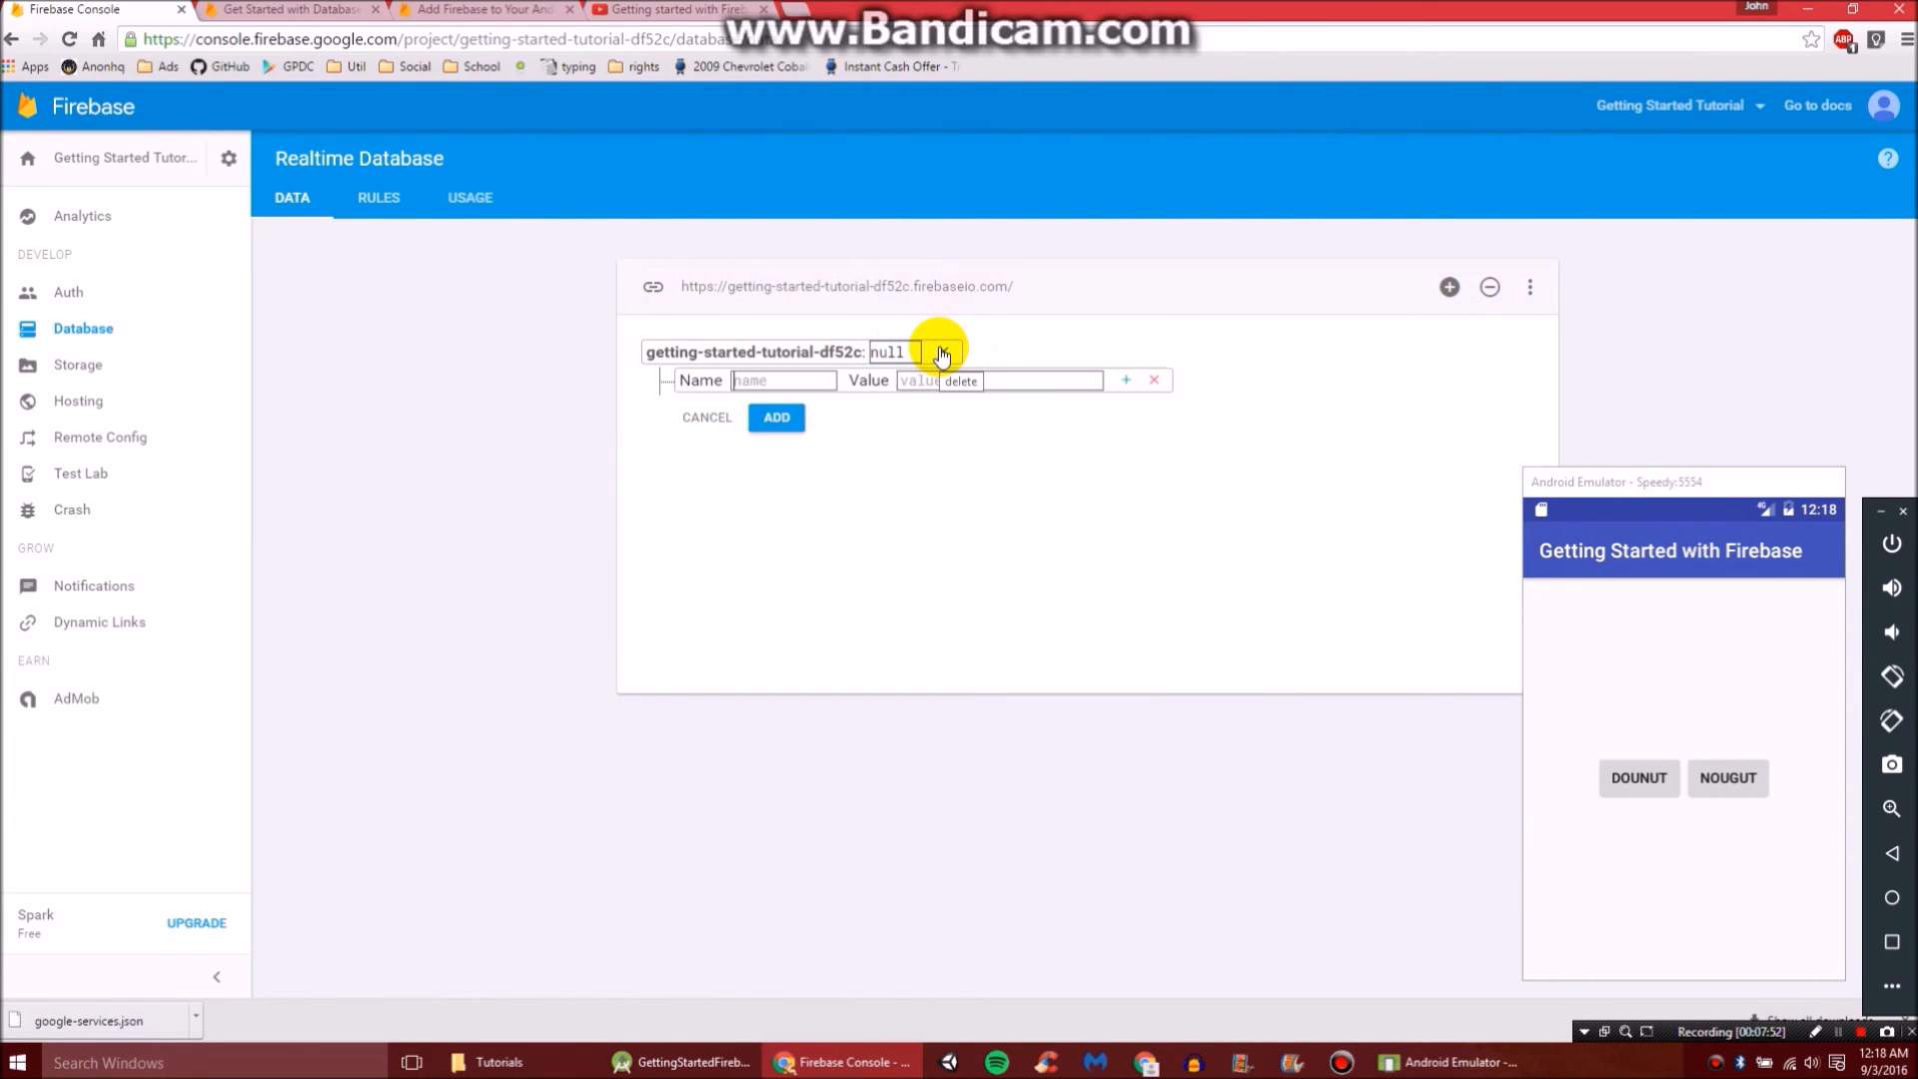
Re-add a data node with child type holding the value Dounut.
{"action": "type", "text": "daat"}
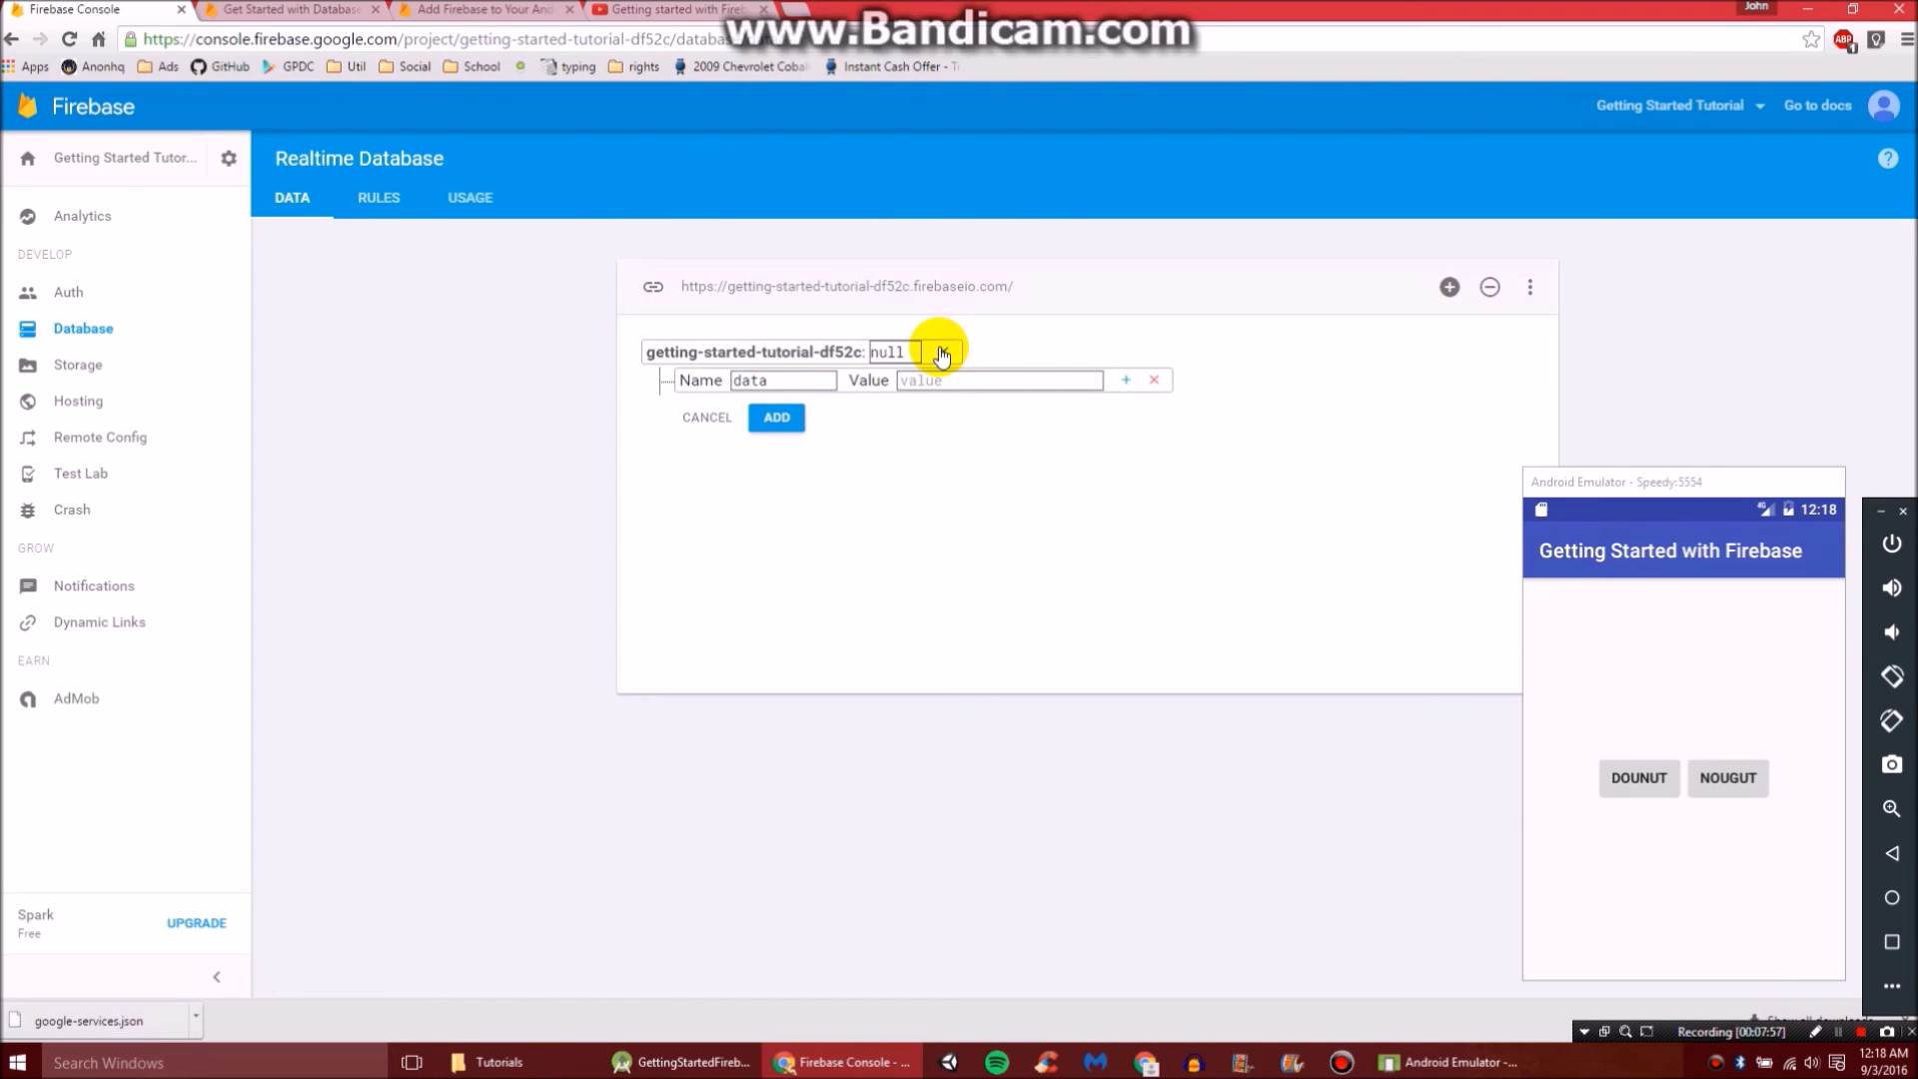
{"action": "left_click", "coordinate": [1126, 380]}
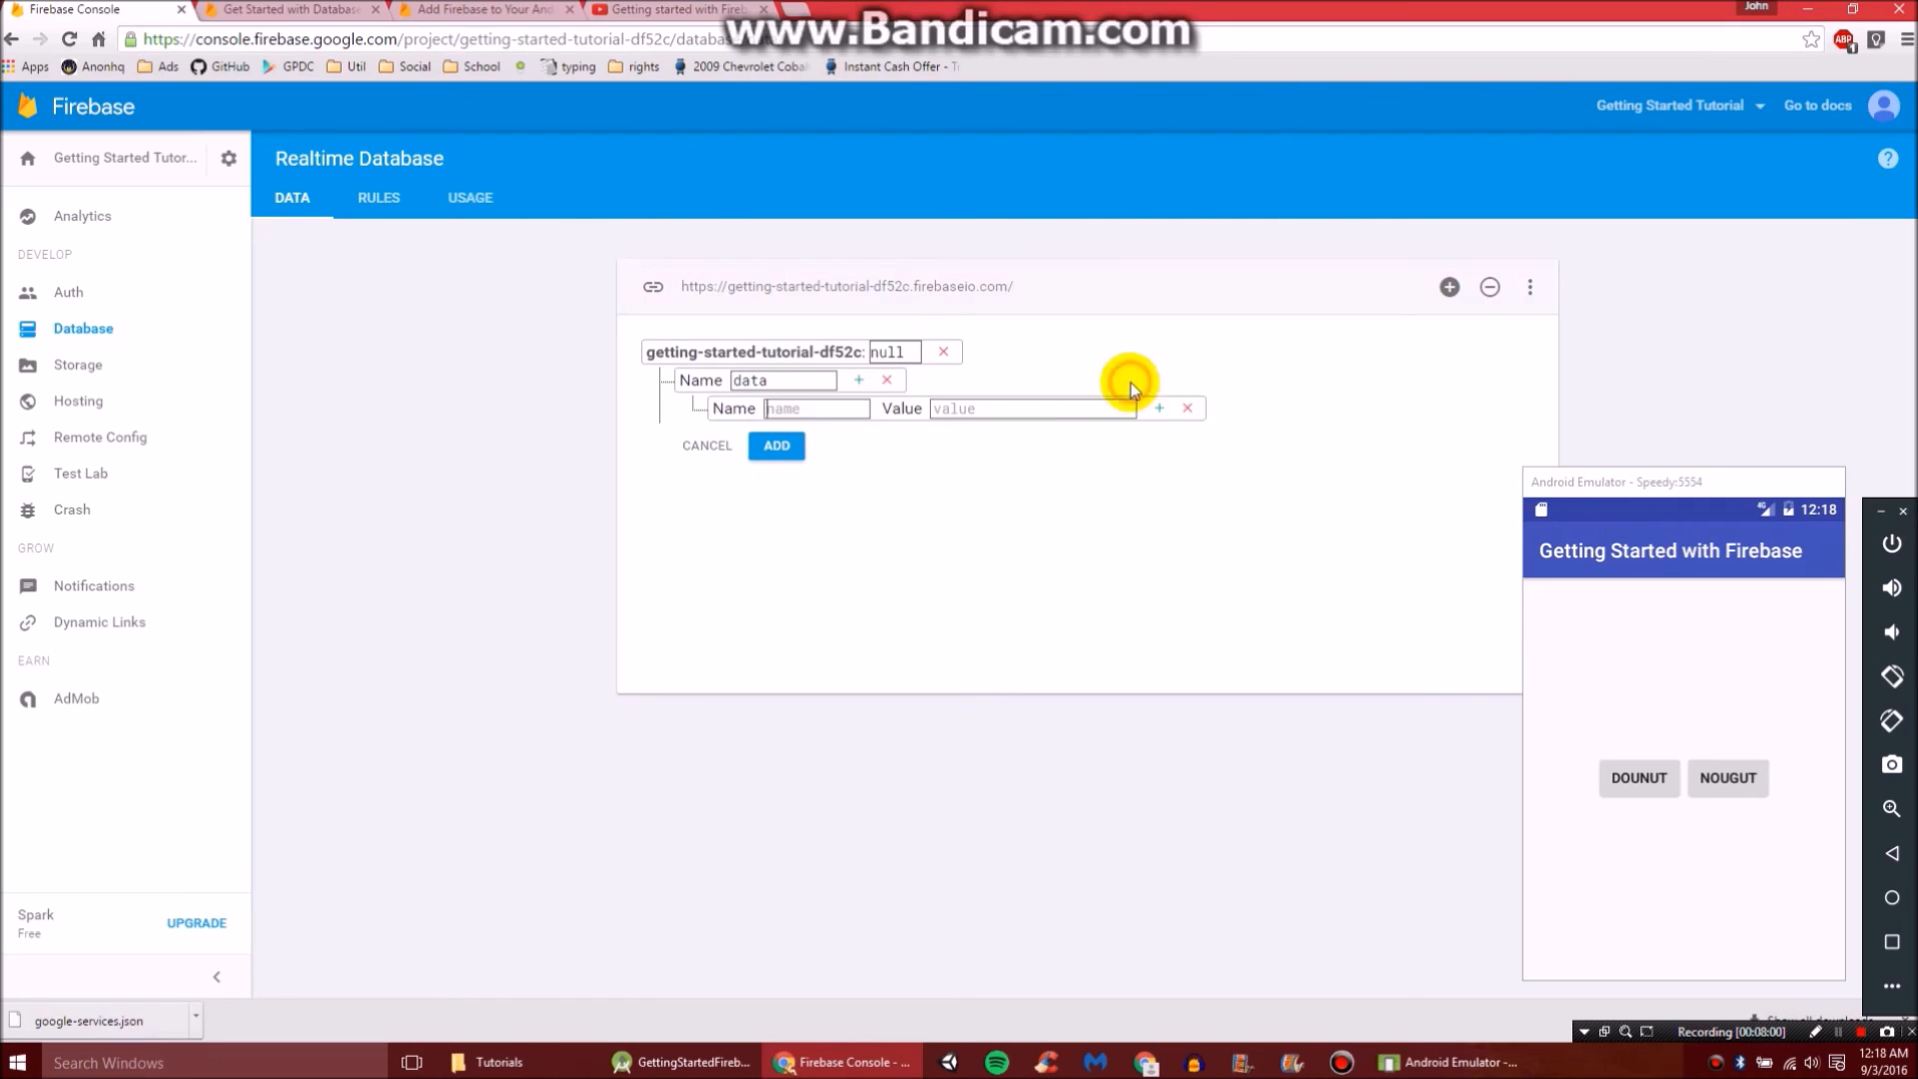
{"action": "type", "text": "type"}
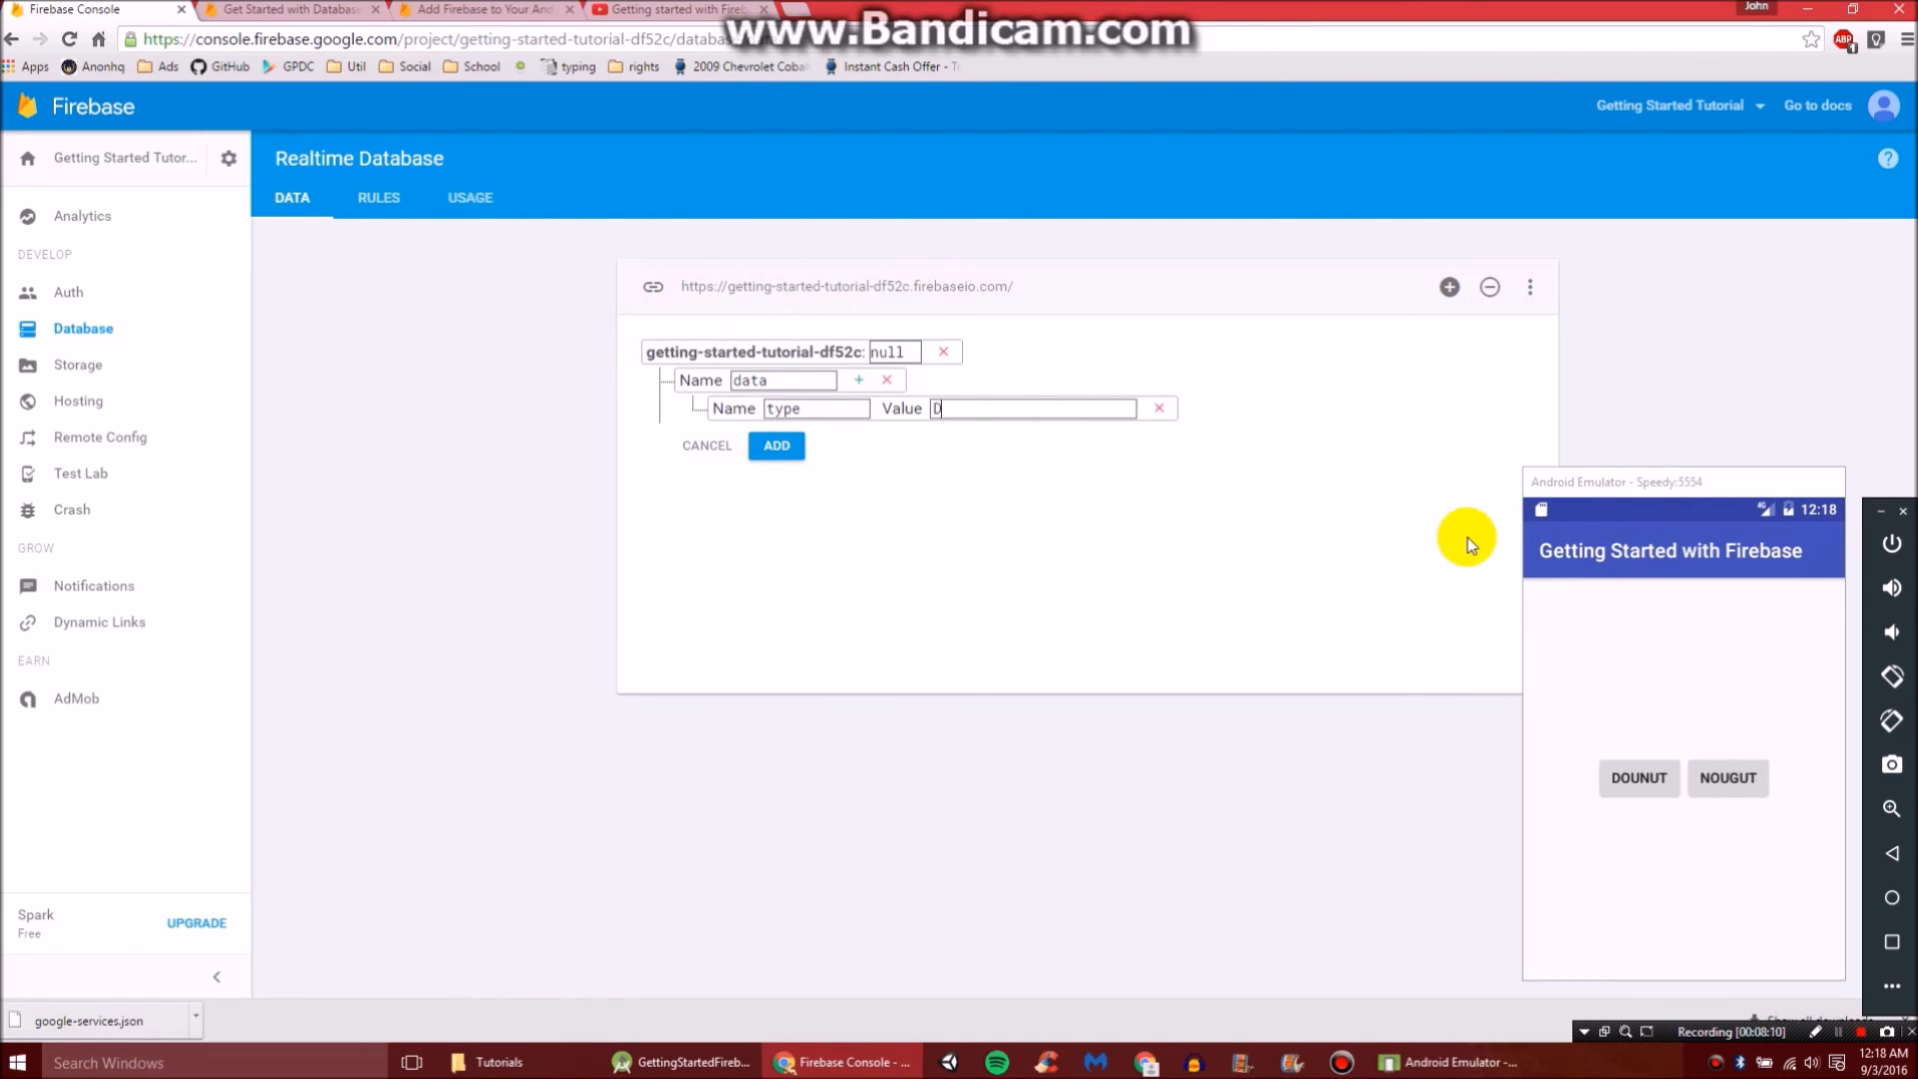
{"action": "type", "text": "Dounut"}
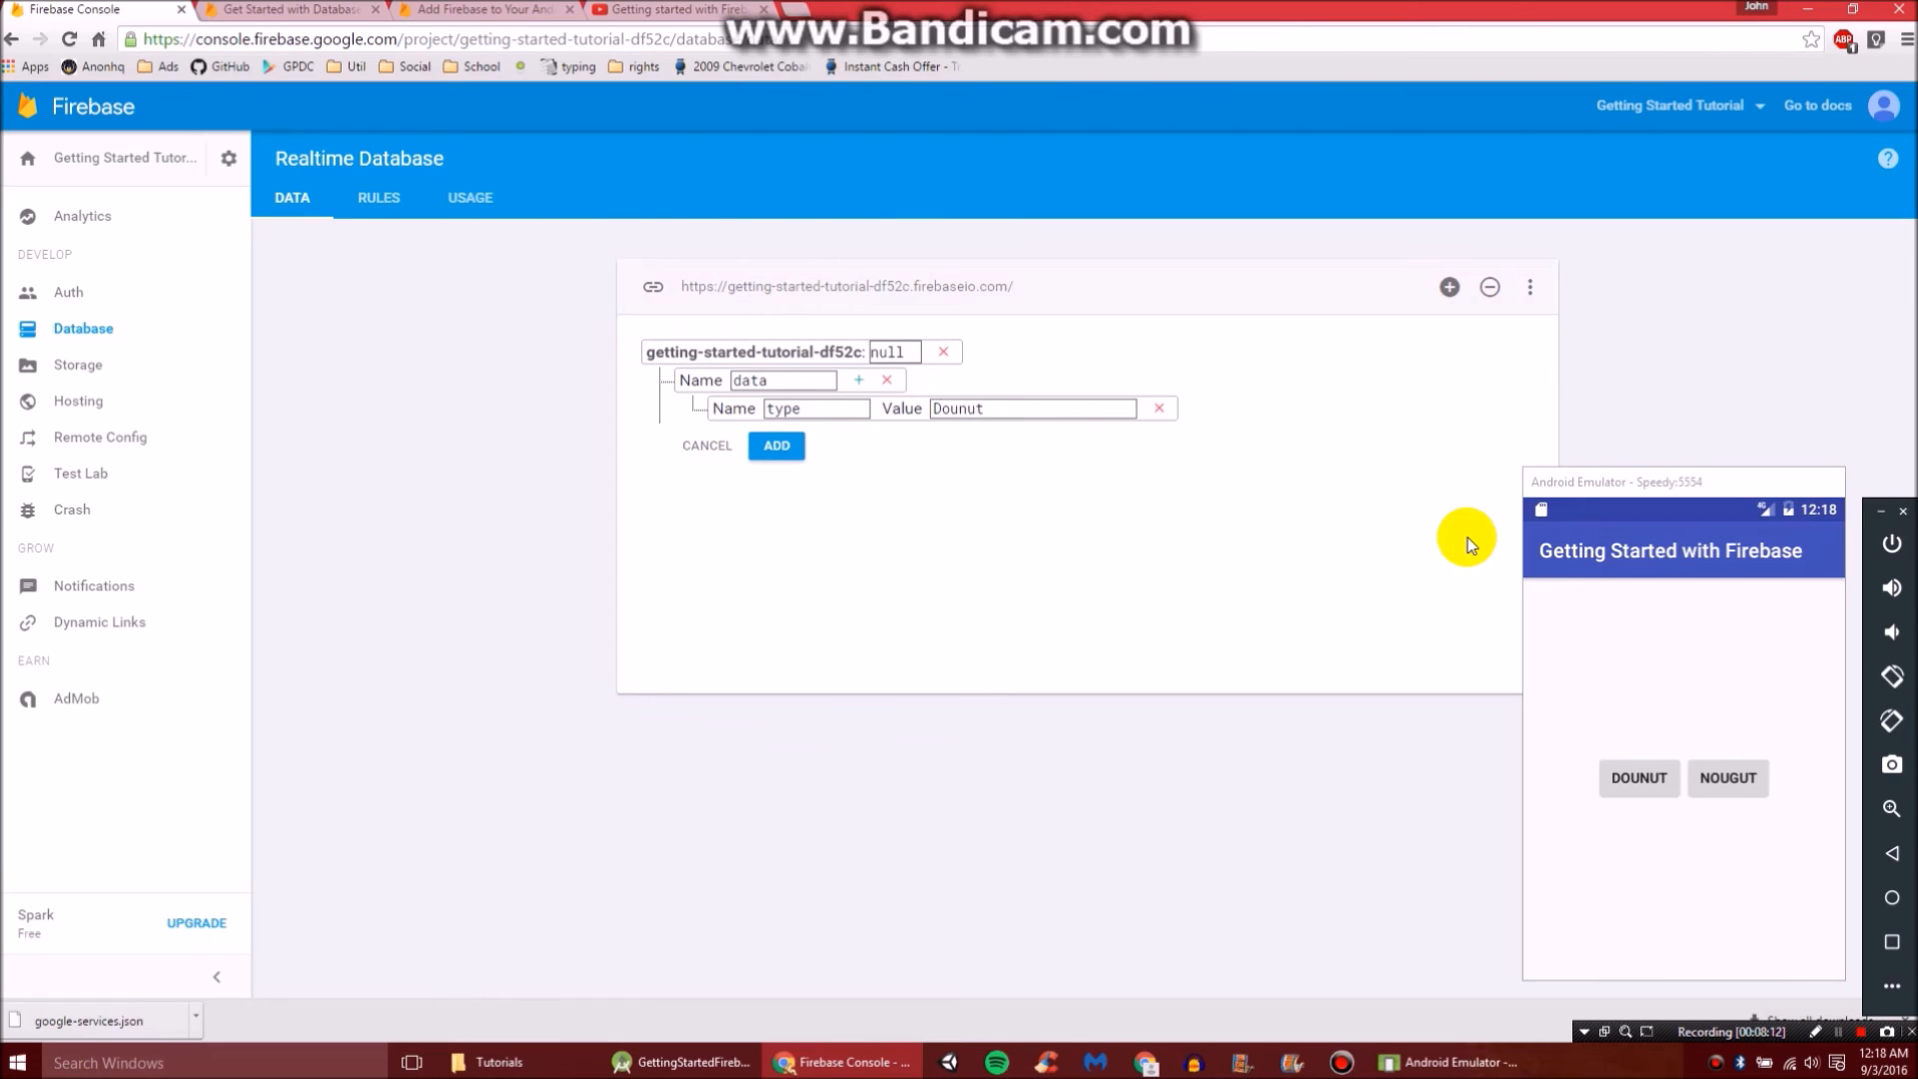
{"action": "left_click", "coordinate": [775, 445]}
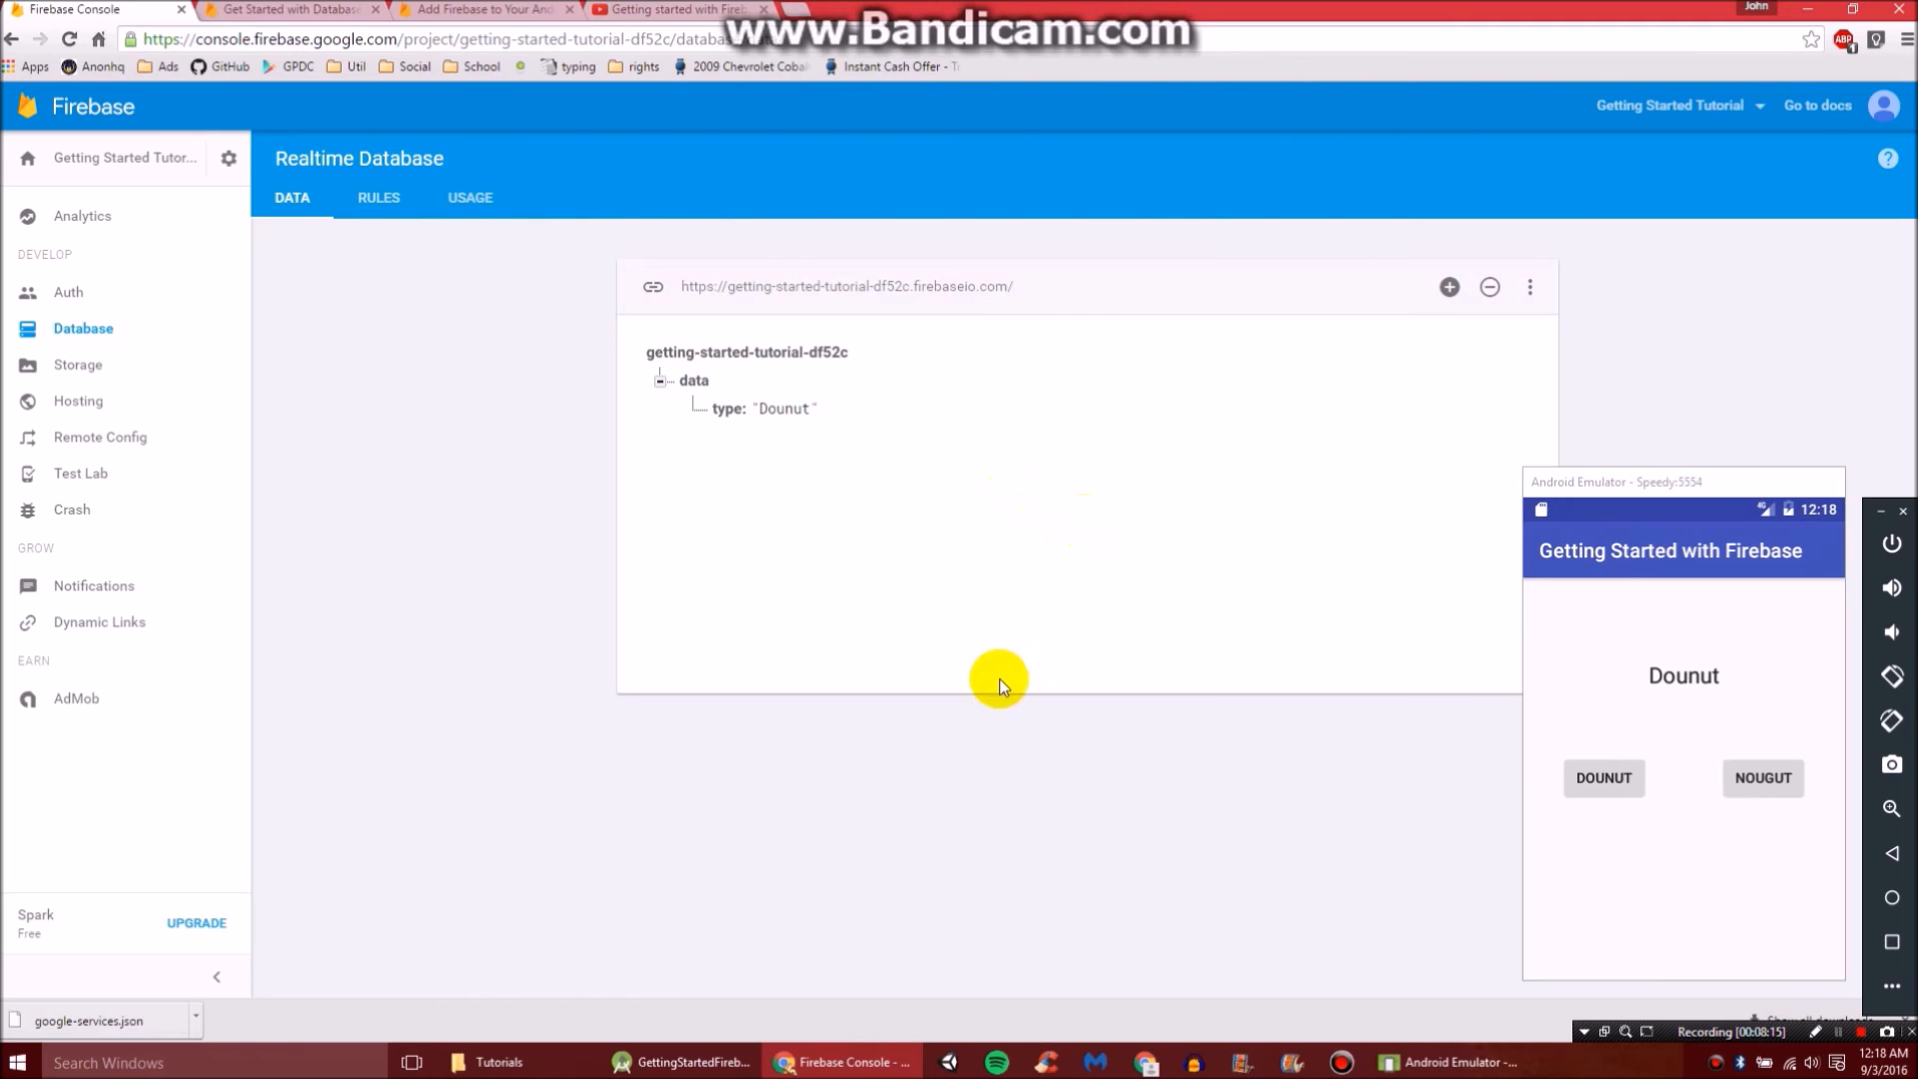
{"action": "left_click", "coordinate": [687, 1061]}
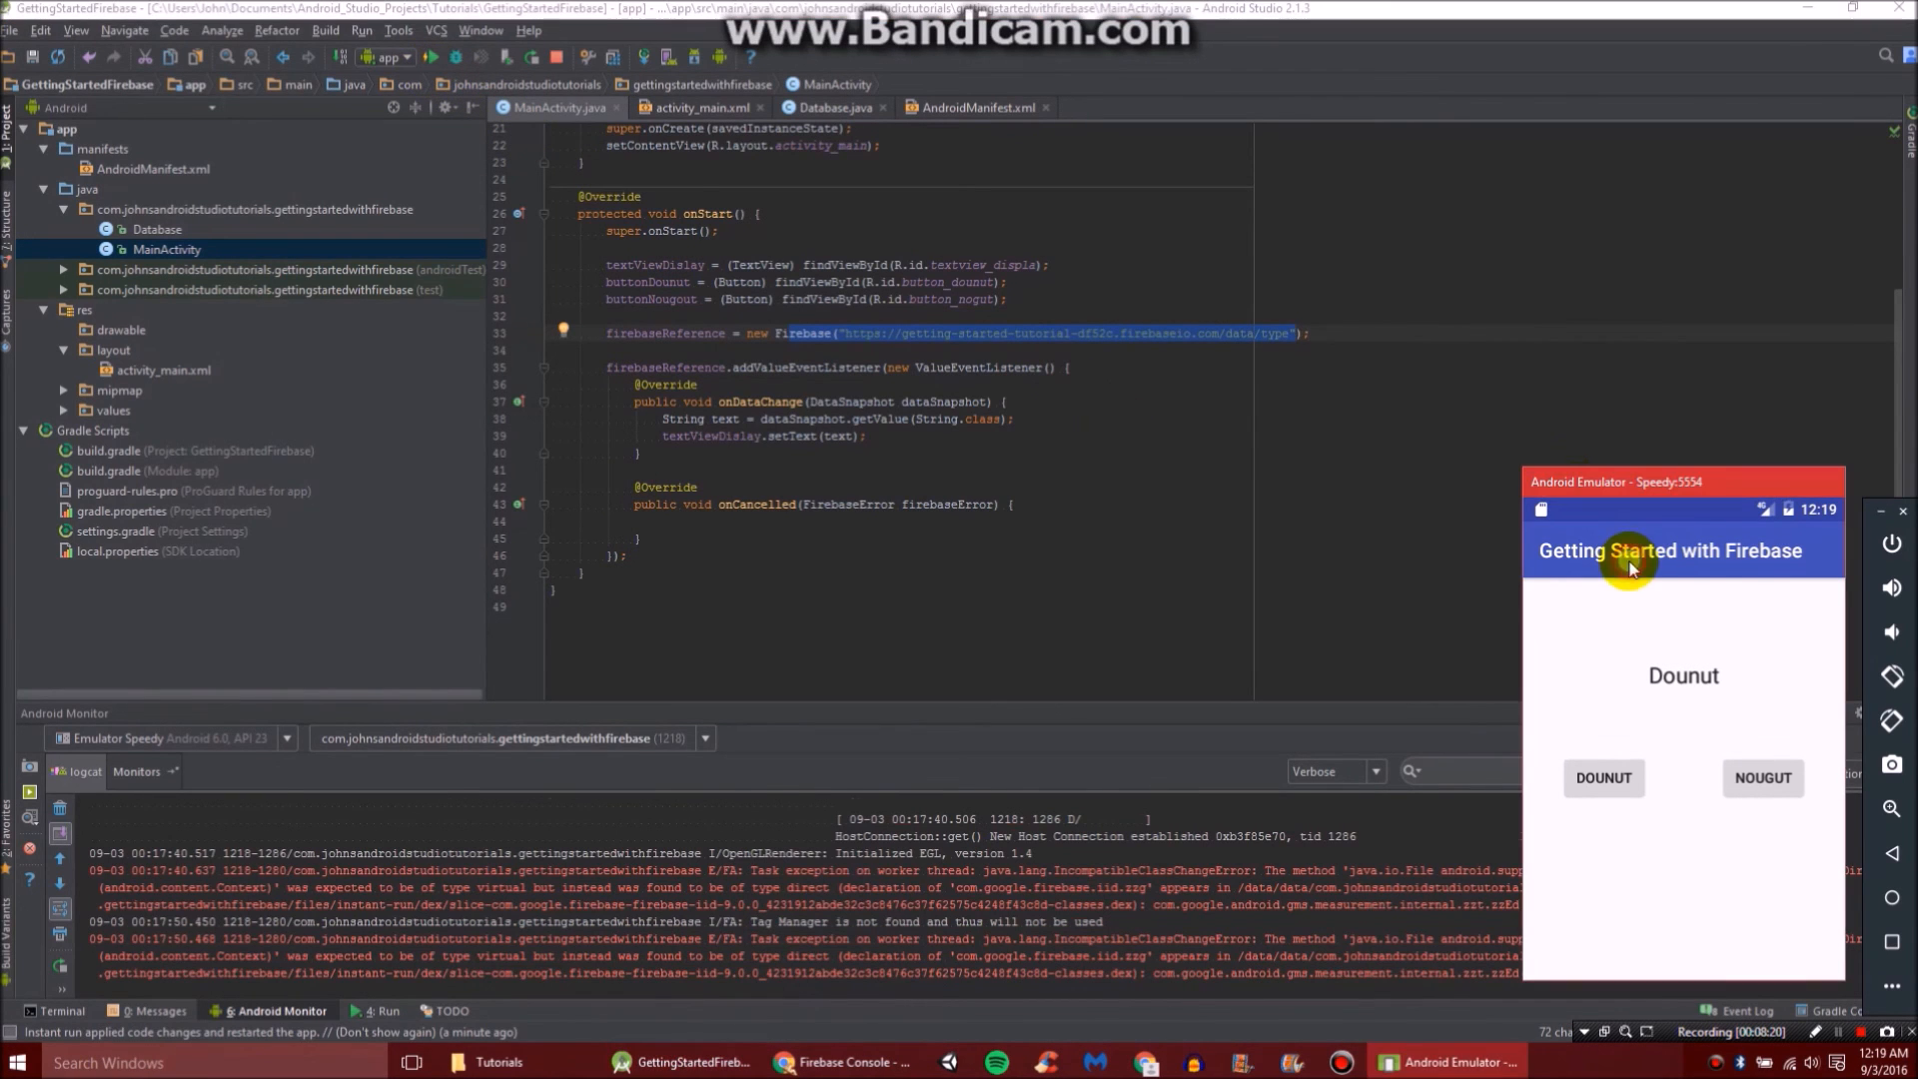
{"action": "left_click", "coordinate": [1602, 777]}
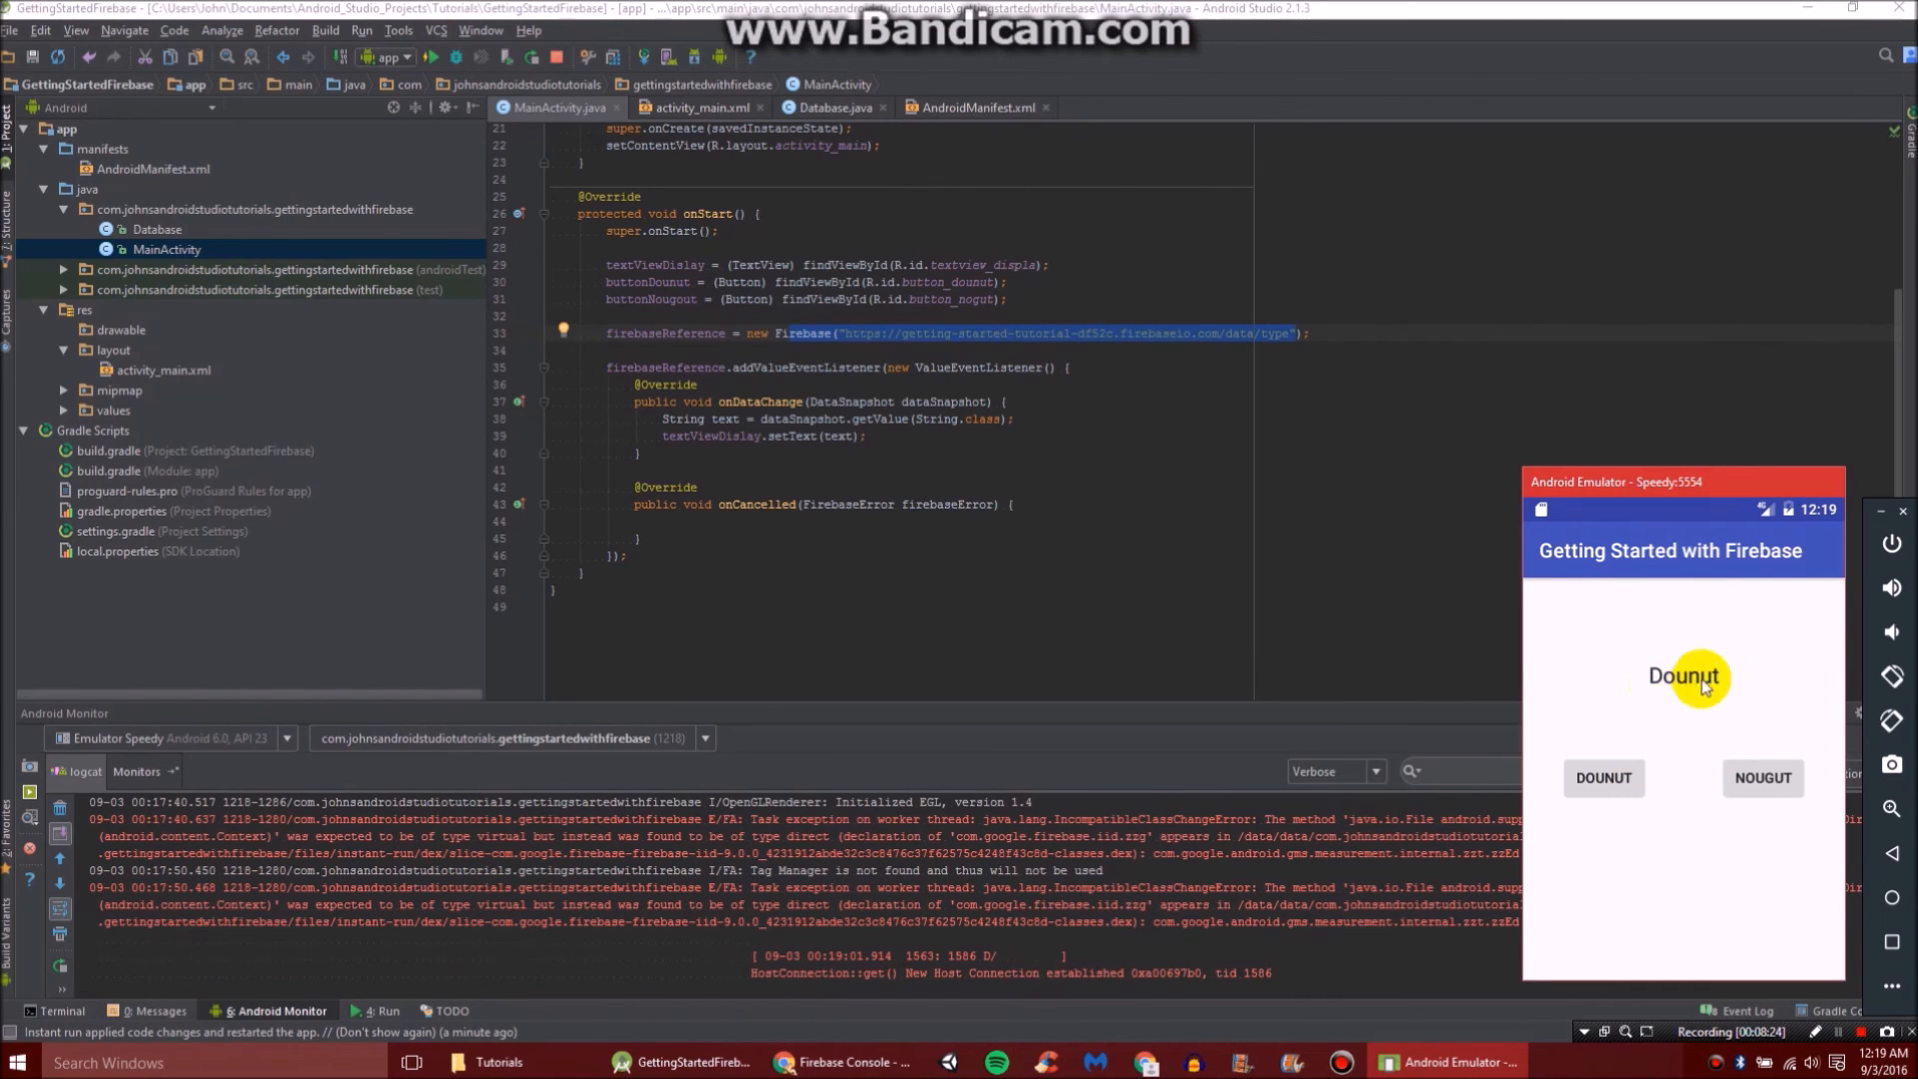
{"action": "left_click", "coordinate": [843, 1060]}
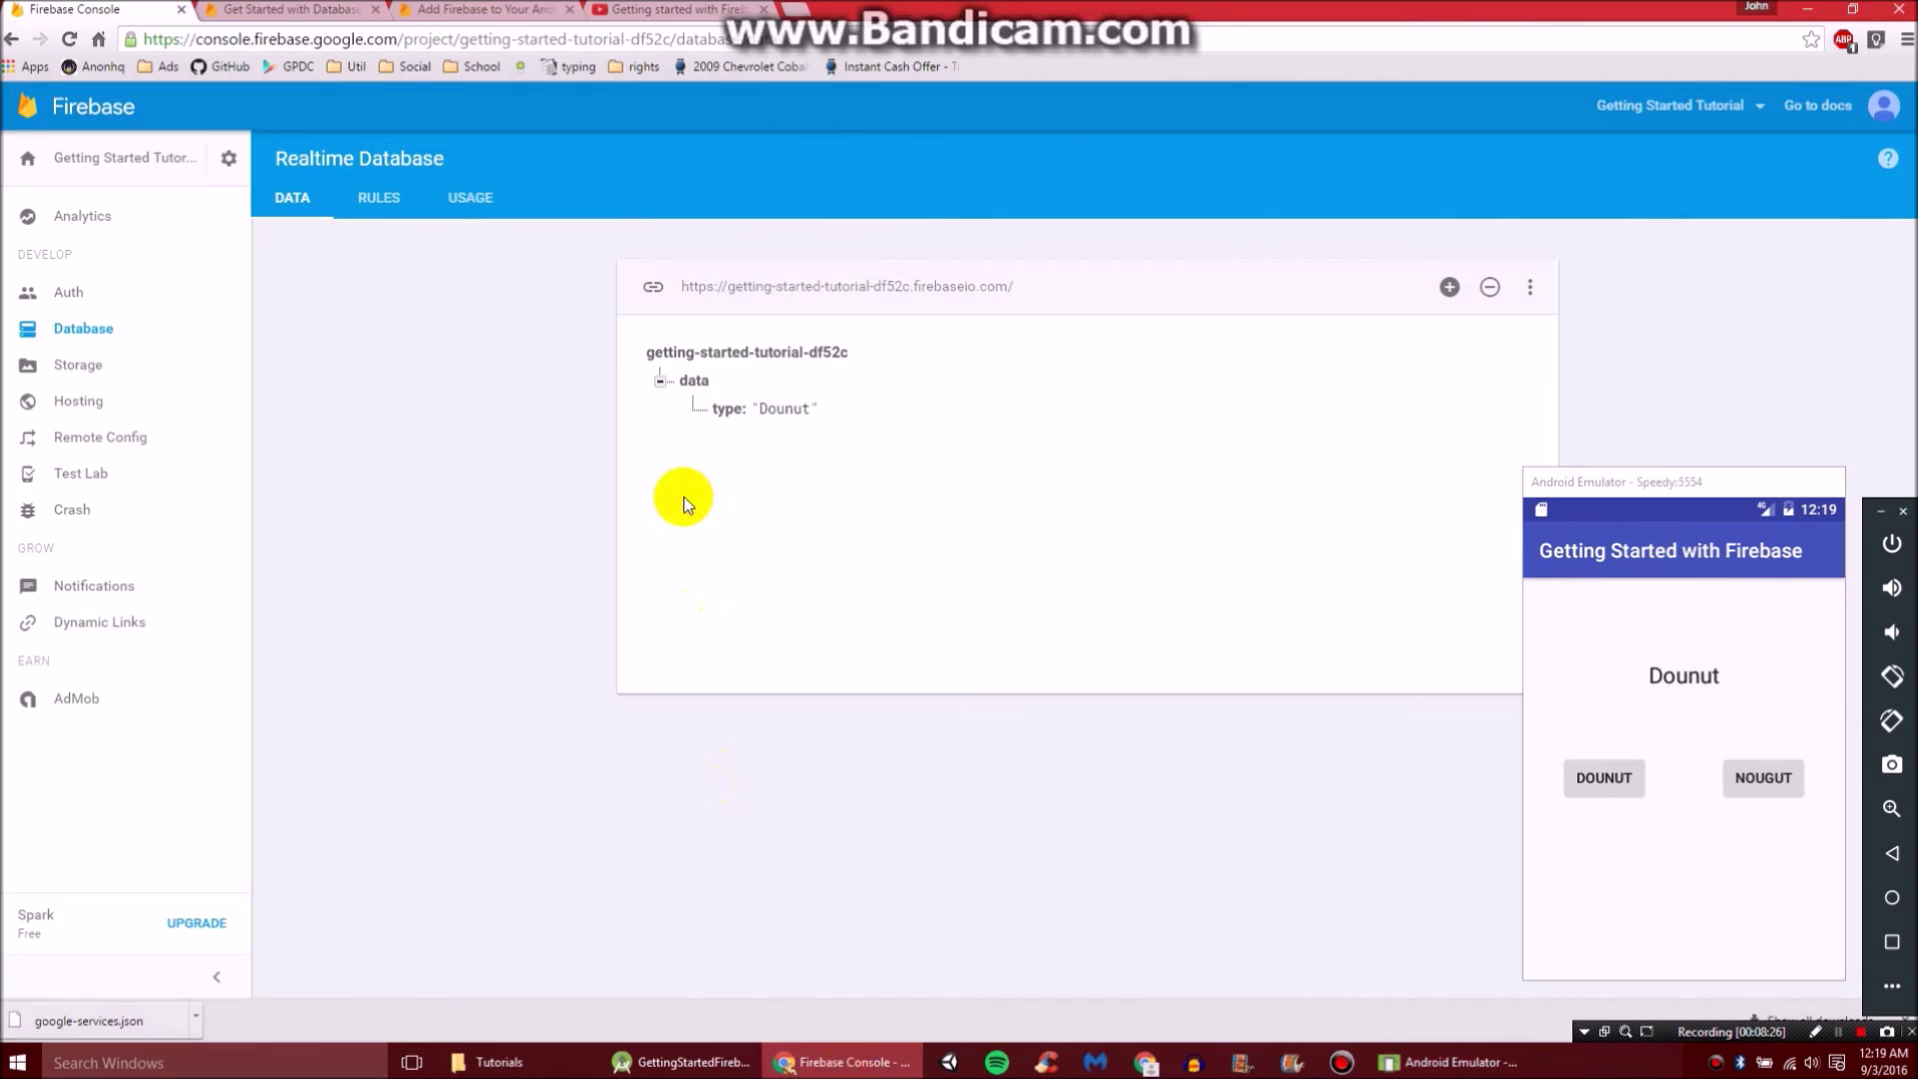
Edit data/type to Jelly in the database, then return to Android Studio.
{"action": "double_click", "coordinate": [783, 407]}
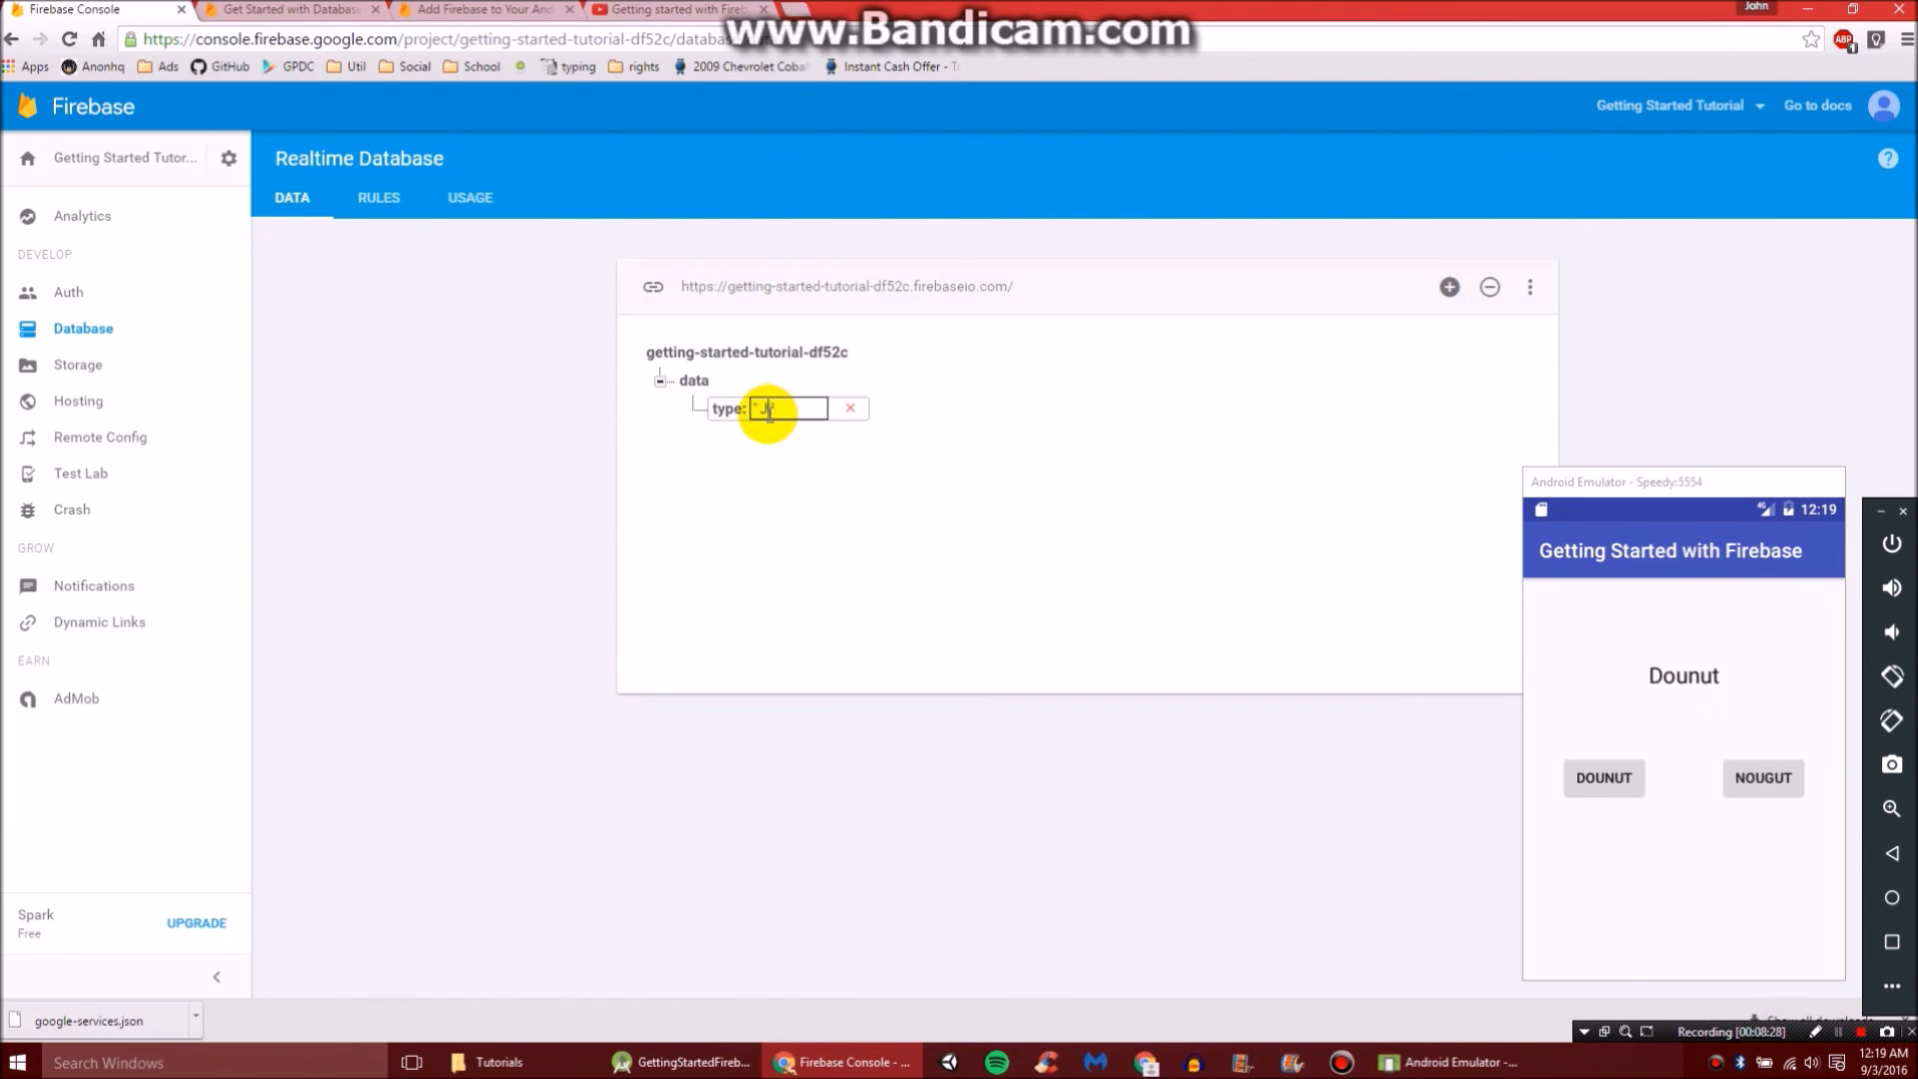
{"action": "type", "text": "Jn"}
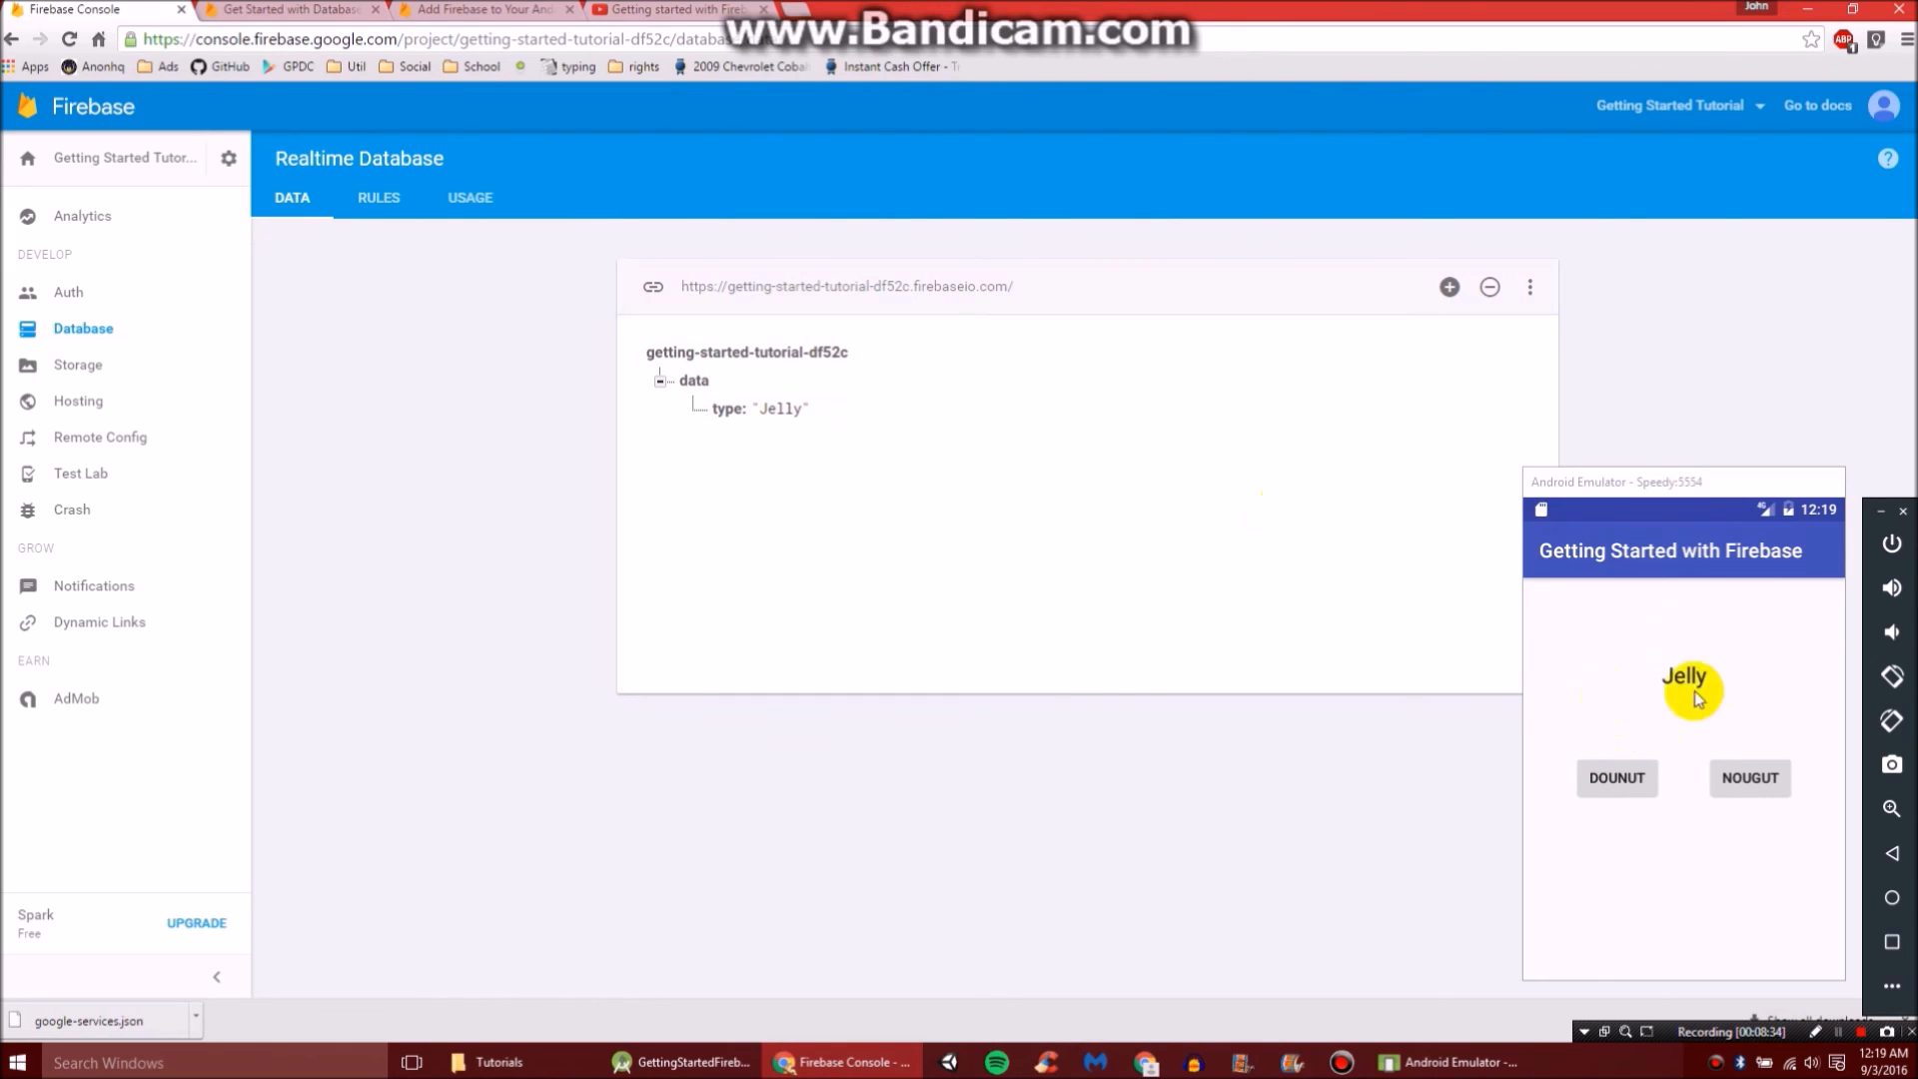
{"action": "mouse_move", "coordinate": [1727, 639]}
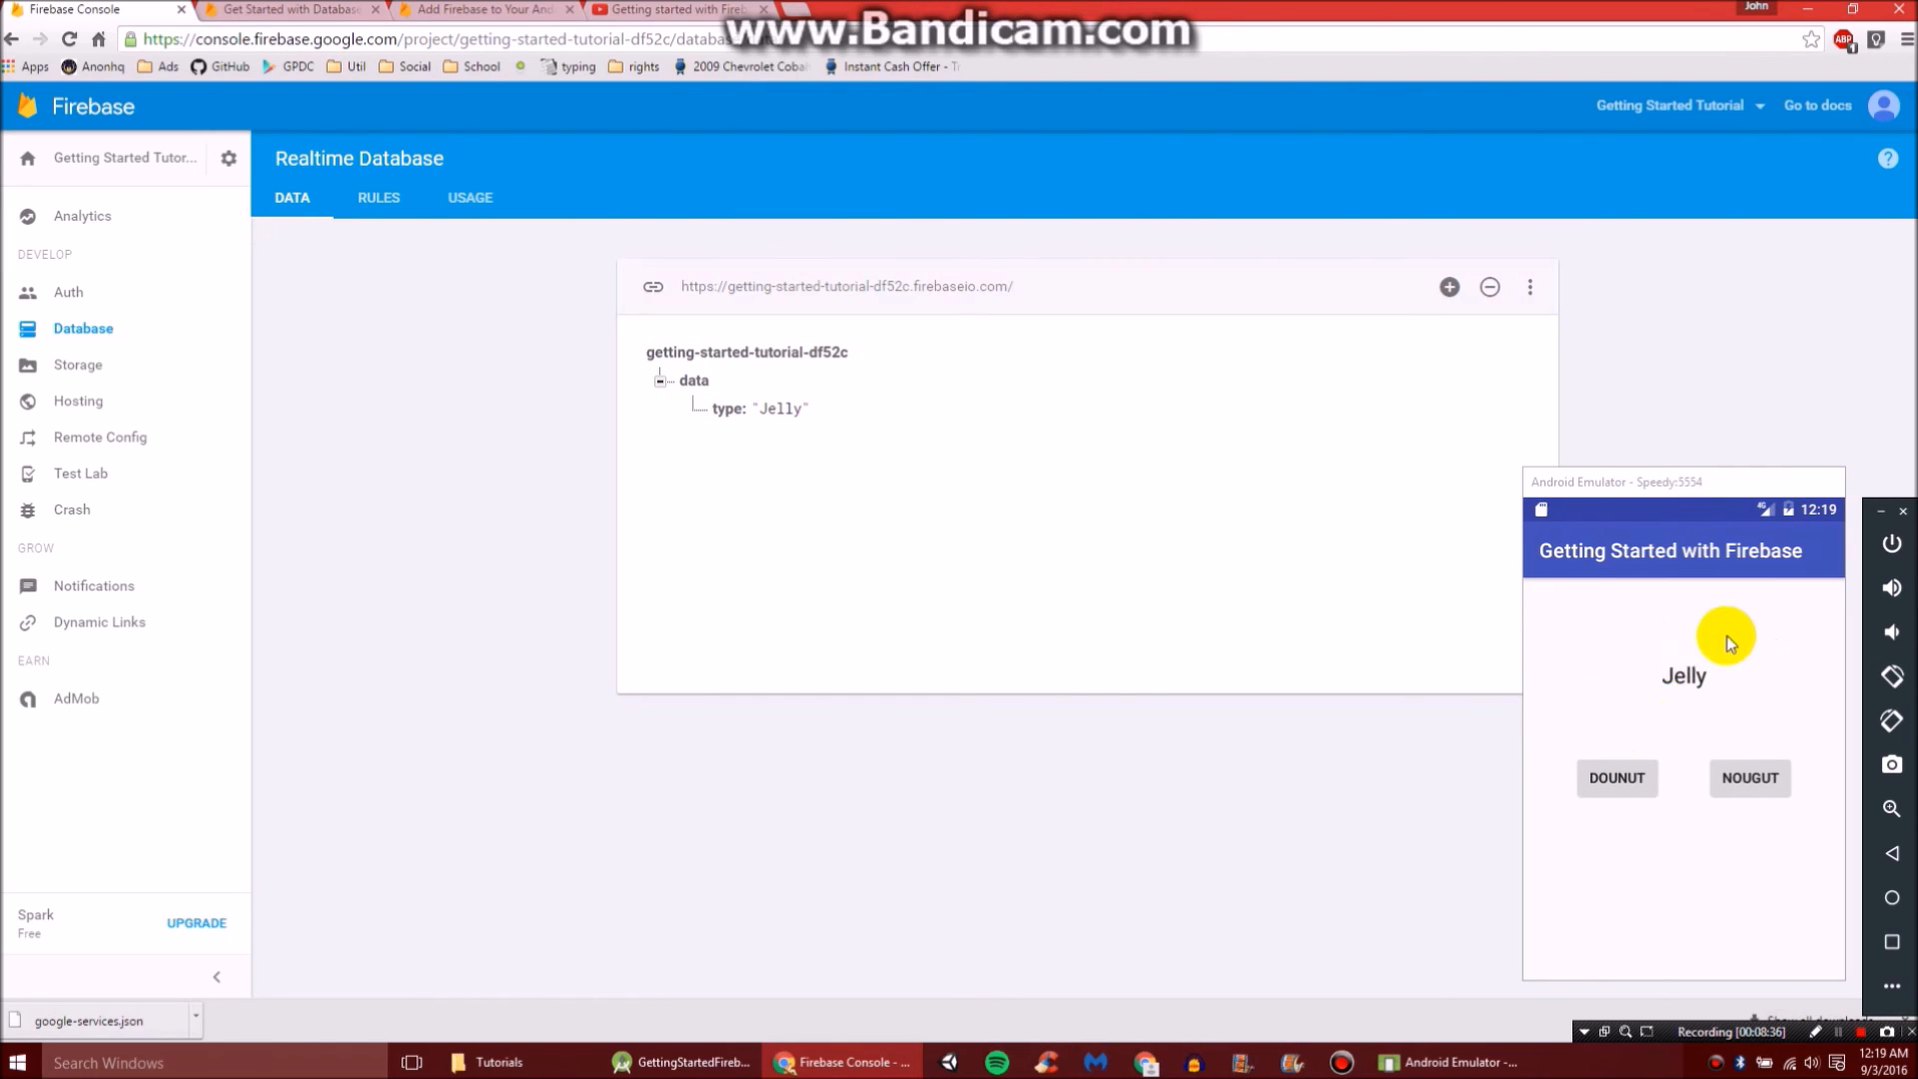
{"action": "mouse_move", "coordinate": [1675, 699]}
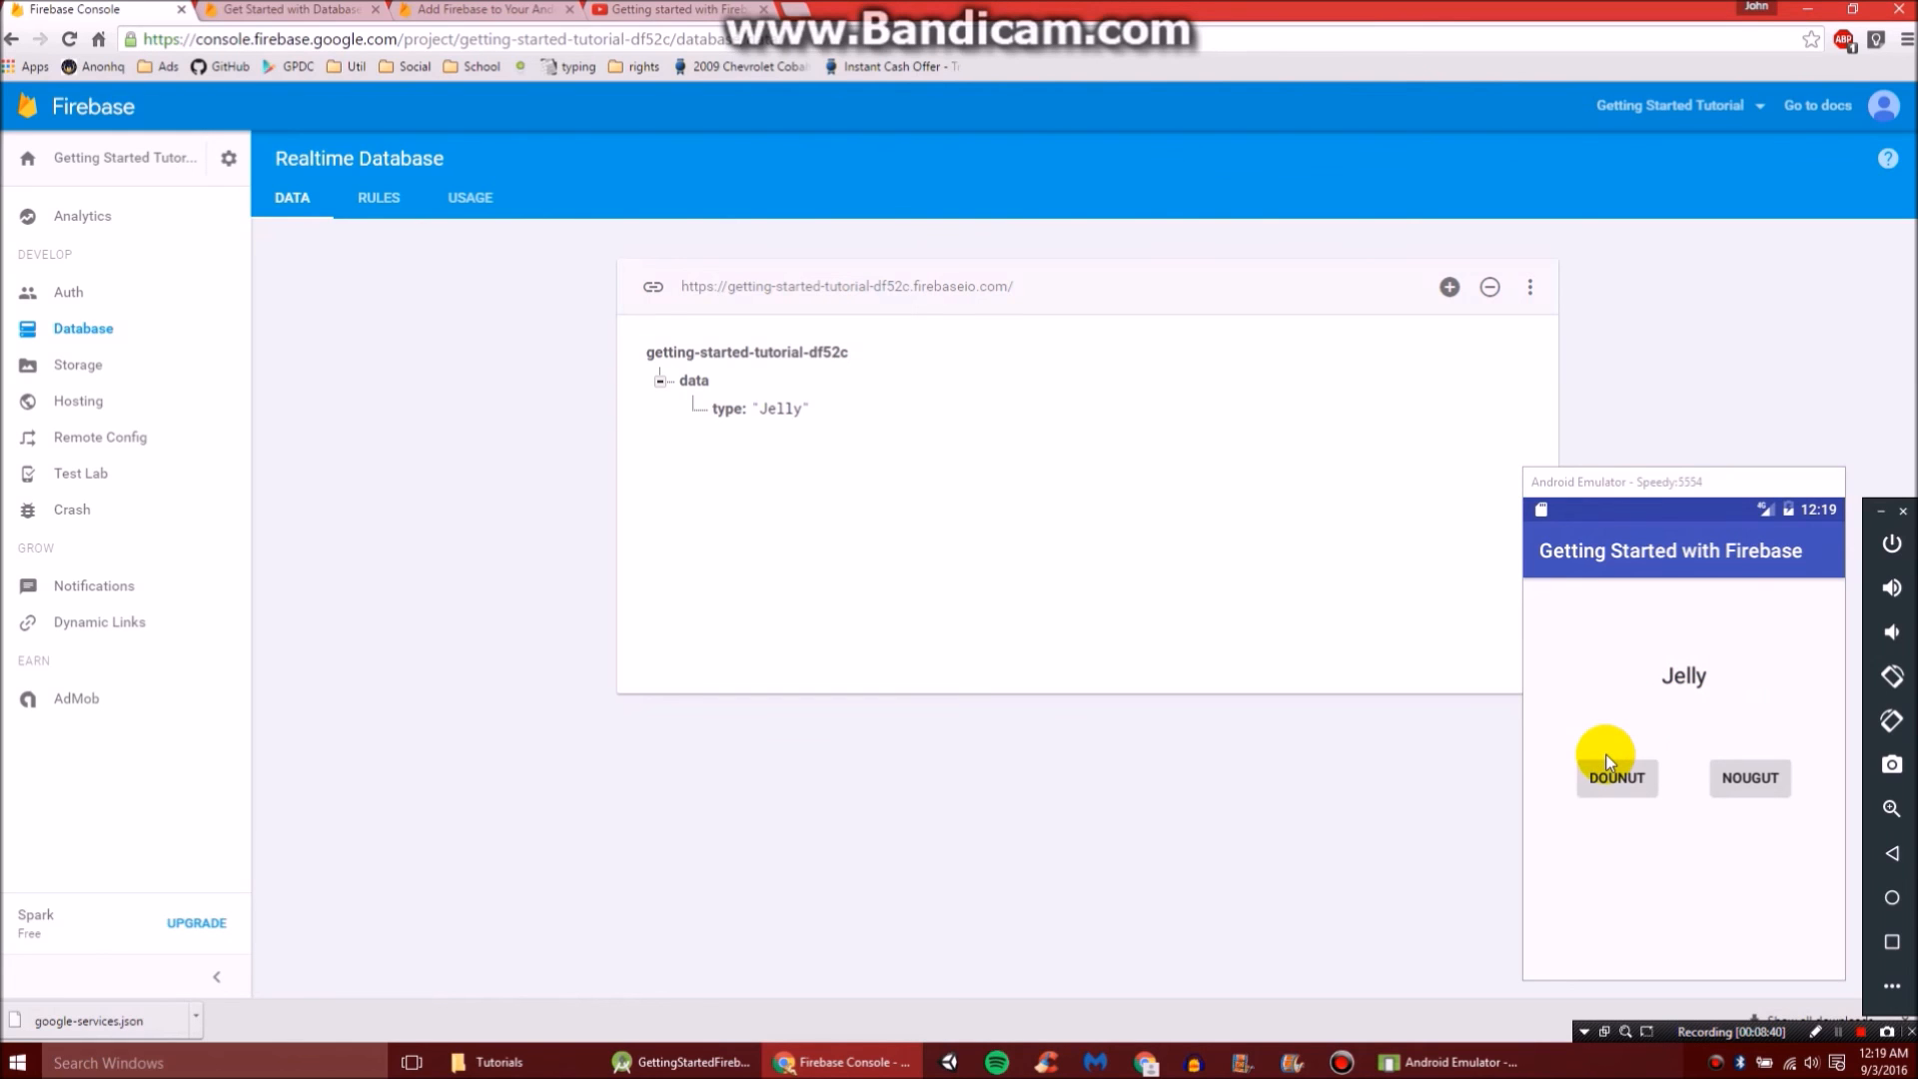
{"action": "left_click", "coordinate": [691, 1058]}
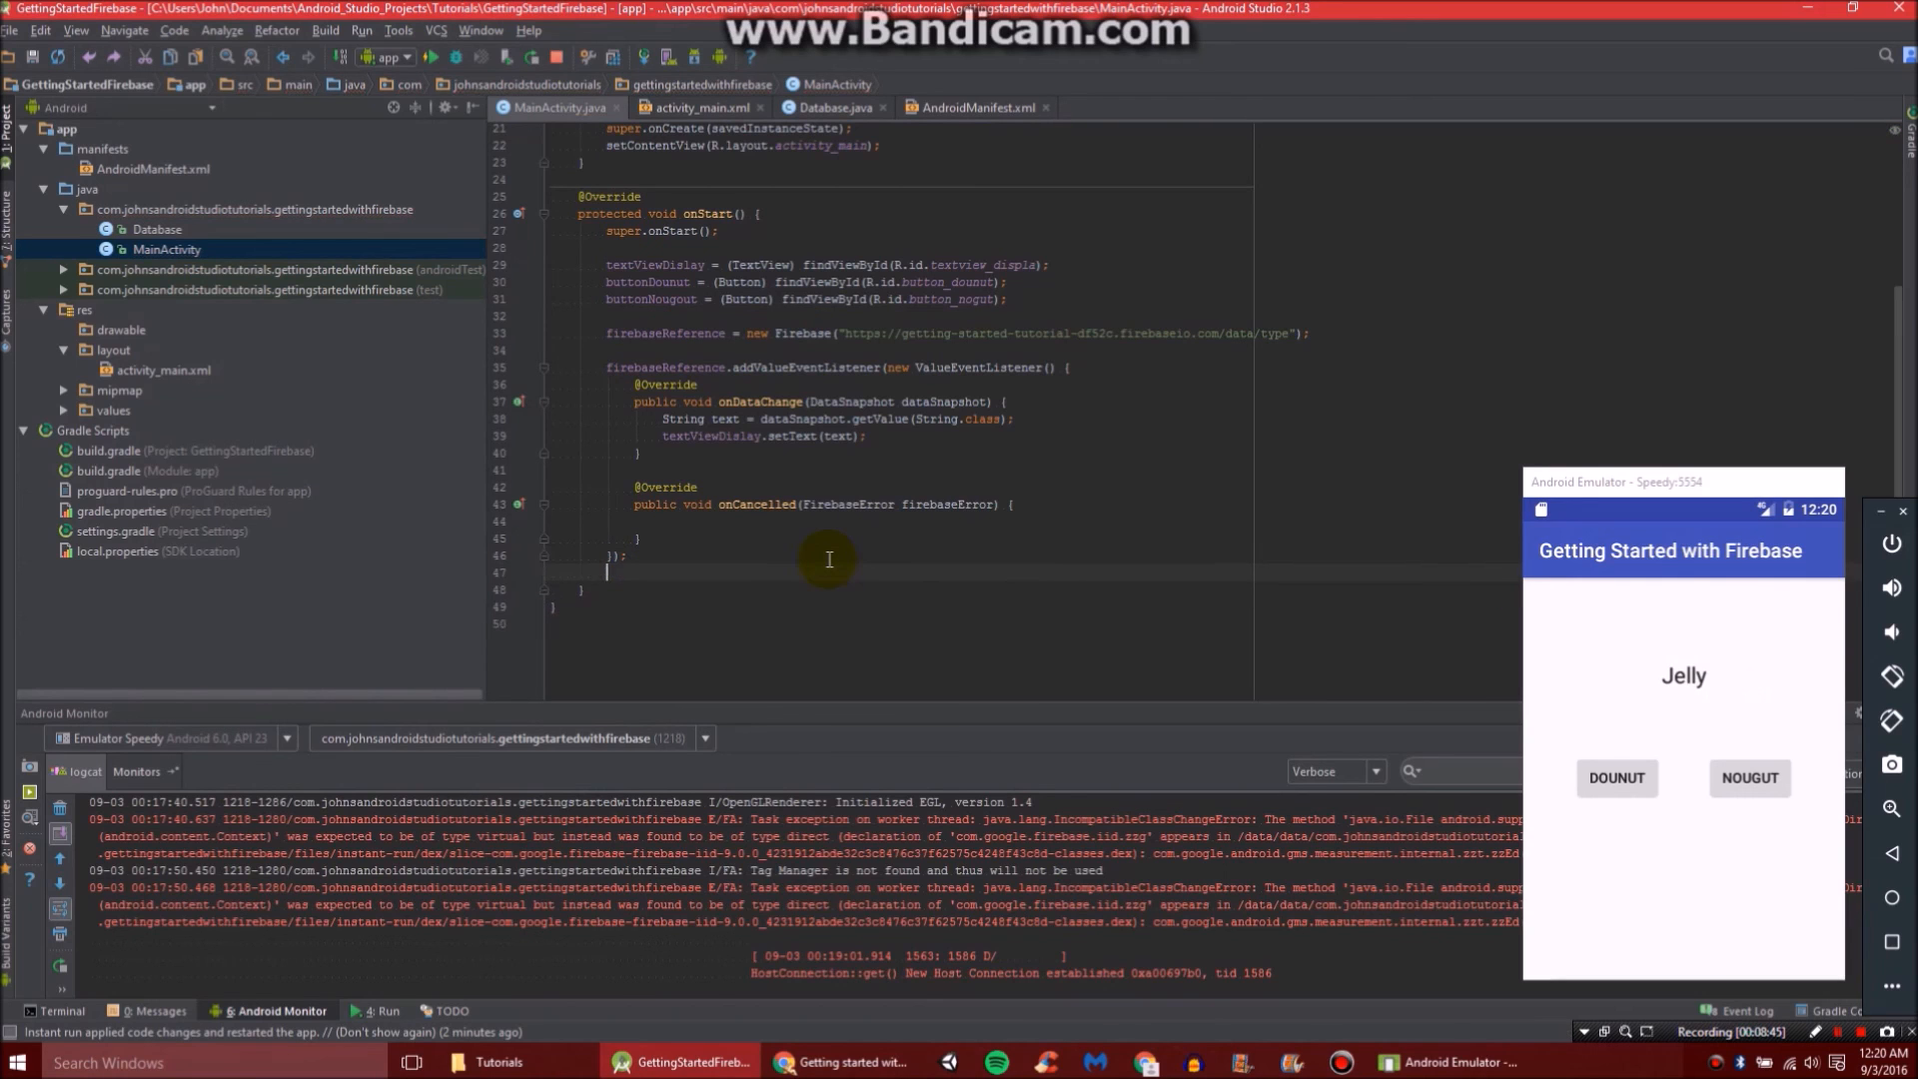
Give buttonDounut a setOnClickListener with a new View.OnClickListener implementation.
{"action": "type", "text": "fir"}
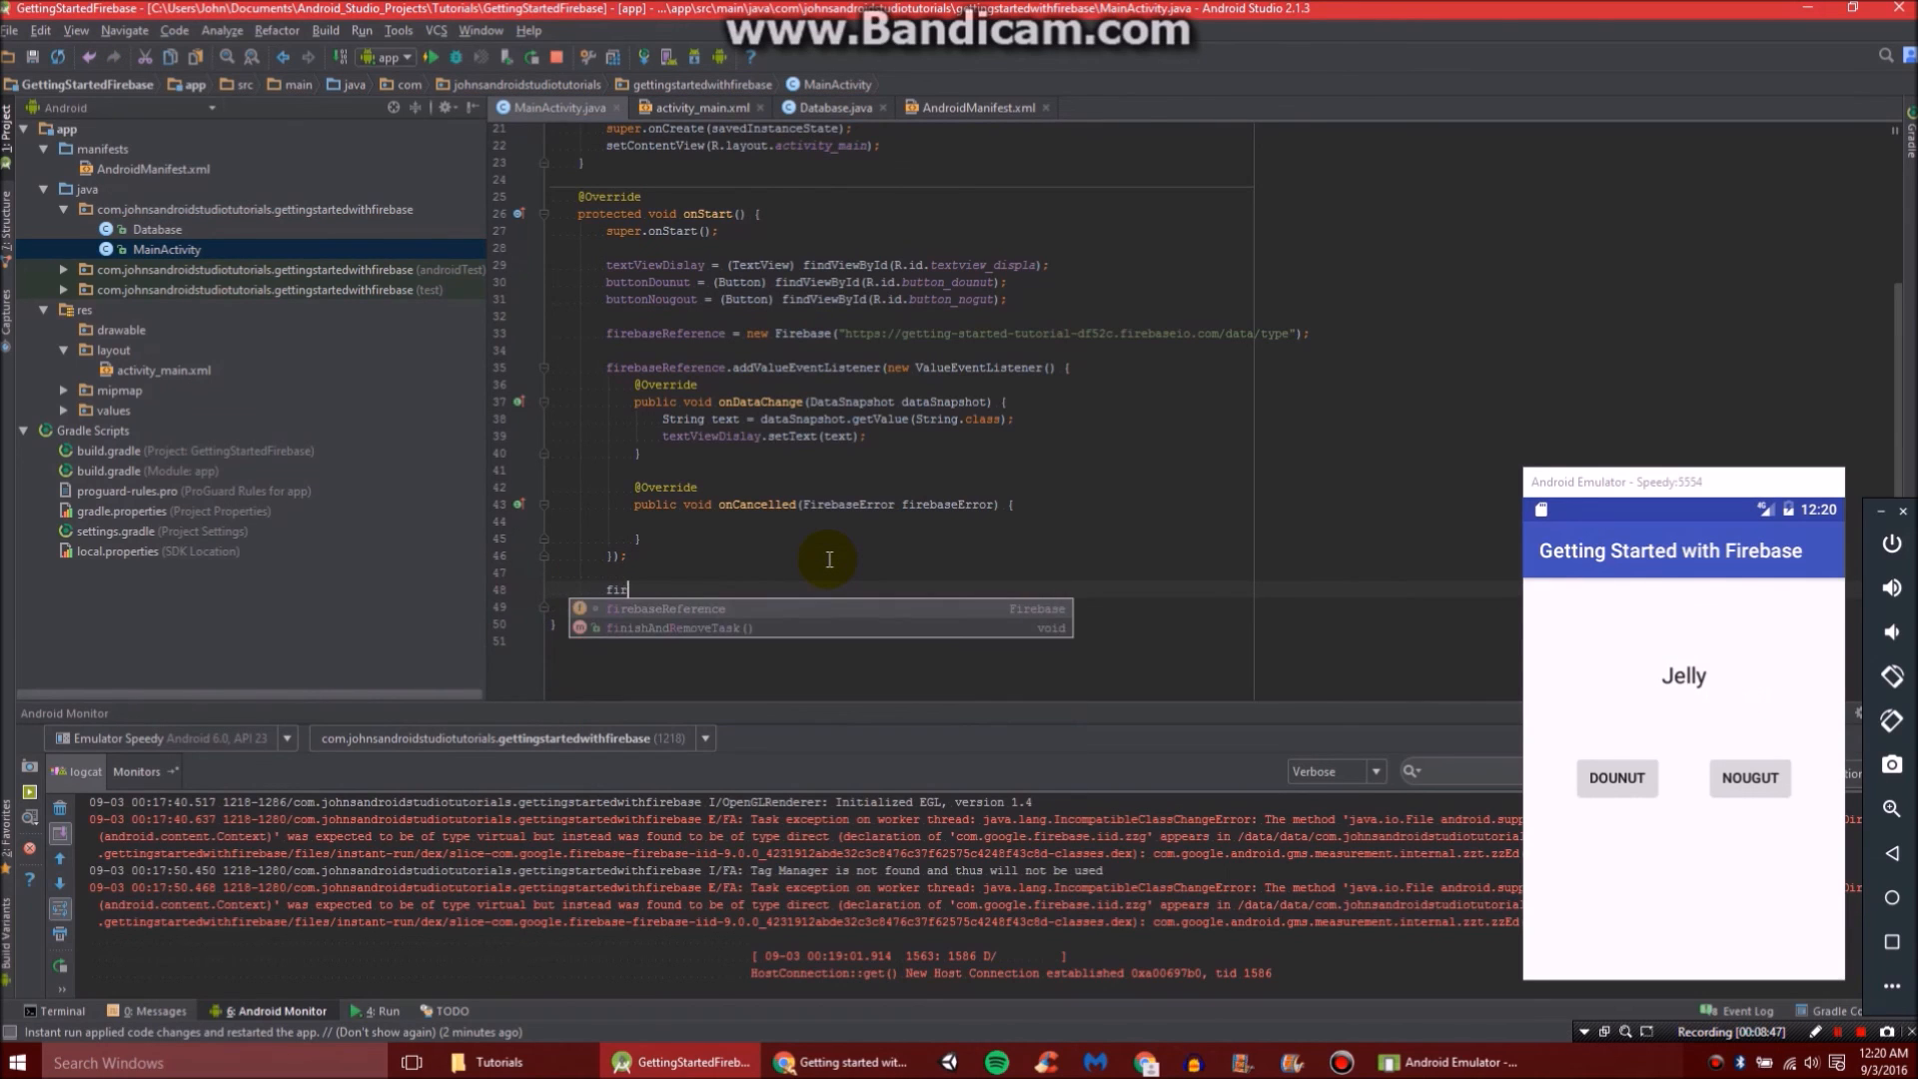
{"action": "key", "text": "Escape"}
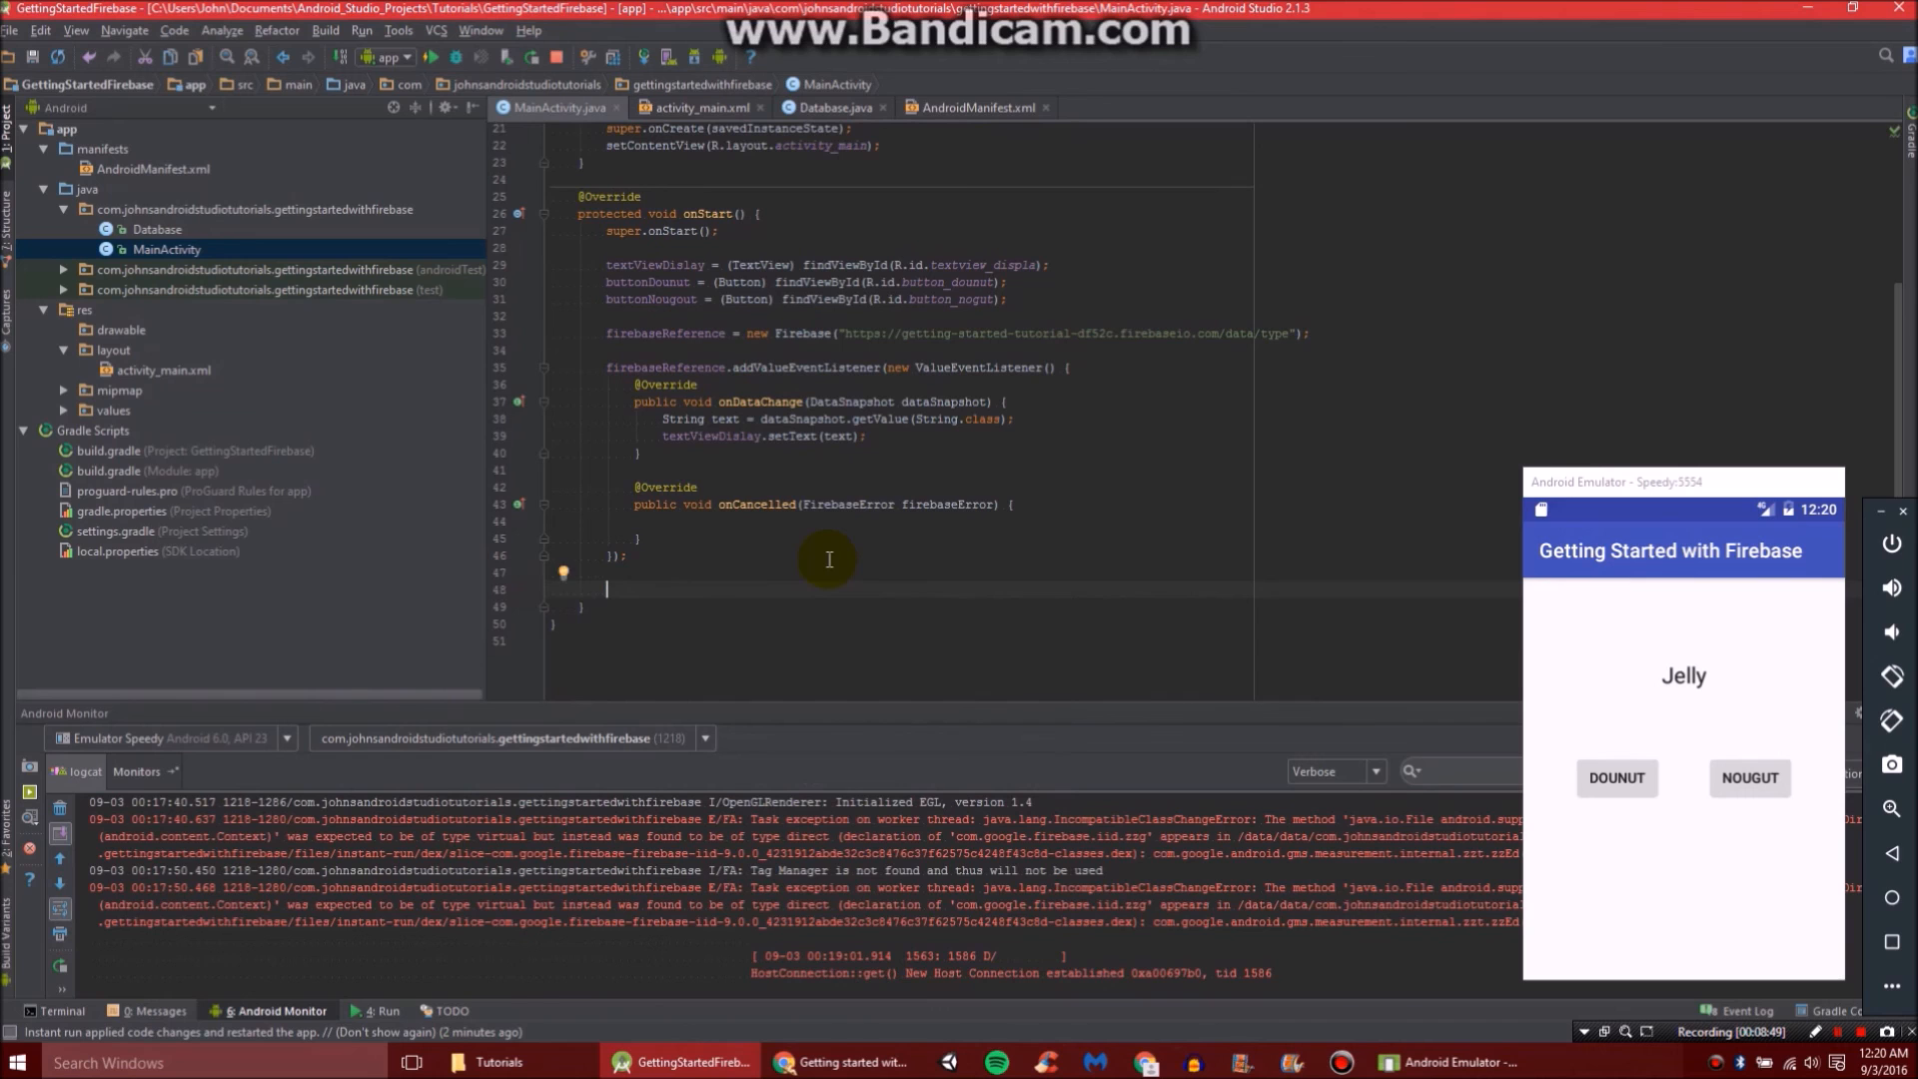
{"action": "type", "text": "buttonDounut"}
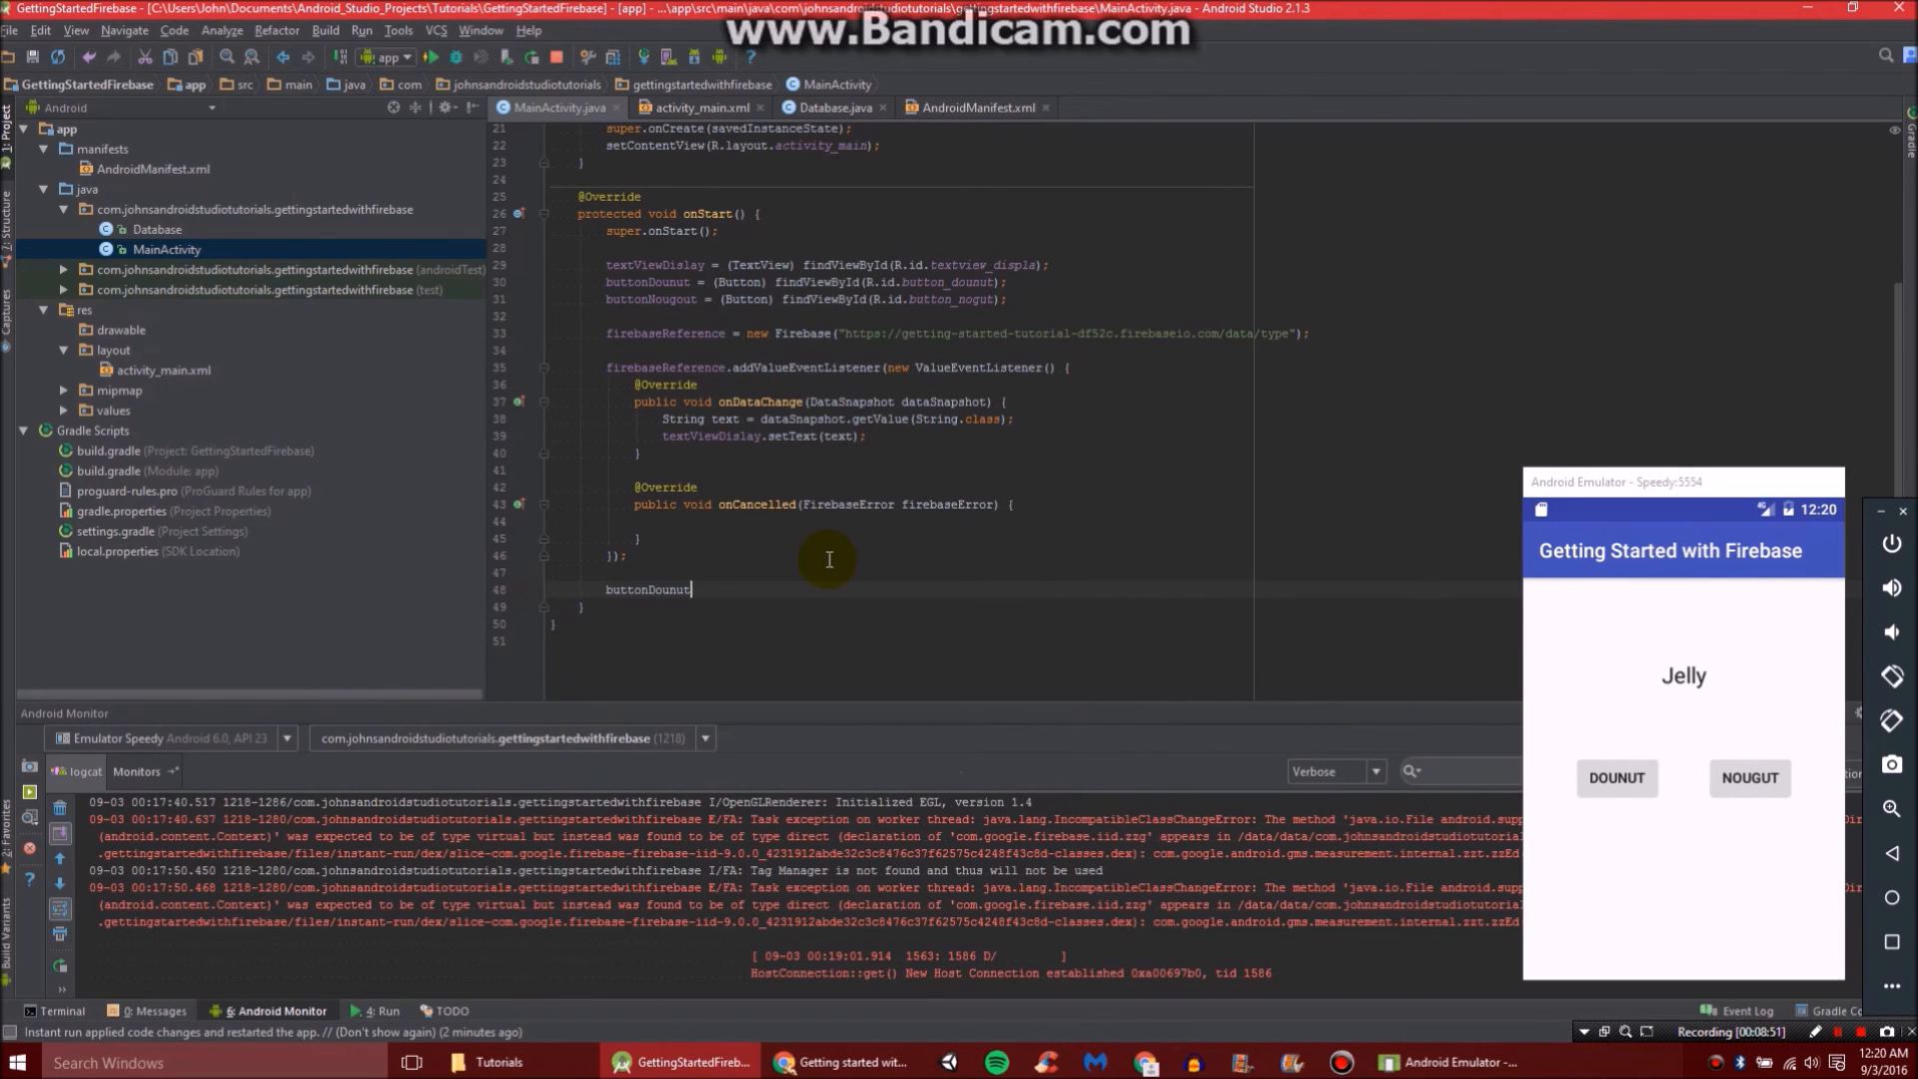
{"action": "type", "text": ".setOnClickListener();"}
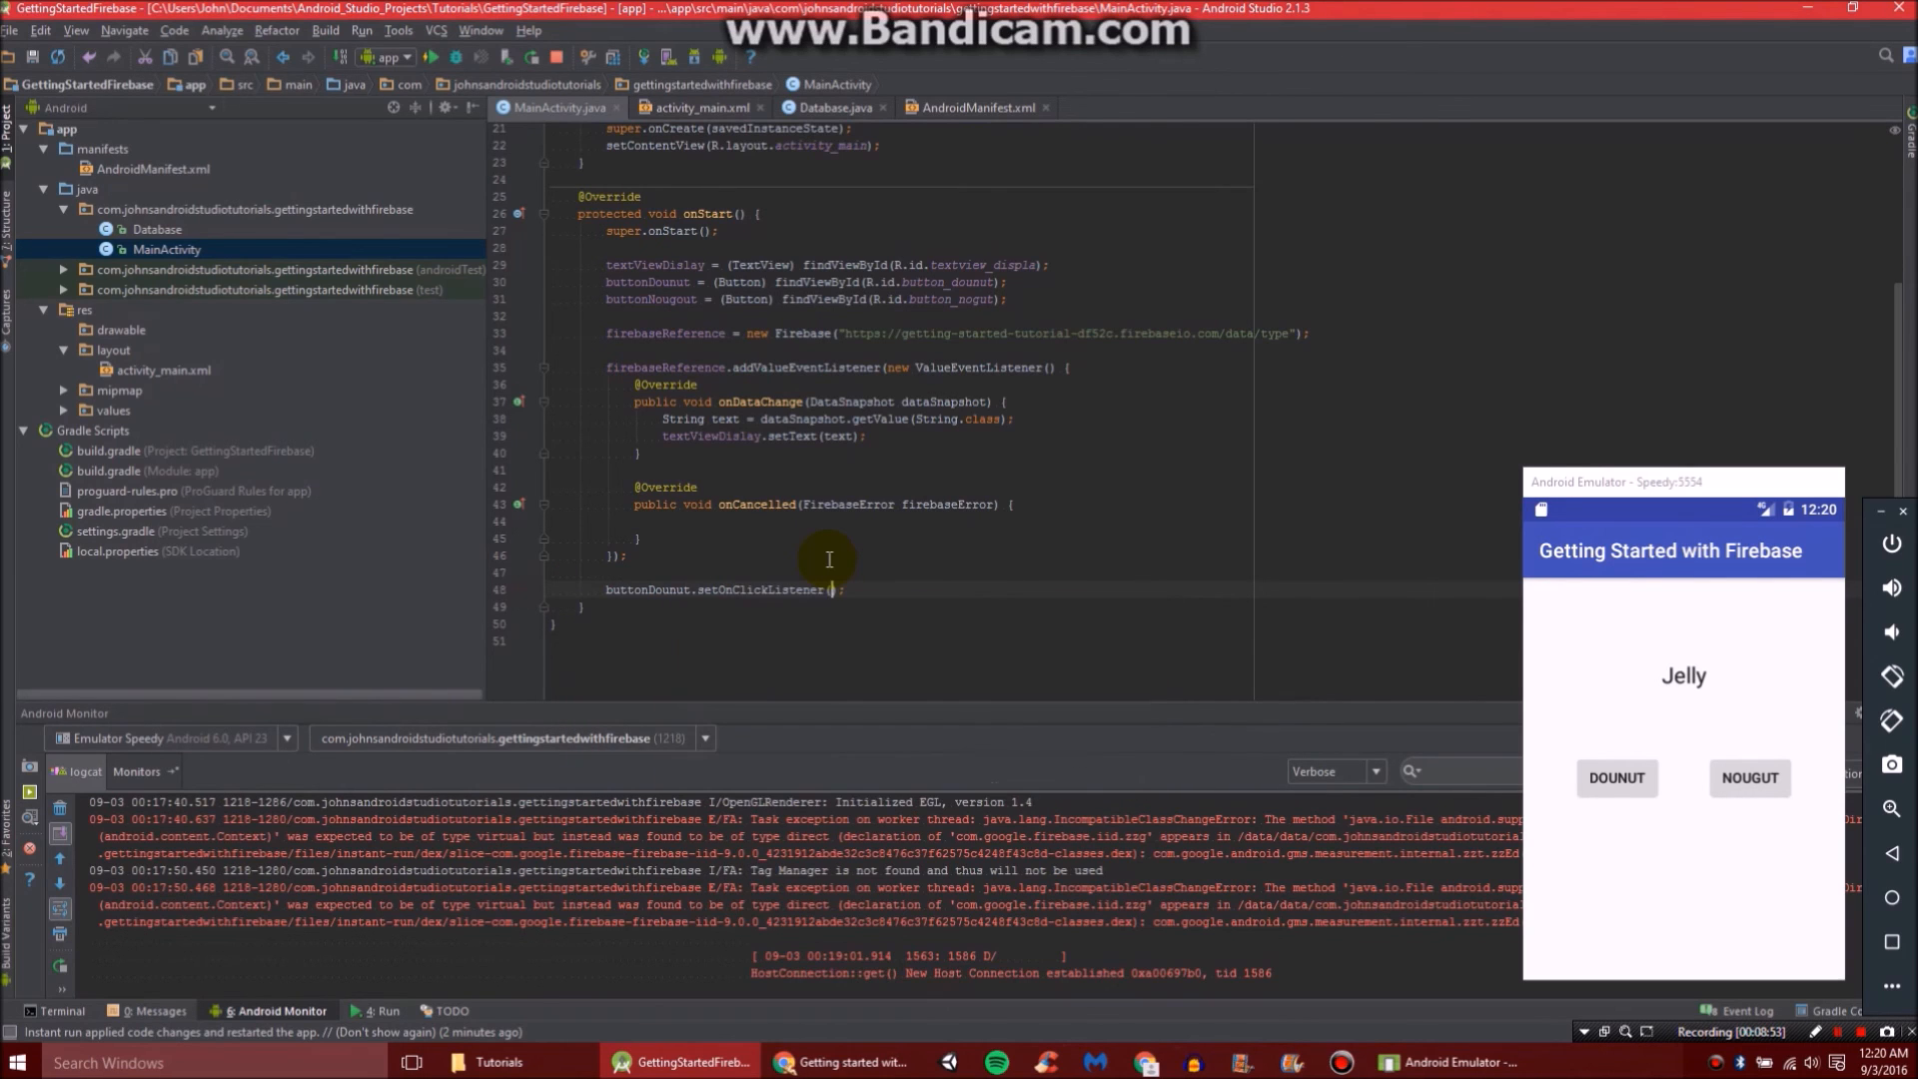
{"action": "type", "text": "new View"}
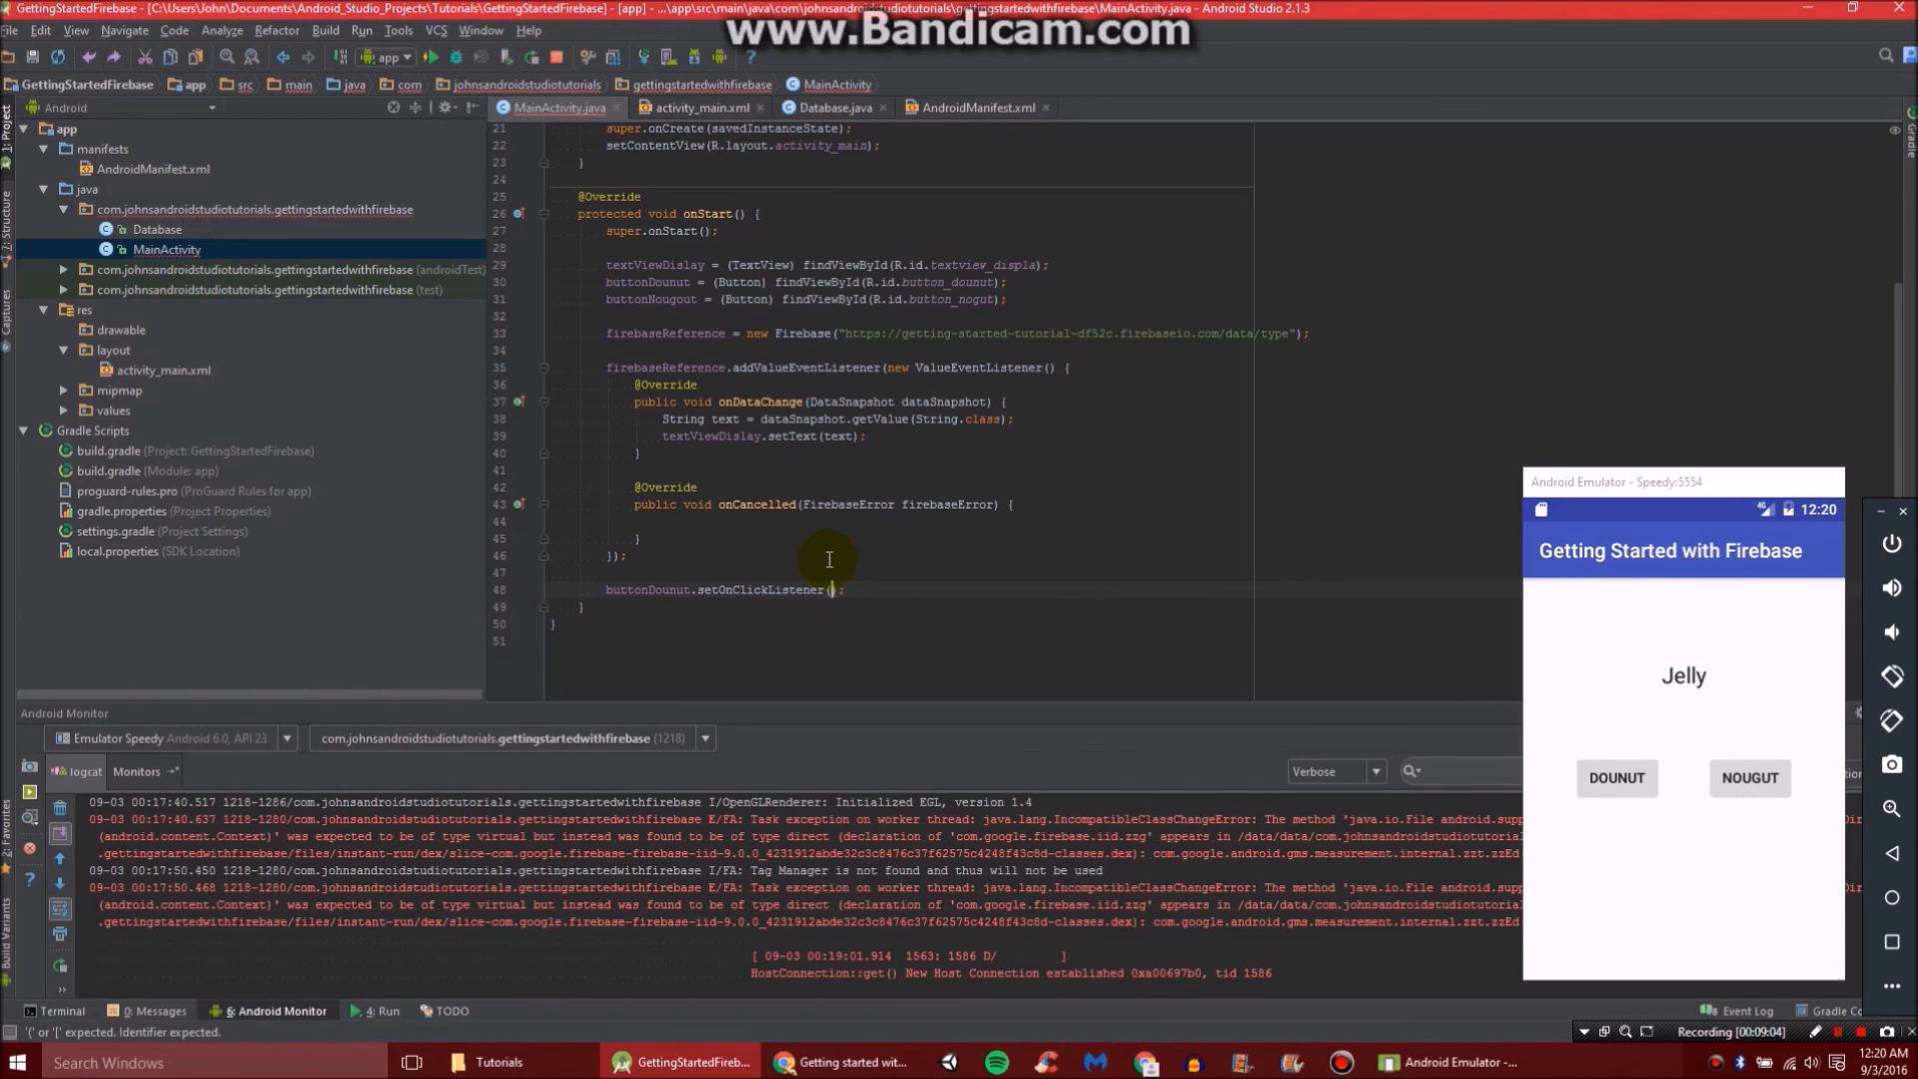
{"action": "type", "text": "new Vie"}
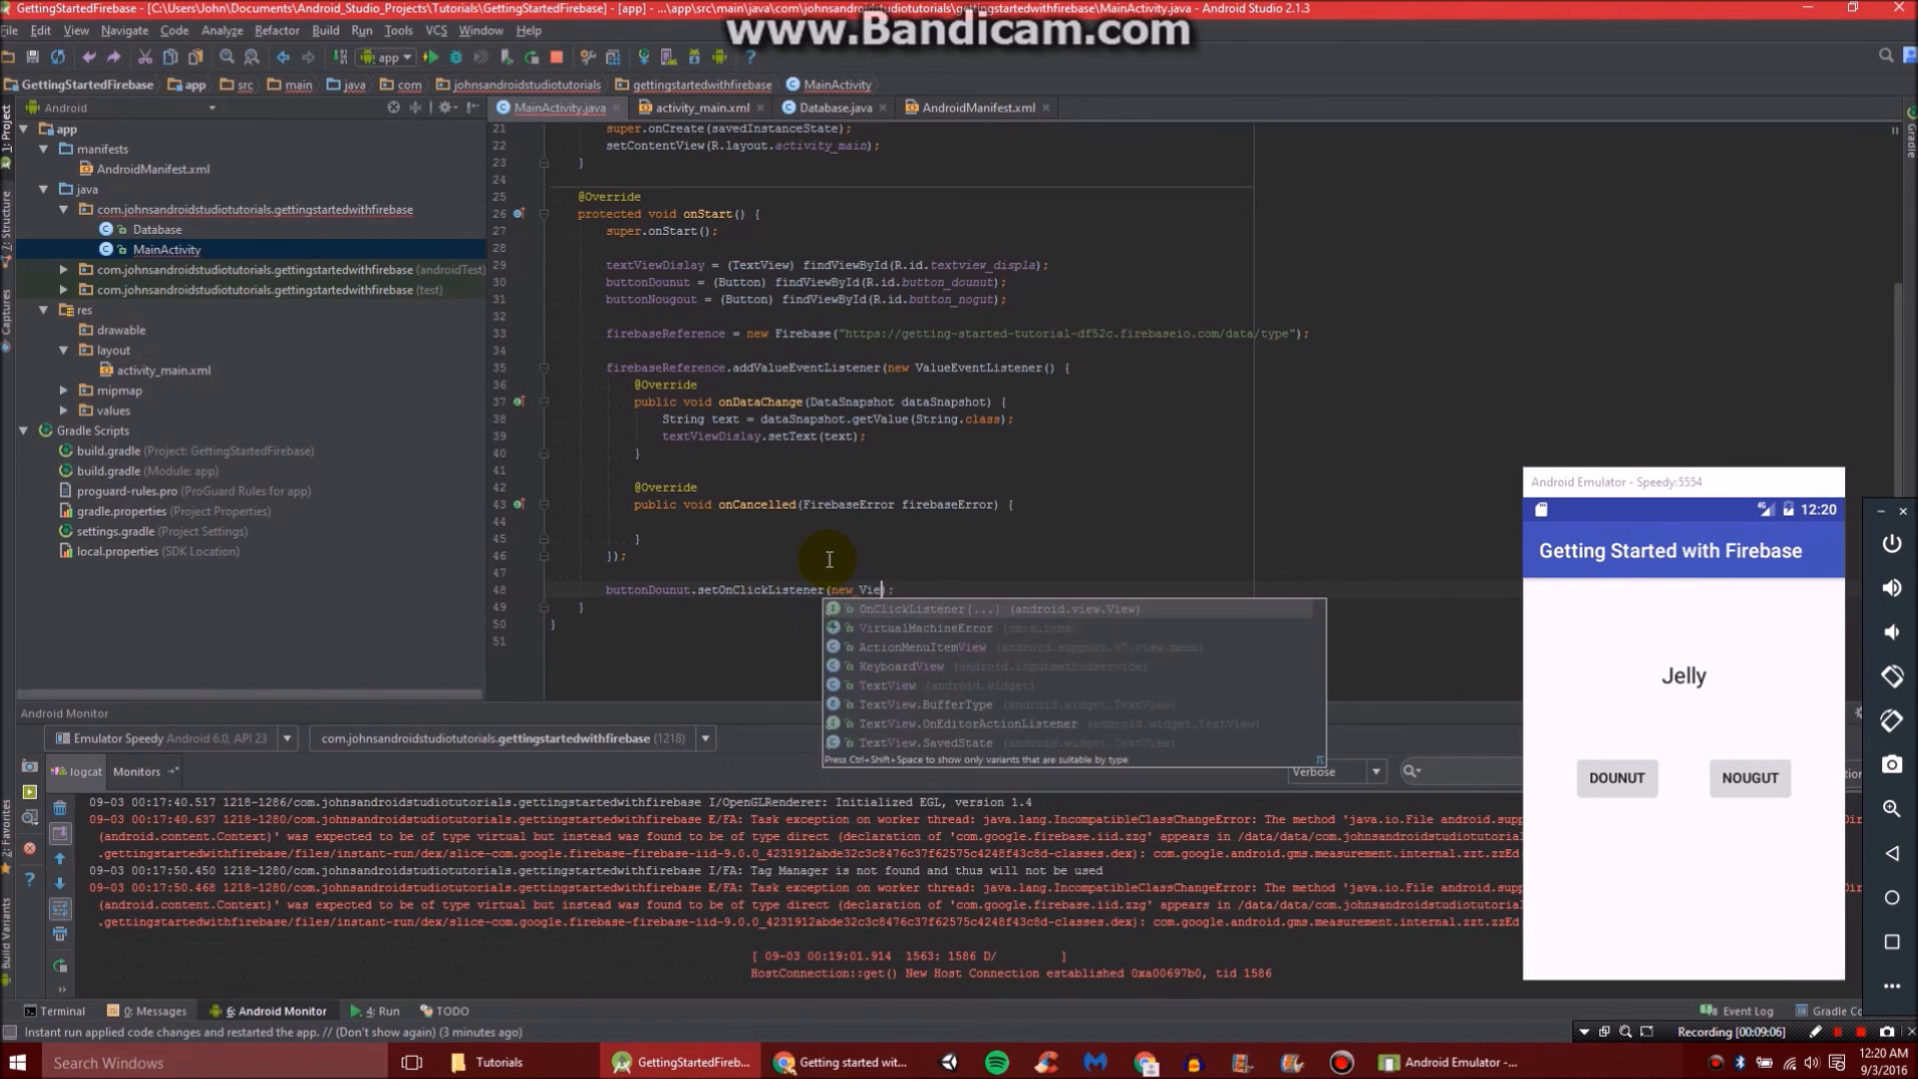
{"action": "key", "text": "Enter"}
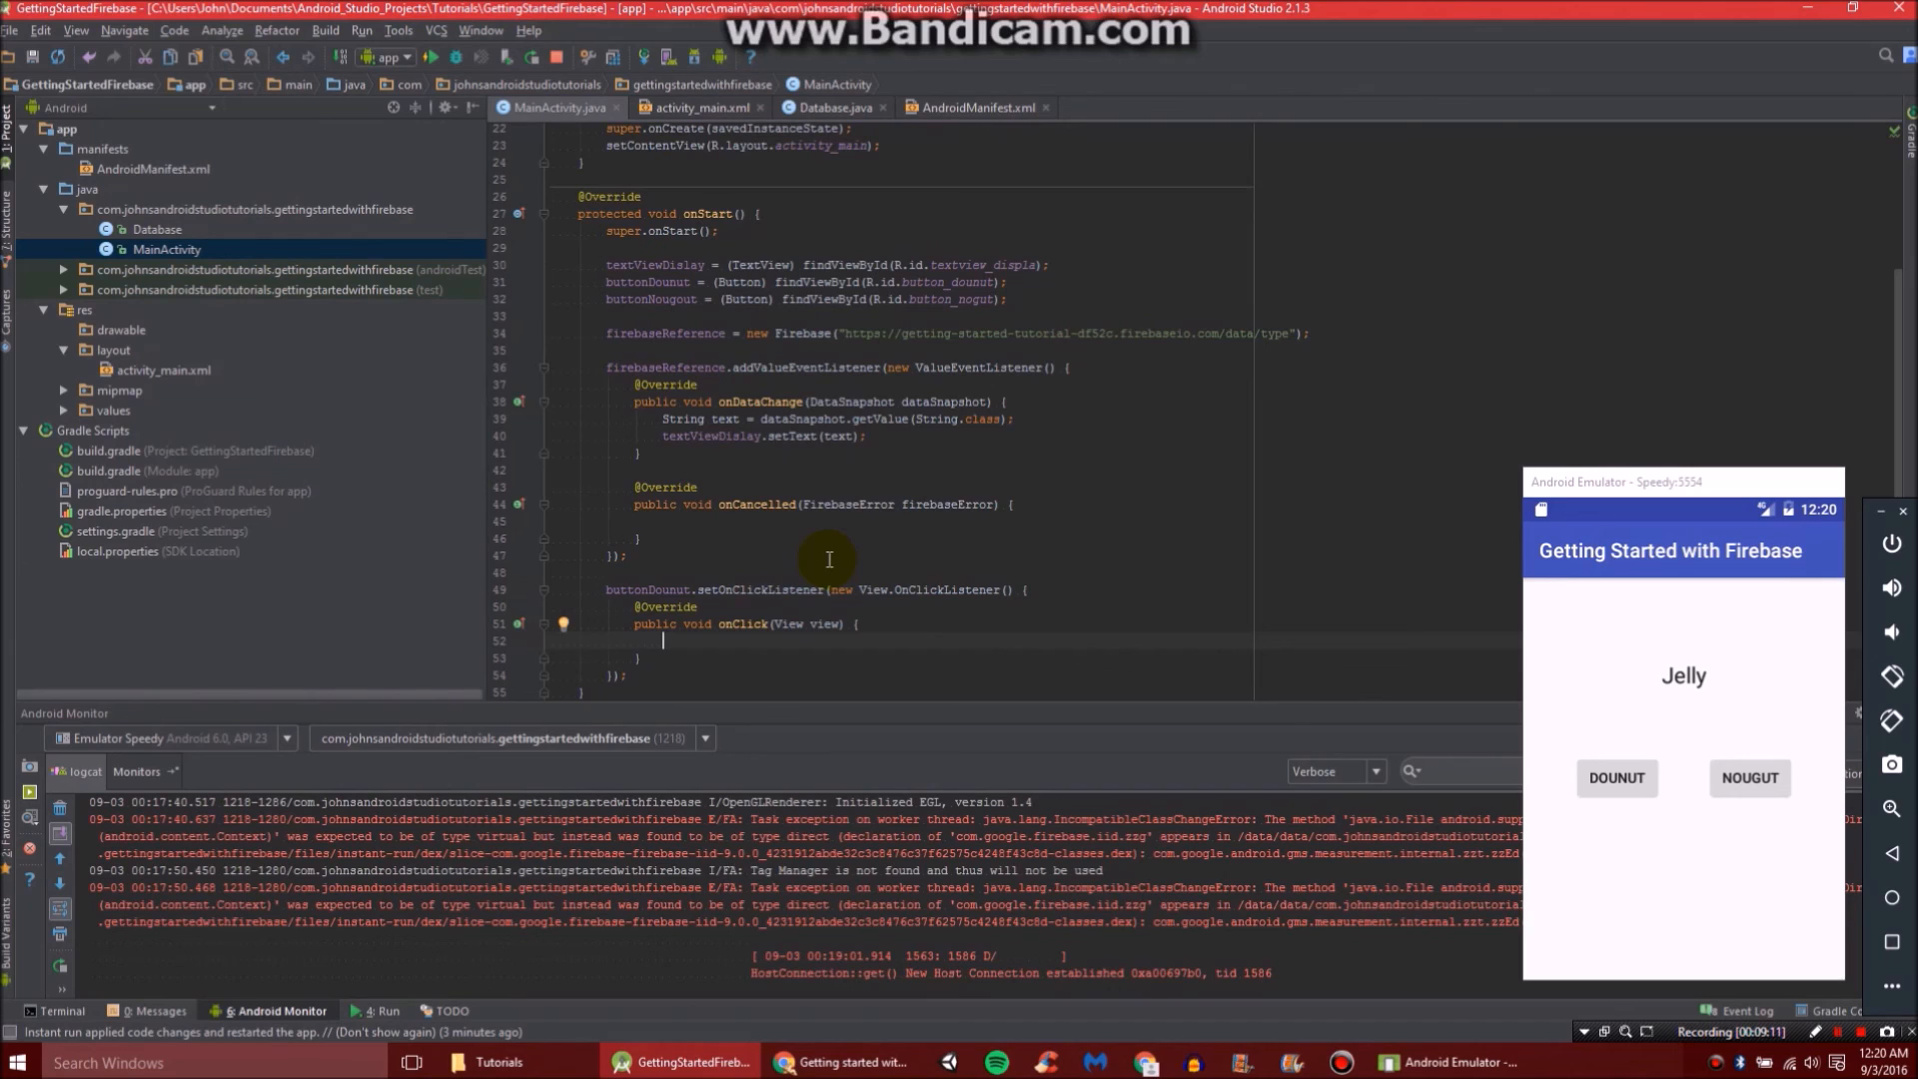
Have the Dounut listener call firebaseReference.setValue("Dounut") and select it to reuse for Nougut.
{"action": "type", "text": "firebaseReference.setValue(\"\");"}
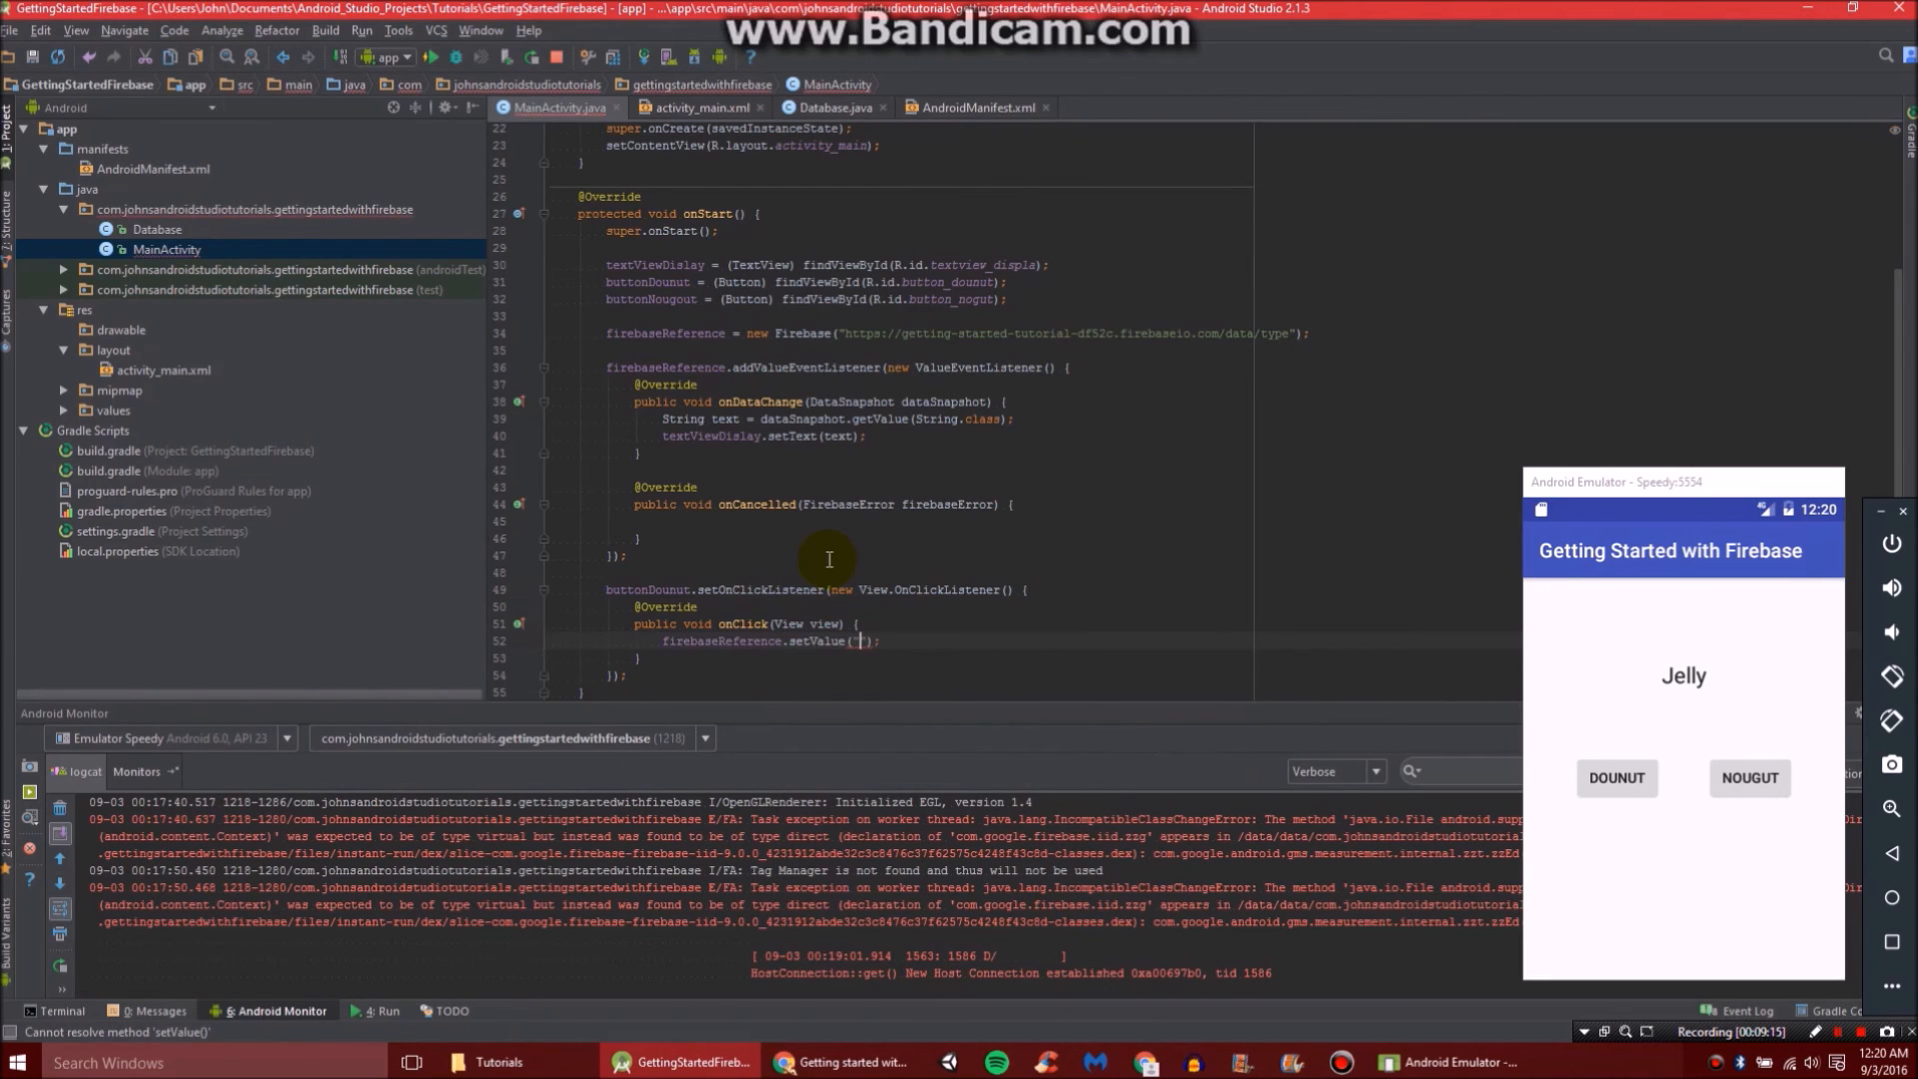
{"action": "type", "text": "Dounut"}
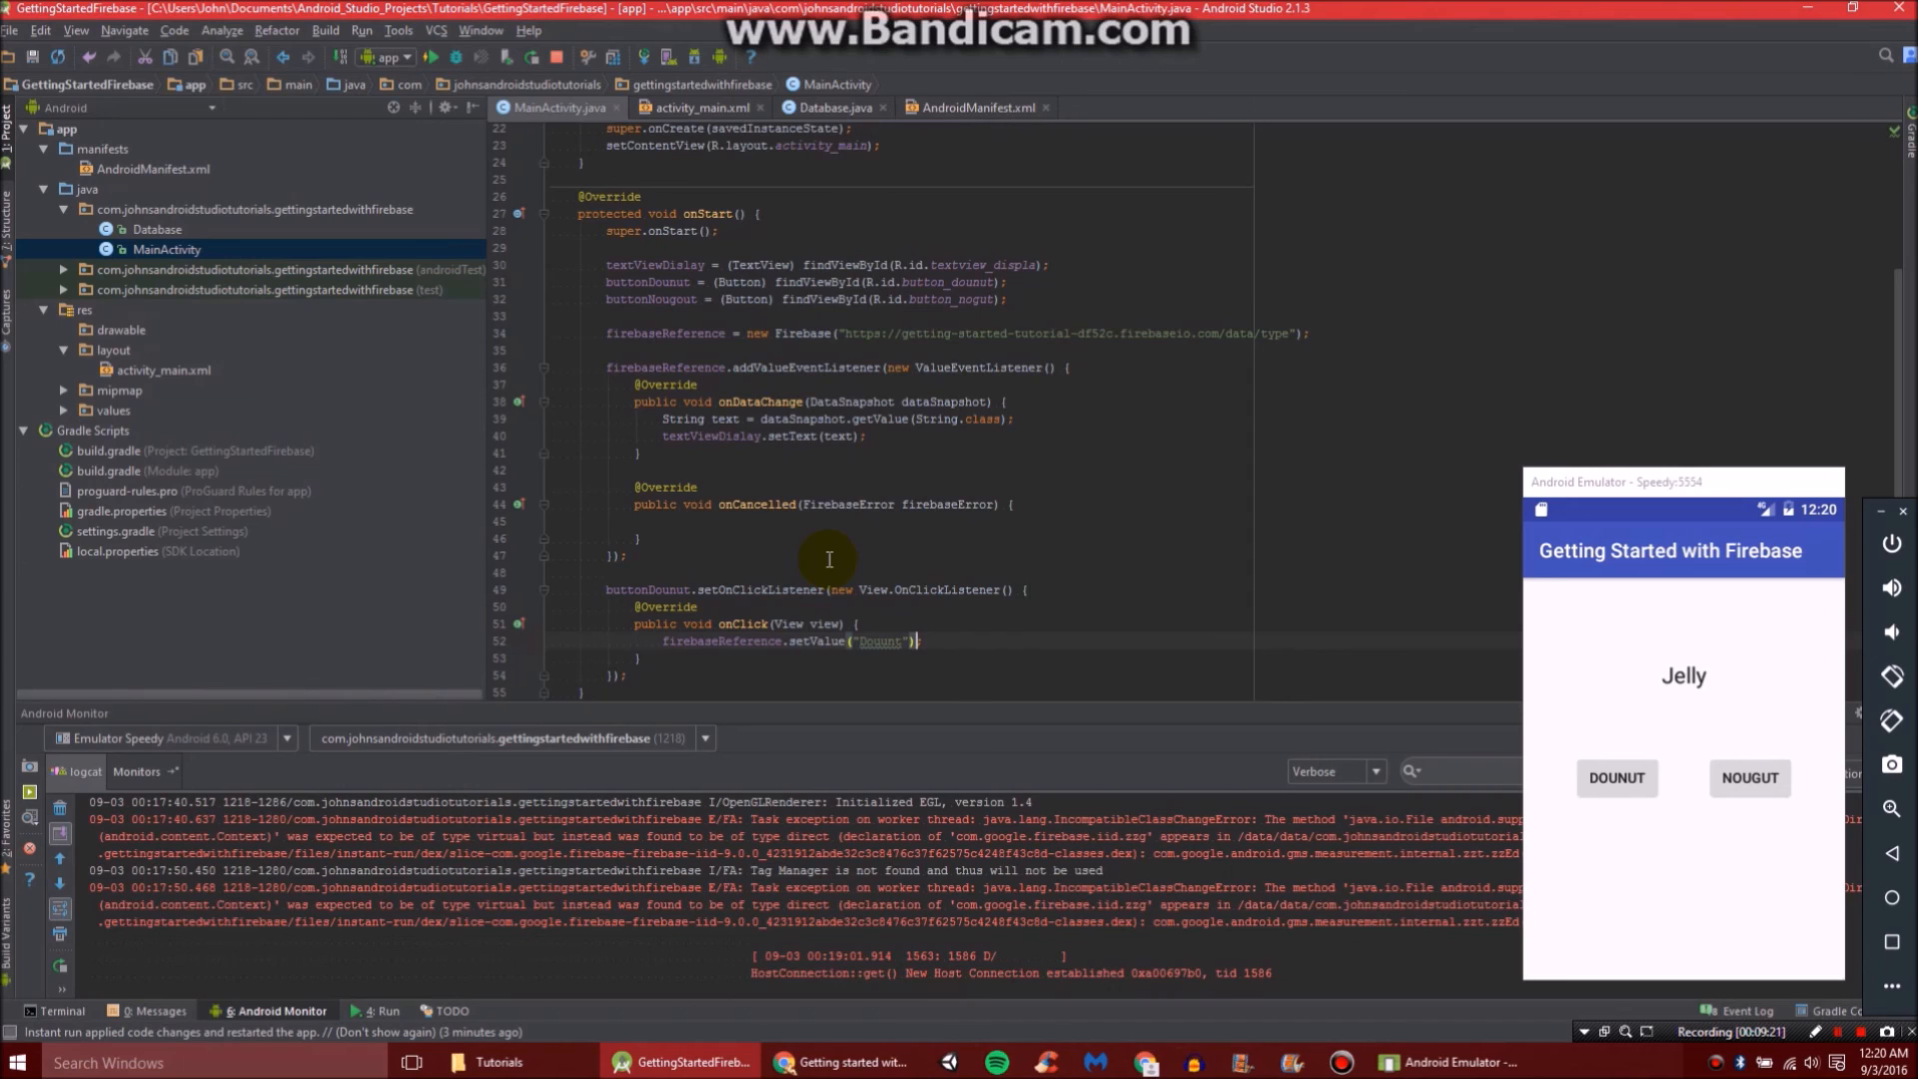
{"action": "scroll", "scroll_direction": "down", "scroll_amount": 3}
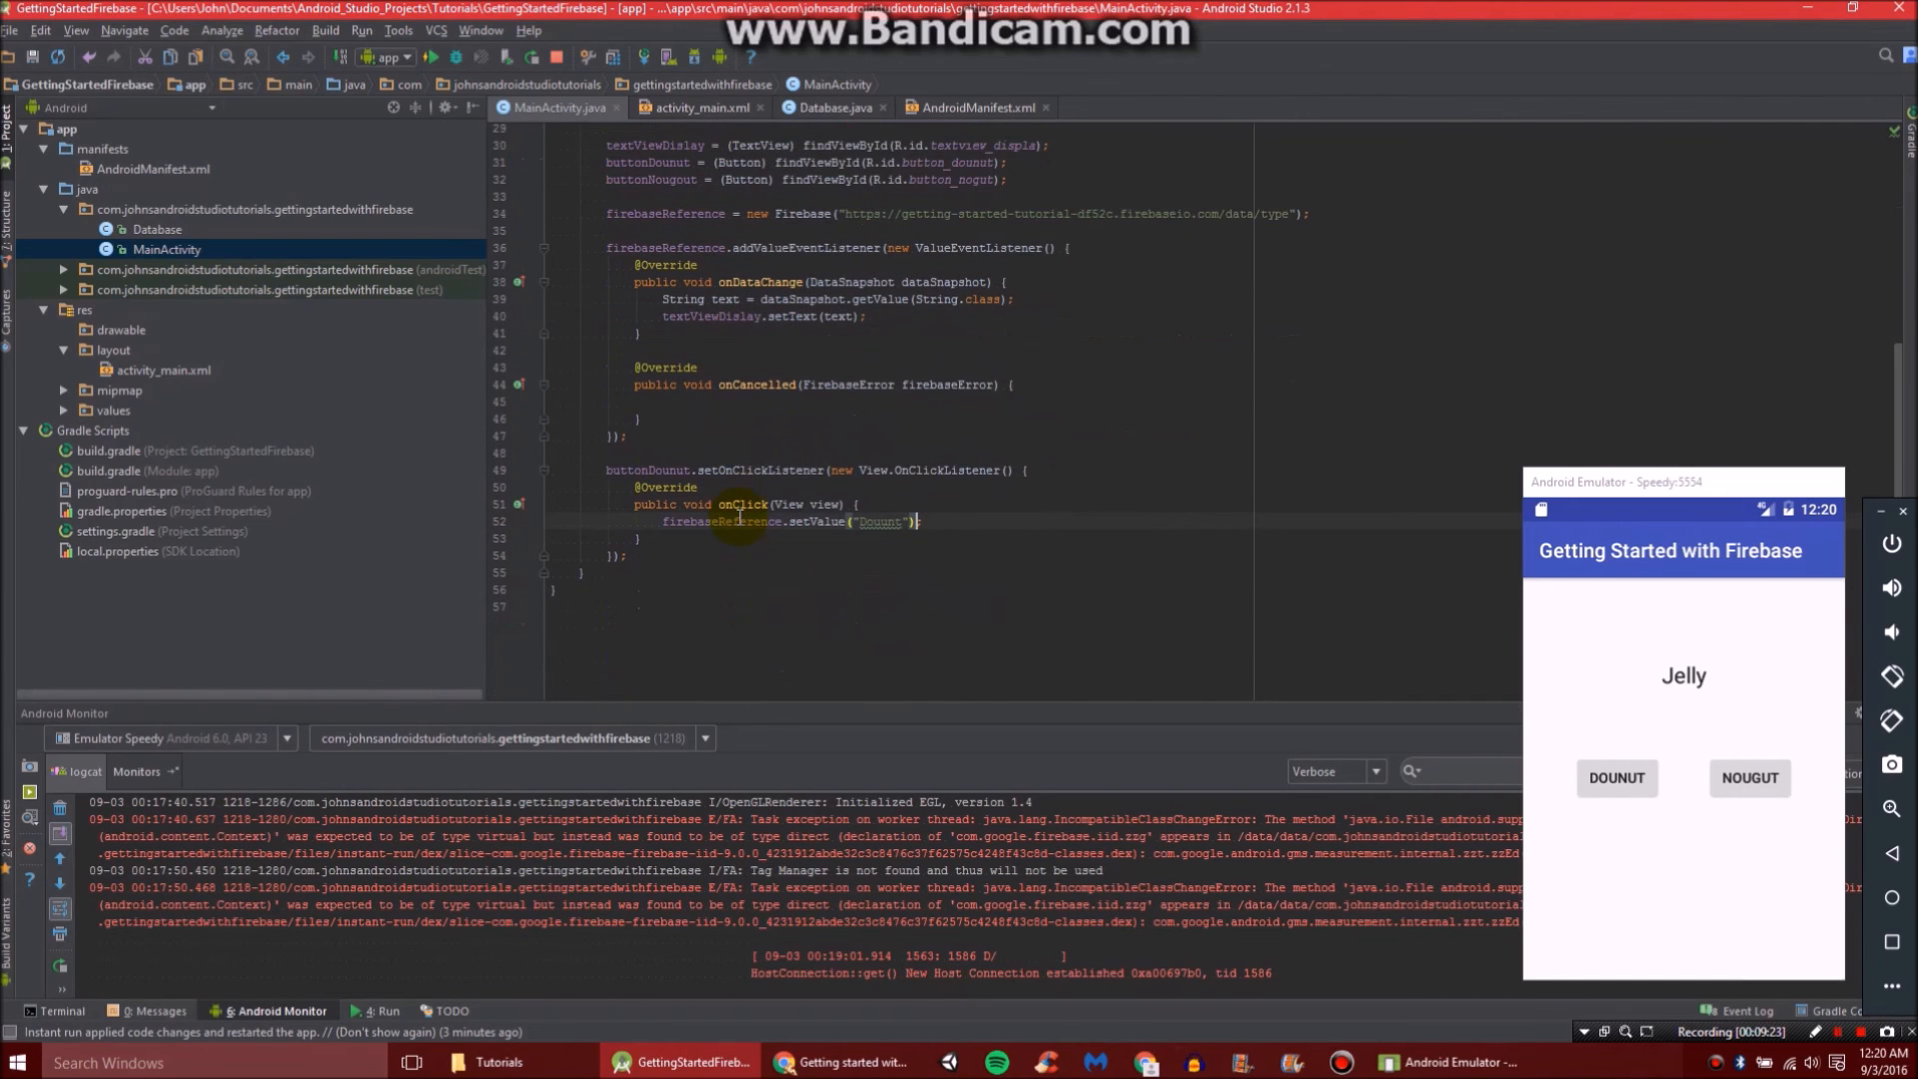
{"action": "left_click_drag", "start_coordinate": [605, 470], "coordinate": [587, 571]}
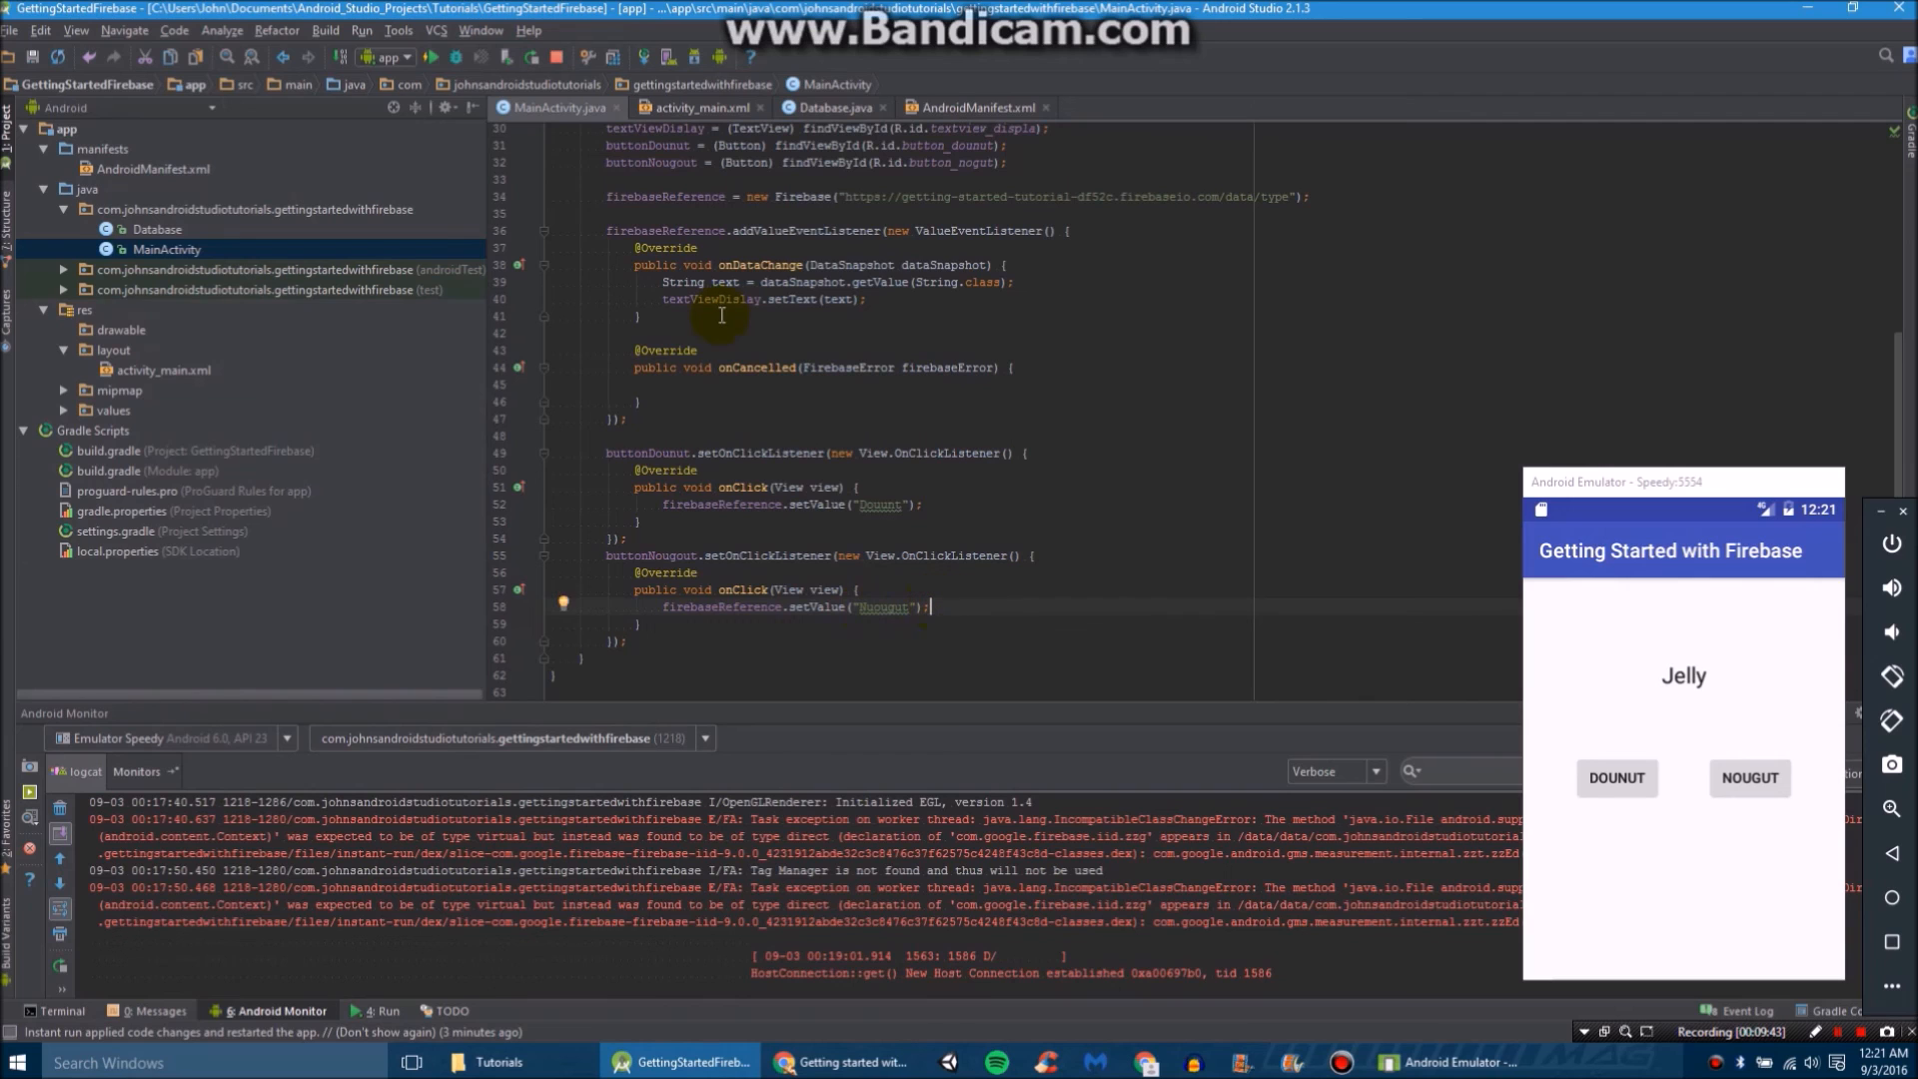
Apply the code changes to the running app and test the Nougut and Dounut buttons in the emulator.
{"action": "left_click", "coordinate": [428, 56]}
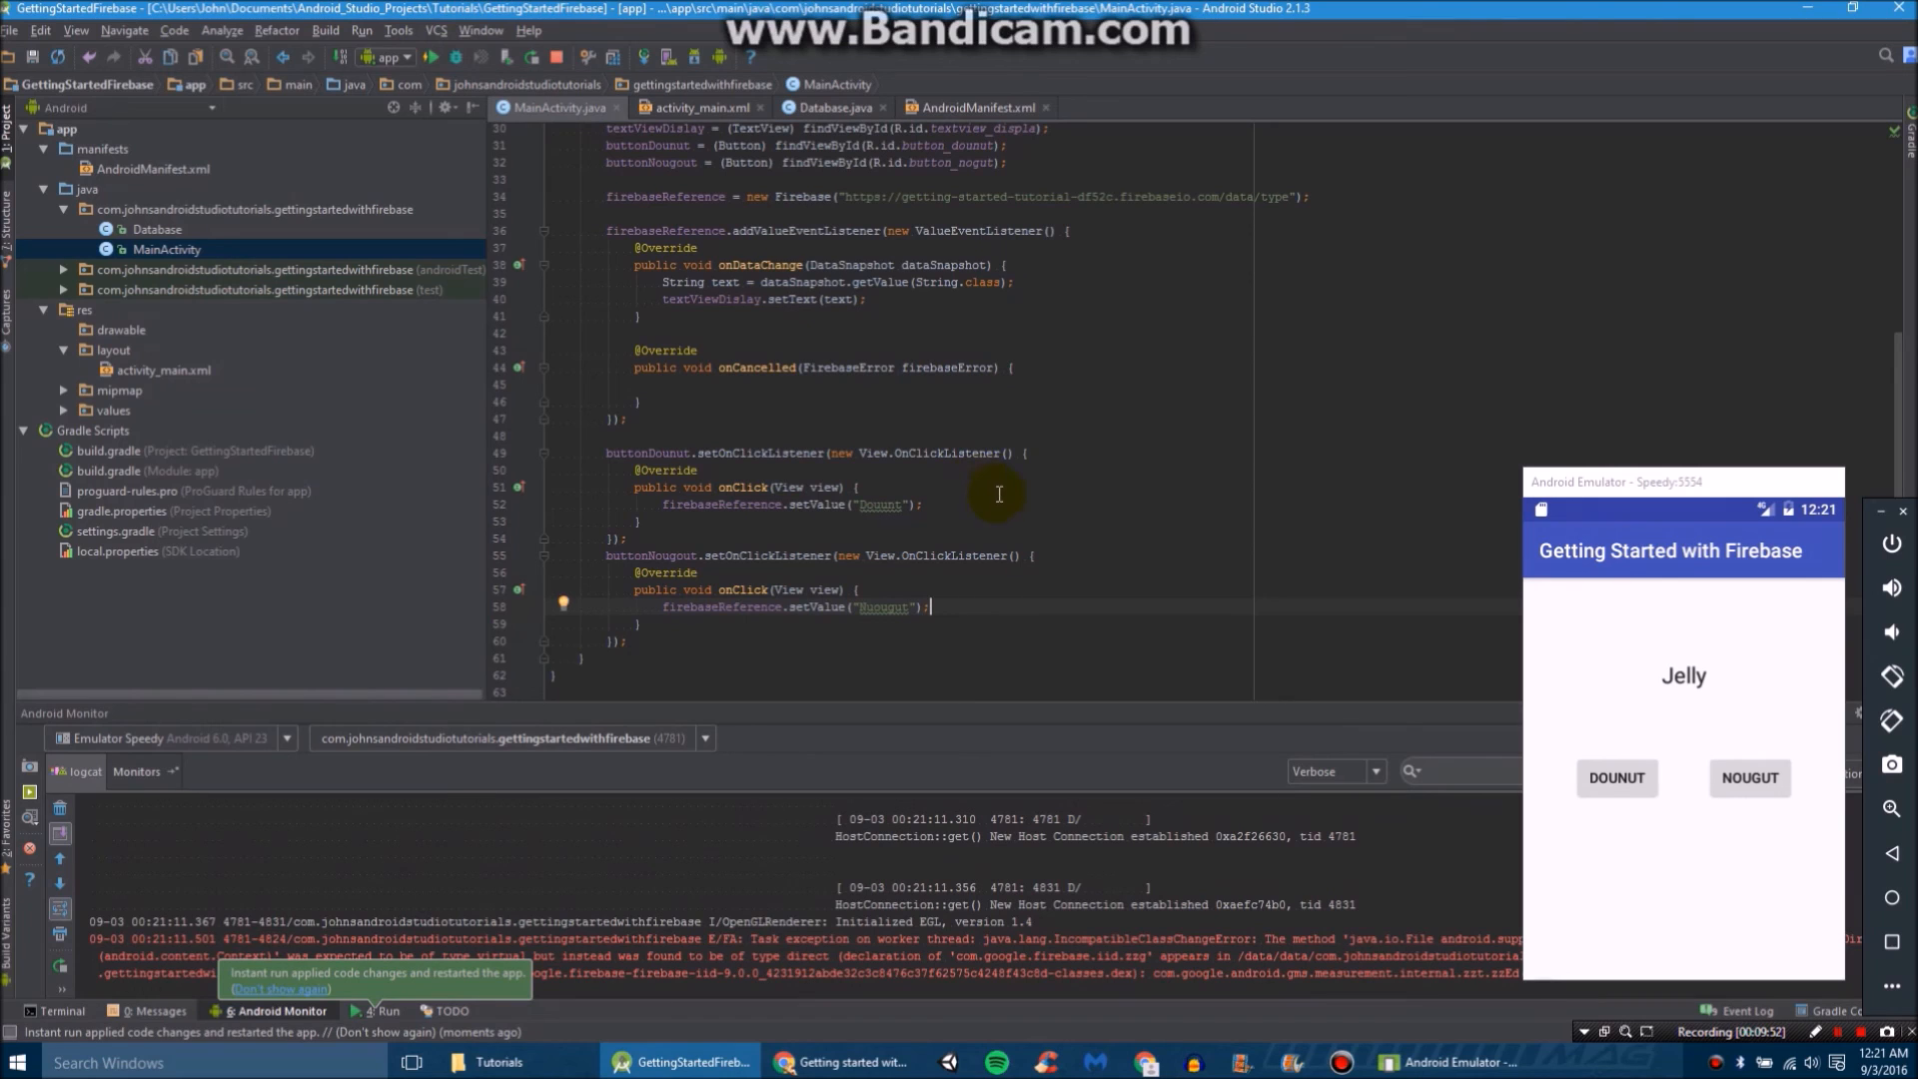
{"action": "left_click", "coordinate": [1618, 777]}
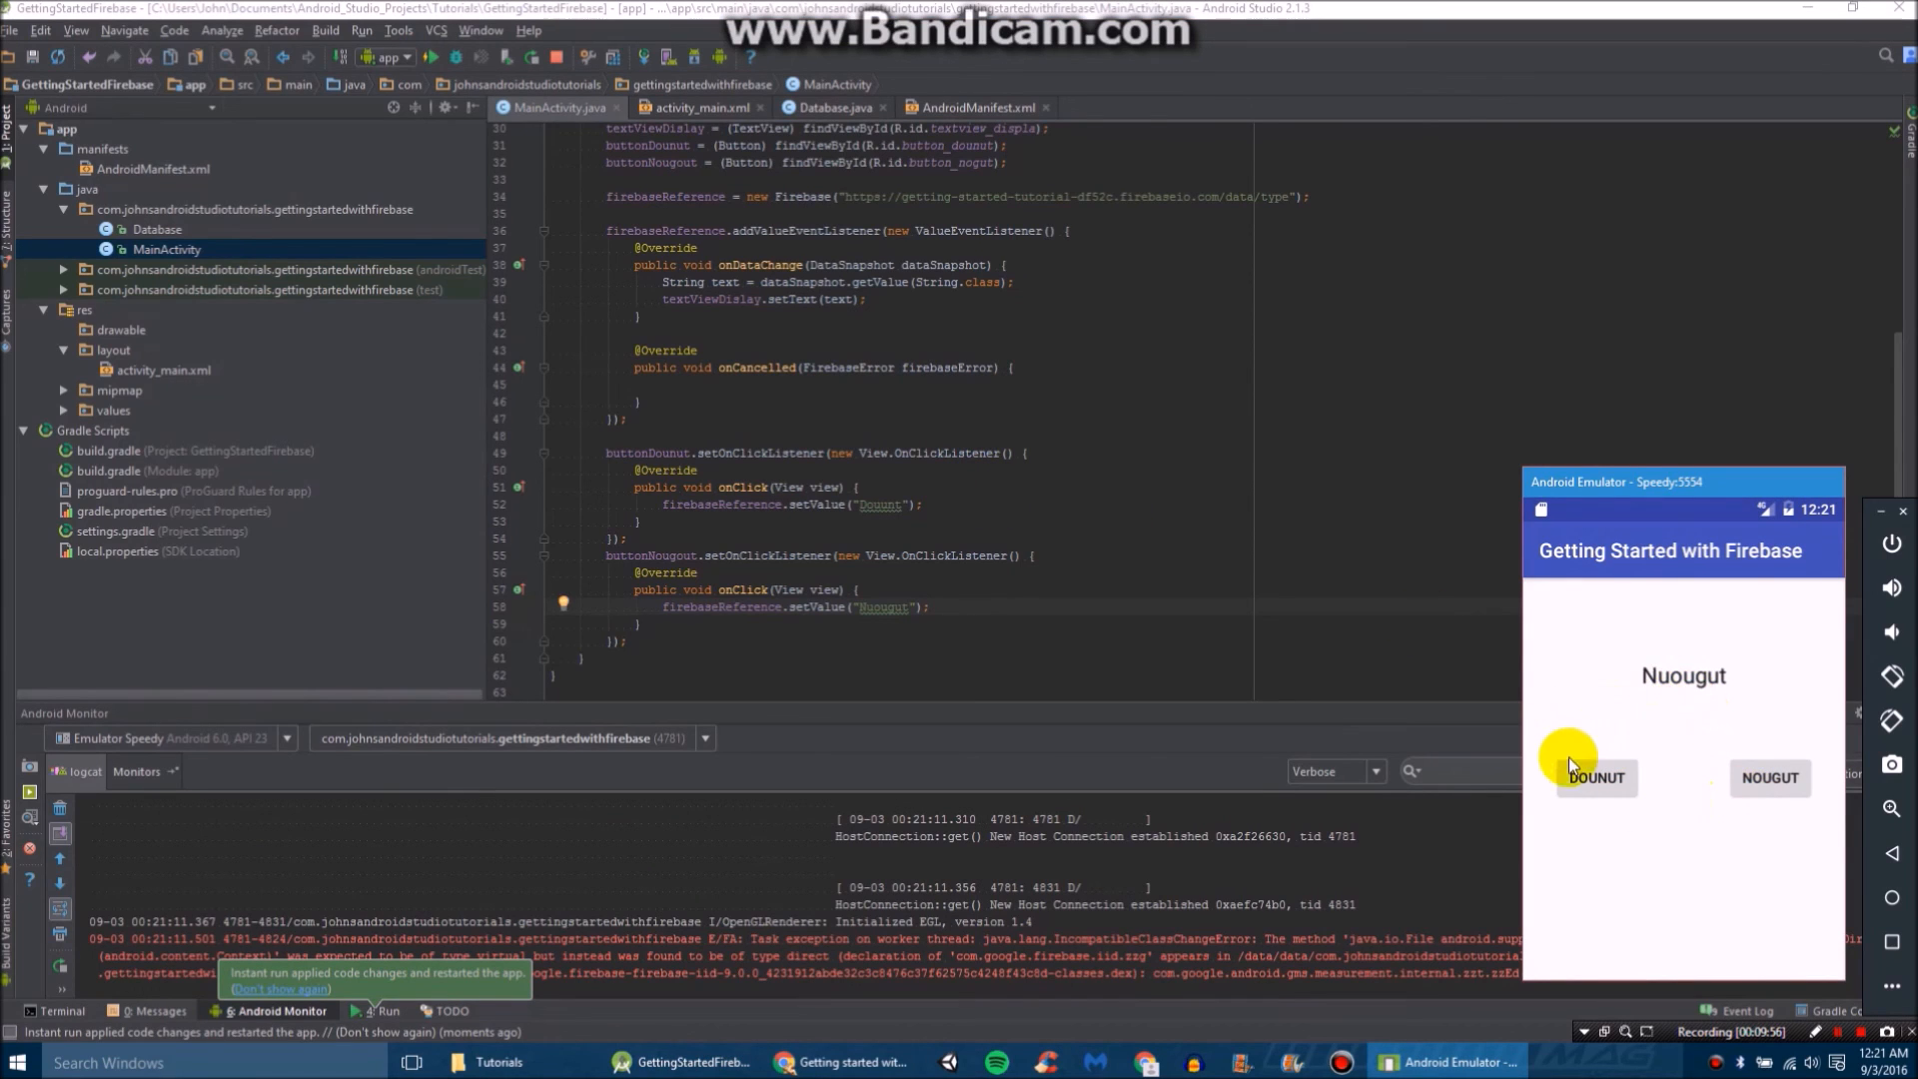
{"action": "left_click", "coordinate": [1595, 791]}
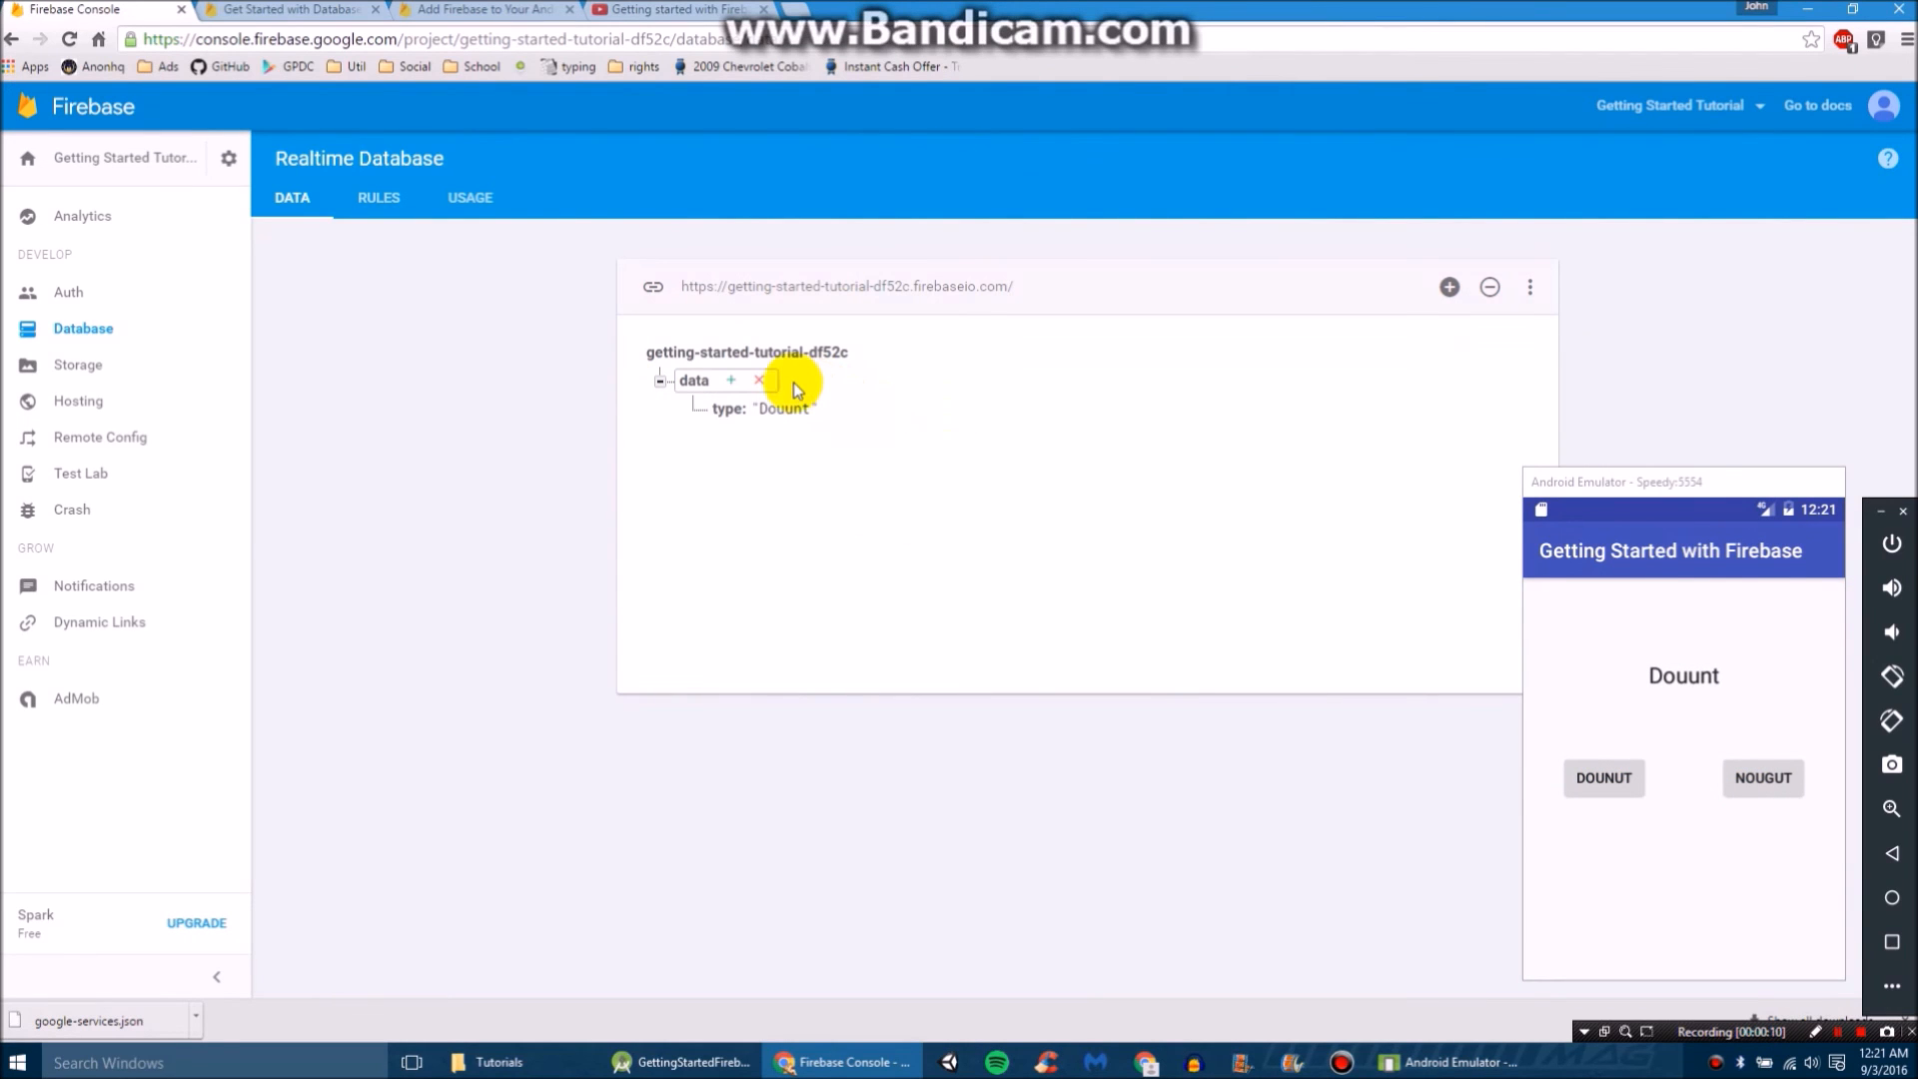
Tap both emulator buttons and edit the database's type value to custom text such as 'tutorial'.
{"action": "left_click", "coordinate": [727, 408]}
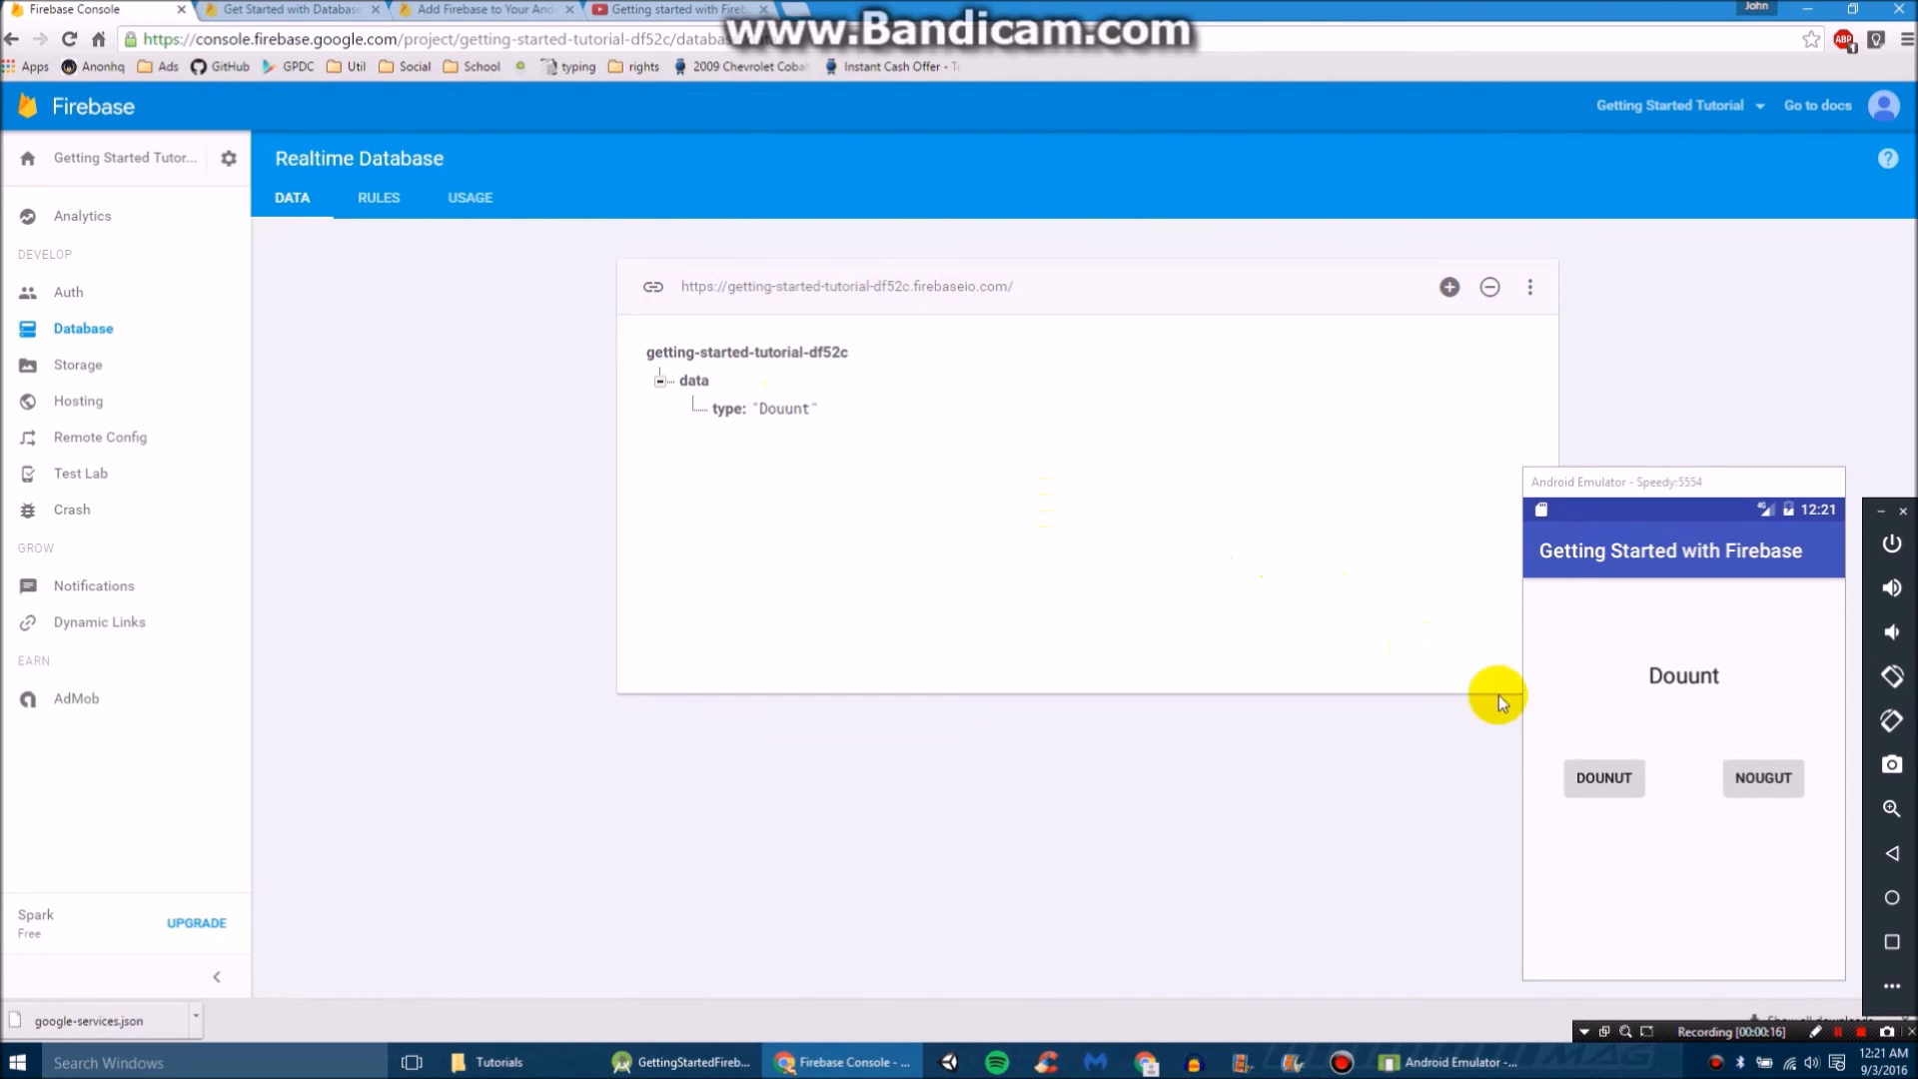
{"action": "left_click", "coordinate": [1762, 777]}
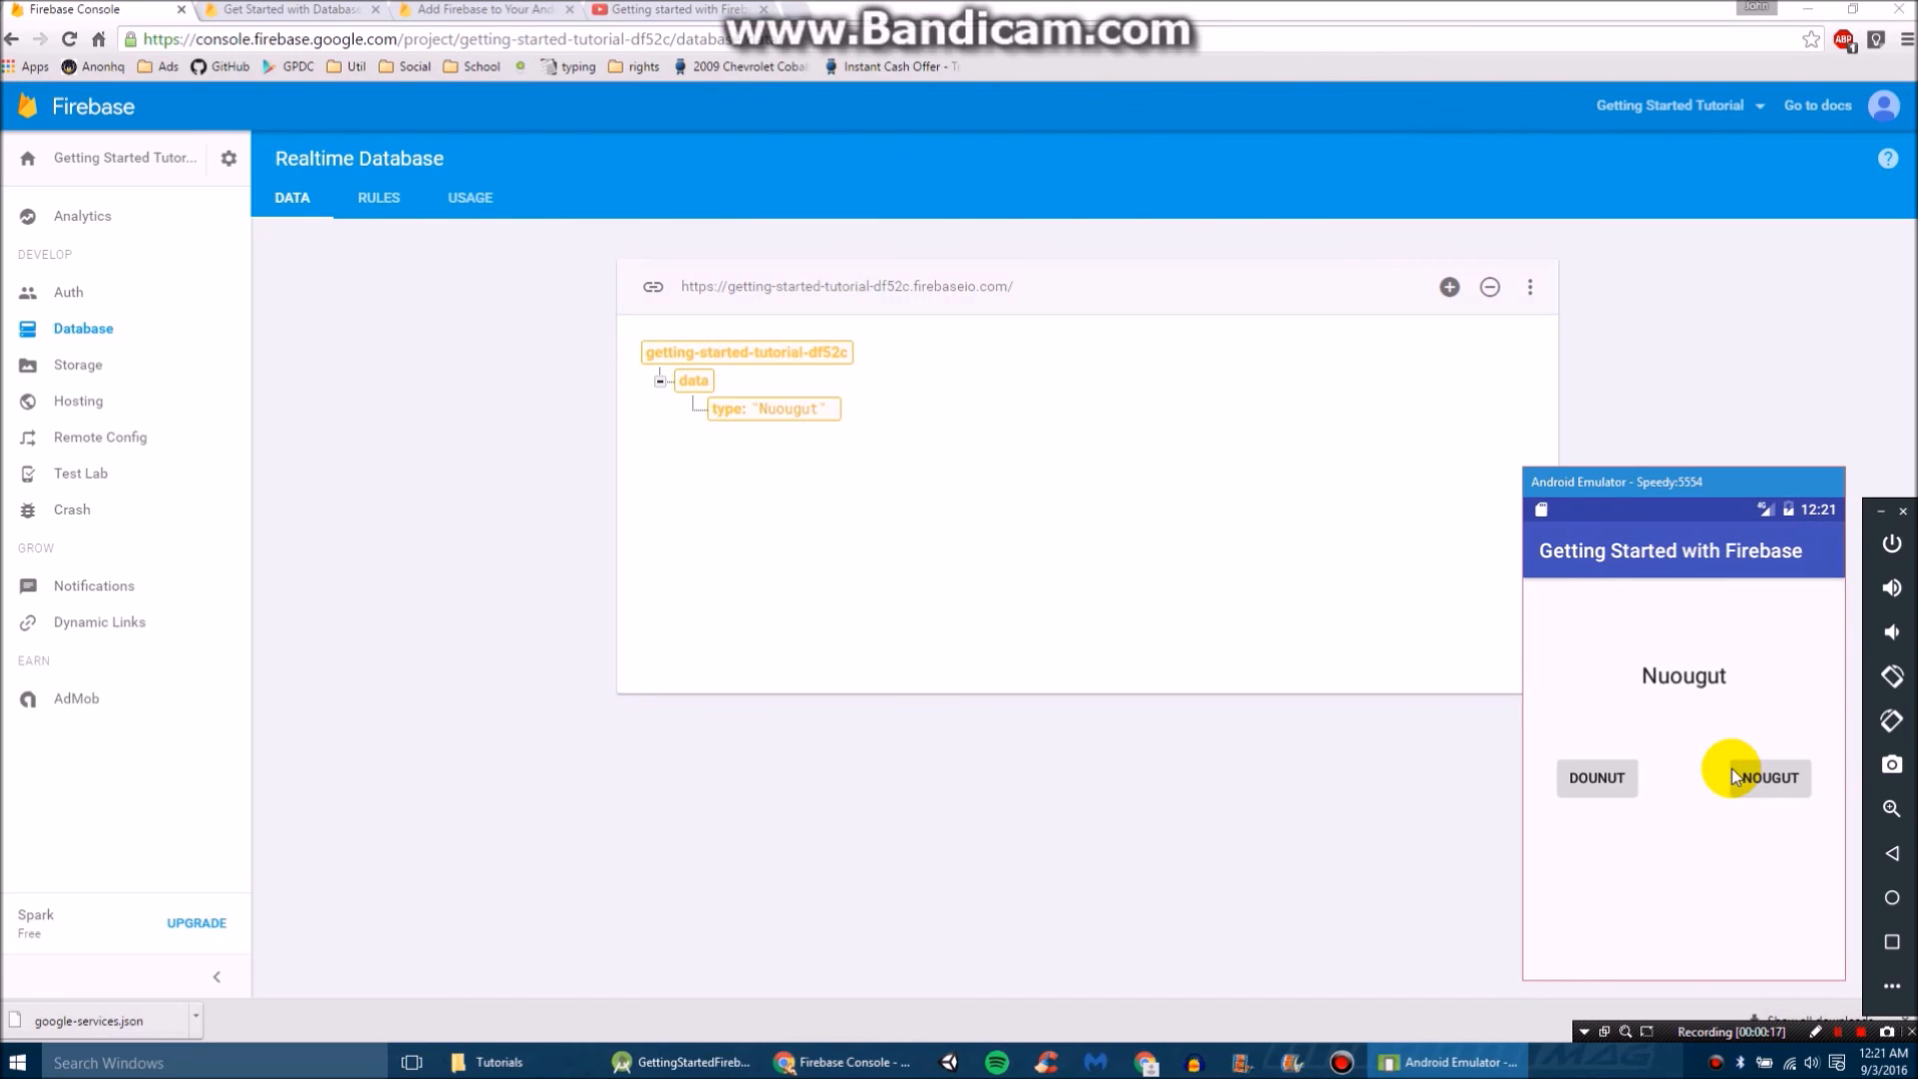
{"action": "left_click", "coordinate": [1596, 777]}
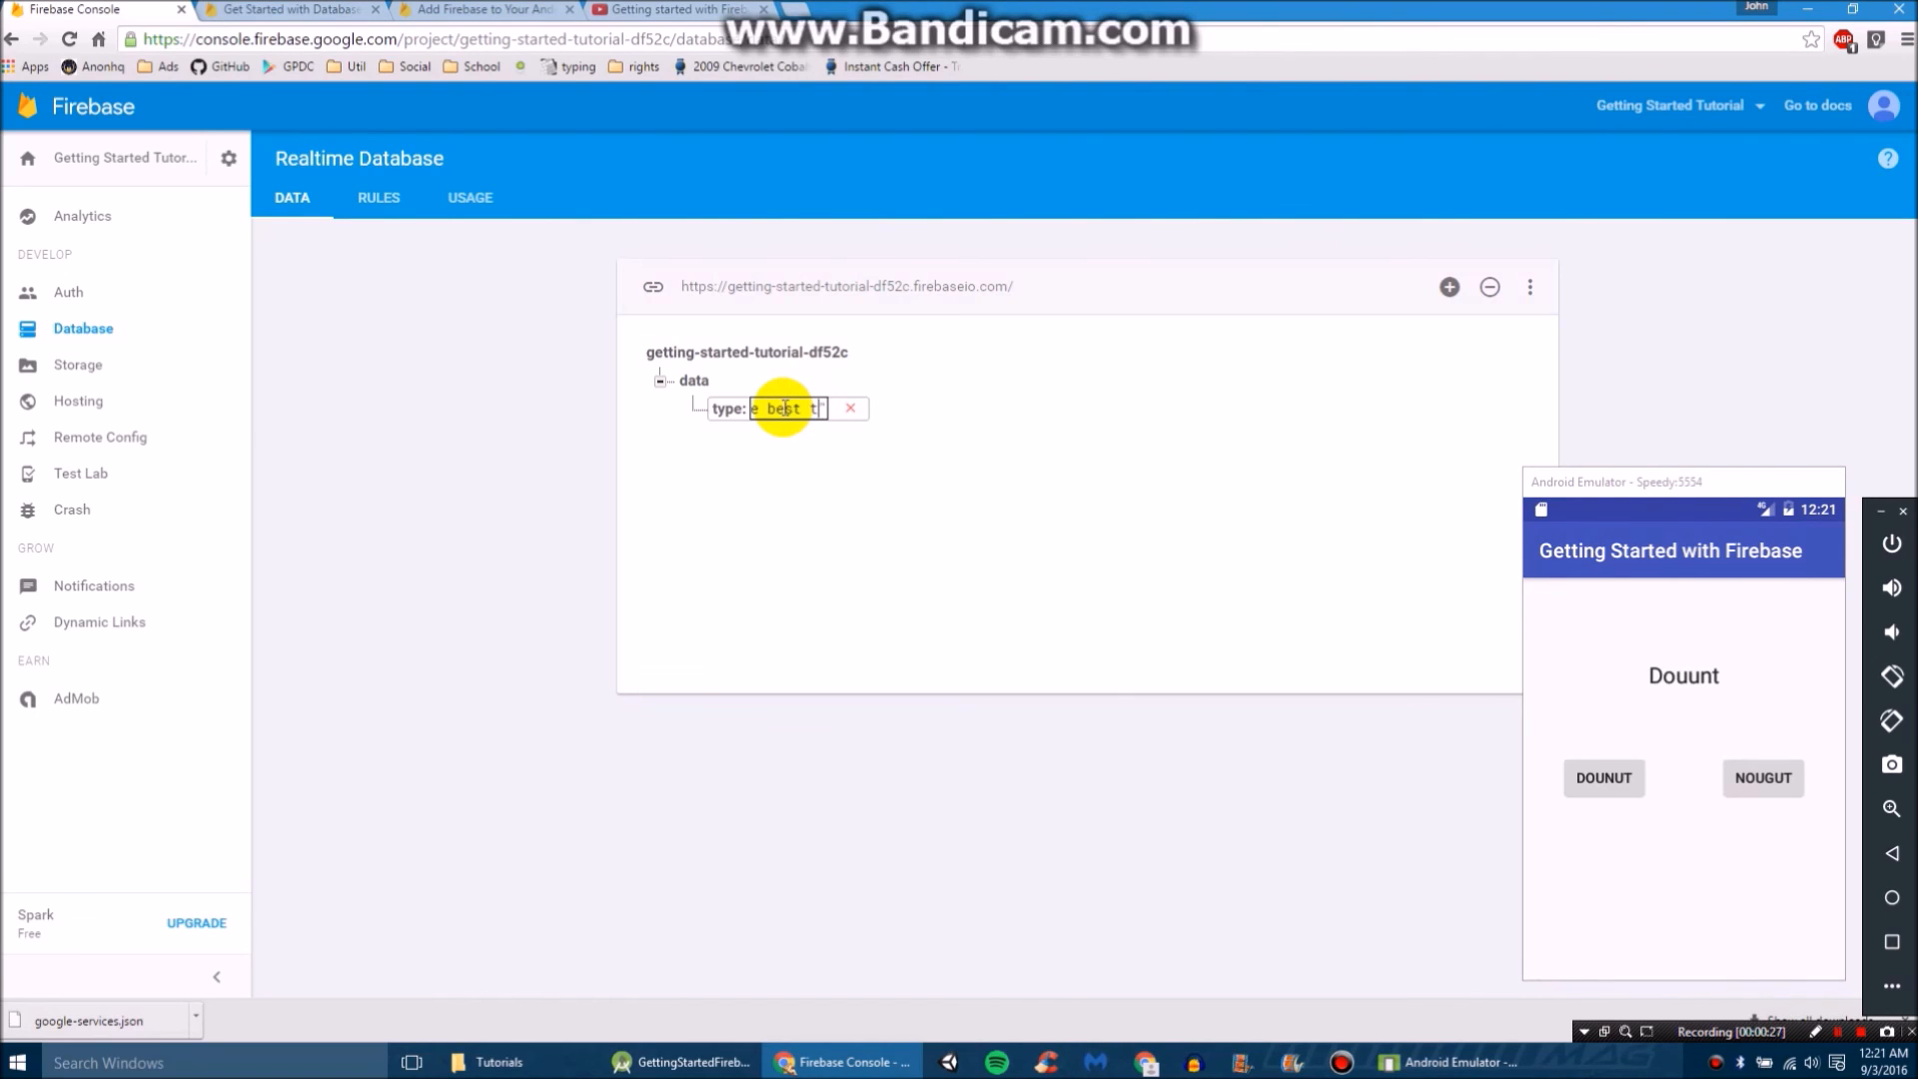
{"action": "type", "text": "tutorial maker even tho he can..."}
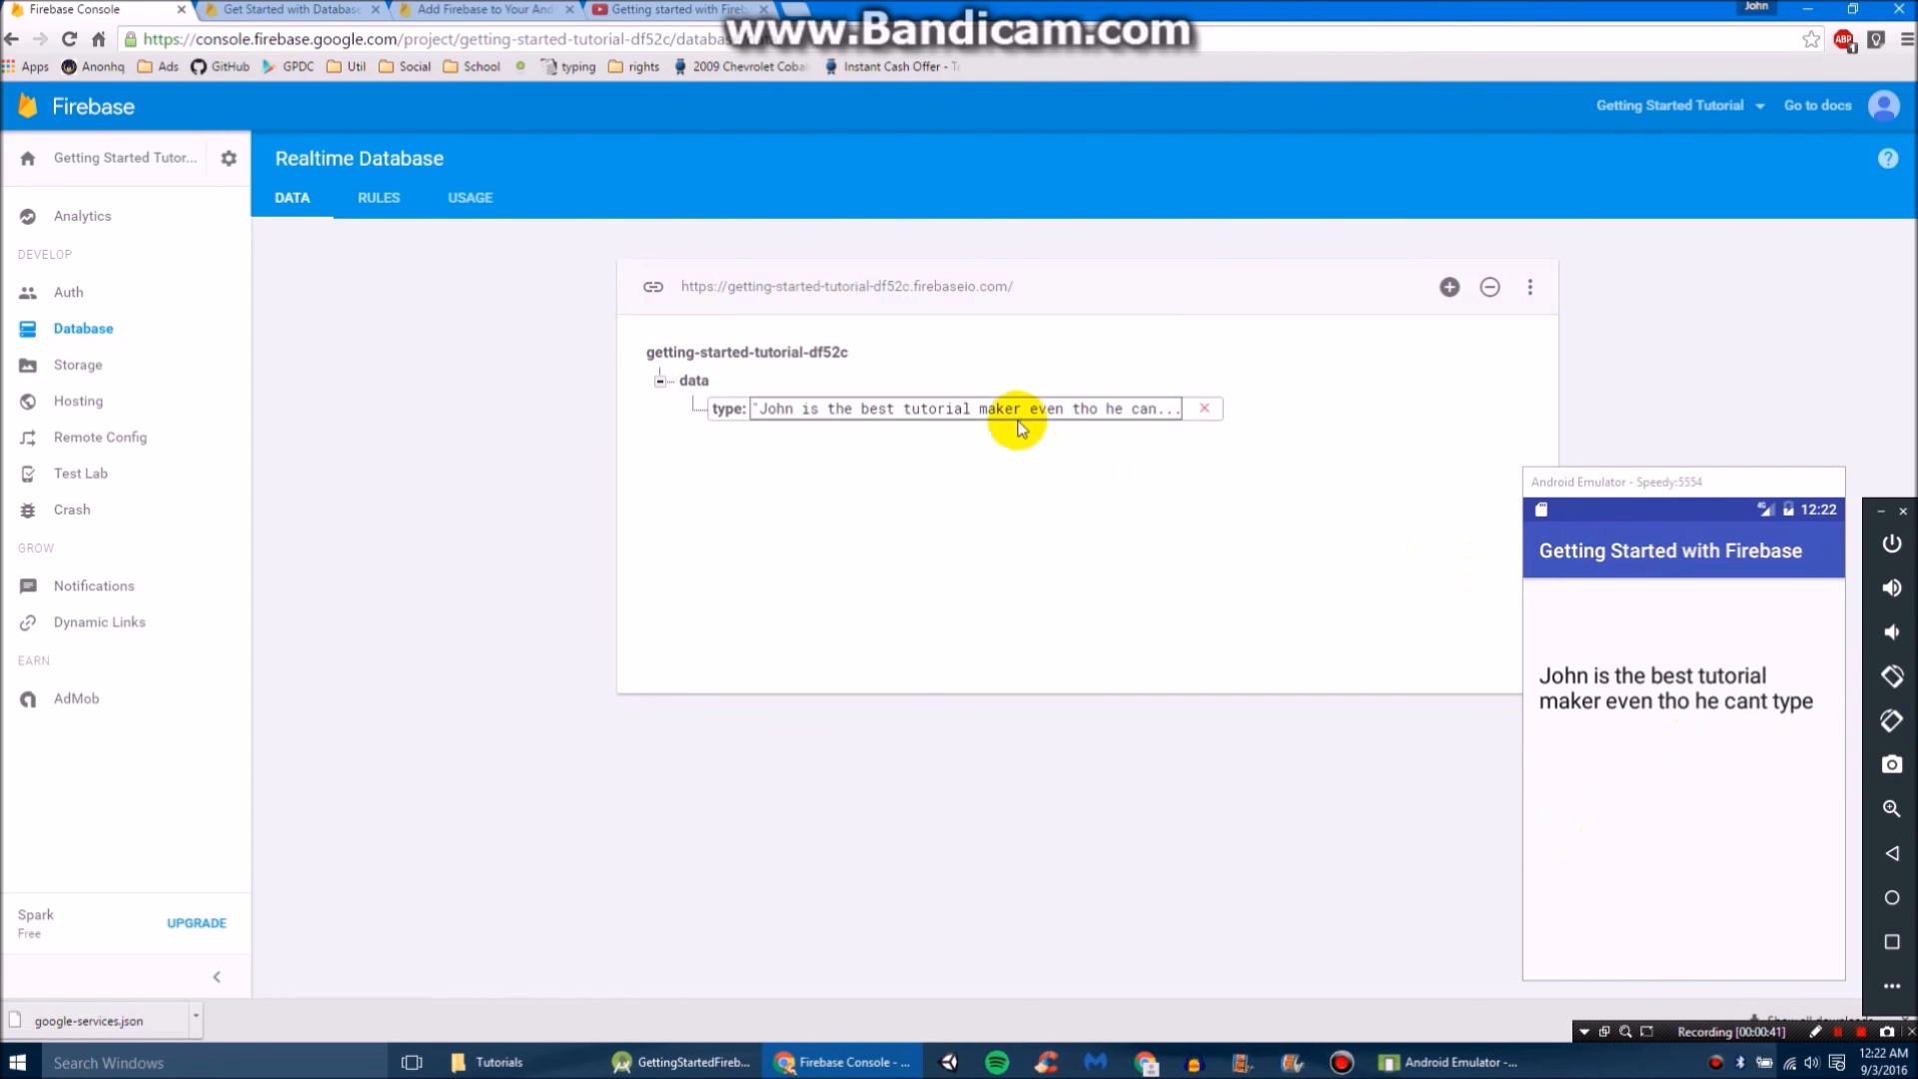
Replace the type value with 'hi', then tap a button so the app overwrites it again.
{"action": "double_click", "coordinate": [999, 407]}
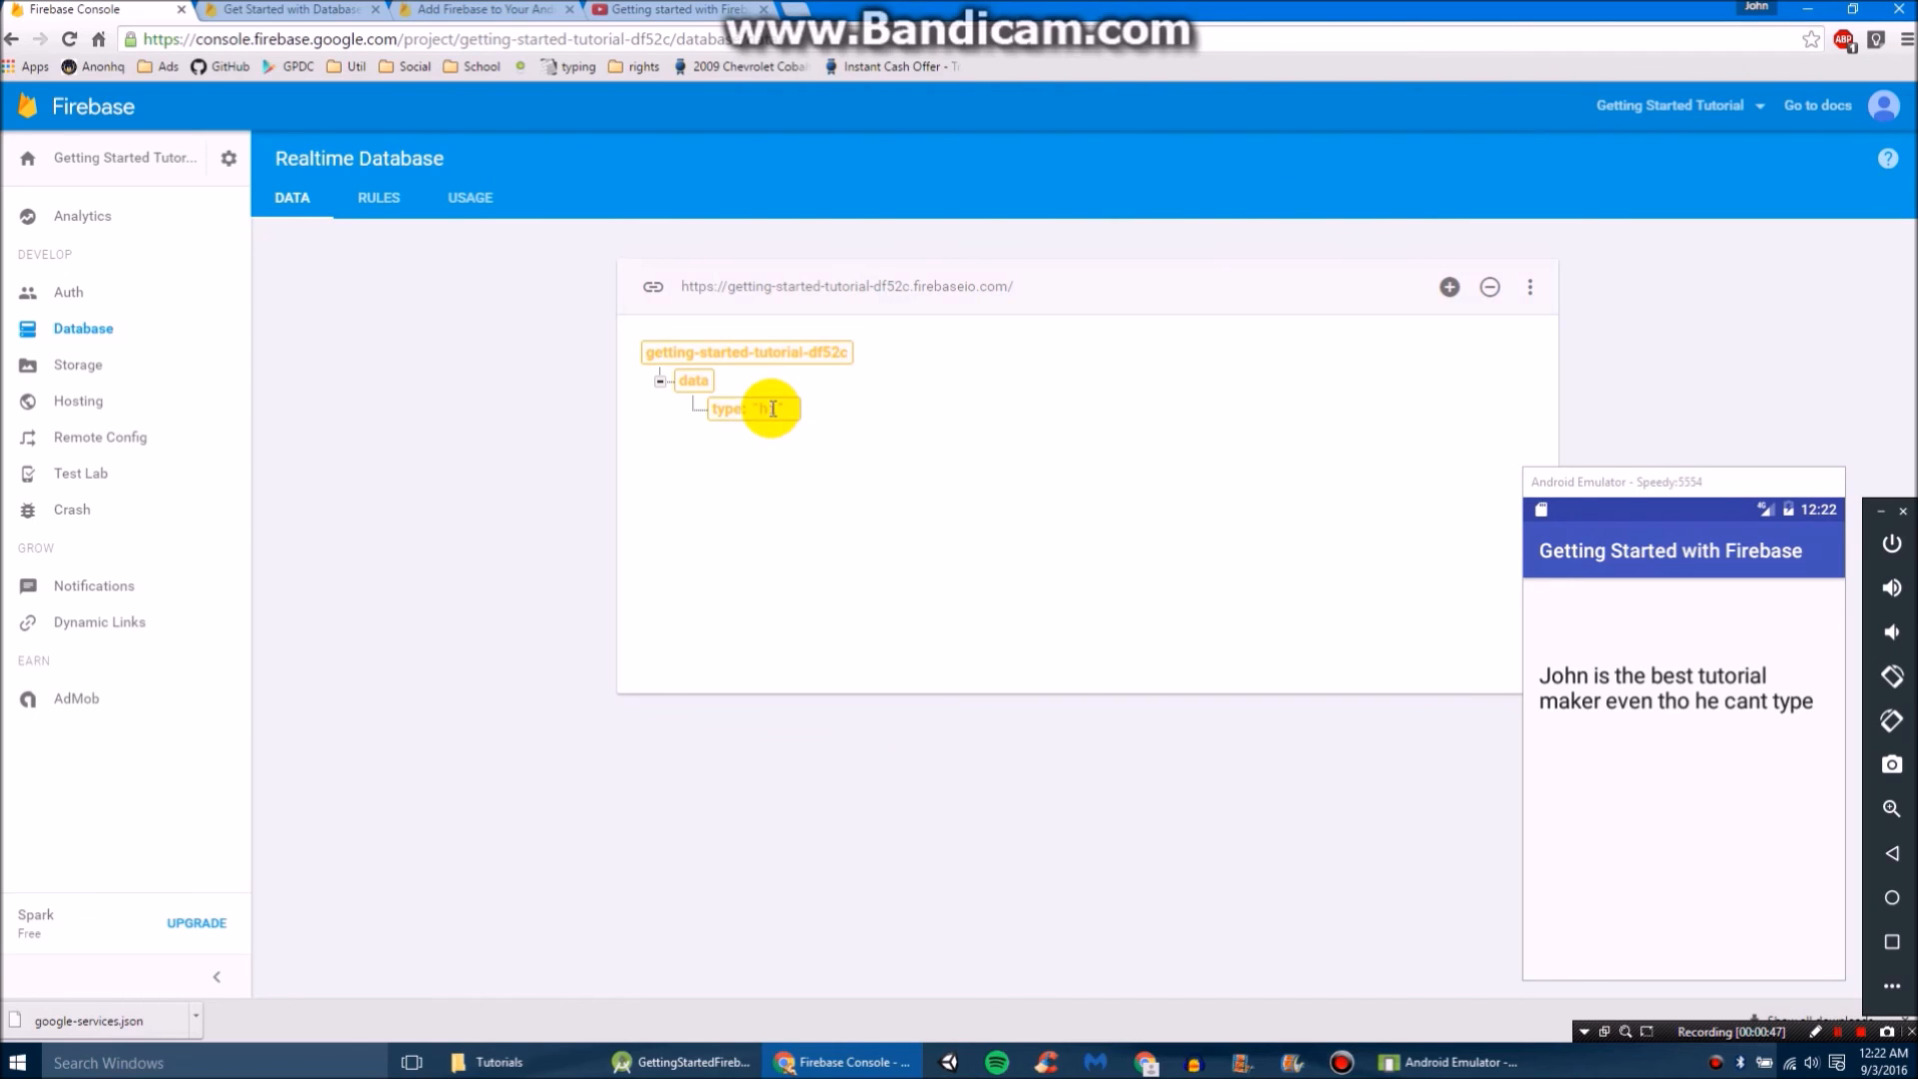
{"action": "left_click", "coordinate": [1642, 777]}
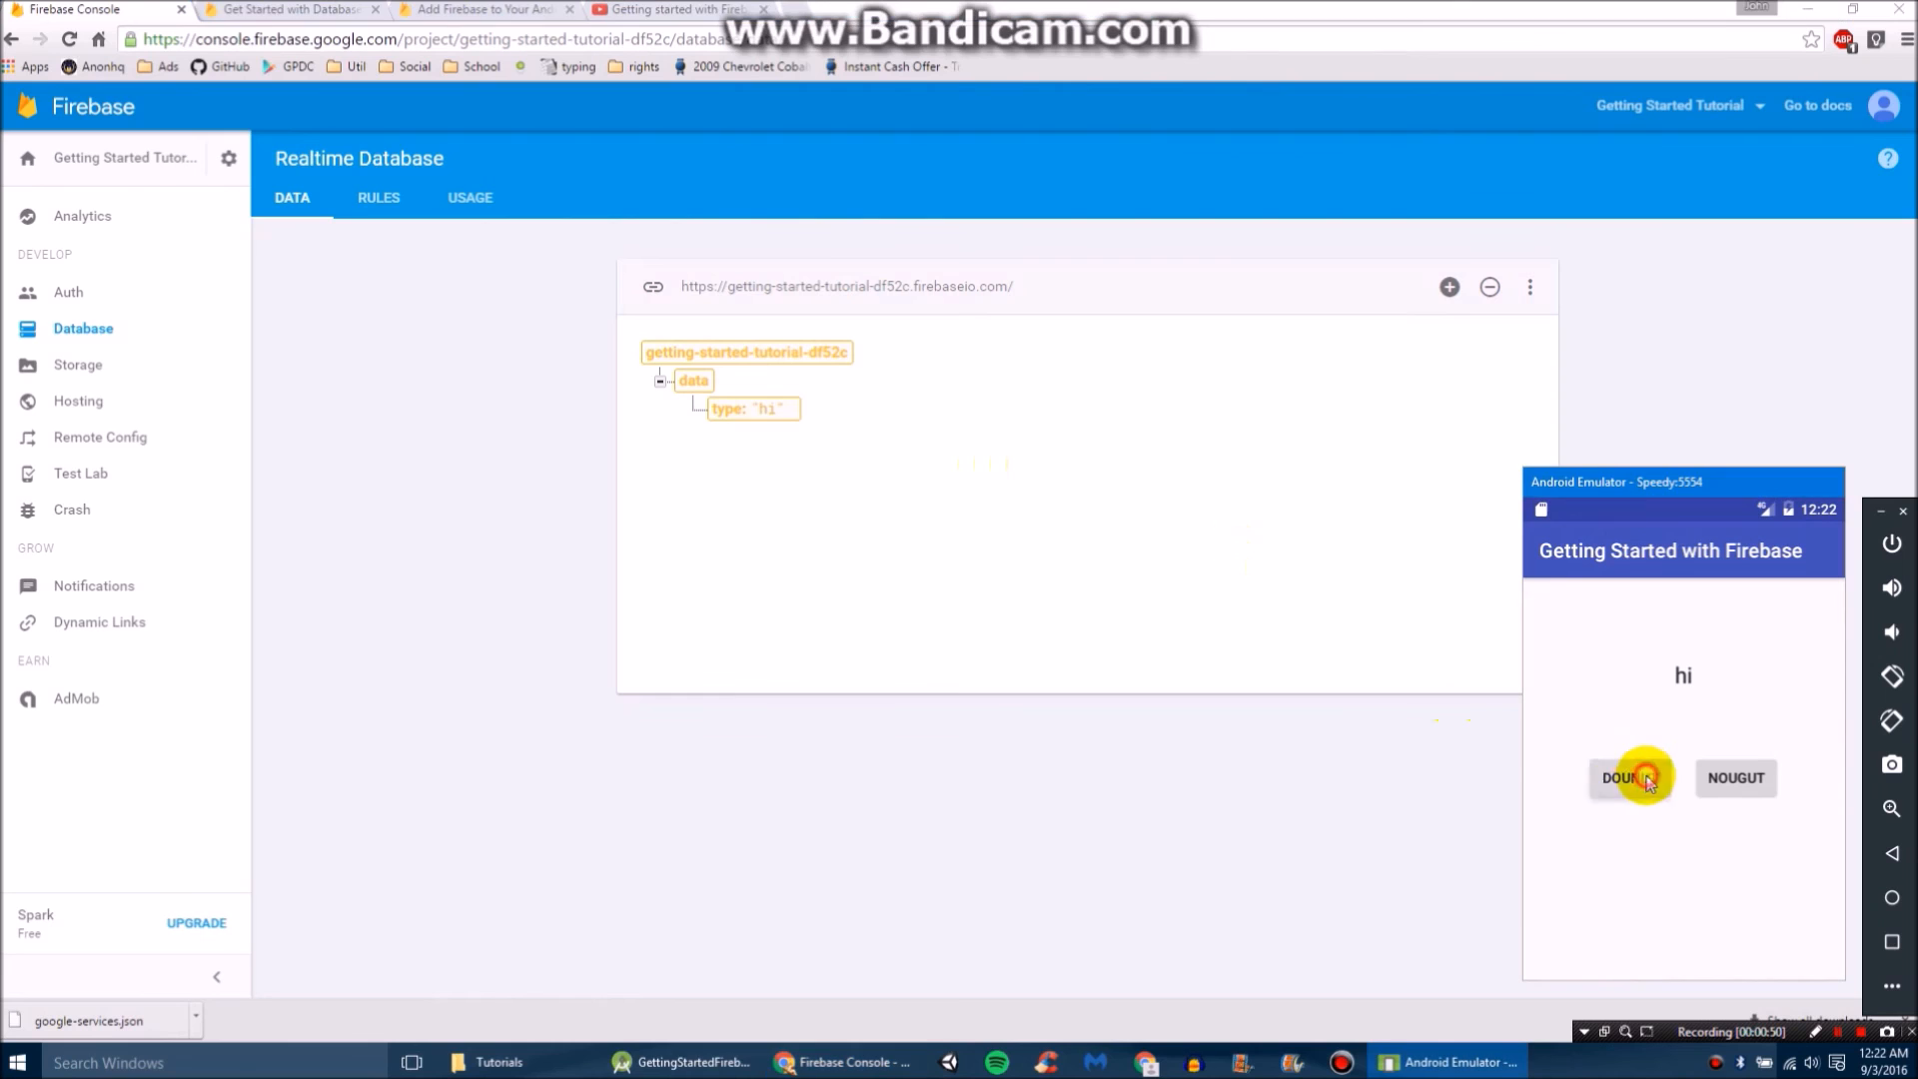
{"action": "left_click", "coordinate": [1632, 777]}
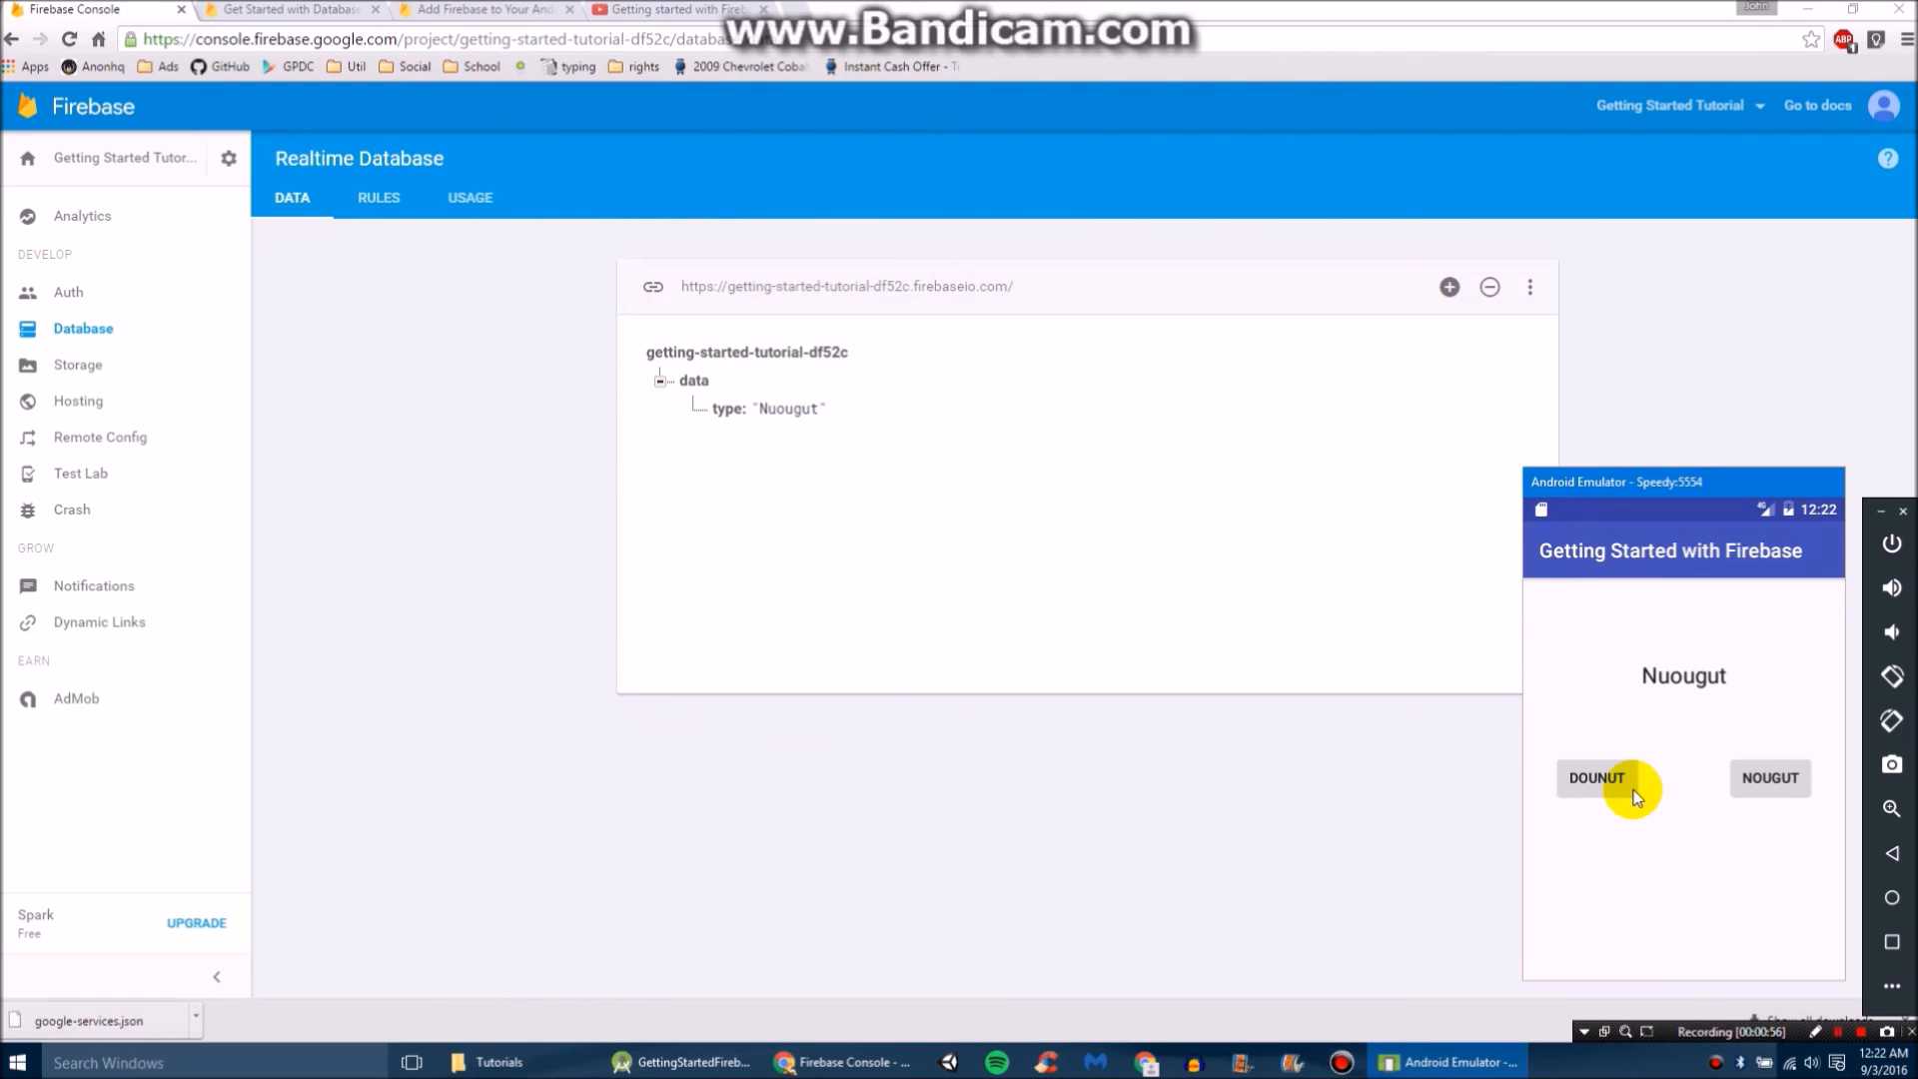
{"action": "mouse_move", "coordinate": [1698, 831]}
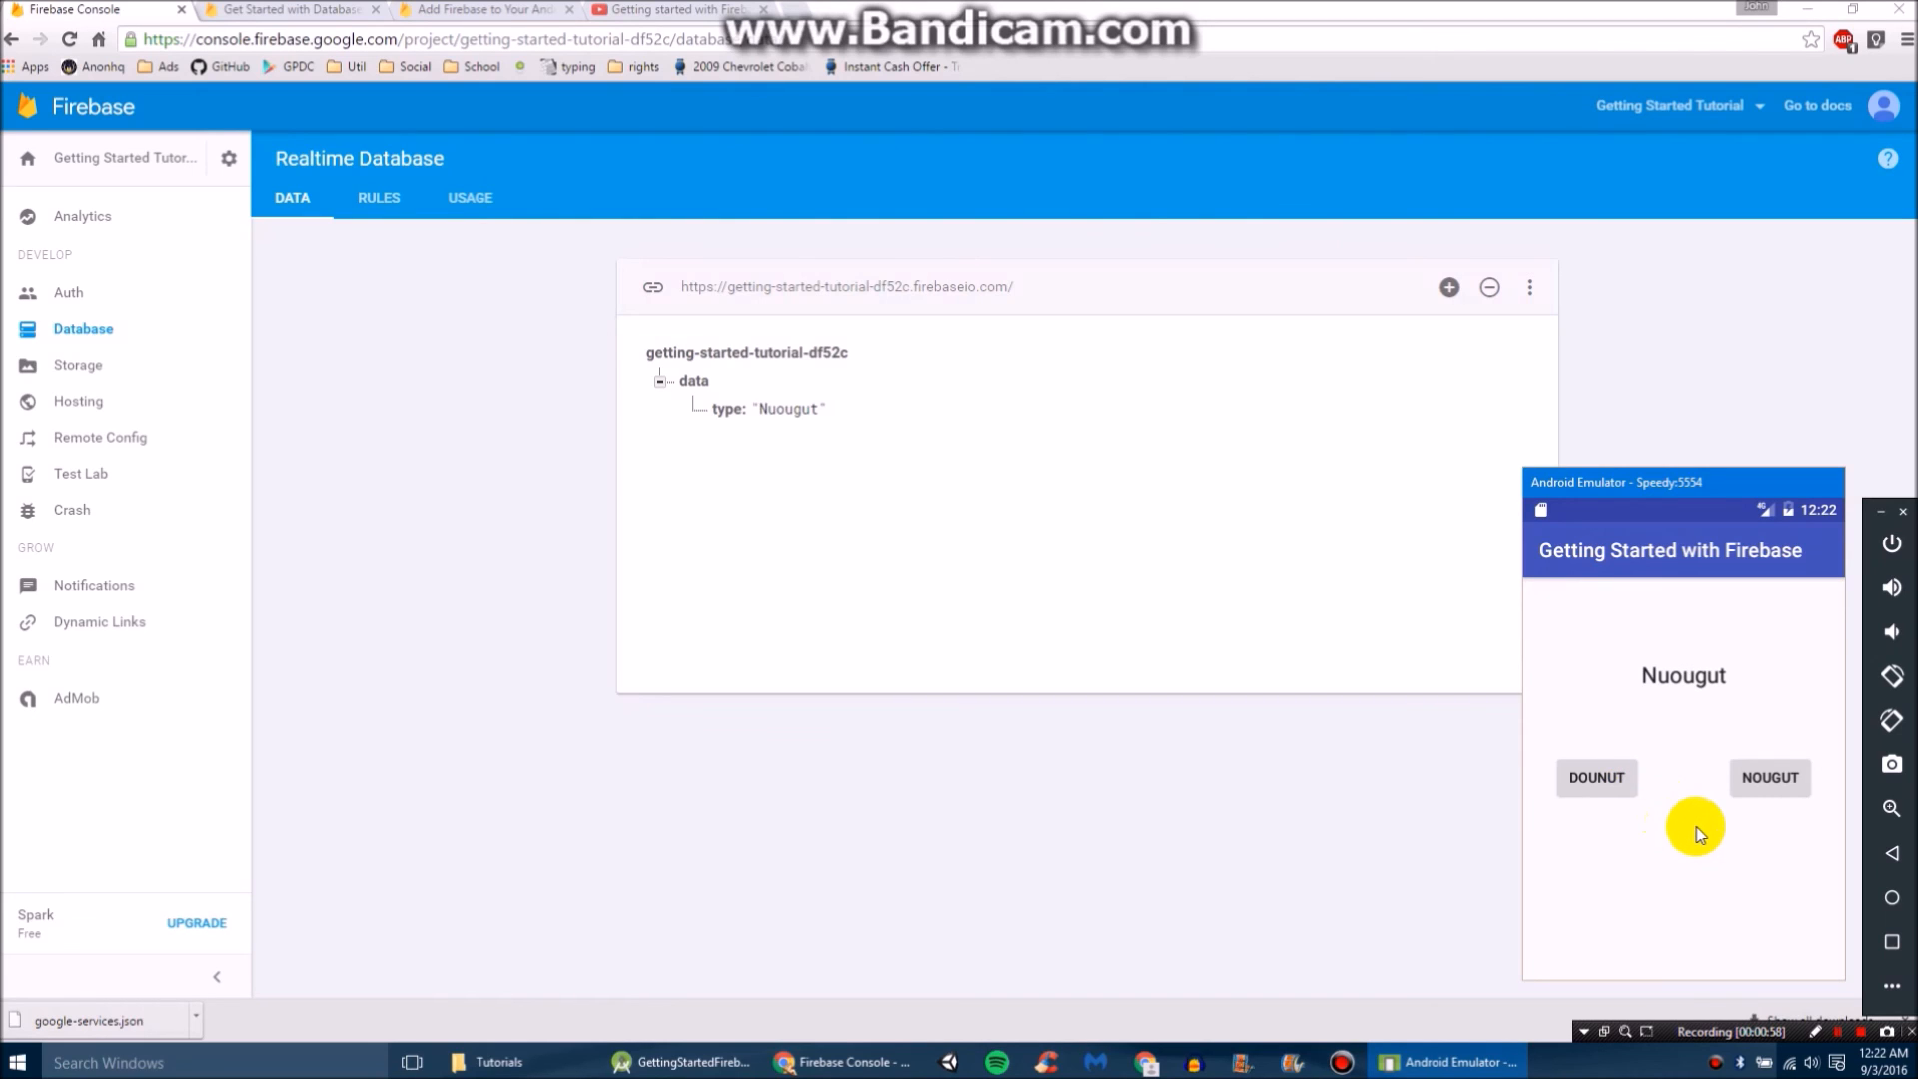
{"action": "mouse_move", "coordinate": [1716, 877]}
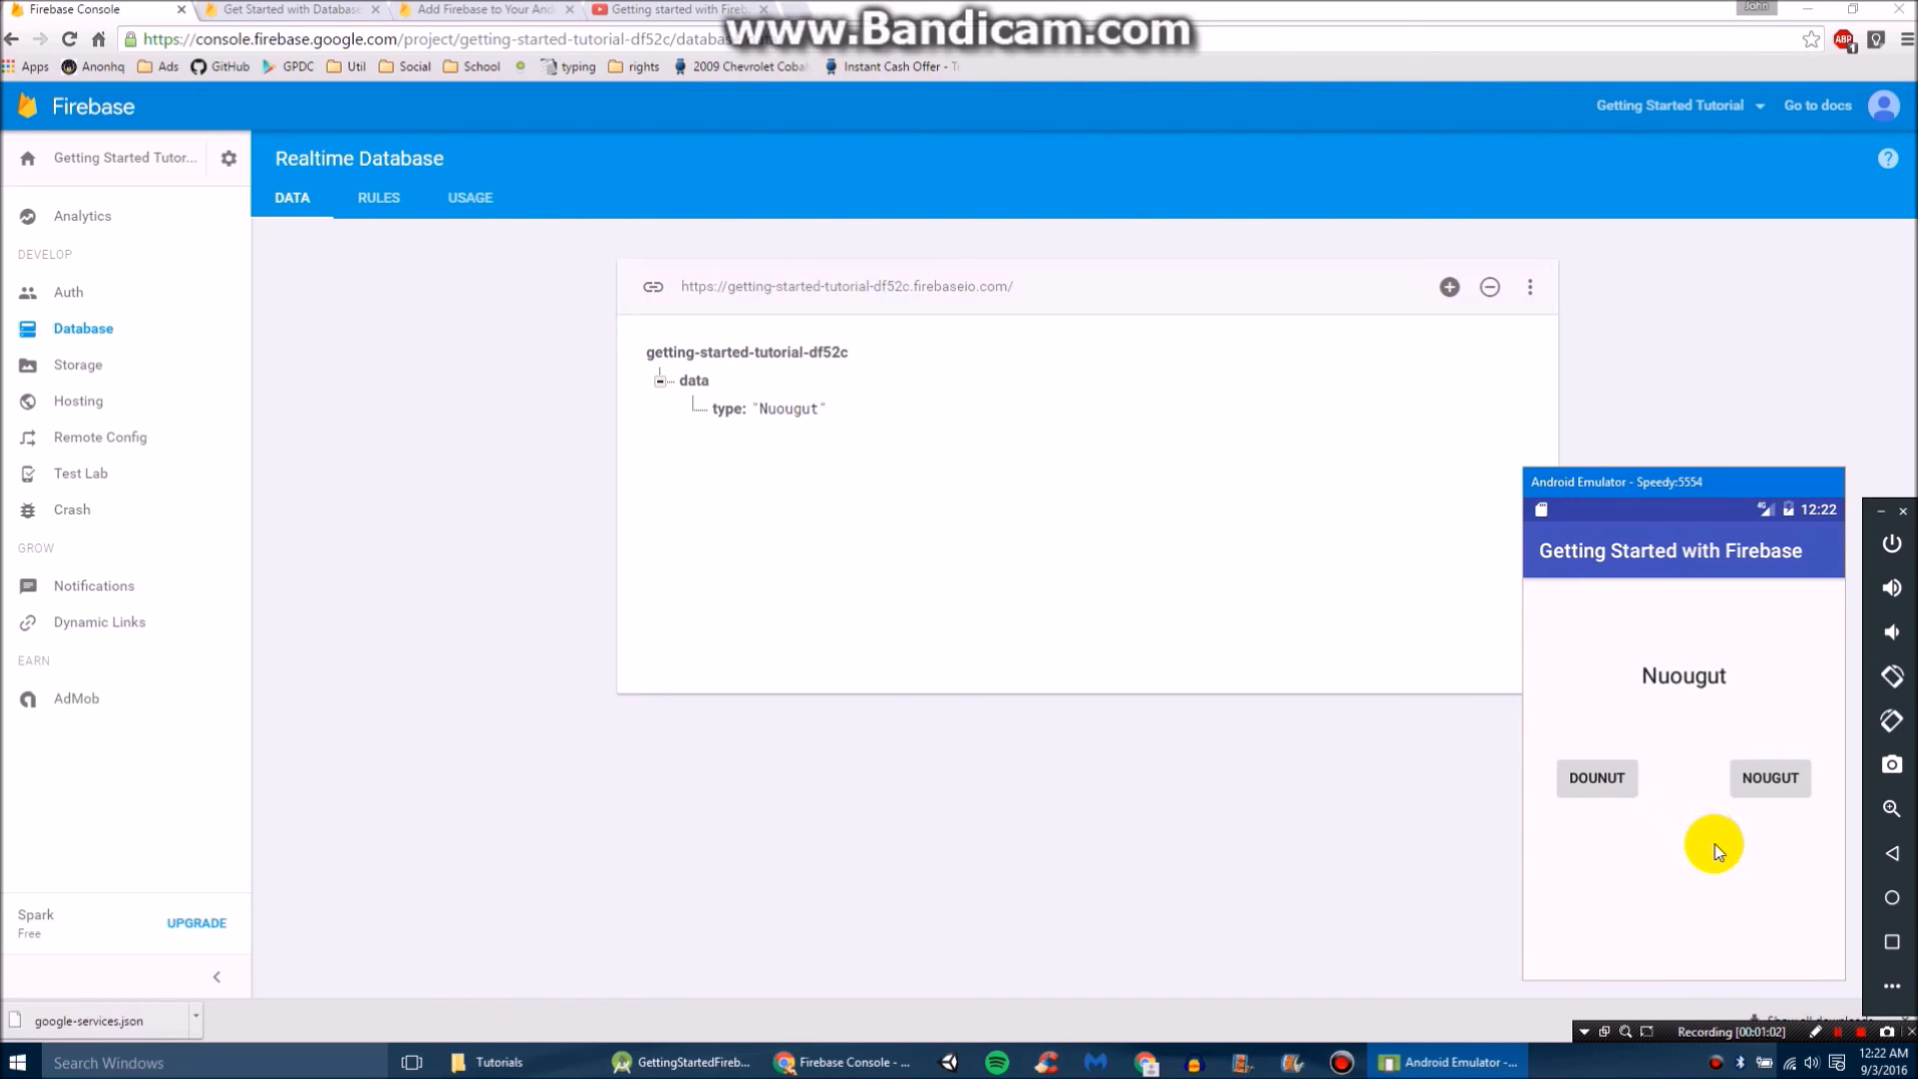